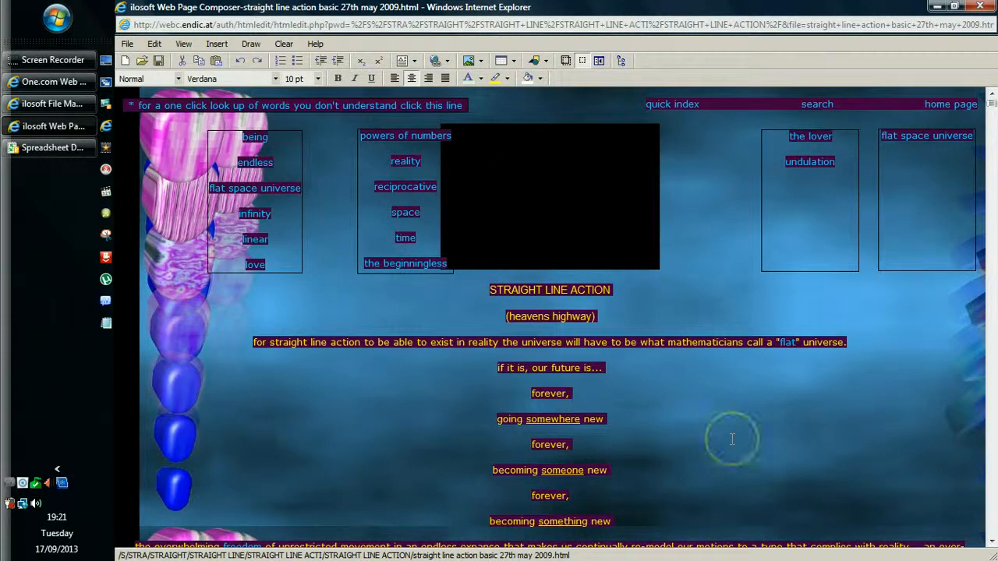
pyautogui.moveTo(688, 437)
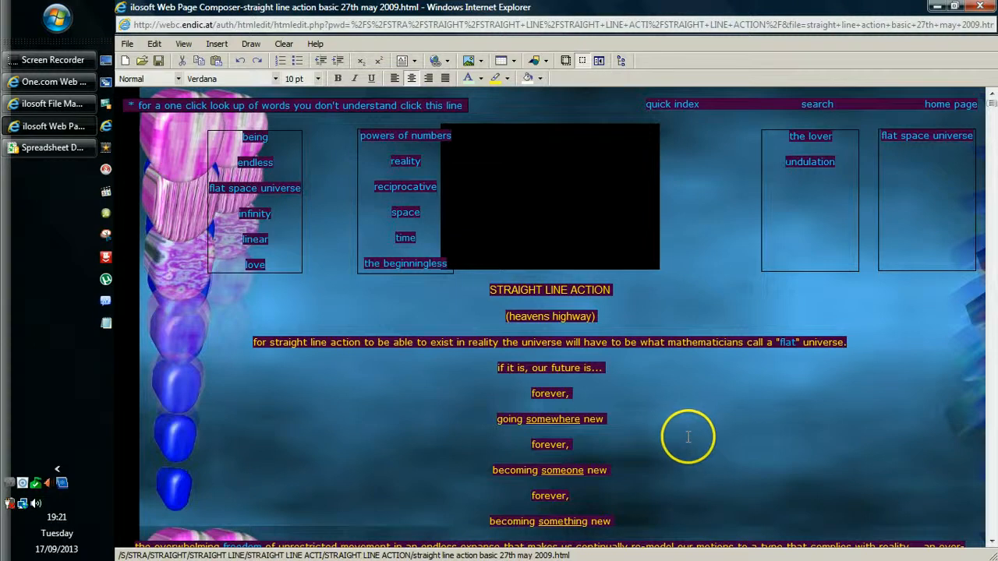
pyautogui.moveTo(577, 469)
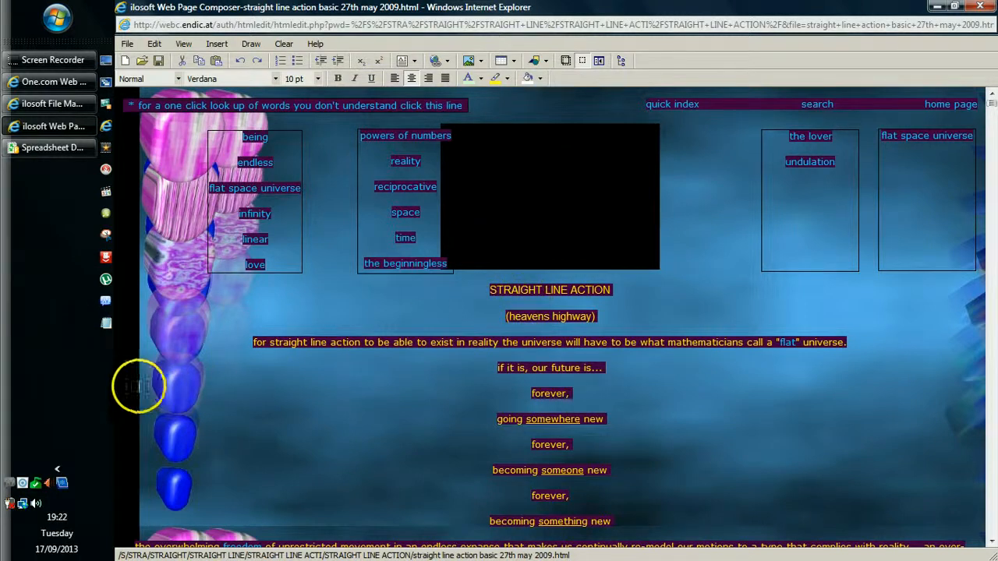
pyautogui.moveTo(85, 372)
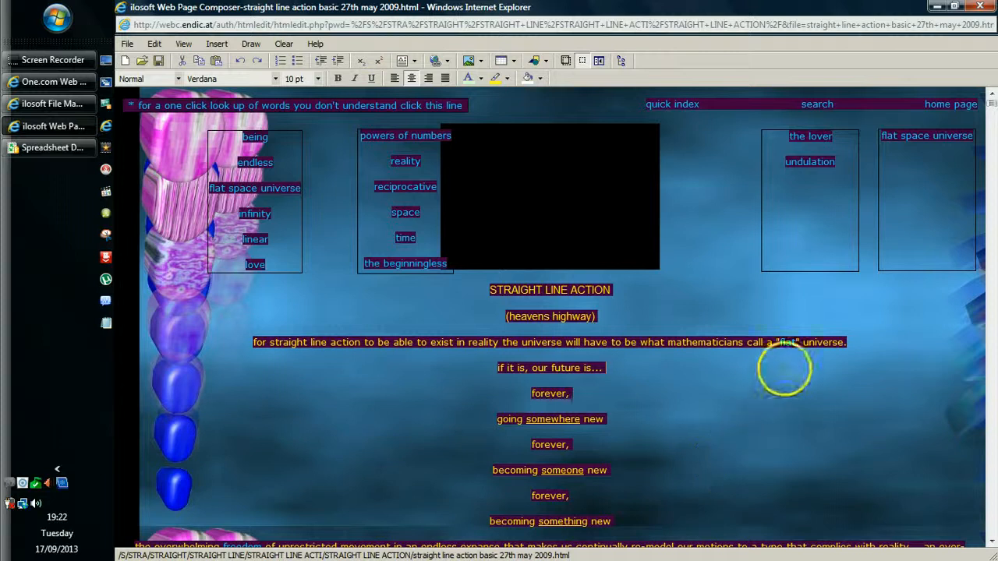
pyautogui.moveTo(967, 191)
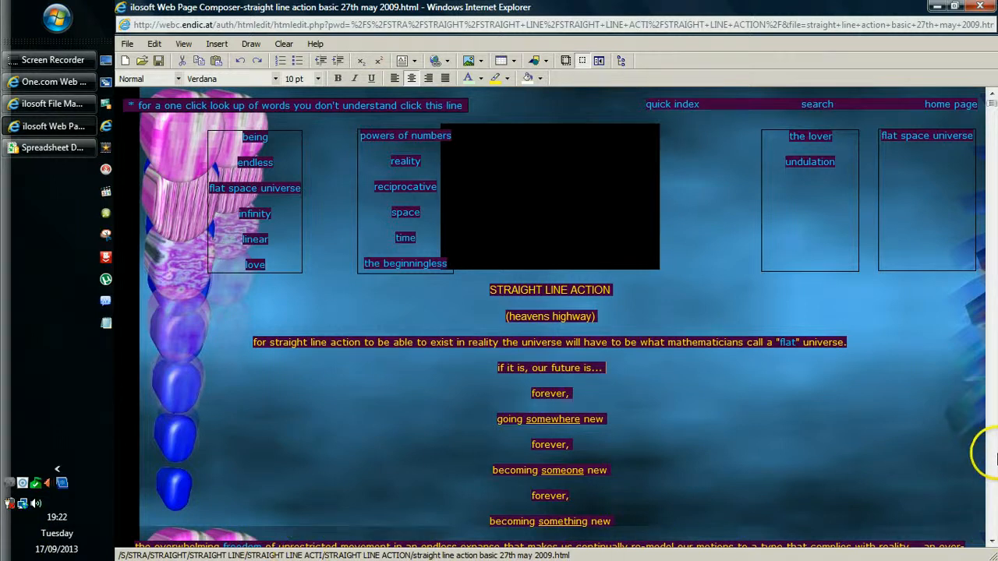
pyautogui.moveTo(991, 474)
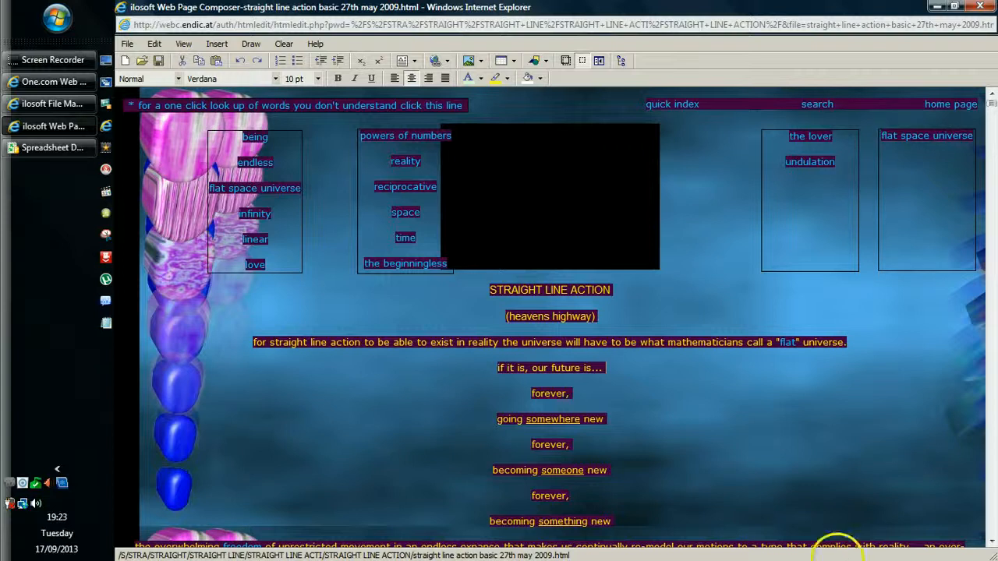
pyautogui.moveTo(727, 512)
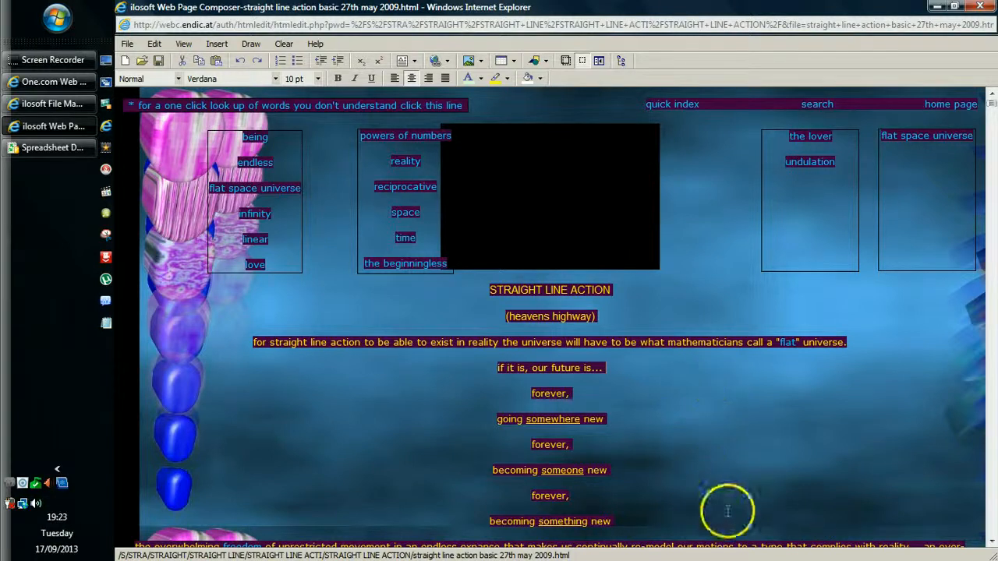
pyautogui.moveTo(948, 421)
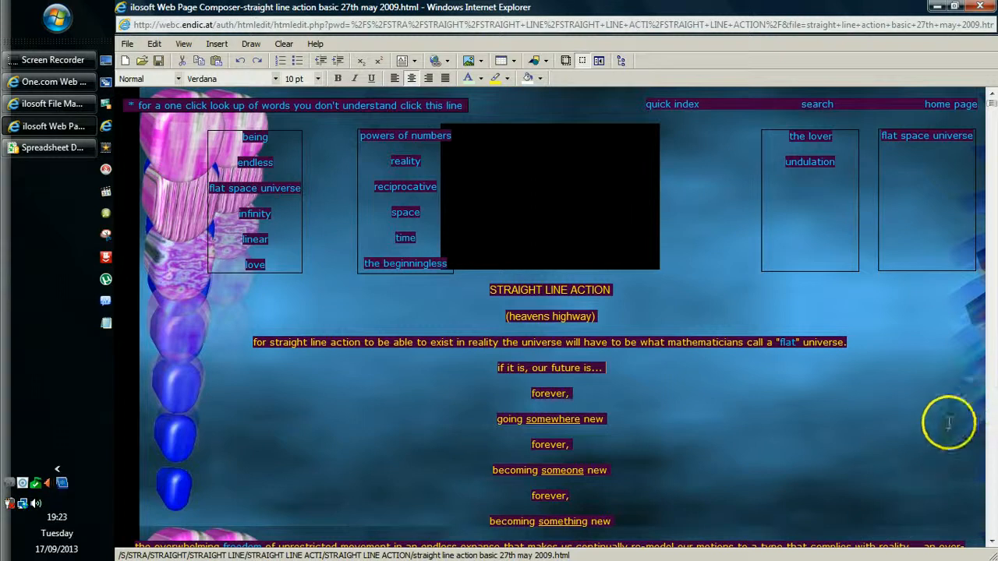
pyautogui.moveTo(954, 257)
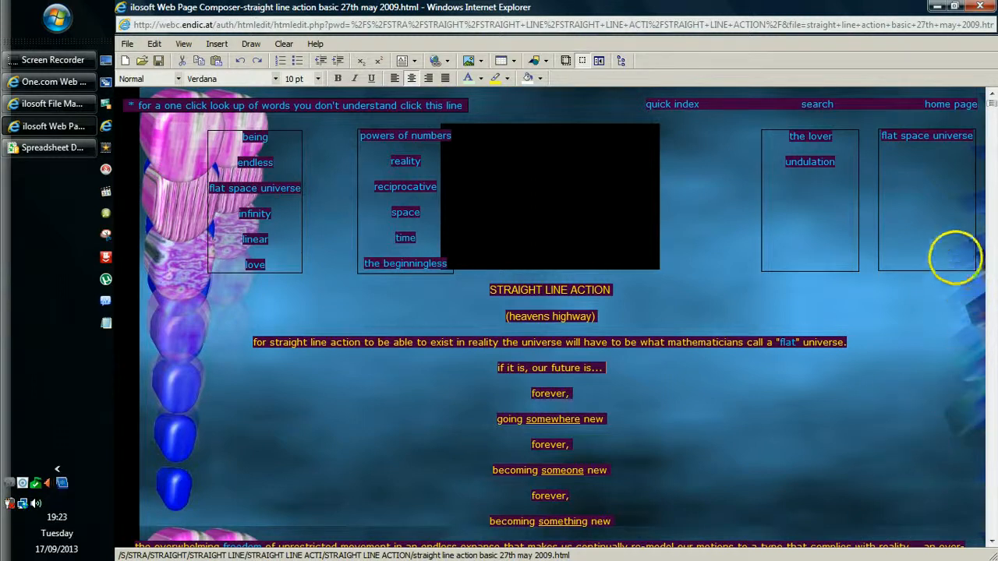
pyautogui.moveTo(967, 159)
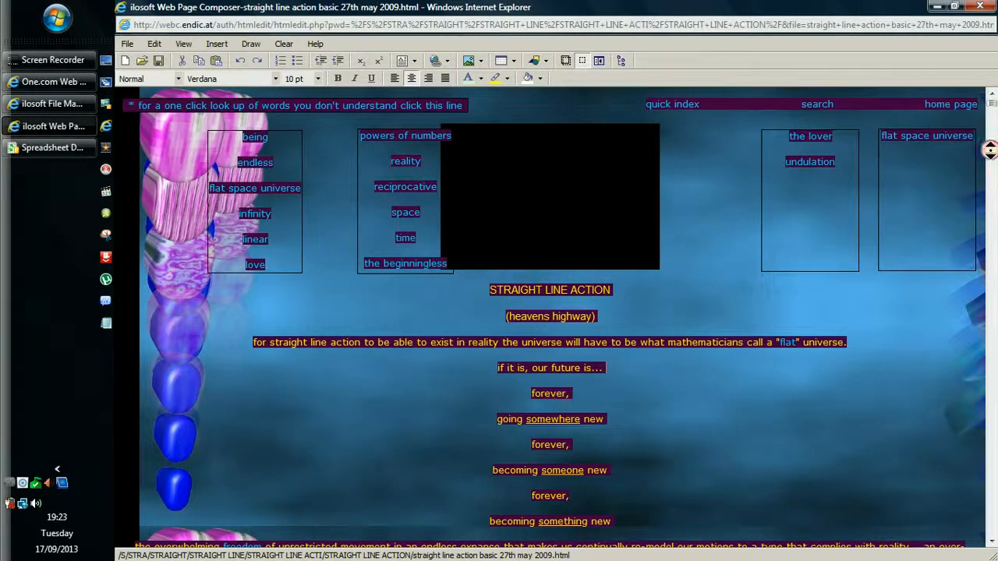
# - Scroll down through the page to read it as far as 'unguessed at shapes, sizes, structures'
pyautogui.scroll(-3)
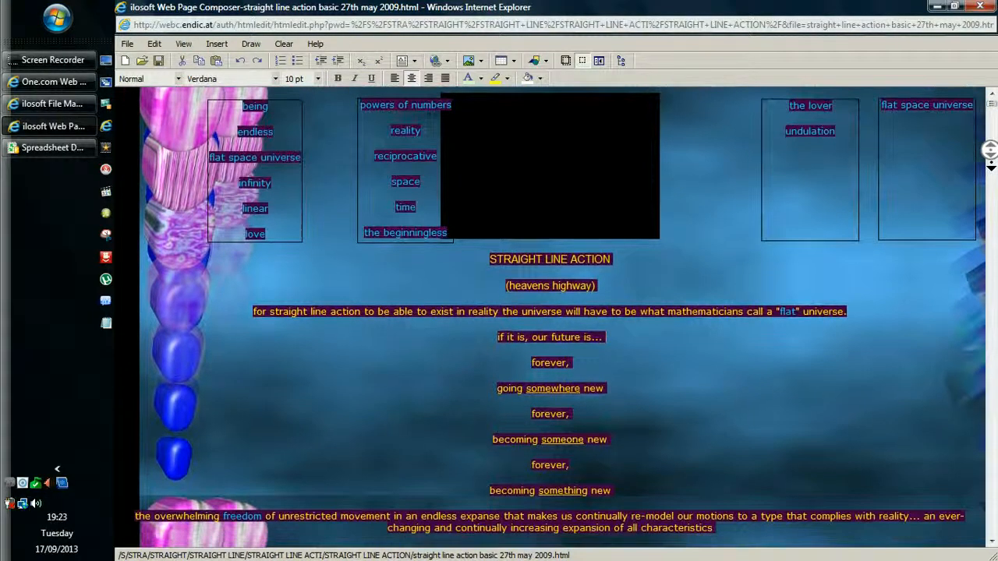
pyautogui.scroll(-3)
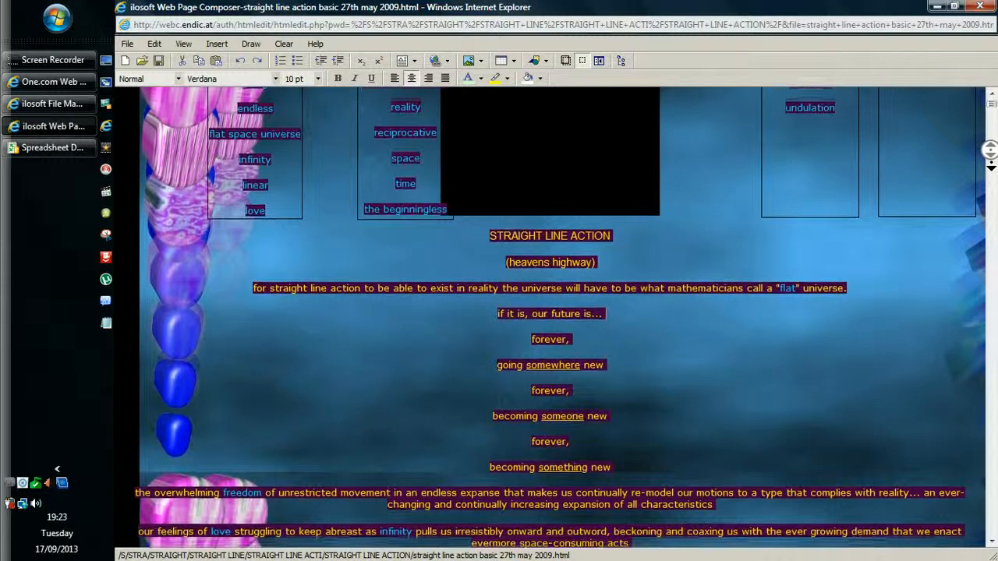
pyautogui.scroll(-3)
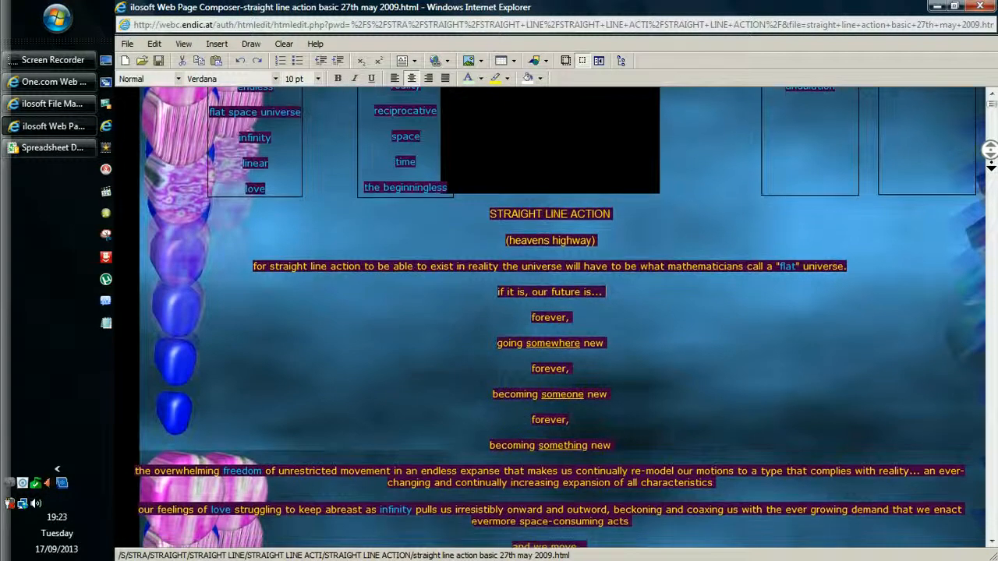
pyautogui.scroll(-3)
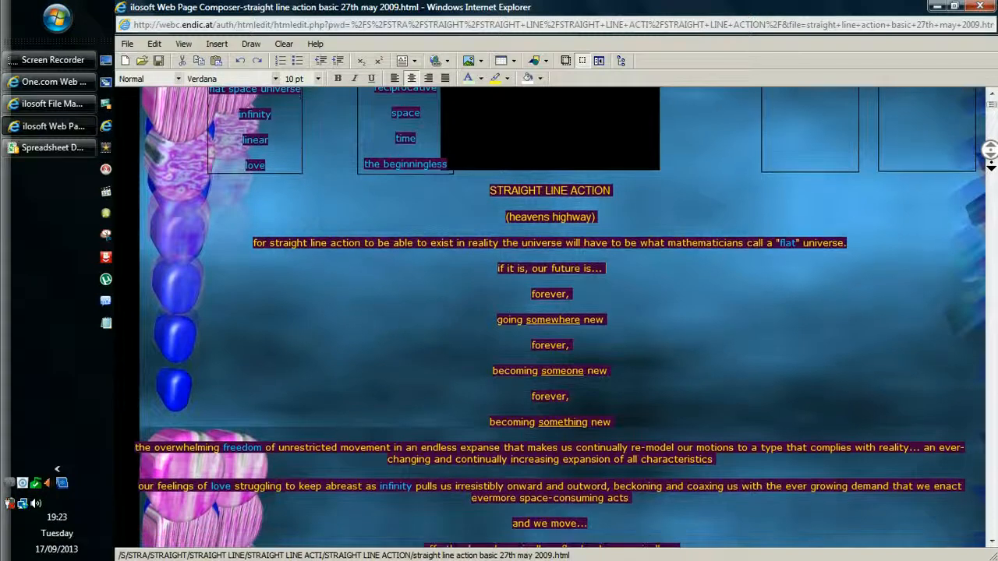
pyautogui.scroll(-3)
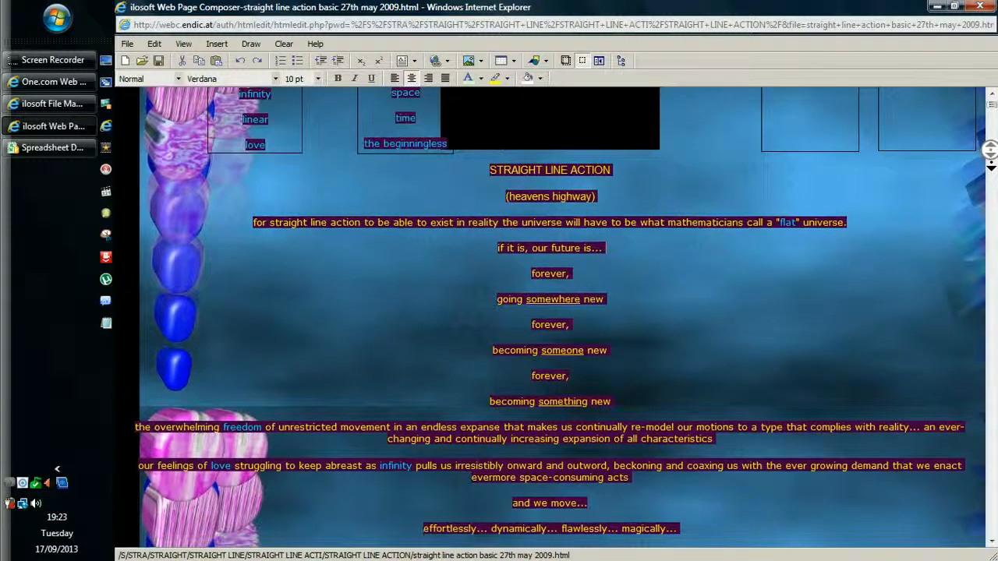
pyautogui.scroll(-3)
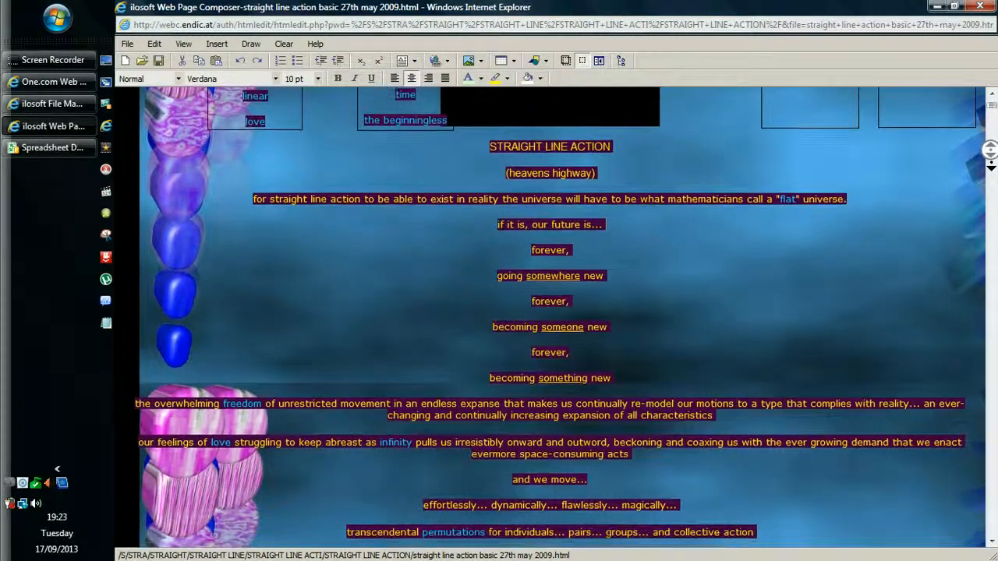
pyautogui.scroll(-3)
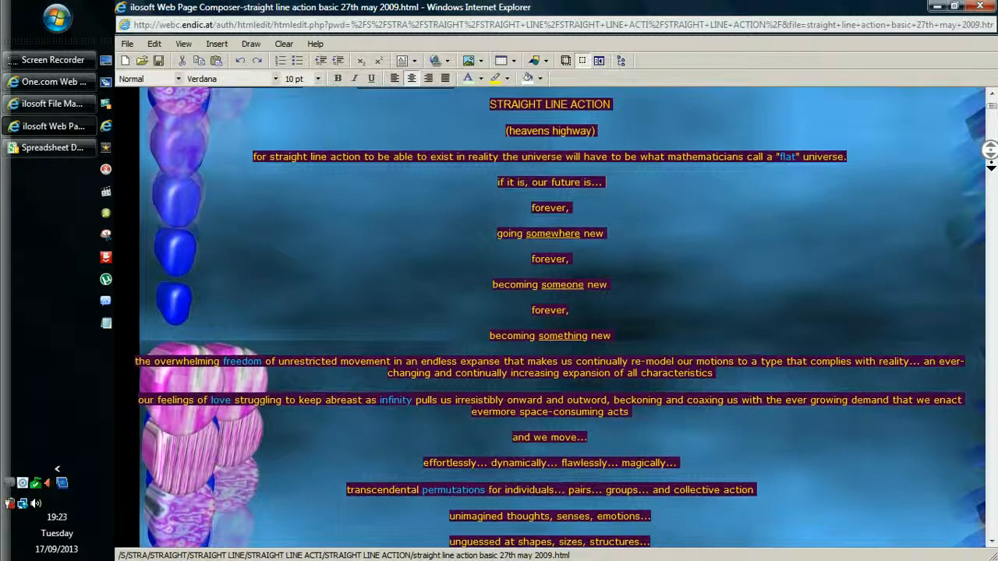
pyautogui.scroll(-3)
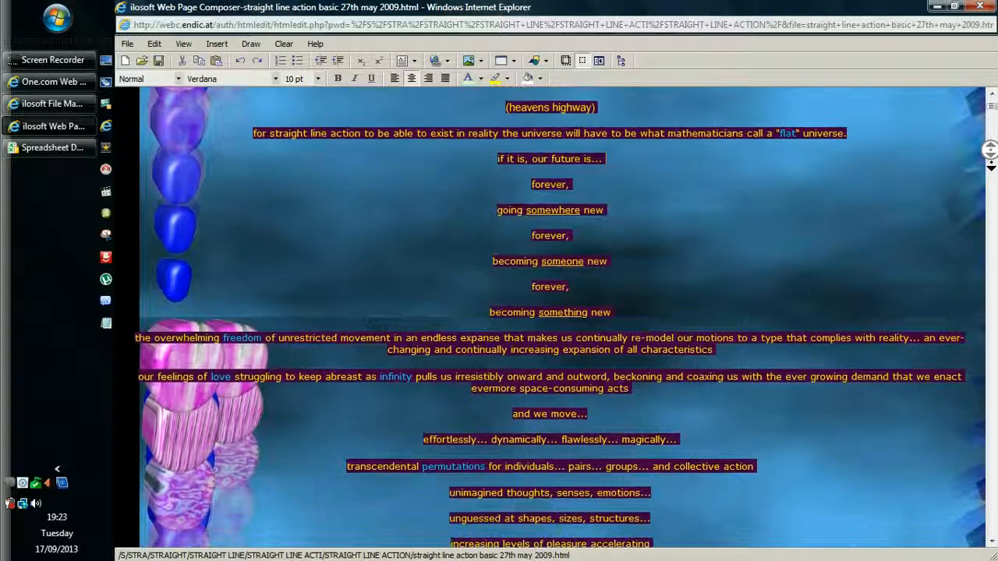
pyautogui.scroll(-3)
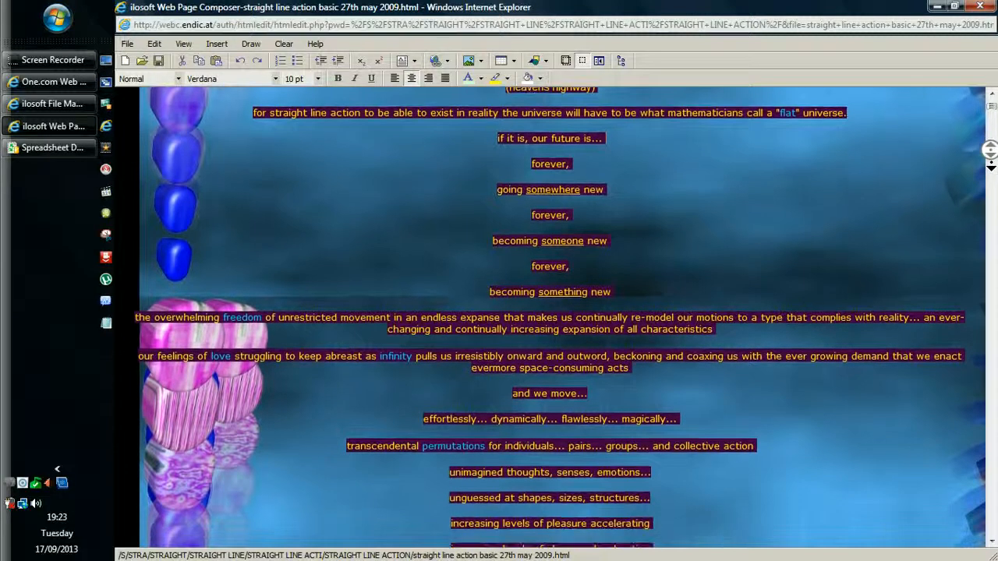
pyautogui.scroll(-3)
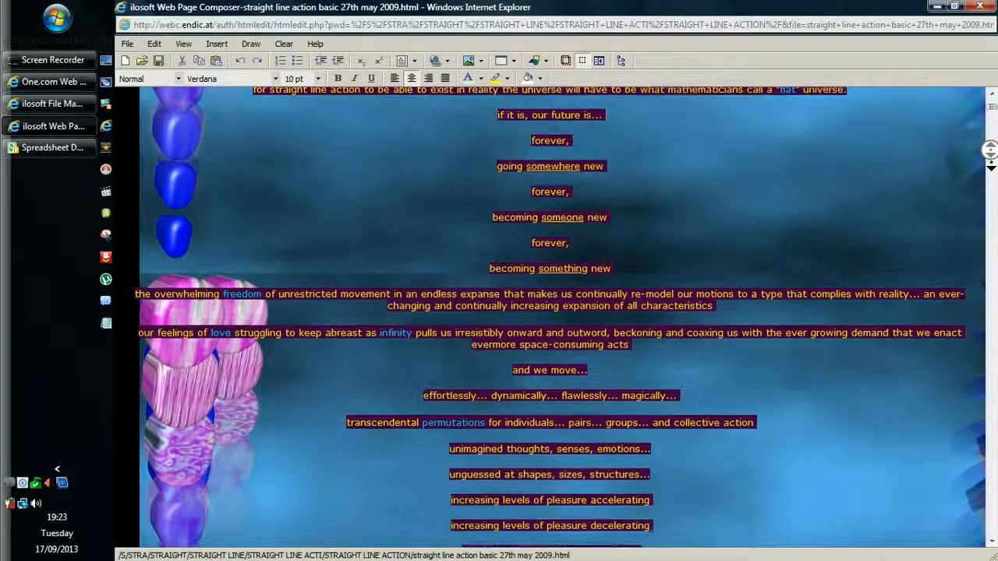
pyautogui.scroll(-3)
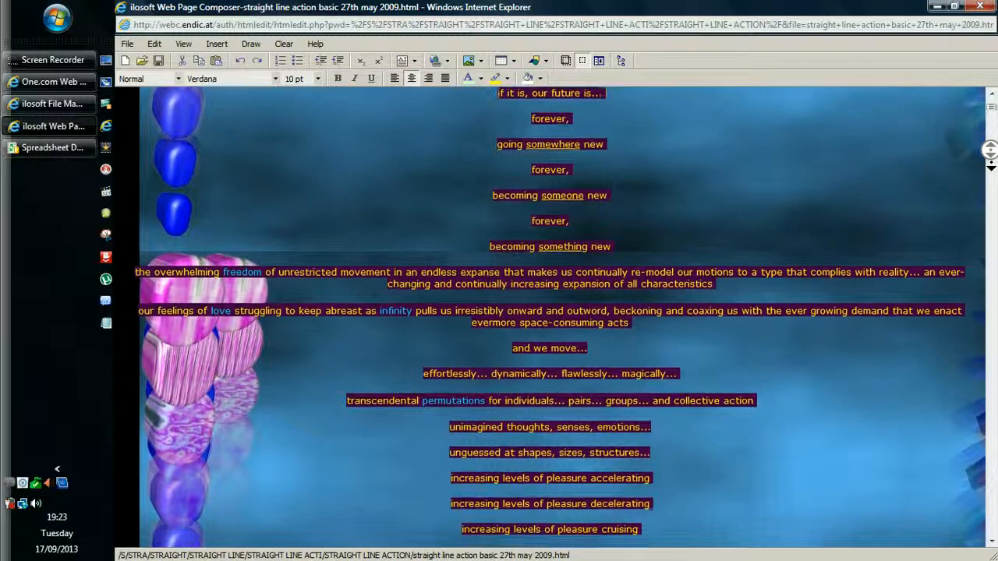
pyautogui.scroll(-3)
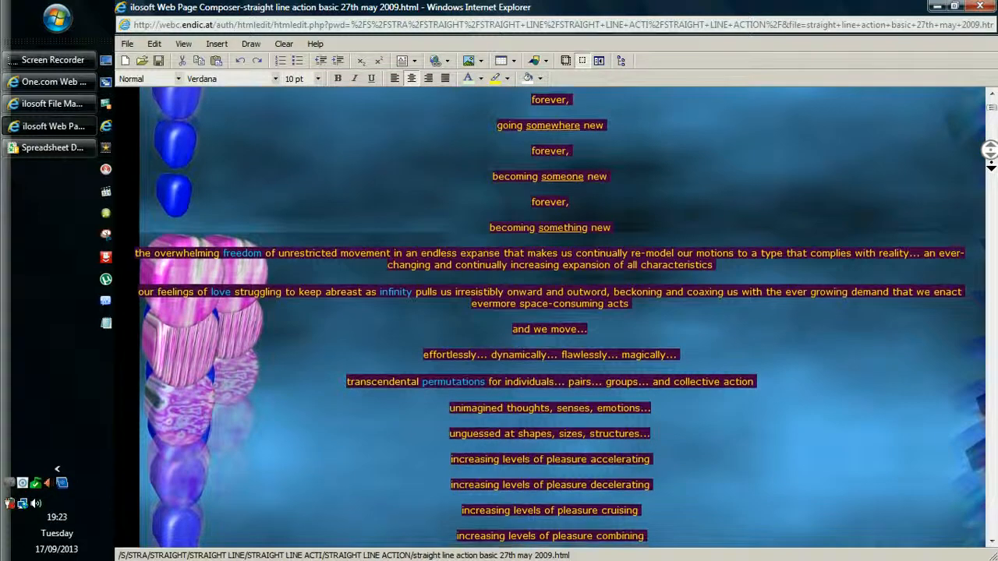
pyautogui.scroll(-3)
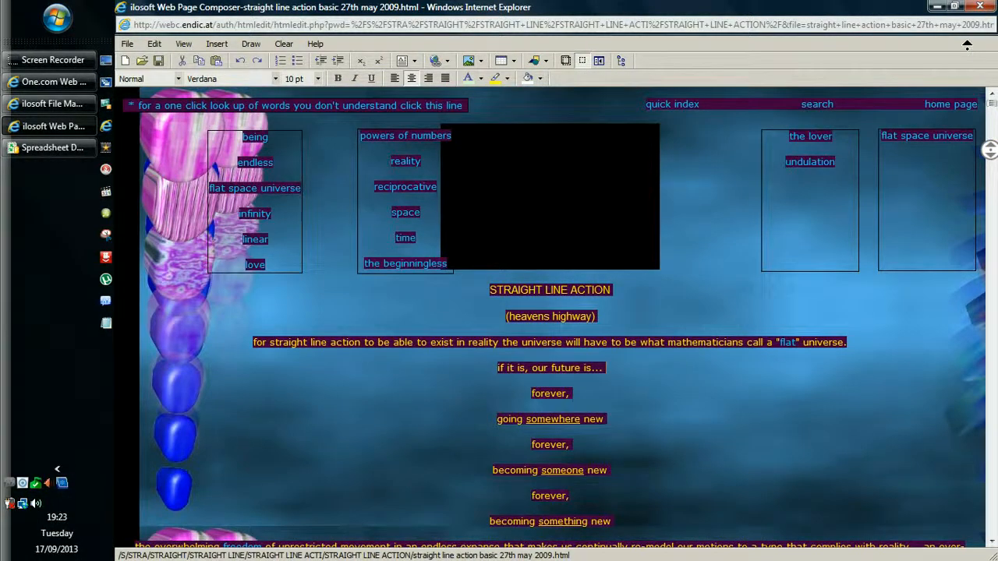
pyautogui.scroll(-3)
pyautogui.write('evolution')
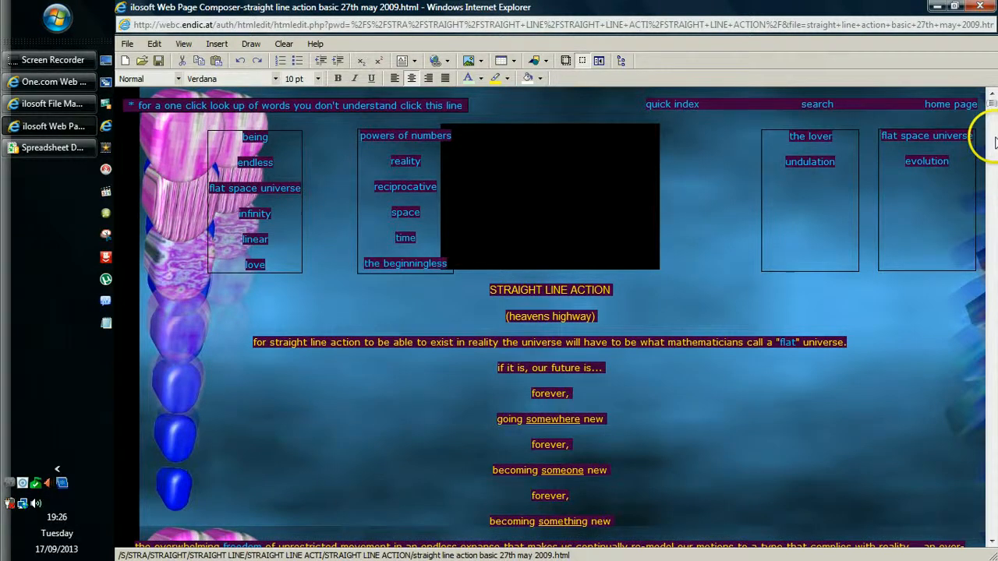
pyautogui.scroll(-3)
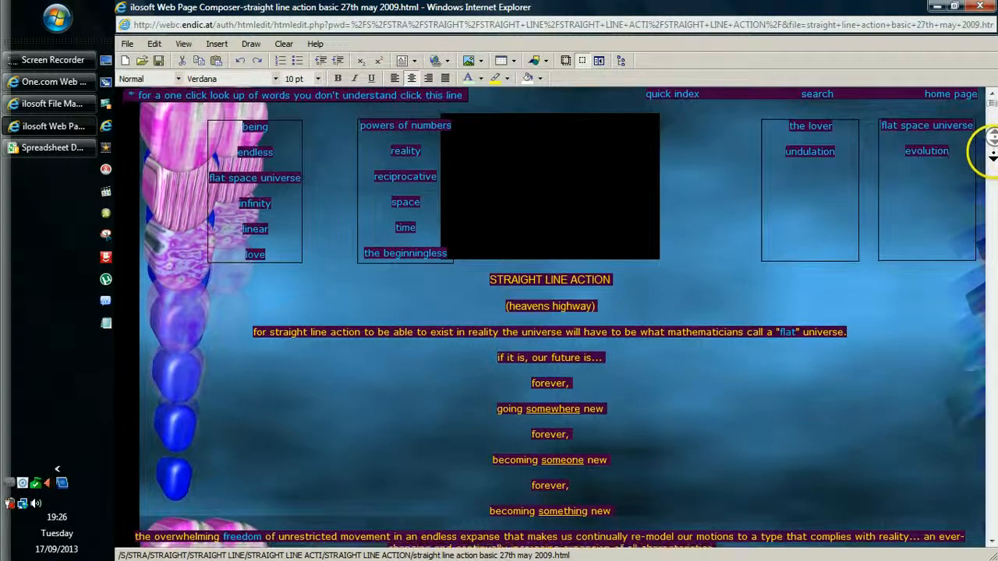
pyautogui.scroll(-3)
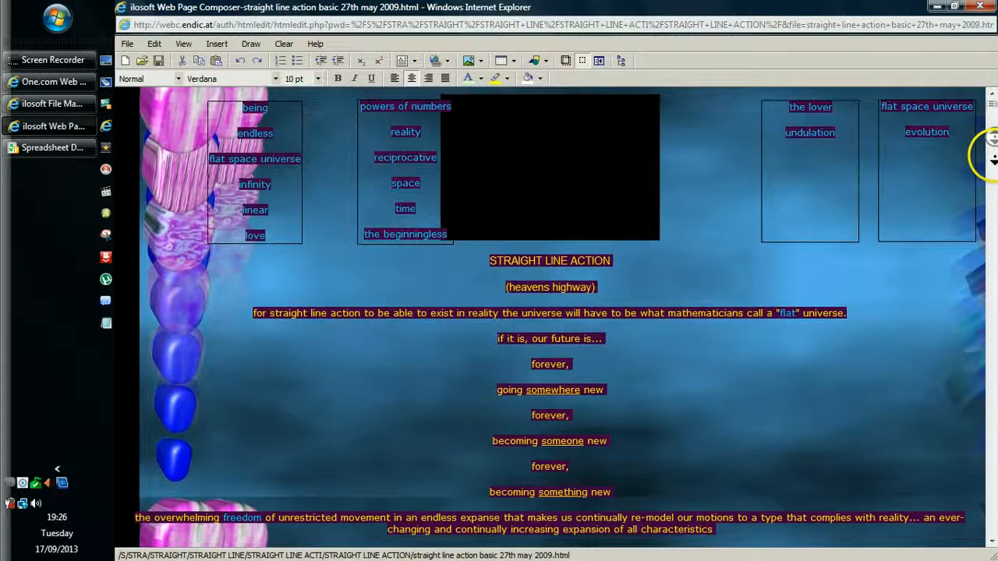
pyautogui.scroll(-3)
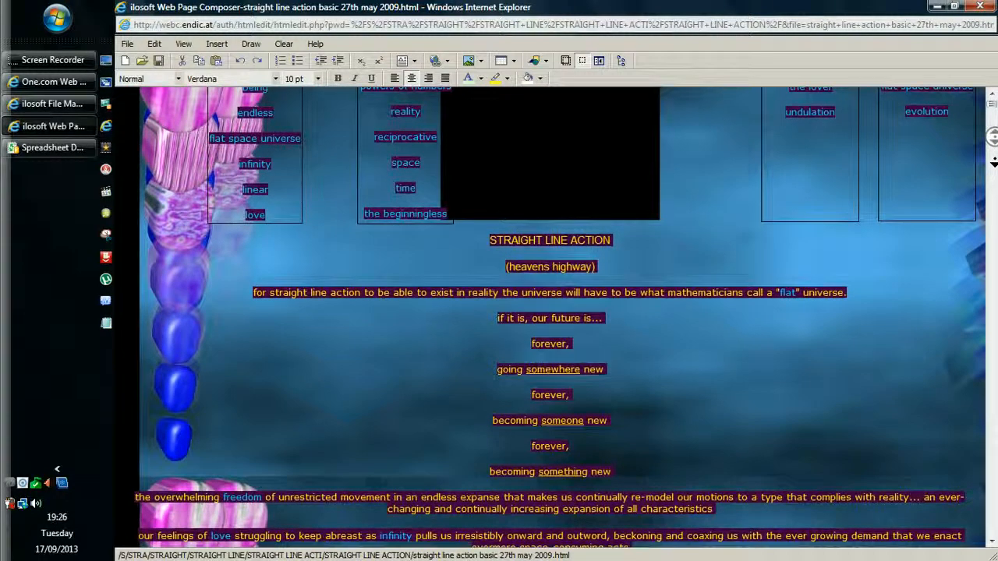
pyautogui.scroll(-3)
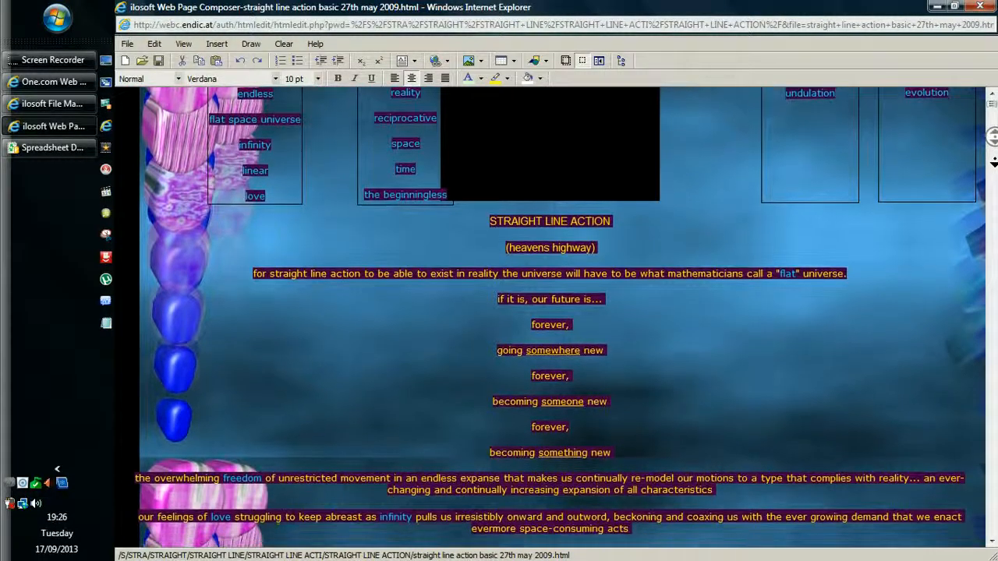
pyautogui.scroll(-3)
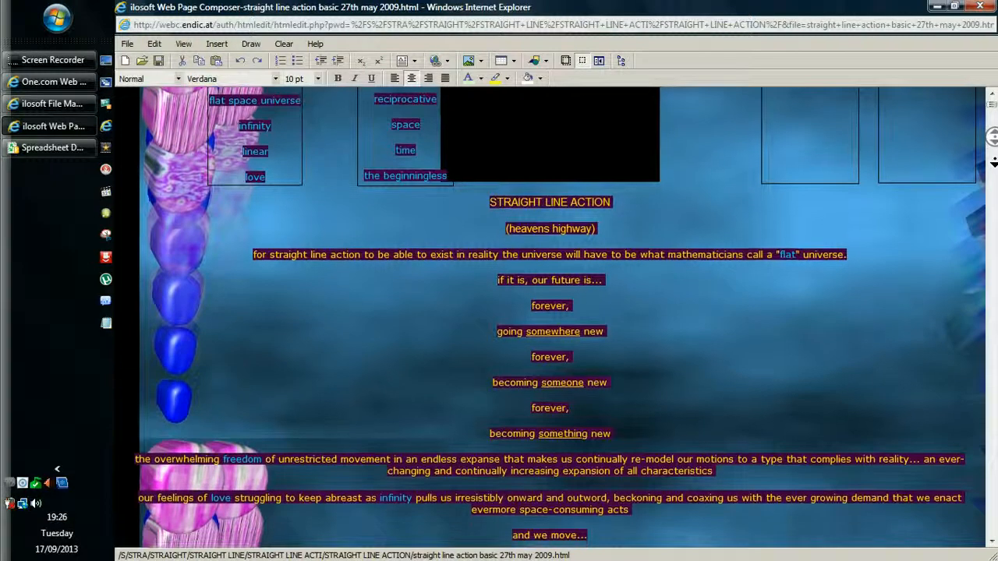
pyautogui.scroll(-3)
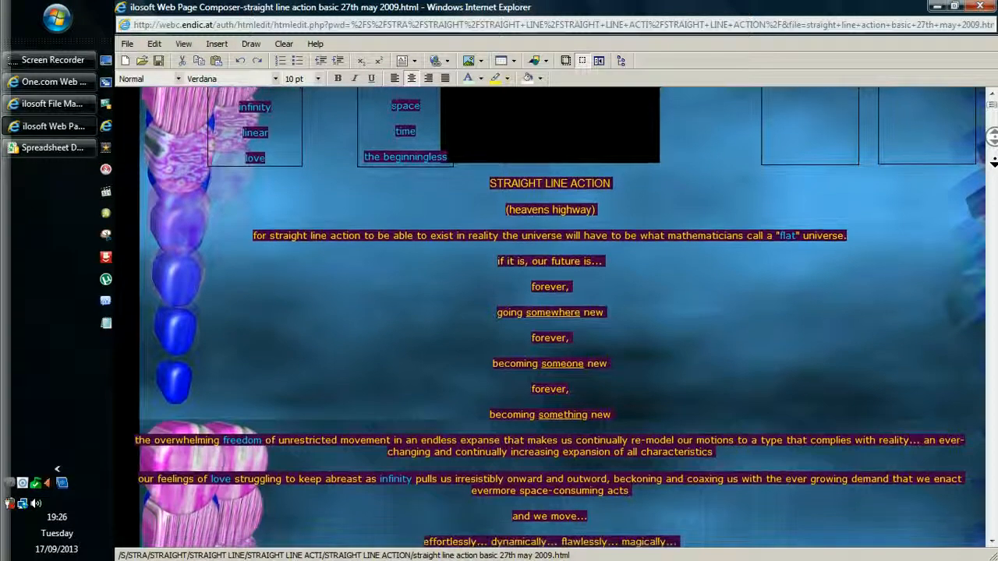
pyautogui.scroll(-3)
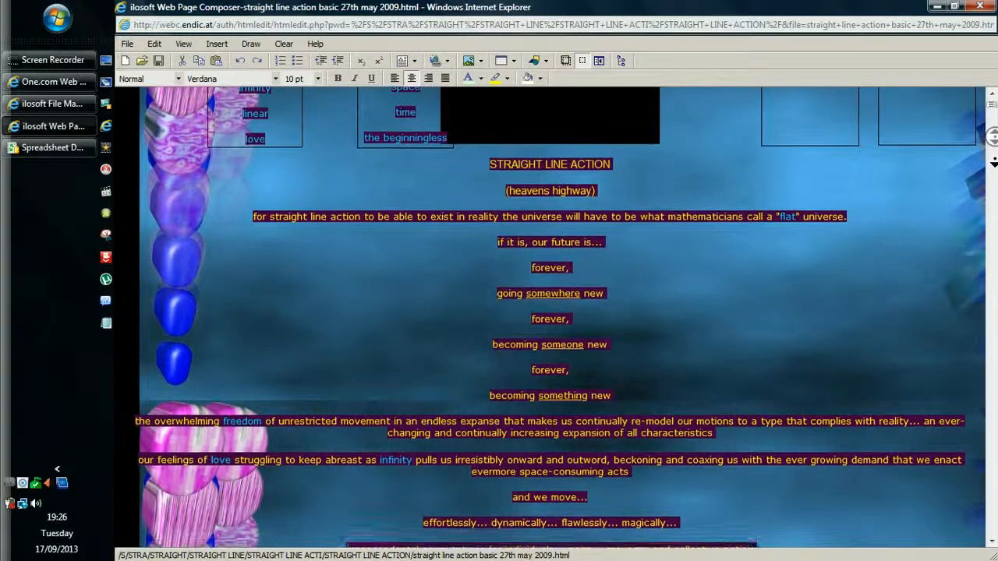
pyautogui.scroll(-3)
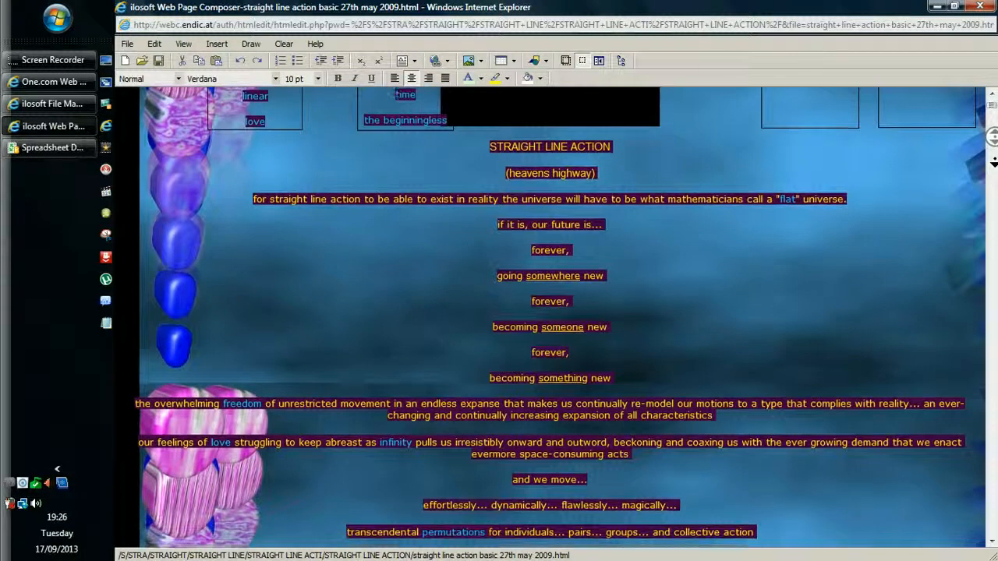
pyautogui.scroll(-3)
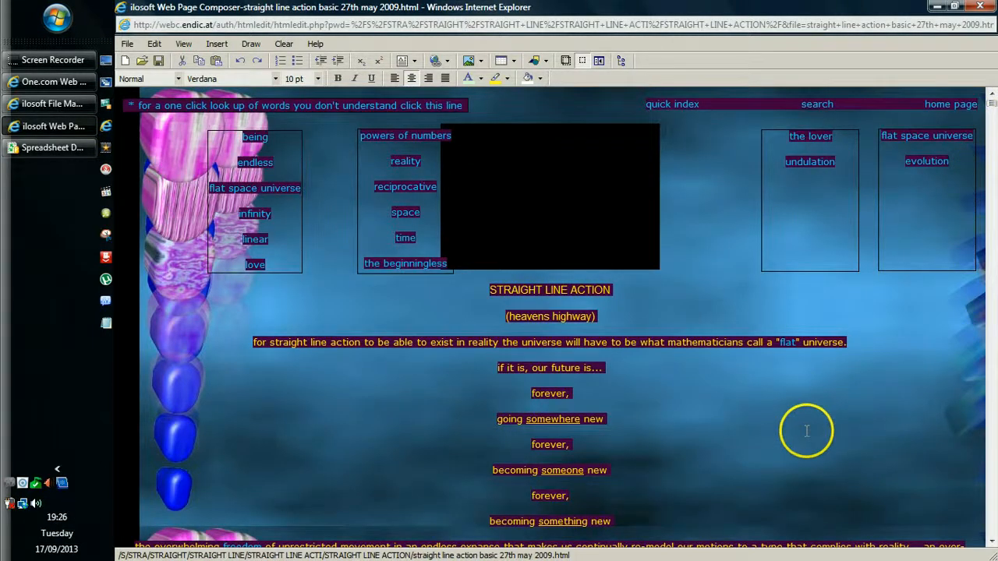
pyautogui.moveTo(927, 359)
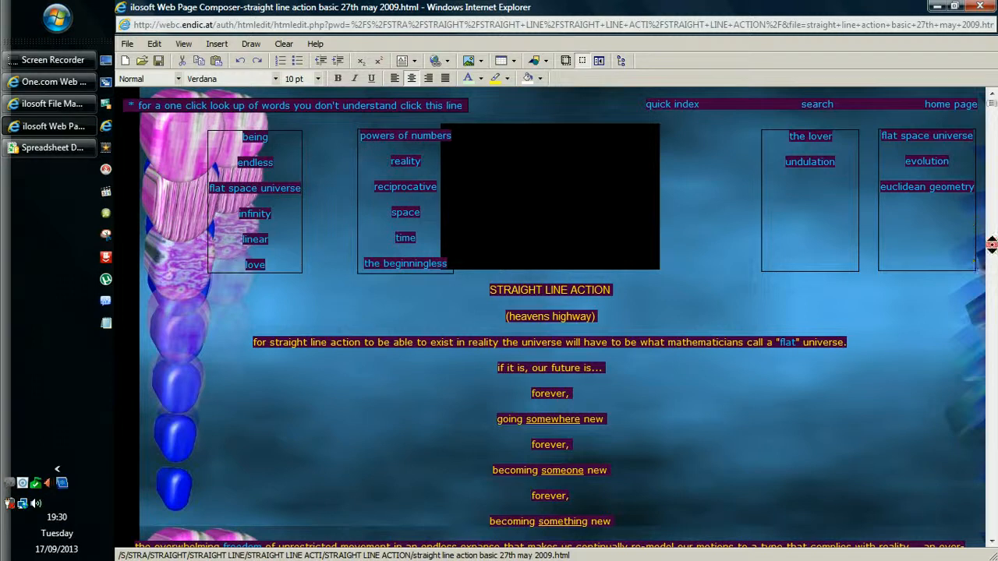
pyautogui.scroll(-3)
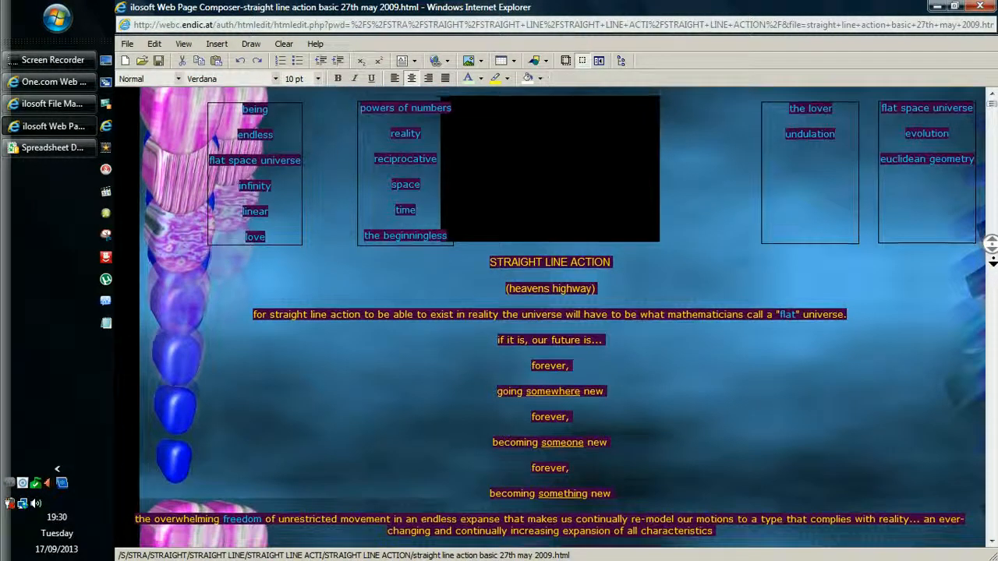
pyautogui.scroll(-3)
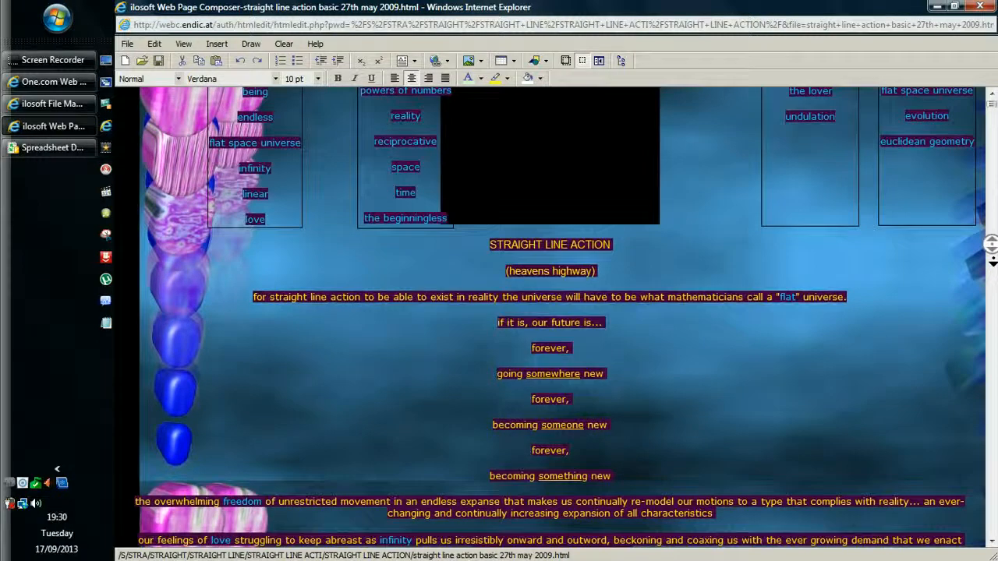
pyautogui.scroll(-3)
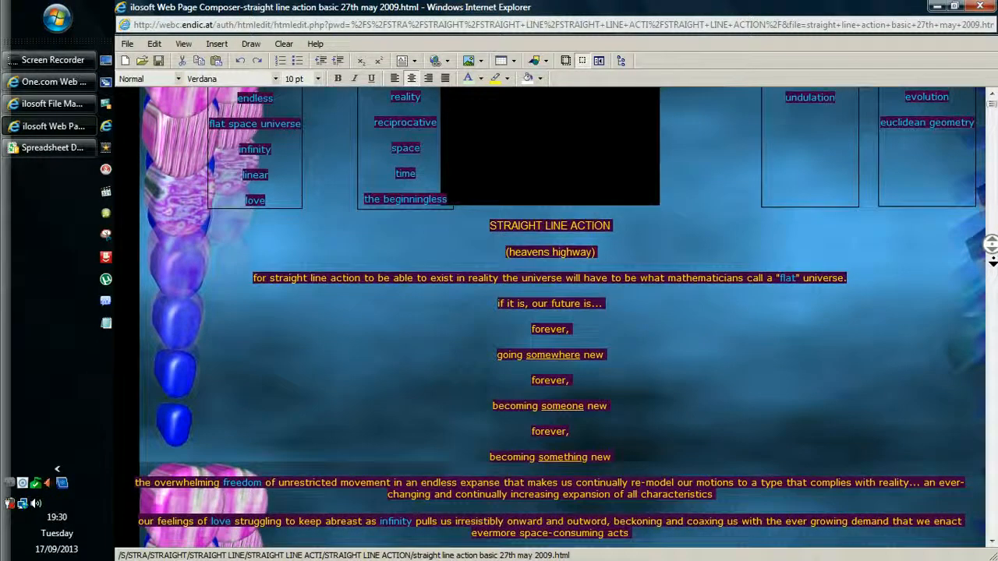
pyautogui.scroll(-3)
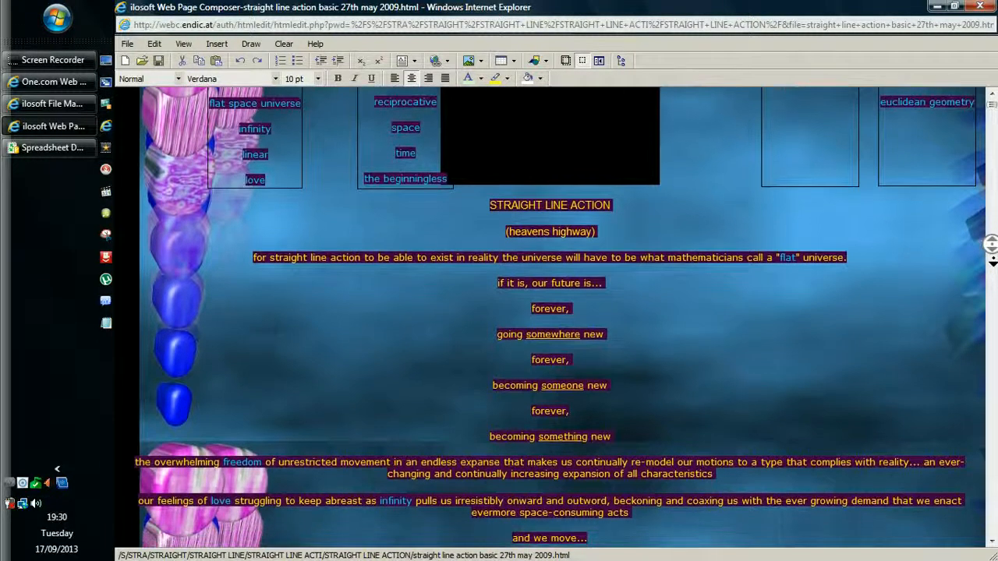
pyautogui.scroll(-3)
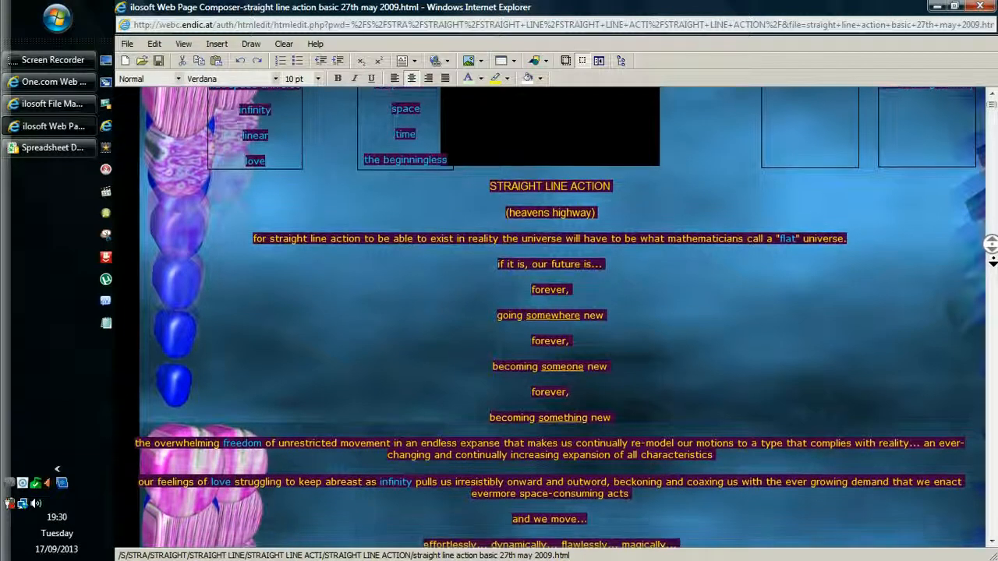
pyautogui.scroll(-3)
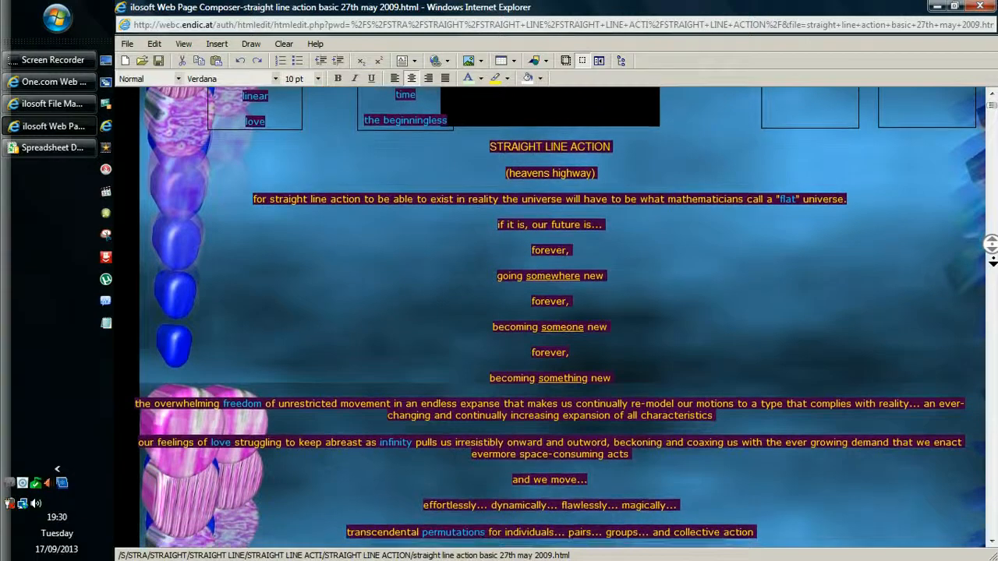
pyautogui.scroll(-3)
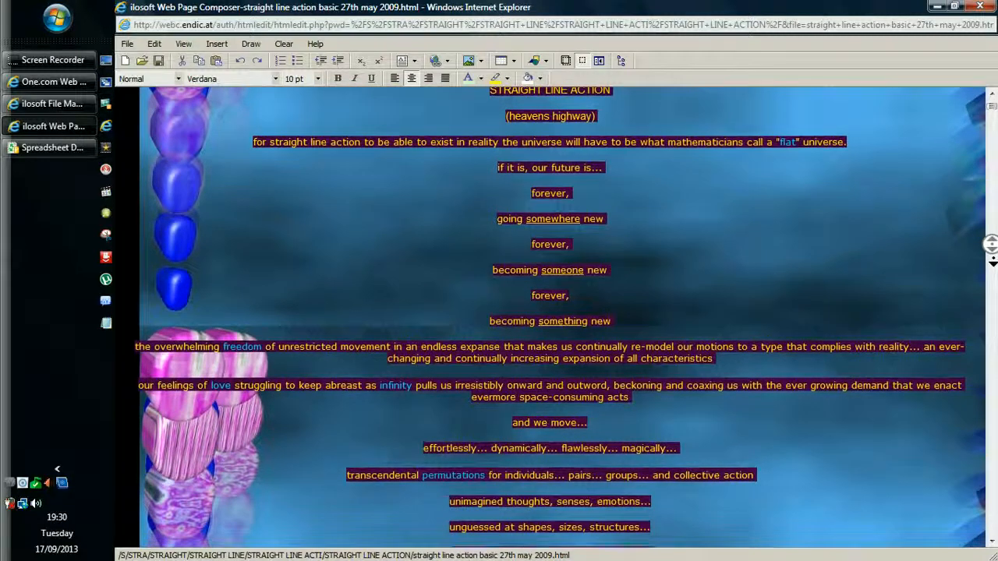
pyautogui.scroll(-3)
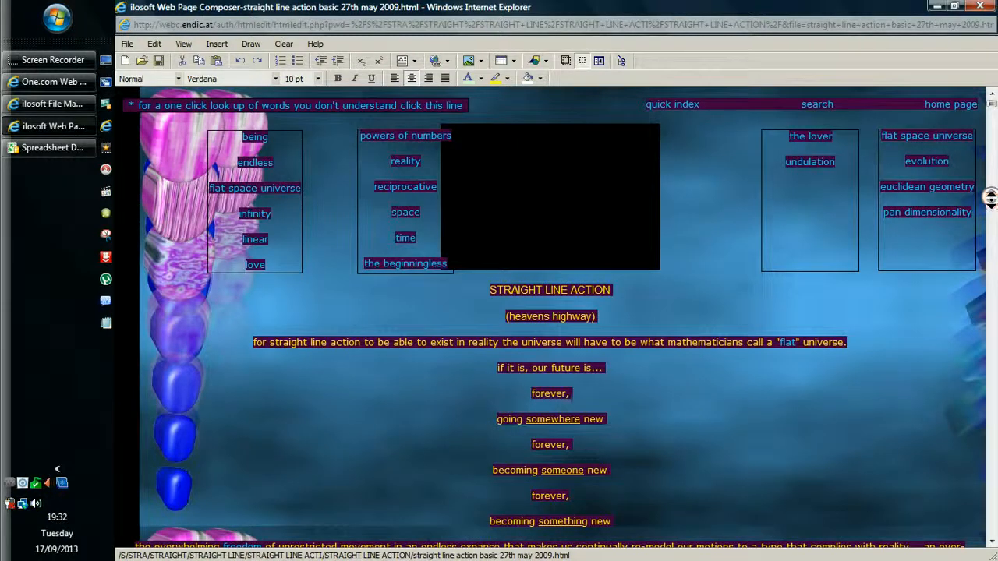
pyautogui.scroll(-3)
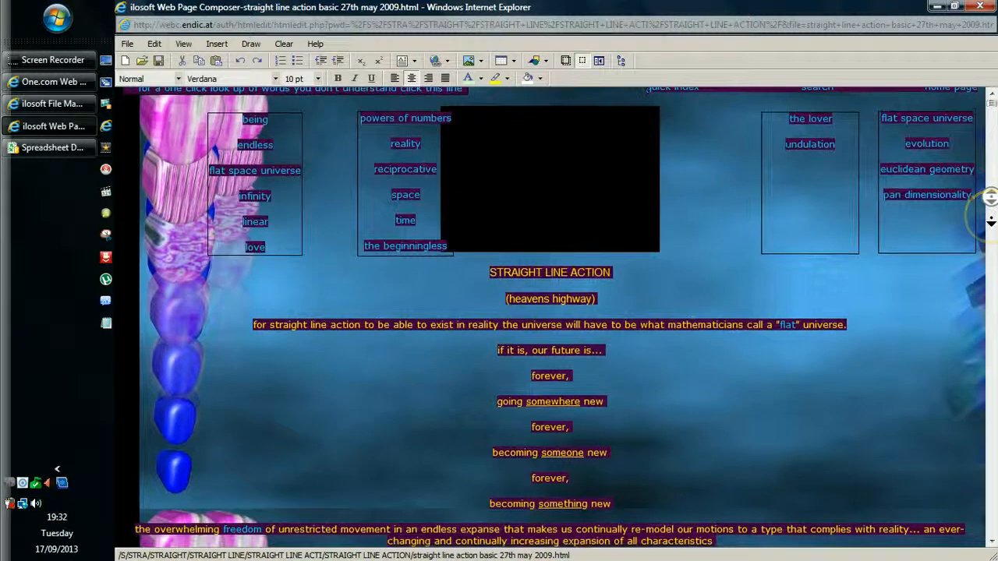
pyautogui.scroll(-3)
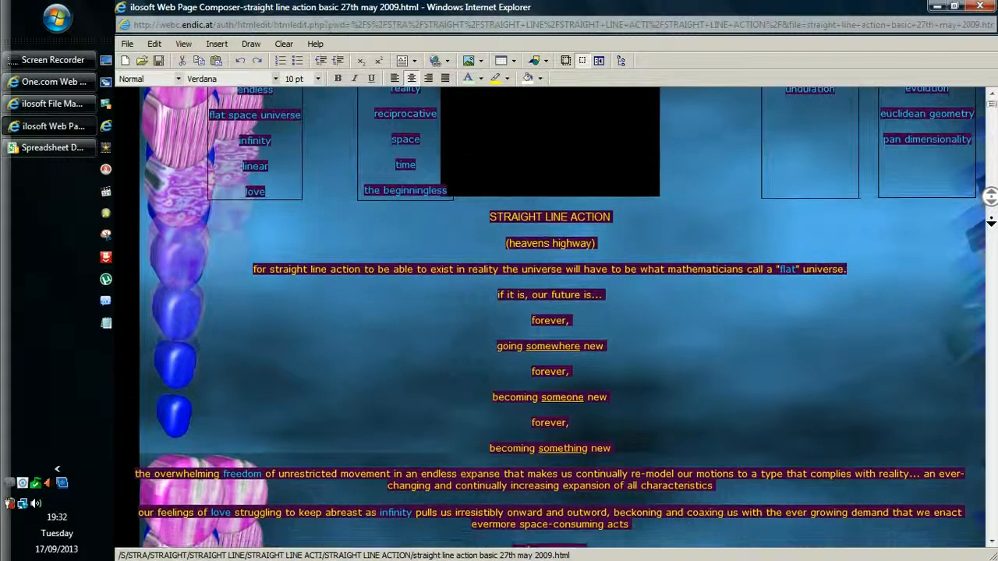
pyautogui.scroll(-3)
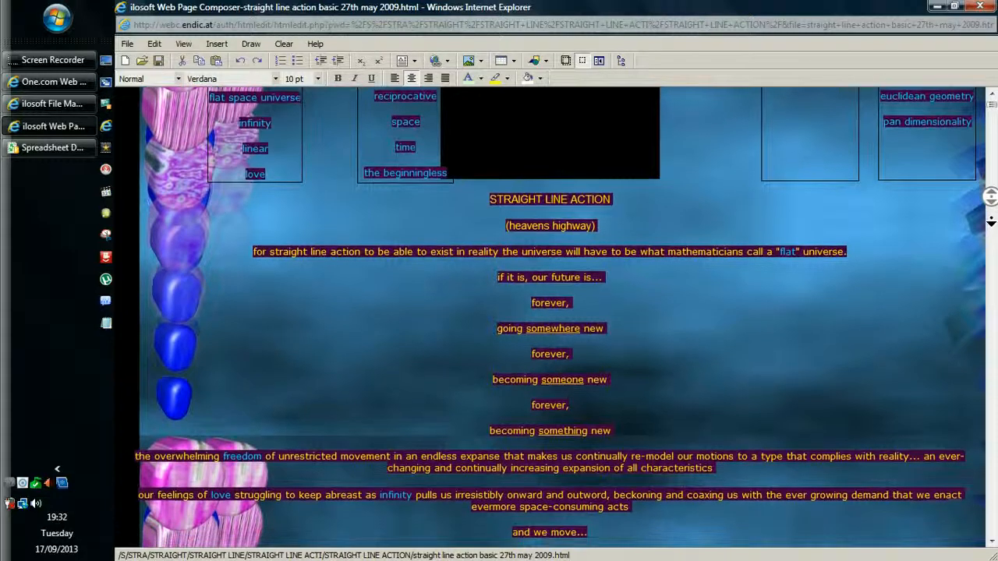
pyautogui.scroll(-3)
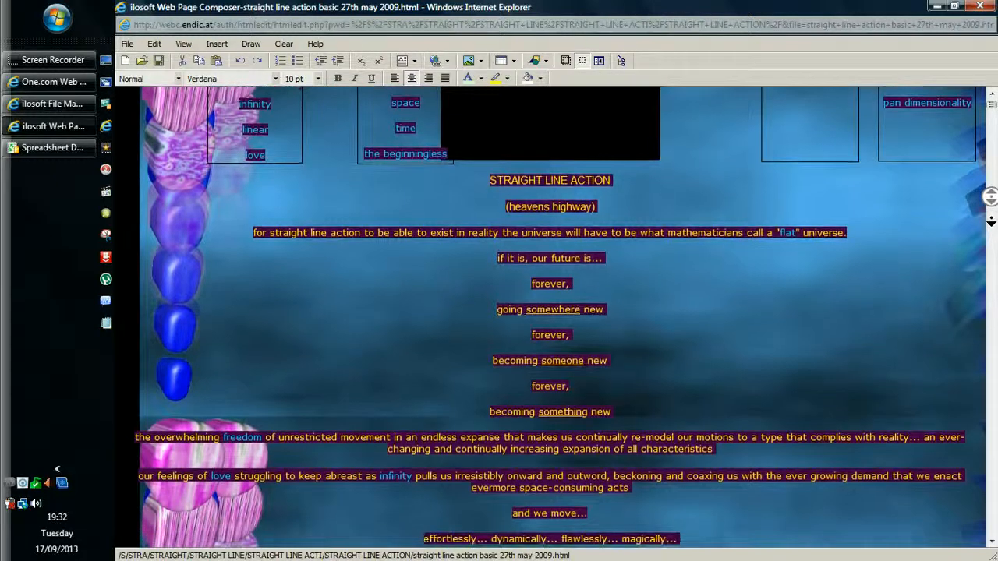
pyautogui.scroll(-3)
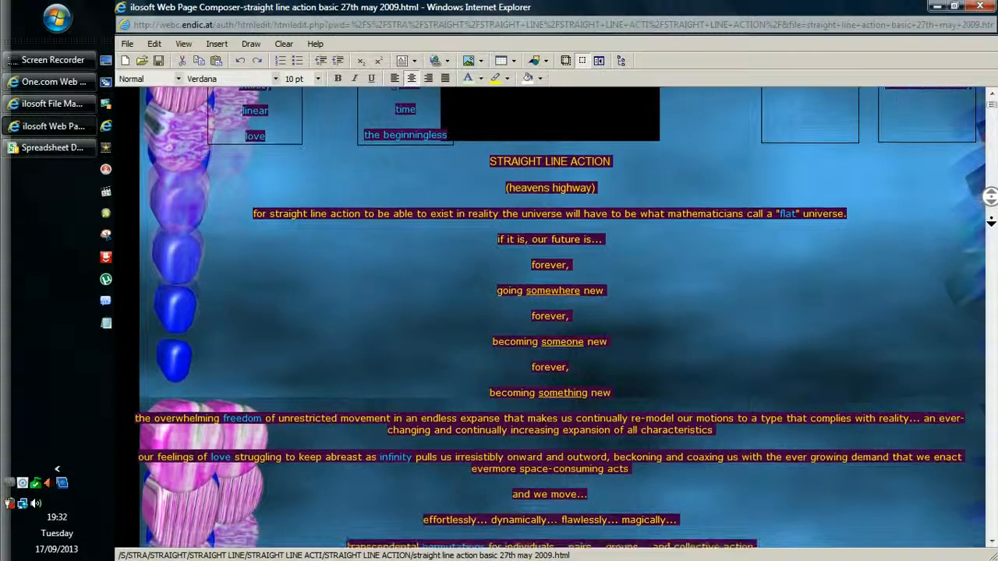
pyautogui.scroll(-3)
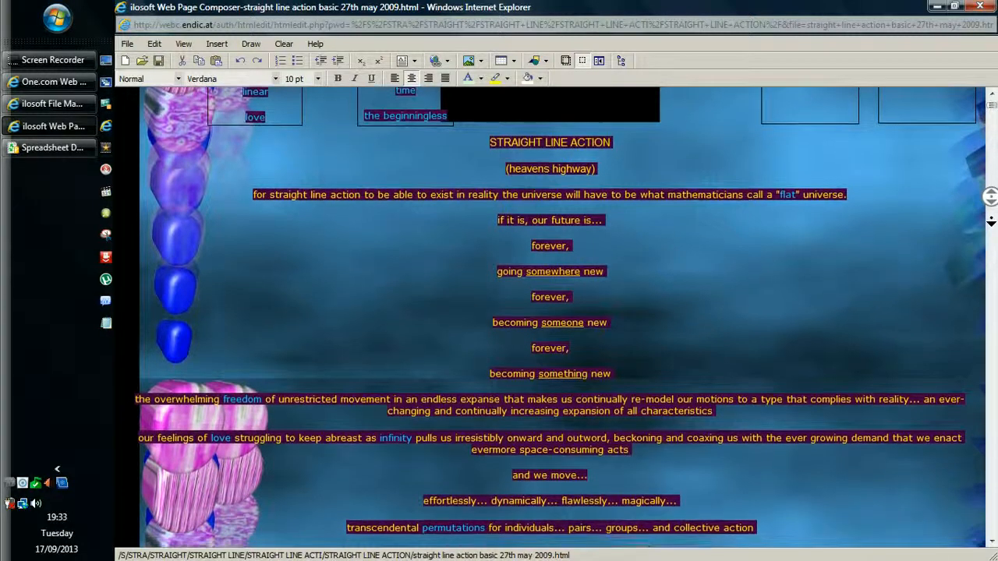
pyautogui.scroll(-3)
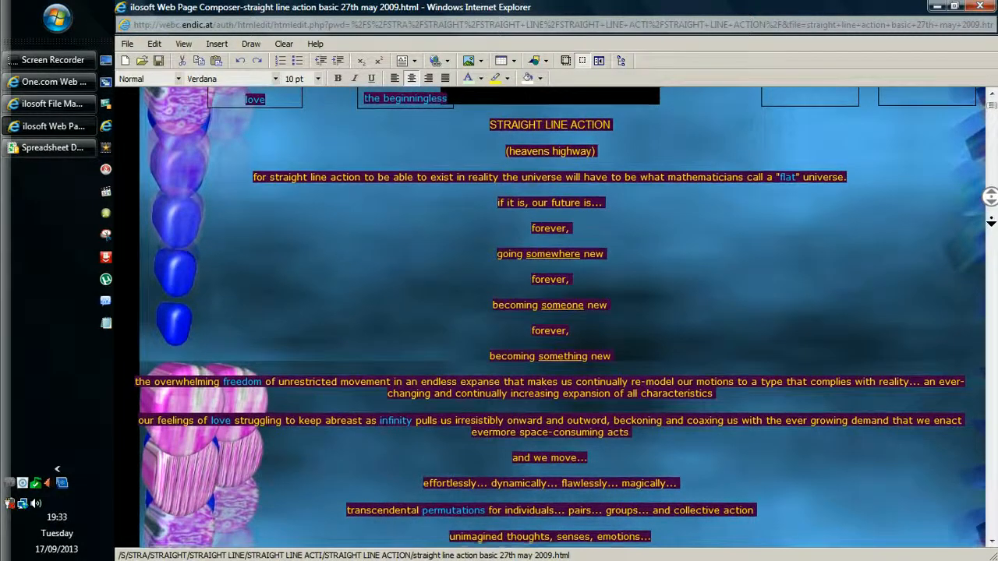
pyautogui.scroll(-3)
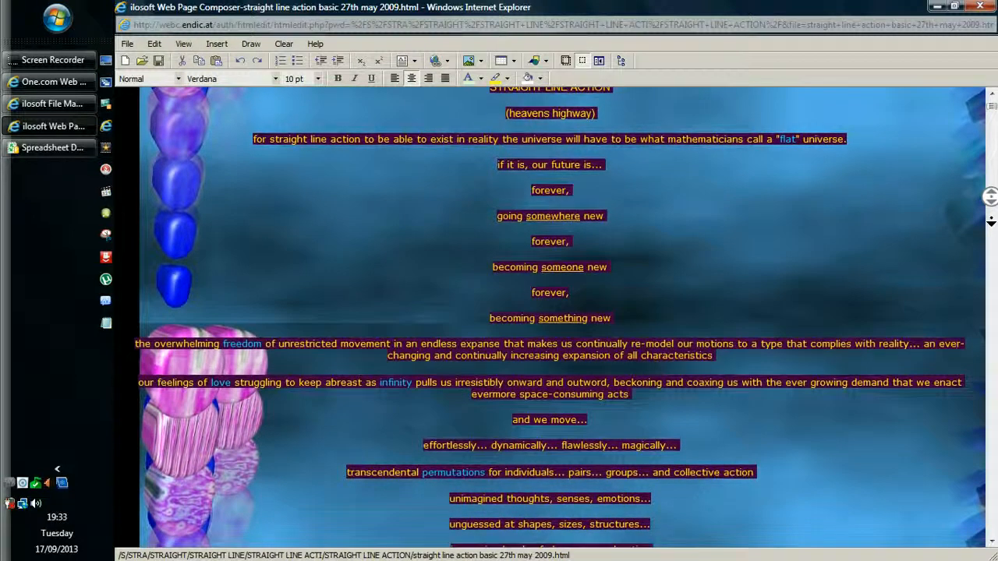
pyautogui.scroll(-3)
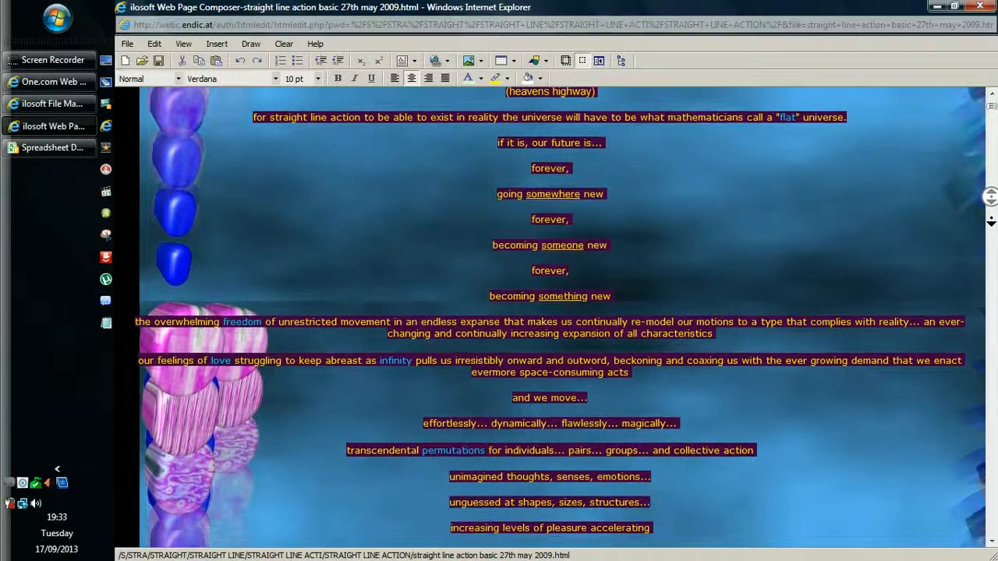
pyautogui.scroll(-3)
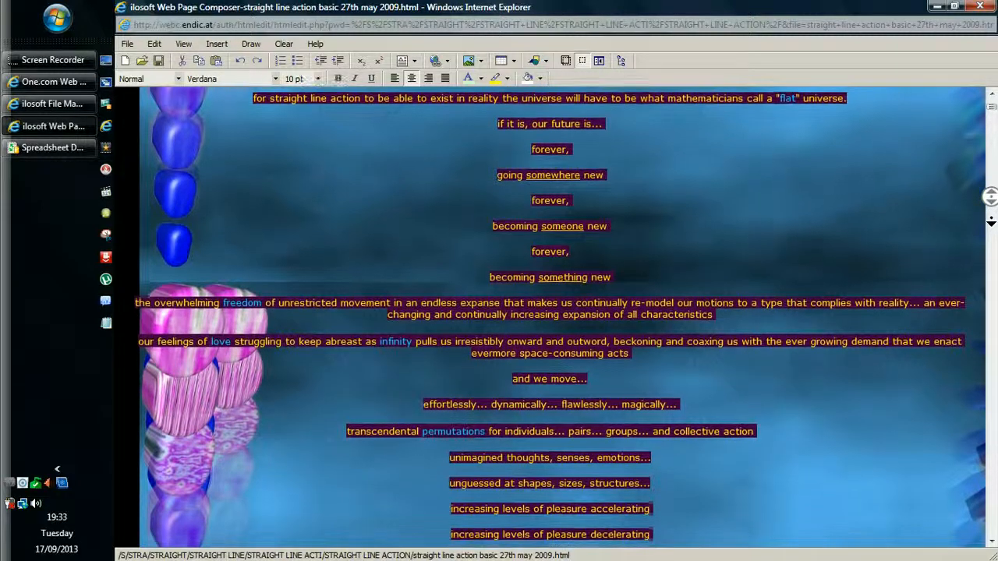
pyautogui.scroll(-3)
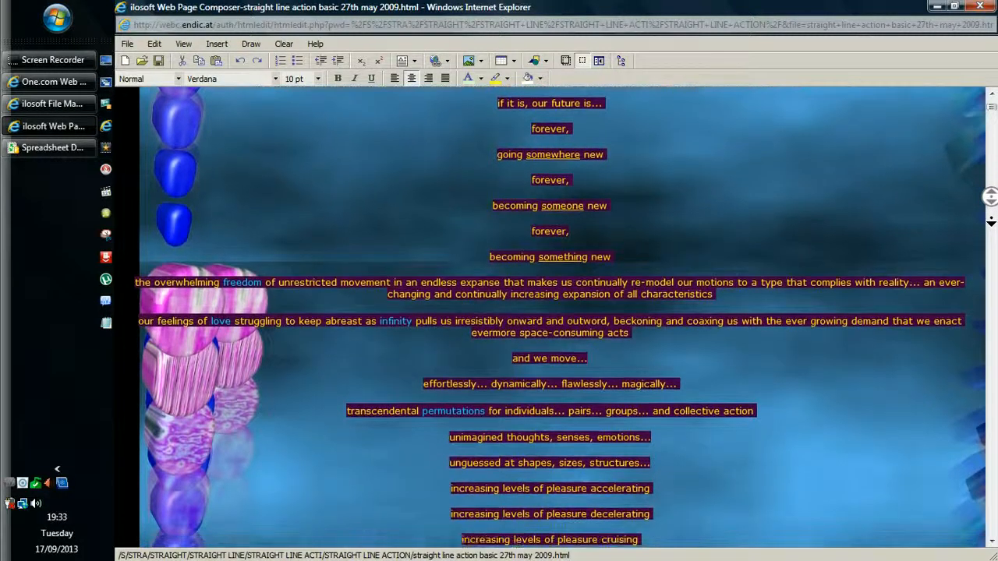
pyautogui.scroll(-3)
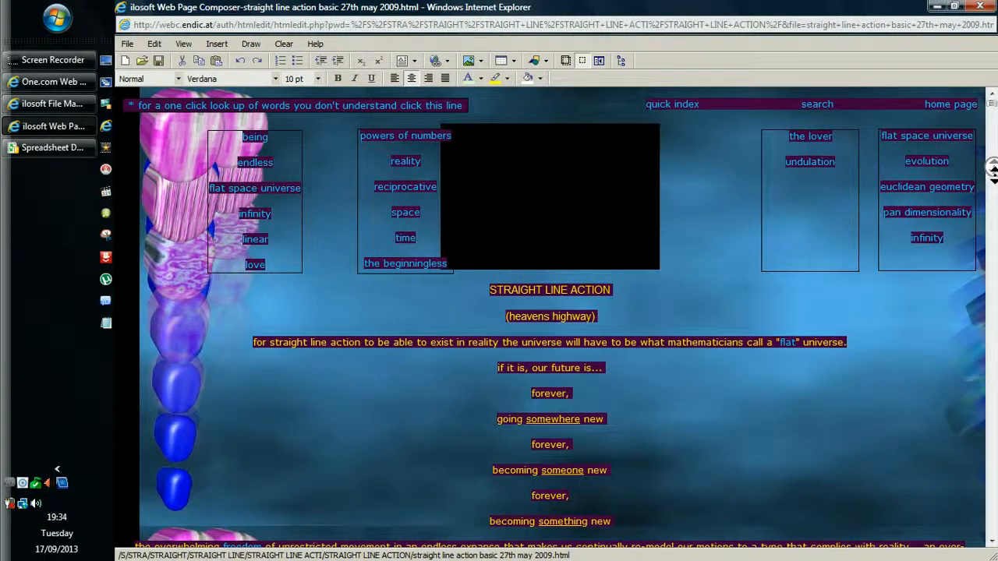
# - Scroll down the page to read the text near 'effortlessly… magically…'
pyautogui.scroll(-3)
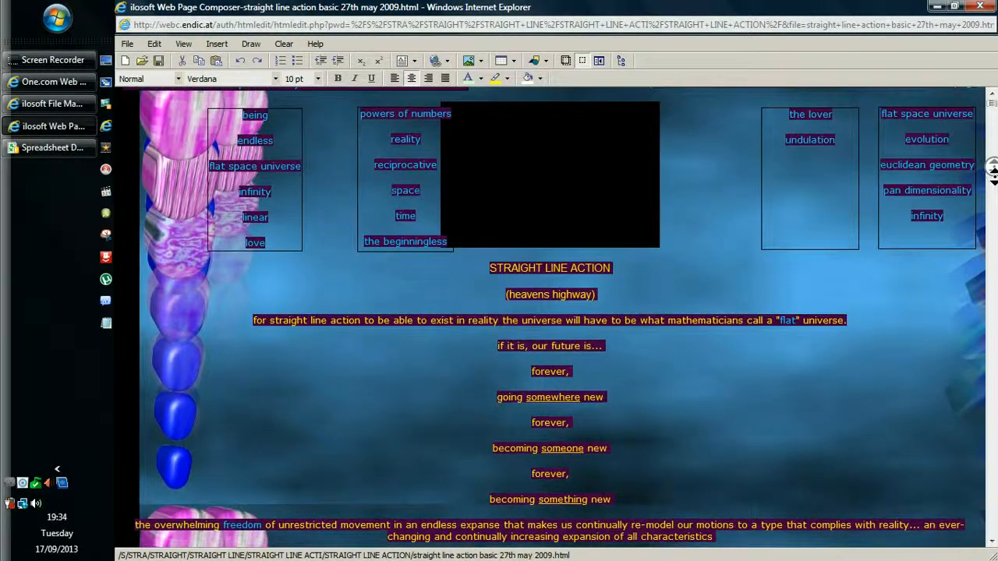
pyautogui.scroll(-3)
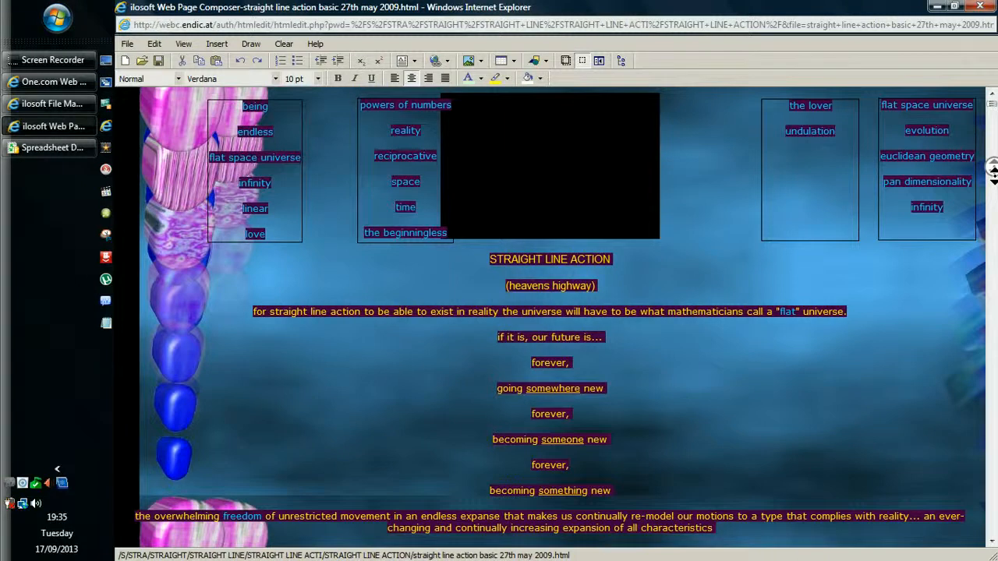
pyautogui.scroll(-3)
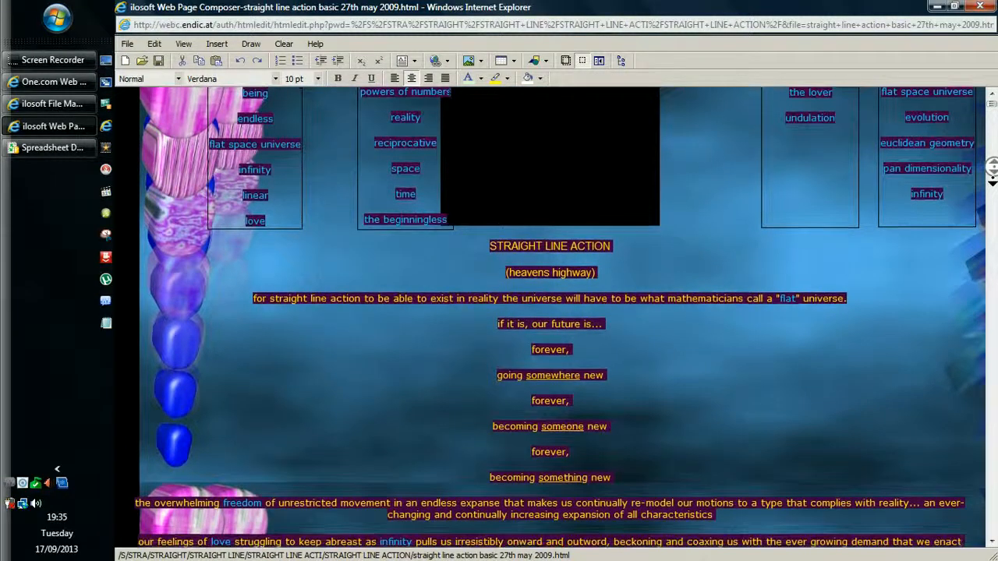
pyautogui.scroll(-3)
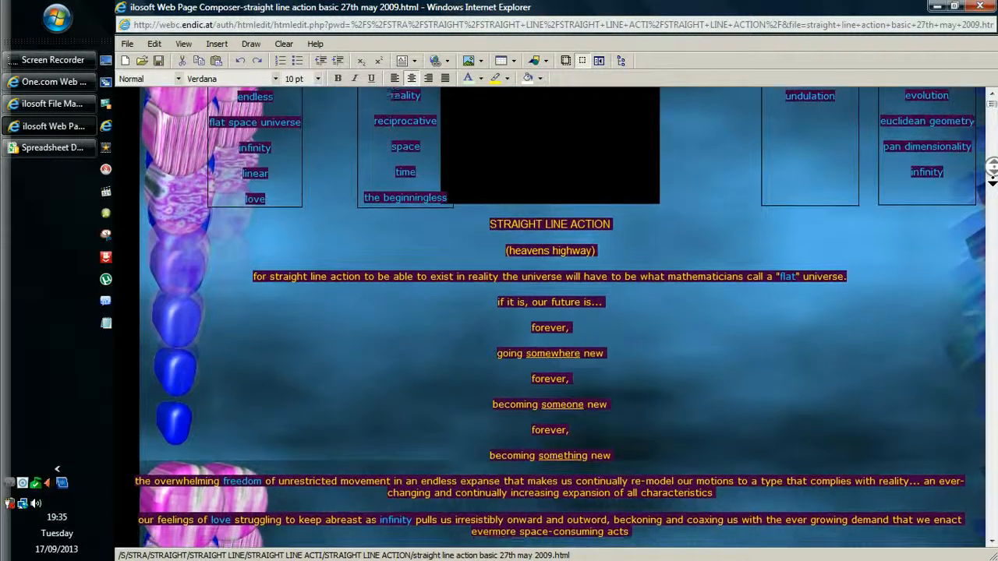
pyautogui.scroll(-3)
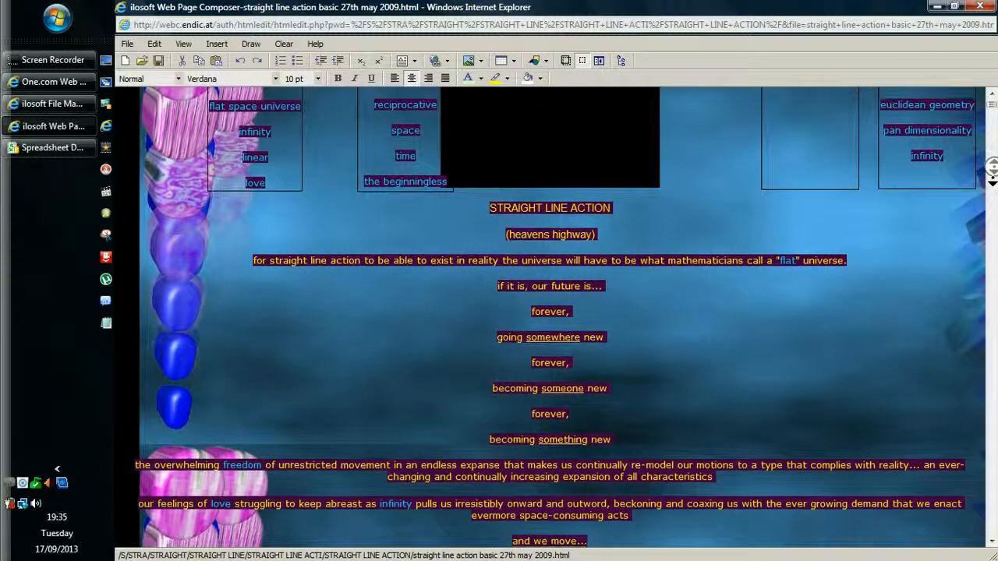
pyautogui.scroll(-3)
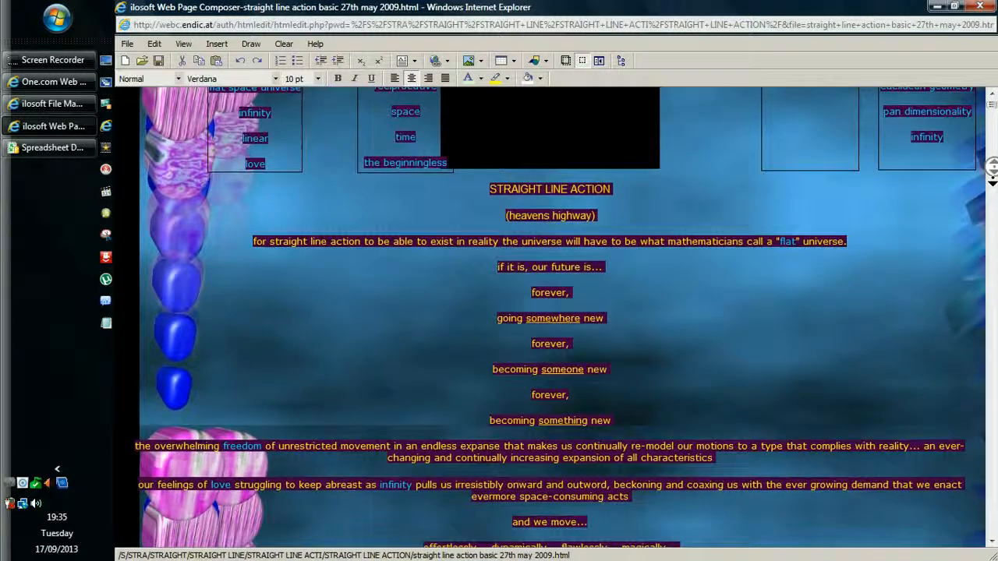
pyautogui.scroll(-3)
pyautogui.write('reality')
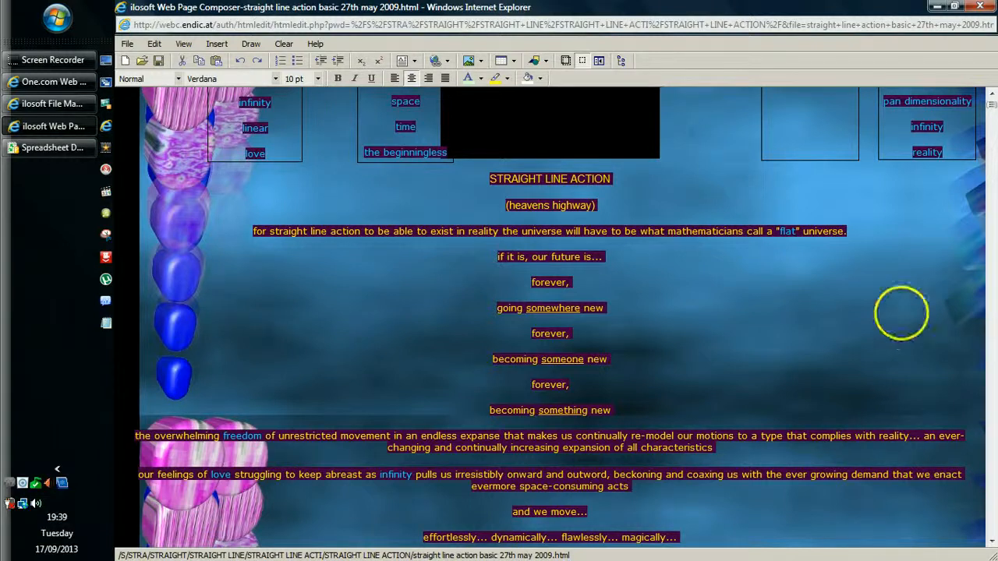
pyautogui.moveTo(949, 247)
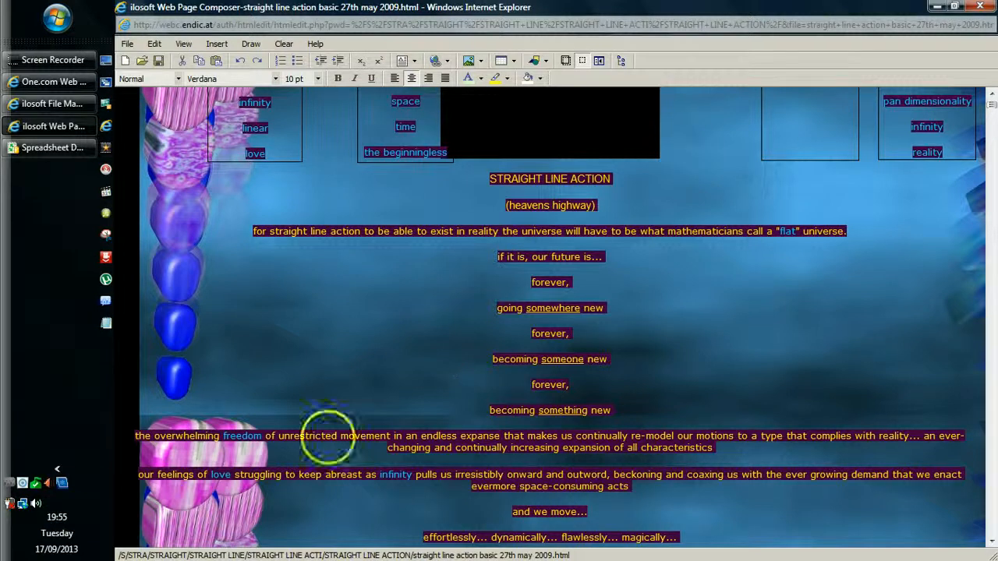
pyautogui.moveTo(50, 424)
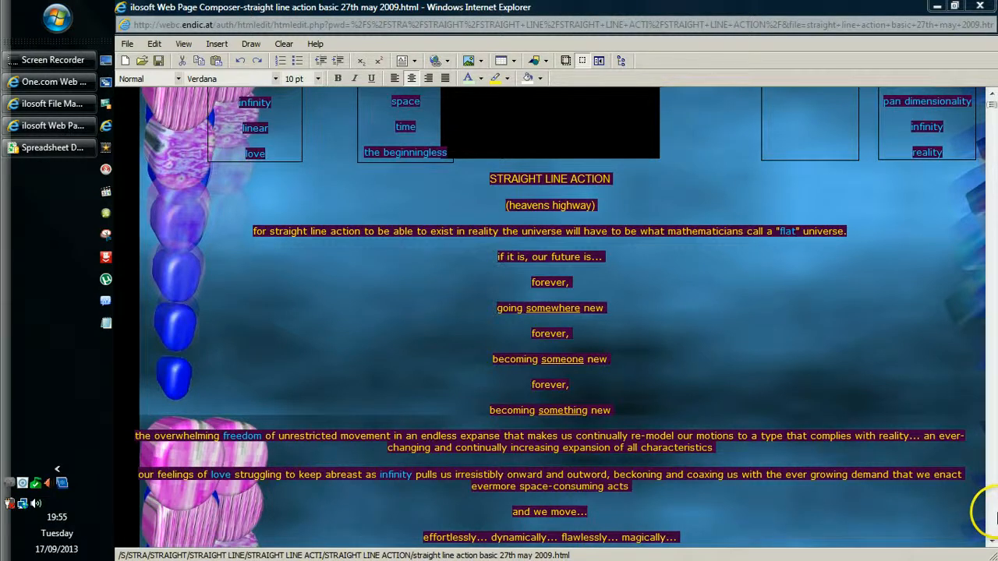
pyautogui.moveTo(986, 403)
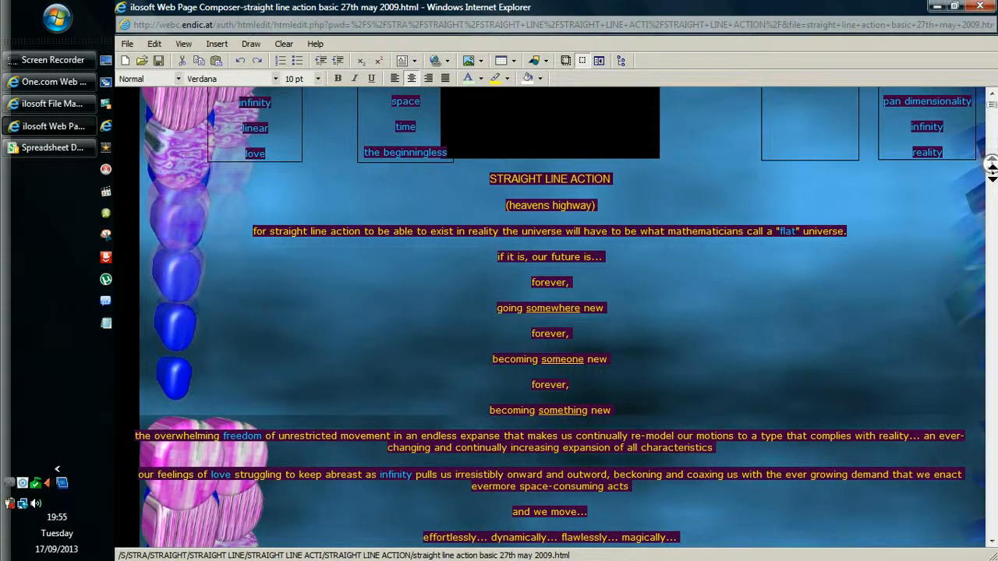
pyautogui.scroll(-3)
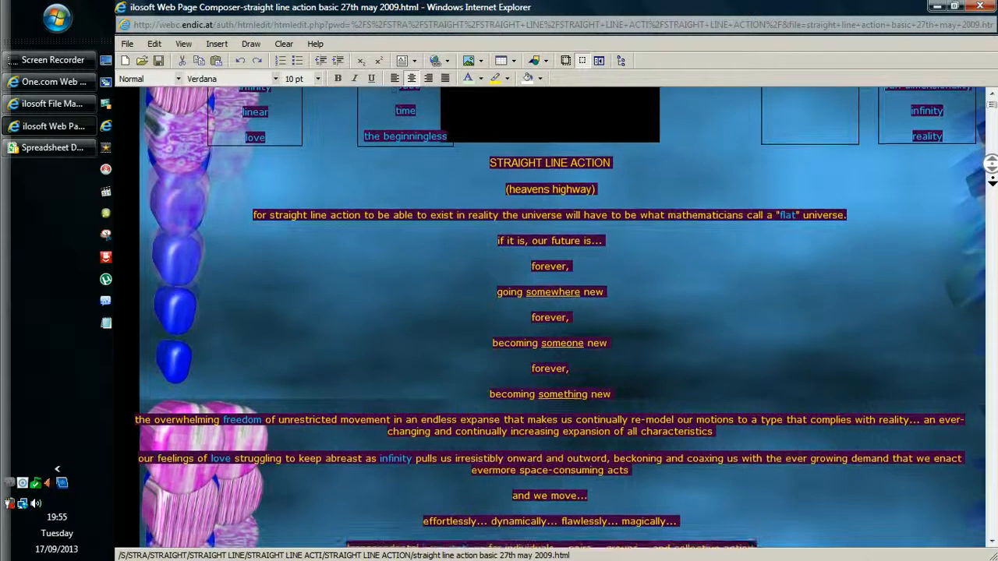
pyautogui.scroll(-3)
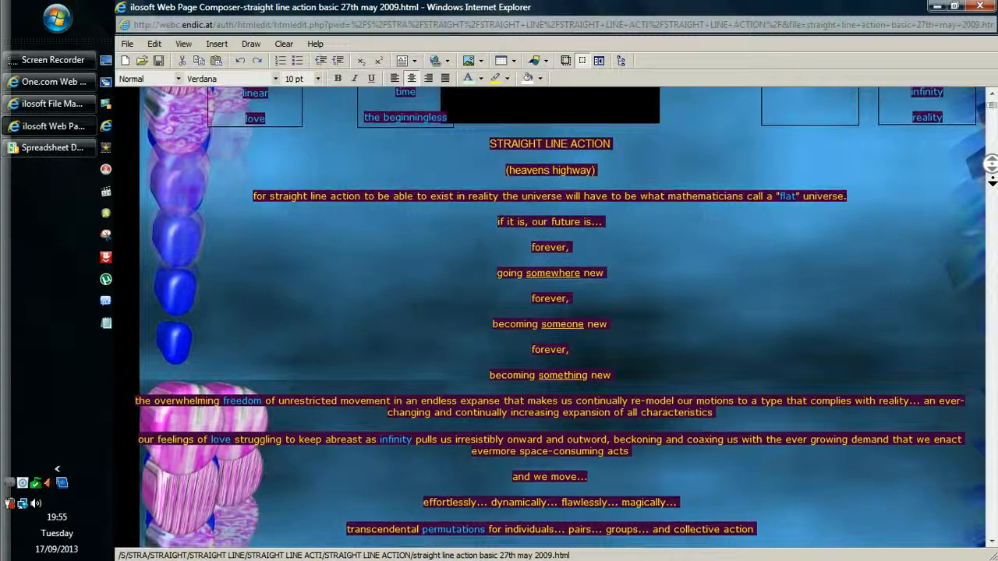
pyautogui.scroll(-3)
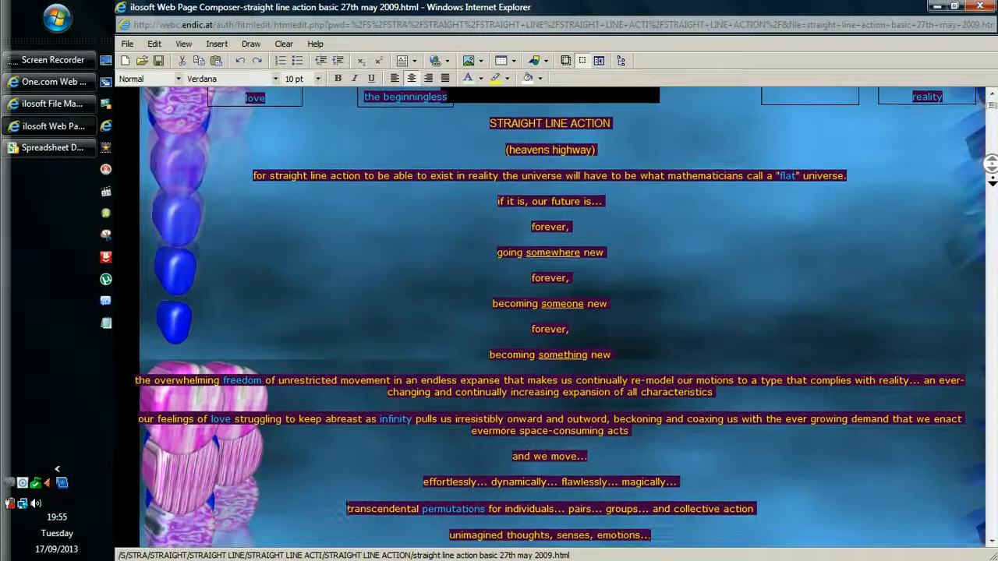
pyautogui.scroll(-3)
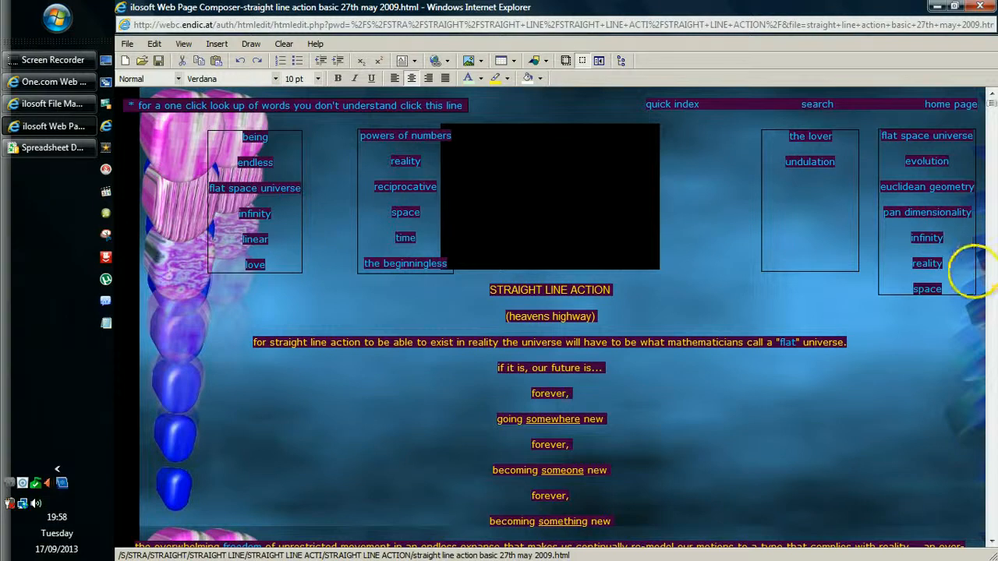
pyautogui.moveTo(949, 289)
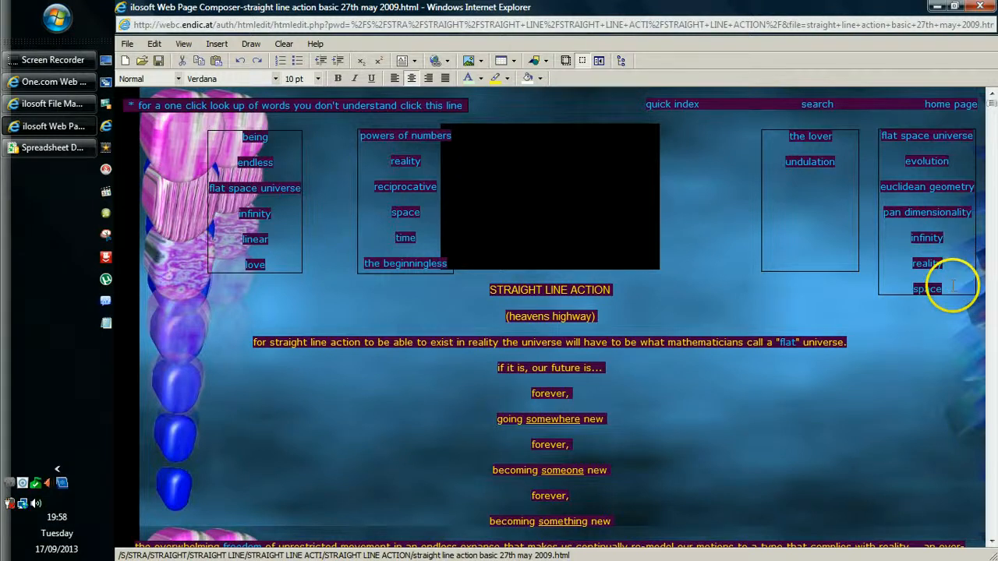
pyautogui.moveTo(418, 499)
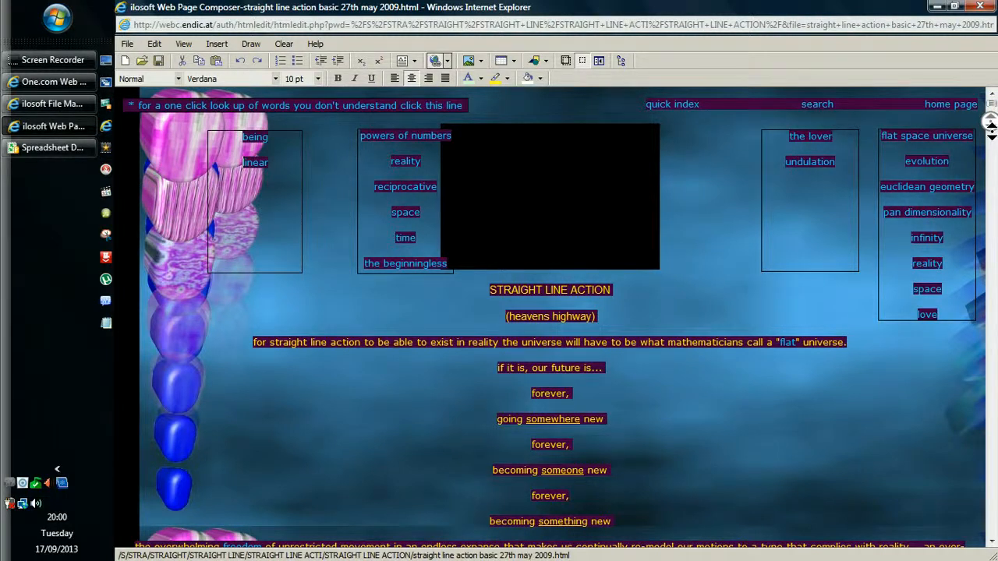
pyautogui.scroll(-3)
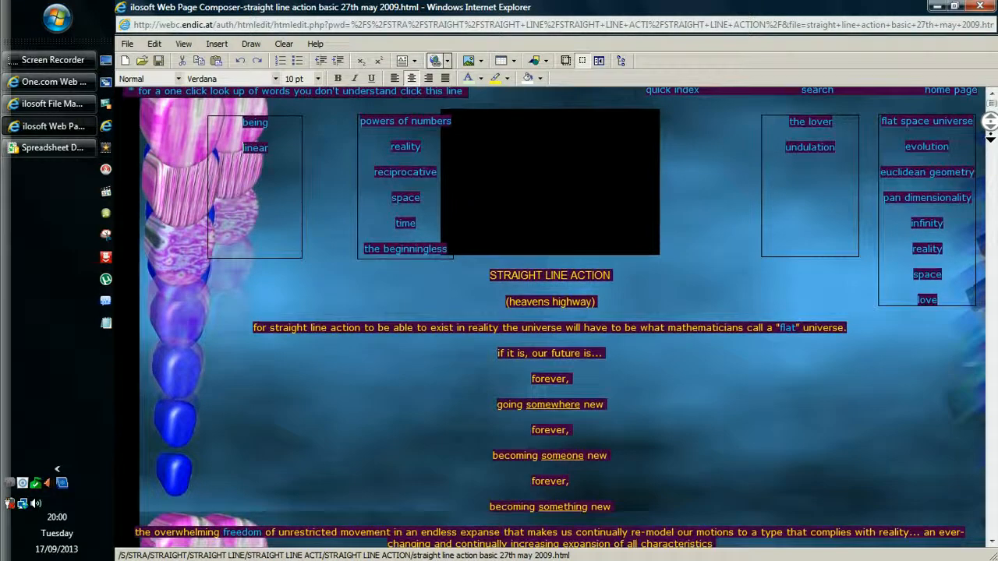
pyautogui.scroll(-3)
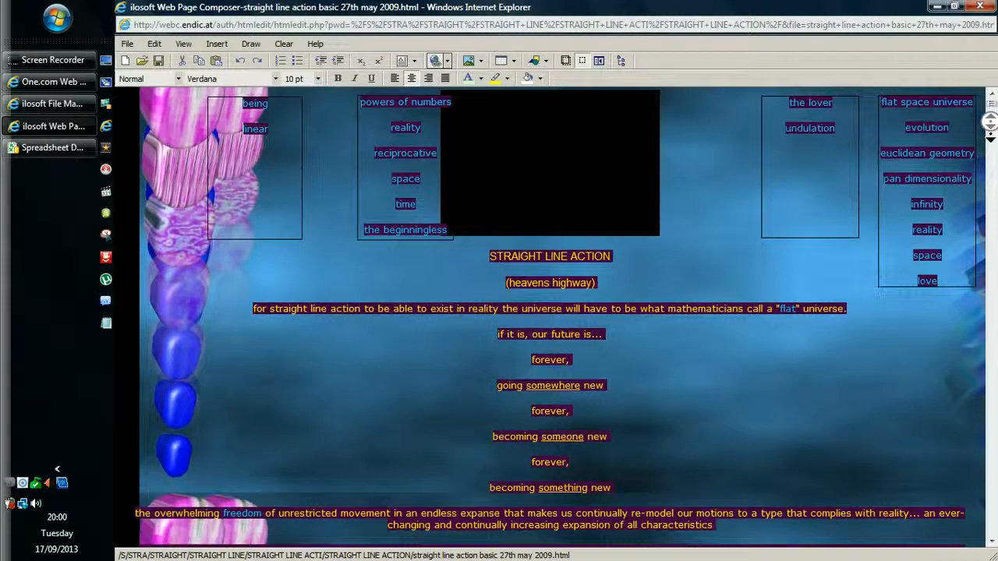
pyautogui.scroll(-3)
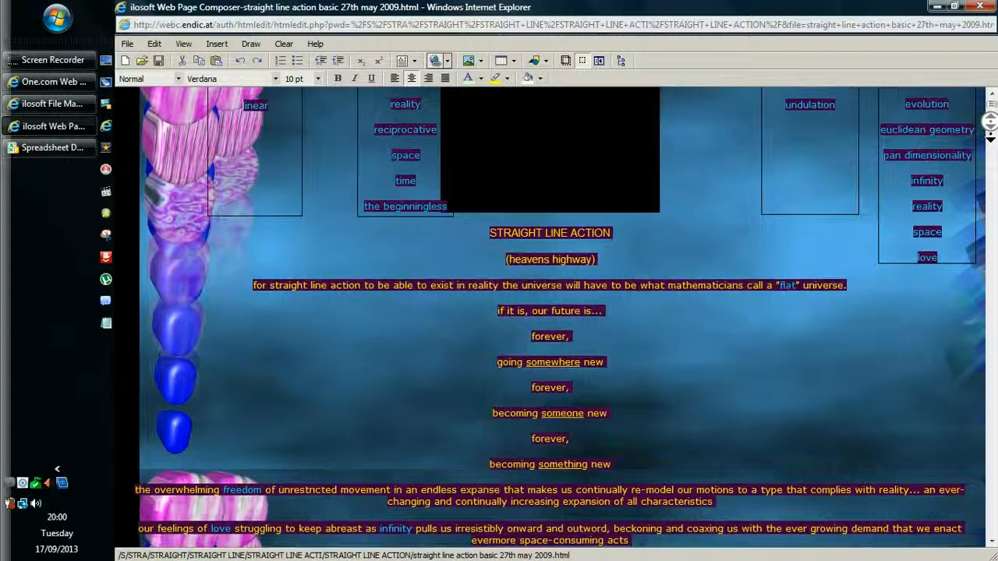
pyautogui.scroll(-3)
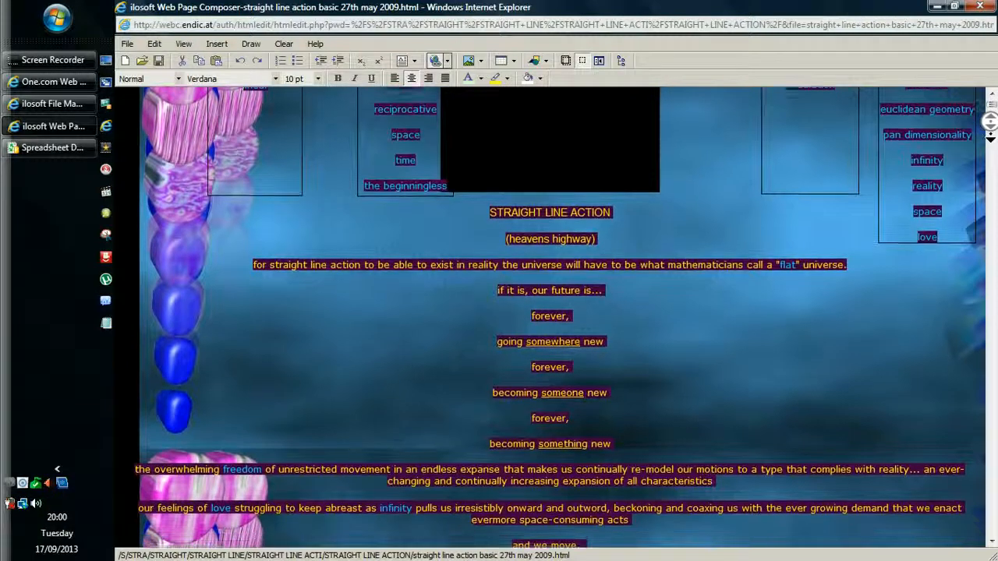
pyautogui.scroll(-3)
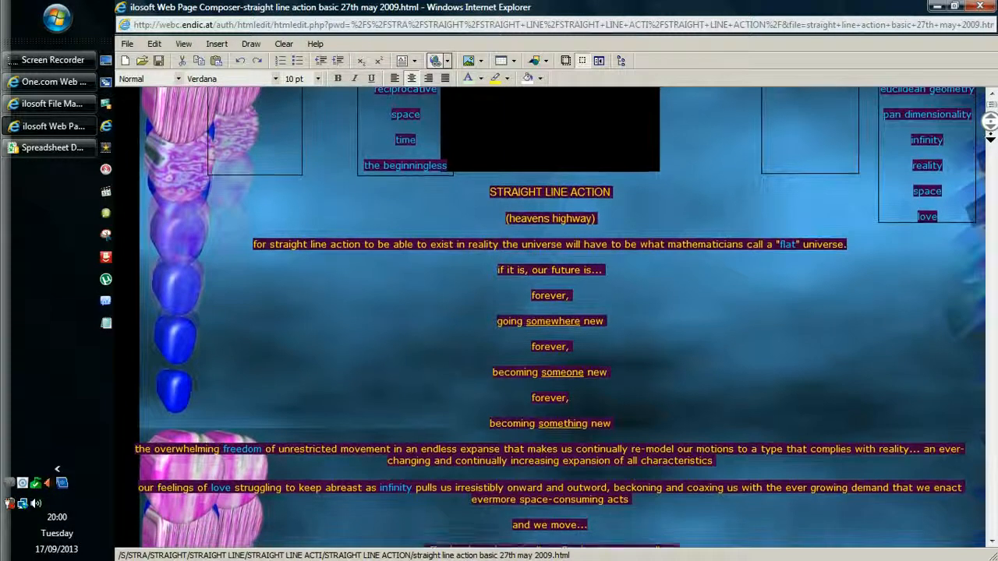
pyautogui.scroll(-3)
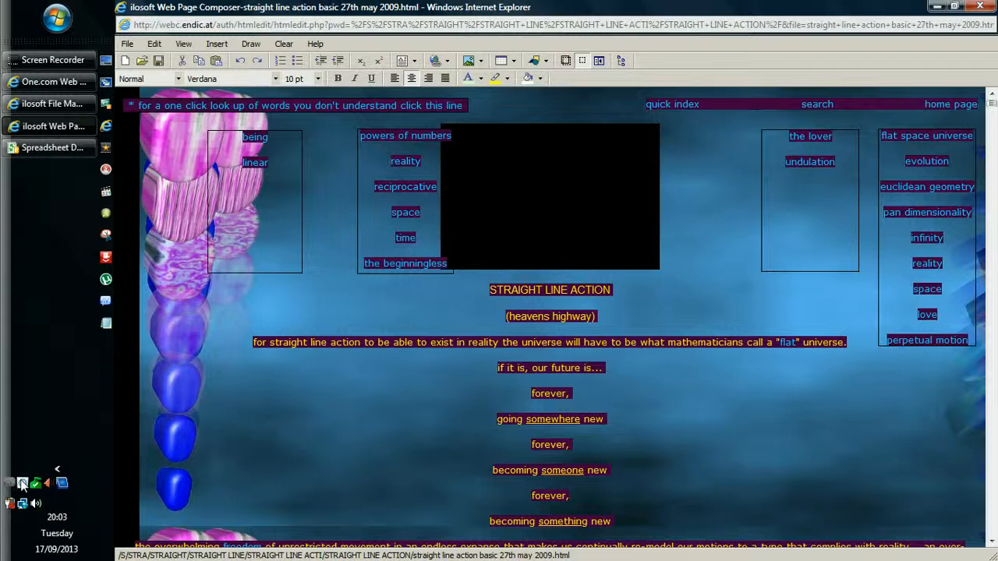
pyautogui.moveTo(771, 449)
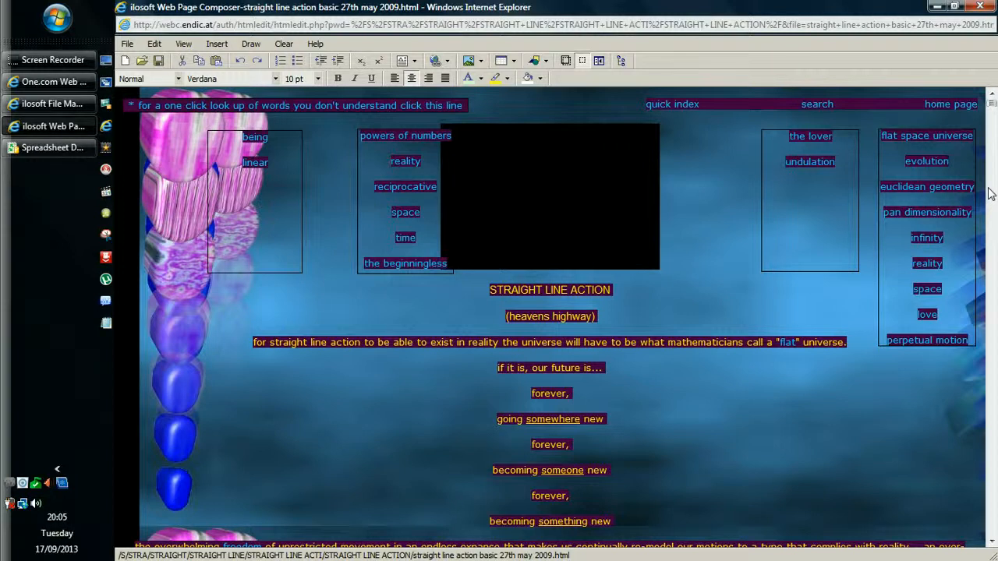
pyautogui.moveTo(985, 199)
pyautogui.write('man shaped being')
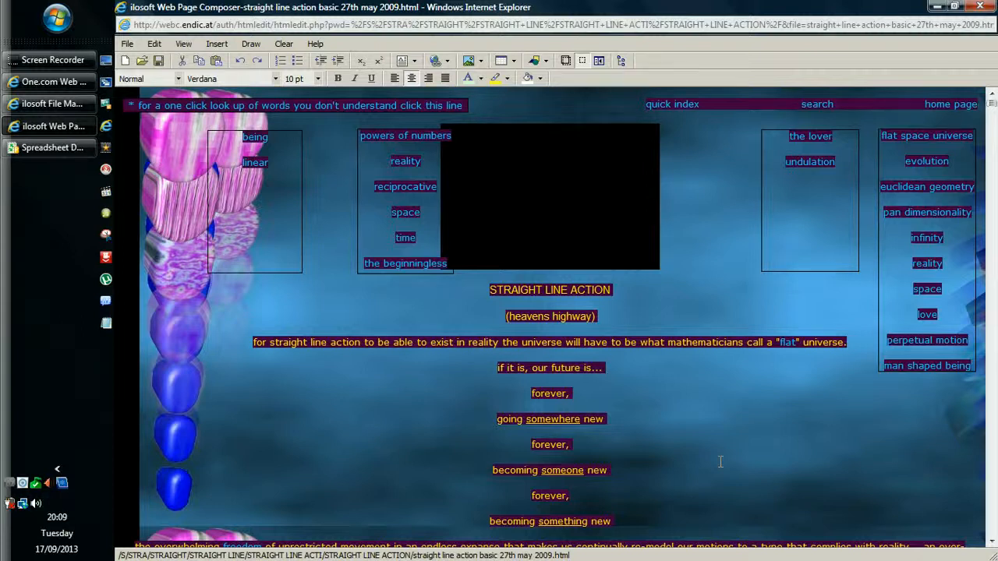
pyautogui.moveTo(718, 458)
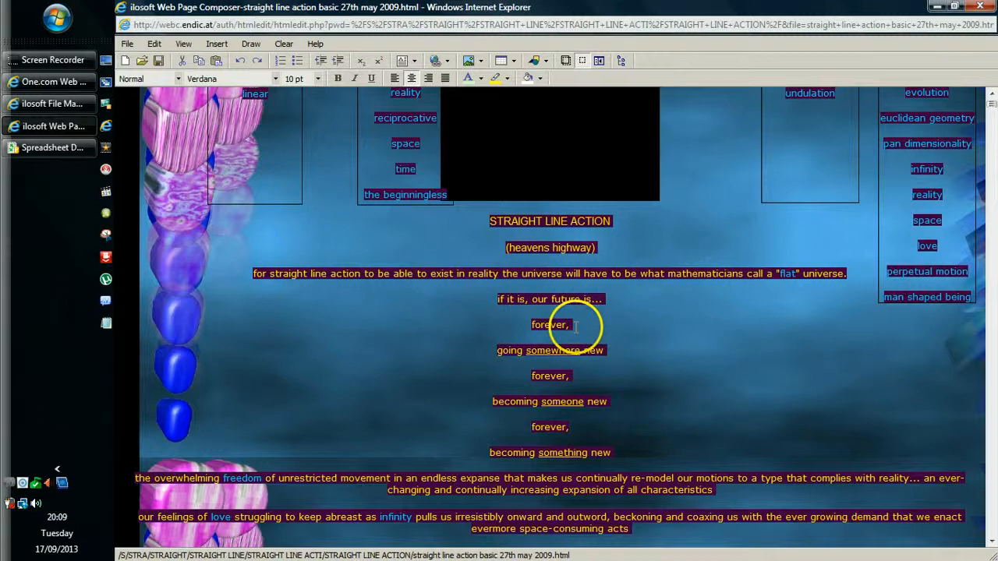
pyautogui.moveTo(995, 420)
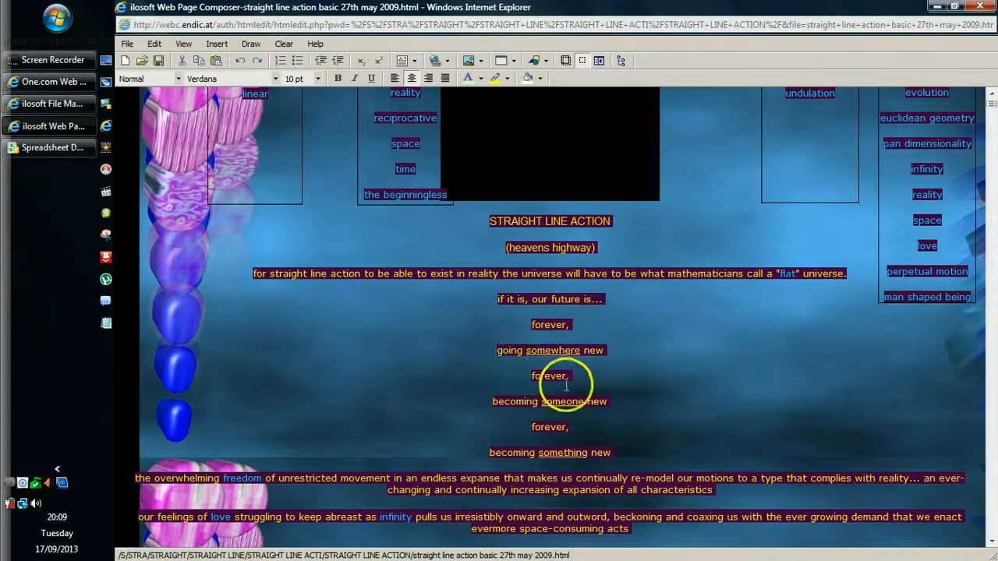
pyautogui.moveTo(590, 402)
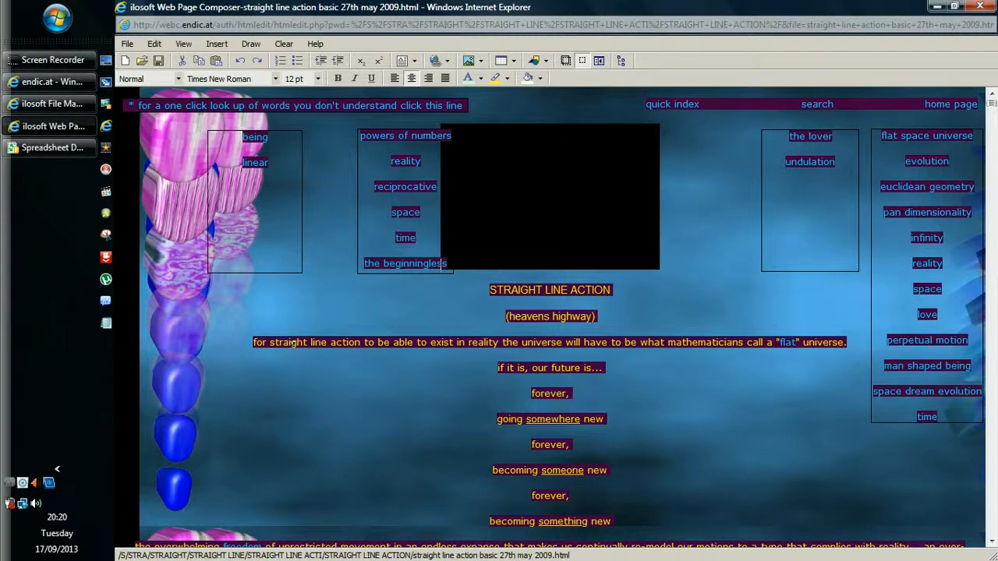
pyautogui.moveTo(340, 390)
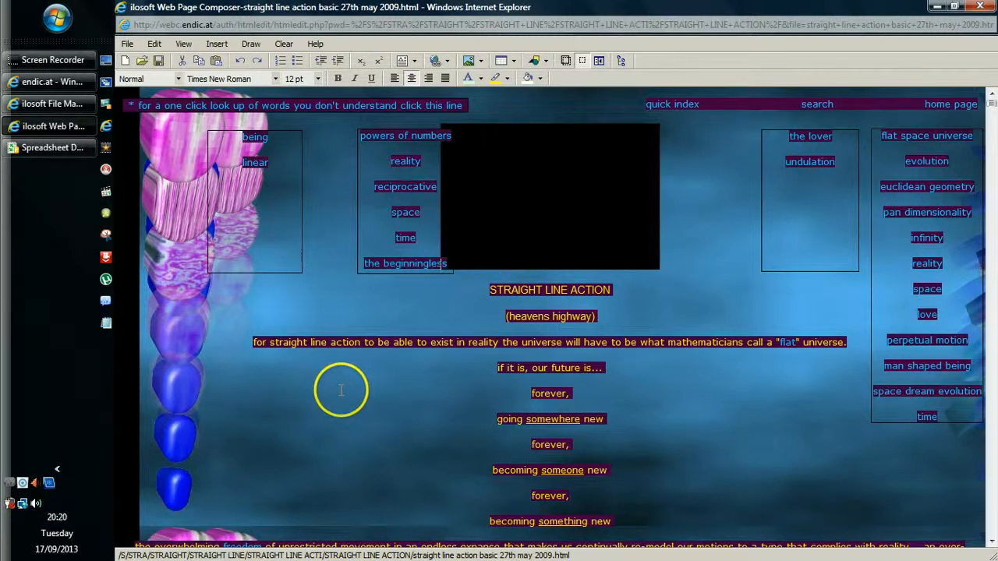
pyautogui.moveTo(715, 421)
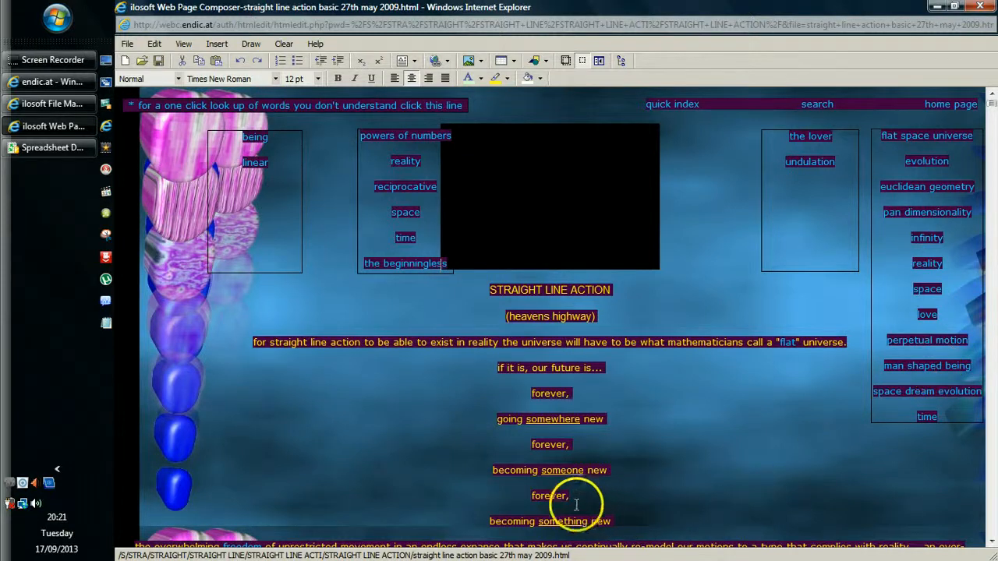
pyautogui.moveTo(106, 480)
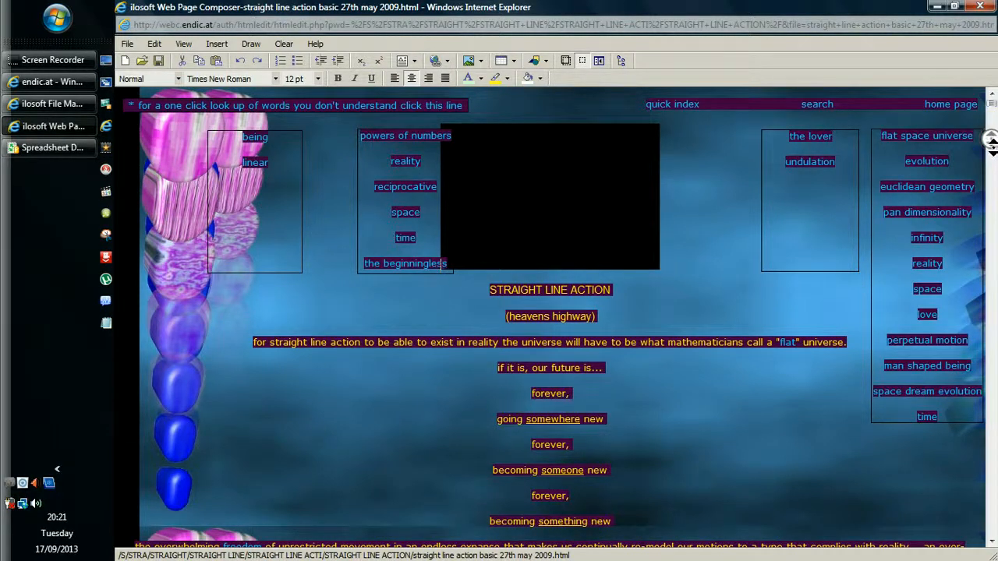
pyautogui.scroll(-3)
pyautogui.write('permutations')
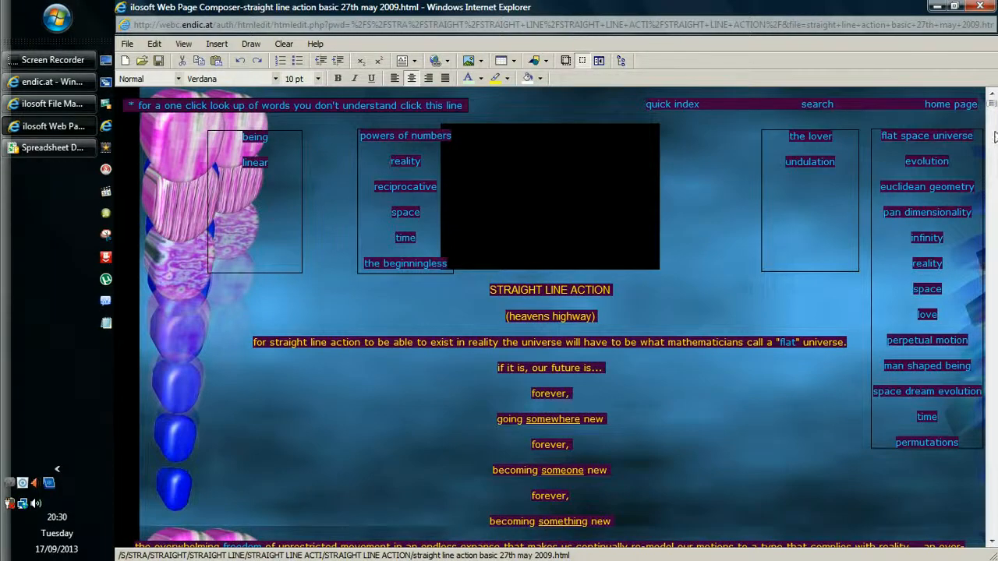
pyautogui.scroll(-3)
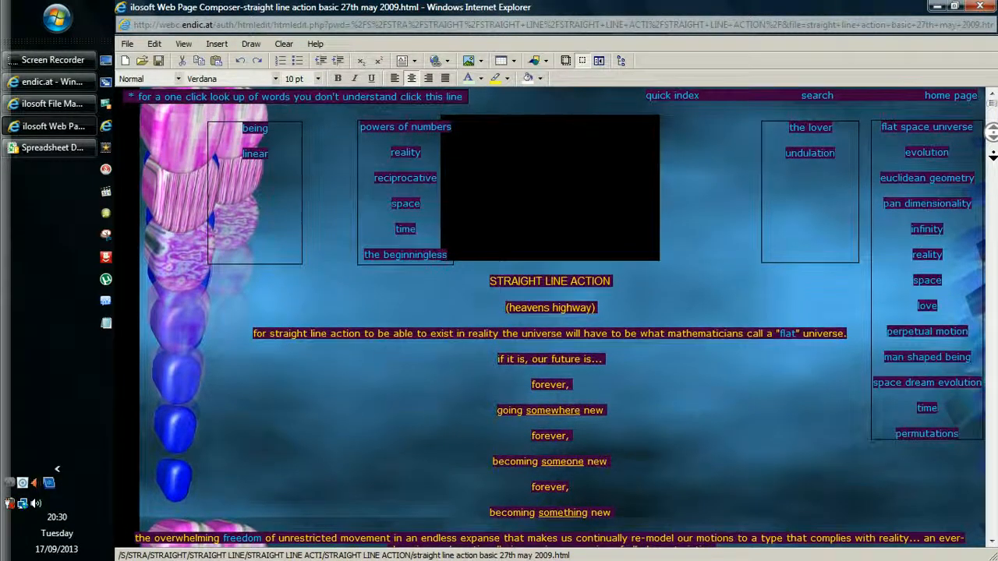
pyautogui.scroll(-3)
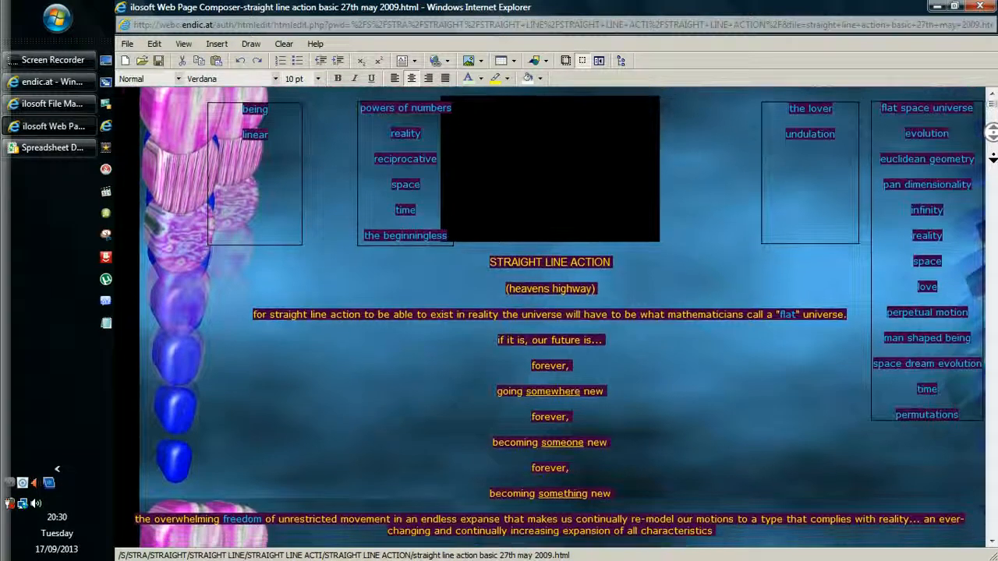
pyautogui.scroll(-3)
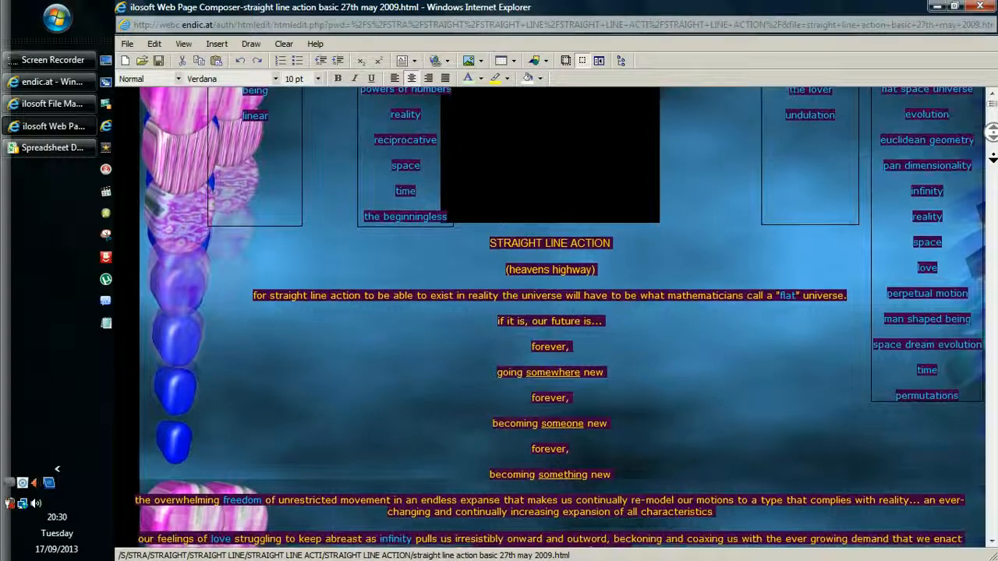
pyautogui.scroll(-3)
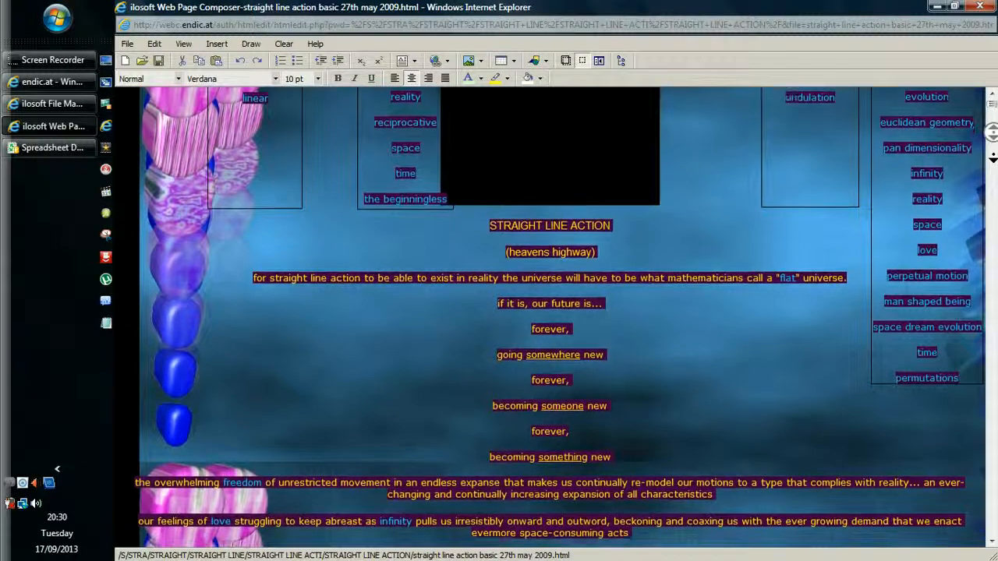
pyautogui.scroll(-3)
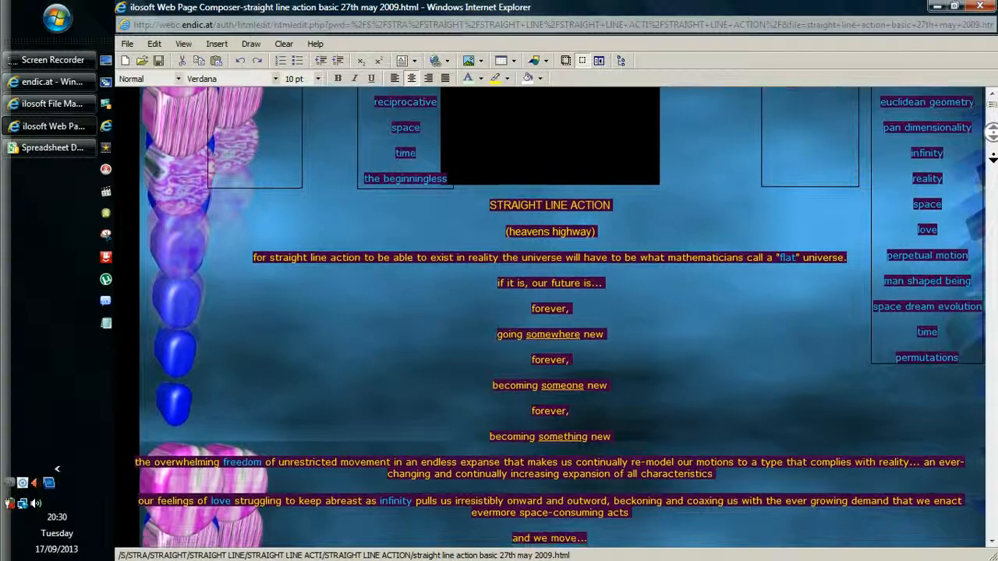
pyautogui.scroll(-3)
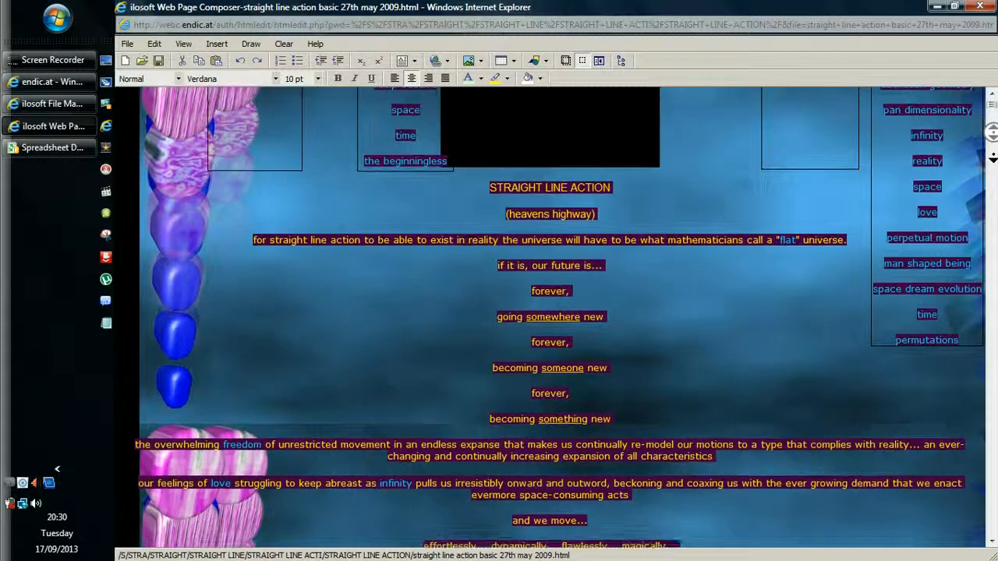
pyautogui.scroll(-3)
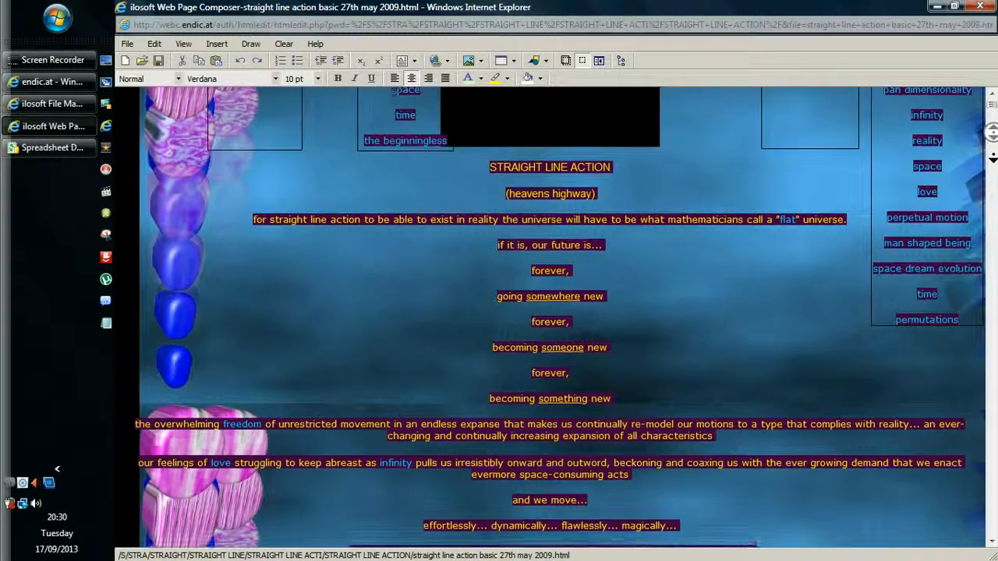
pyautogui.scroll(-3)
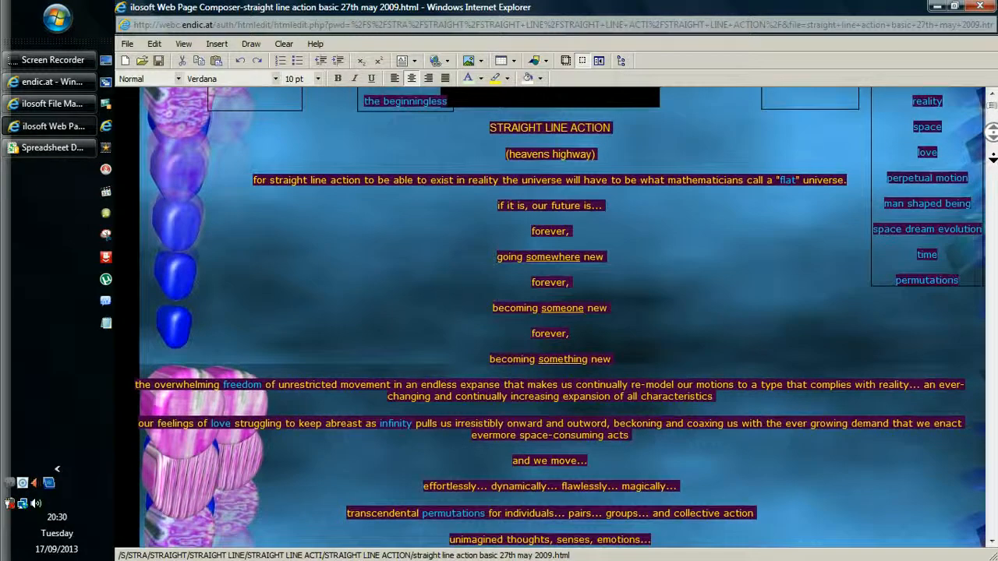
pyautogui.scroll(-3)
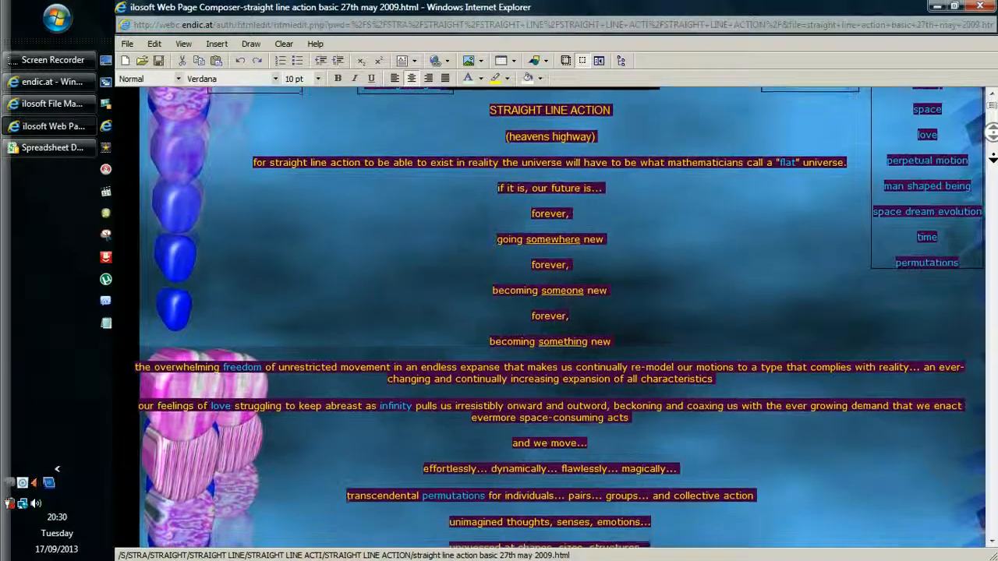
pyautogui.scroll(-3)
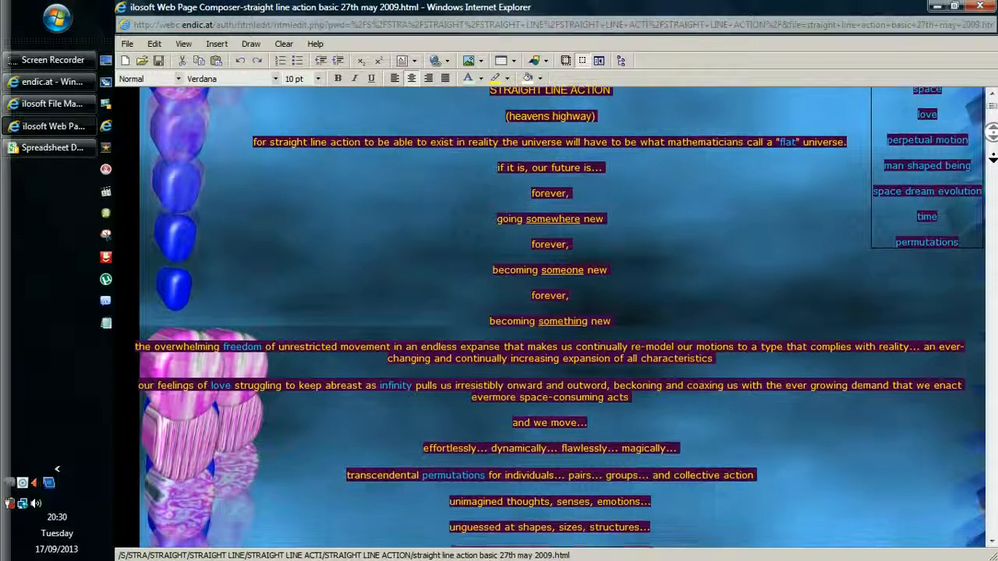
pyautogui.scroll(-3)
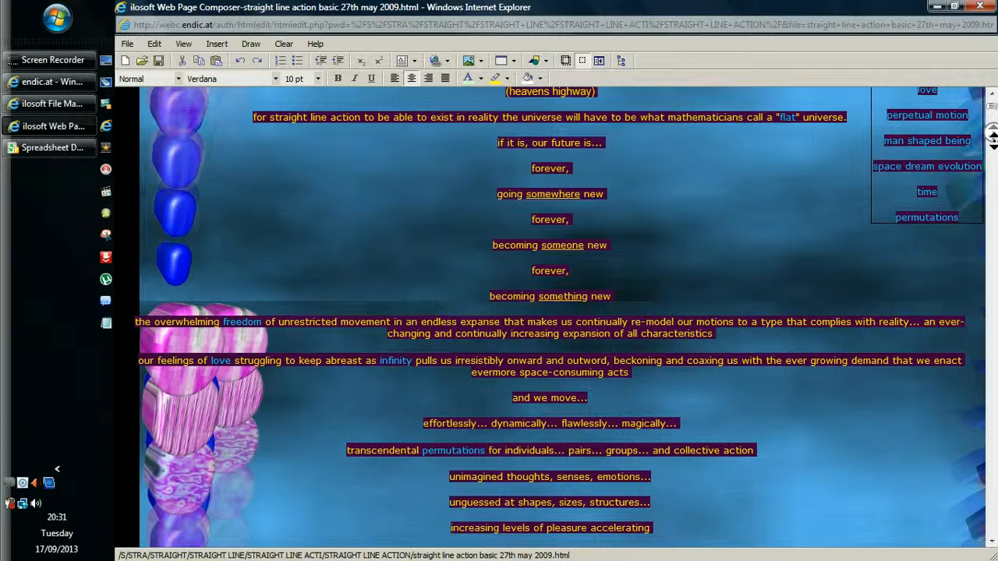
pyautogui.scroll(-3)
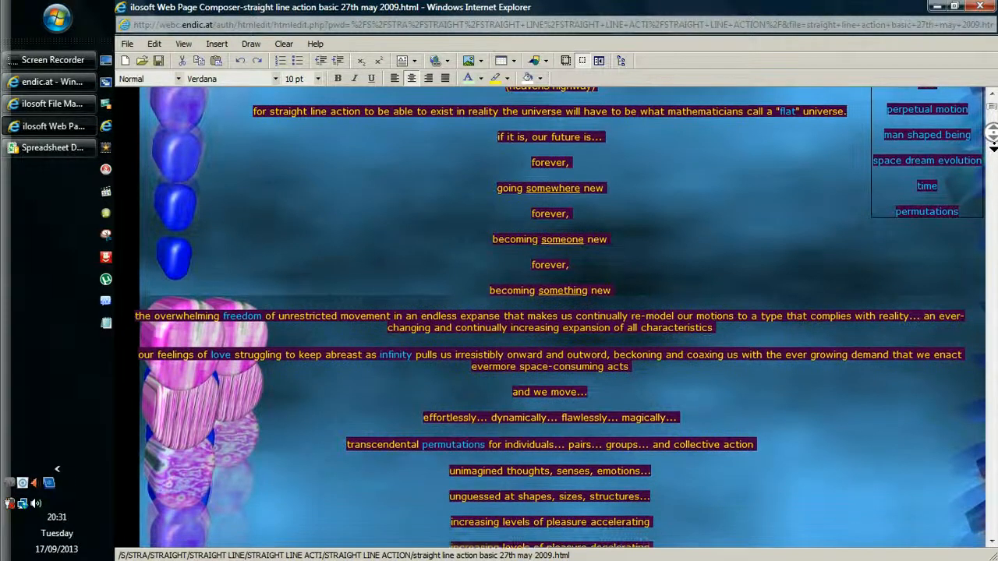
pyautogui.scroll(-3)
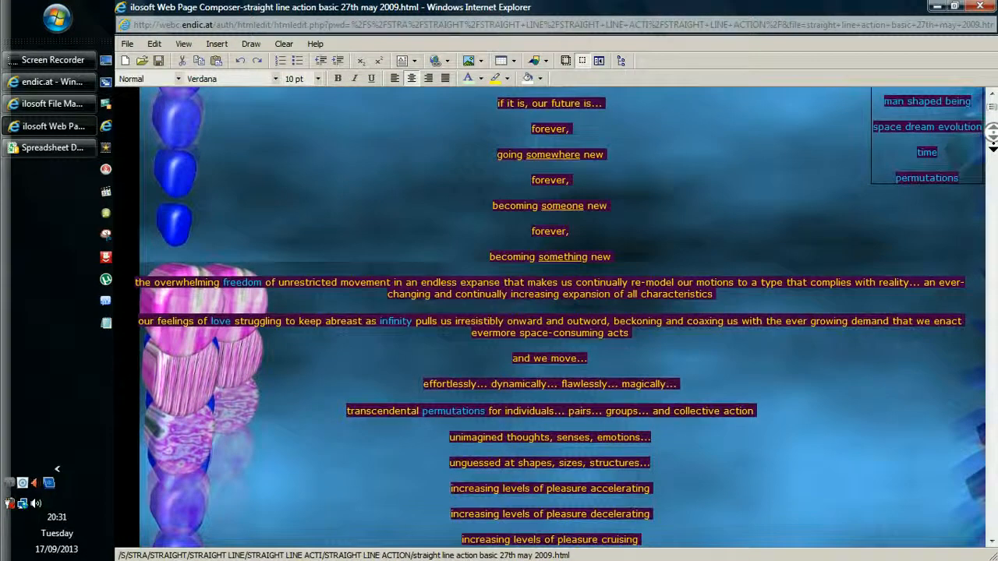
pyautogui.scroll(-3)
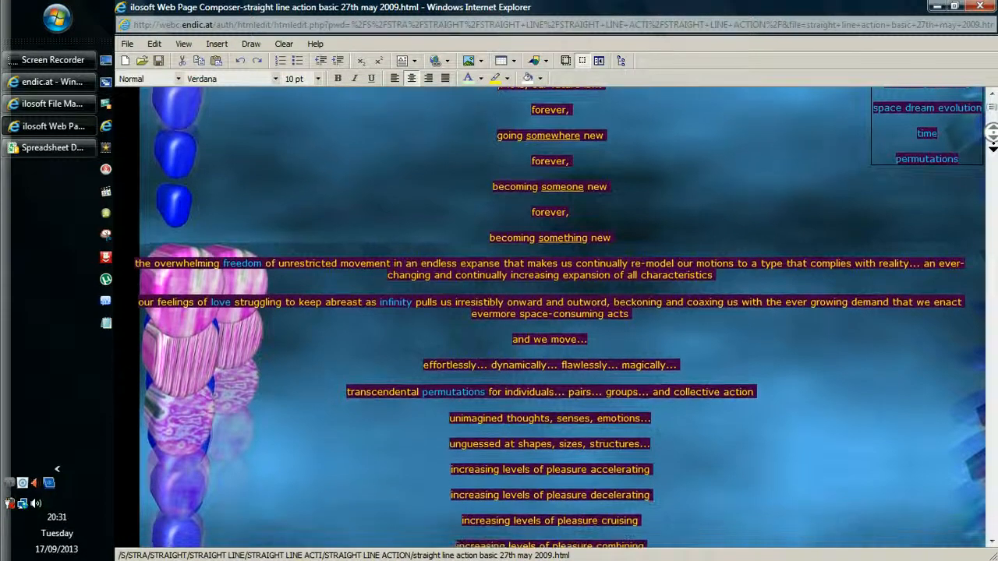
pyautogui.scroll(-3)
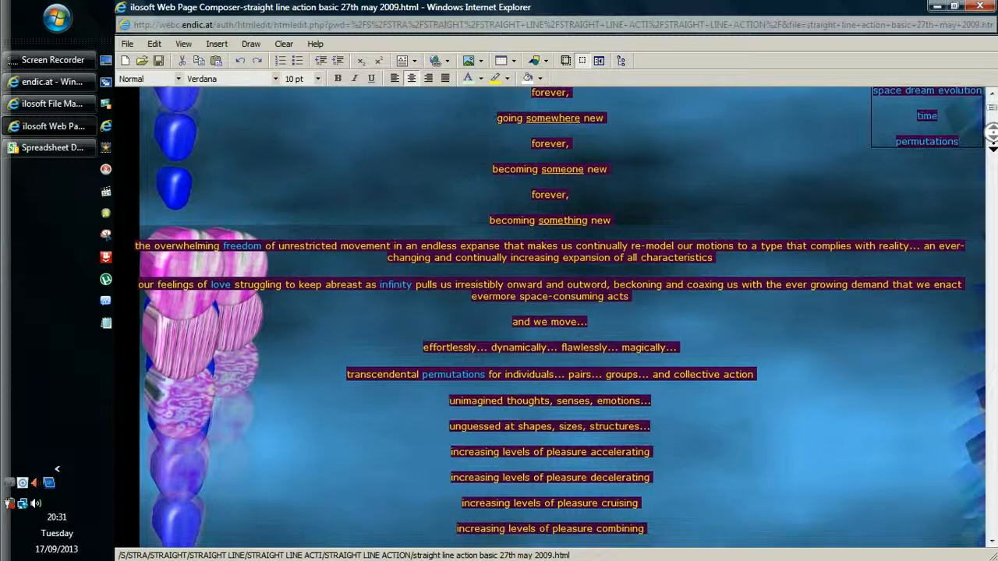
pyautogui.scroll(-3)
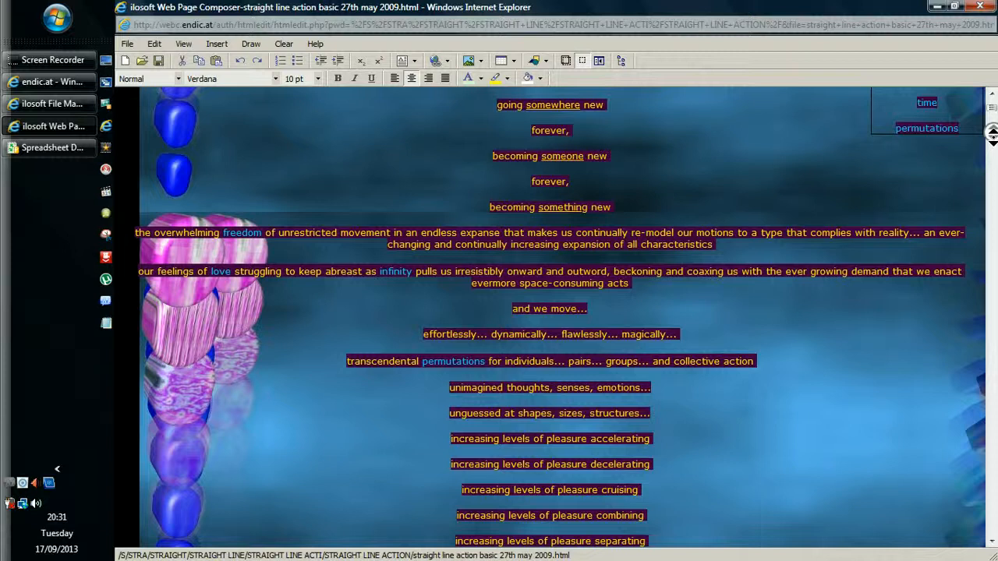
pyautogui.scroll(-3)
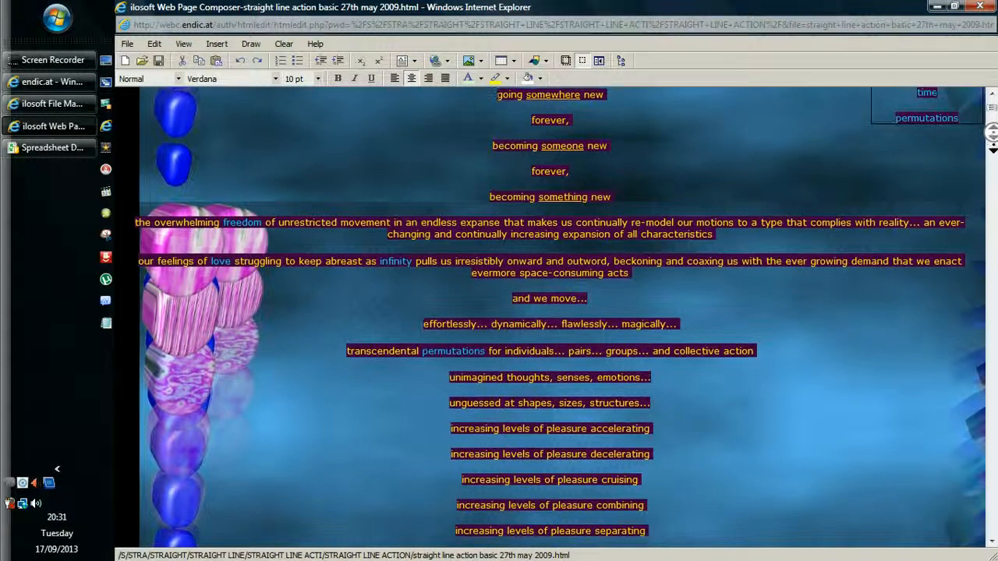
pyautogui.scroll(-3)
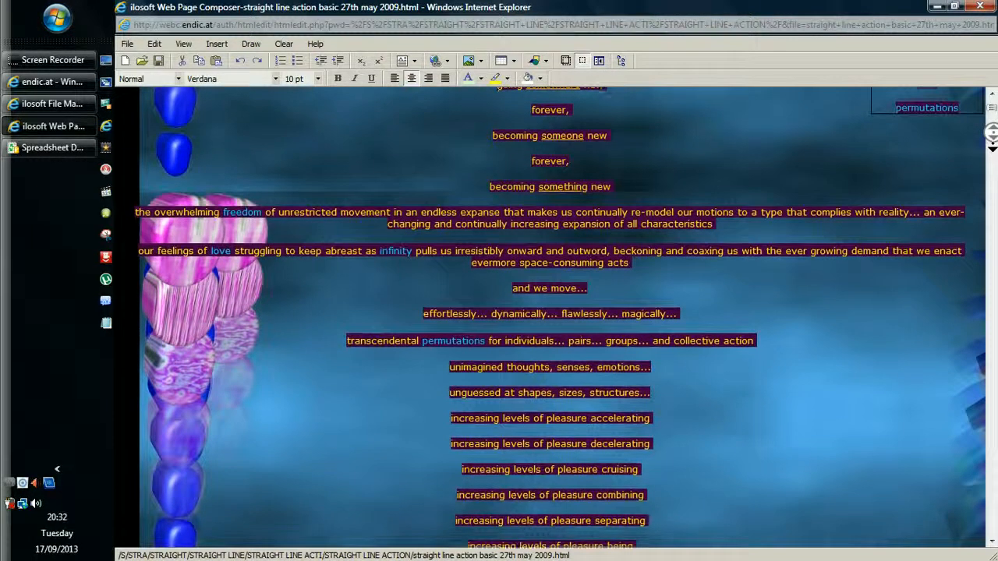
pyautogui.scroll(-3)
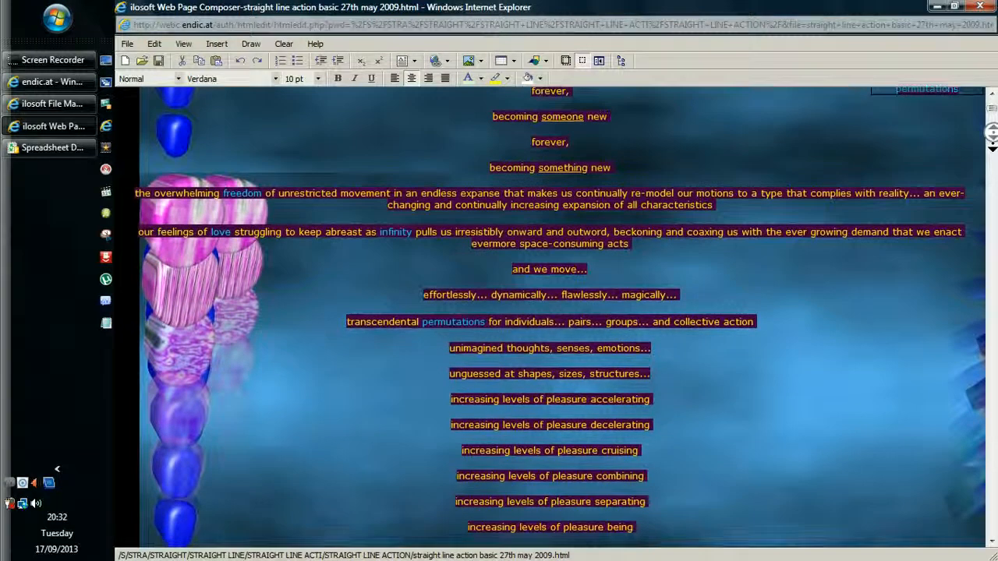
pyautogui.scroll(-3)
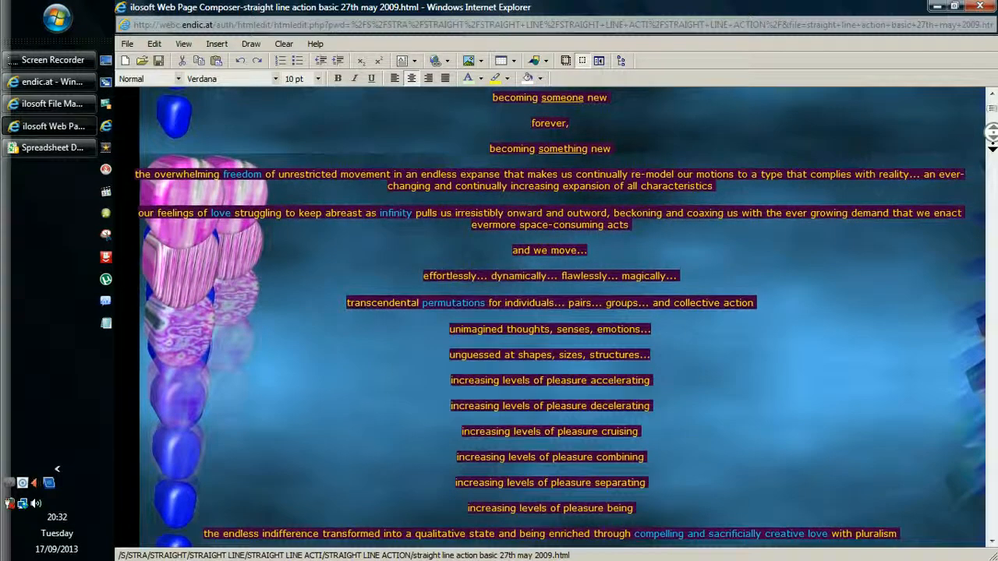
pyautogui.scroll(-3)
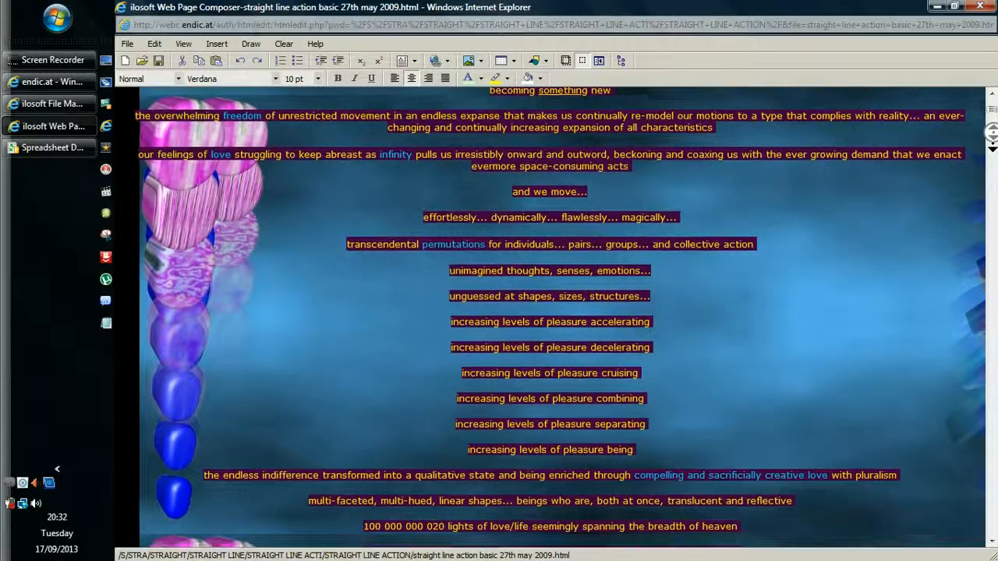
pyautogui.scroll(-3)
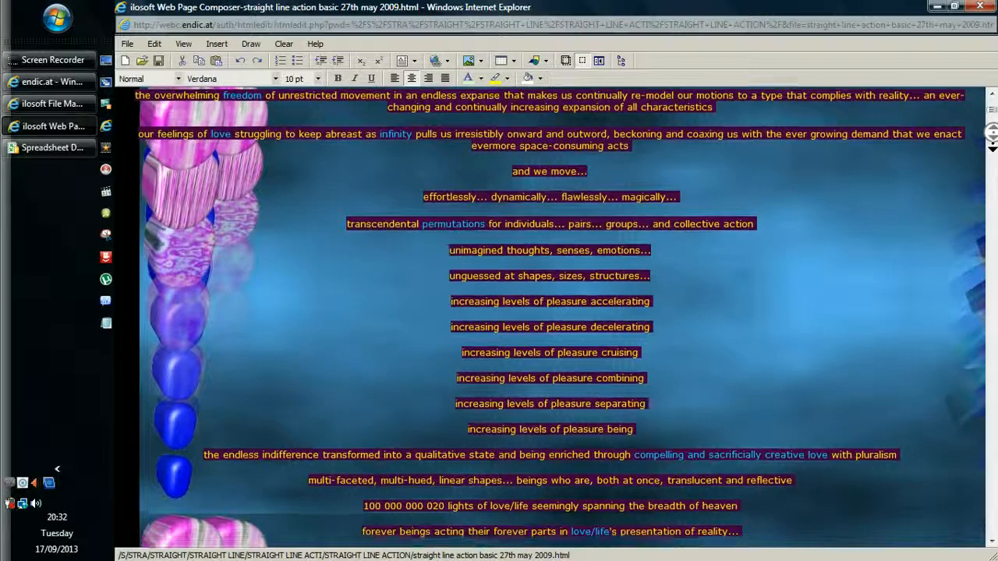
pyautogui.scroll(-3)
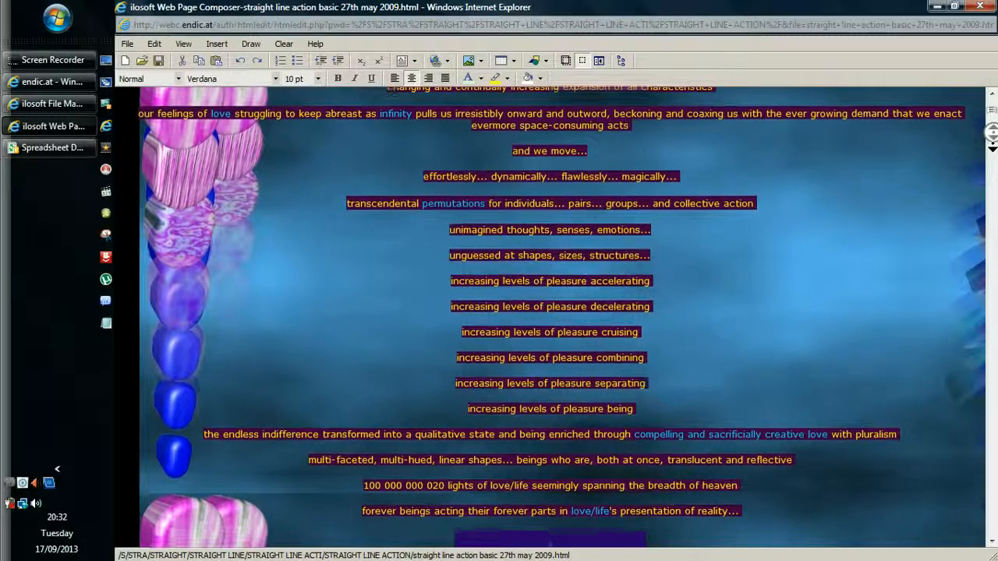
pyautogui.scroll(-3)
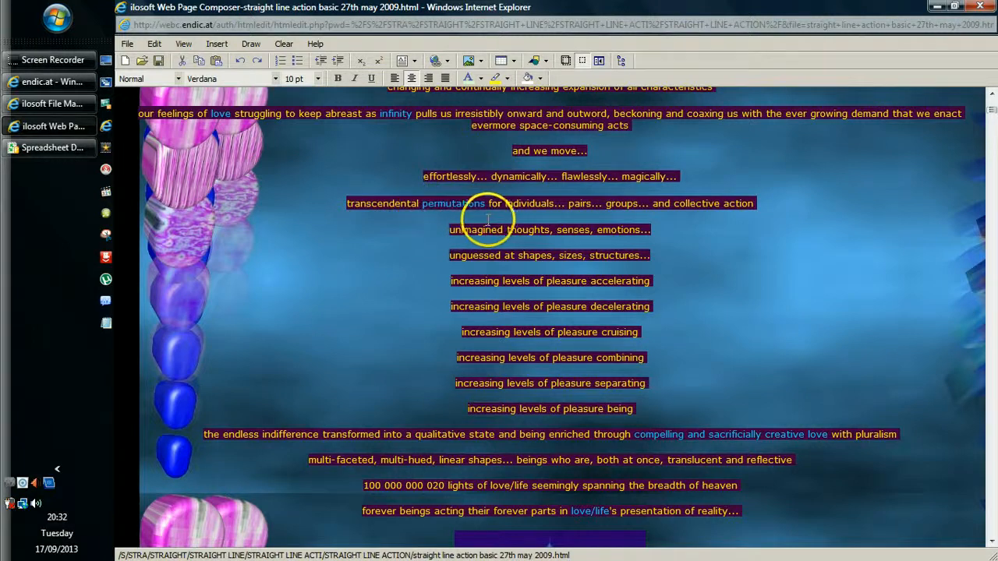
pyautogui.moveTo(533, 203)
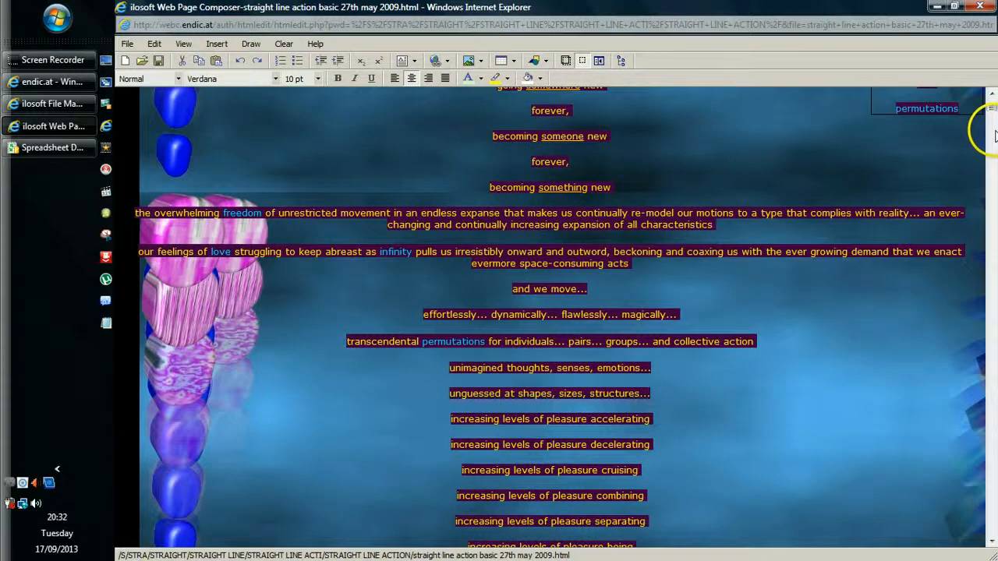
pyautogui.scroll(-3)
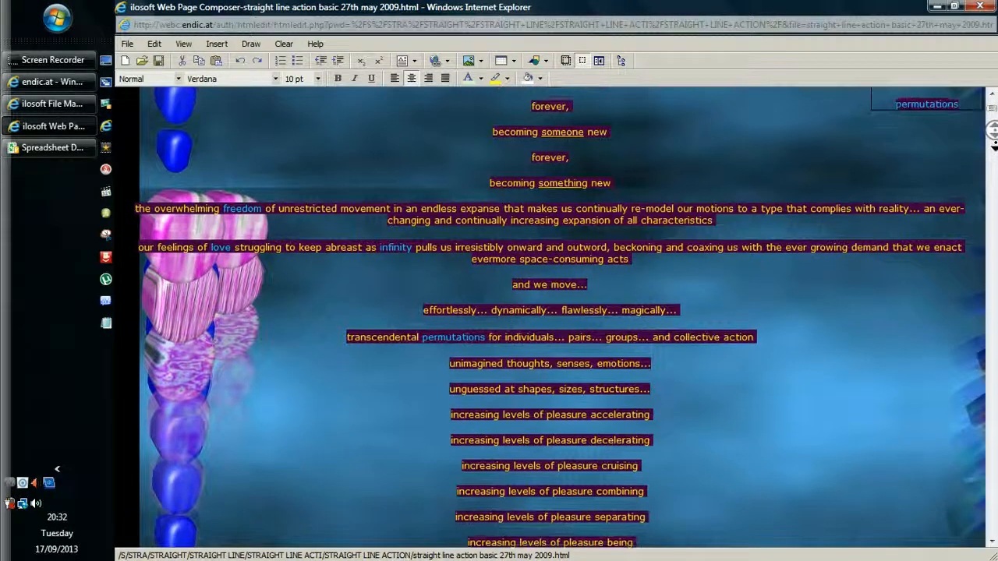
pyautogui.scroll(-3)
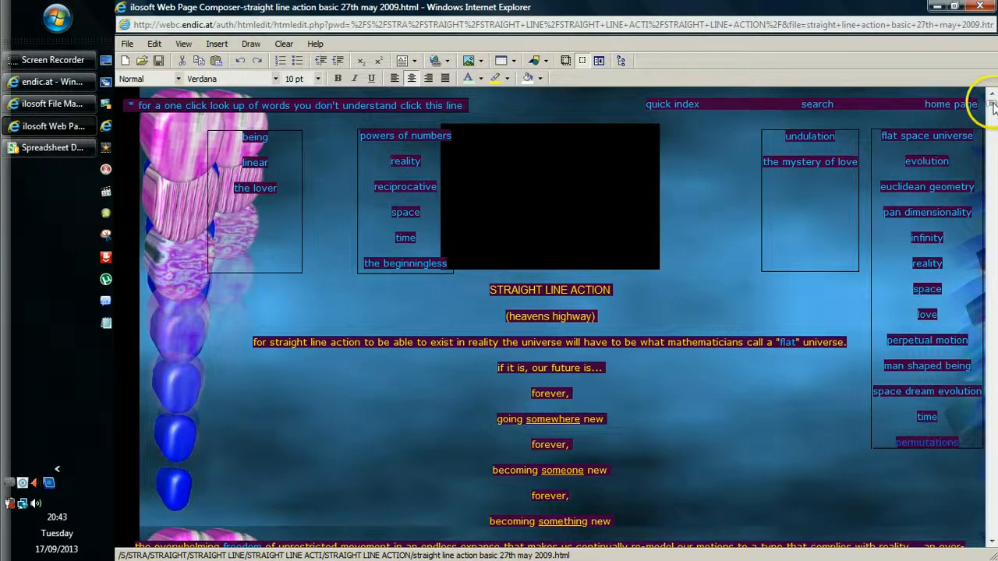
pyautogui.moveTo(811, 173)
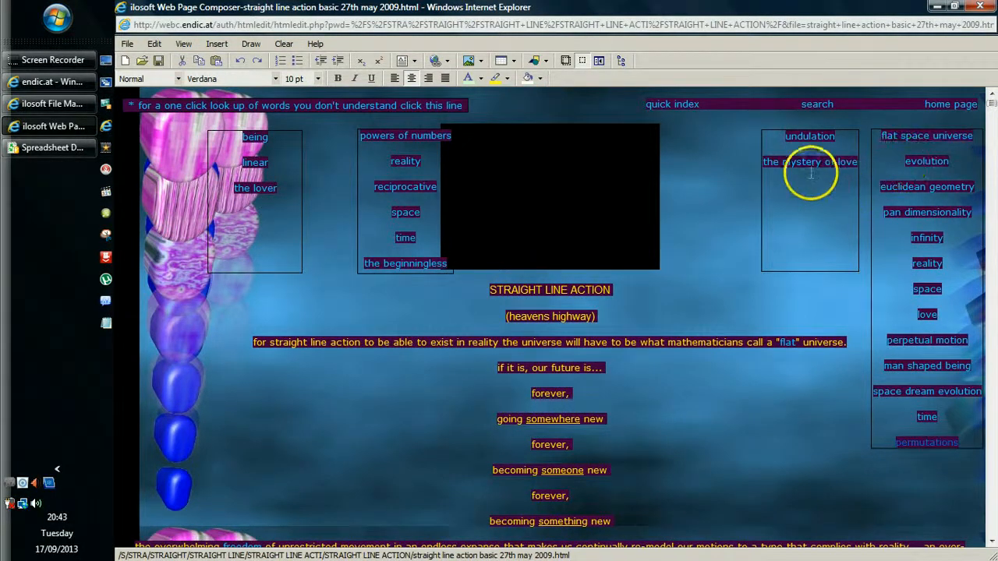
pyautogui.moveTo(944, 300)
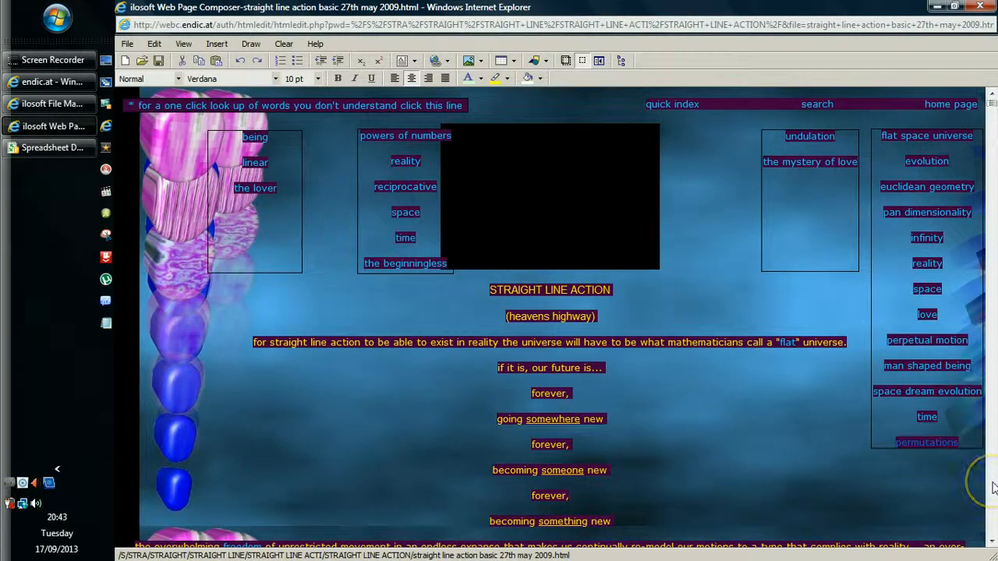
pyautogui.moveTo(858, 480)
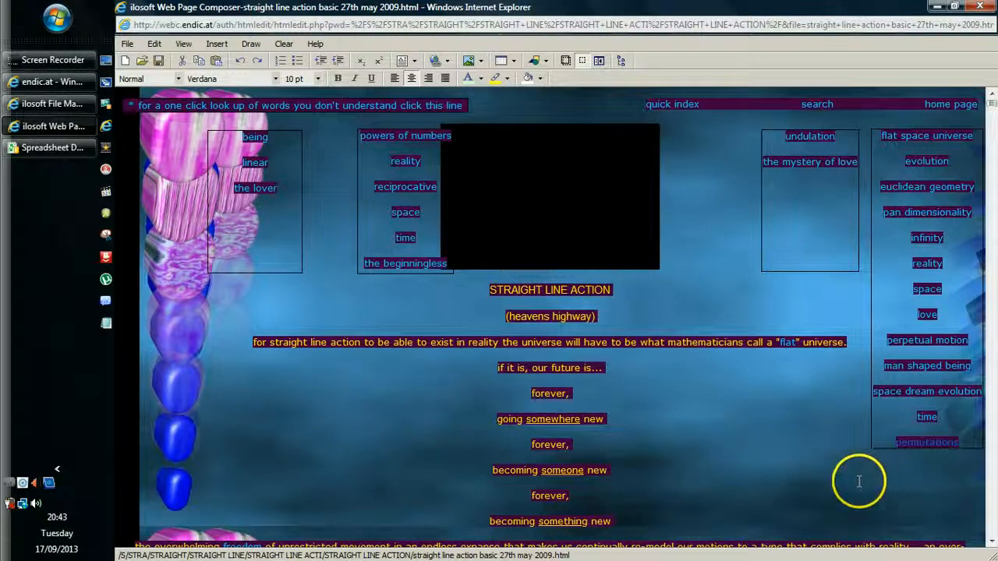
pyautogui.scroll(-3)
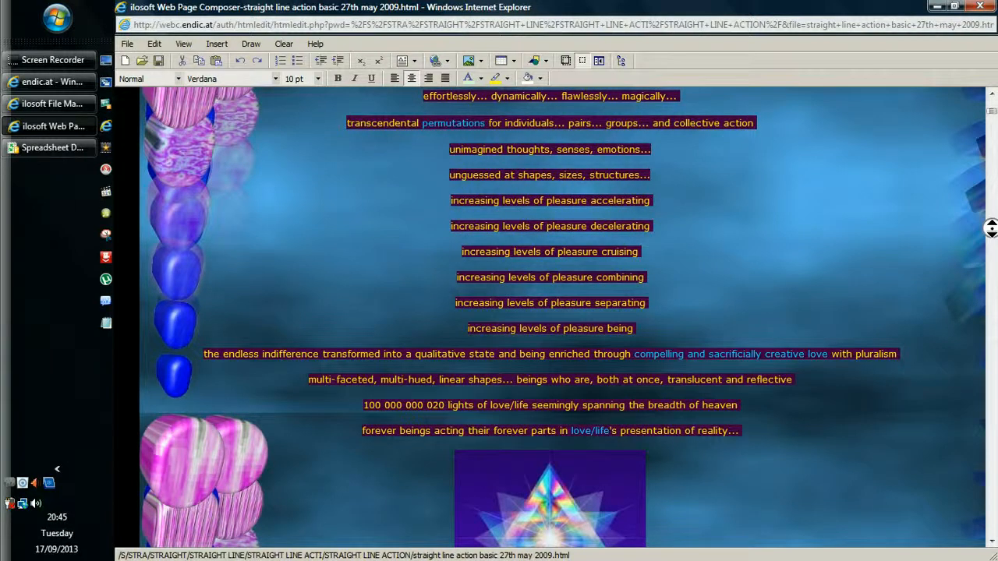
pyautogui.scroll(-3)
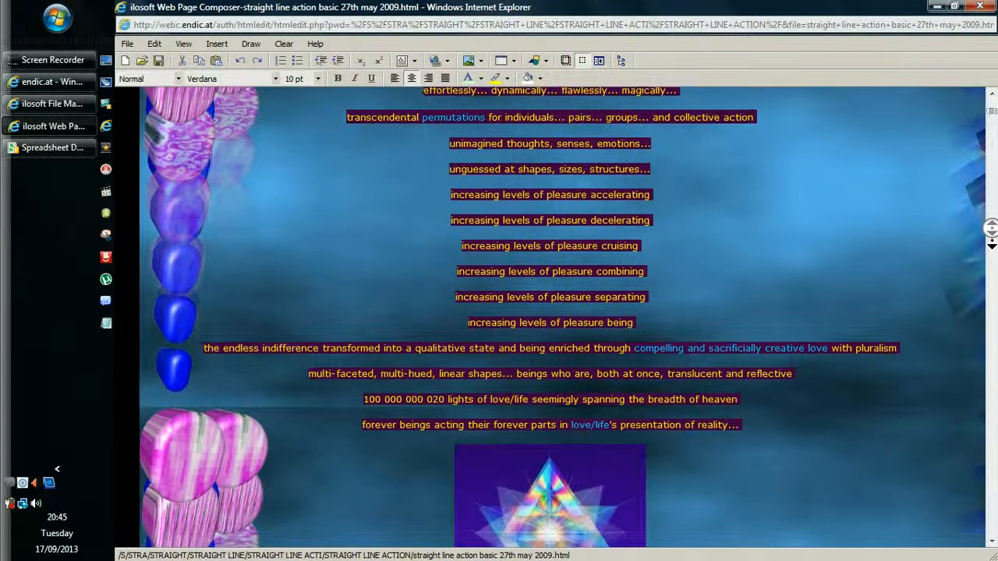
pyautogui.scroll(-3)
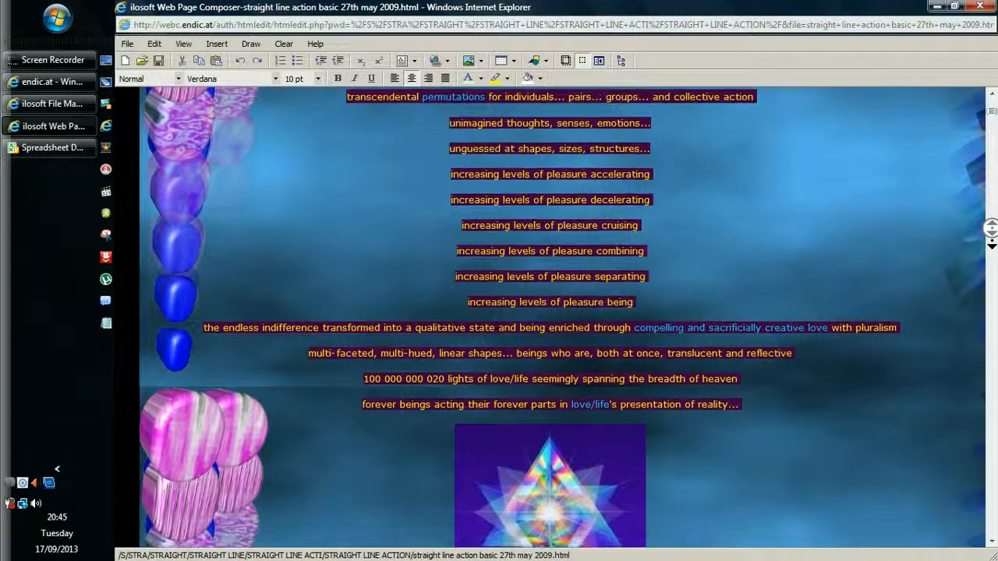
pyautogui.scroll(-3)
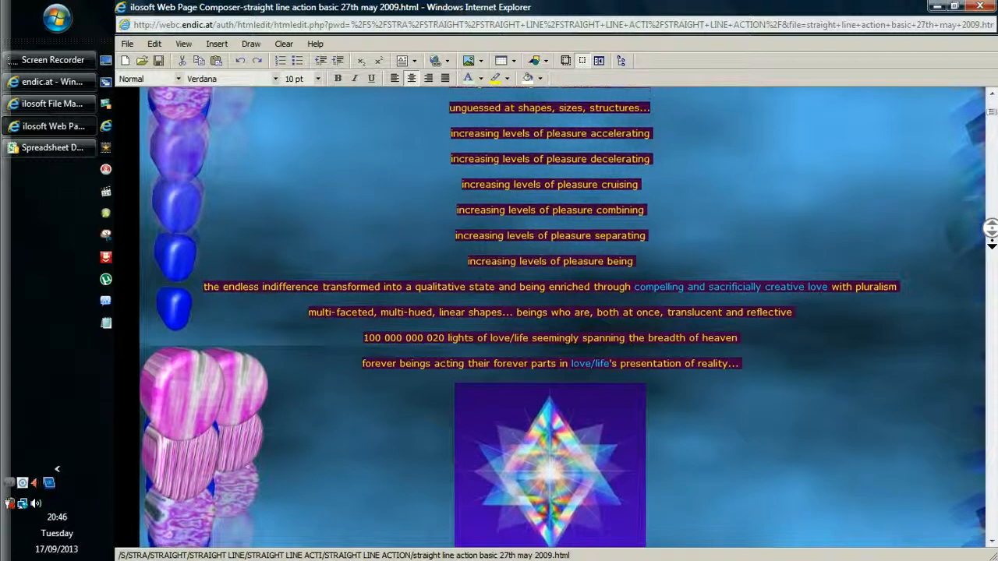
pyautogui.scroll(-3)
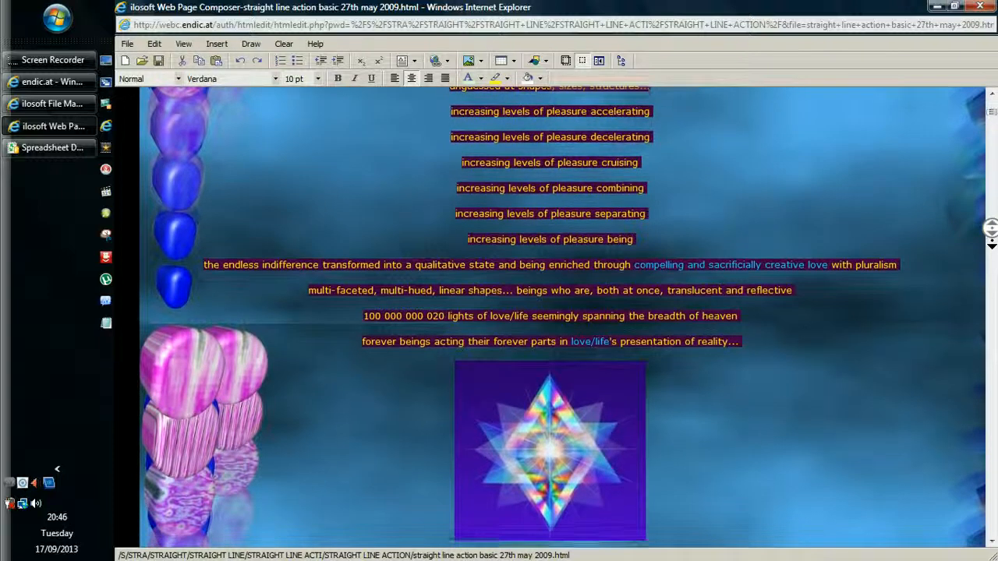
pyautogui.scroll(-3)
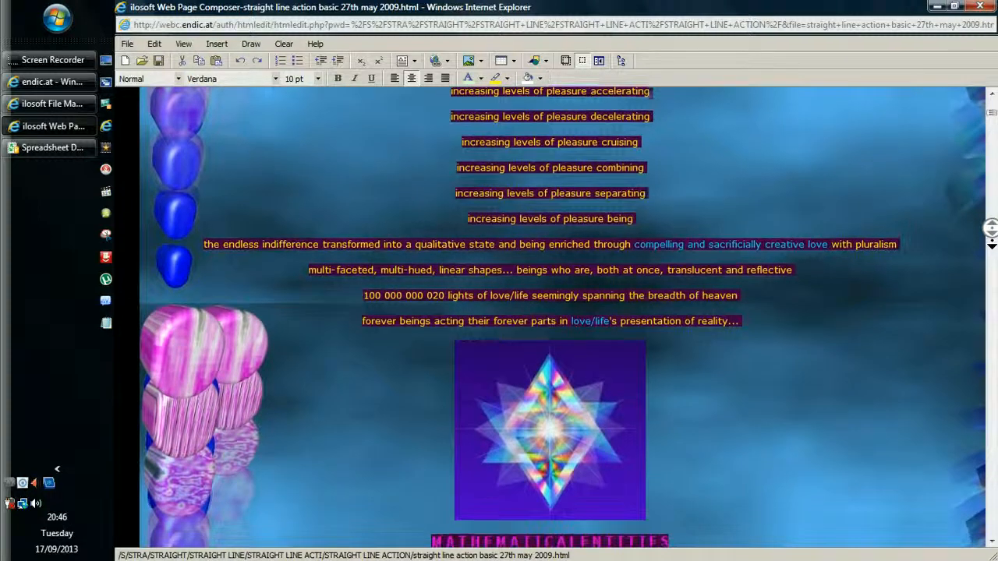
pyautogui.scroll(-3)
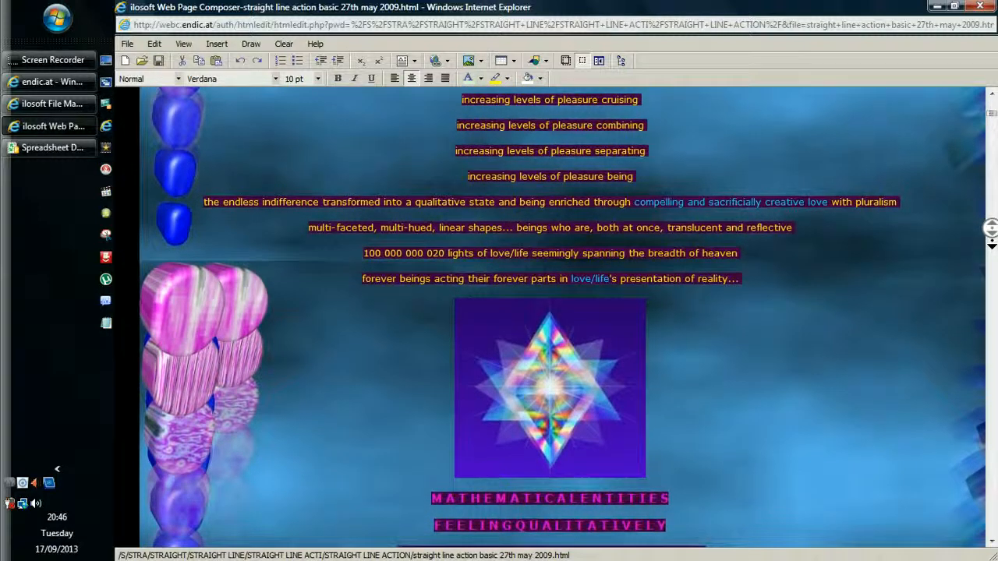
pyautogui.scroll(-3)
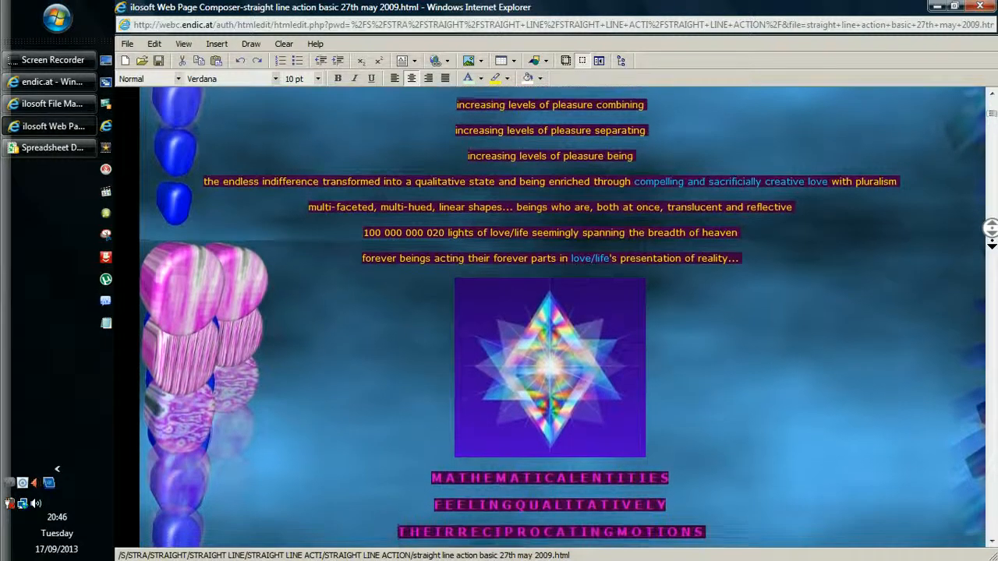
pyautogui.scroll(-3)
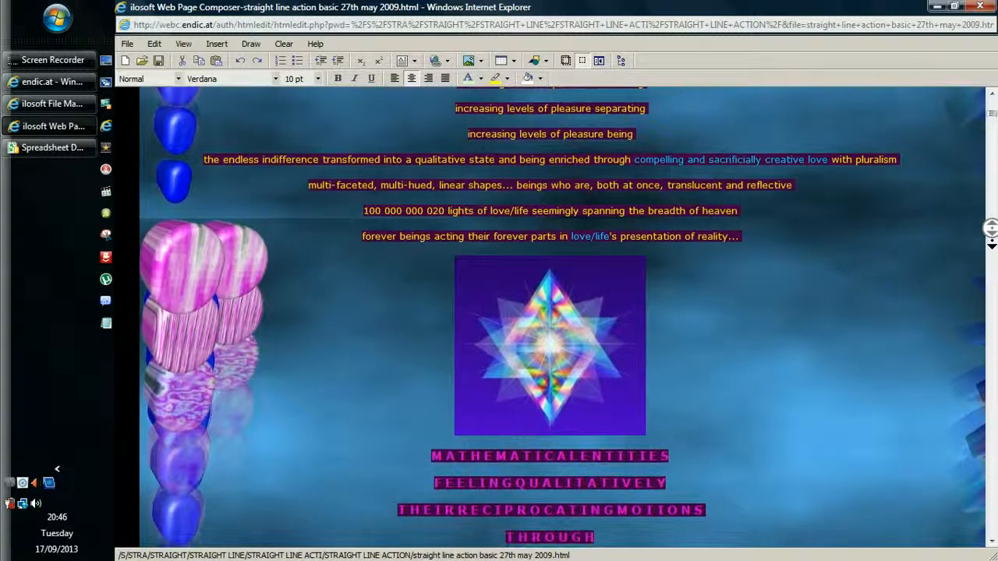
pyautogui.scroll(-3)
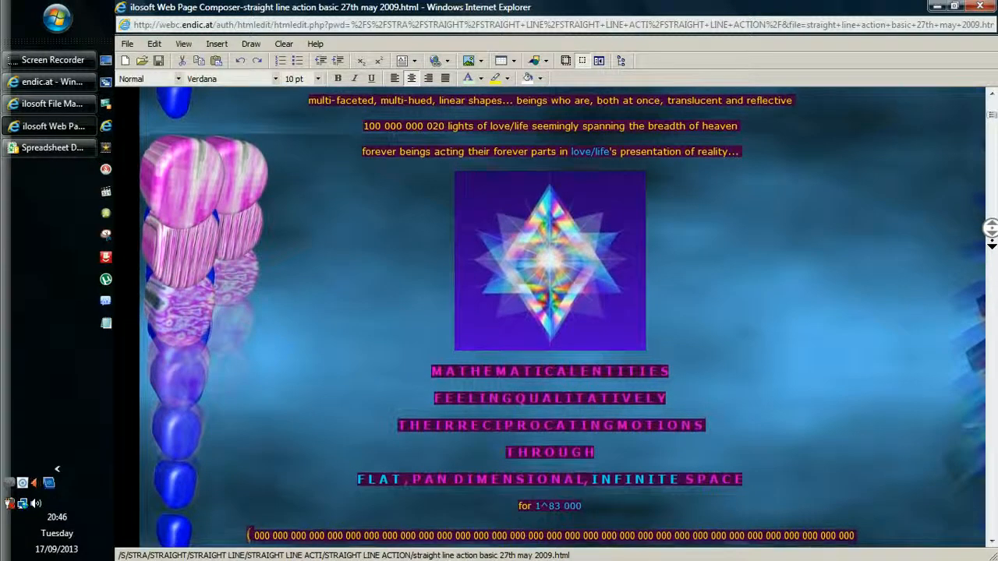
pyautogui.scroll(-3)
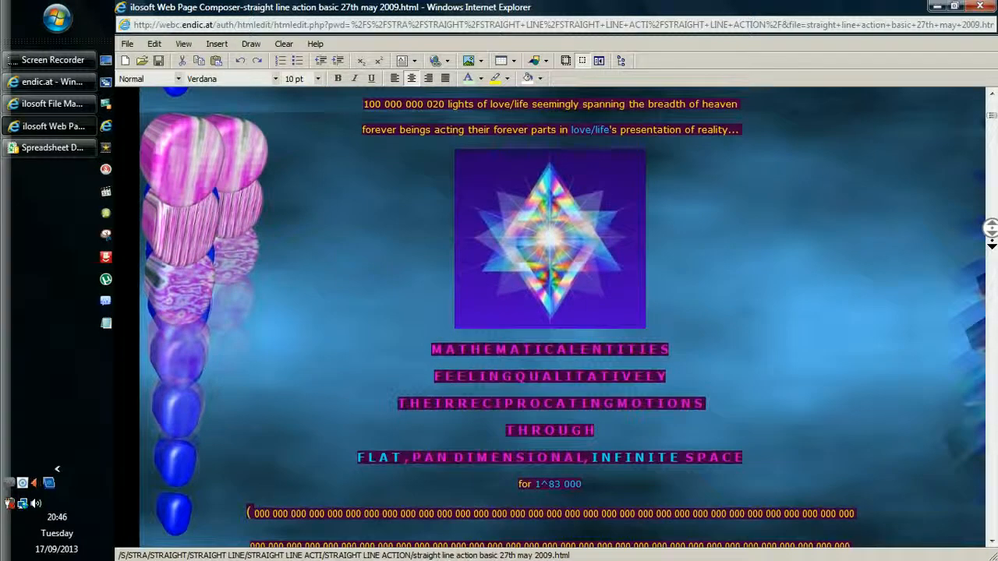
pyautogui.scroll(-3)
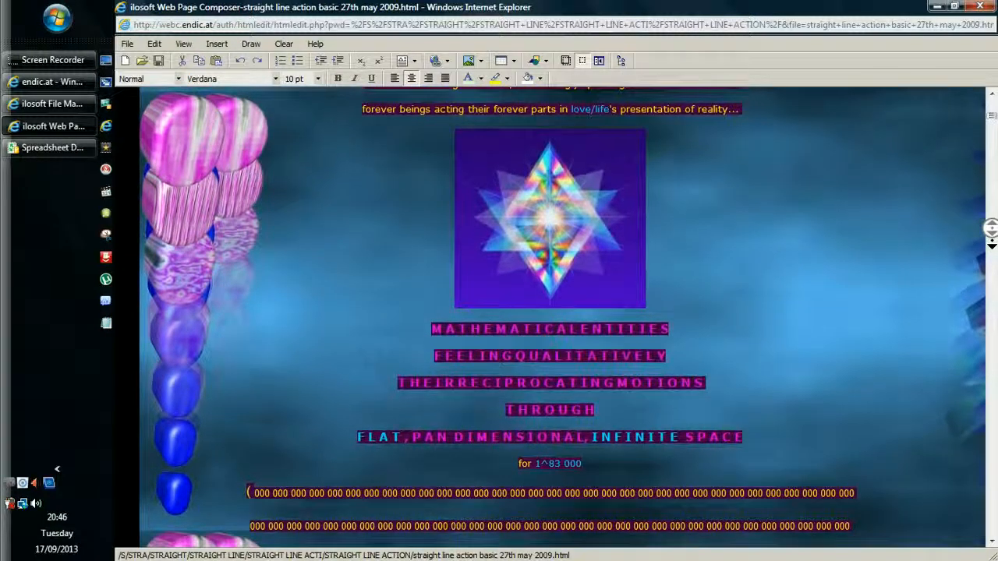
pyautogui.scroll(-3)
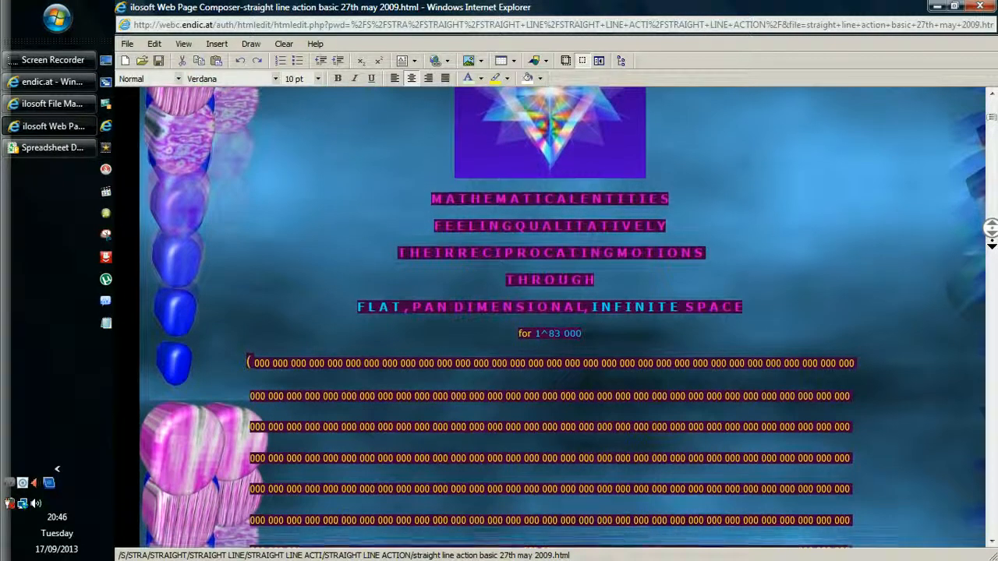
pyautogui.scroll(-3)
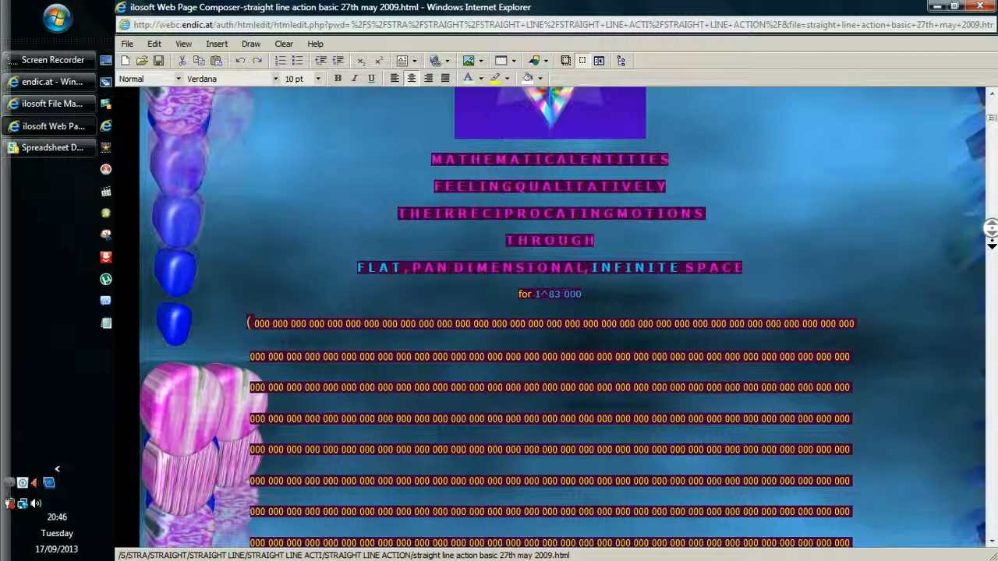
pyautogui.scroll(-3)
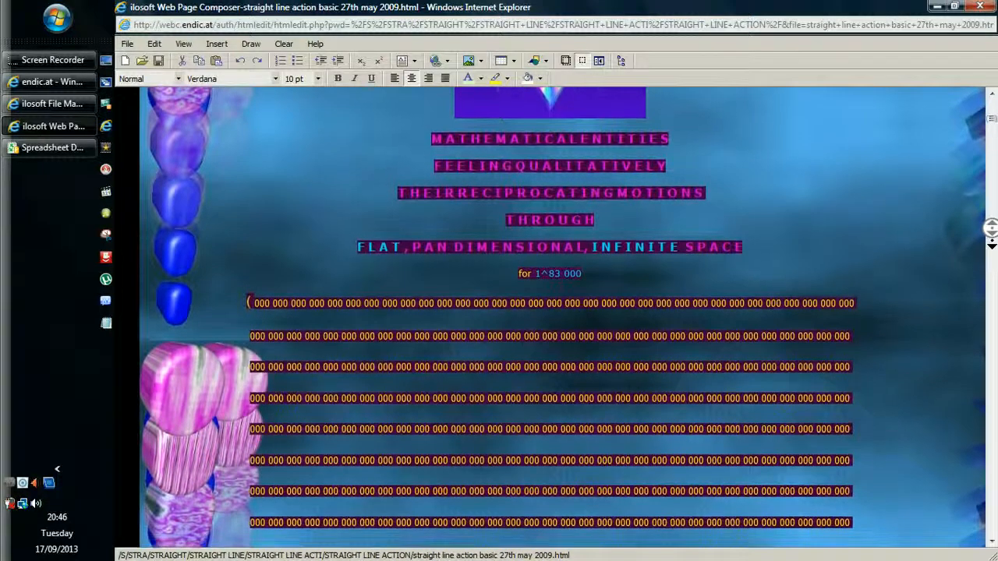
pyautogui.scroll(-3)
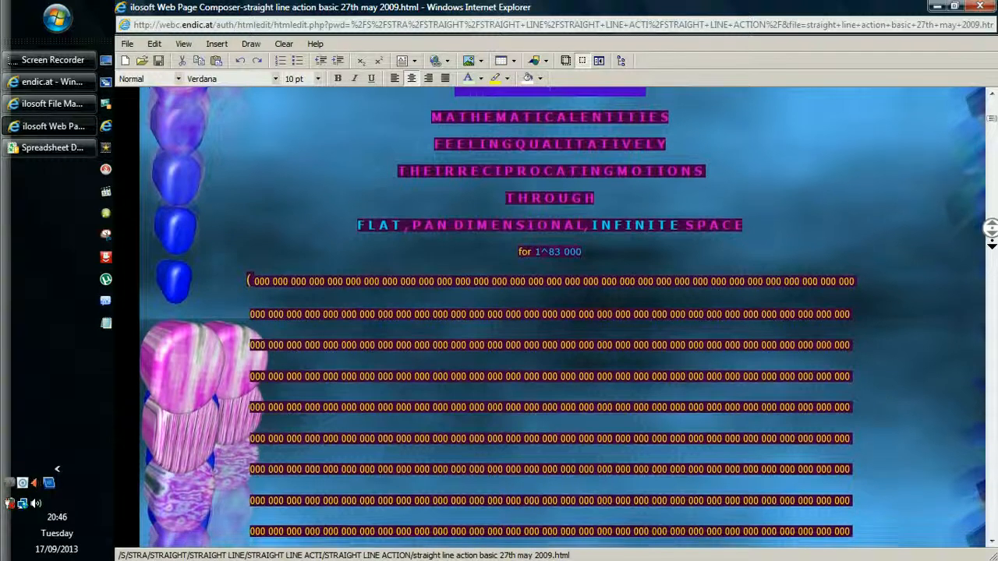
pyautogui.scroll(-3)
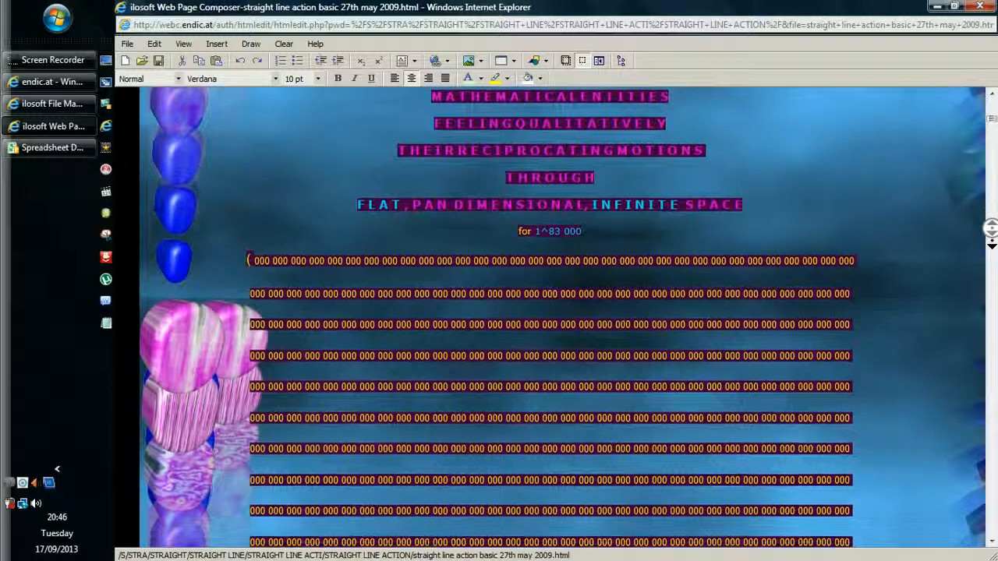
pyautogui.scroll(-3)
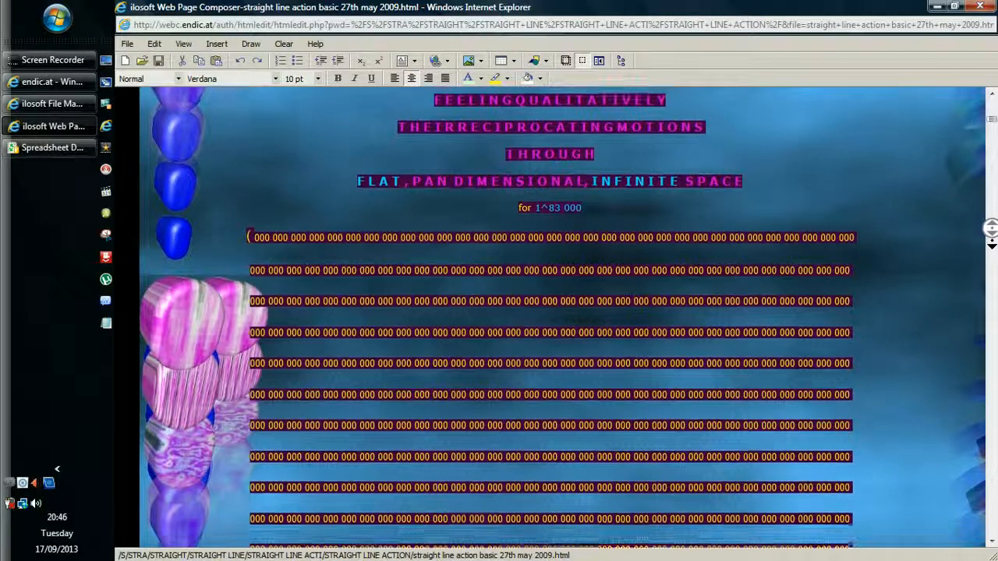
pyautogui.scroll(-3)
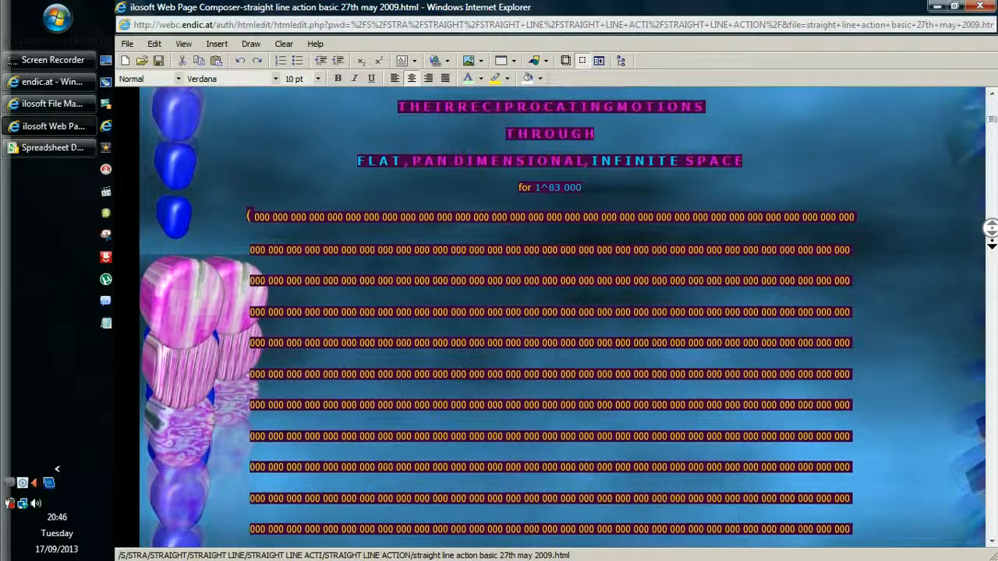
pyautogui.scroll(-3)
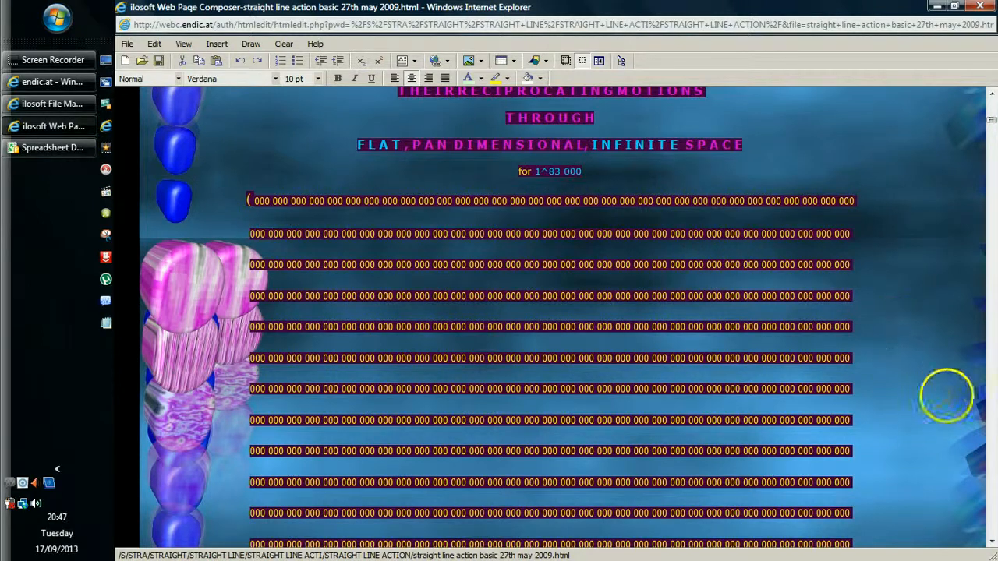
pyautogui.moveTo(992, 125)
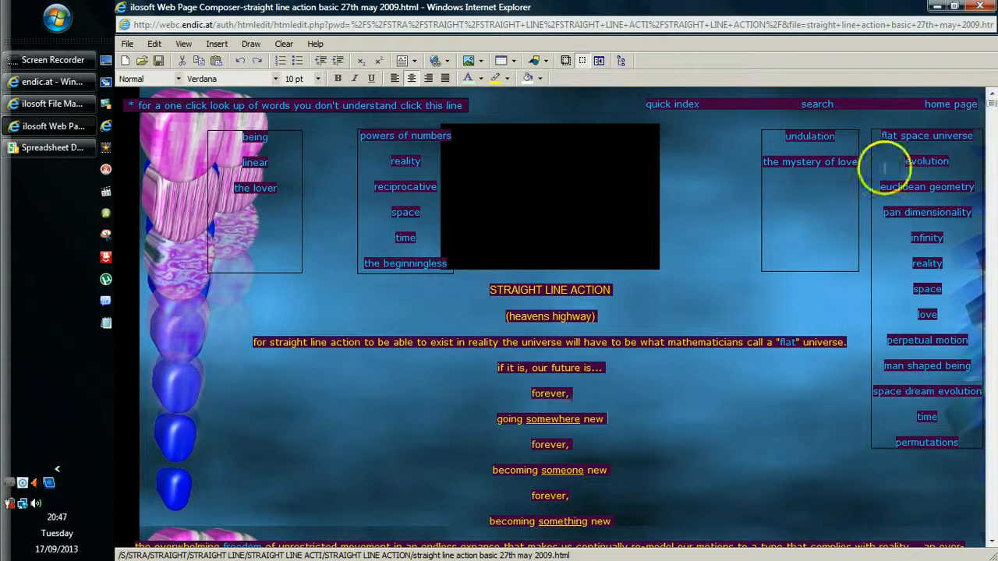
pyautogui.moveTo(115, 422)
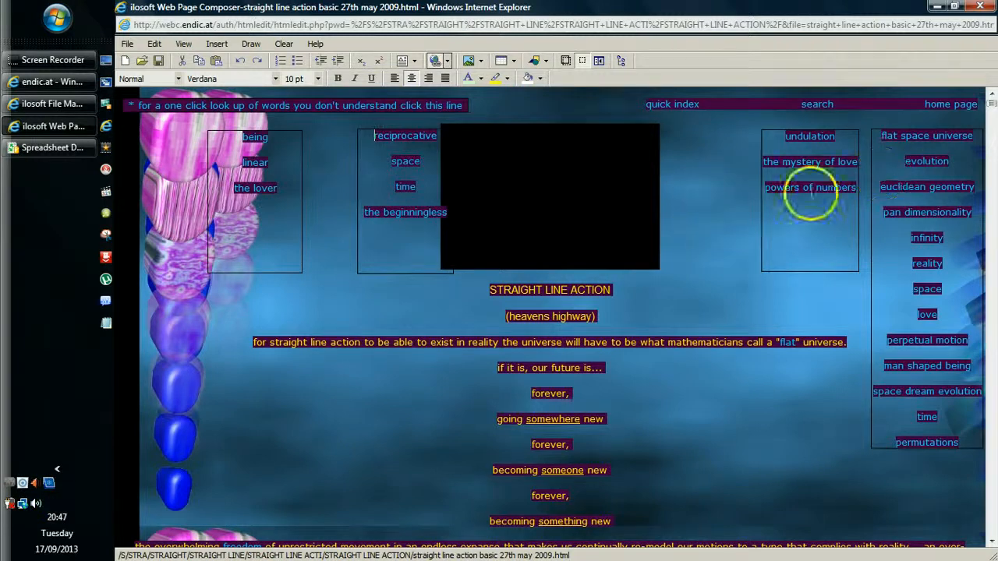
pyautogui.scroll(-3)
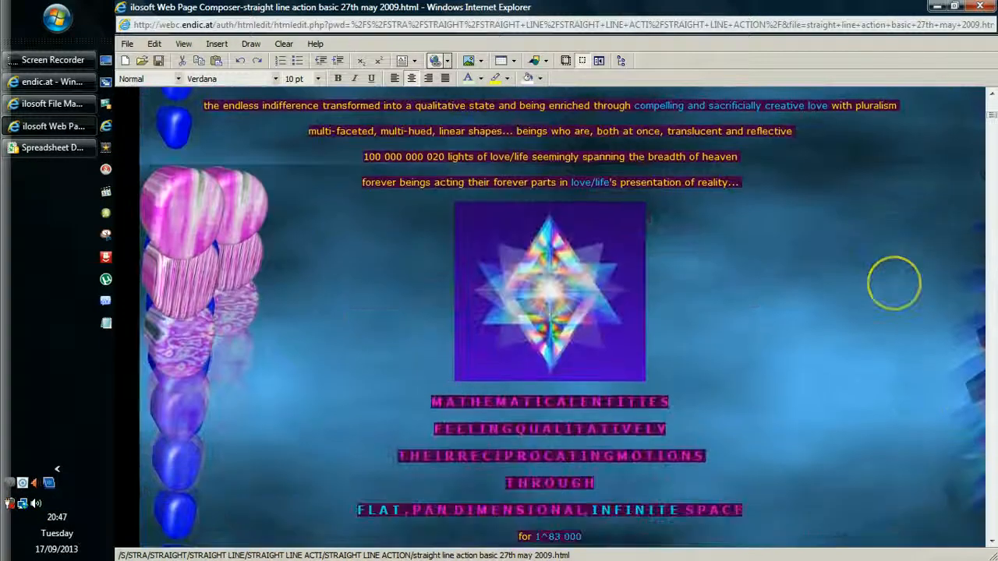
pyautogui.scroll(-3)
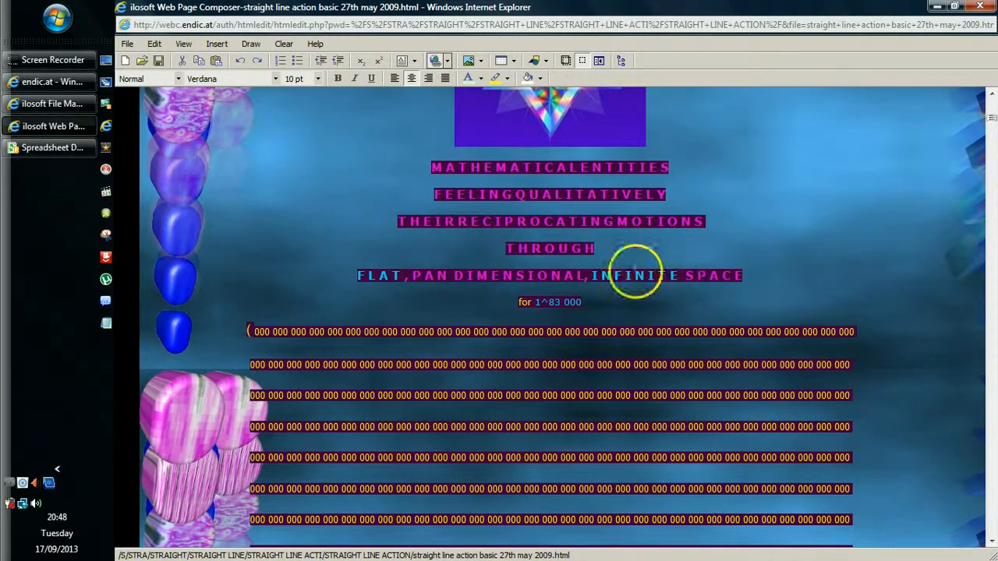
pyautogui.moveTo(970, 231)
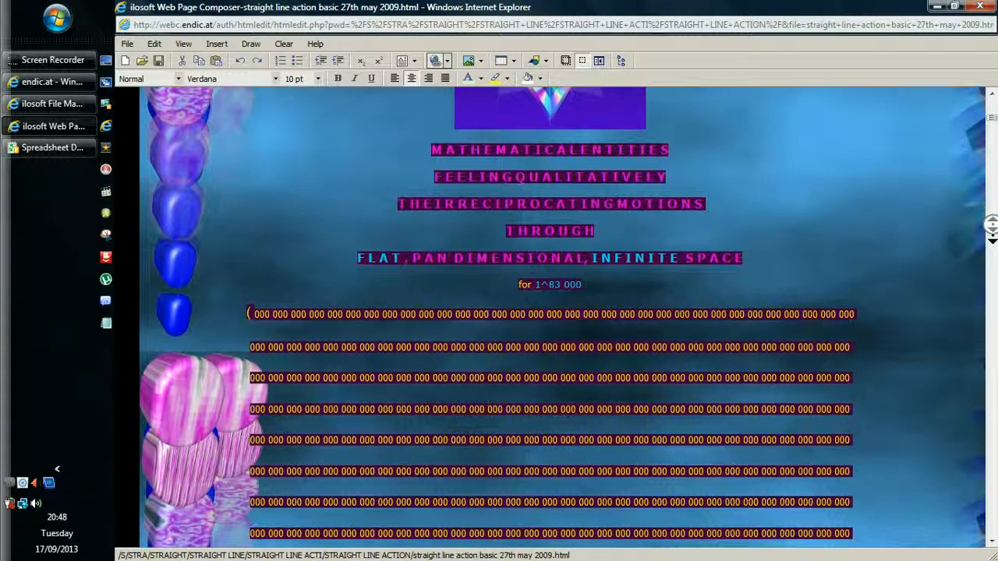
pyautogui.scroll(-3)
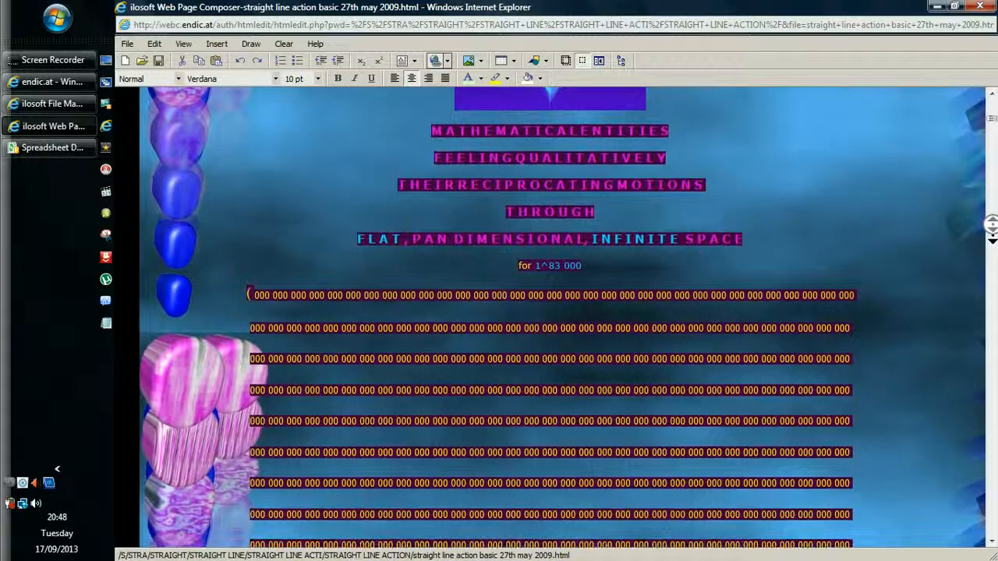
pyautogui.scroll(-3)
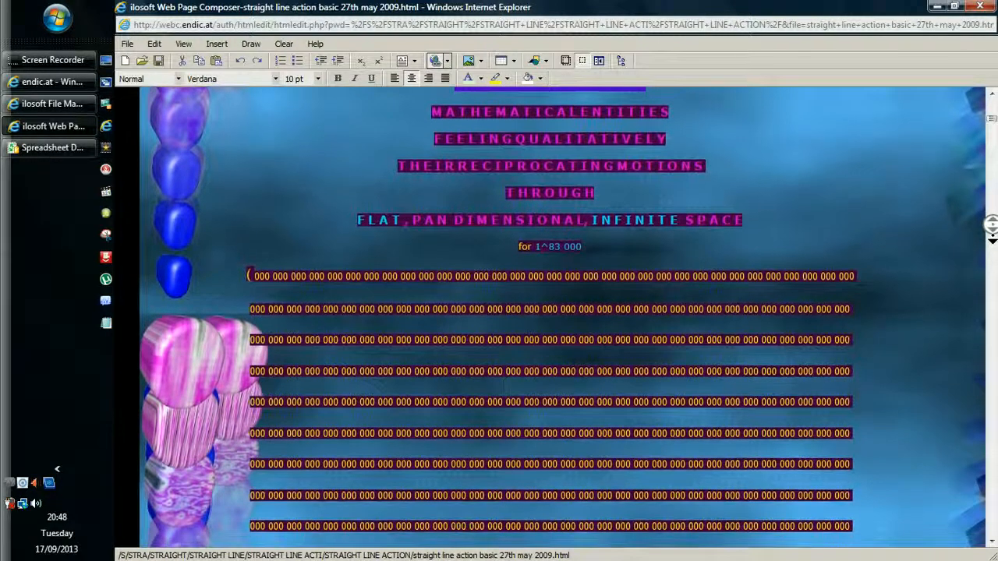
pyautogui.scroll(-3)
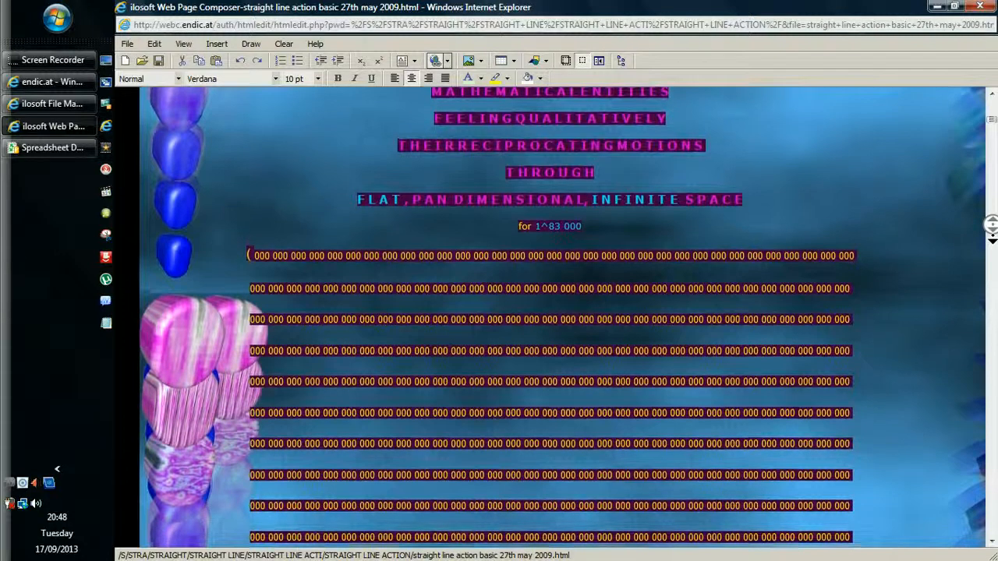
pyautogui.scroll(-3)
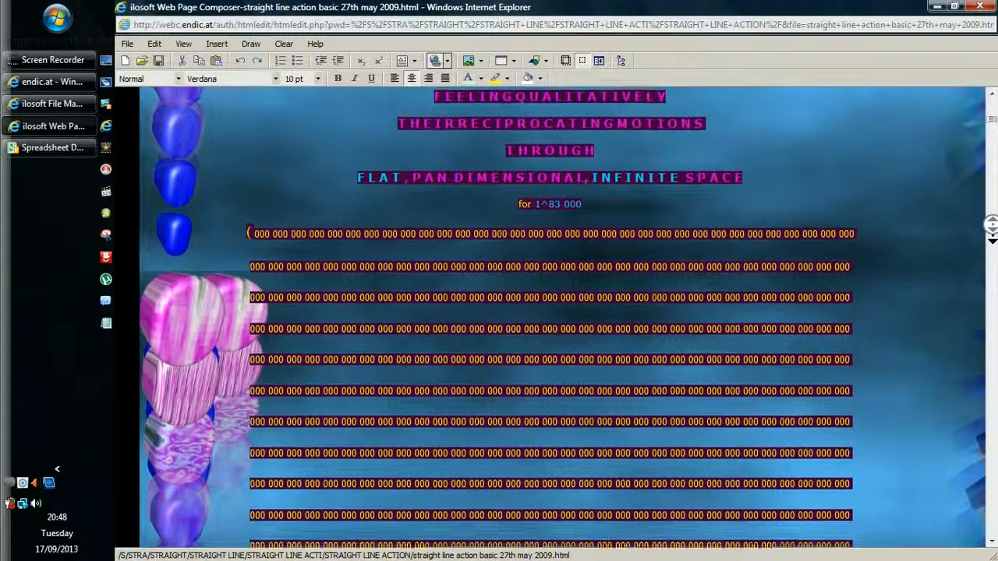
pyautogui.scroll(-3)
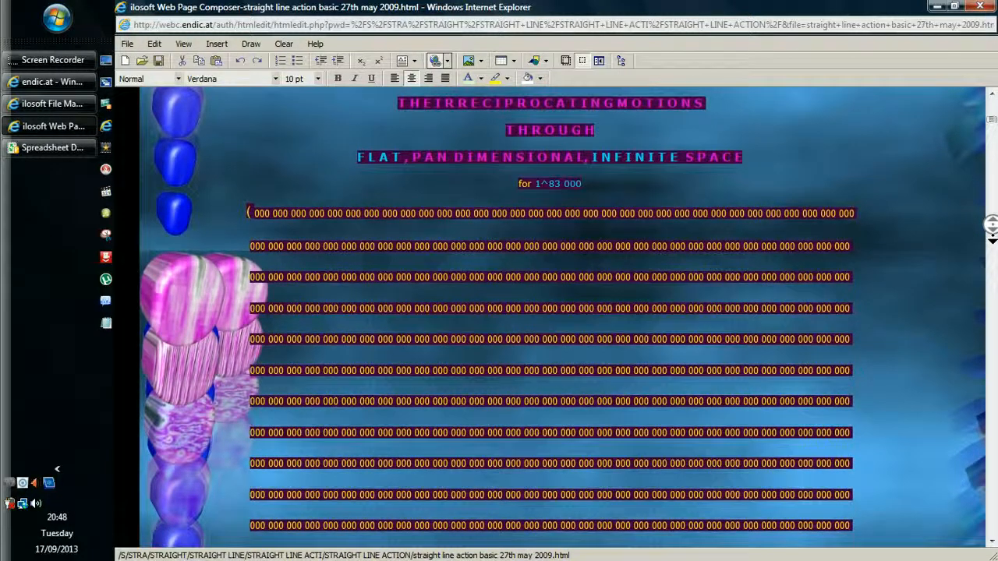
pyautogui.scroll(-3)
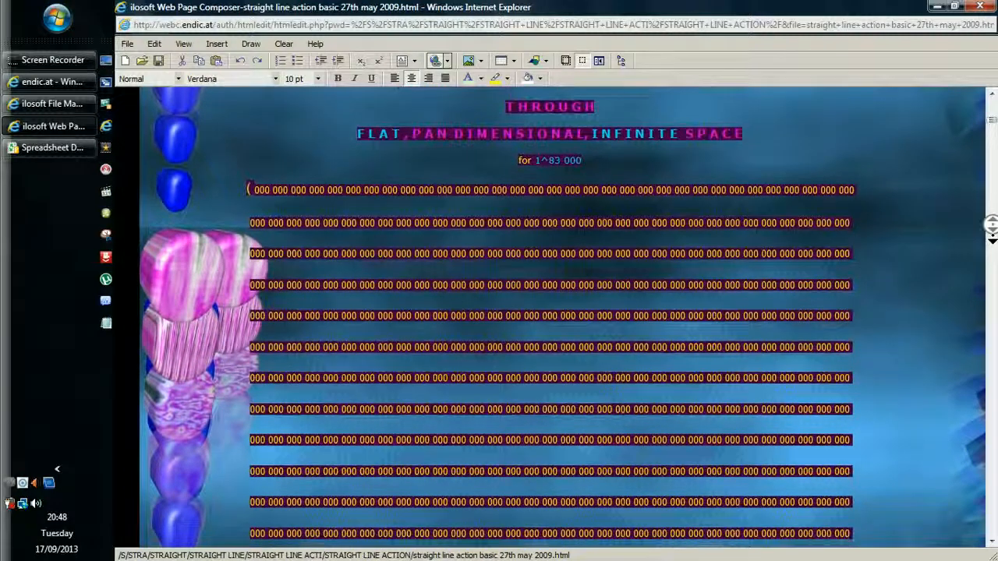
pyautogui.scroll(-3)
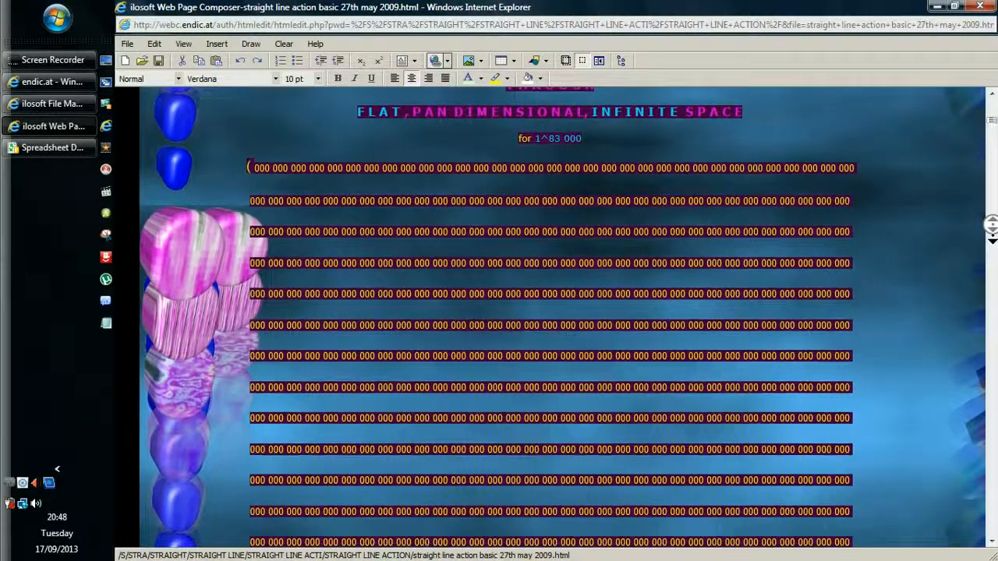
pyautogui.scroll(-3)
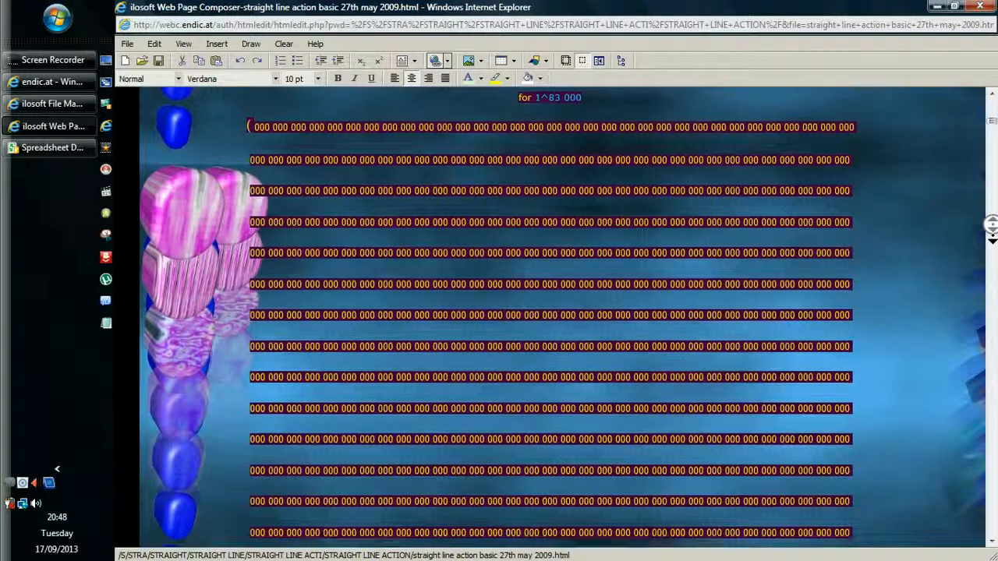
pyautogui.scroll(-3)
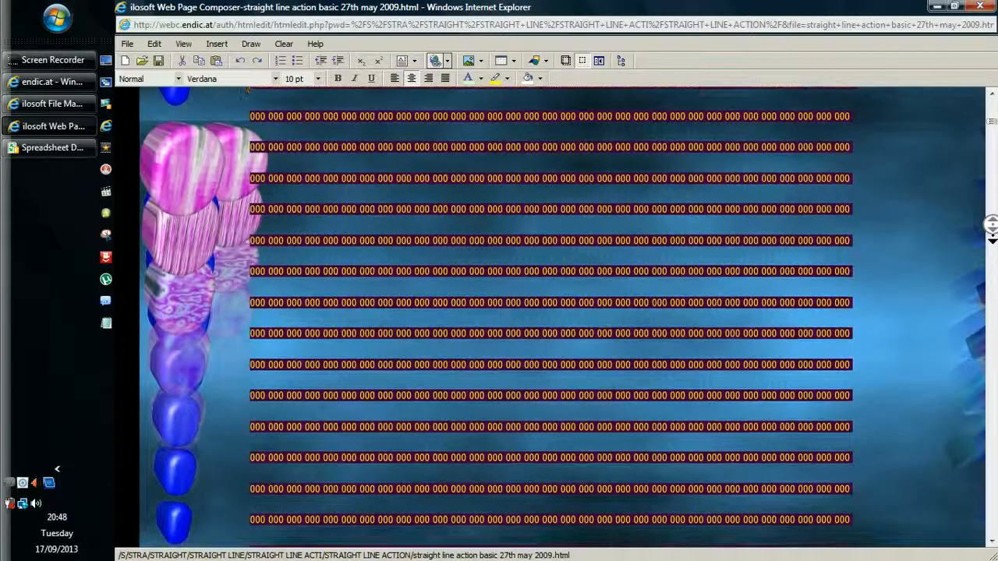
pyautogui.scroll(-3)
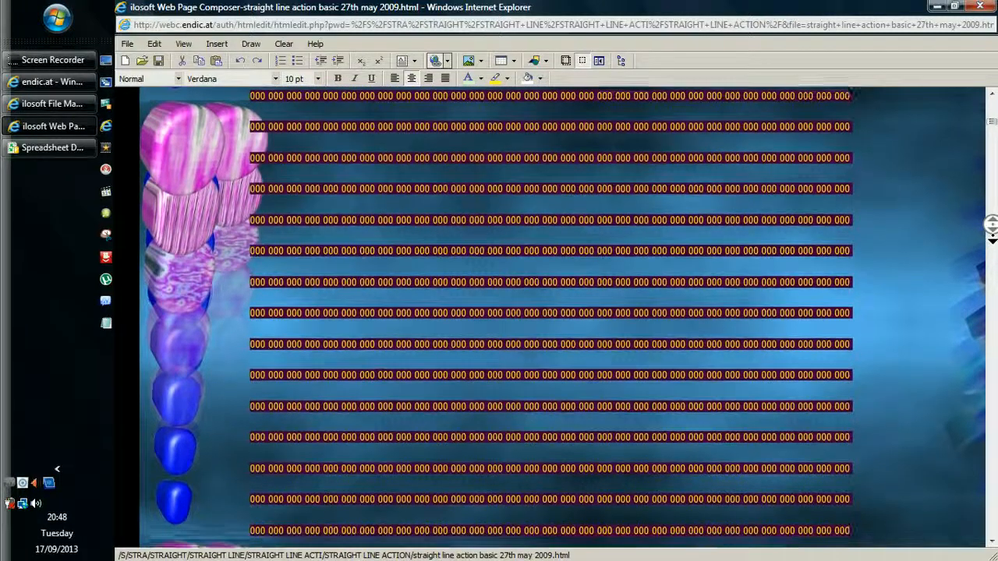
pyautogui.scroll(-3)
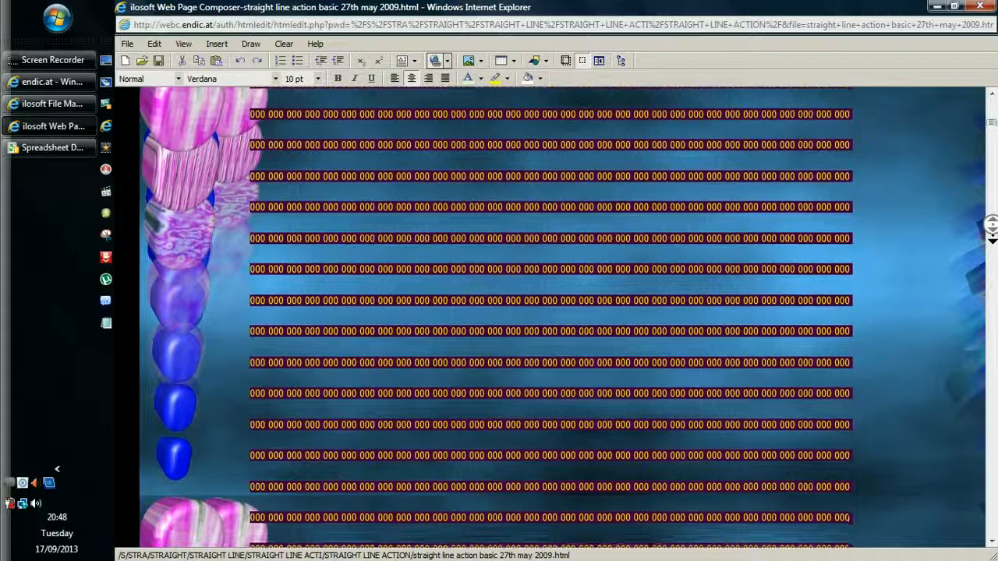
pyautogui.scroll(-3)
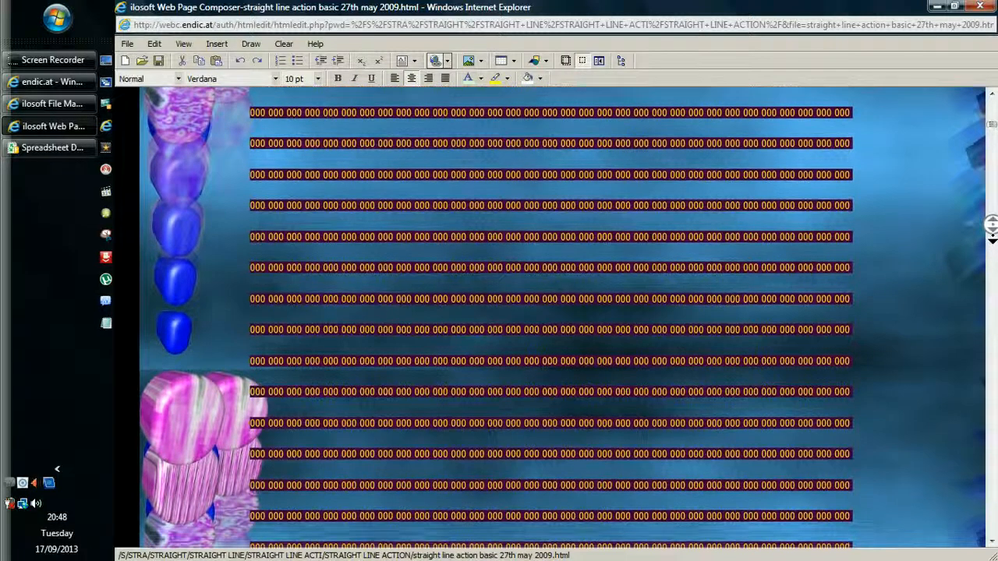
pyautogui.scroll(-3)
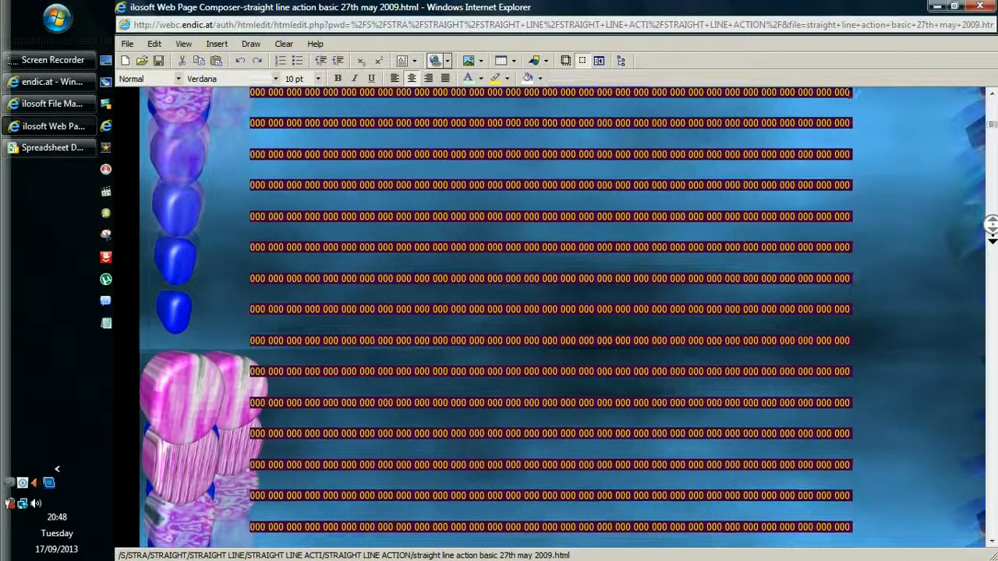
pyautogui.scroll(-3)
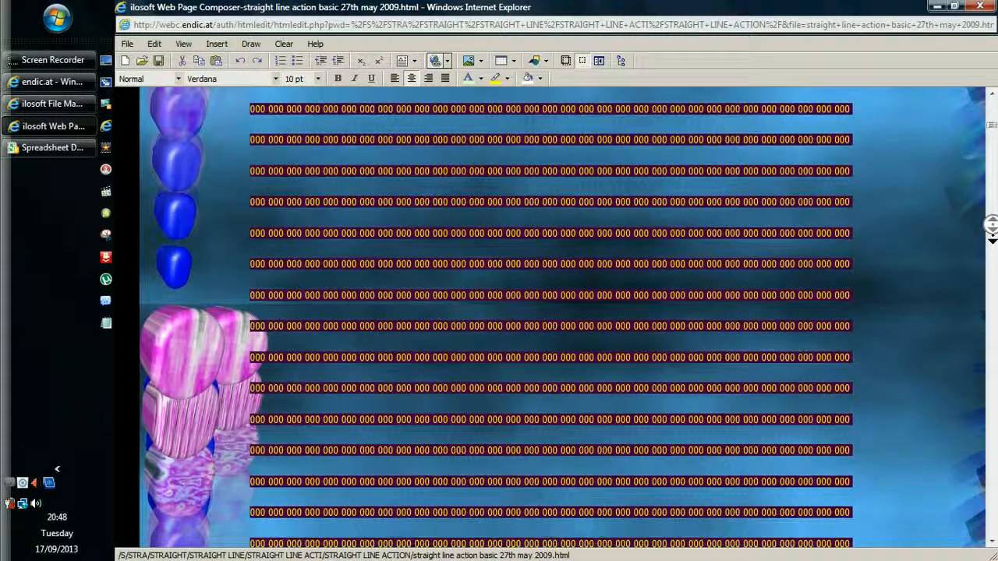
pyautogui.scroll(-3)
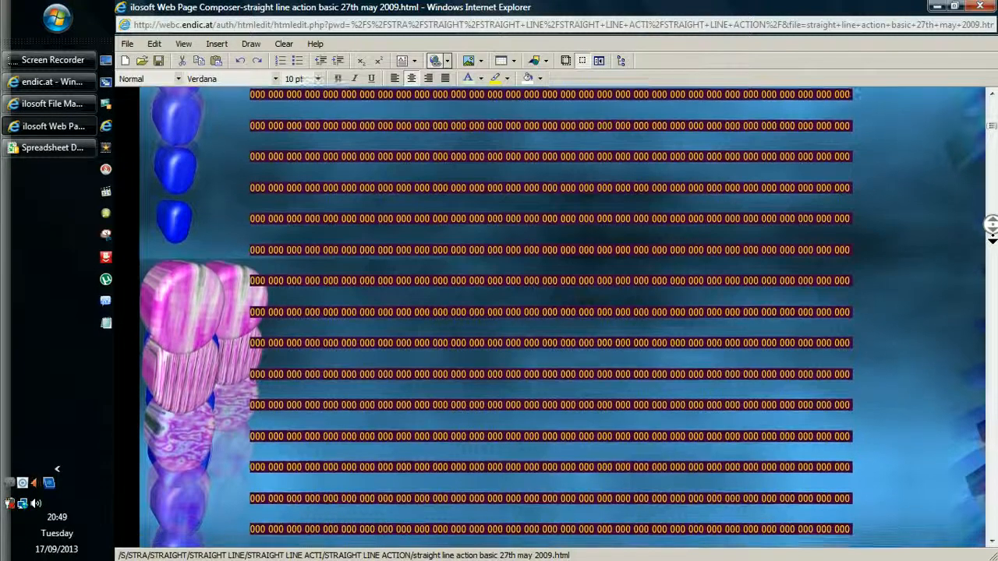
pyautogui.scroll(-3)
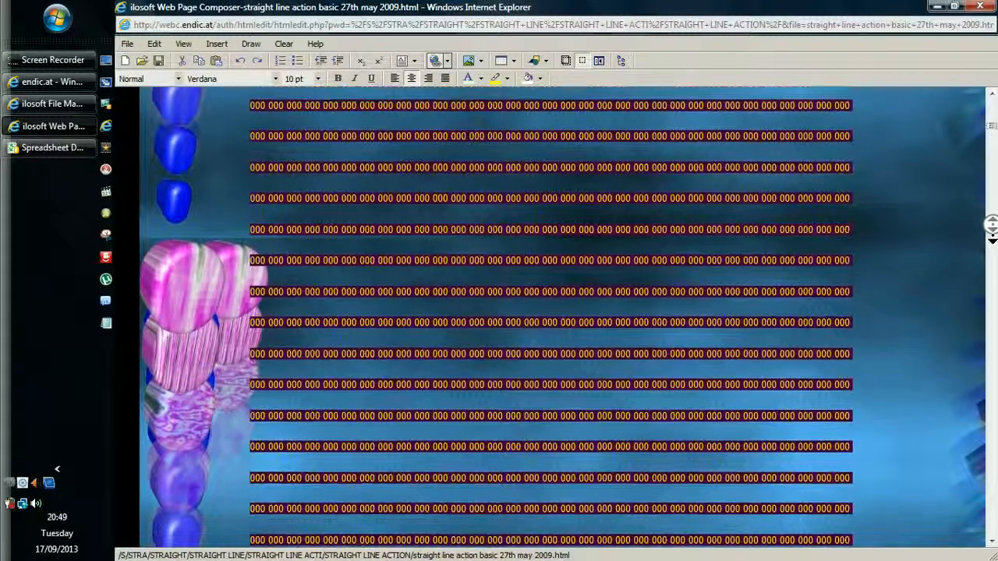
pyautogui.scroll(-3)
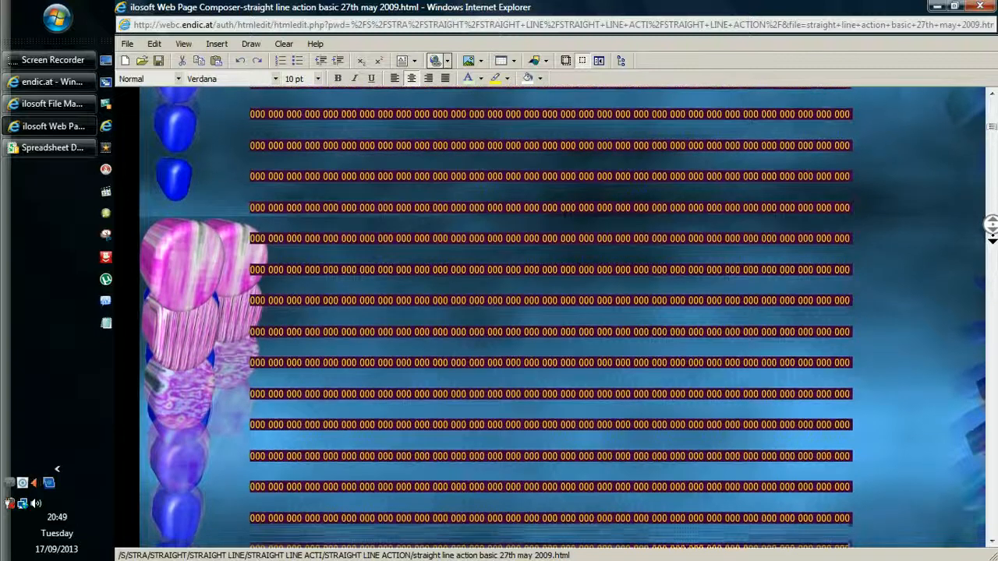
pyautogui.scroll(-3)
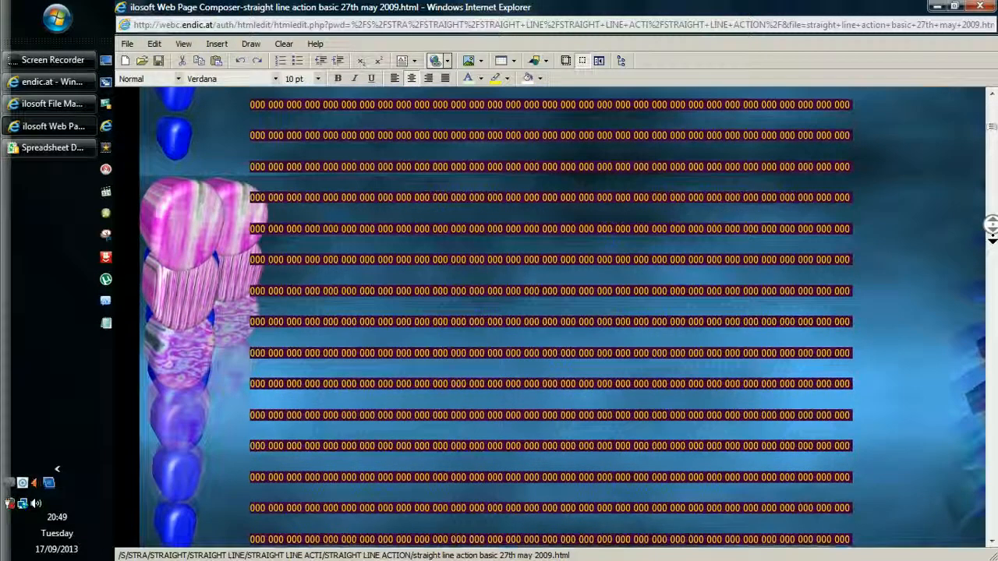
pyautogui.scroll(-3)
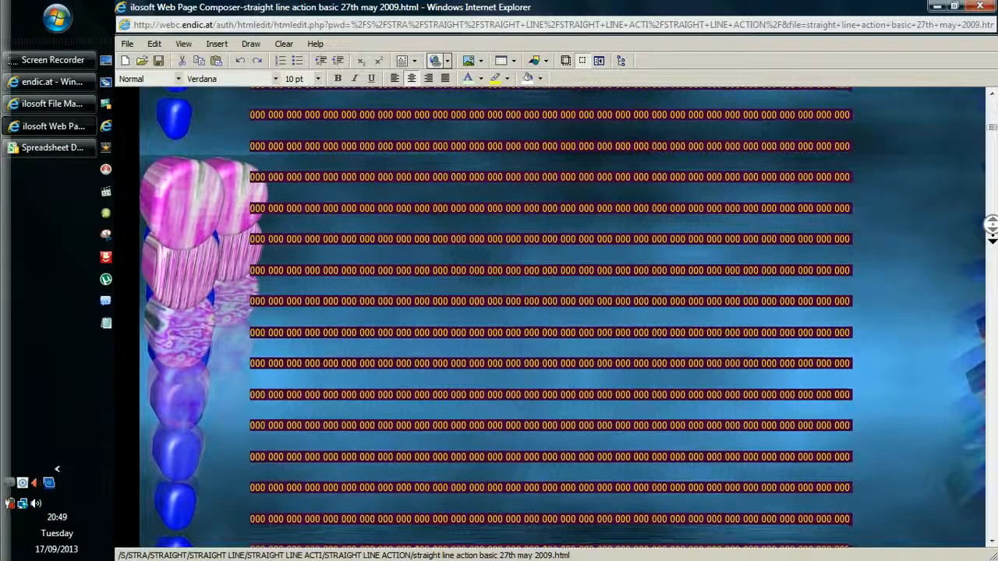
pyautogui.scroll(-3)
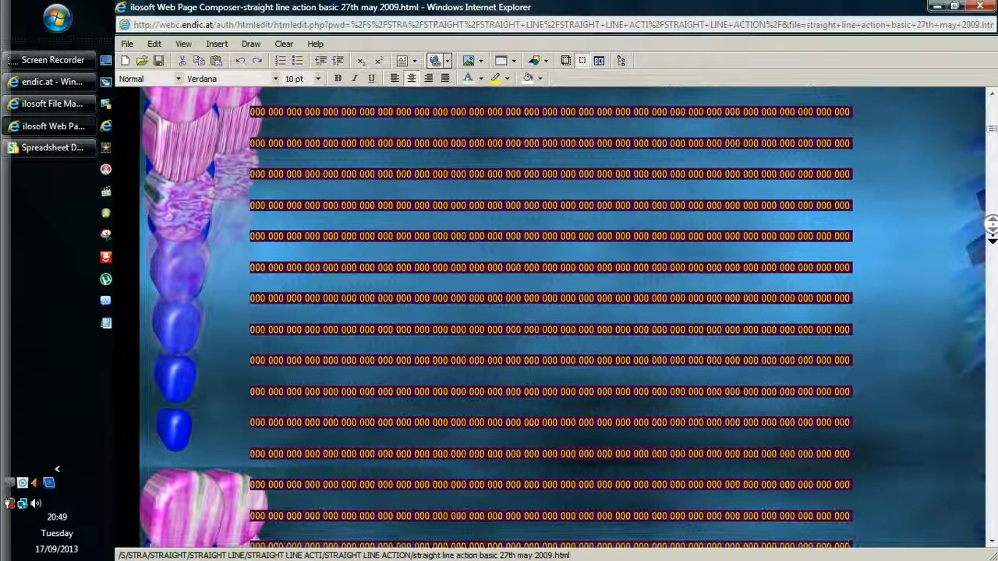
pyautogui.scroll(-3)
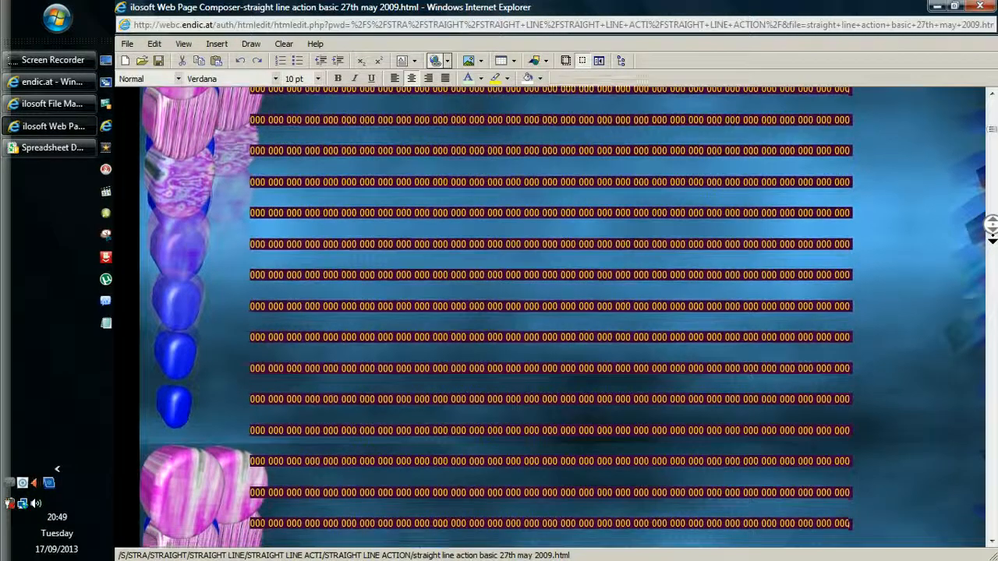
pyautogui.scroll(-3)
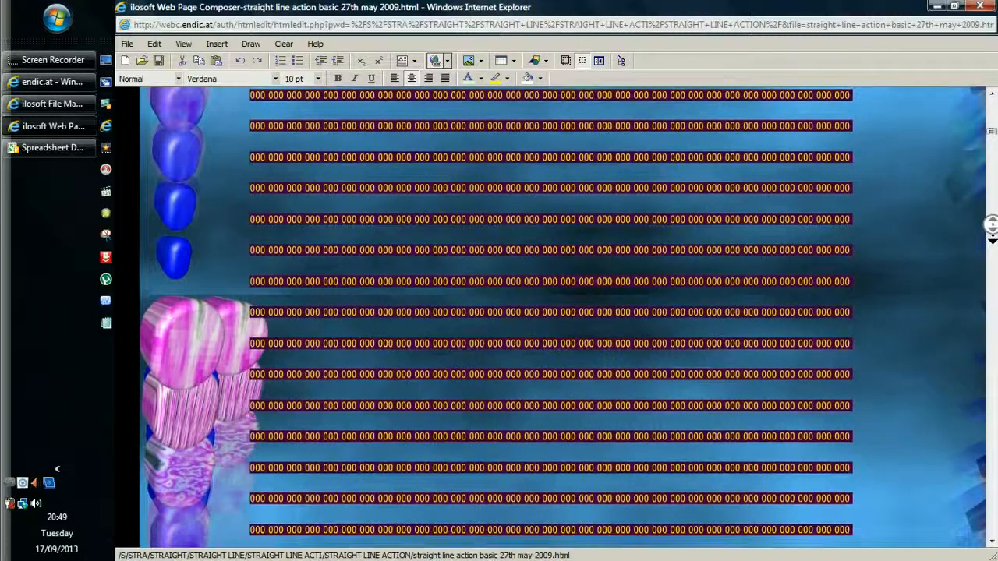
pyautogui.scroll(-3)
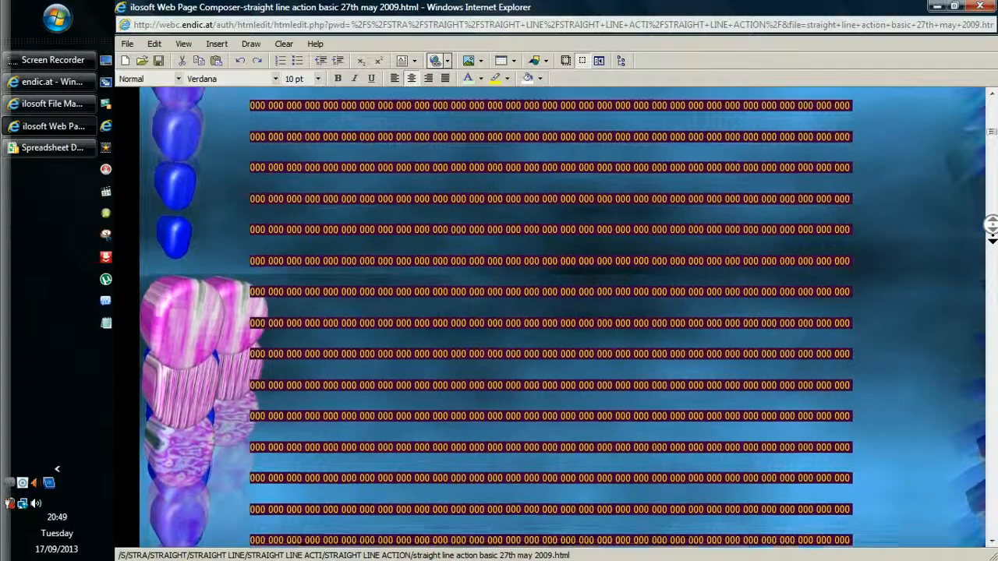
pyautogui.scroll(-3)
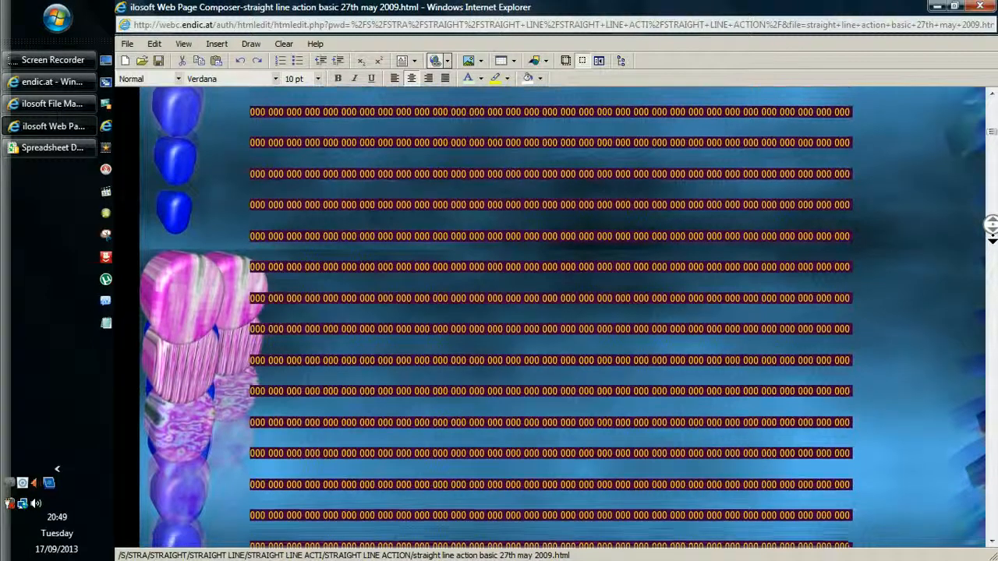
pyautogui.scroll(-3)
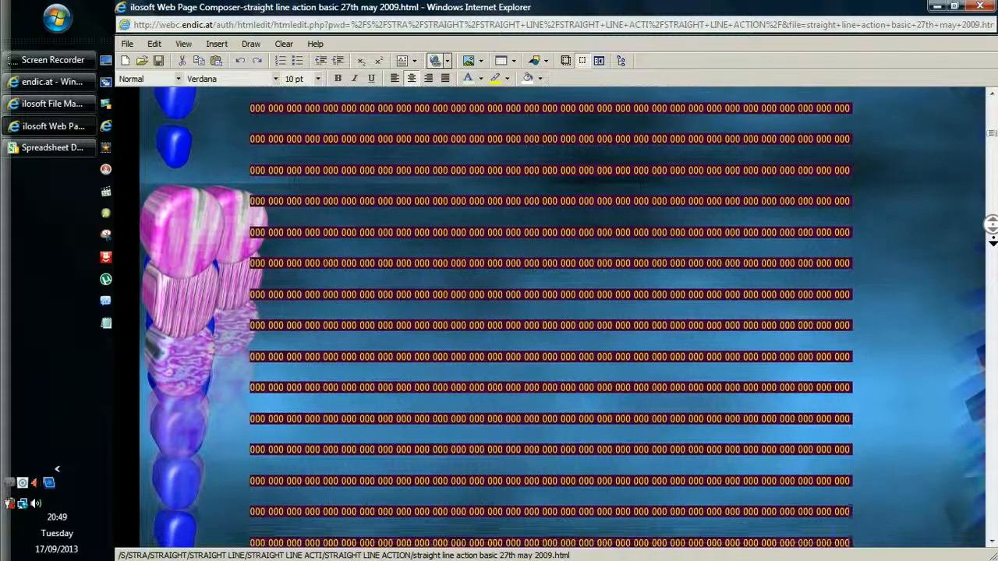
pyautogui.scroll(-3)
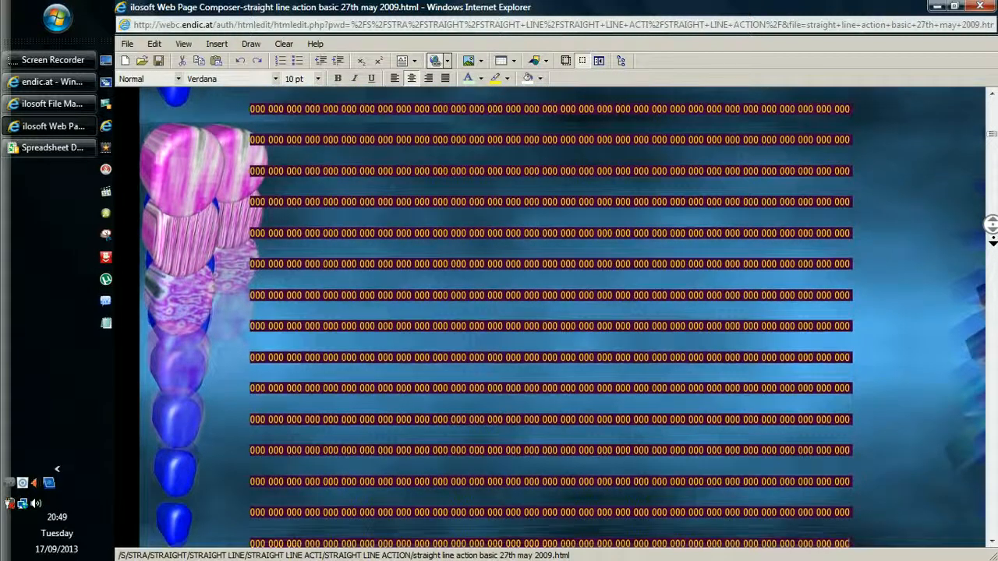
pyautogui.scroll(-3)
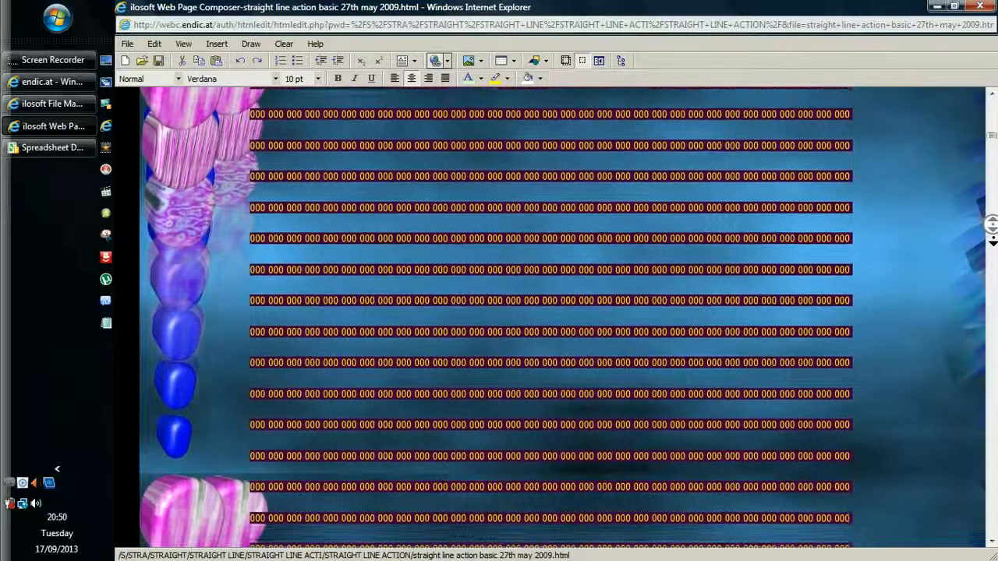
pyautogui.scroll(-3)
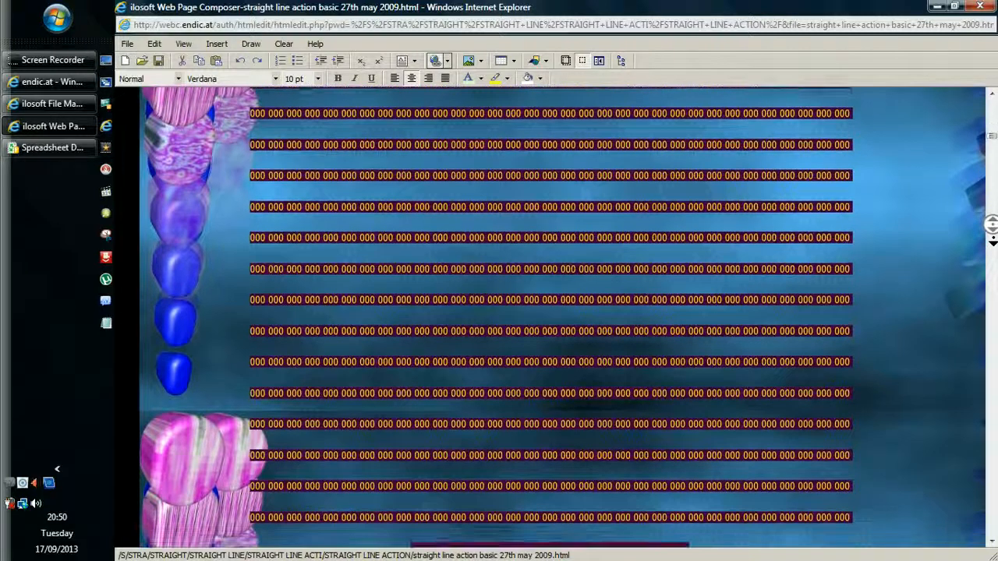
pyautogui.scroll(-3)
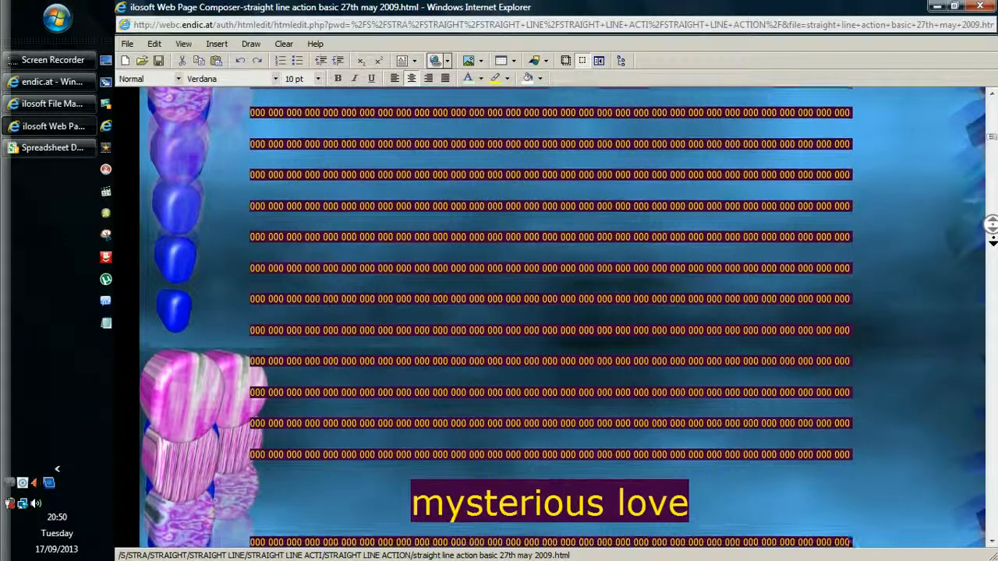
# - Scroll down to the 'mysterious love' caption below the rows of zeros
pyautogui.scroll(-3)
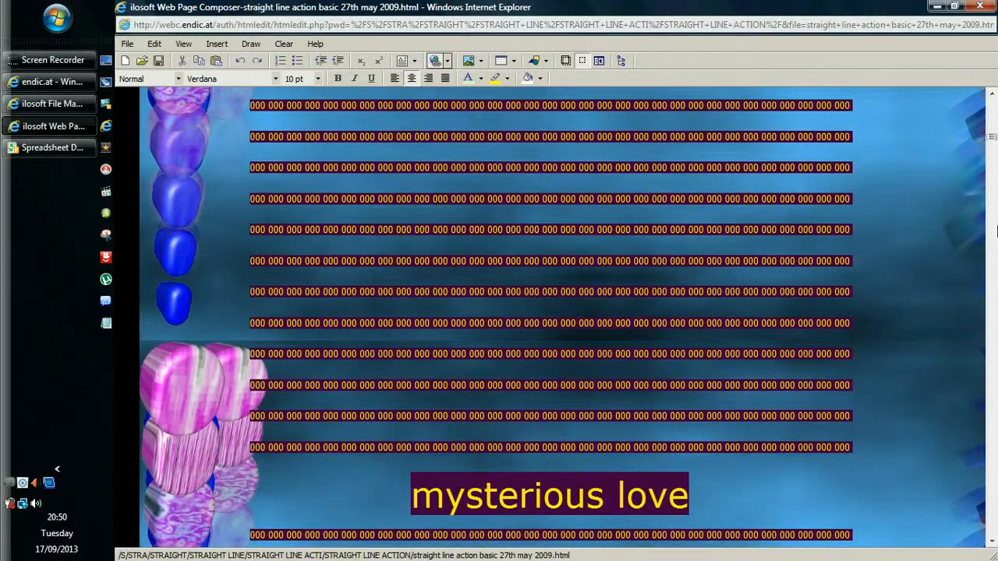
pyautogui.moveTo(964, 201)
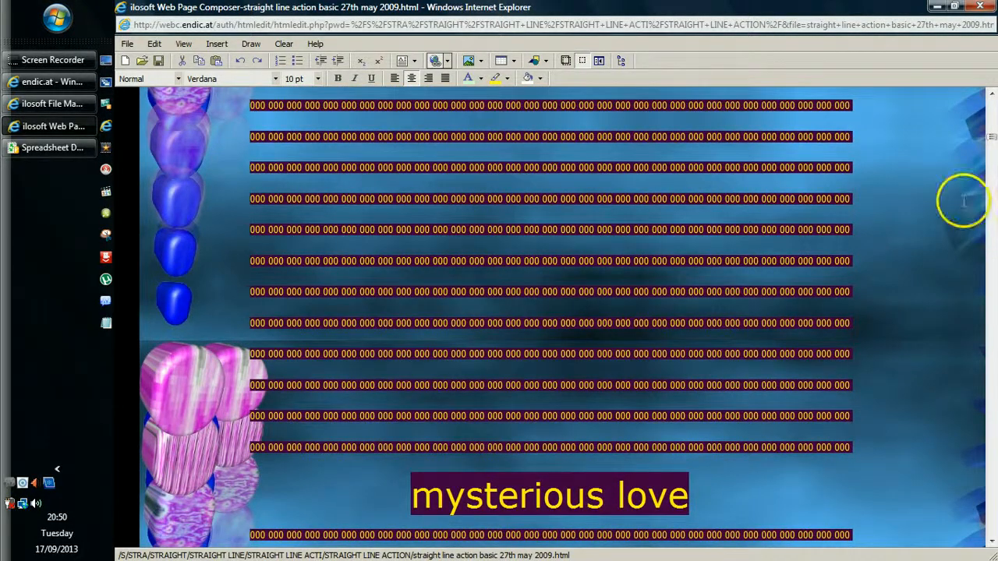
pyautogui.moveTo(299, 163)
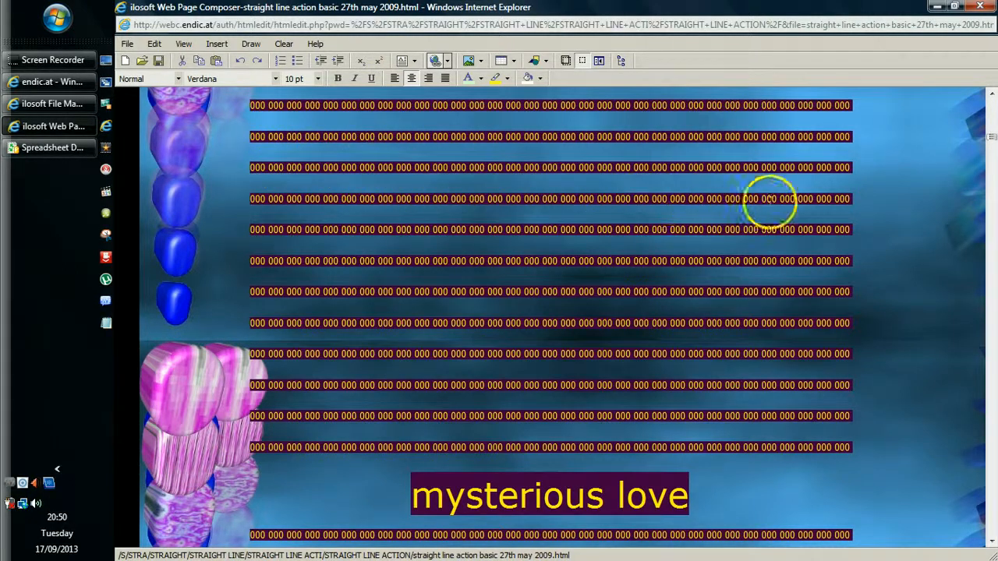
pyautogui.moveTo(861, 161)
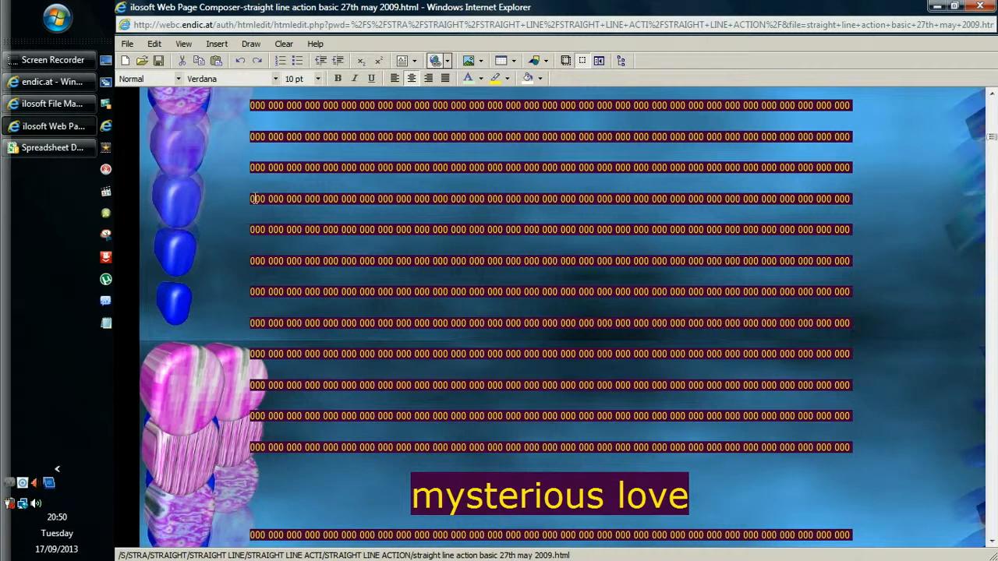
pyautogui.moveTo(930, 156)
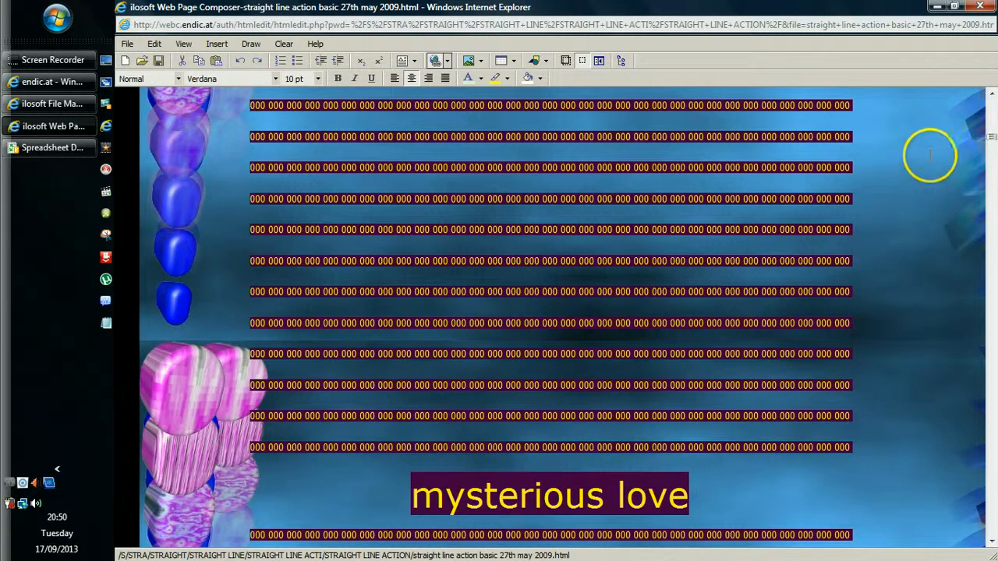
pyautogui.moveTo(882, 160)
pyautogui.write(' 0')
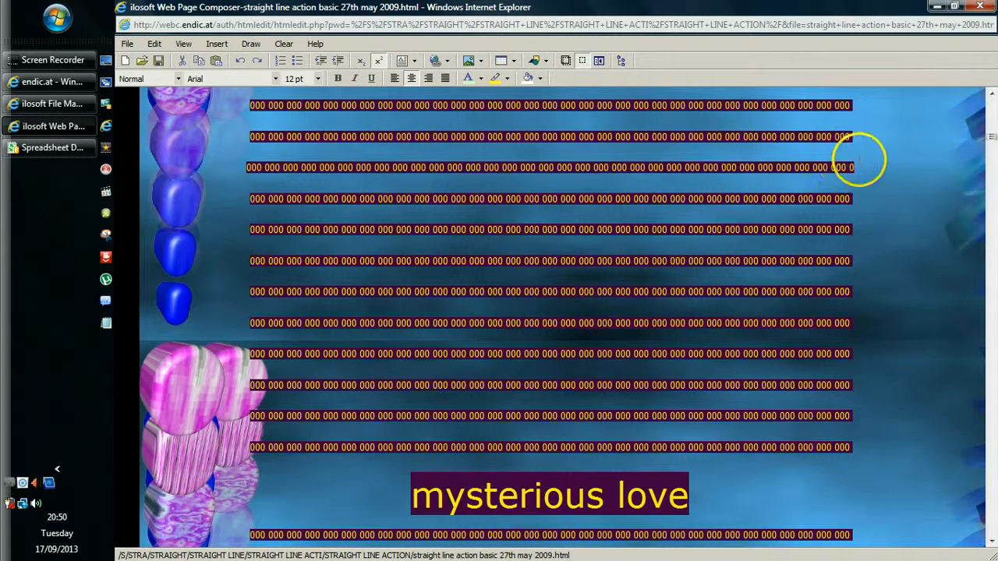
pyautogui.moveTo(412, 165)
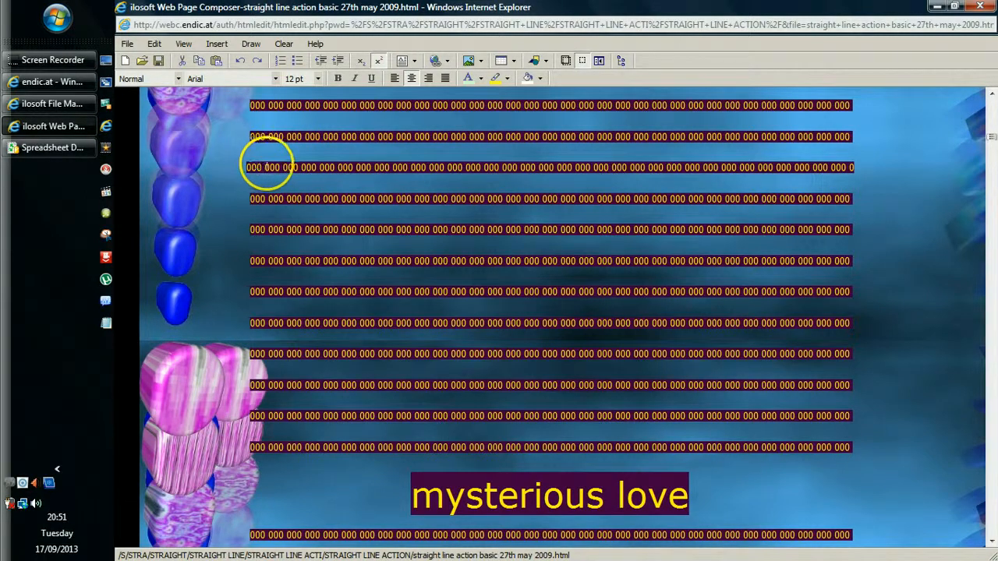
pyautogui.moveTo(624, 167)
pyautogui.write('0')
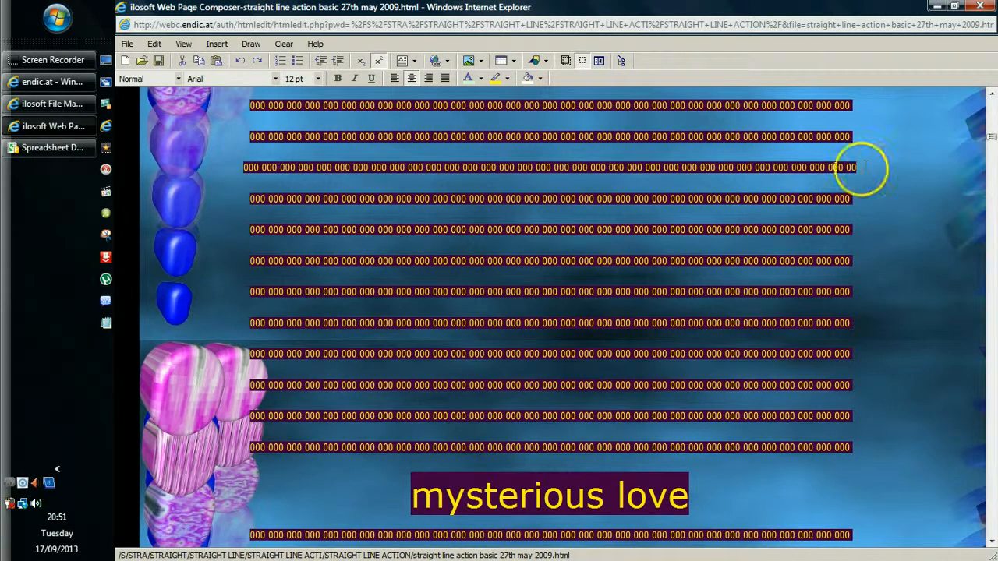
pyautogui.moveTo(841, 165)
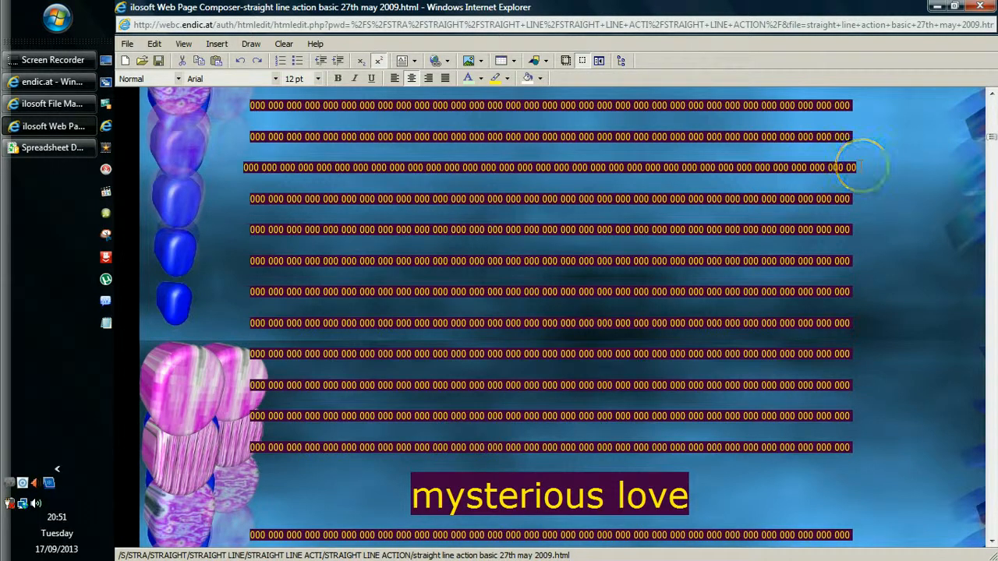
pyautogui.moveTo(857, 180)
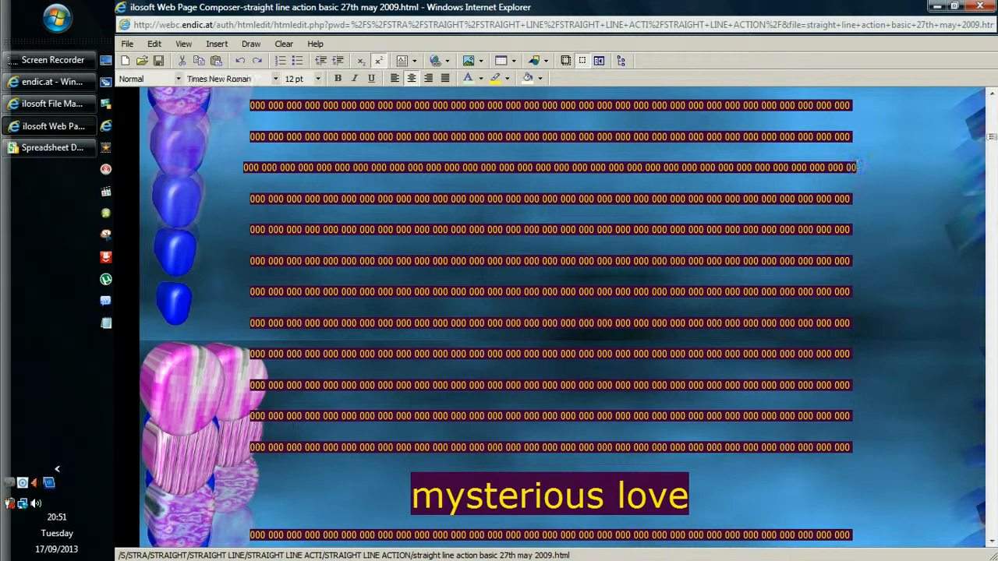
# - Place the cursor in the overlong third row of zeros to shorten it
pyautogui.click(226, 78)
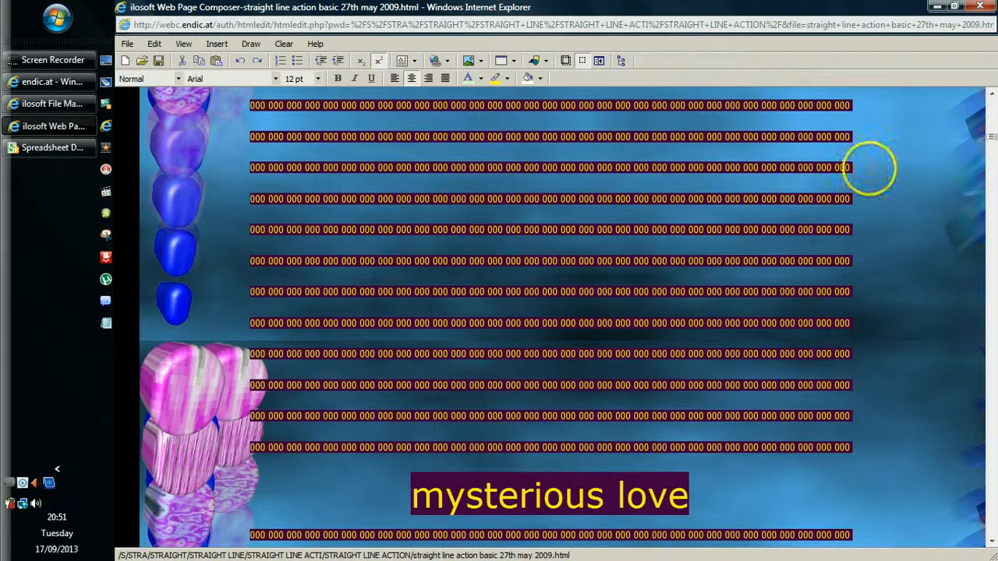
pyautogui.moveTo(942, 166)
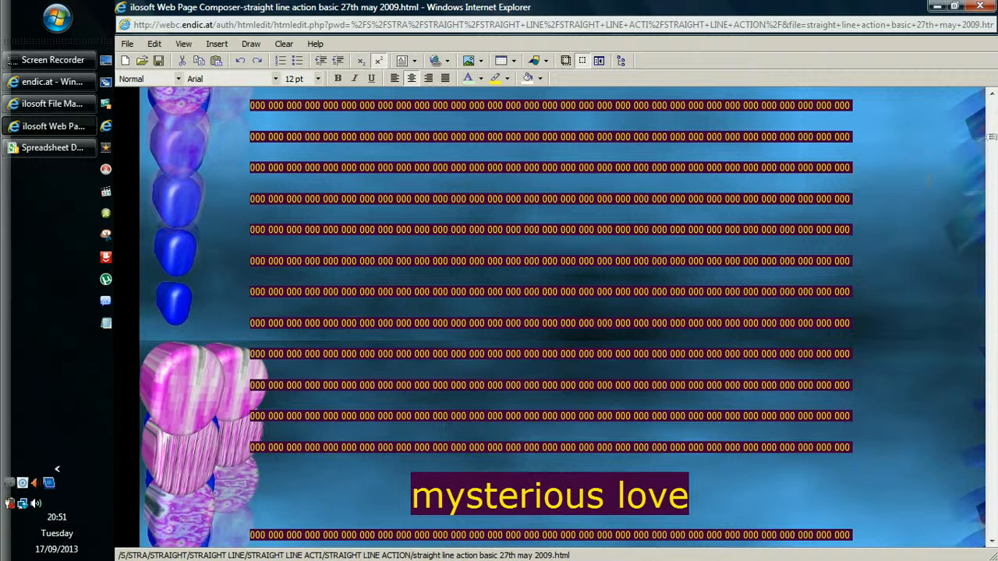
pyautogui.moveTo(991, 152)
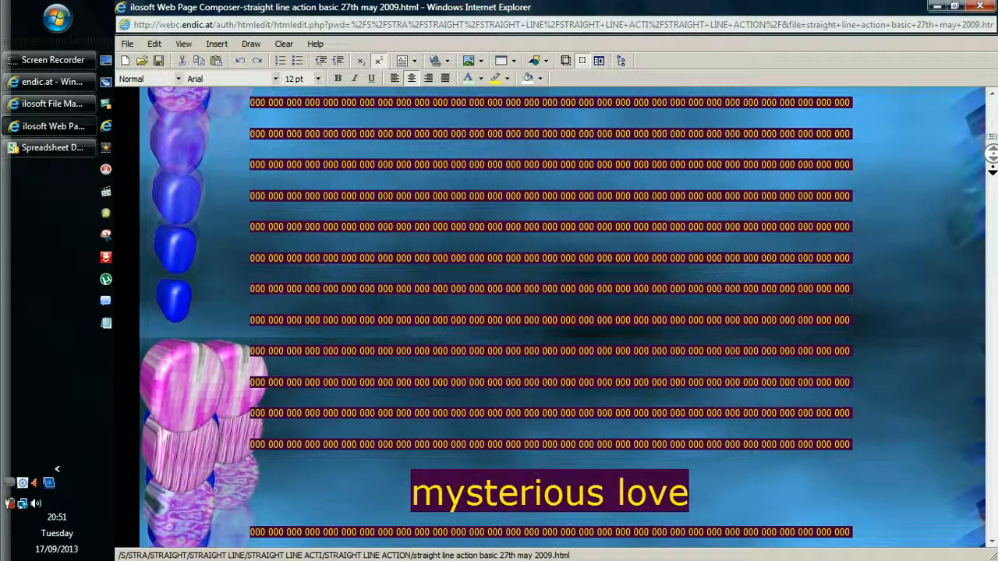
pyautogui.scroll(-3)
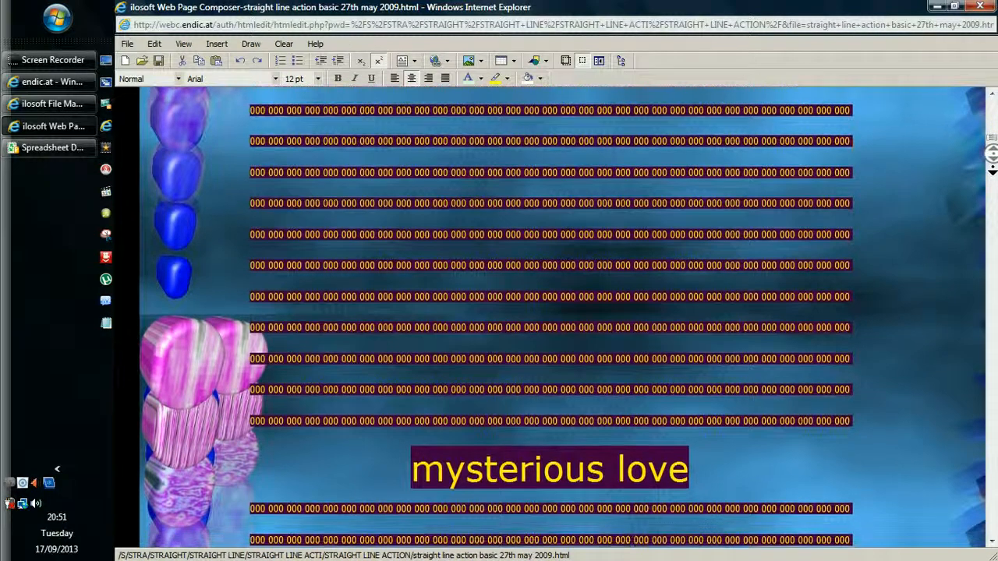
pyautogui.scroll(-3)
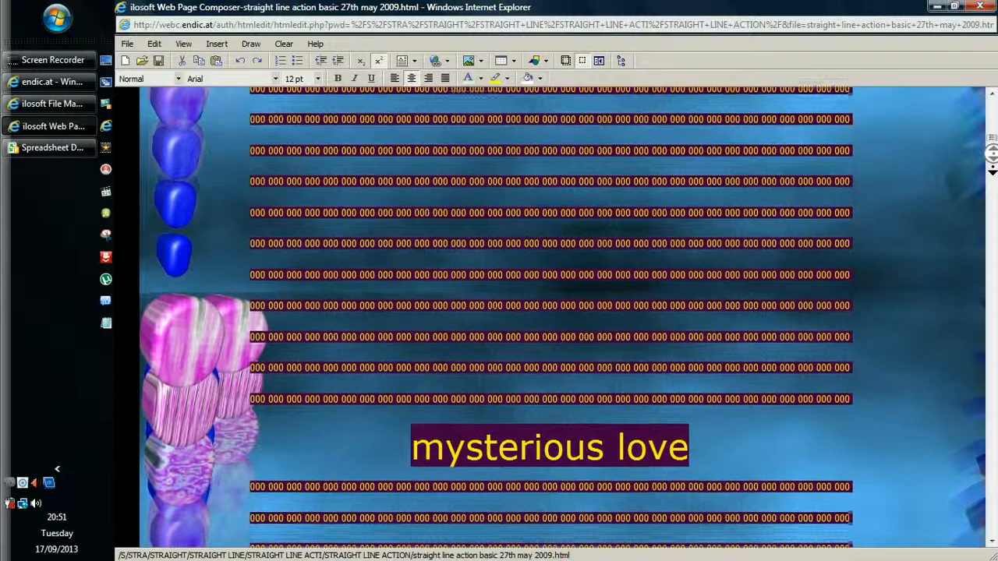
pyautogui.scroll(-3)
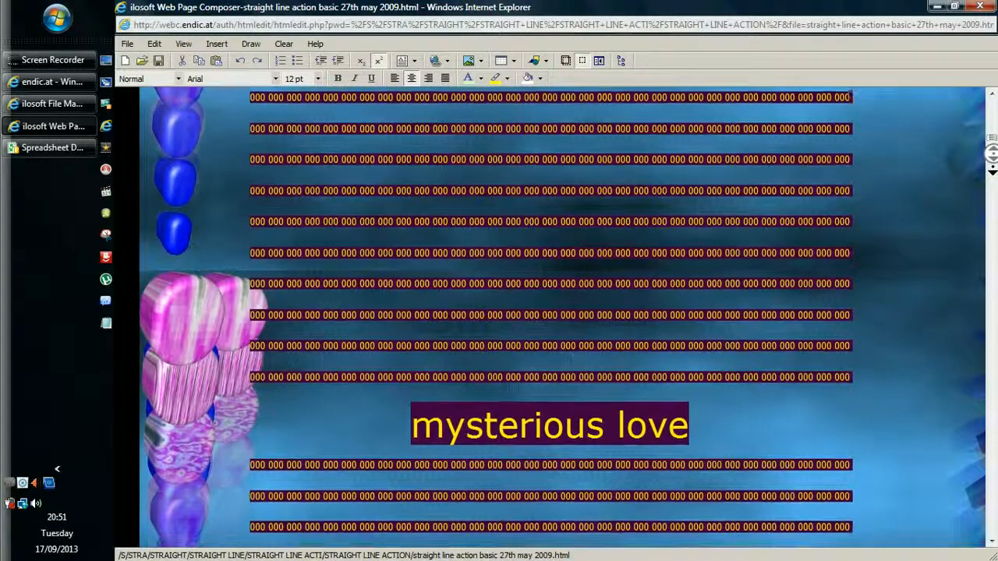
pyautogui.scroll(-3)
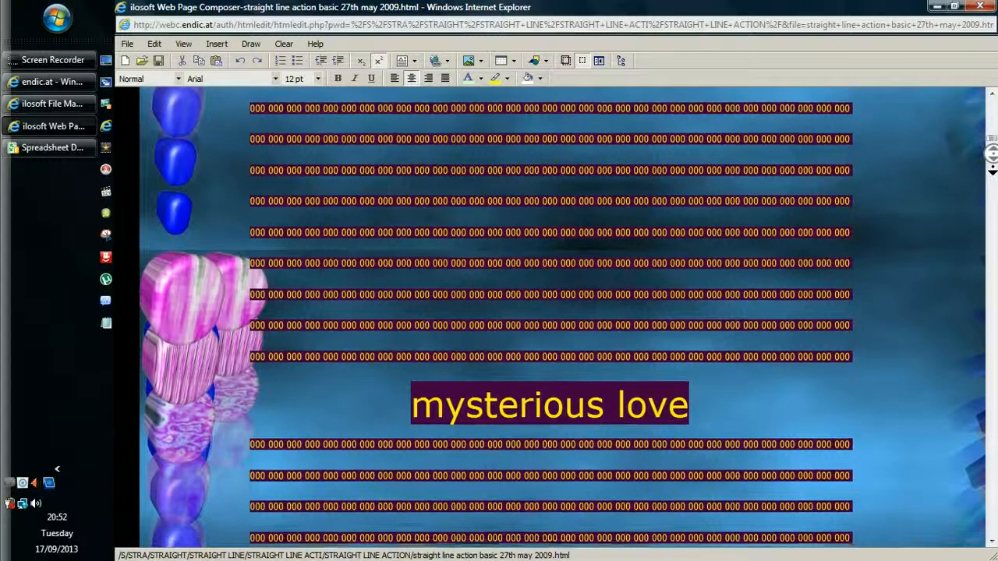
pyautogui.scroll(-3)
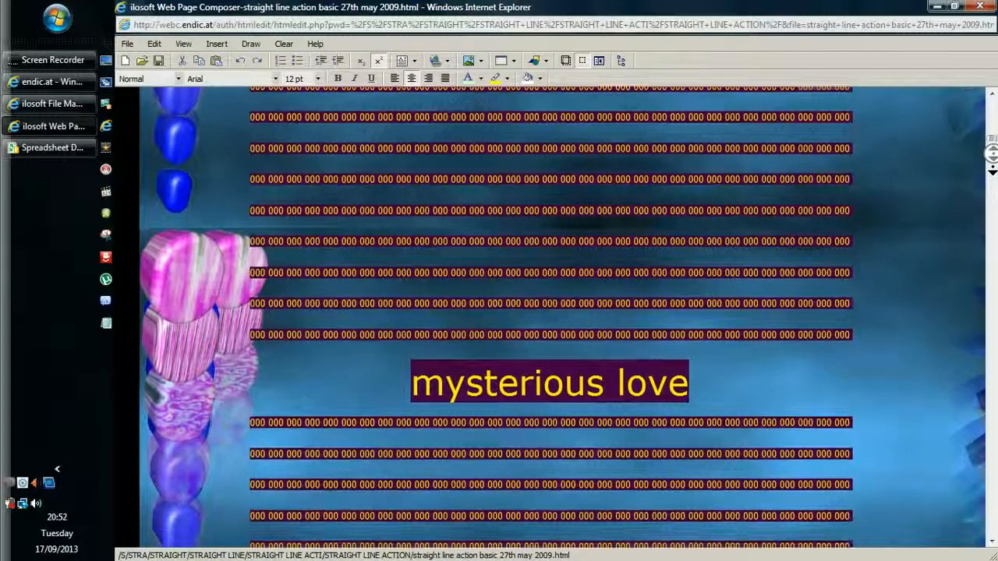
pyautogui.scroll(-3)
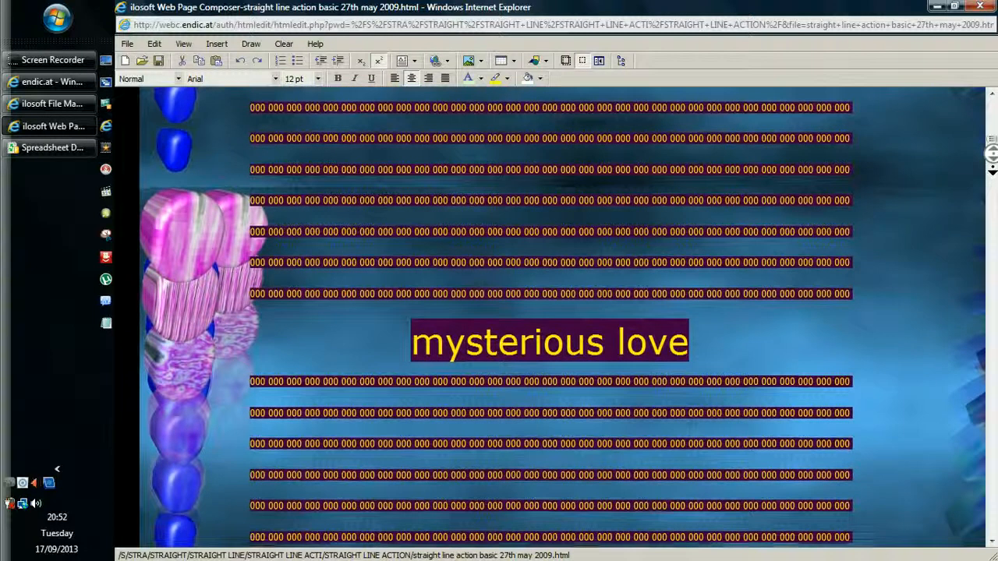
pyautogui.scroll(-3)
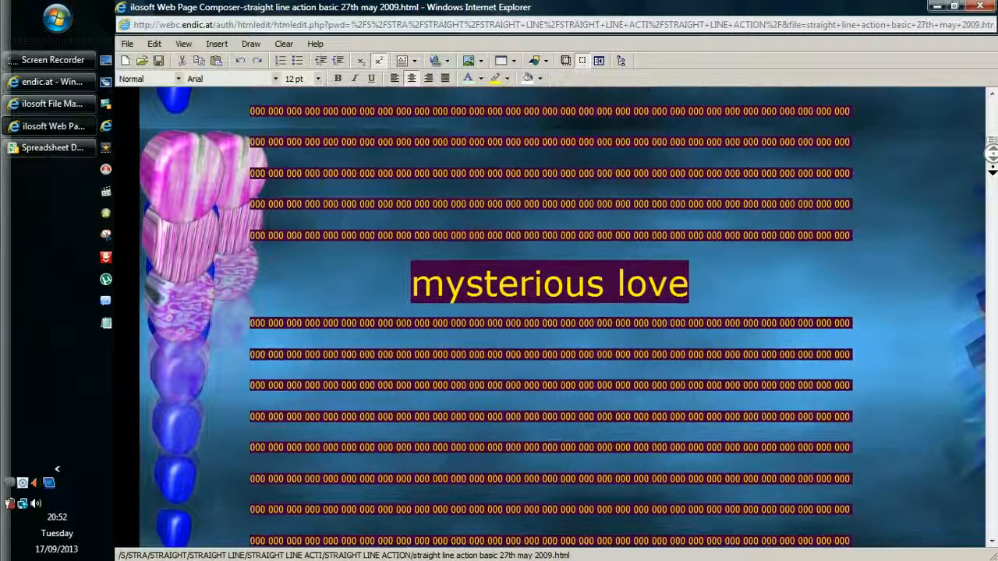
pyautogui.scroll(-3)
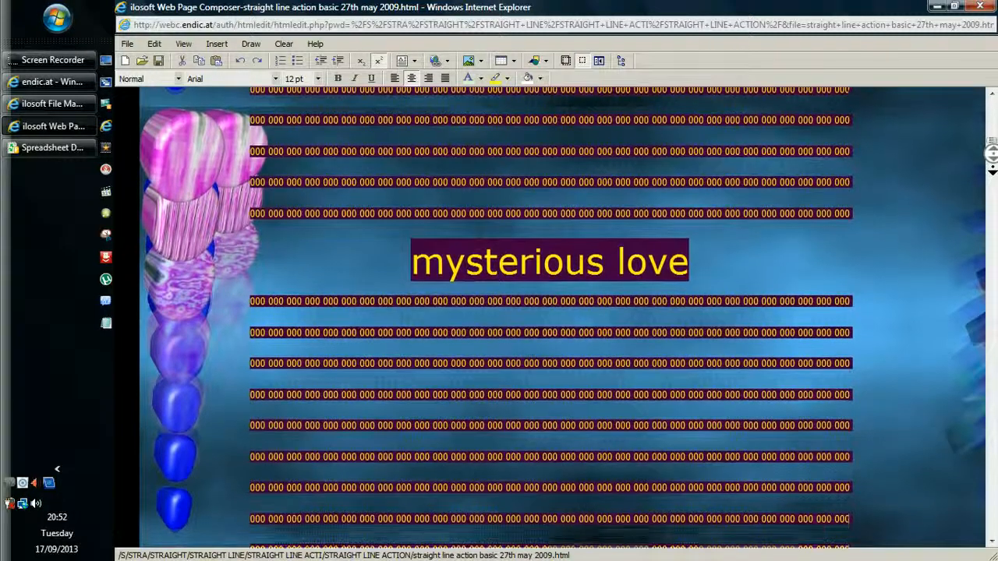
pyautogui.scroll(-3)
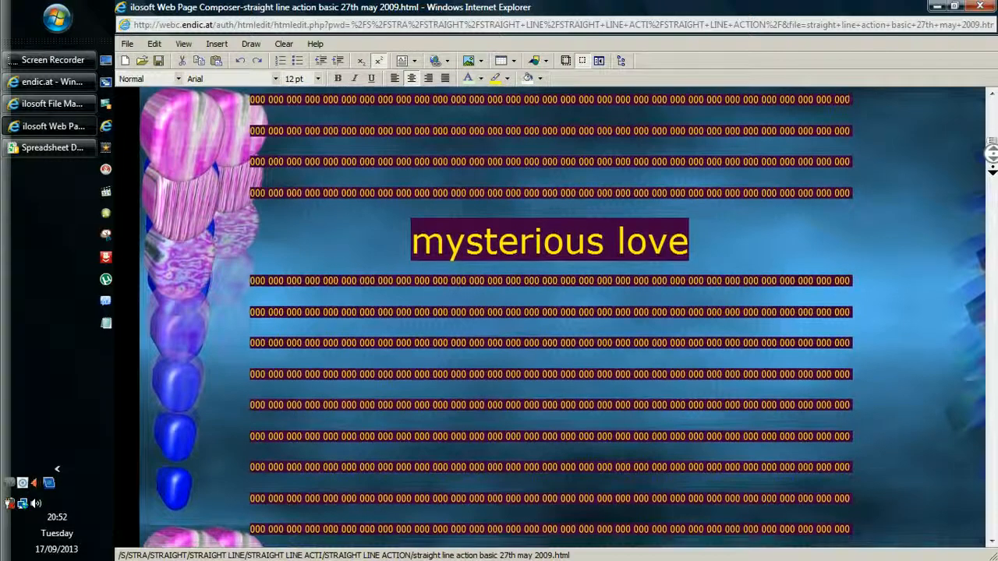
pyautogui.scroll(-3)
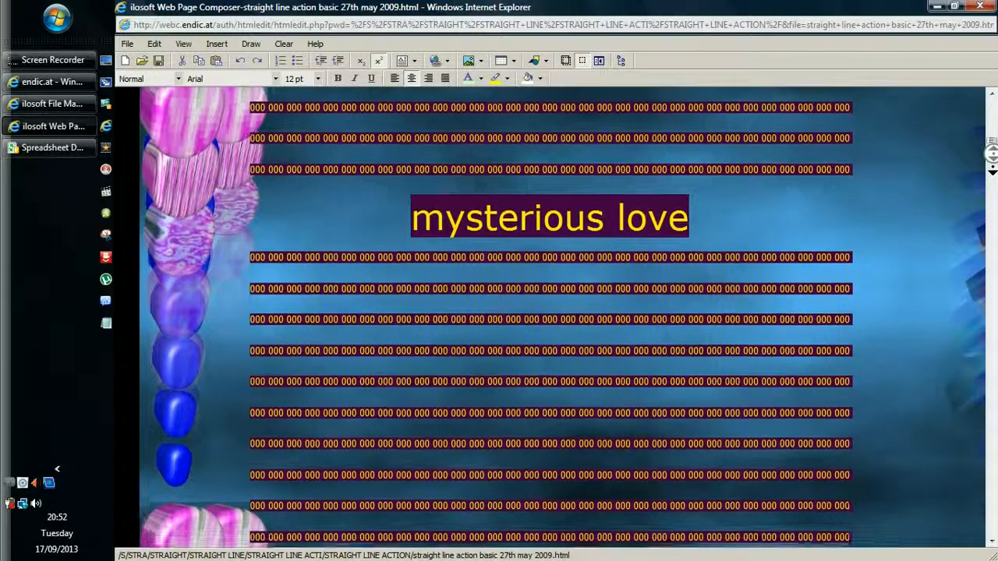
pyautogui.scroll(-3)
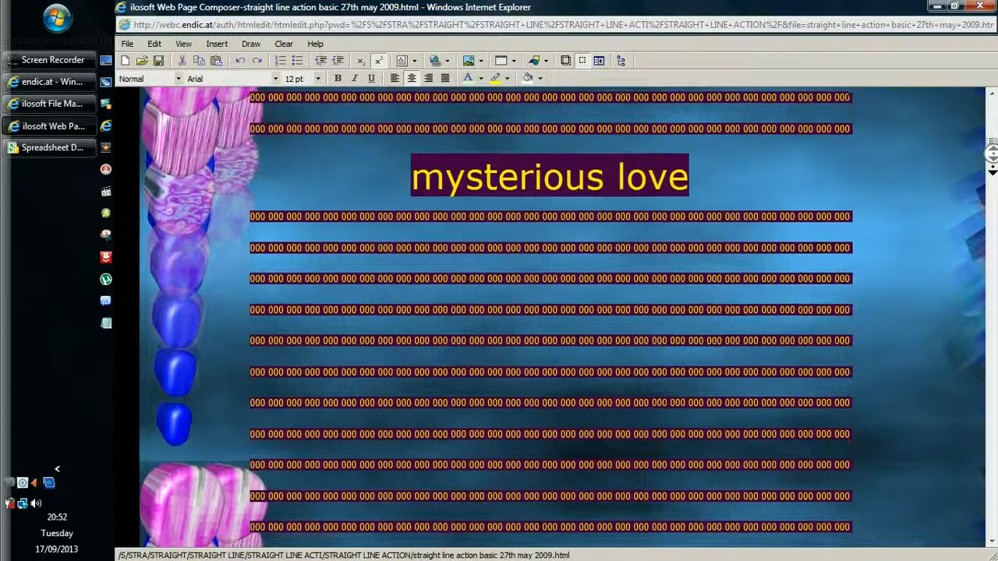
pyautogui.scroll(-3)
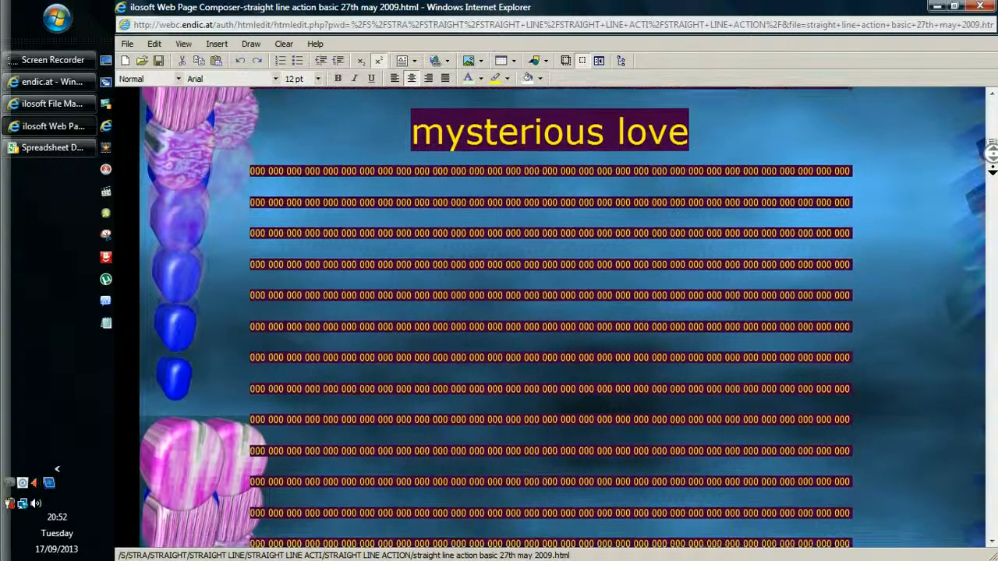
pyautogui.scroll(-3)
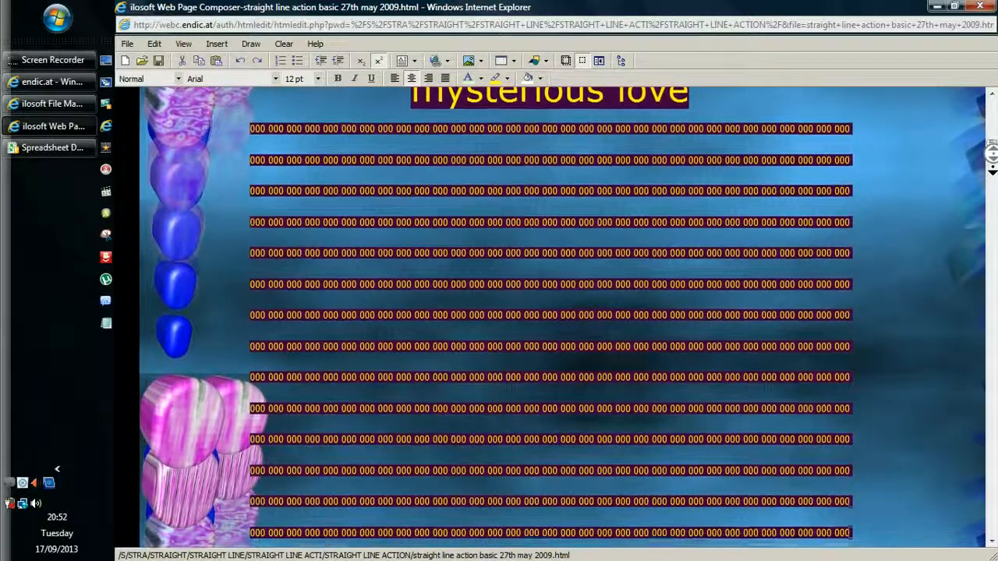
pyautogui.scroll(-3)
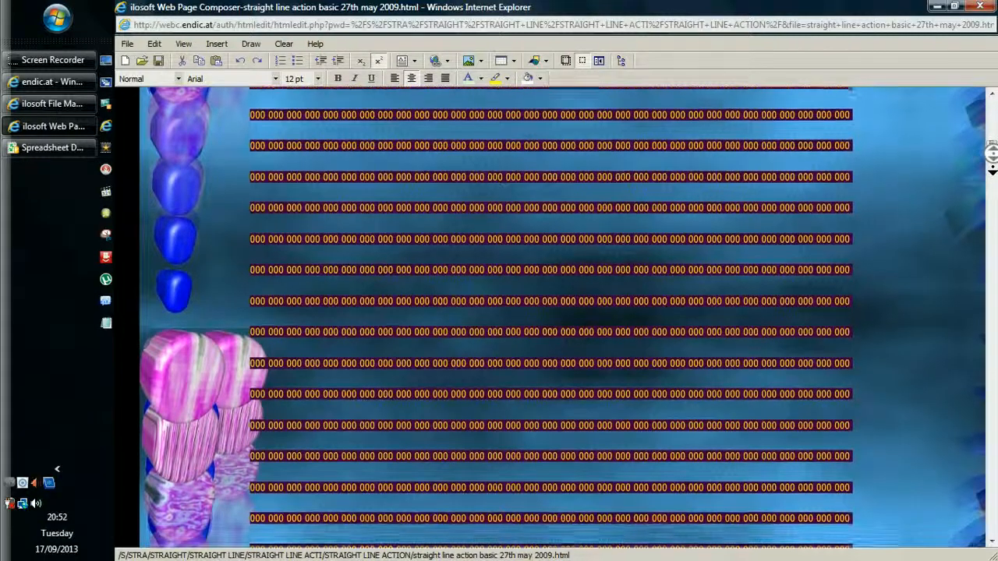
pyautogui.scroll(-3)
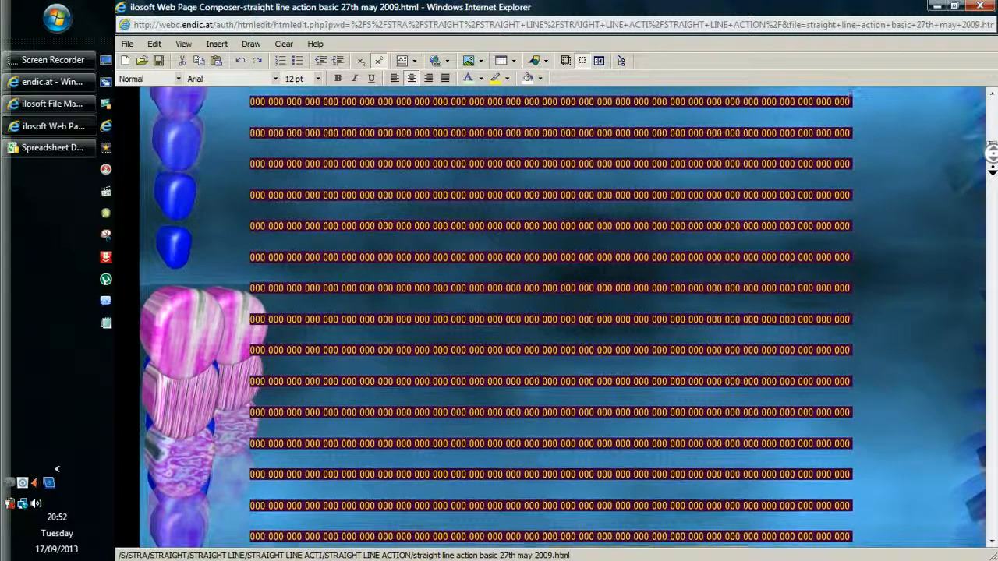
pyautogui.scroll(-3)
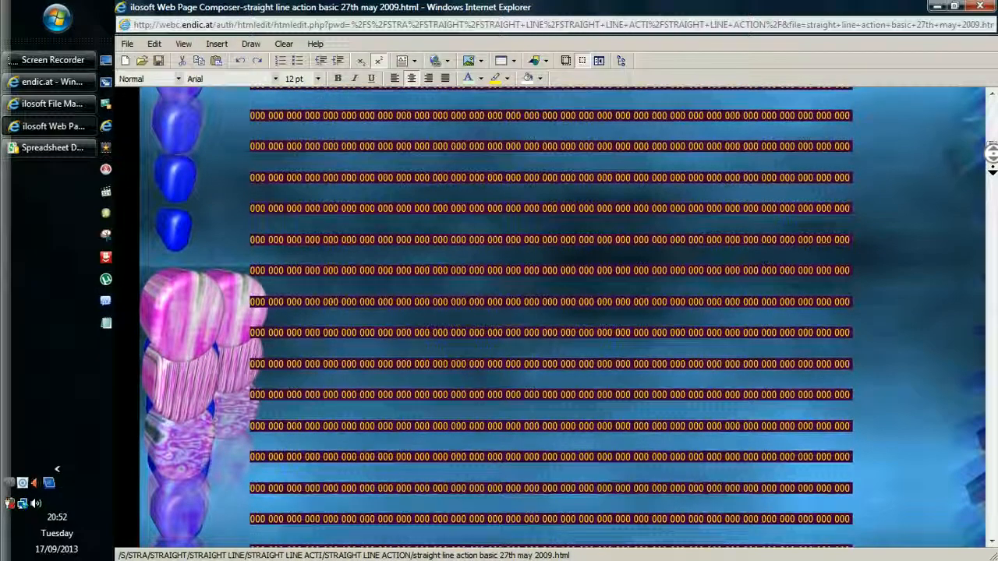
pyautogui.scroll(-3)
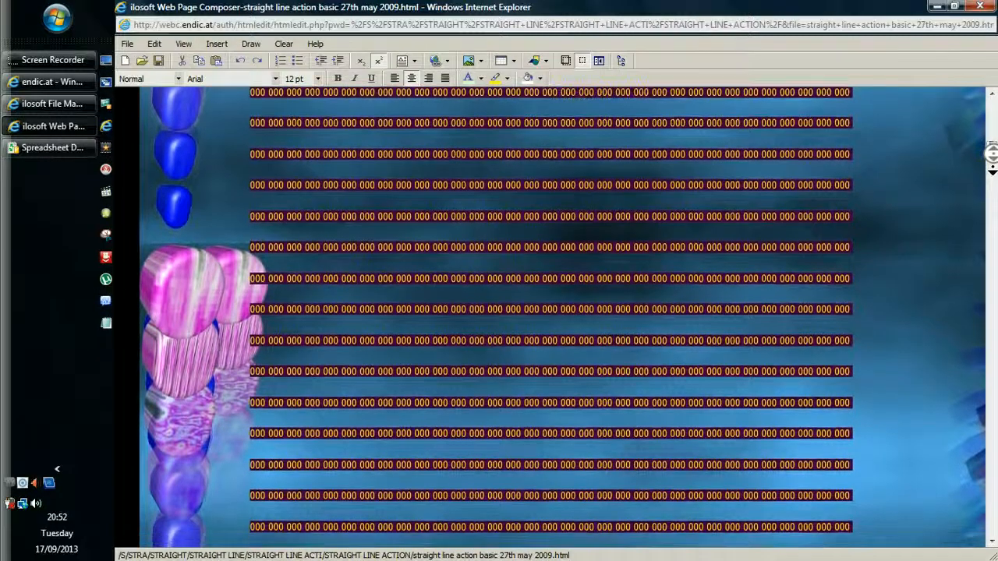
pyautogui.scroll(-3)
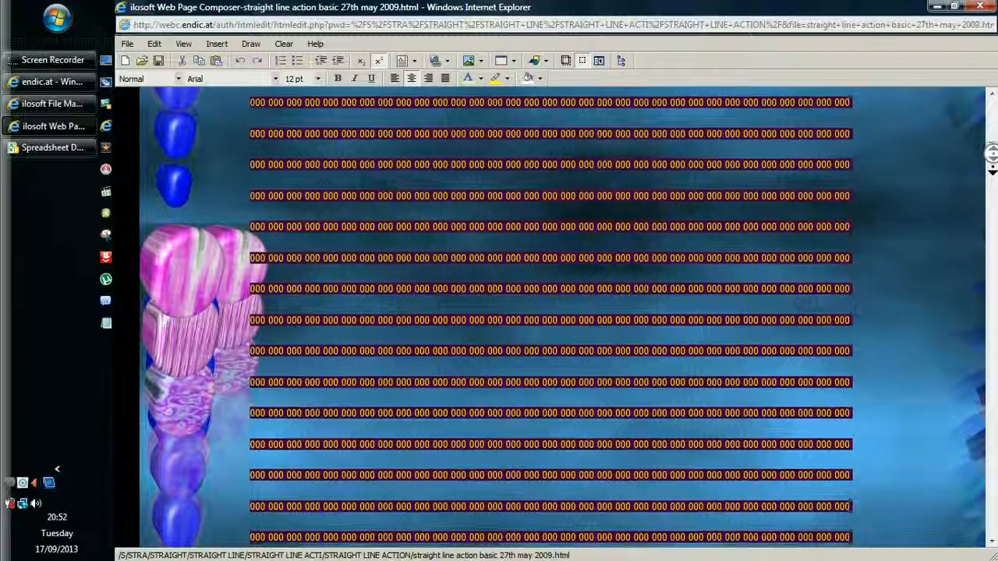
pyautogui.scroll(-3)
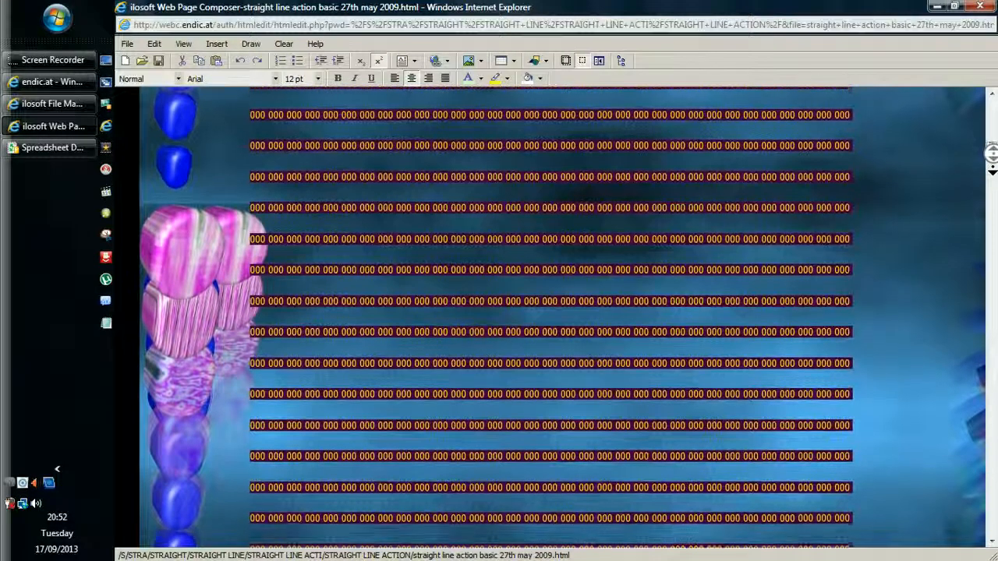
pyautogui.scroll(-3)
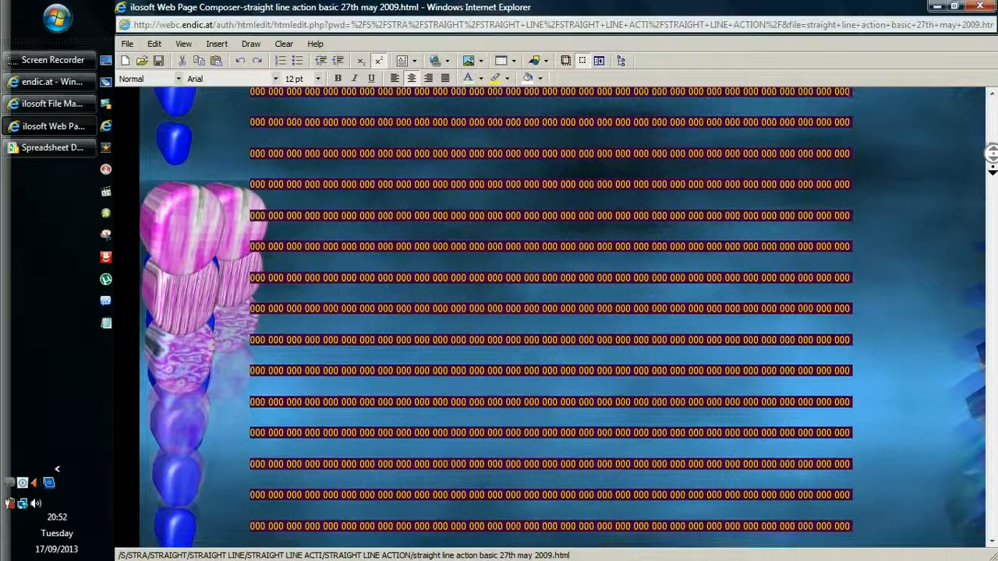
pyautogui.scroll(-3)
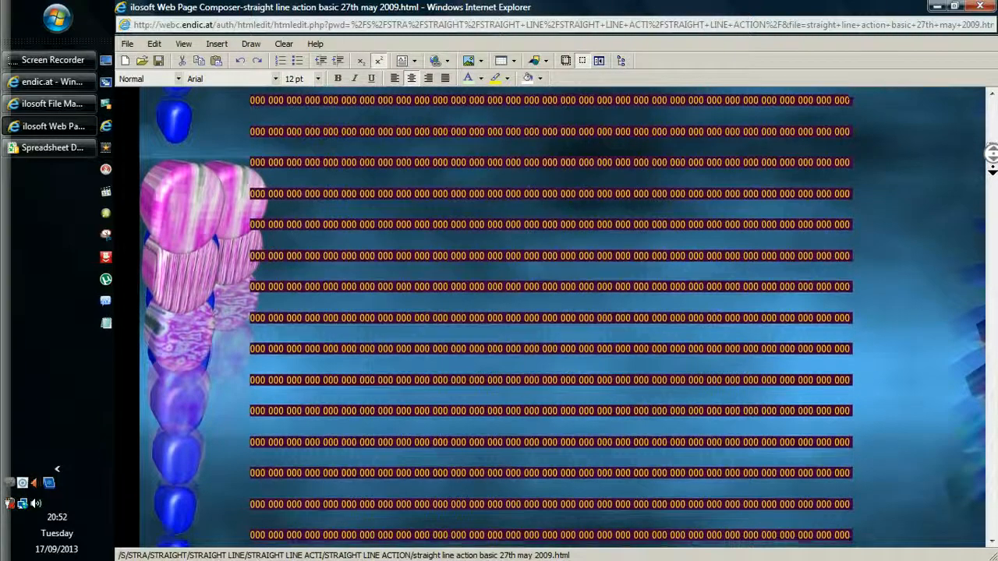
pyautogui.scroll(-3)
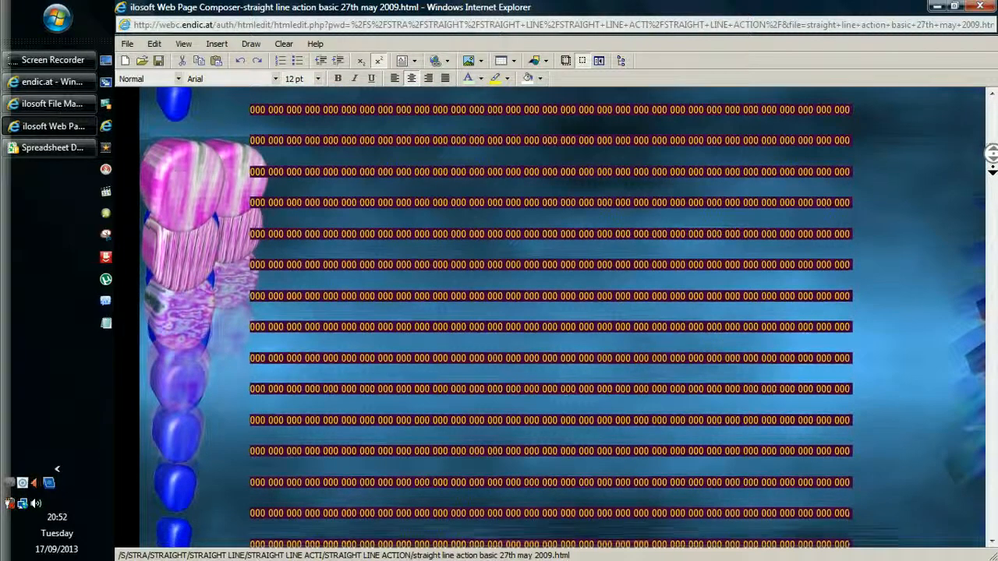
pyautogui.scroll(-3)
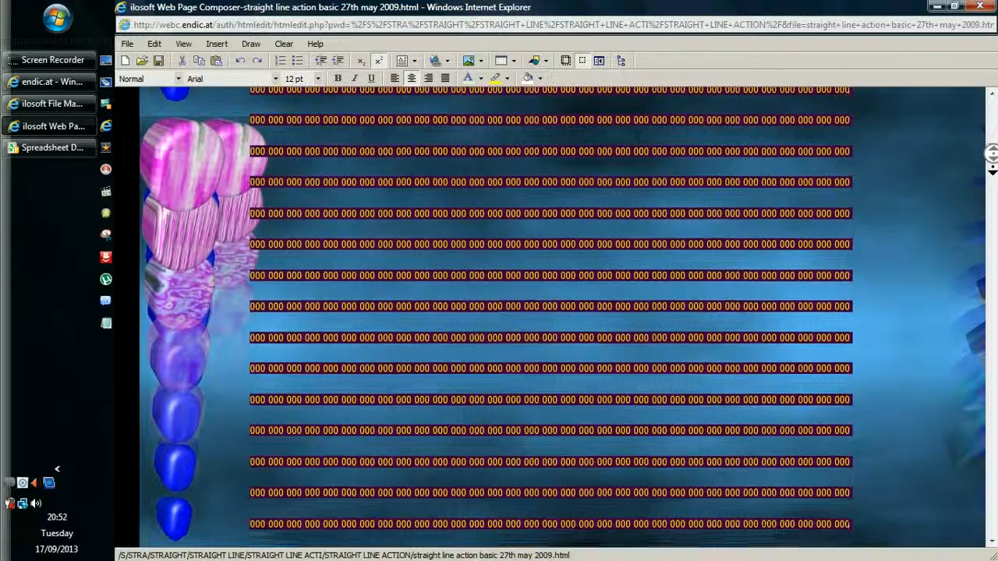
pyautogui.scroll(-3)
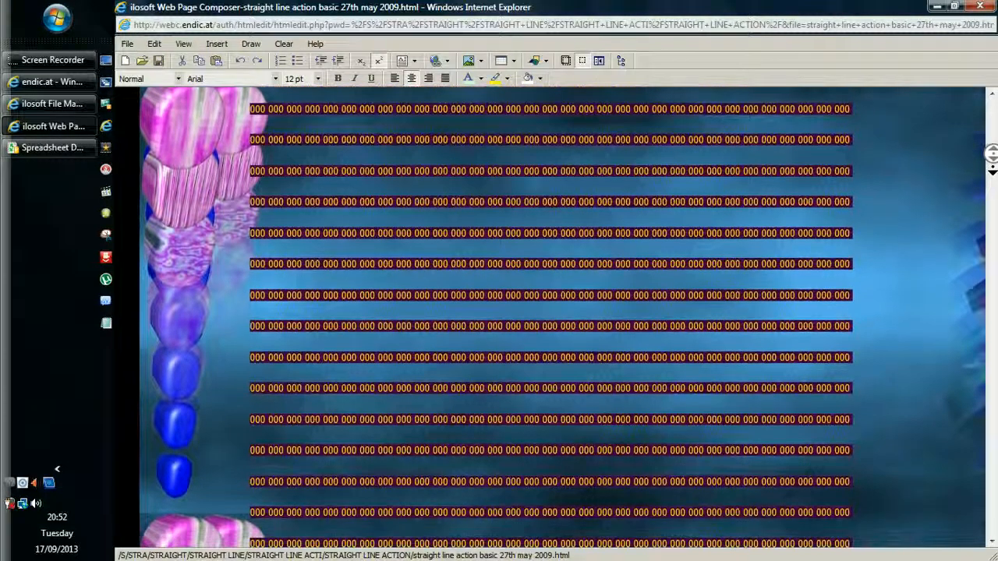
pyautogui.scroll(-3)
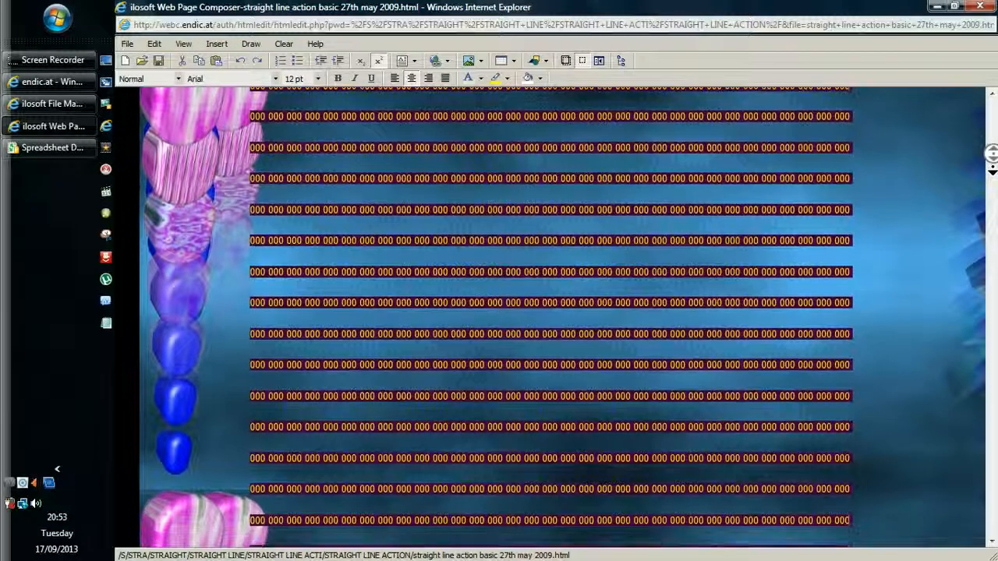
pyautogui.scroll(-3)
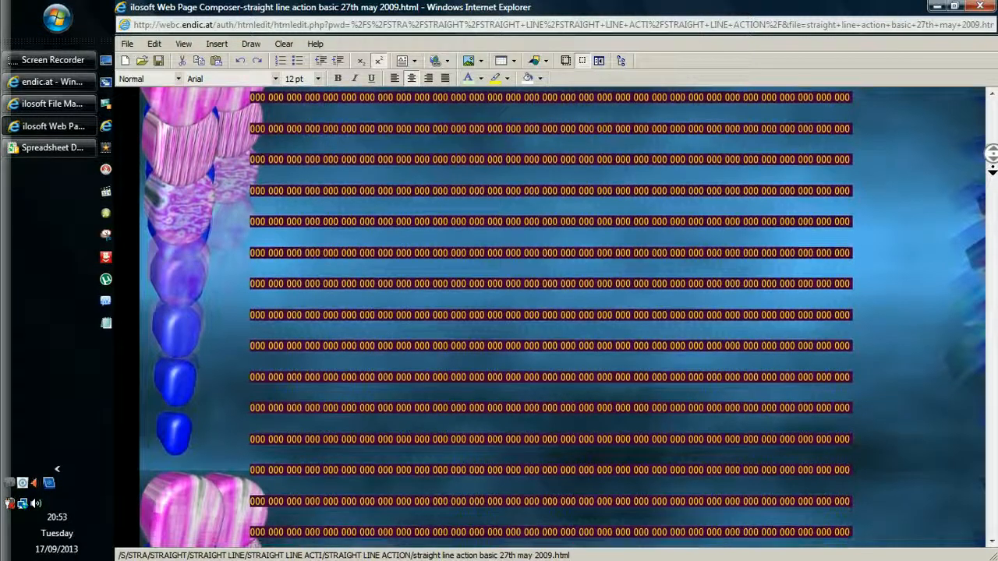
pyautogui.scroll(-3)
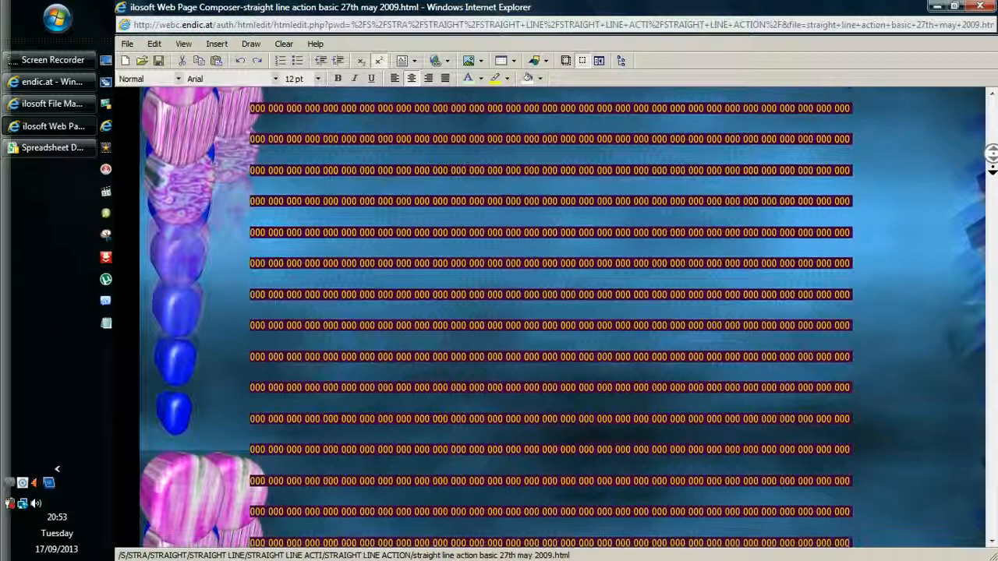
pyautogui.scroll(-3)
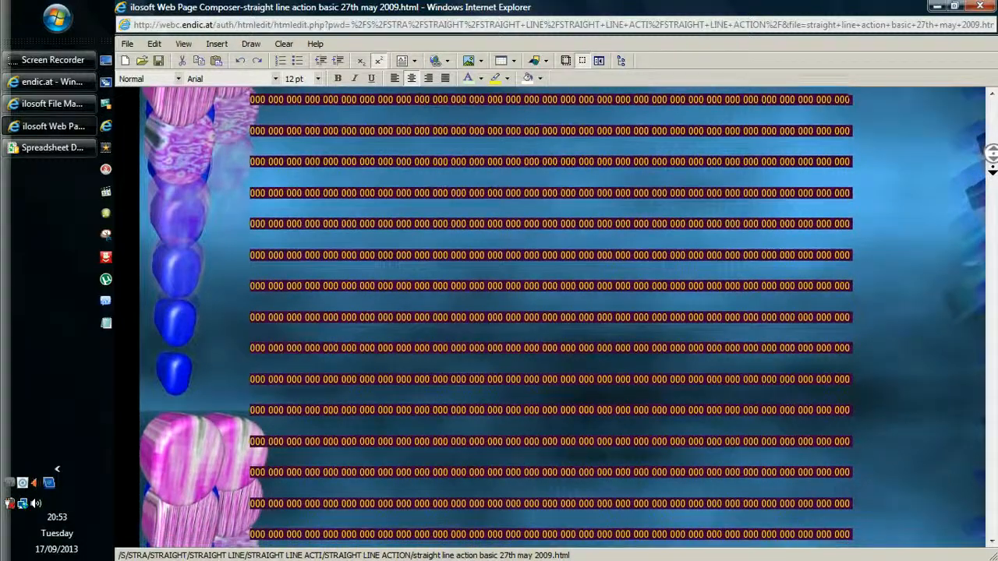
pyautogui.scroll(-3)
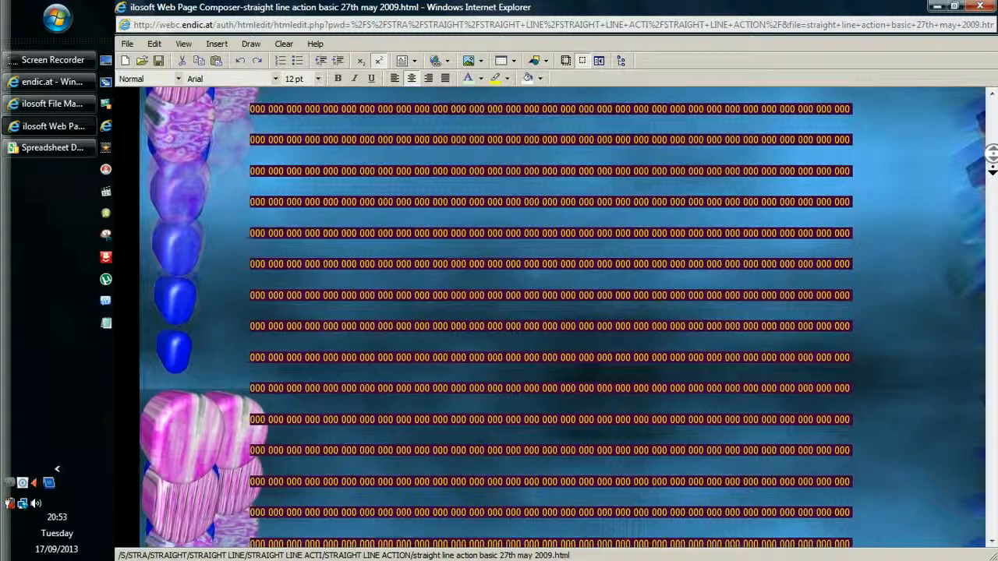
pyautogui.scroll(-3)
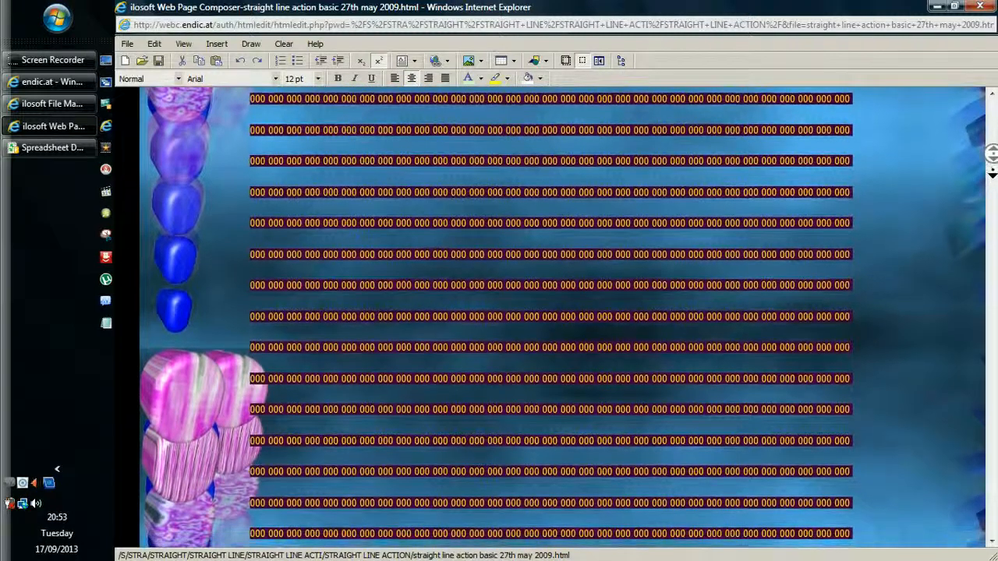
pyautogui.scroll(-3)
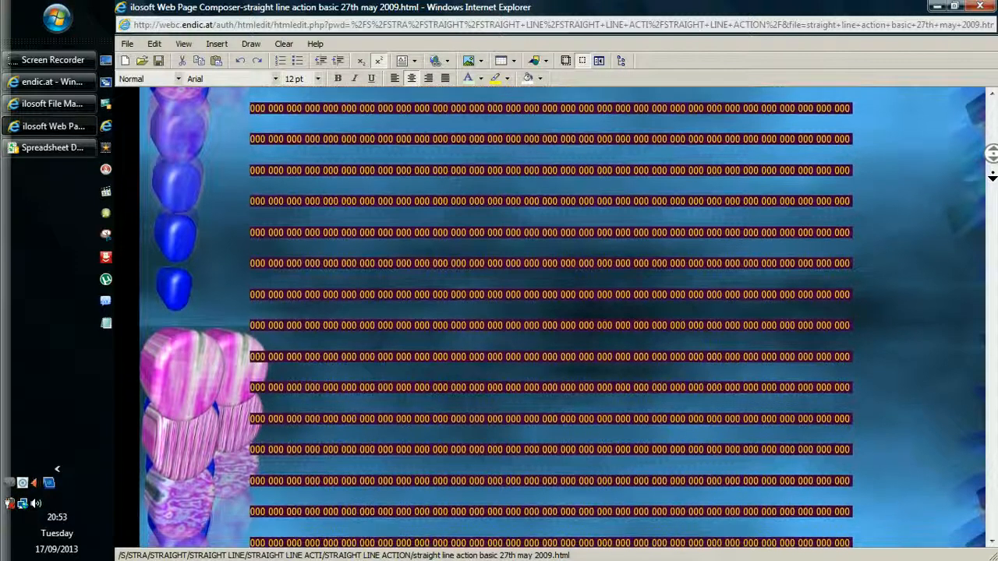
pyautogui.scroll(-3)
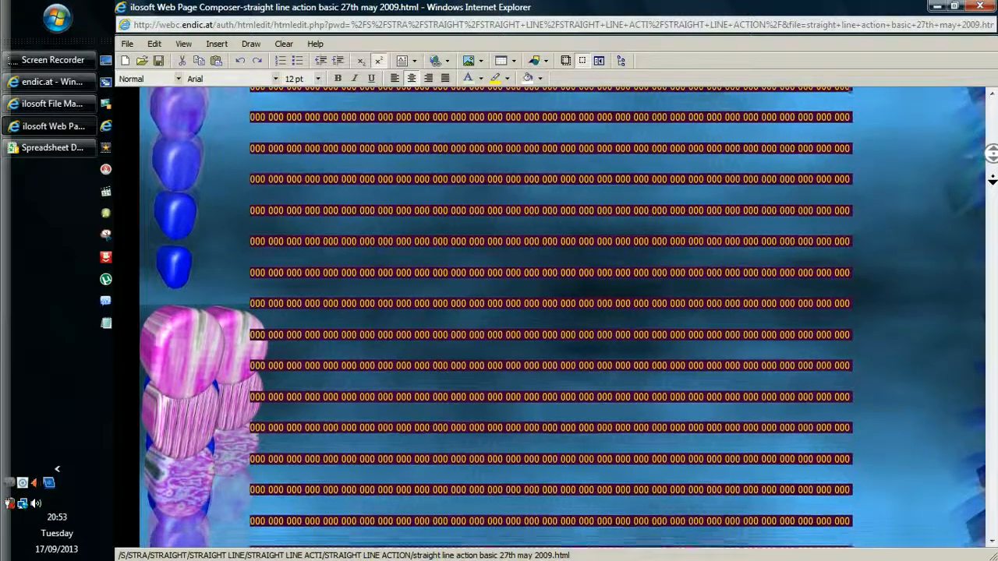
pyautogui.scroll(-3)
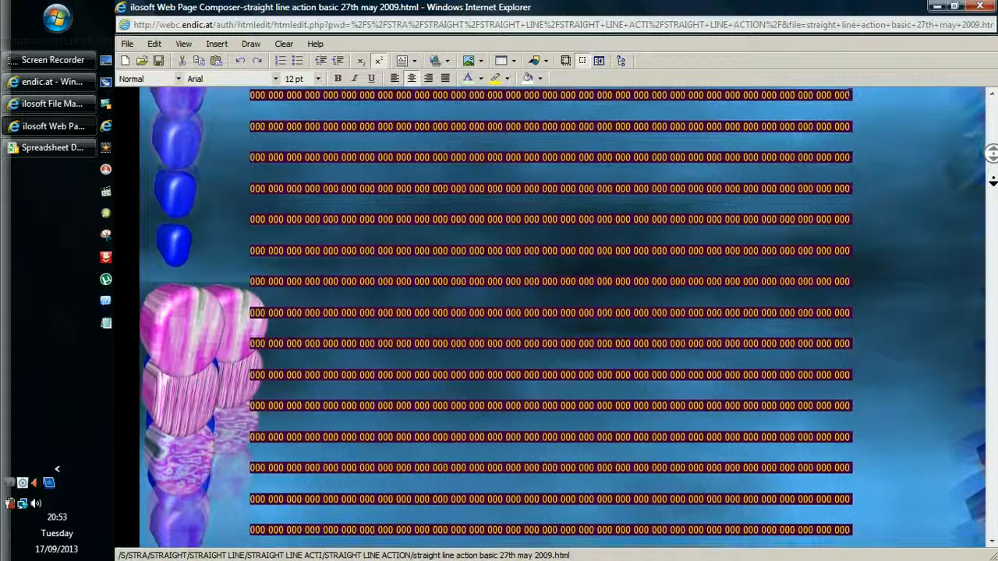
pyautogui.scroll(-3)
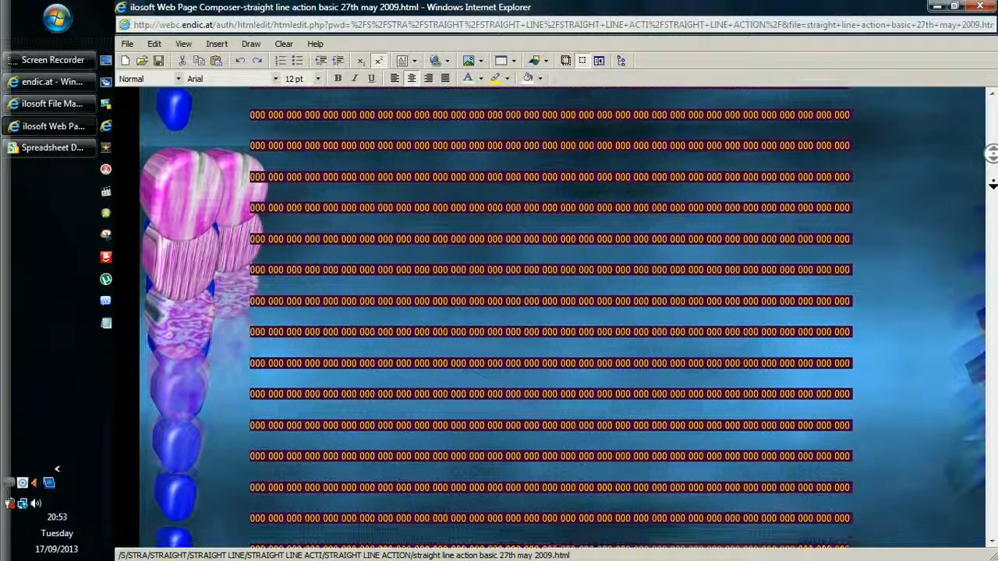
pyautogui.scroll(-3)
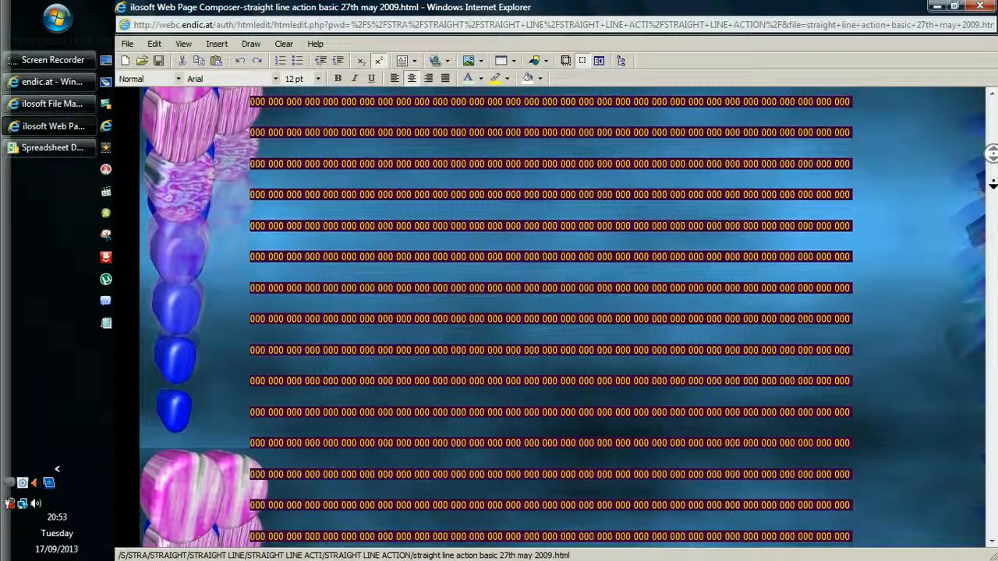
pyautogui.scroll(-3)
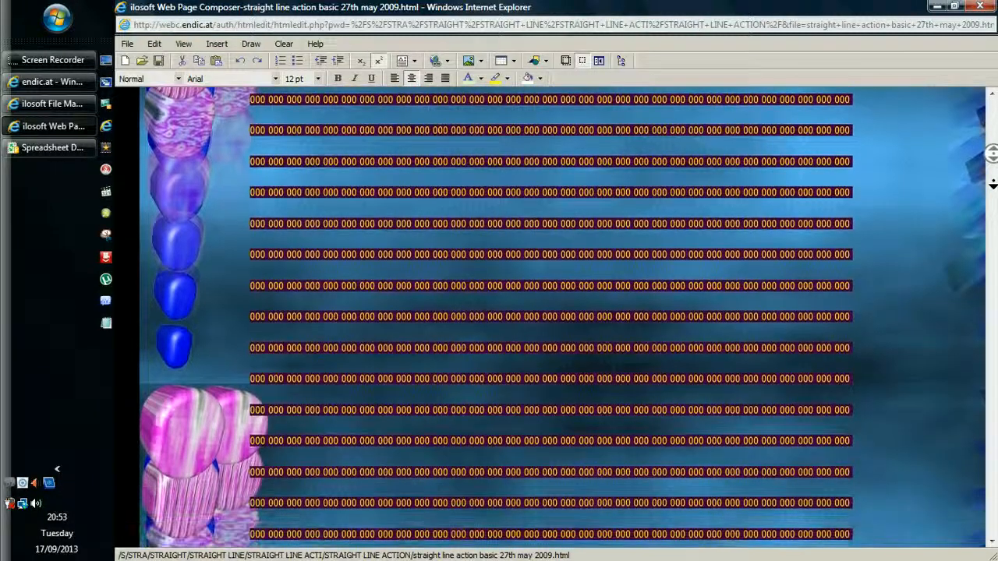
pyautogui.scroll(-3)
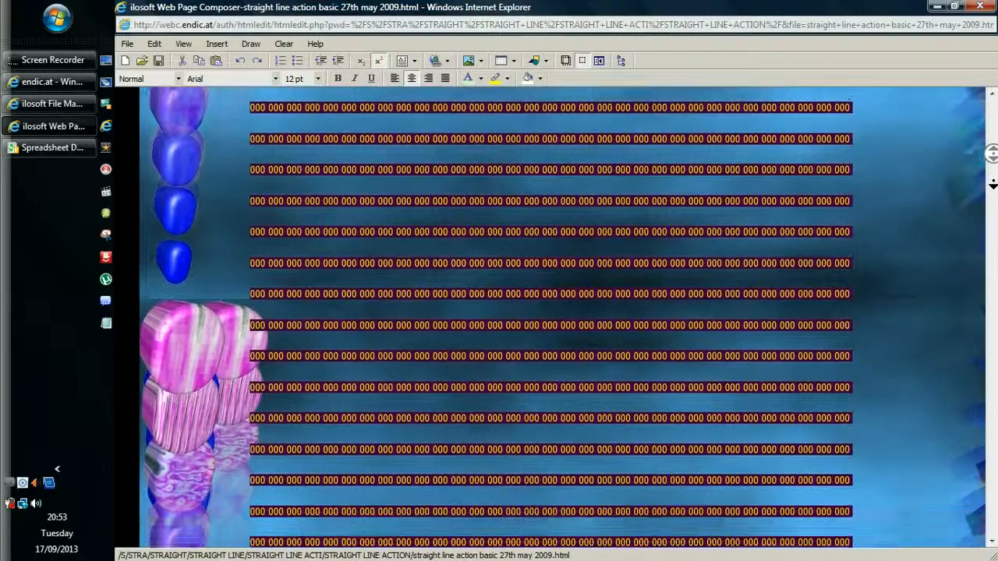
pyautogui.scroll(-3)
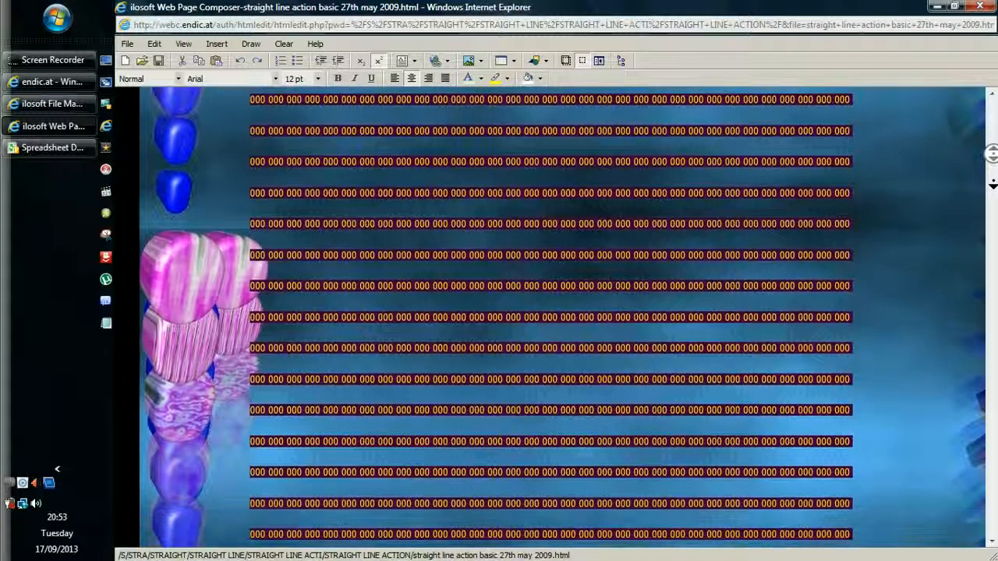
pyautogui.scroll(-3)
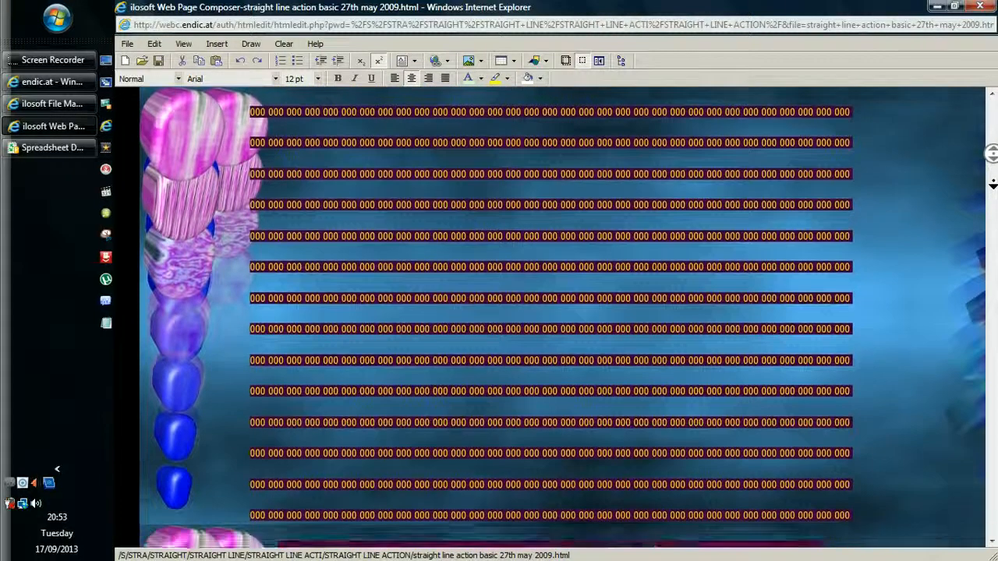
pyautogui.scroll(-3)
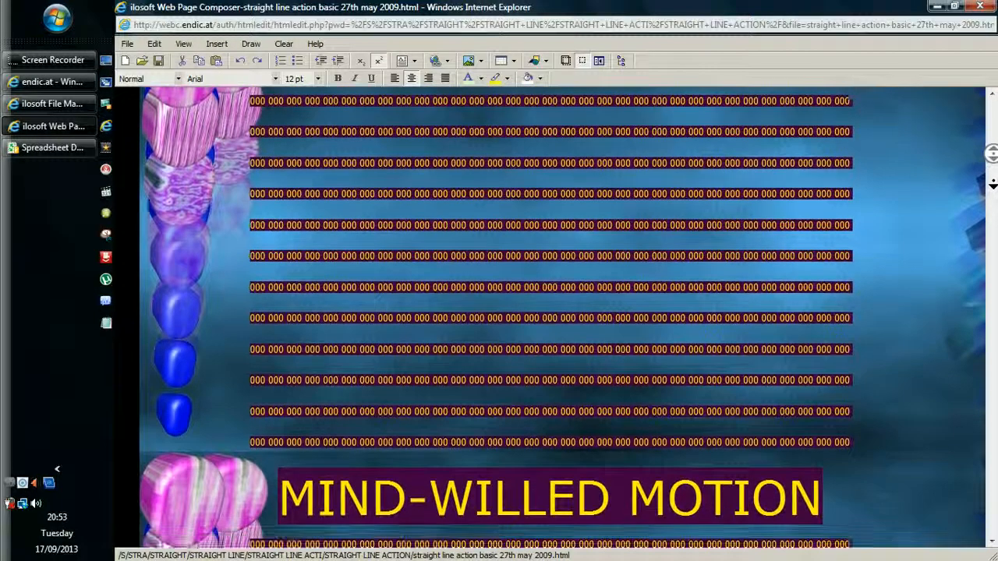
pyautogui.scroll(-3)
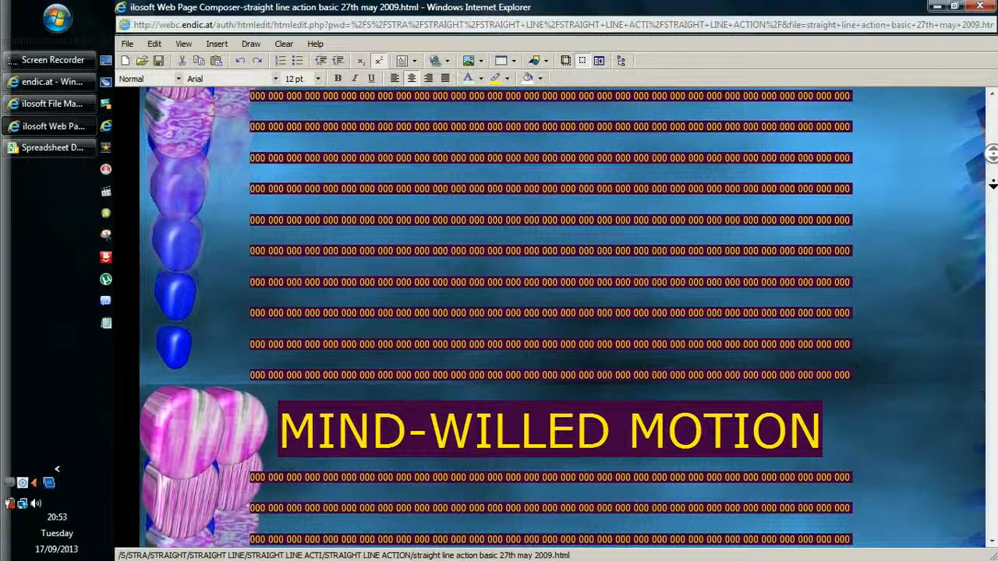
pyautogui.scroll(-3)
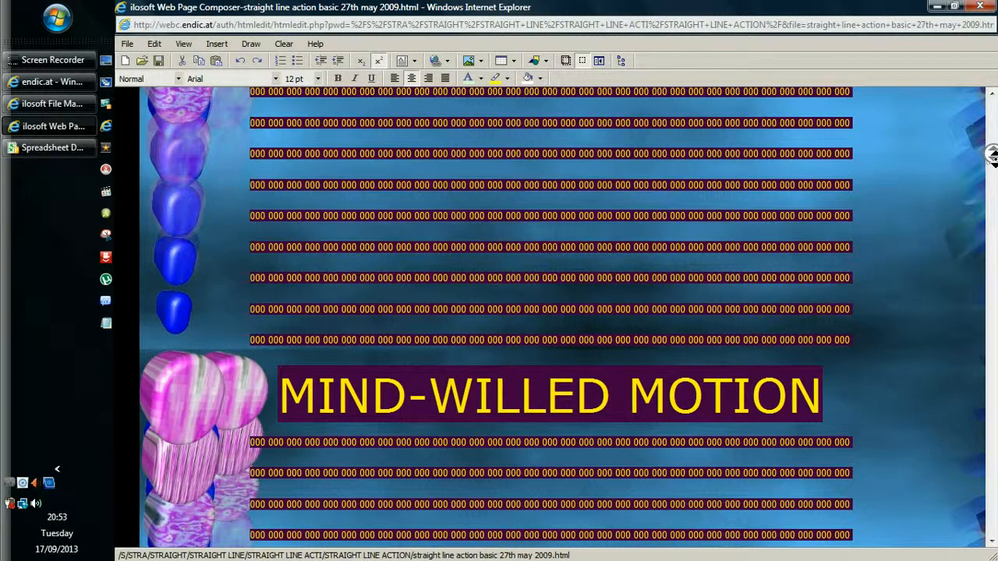
pyautogui.scroll(-3)
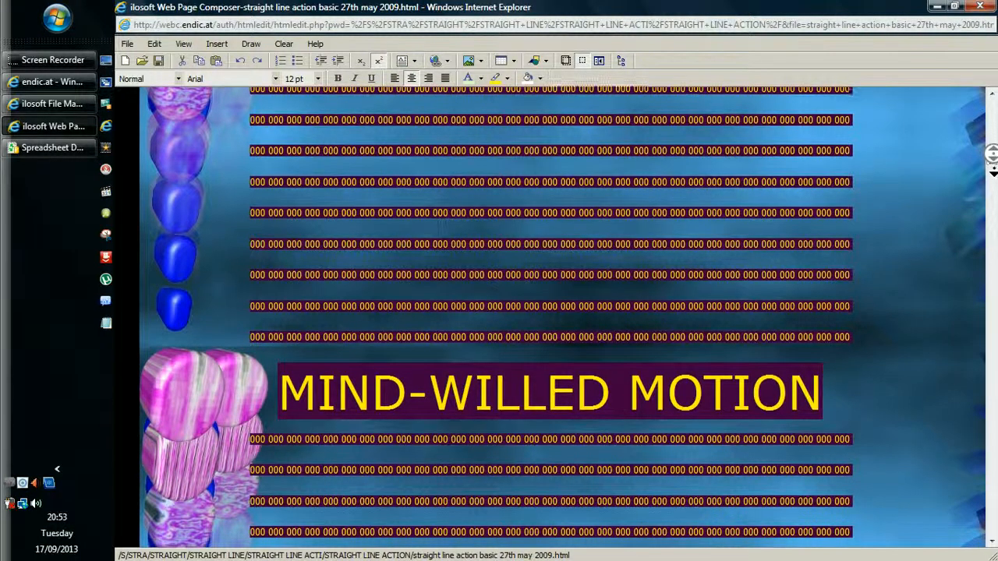
pyautogui.scroll(-3)
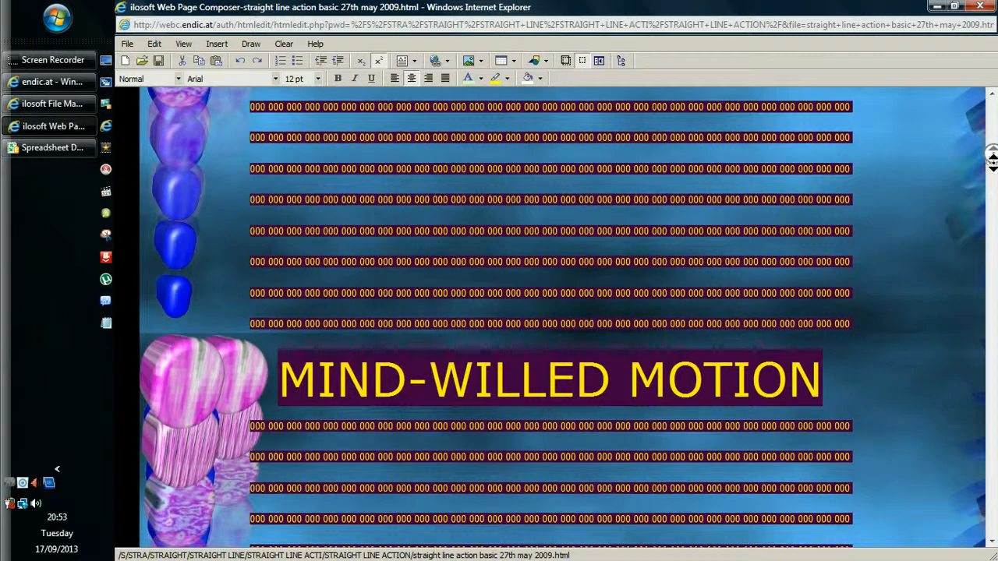
pyautogui.scroll(-3)
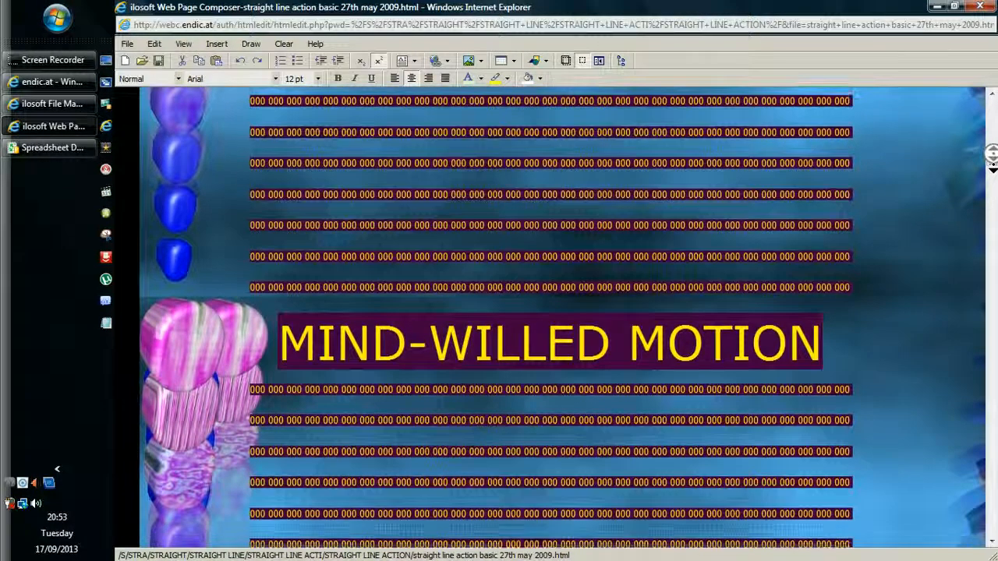
pyautogui.scroll(-3)
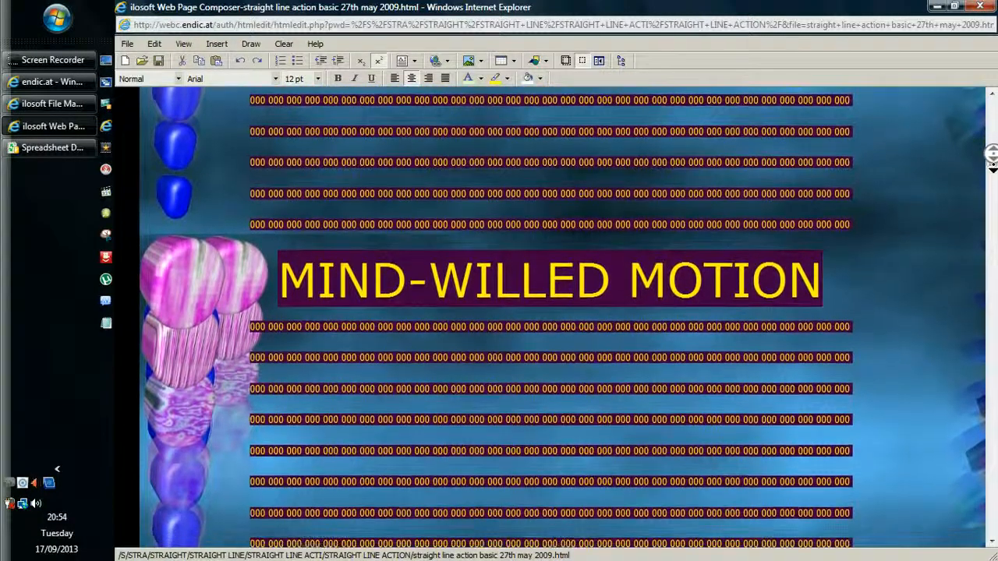
pyautogui.scroll(-3)
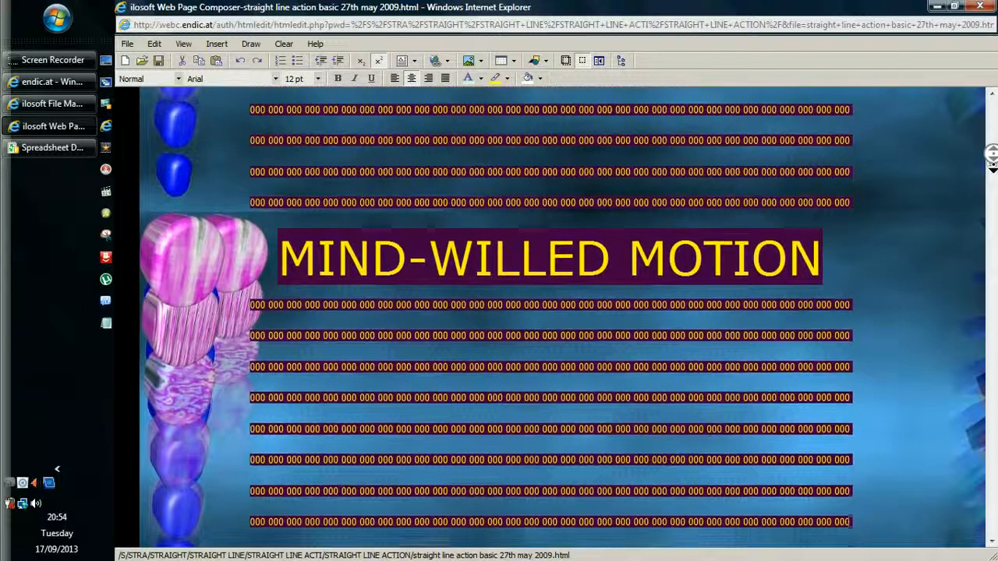
pyautogui.scroll(-3)
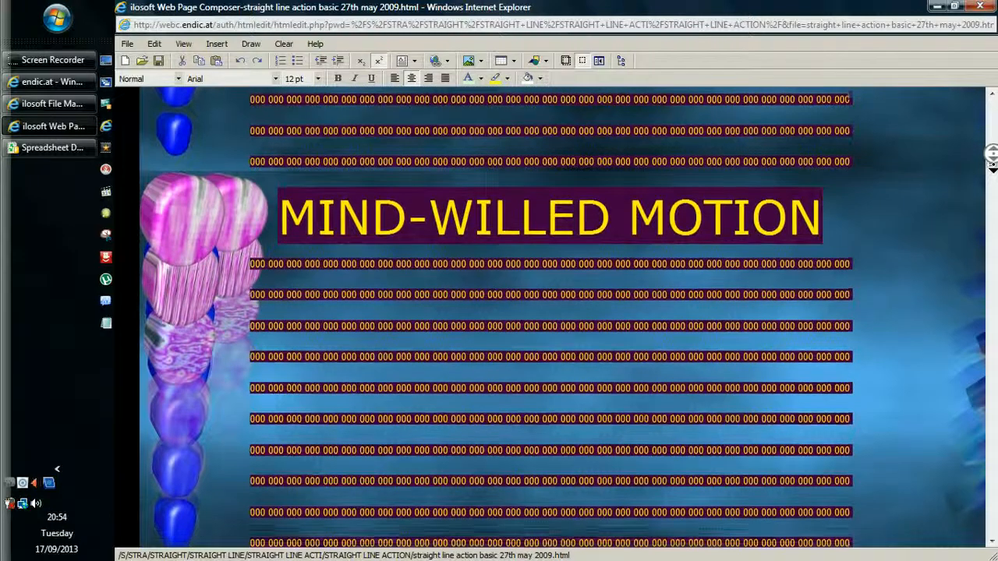
pyautogui.scroll(-3)
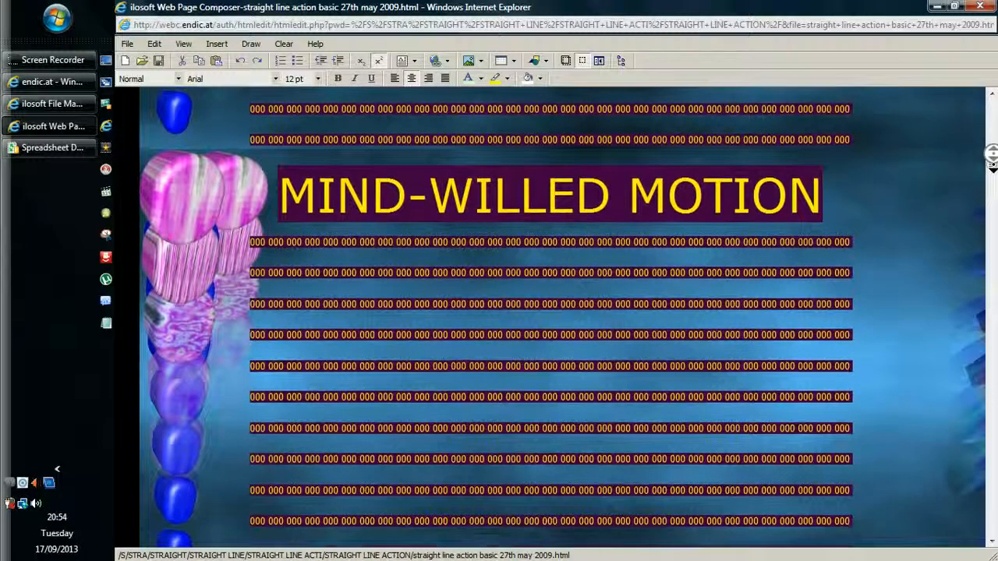
pyautogui.scroll(-3)
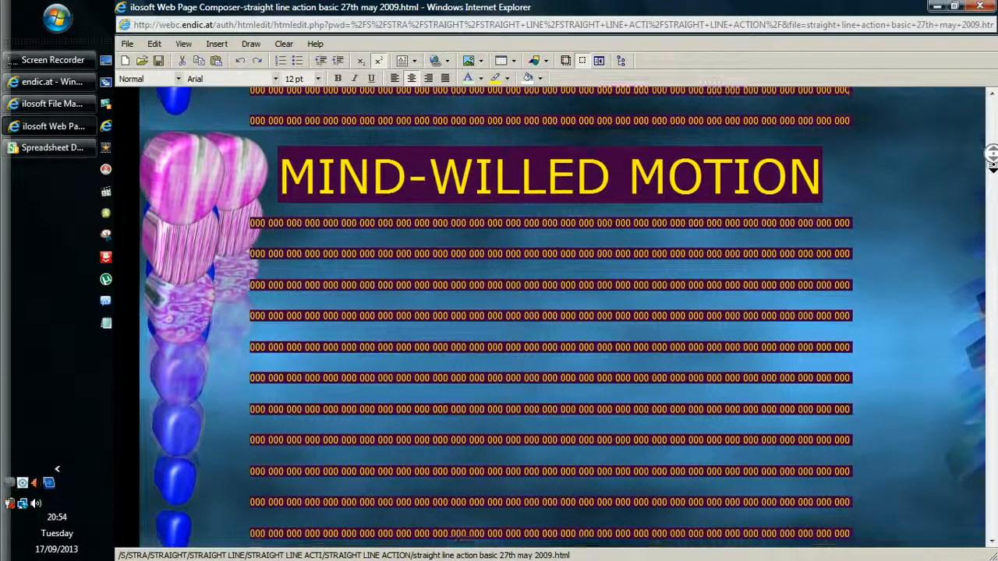
pyautogui.scroll(-3)
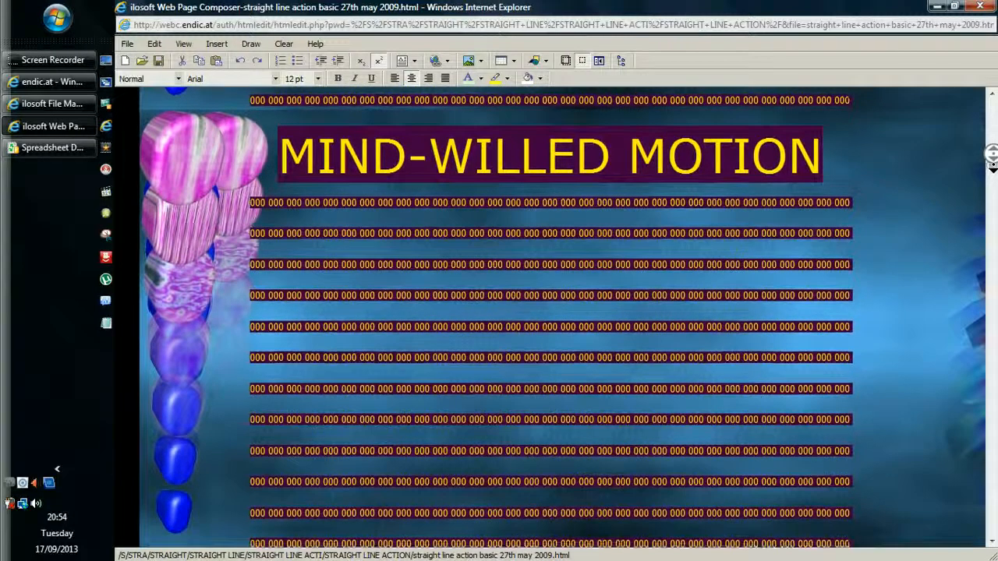
pyautogui.scroll(-3)
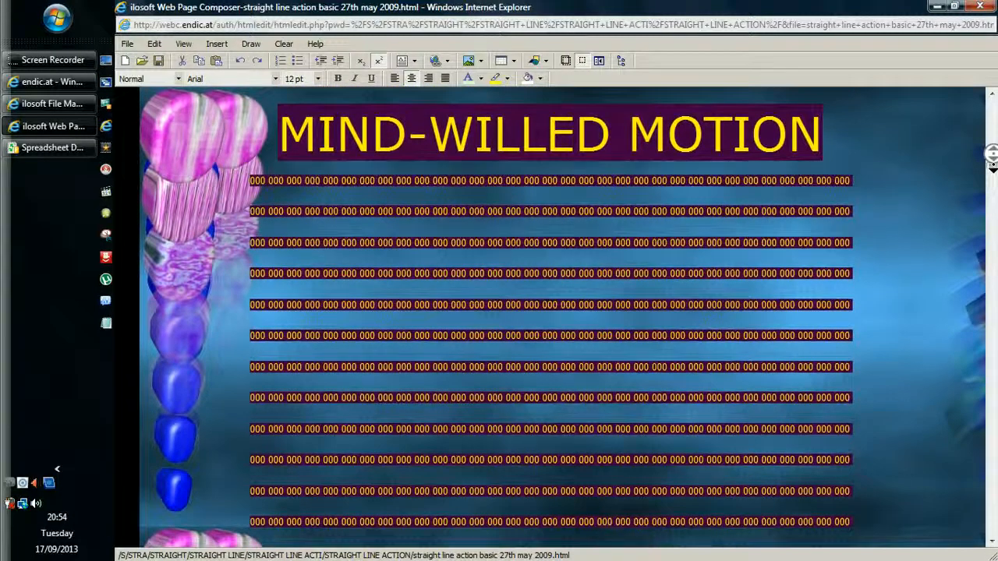
pyautogui.scroll(-3)
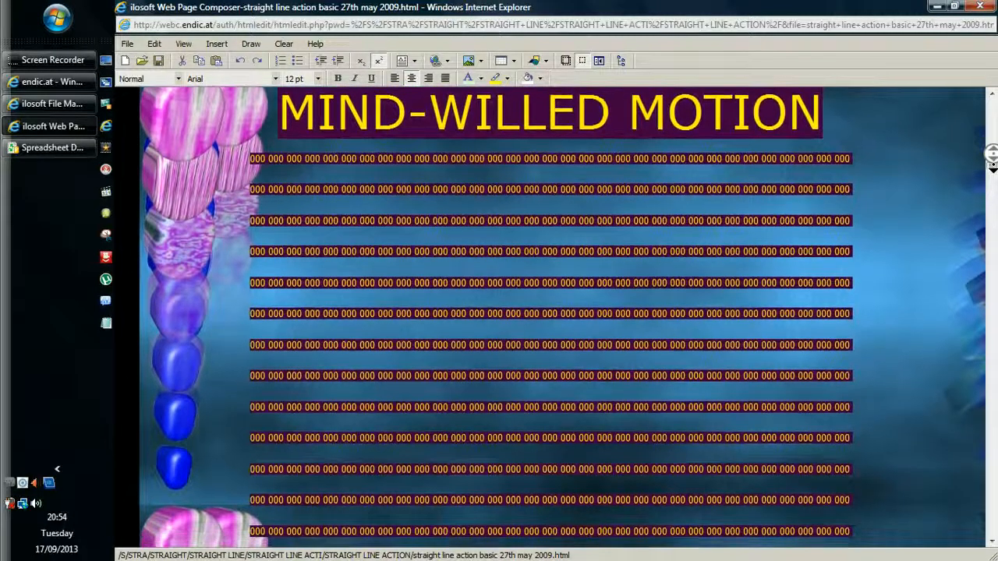
pyautogui.scroll(-3)
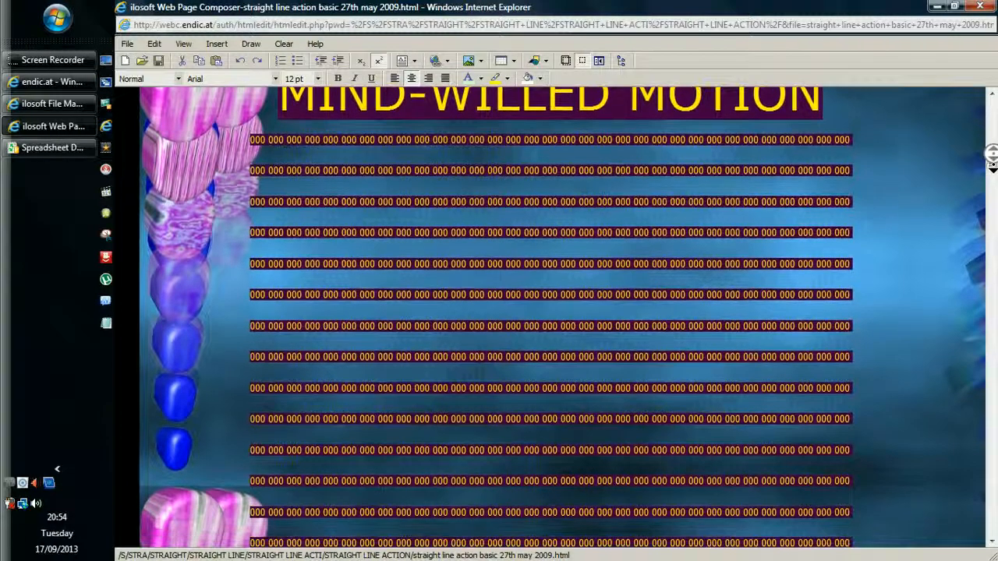
pyautogui.scroll(-3)
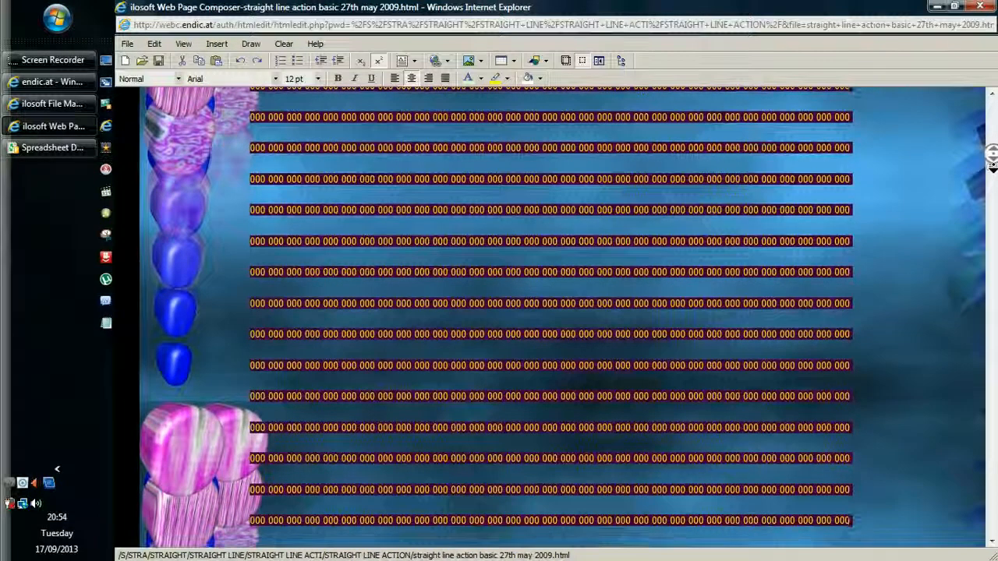
pyautogui.scroll(-3)
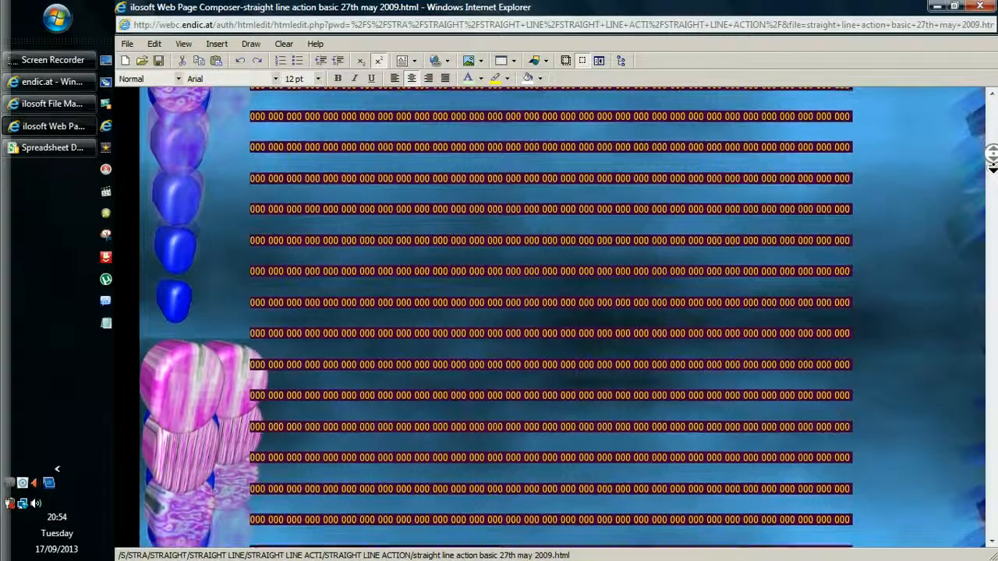
pyautogui.scroll(-3)
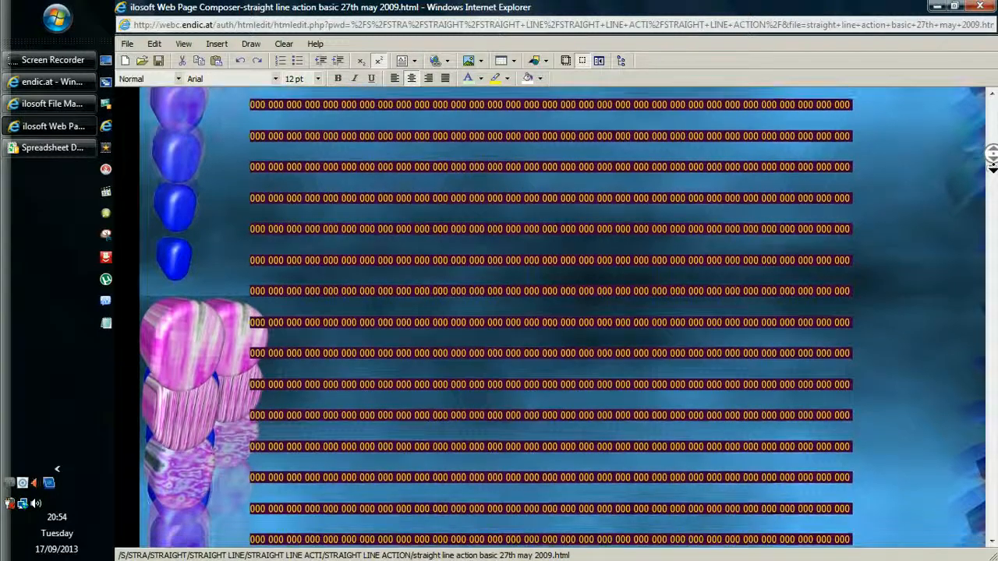
pyautogui.scroll(-3)
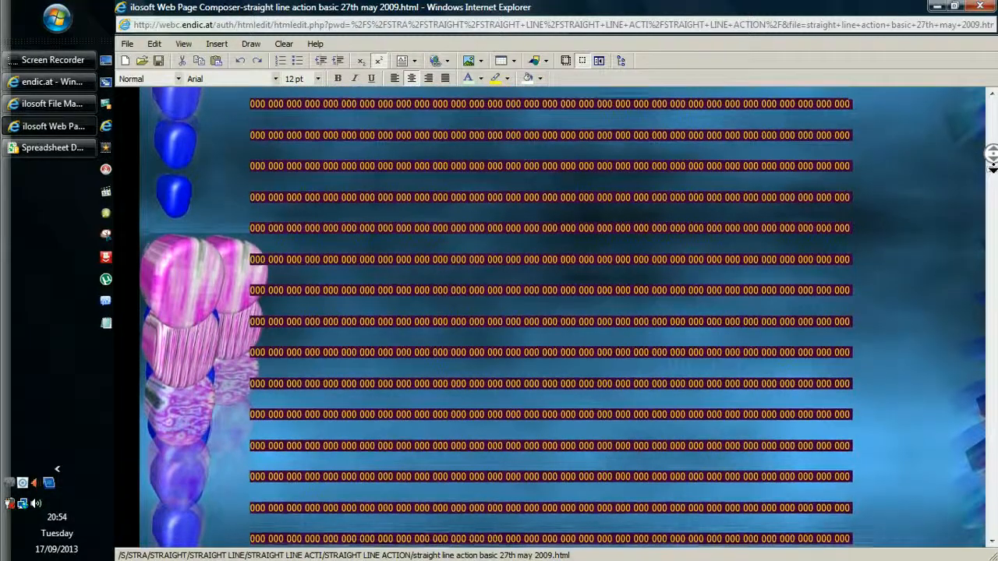
pyautogui.scroll(-3)
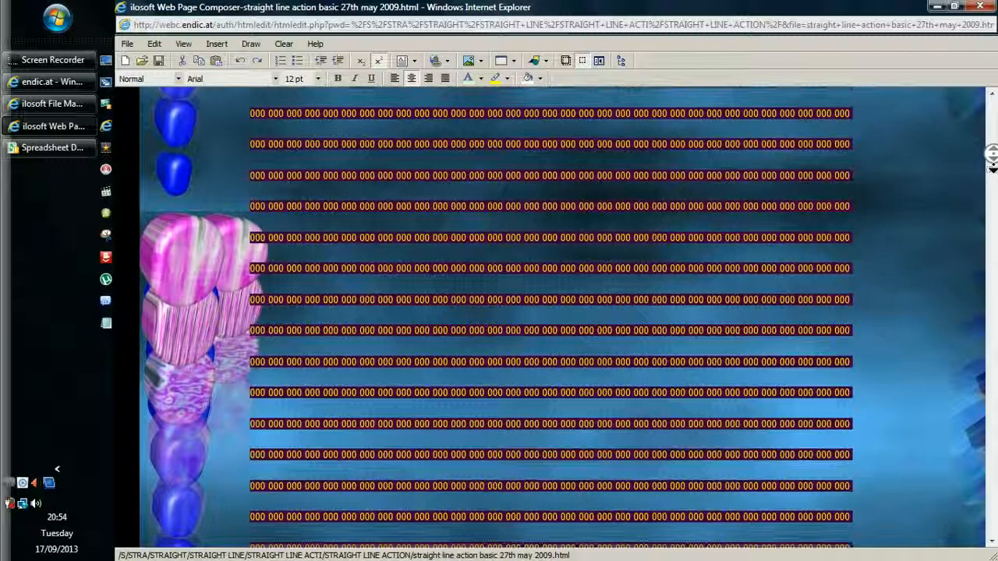
pyautogui.scroll(-3)
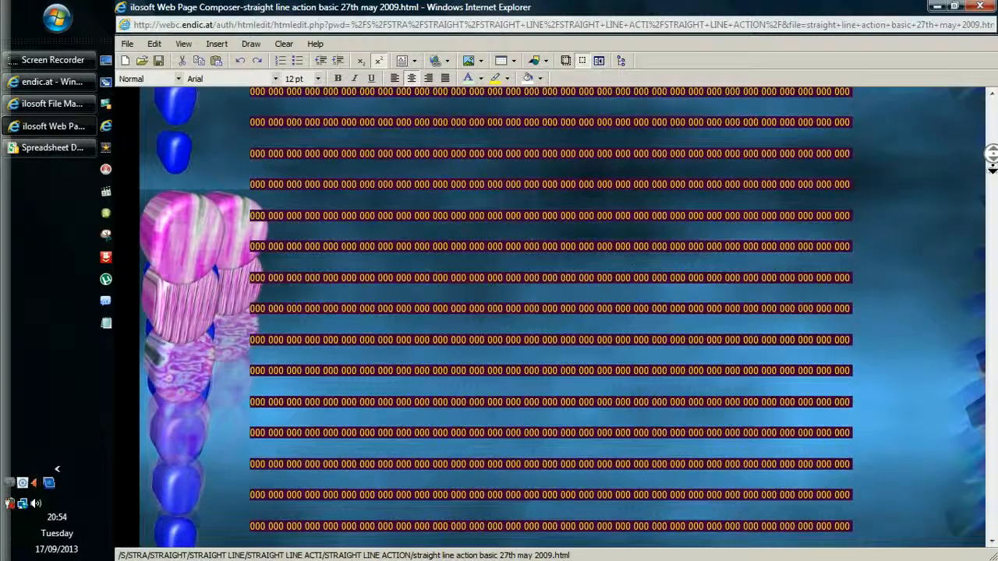
pyautogui.scroll(-3)
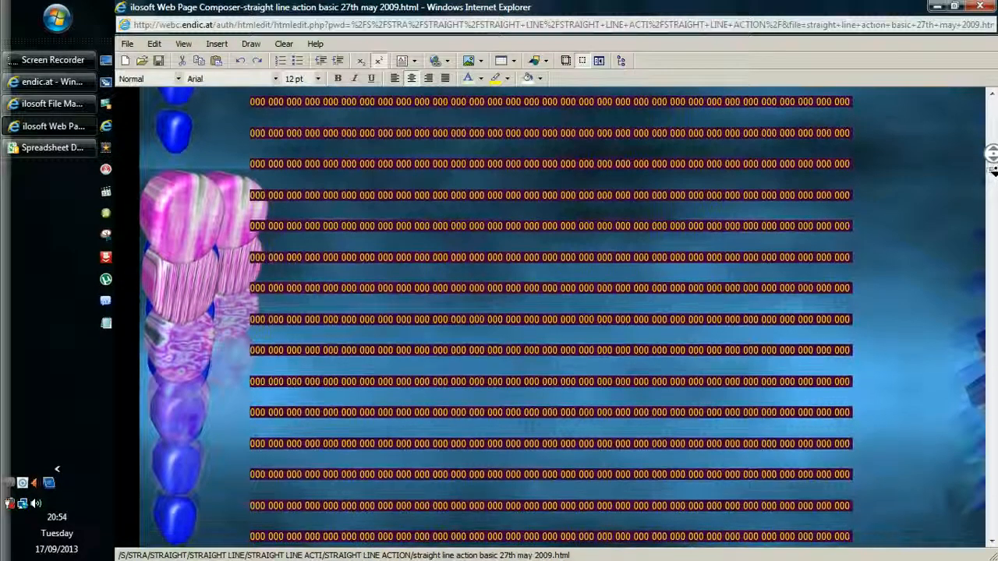
pyautogui.scroll(-3)
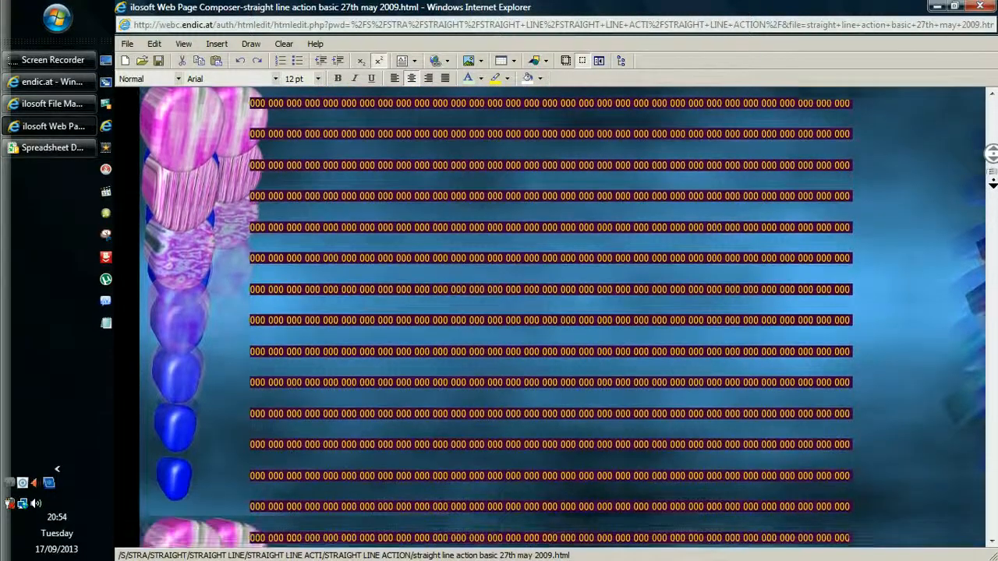
pyautogui.scroll(-3)
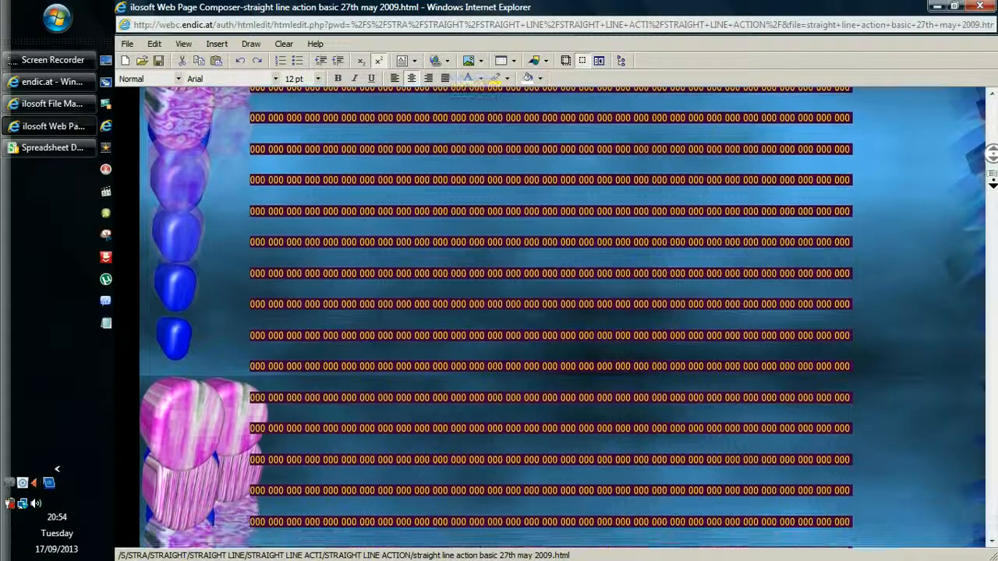
pyautogui.scroll(-3)
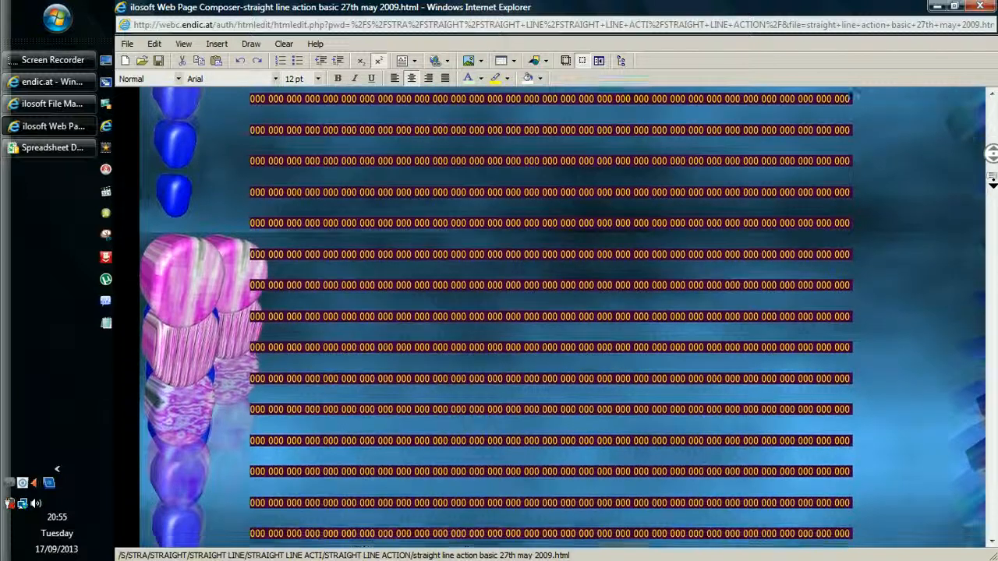
pyautogui.scroll(-3)
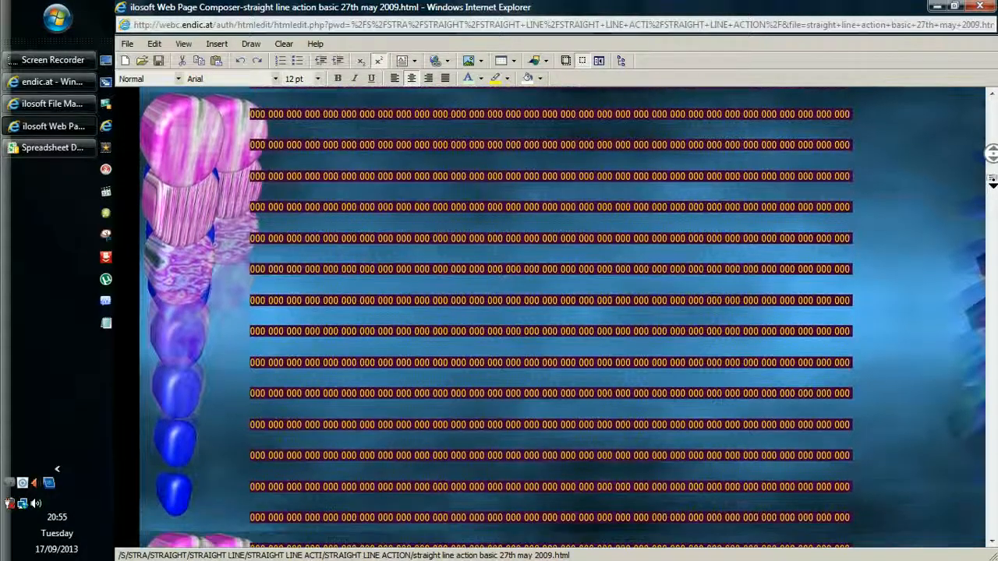
pyautogui.scroll(-3)
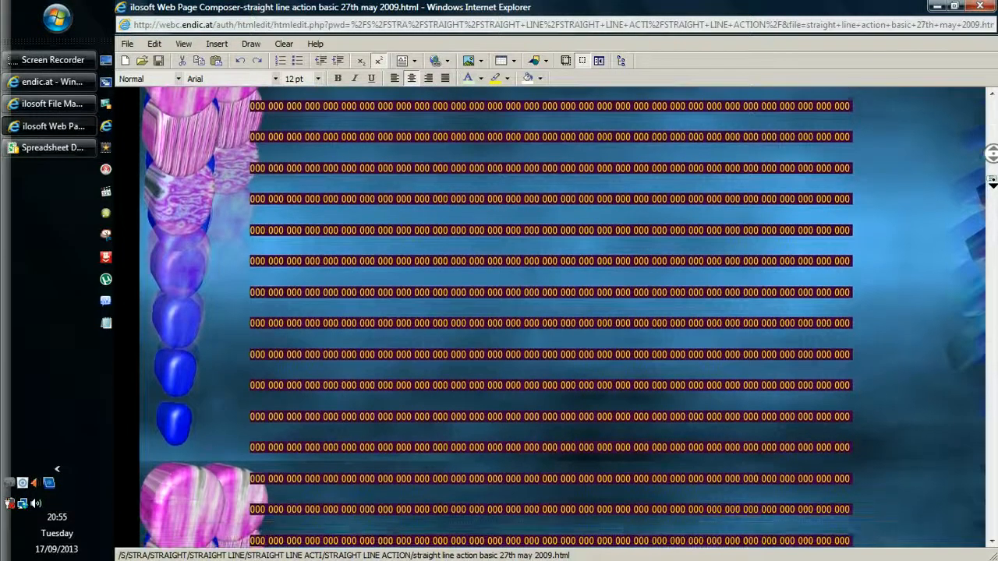
pyautogui.scroll(-3)
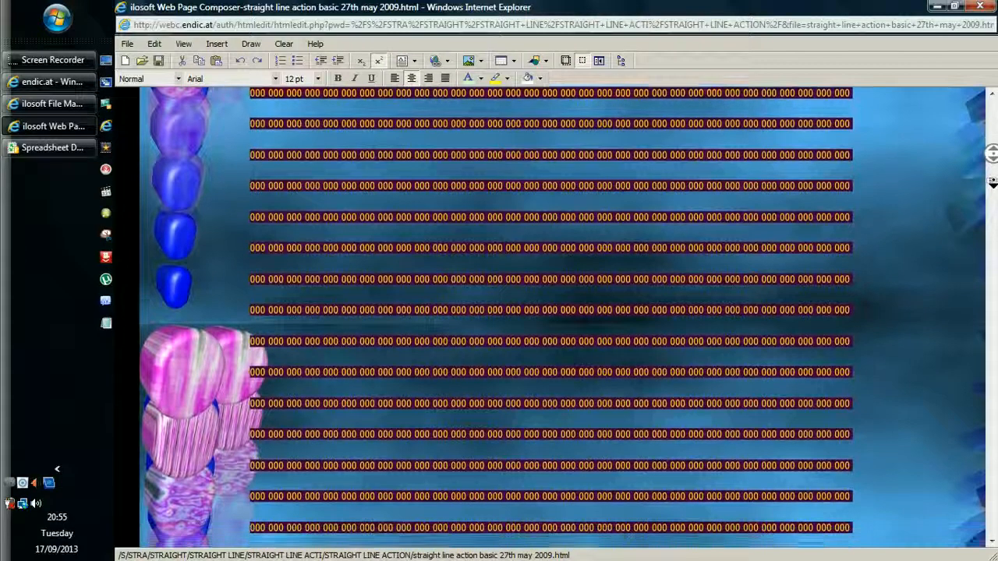
pyautogui.scroll(-3)
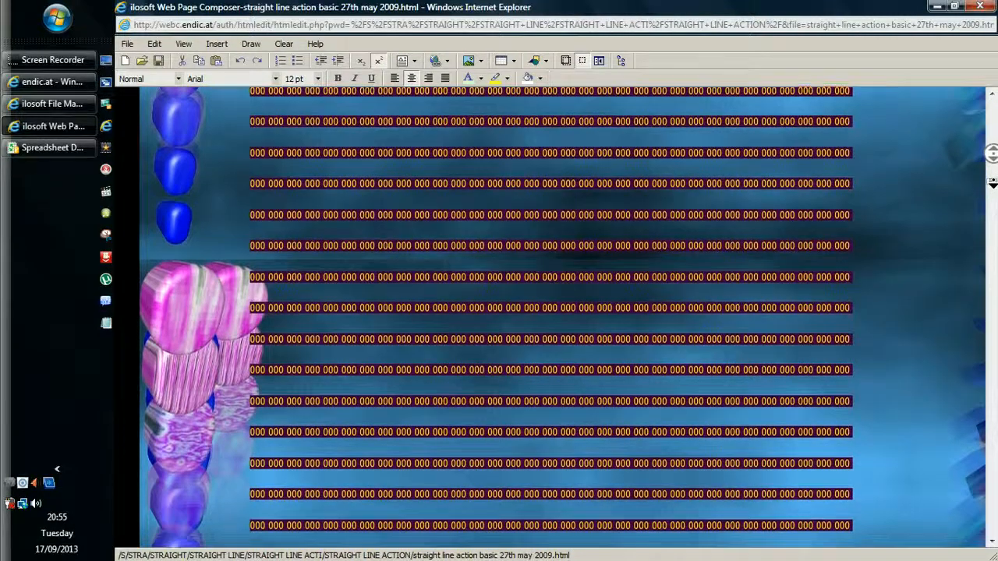
pyautogui.scroll(-3)
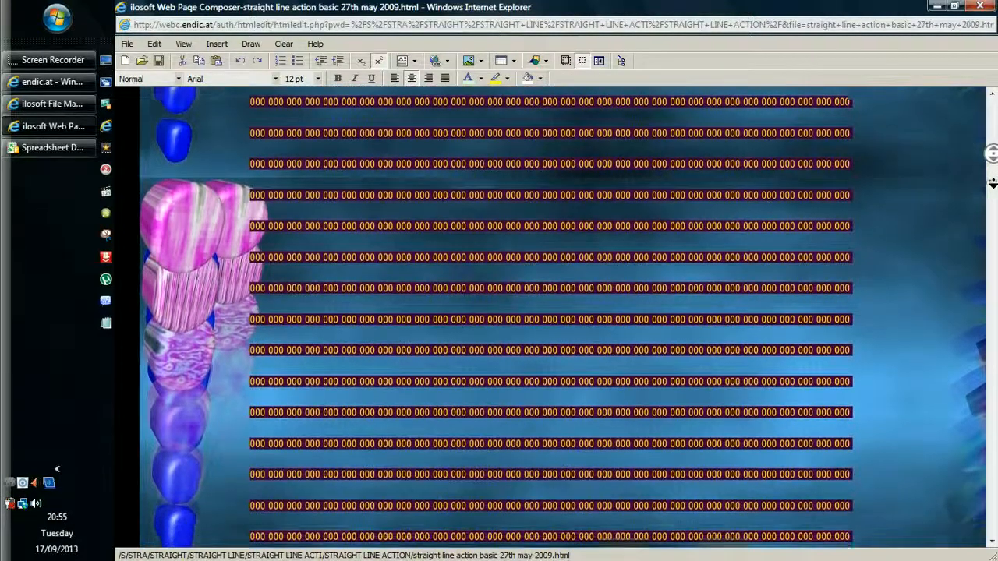
pyautogui.scroll(-3)
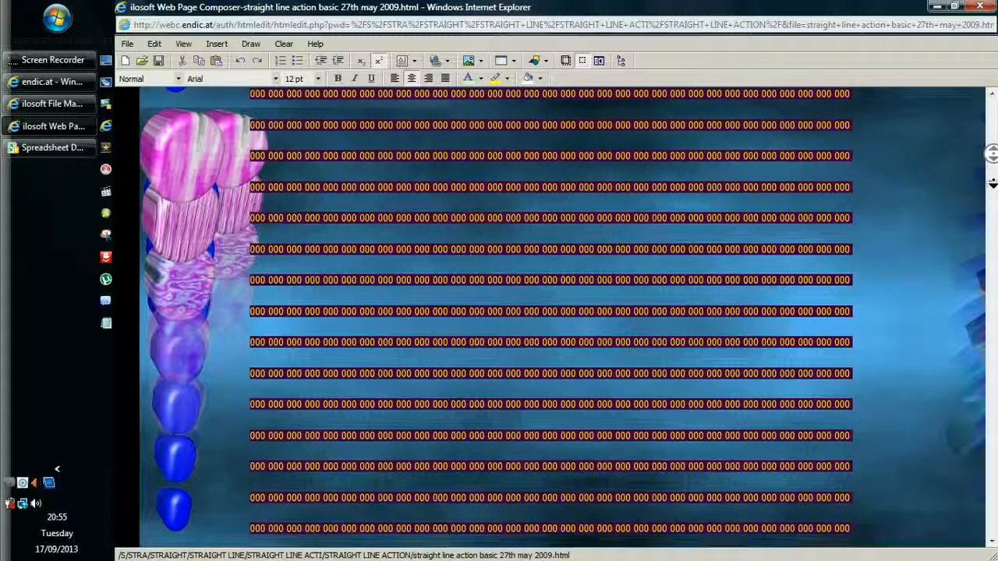
pyautogui.scroll(-3)
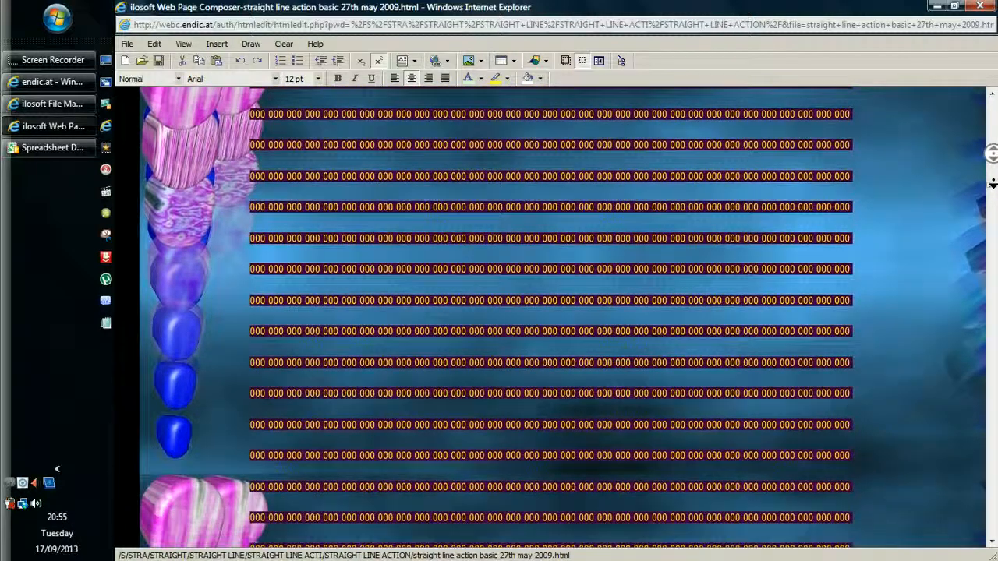
pyautogui.scroll(-3)
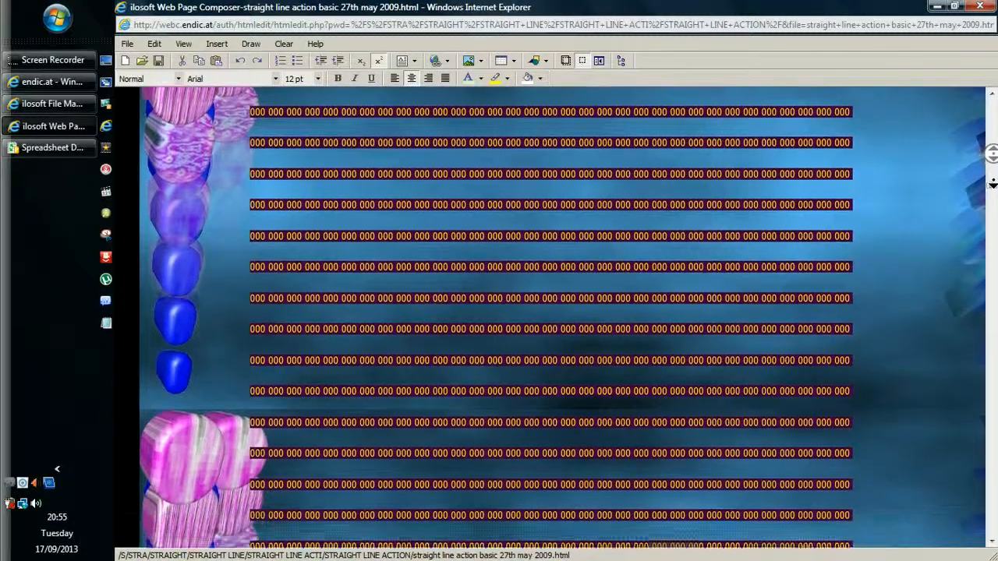
pyautogui.scroll(-3)
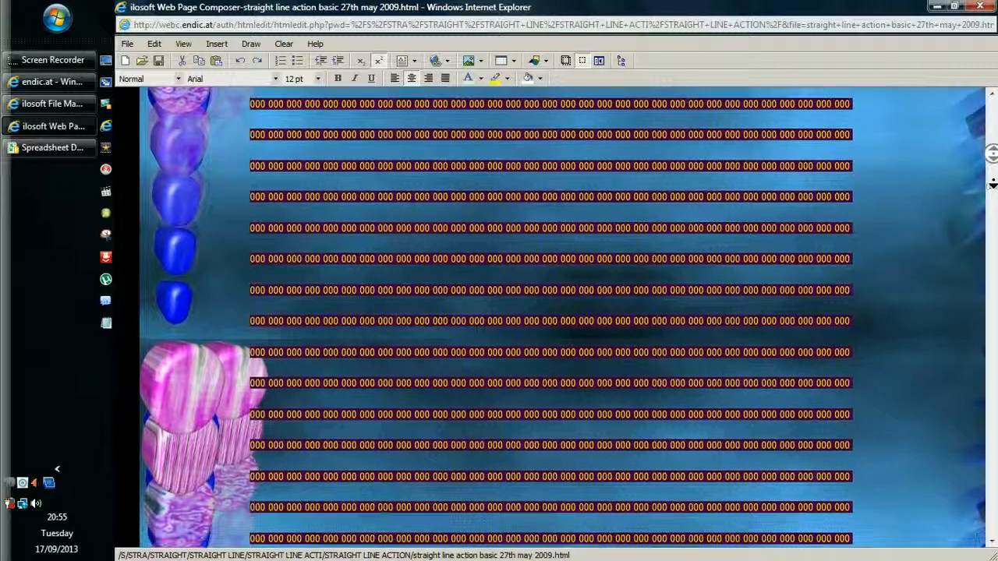
pyautogui.scroll(-3)
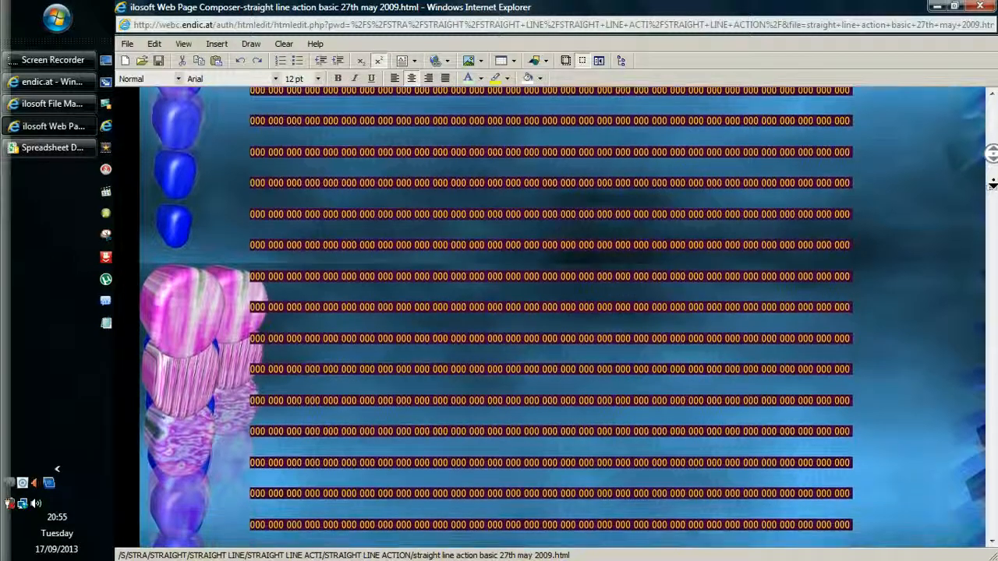
pyautogui.scroll(-3)
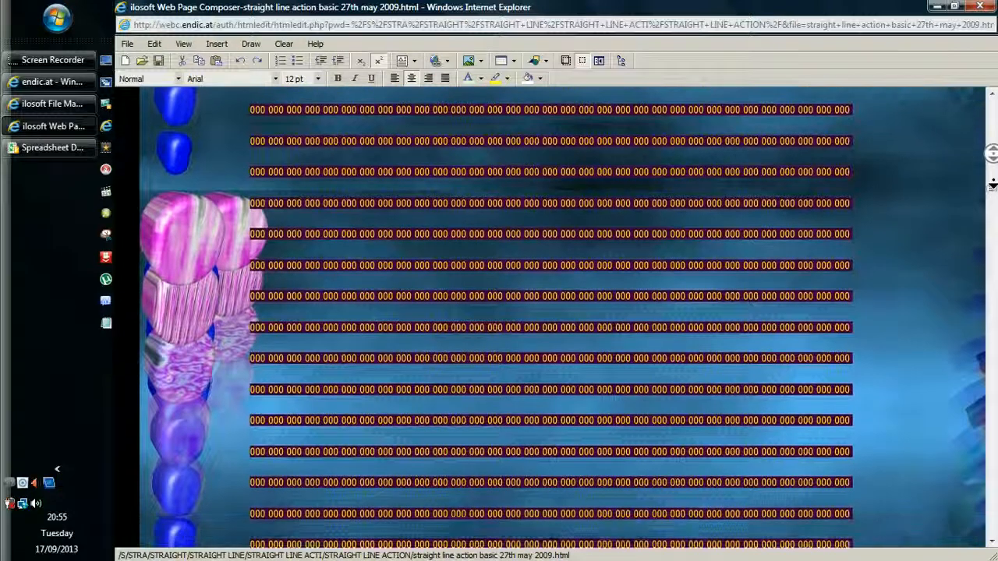
pyautogui.scroll(-3)
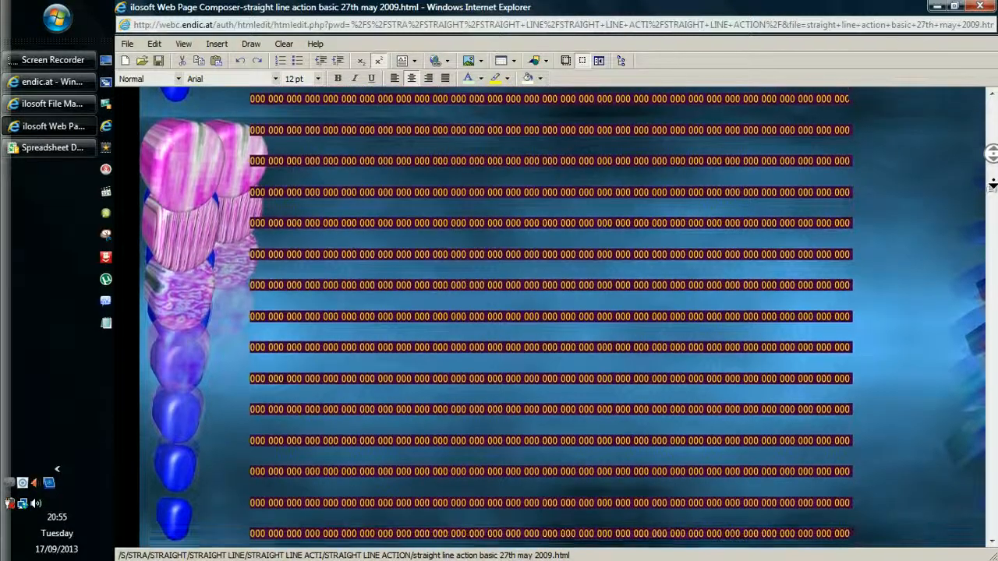
pyautogui.scroll(-3)
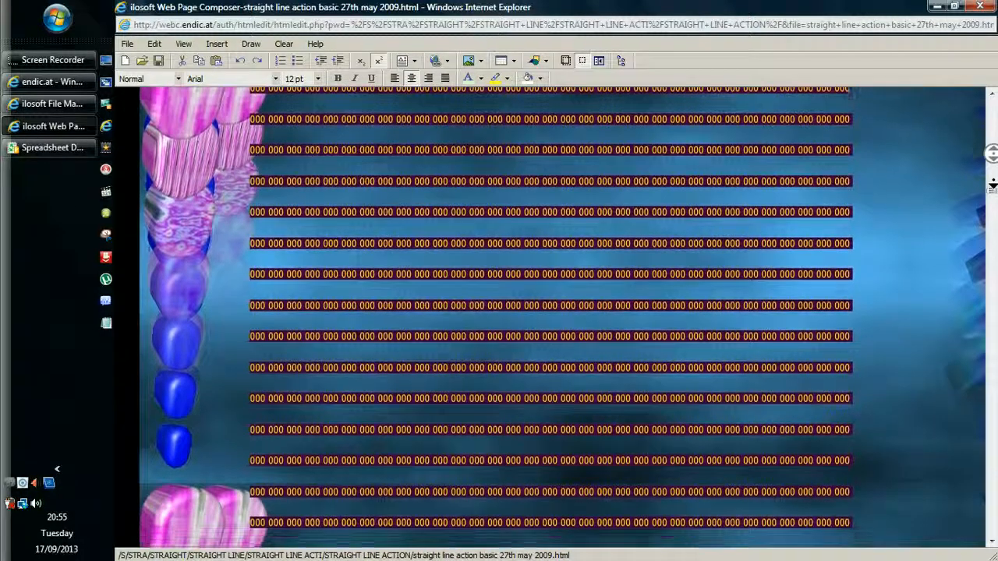
pyautogui.scroll(-3)
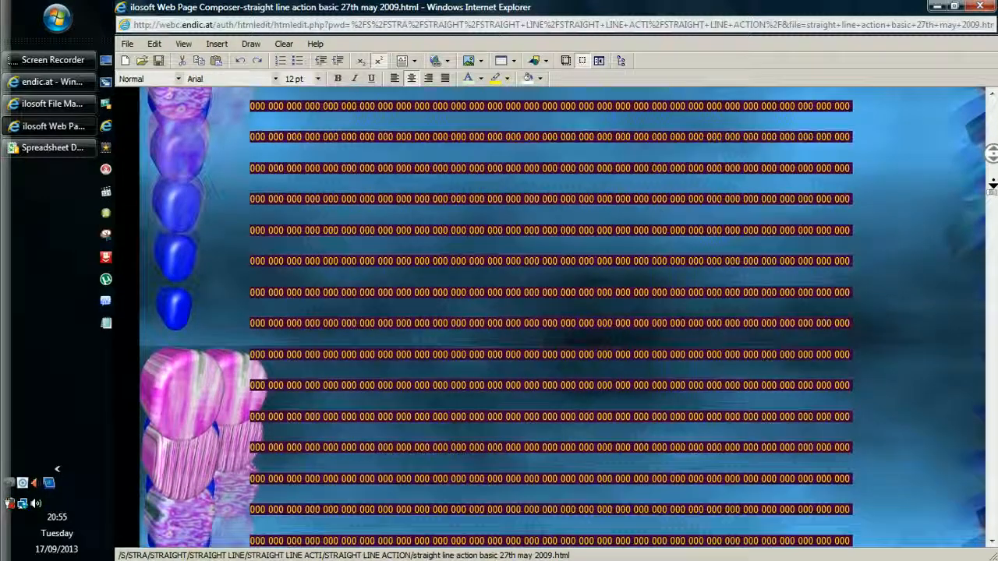
pyautogui.scroll(-3)
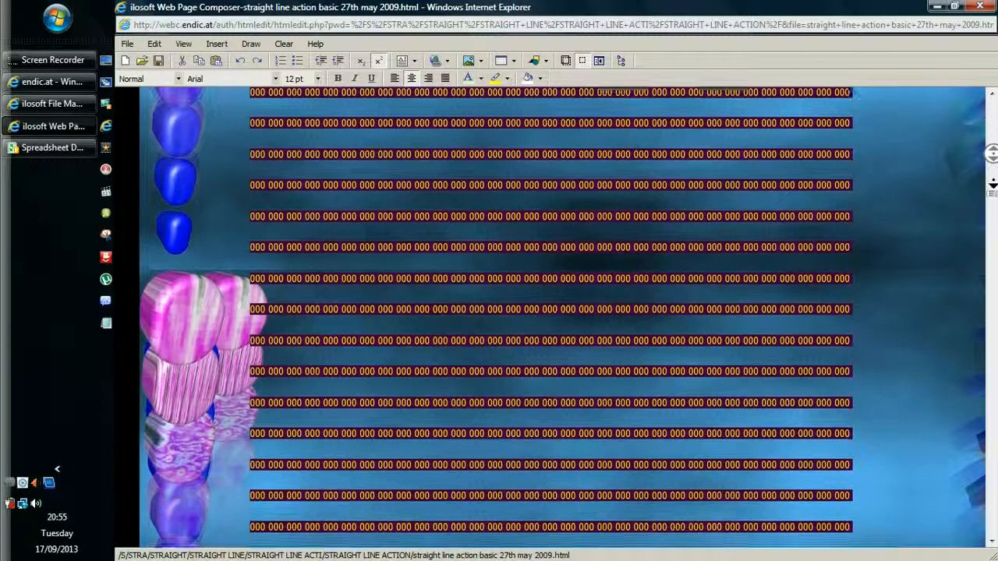
pyautogui.scroll(-3)
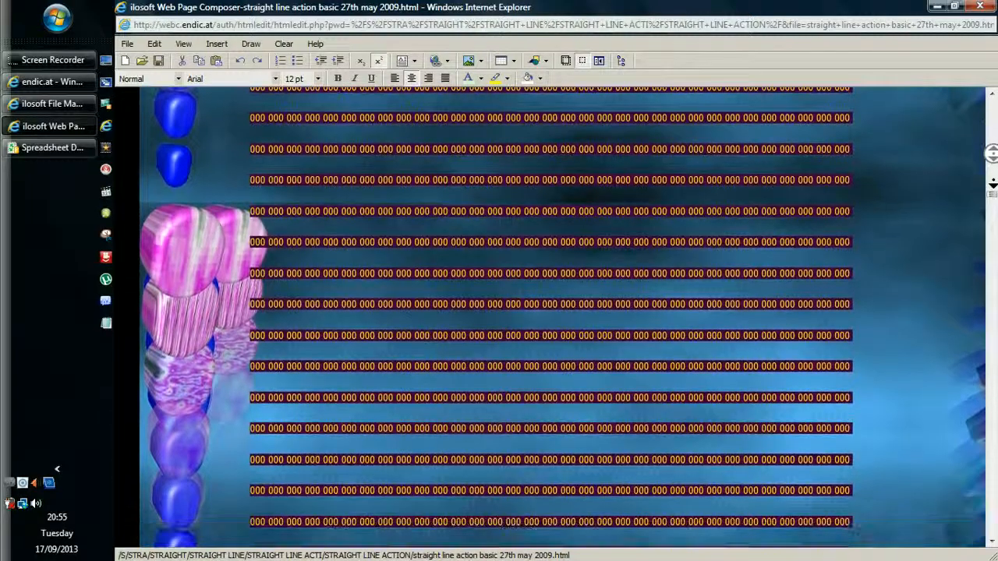
pyautogui.scroll(-3)
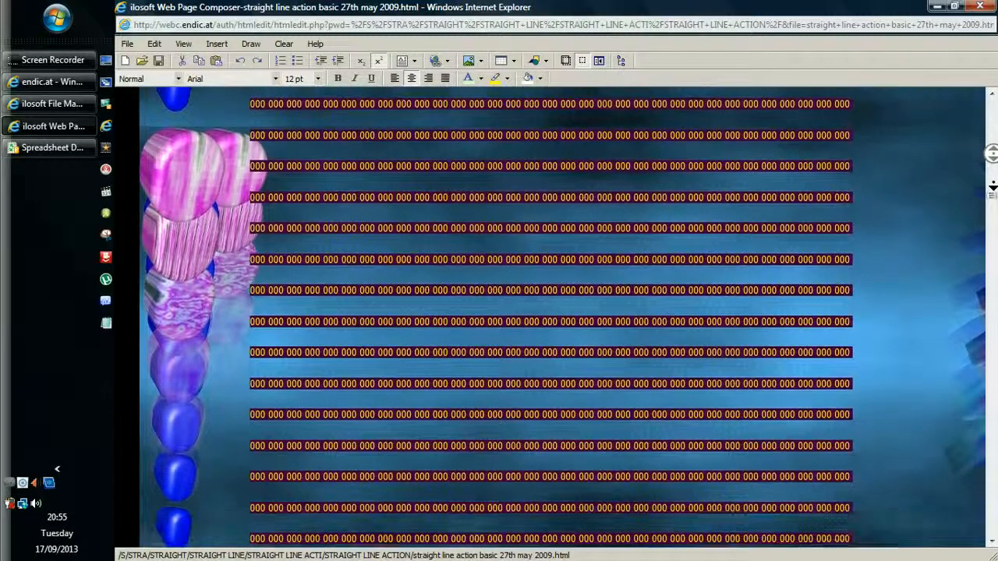
pyautogui.scroll(-3)
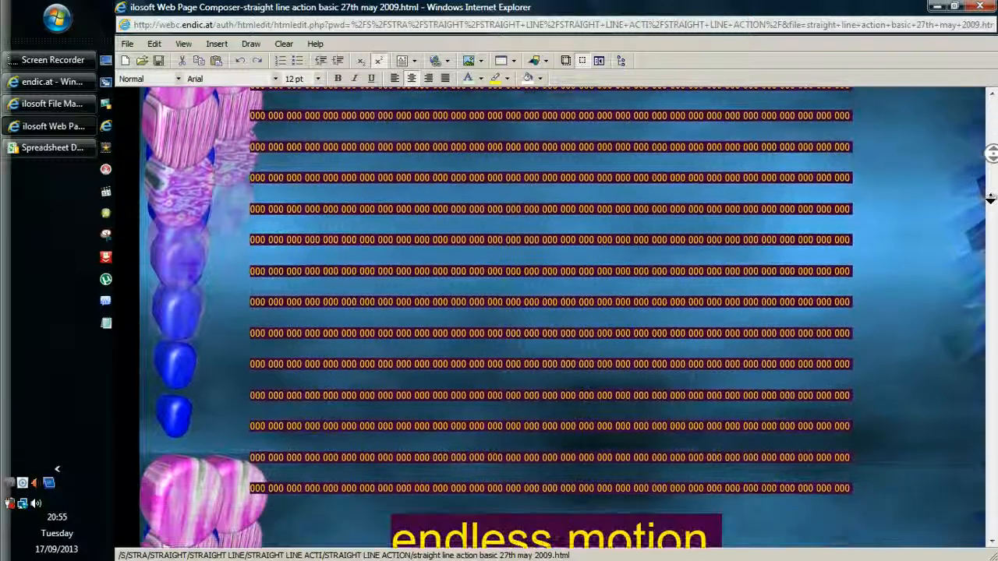
pyautogui.scroll(-3)
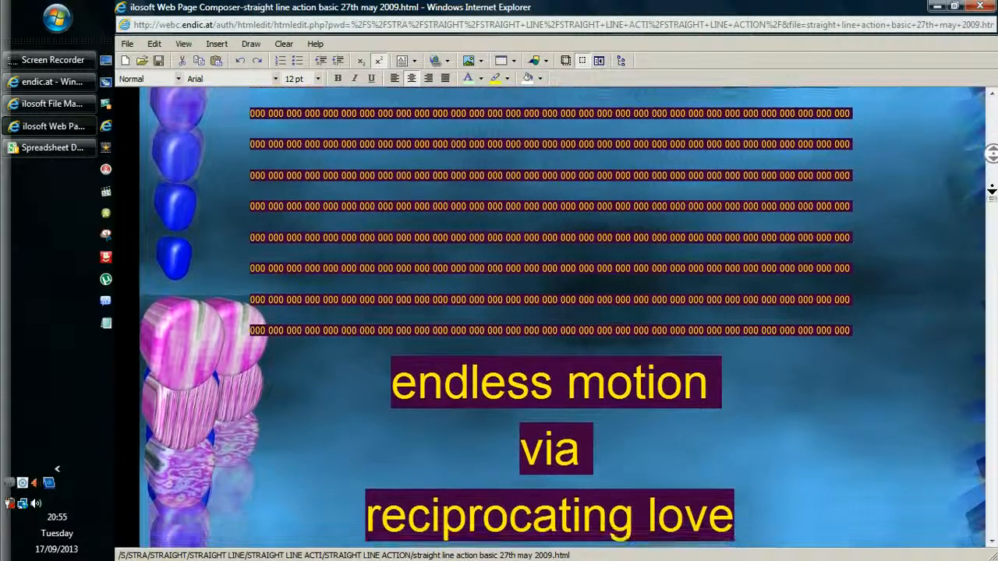
pyautogui.scroll(-3)
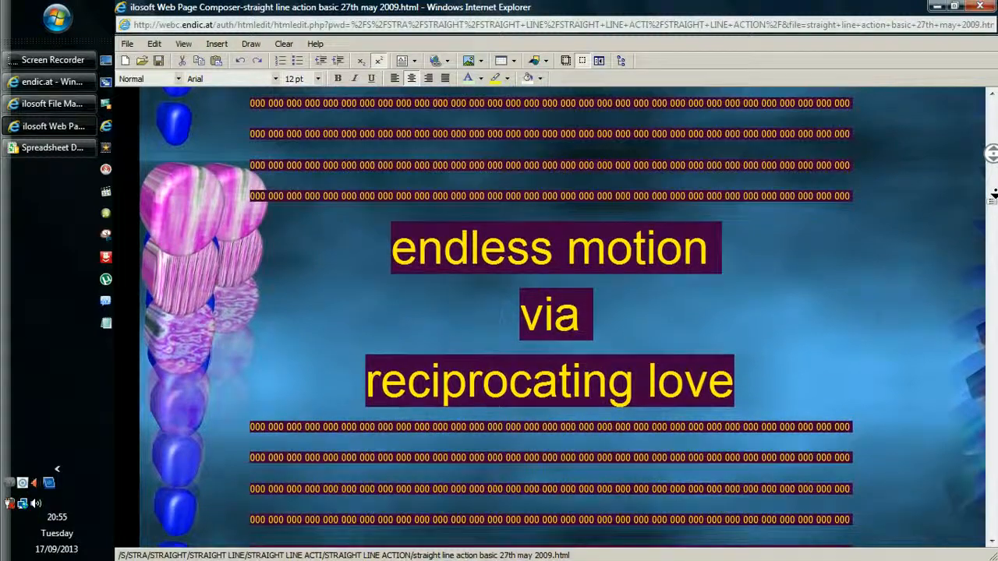
pyautogui.scroll(-3)
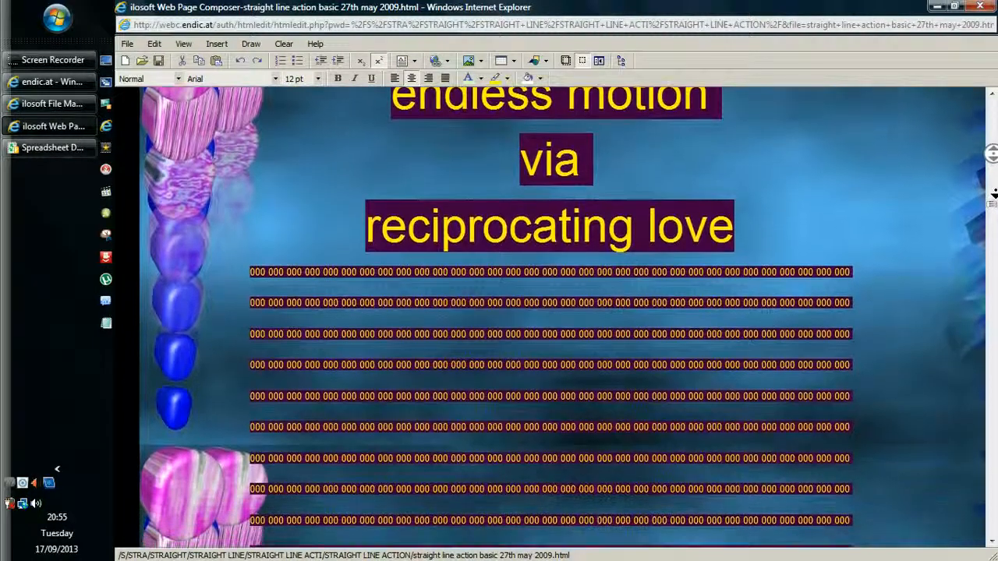
pyautogui.scroll(-3)
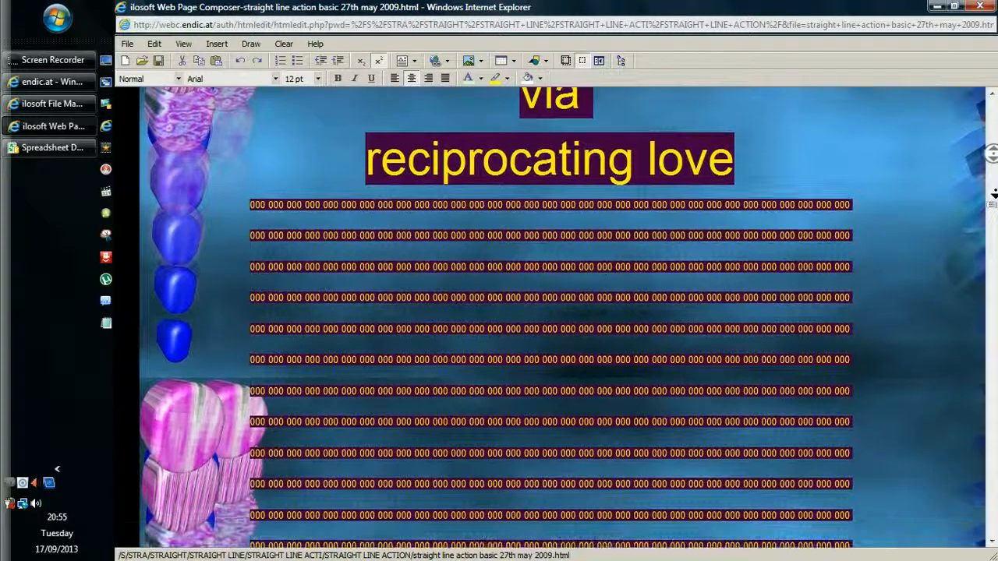
pyautogui.scroll(-3)
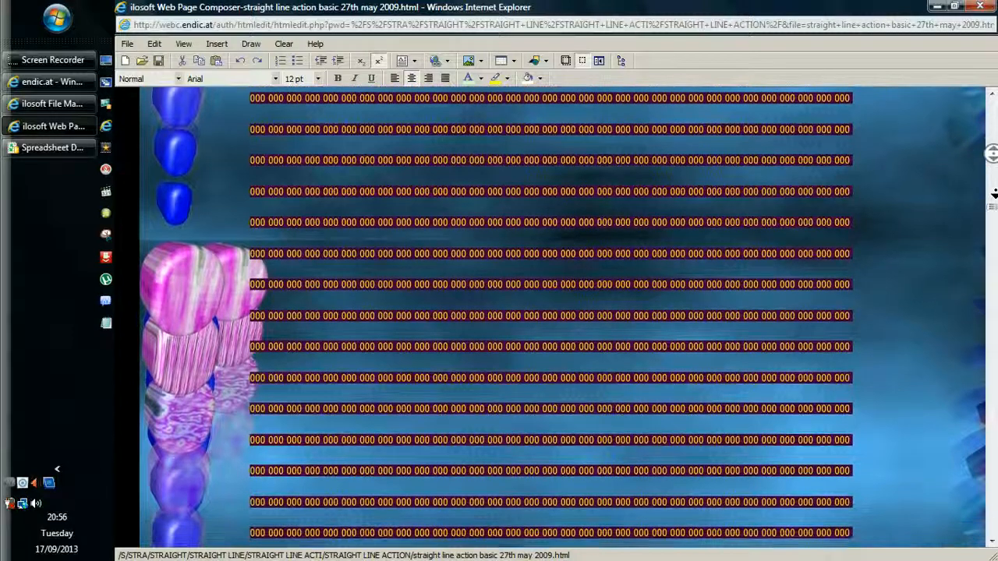
pyautogui.scroll(-3)
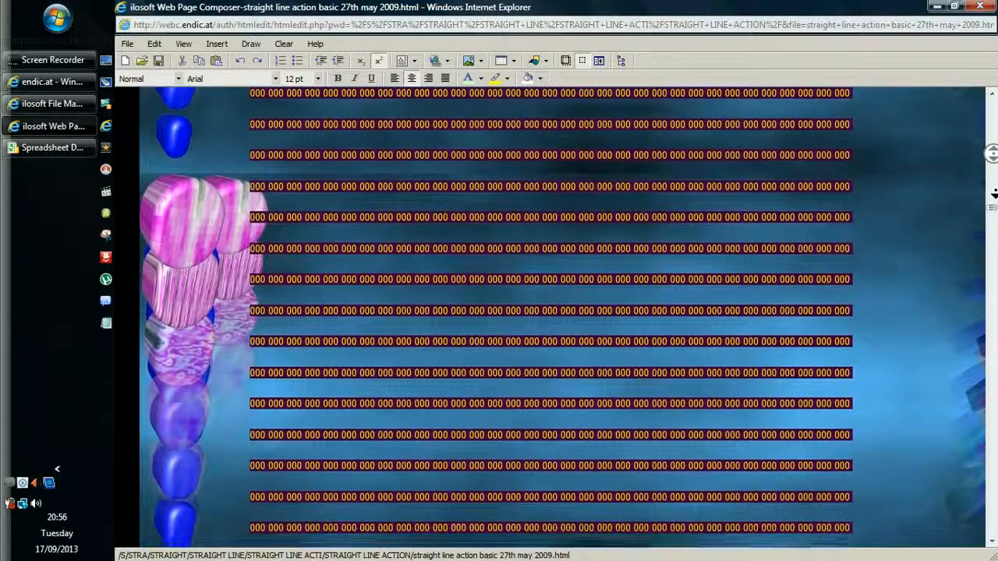
pyautogui.scroll(-3)
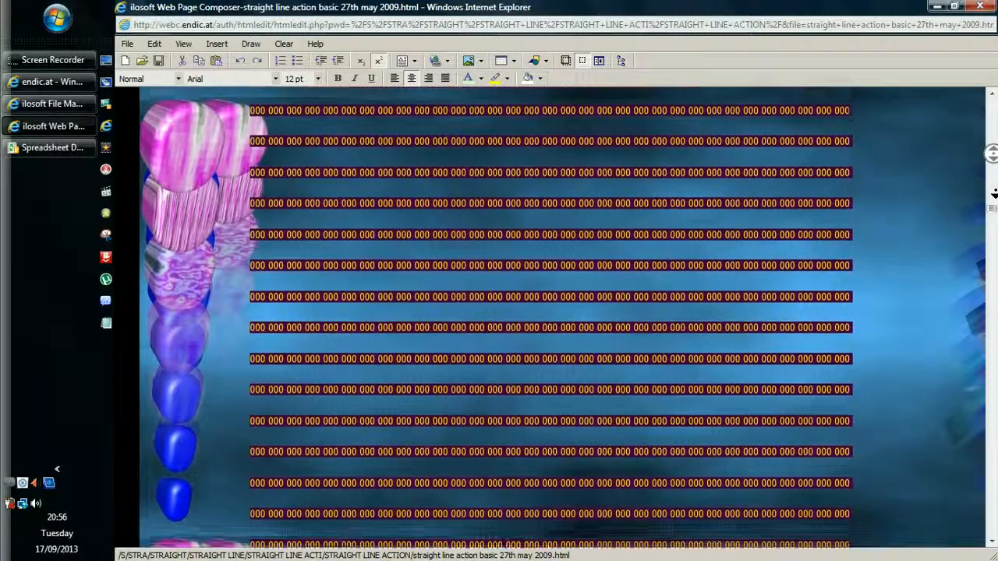
pyautogui.scroll(-3)
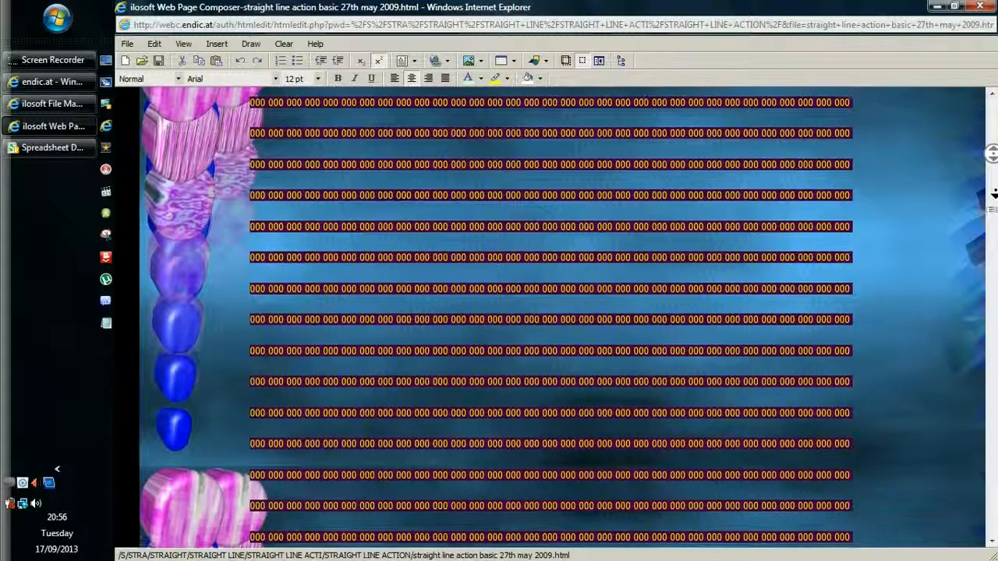
pyautogui.scroll(-3)
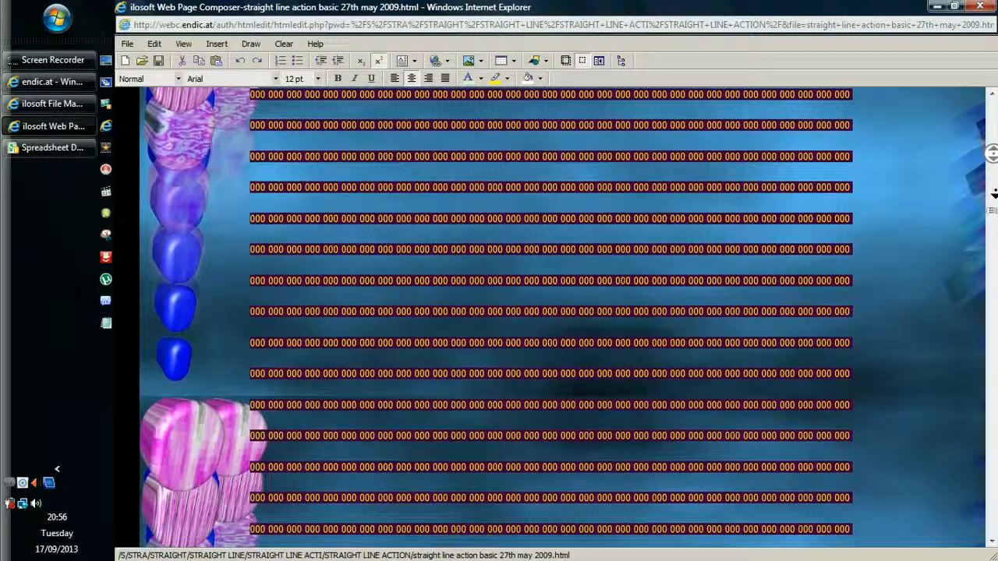
pyautogui.scroll(-3)
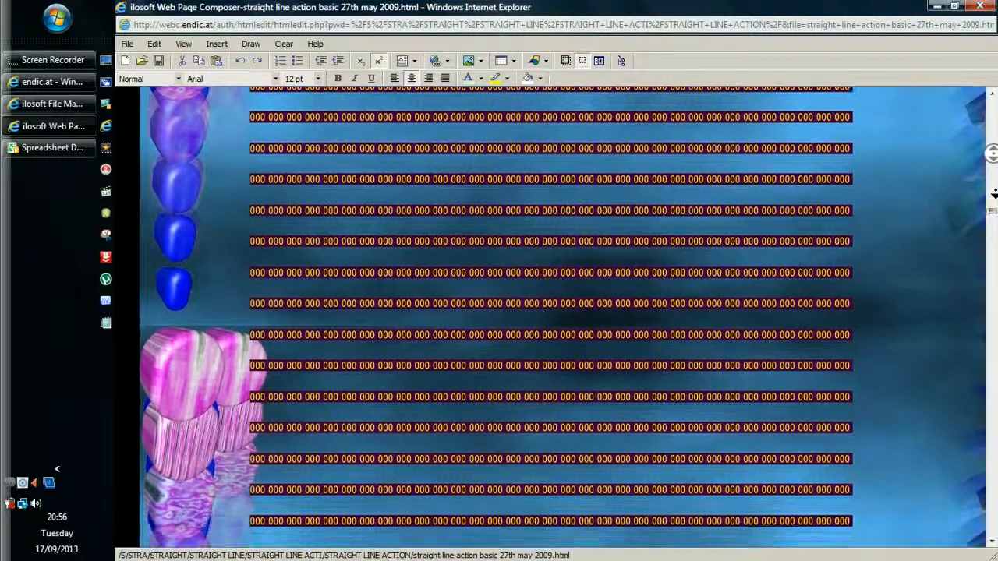
pyautogui.scroll(-3)
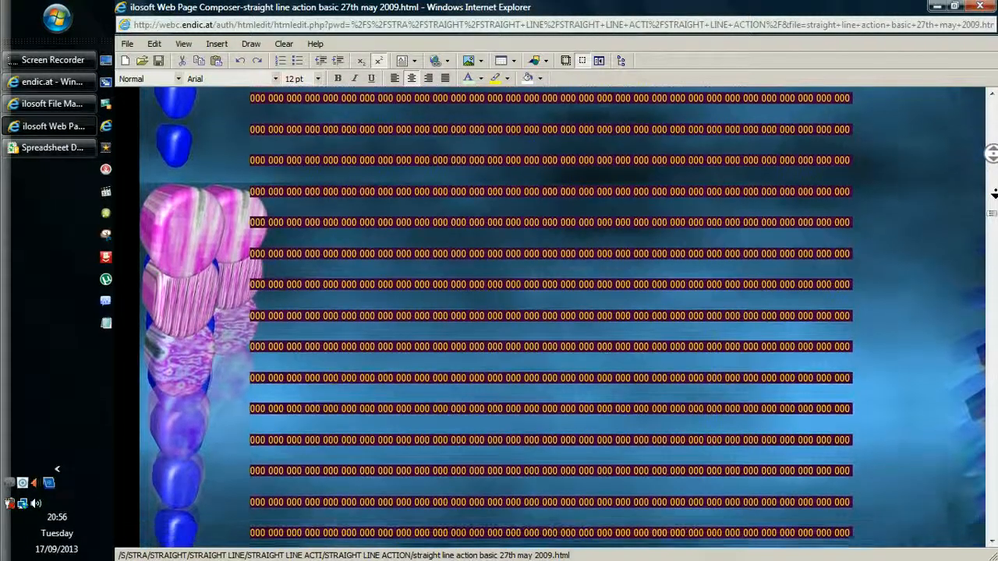
pyautogui.scroll(-3)
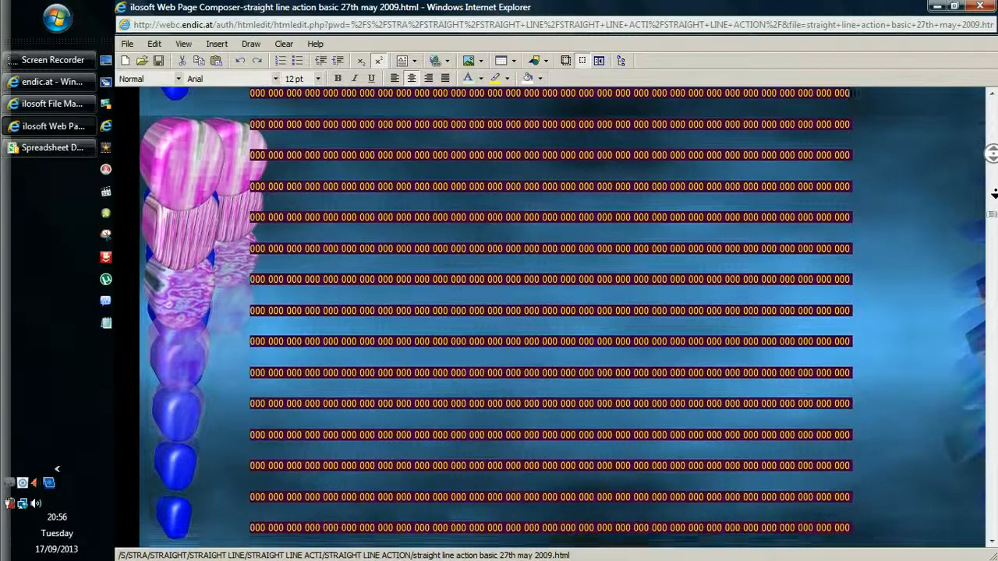
pyautogui.scroll(-3)
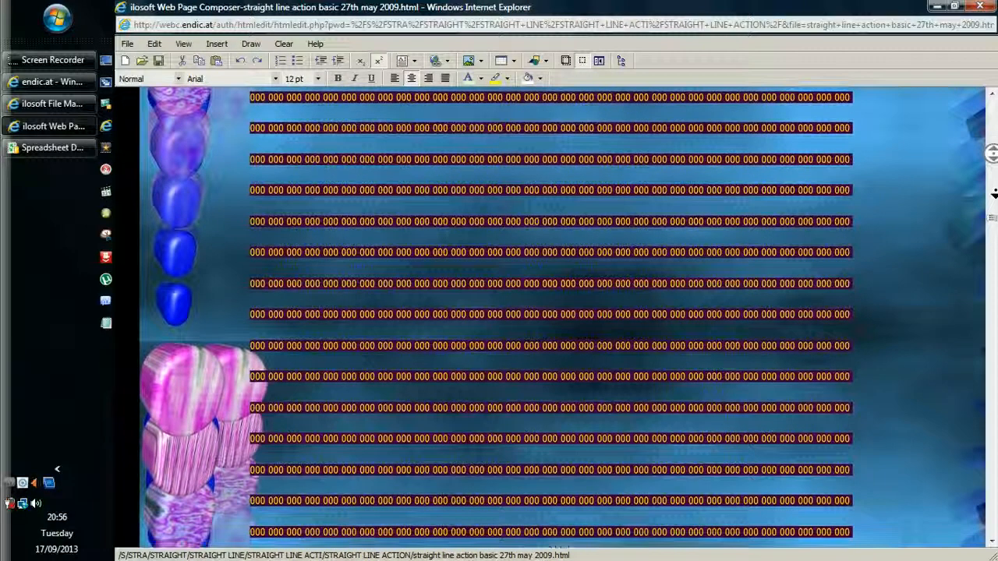
pyautogui.scroll(-3)
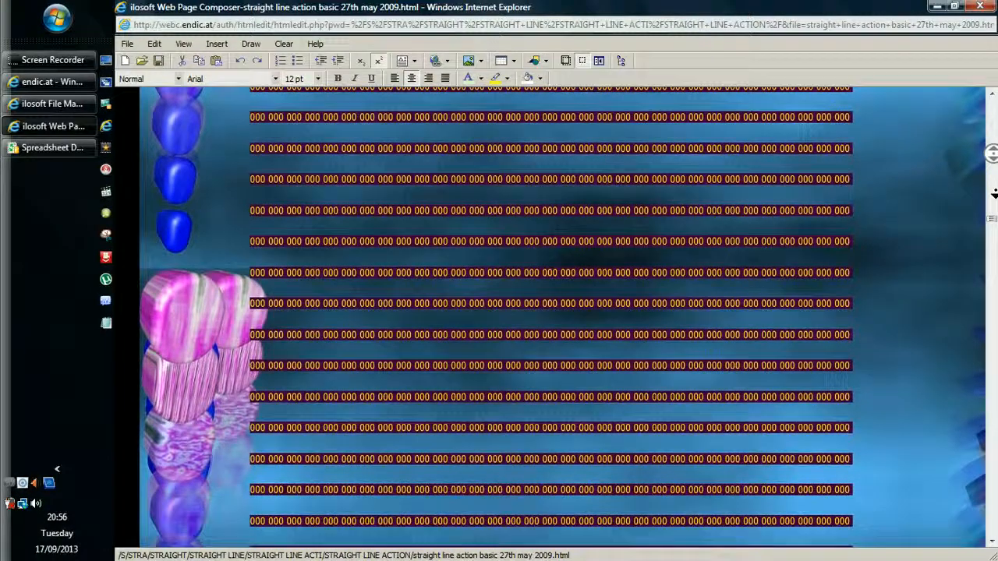
pyautogui.scroll(-3)
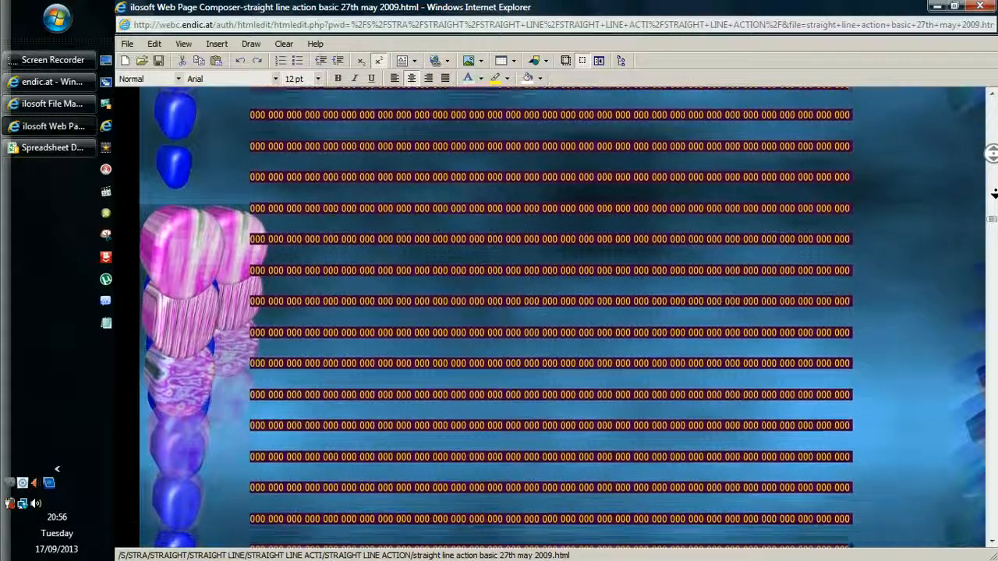
pyautogui.scroll(-3)
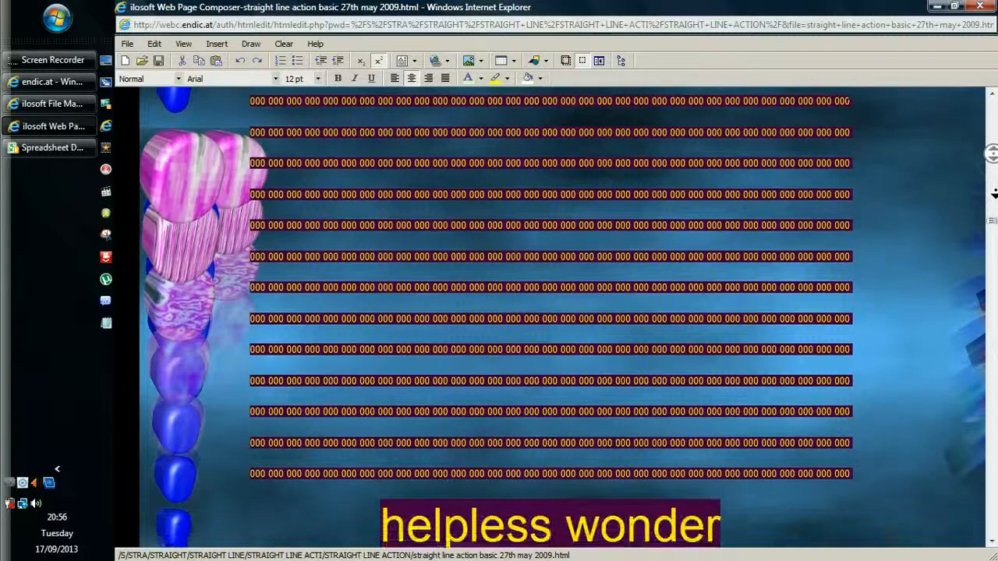
pyautogui.scroll(-3)
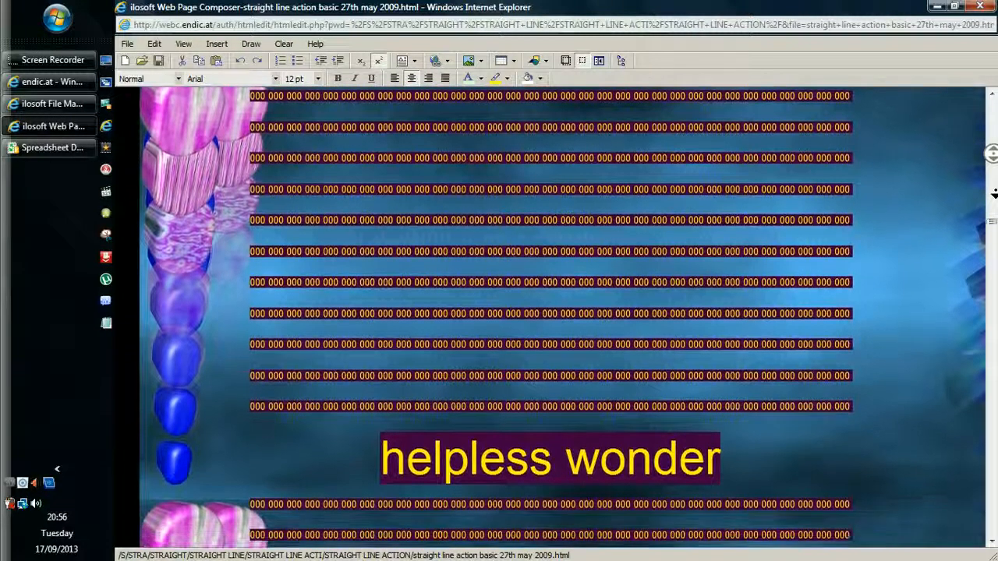
pyautogui.scroll(-3)
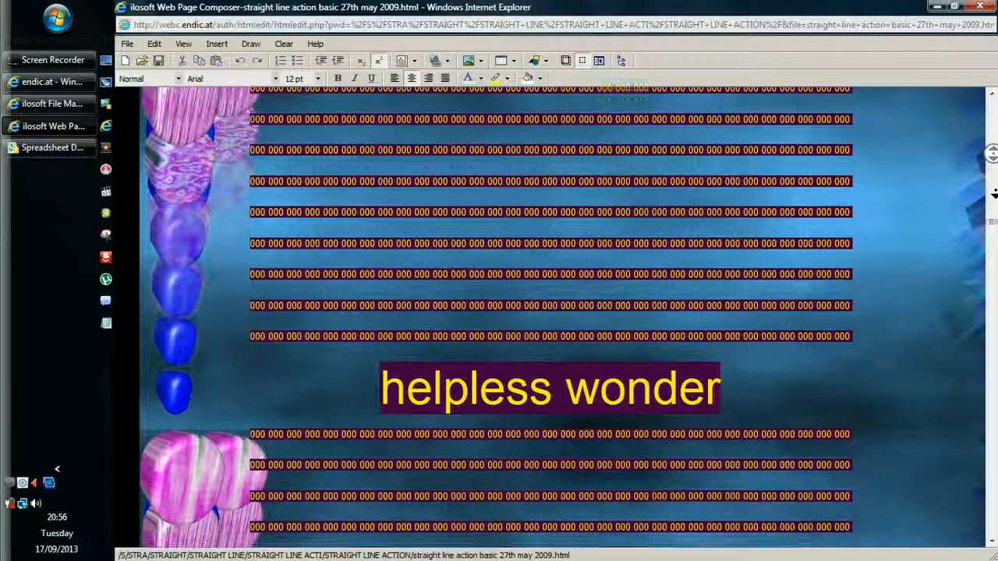
pyautogui.scroll(-3)
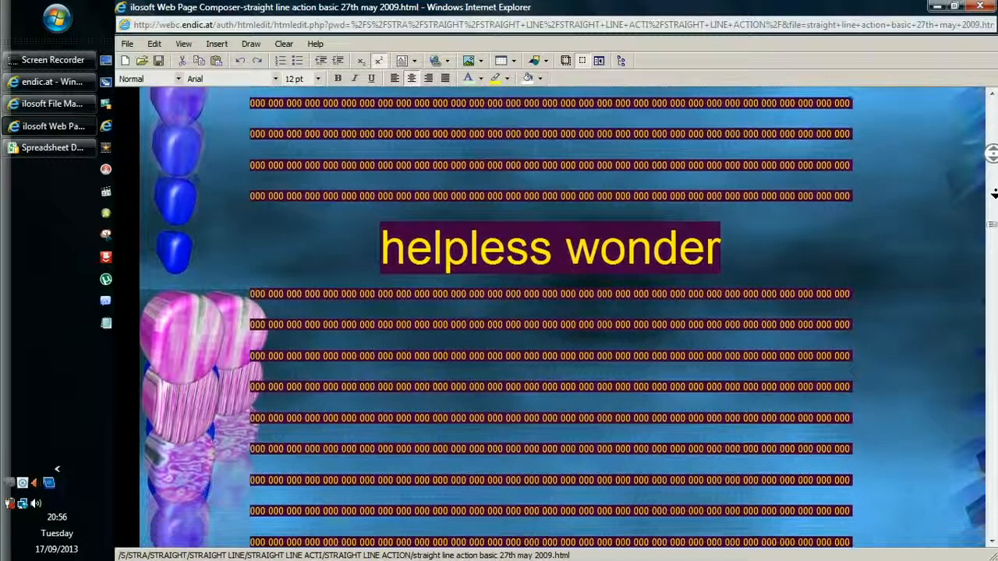
pyautogui.scroll(-3)
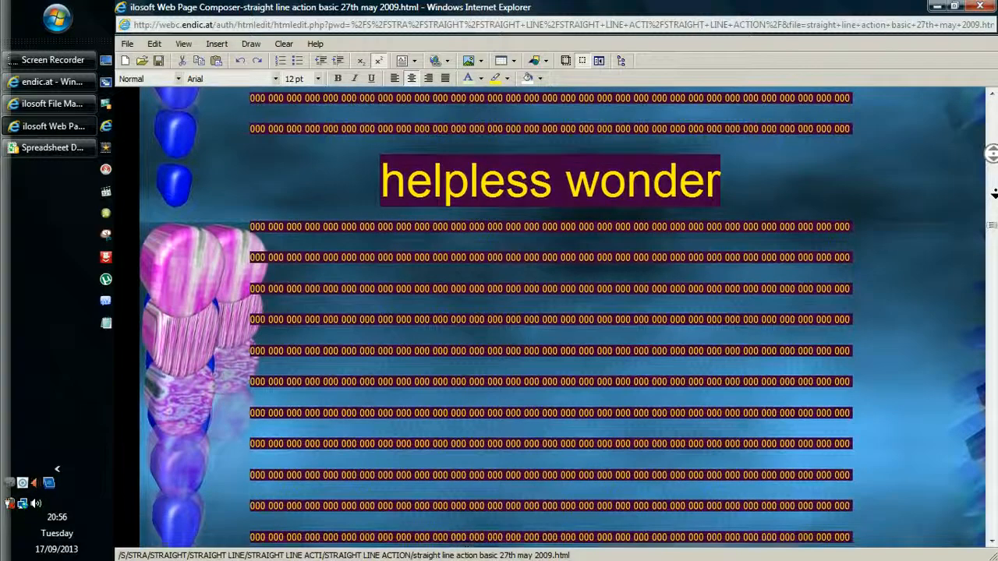
pyautogui.scroll(-3)
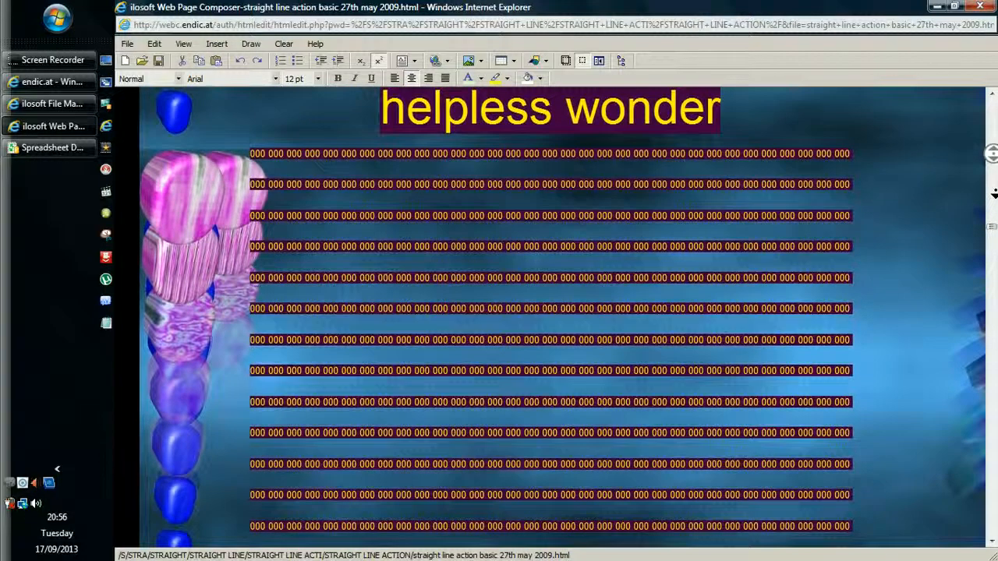
pyautogui.scroll(-3)
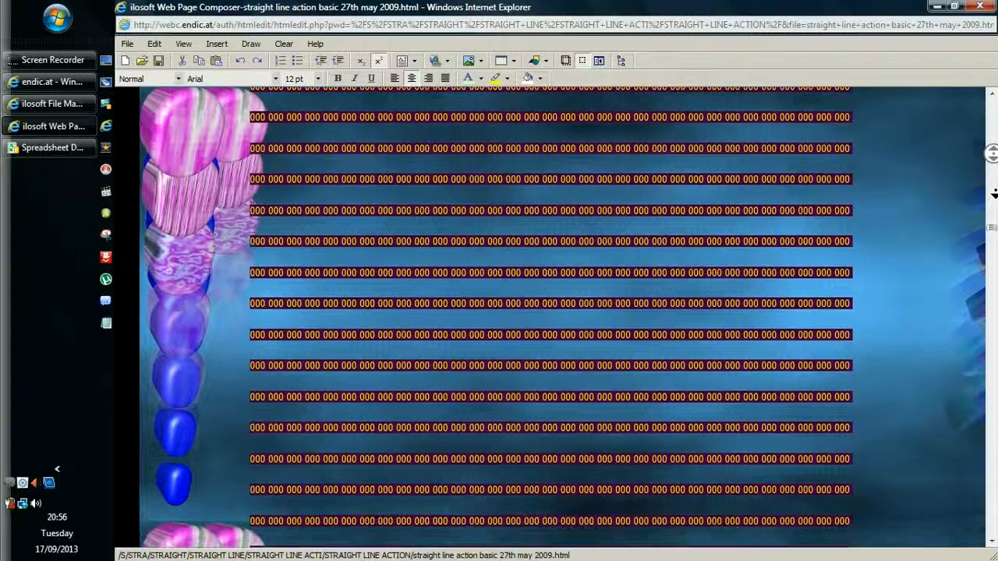
pyautogui.scroll(-3)
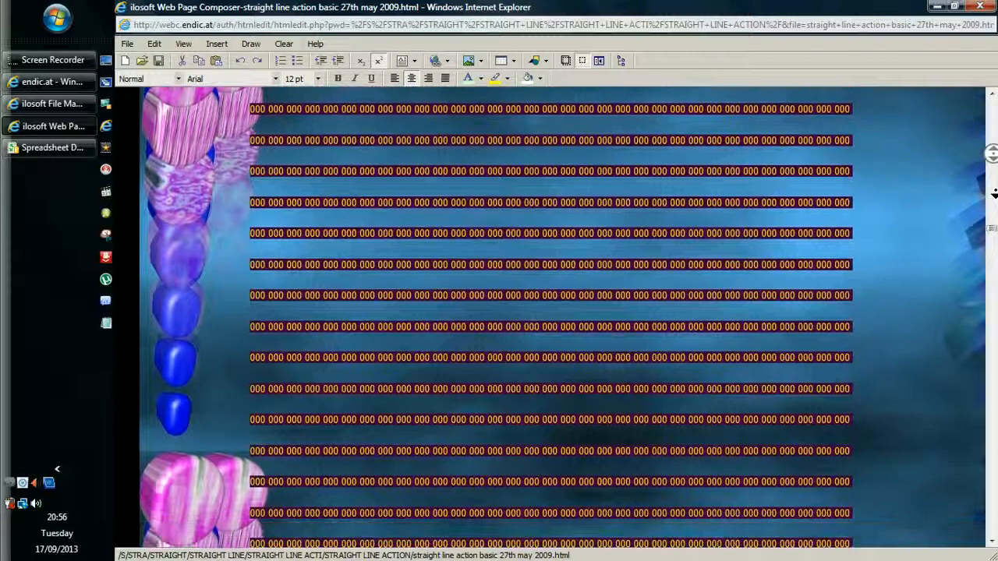
pyautogui.scroll(-3)
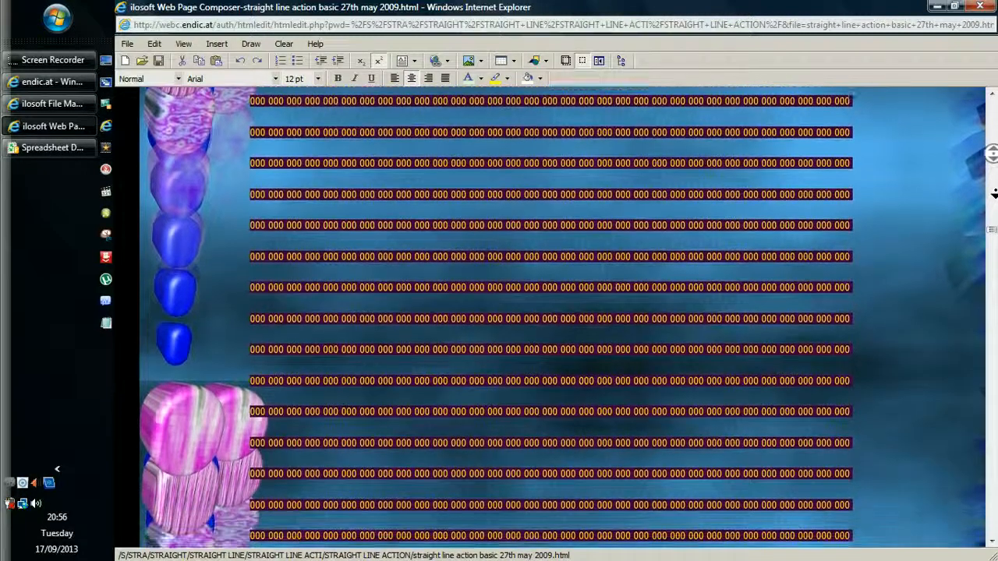
pyautogui.scroll(-3)
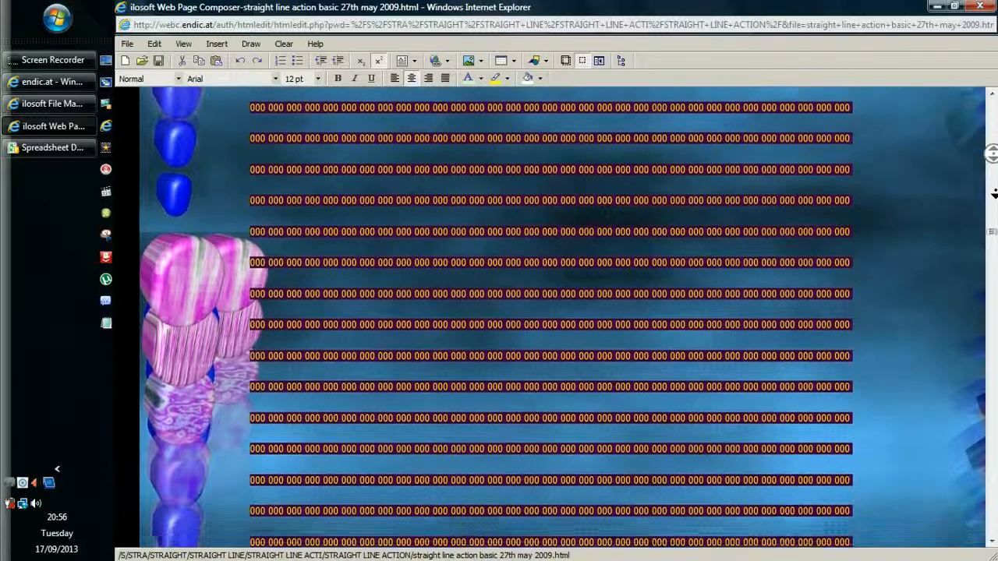
pyautogui.scroll(-3)
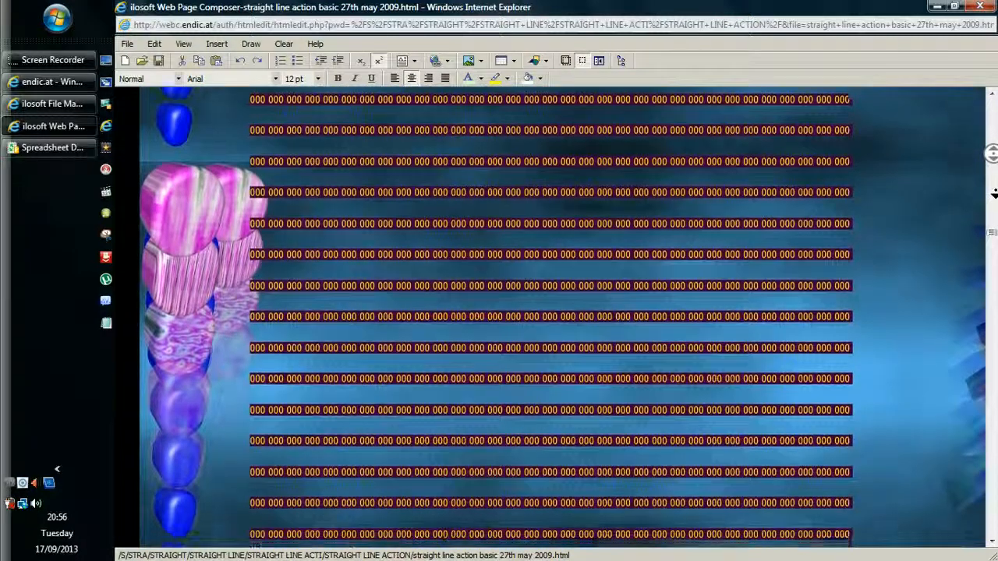
pyautogui.scroll(-3)
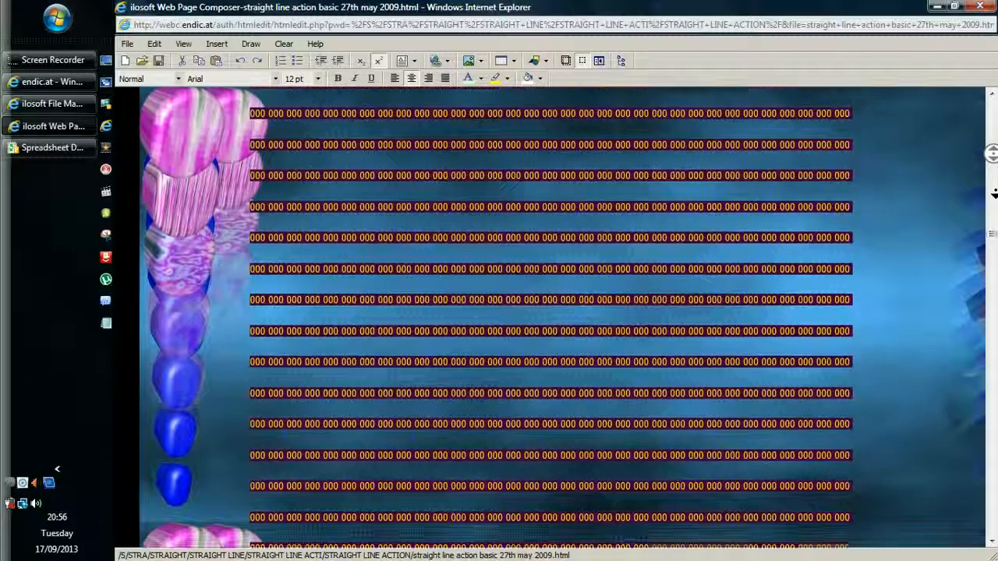
pyautogui.scroll(-3)
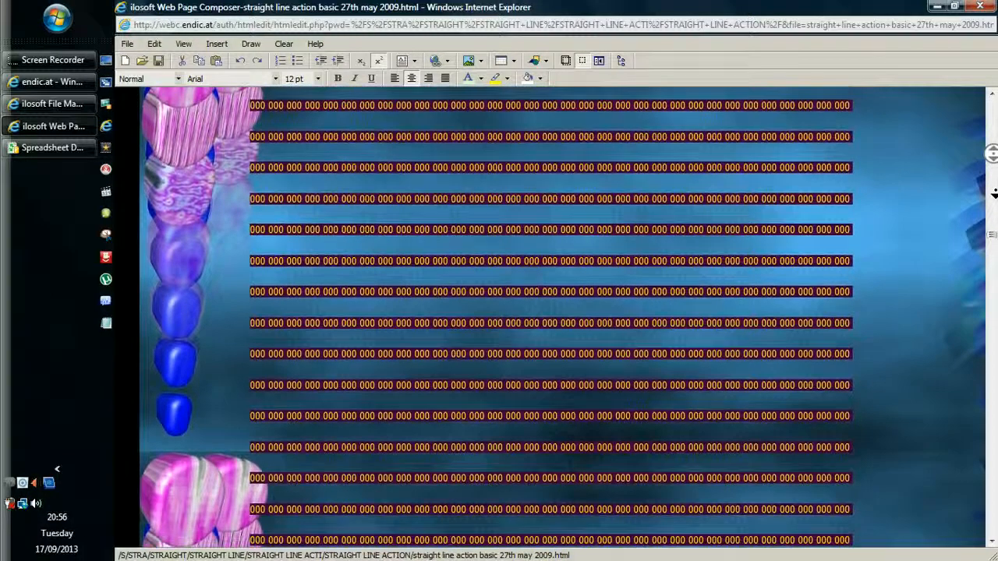
pyautogui.scroll(-3)
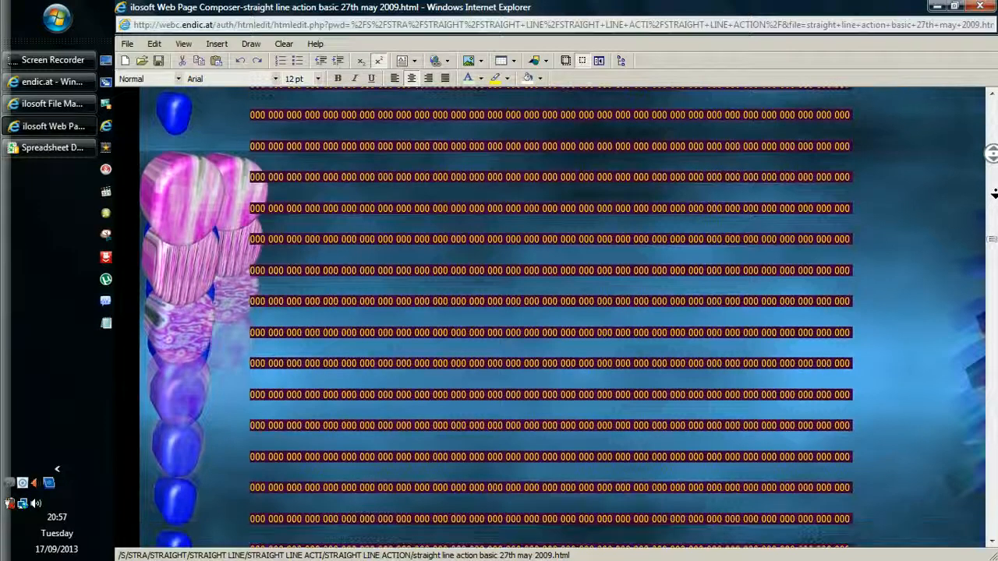
pyautogui.scroll(-3)
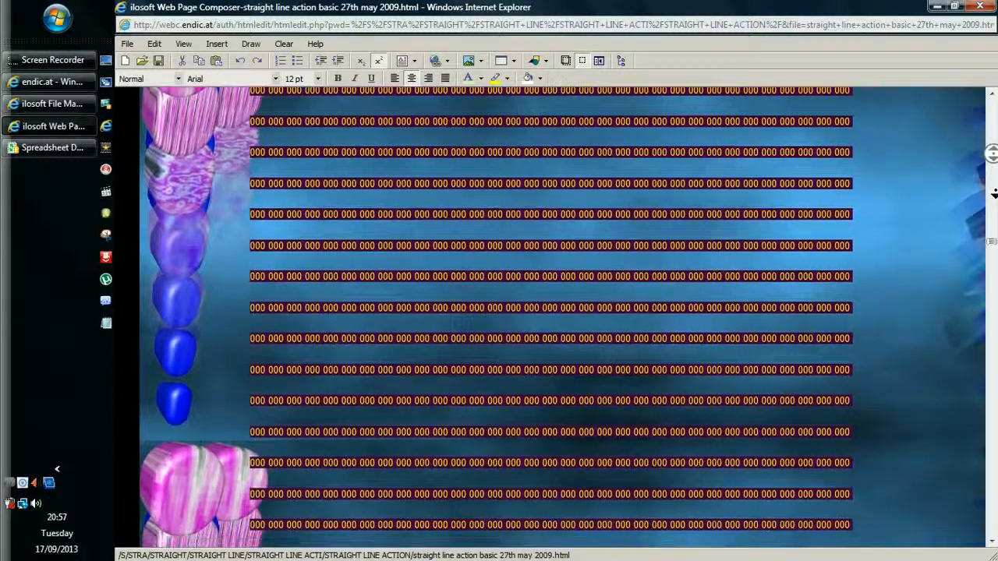
pyautogui.scroll(-3)
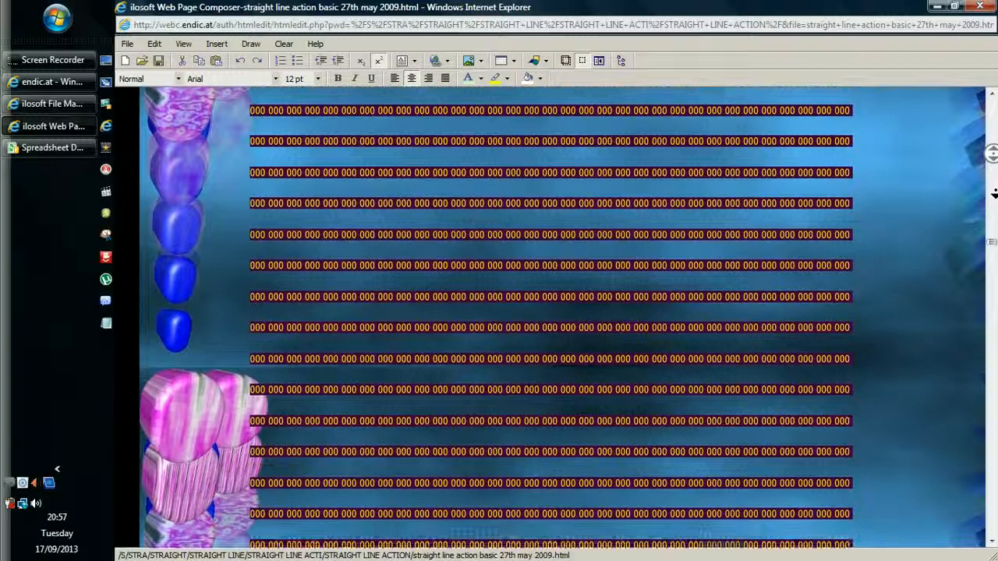
pyautogui.scroll(-3)
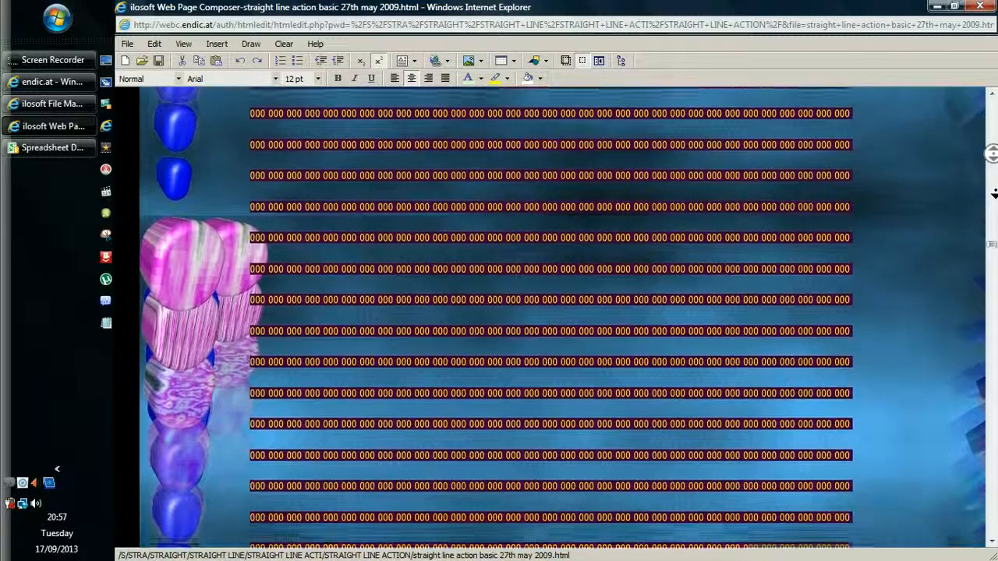
pyautogui.scroll(-3)
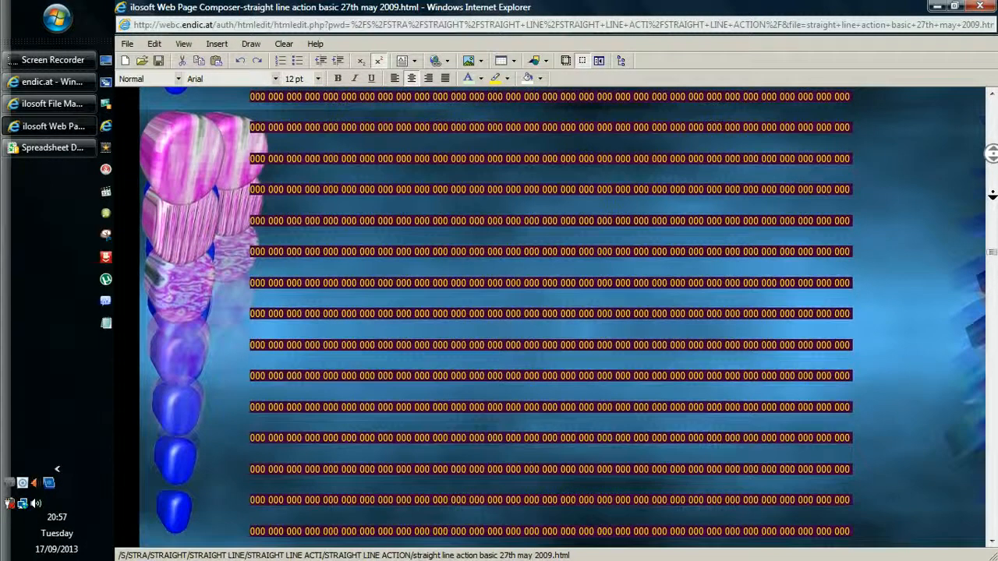
pyautogui.scroll(-3)
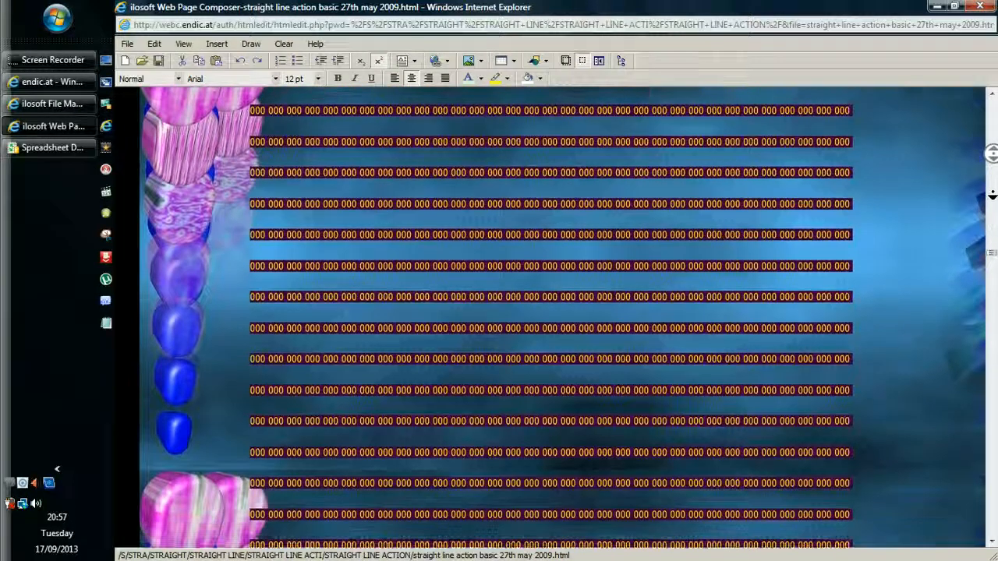
pyautogui.scroll(-3)
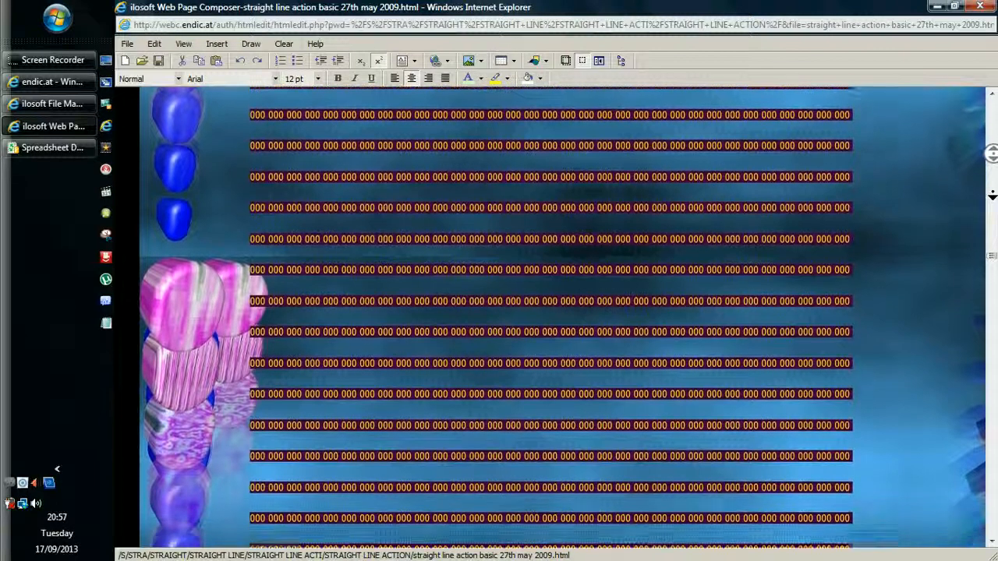
pyautogui.scroll(-3)
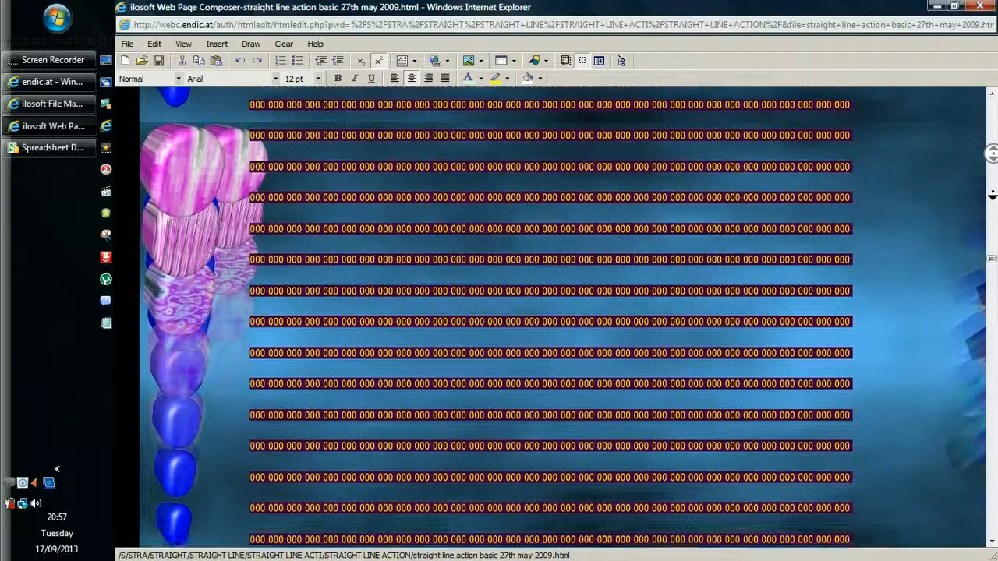
pyautogui.scroll(-3)
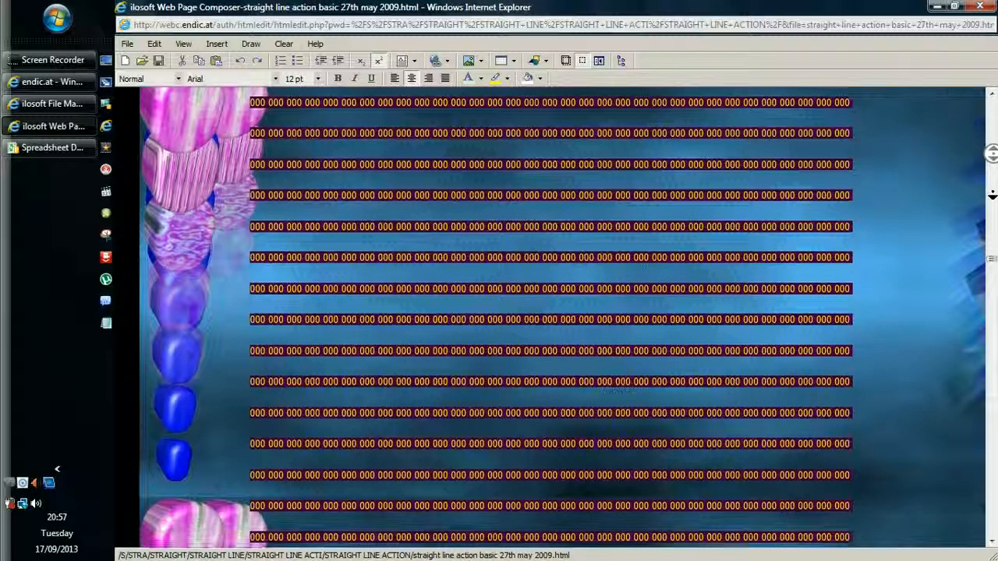
pyautogui.scroll(-3)
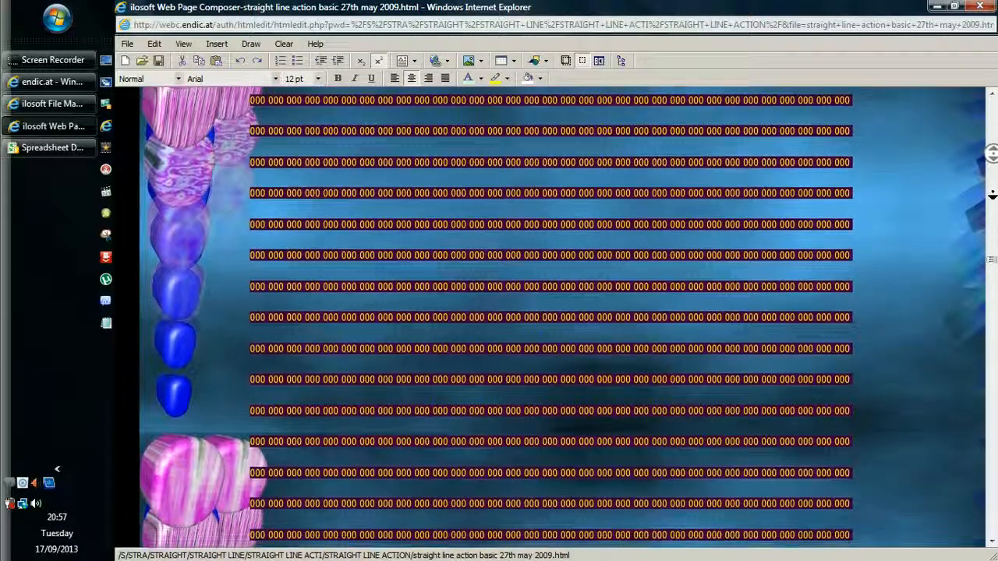
pyautogui.scroll(-3)
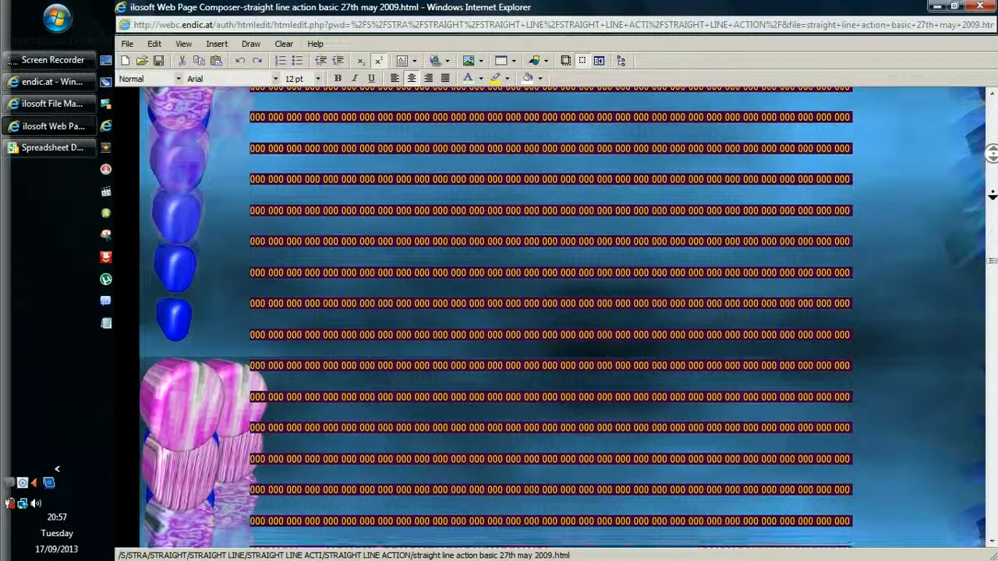
pyautogui.scroll(-3)
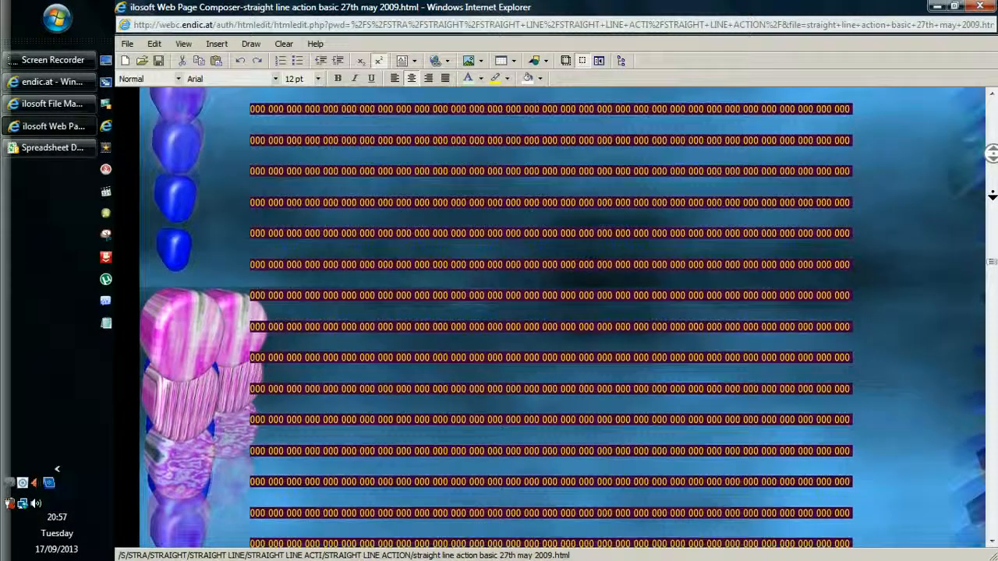
pyautogui.scroll(-3)
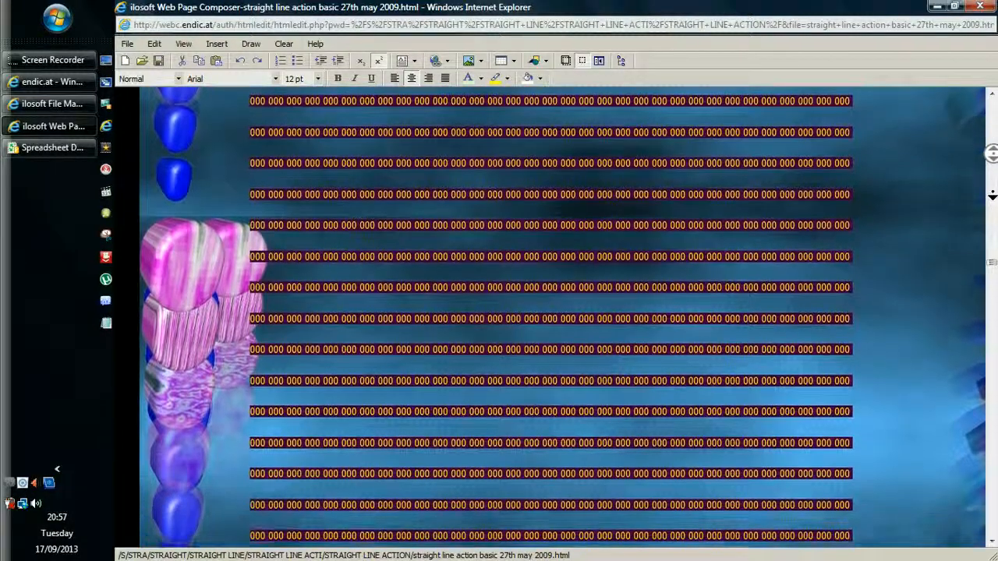
pyautogui.scroll(-3)
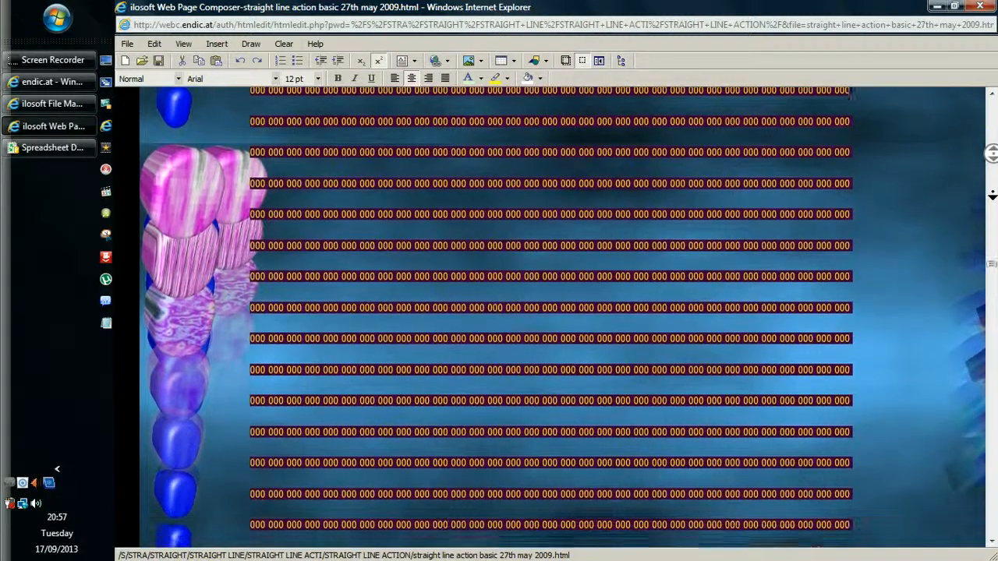
pyautogui.scroll(-3)
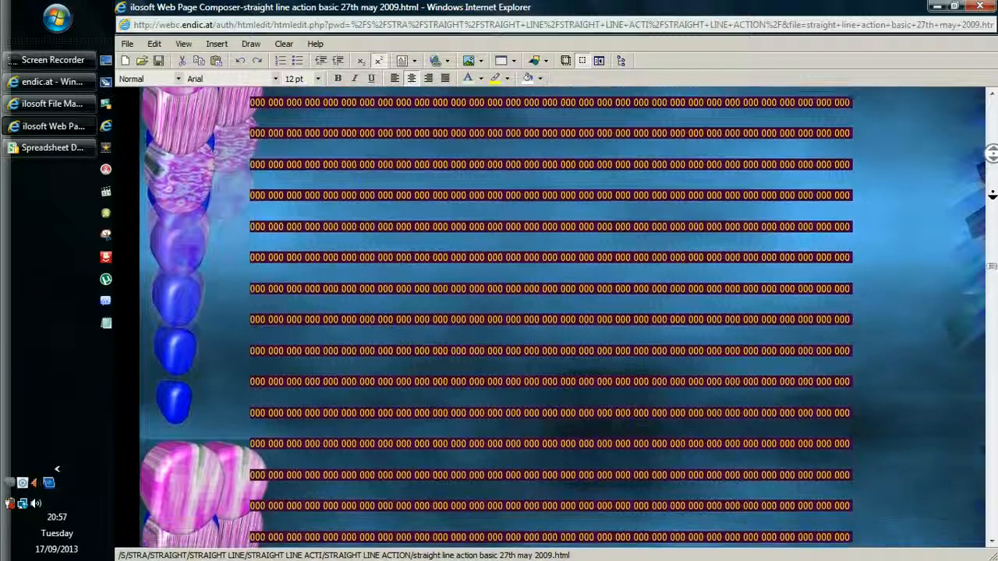
pyautogui.scroll(-3)
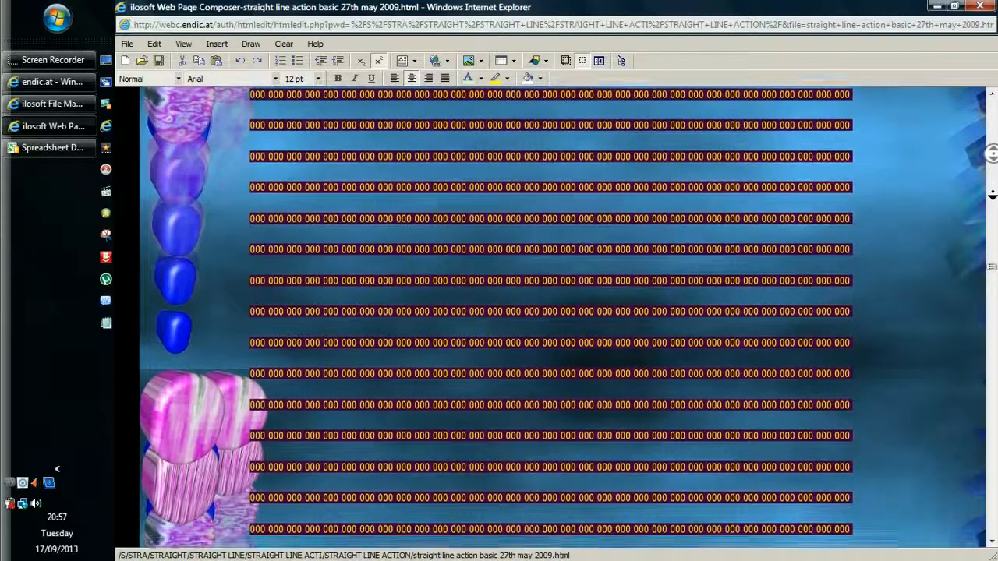
pyautogui.scroll(-3)
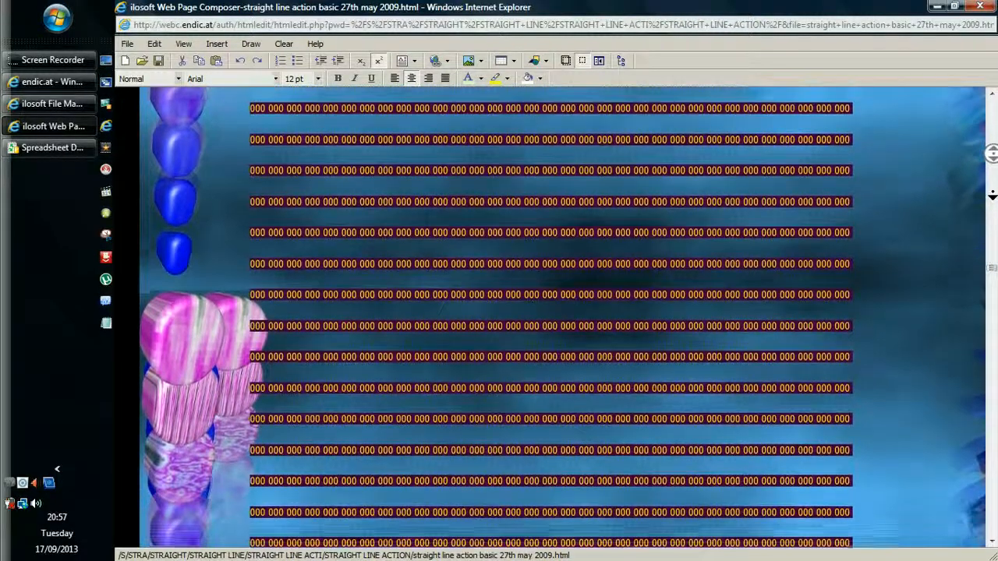
pyautogui.scroll(-3)
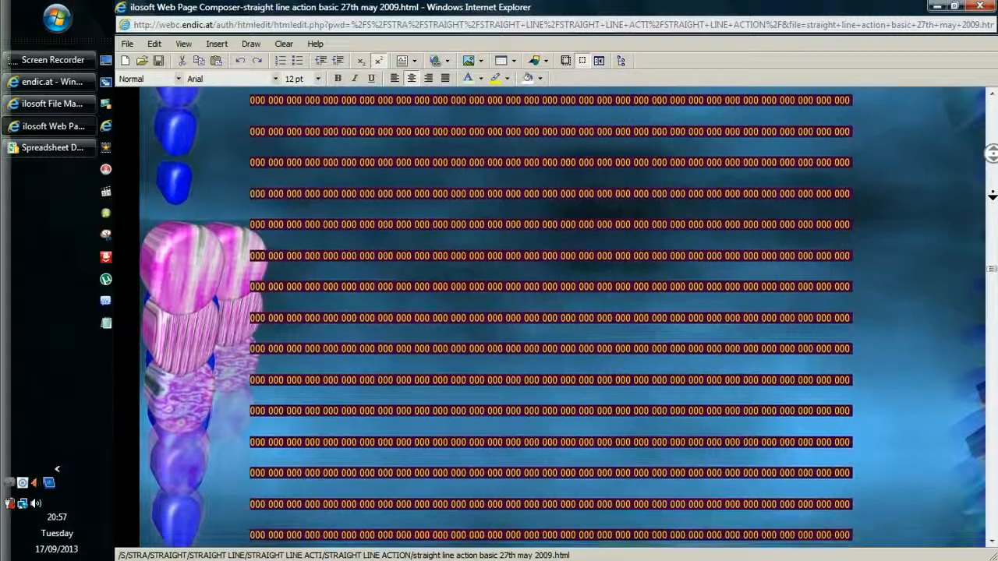
pyautogui.scroll(-3)
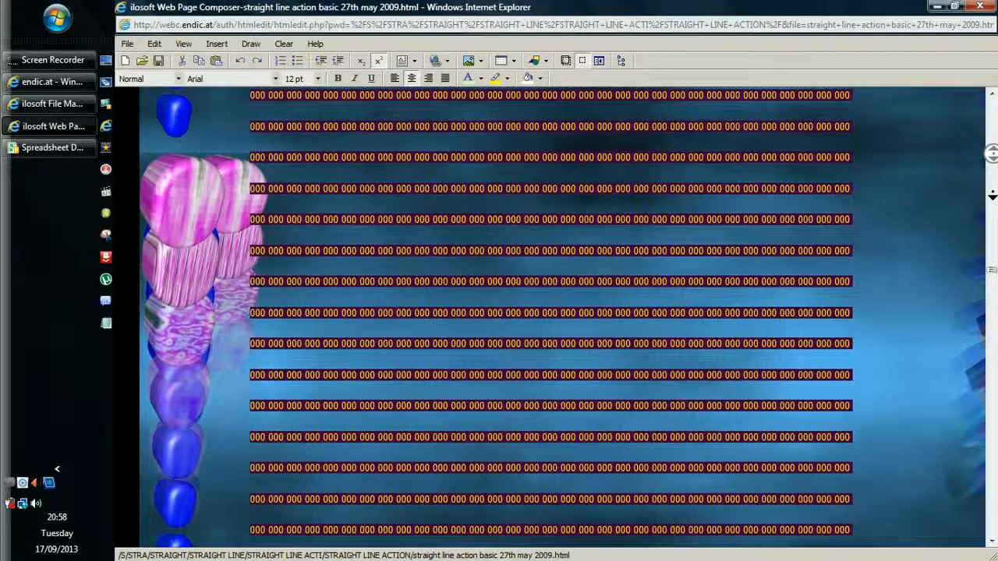
pyautogui.scroll(-3)
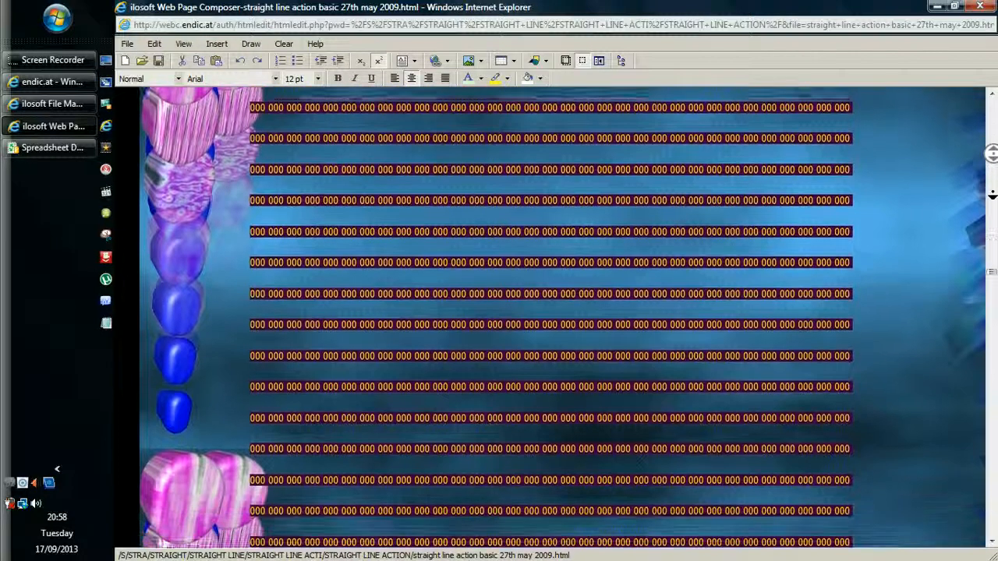
pyautogui.scroll(-3)
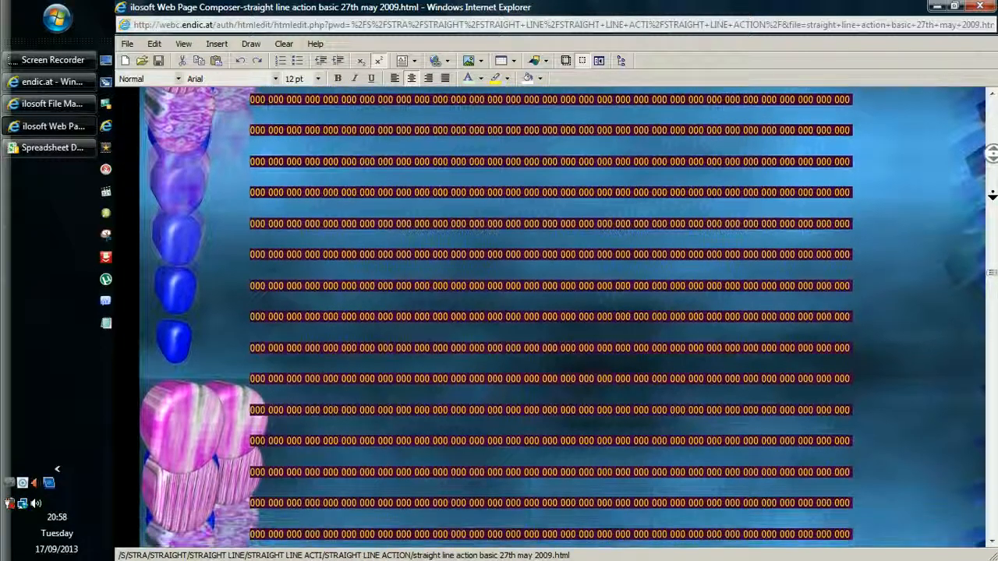
pyautogui.scroll(-3)
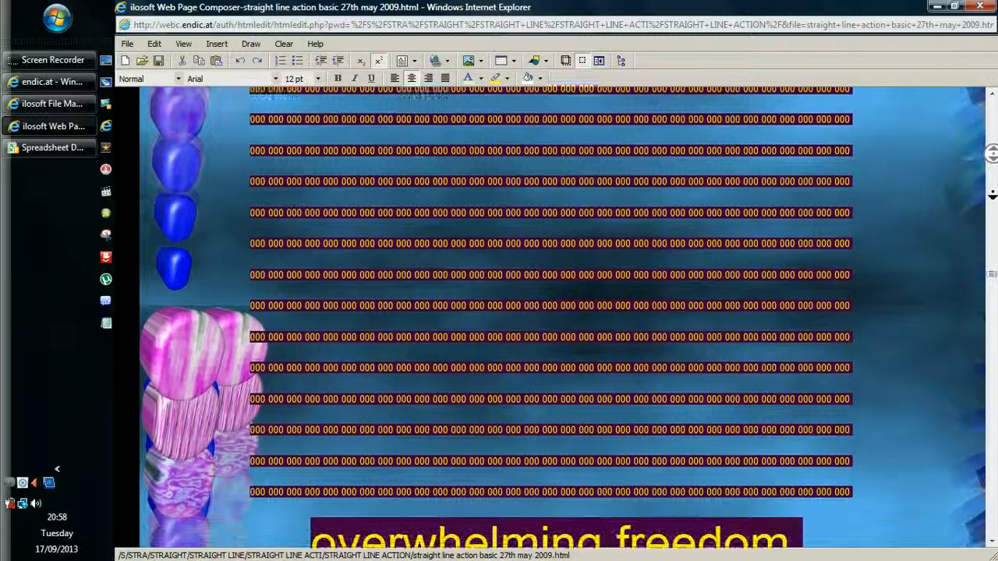
pyautogui.scroll(-3)
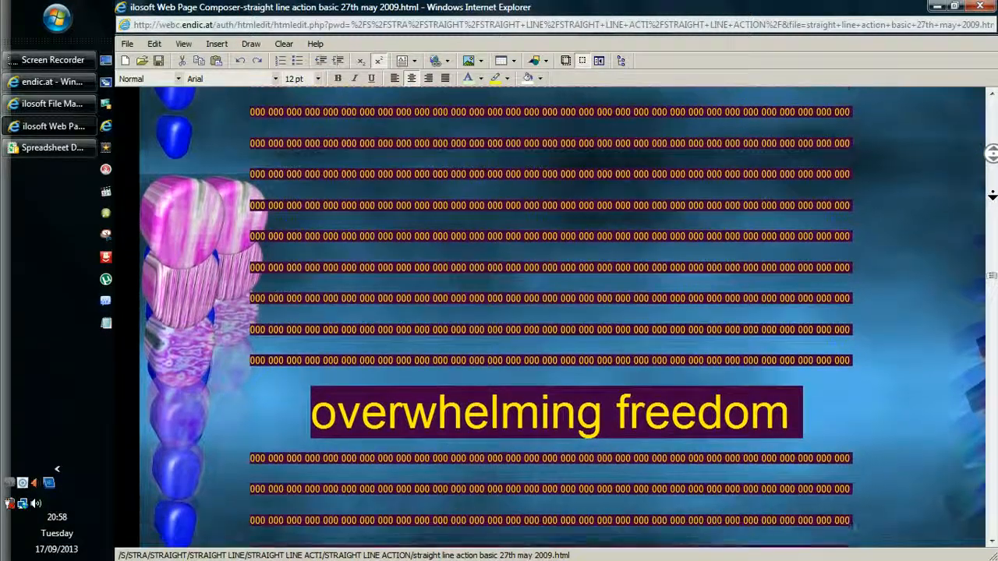
pyautogui.scroll(-3)
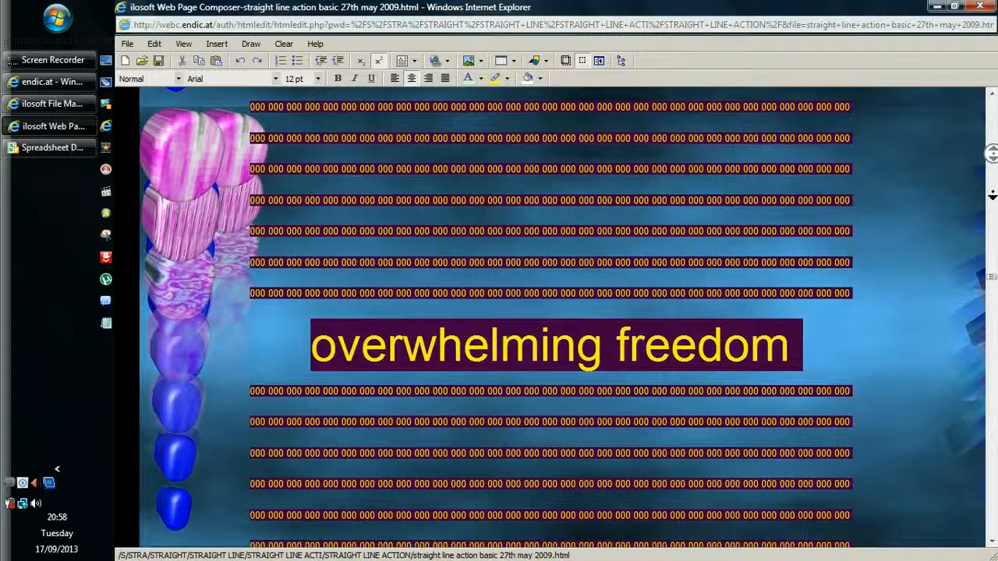
pyautogui.scroll(-3)
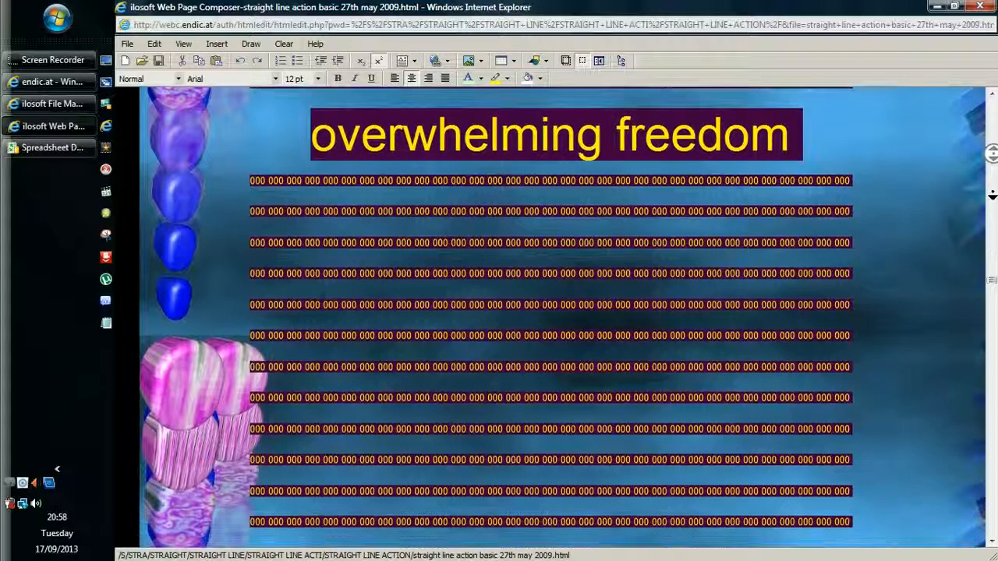
pyautogui.scroll(-3)
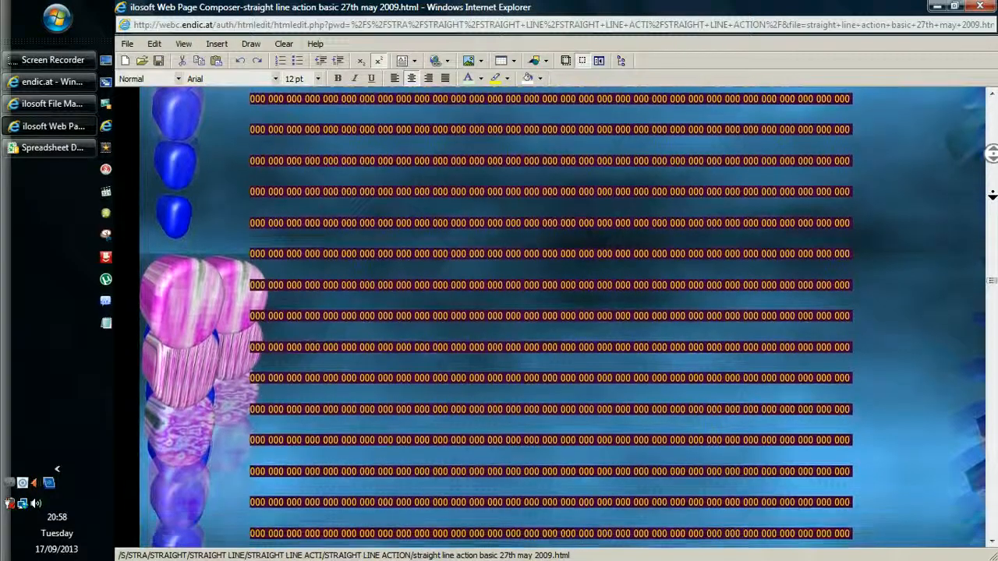
pyautogui.scroll(-3)
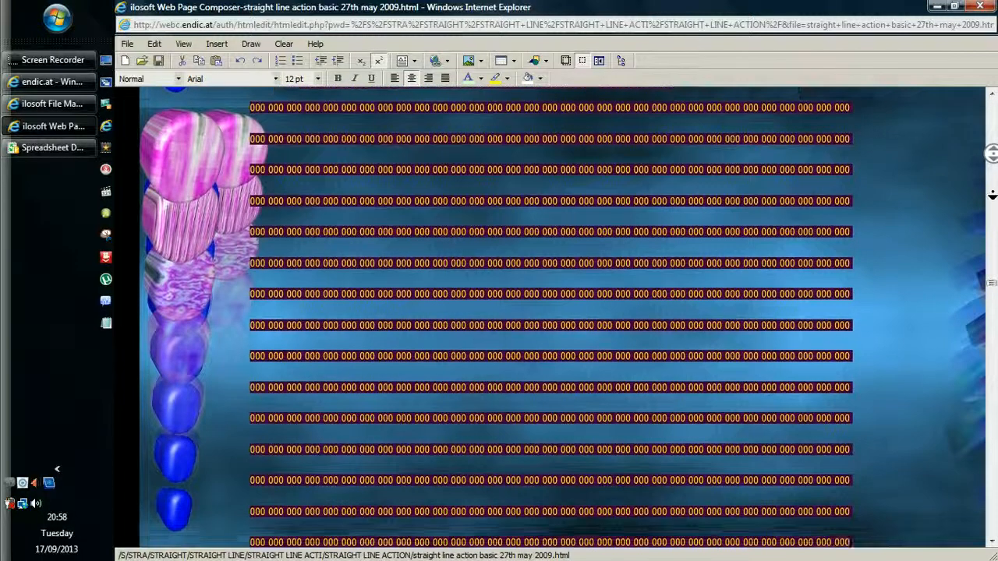
pyautogui.scroll(-3)
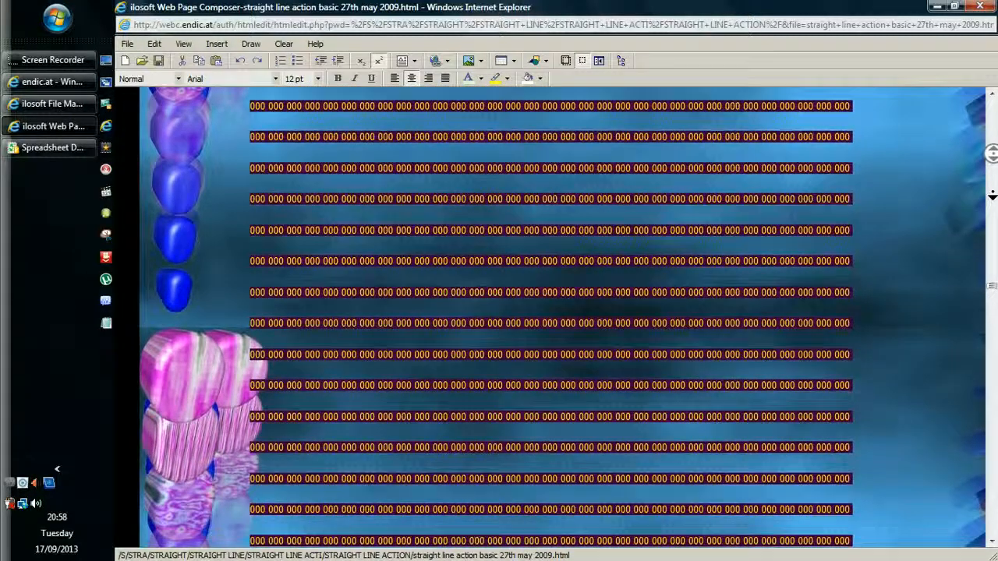
pyautogui.scroll(-3)
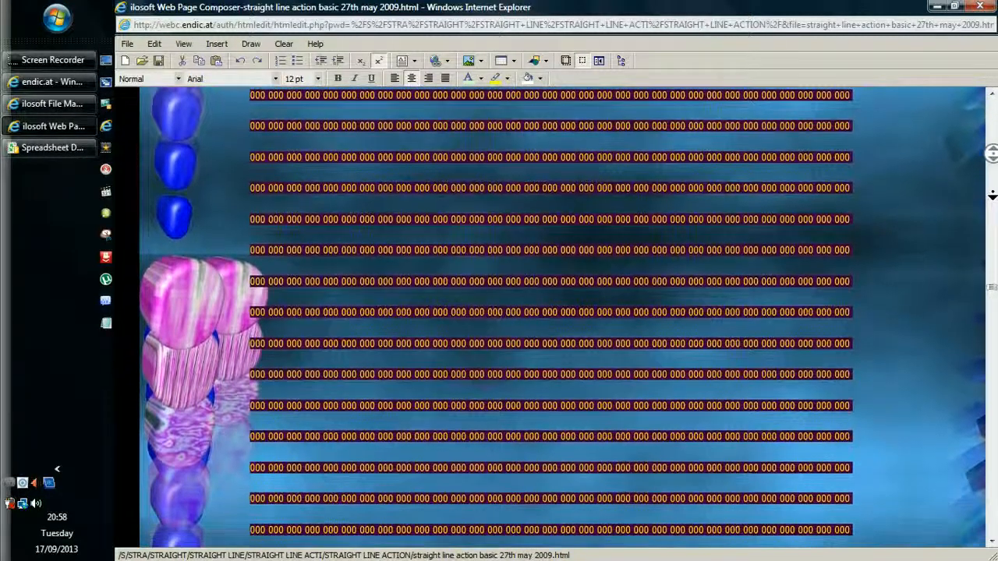
pyautogui.scroll(-3)
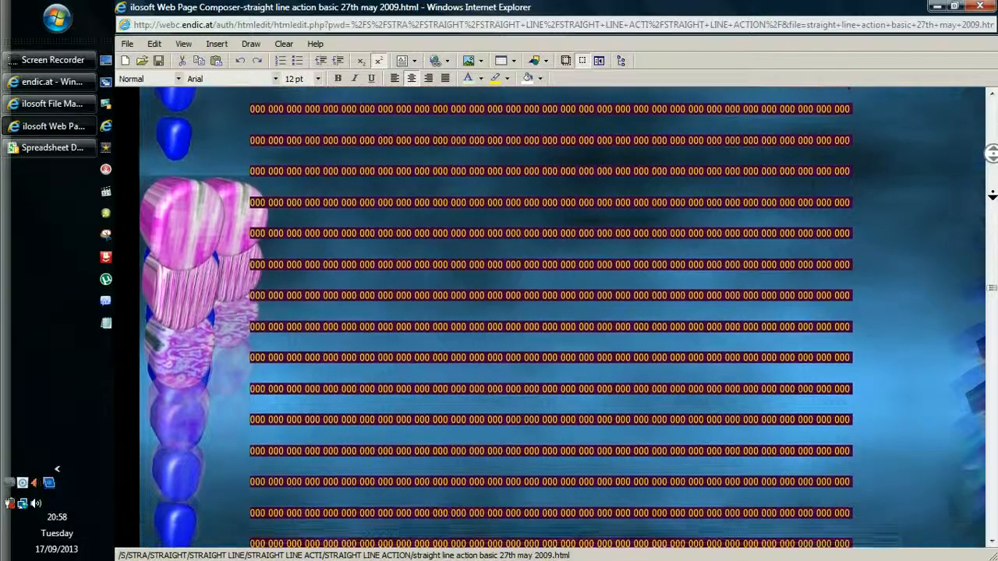
pyautogui.scroll(-3)
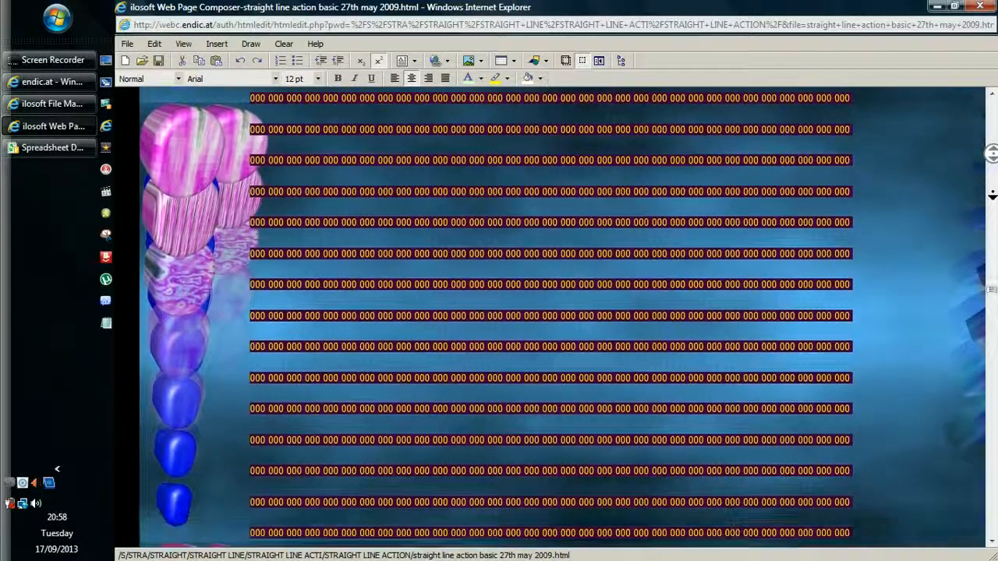
pyautogui.scroll(-3)
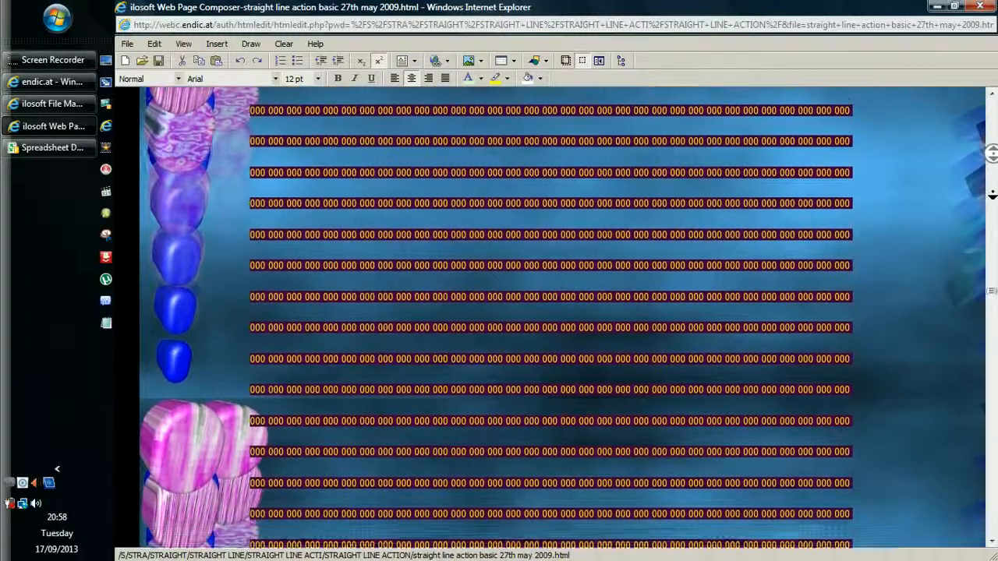
pyautogui.scroll(-3)
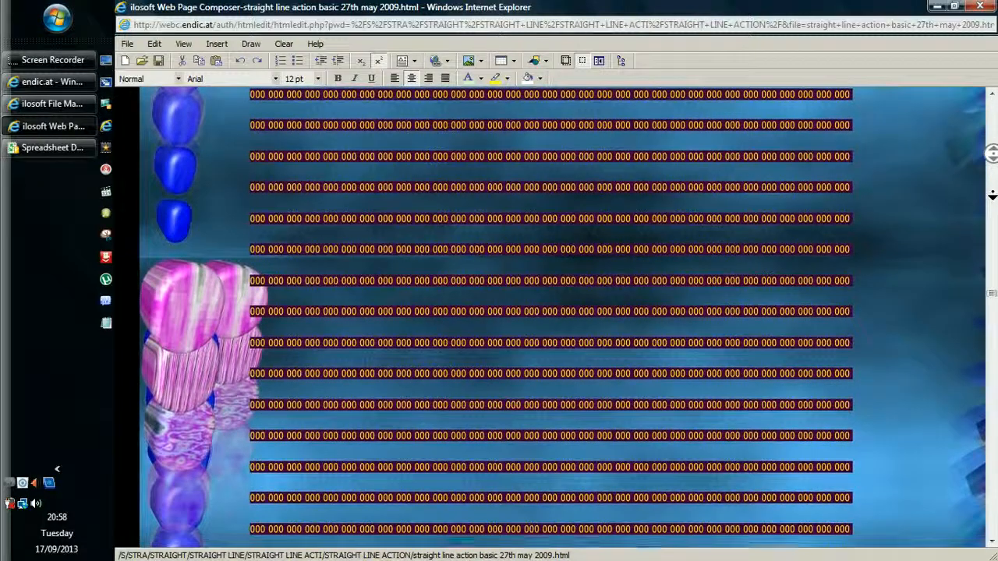
pyautogui.scroll(-3)
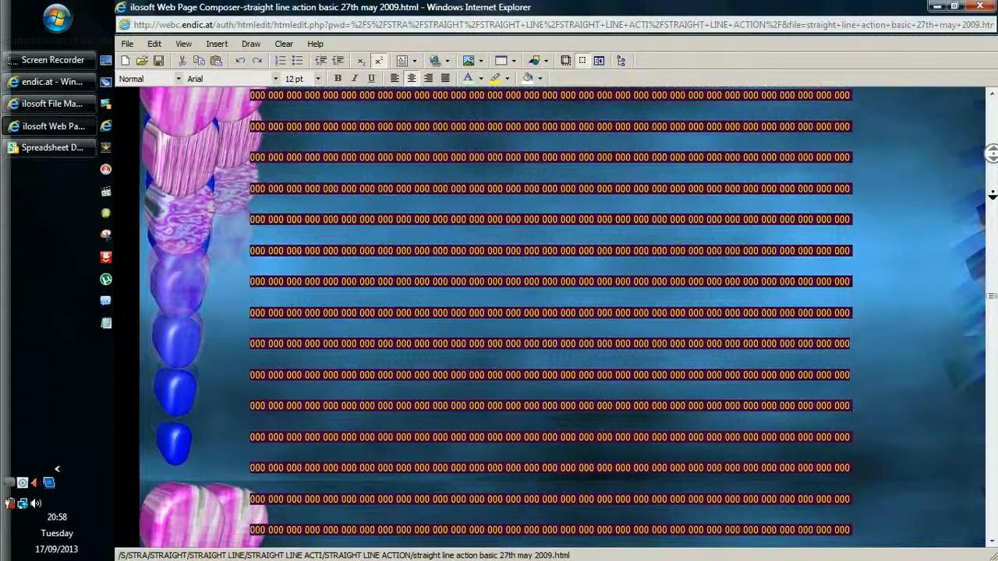
pyautogui.scroll(-3)
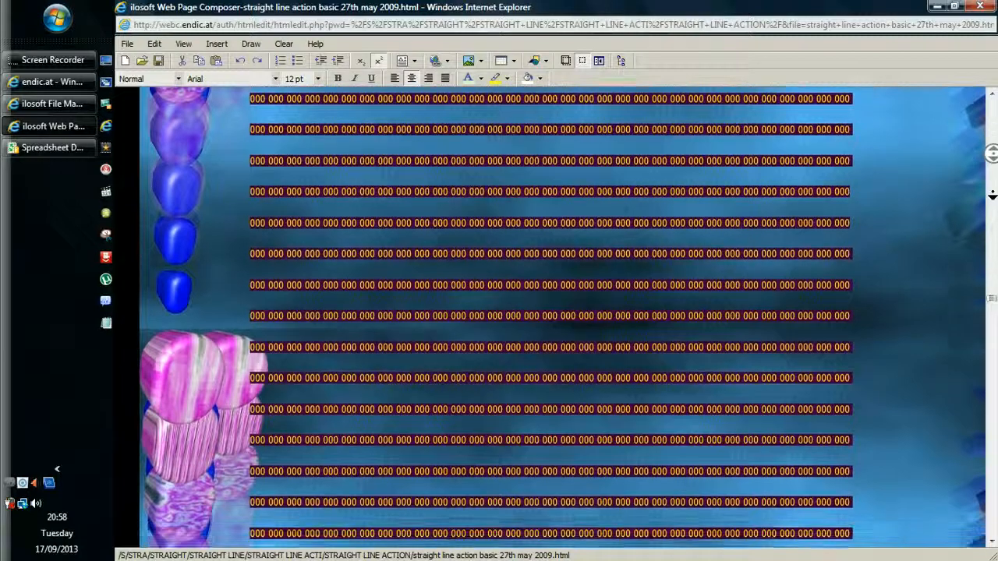
pyautogui.scroll(-3)
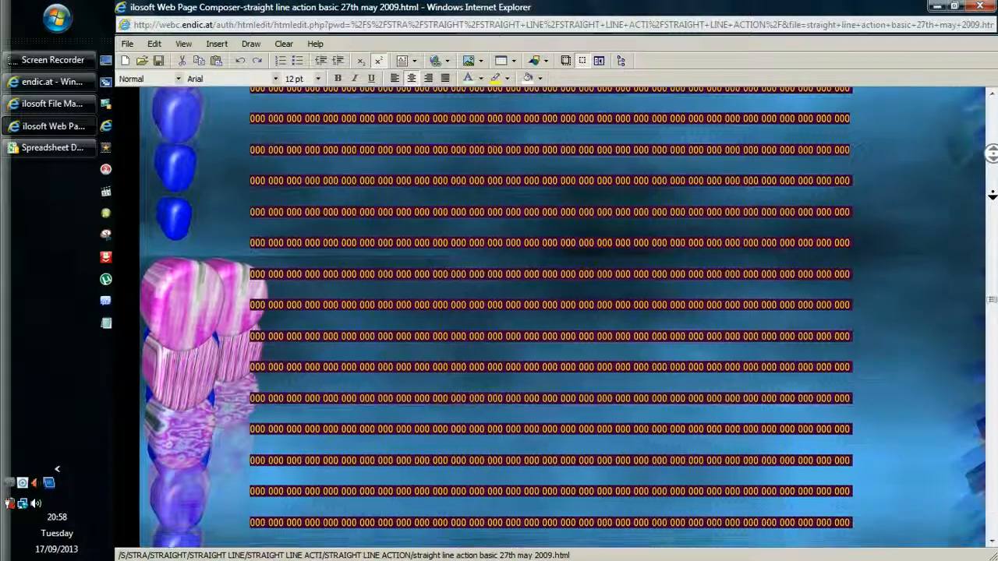
pyautogui.scroll(-3)
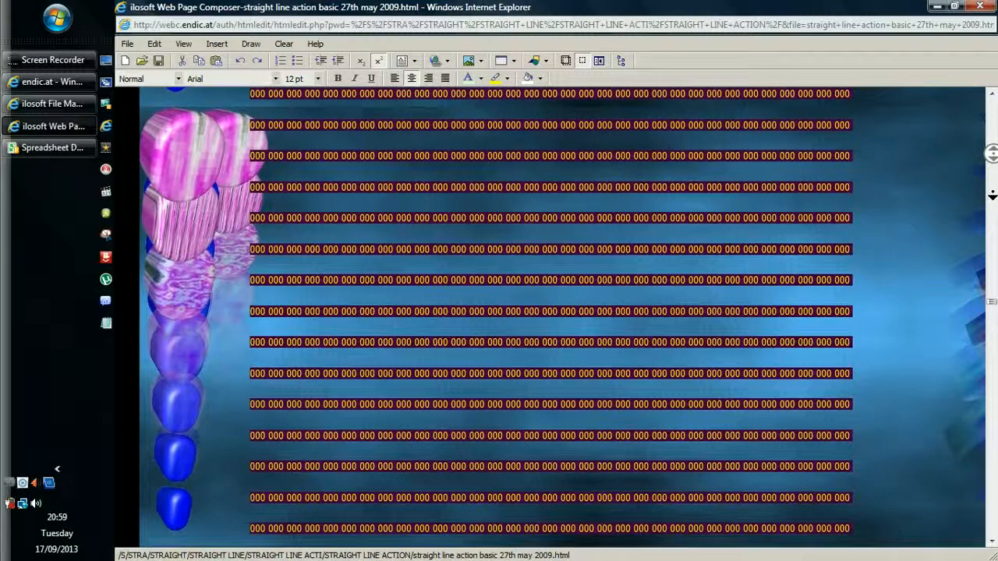
pyautogui.scroll(-3)
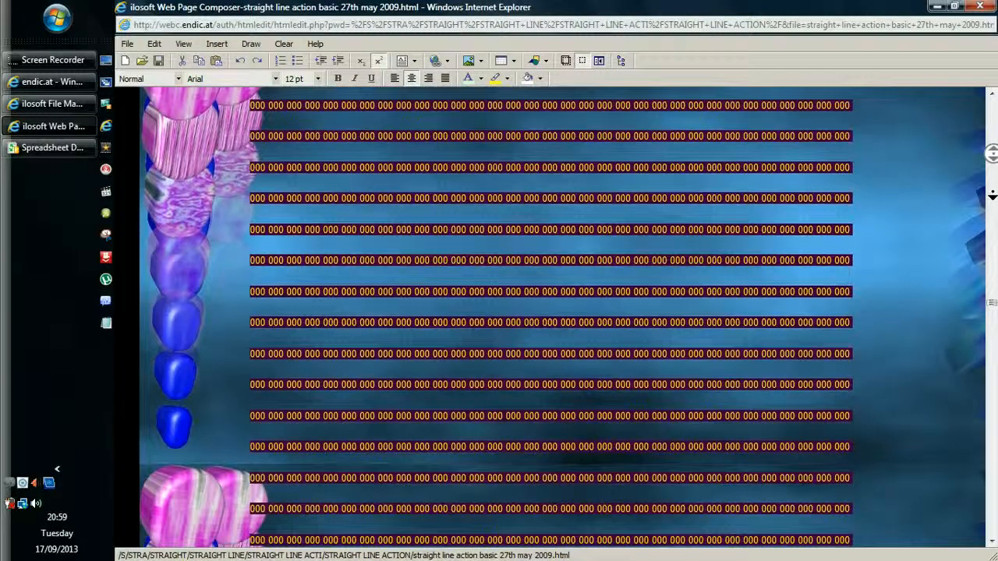
pyautogui.scroll(-3)
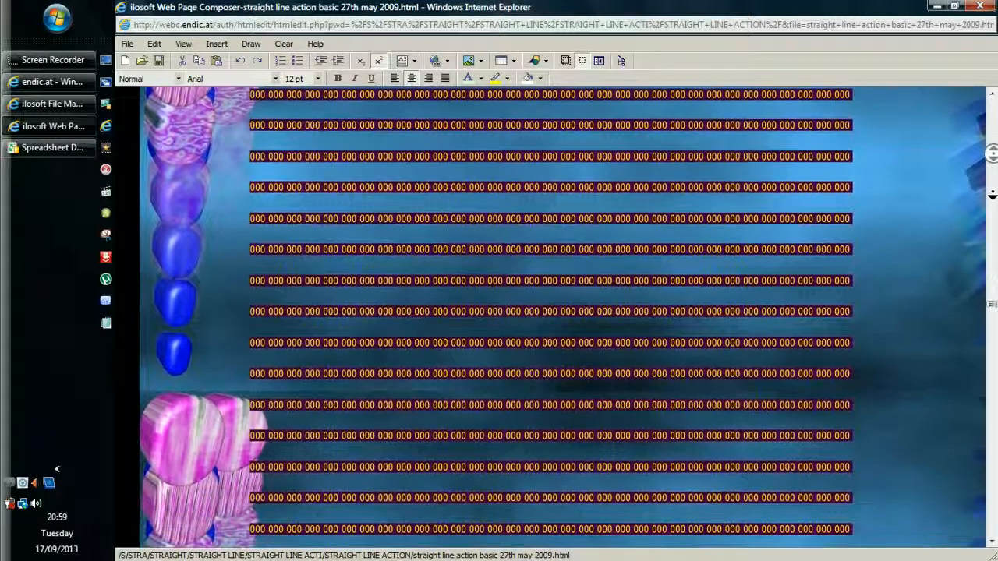
pyautogui.scroll(-3)
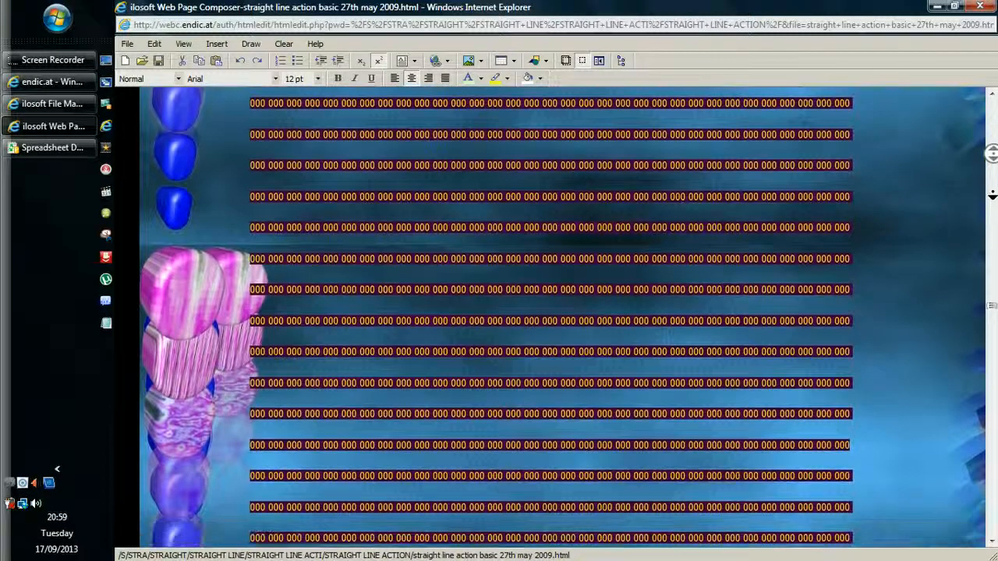
pyautogui.scroll(-3)
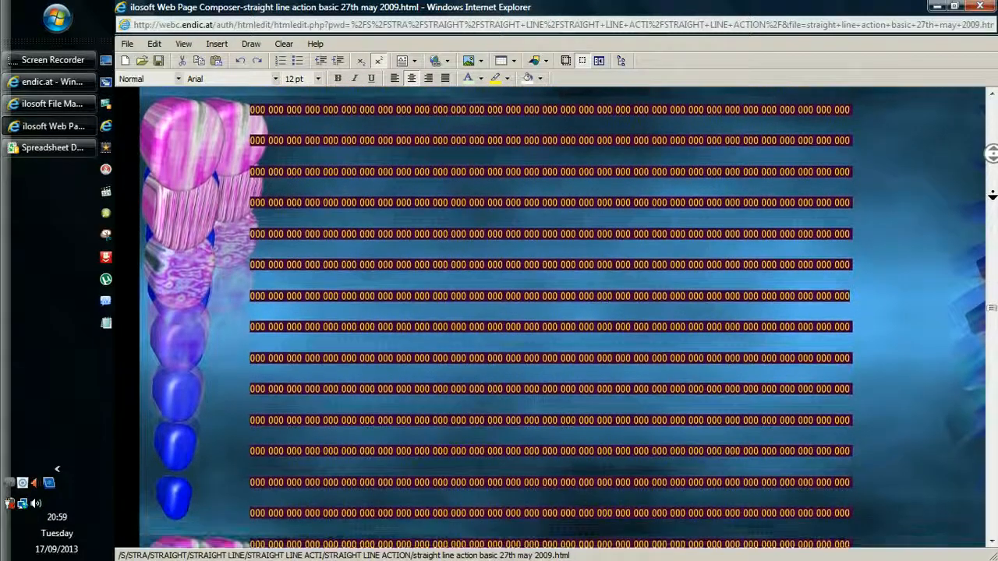
pyautogui.scroll(-3)
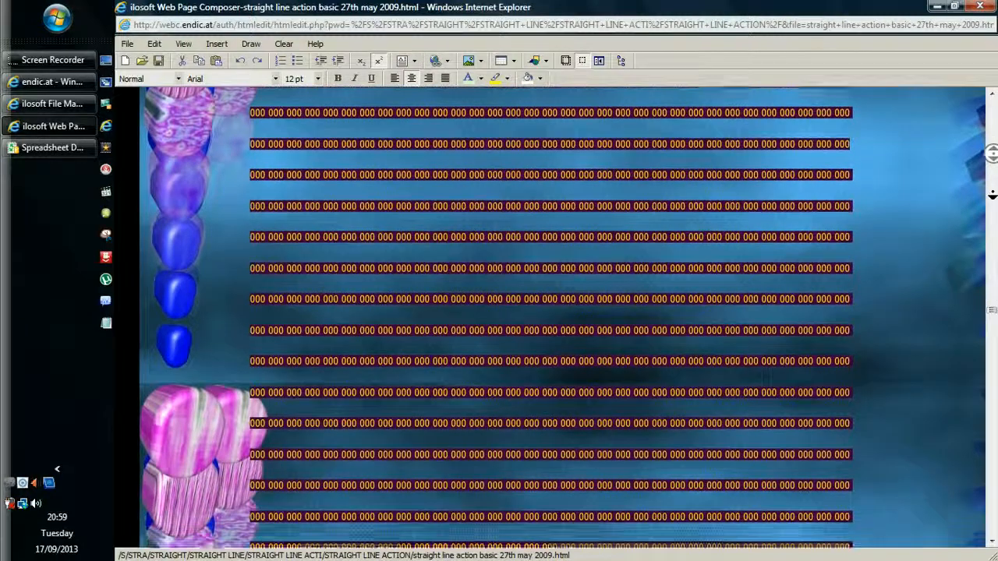
pyautogui.scroll(-3)
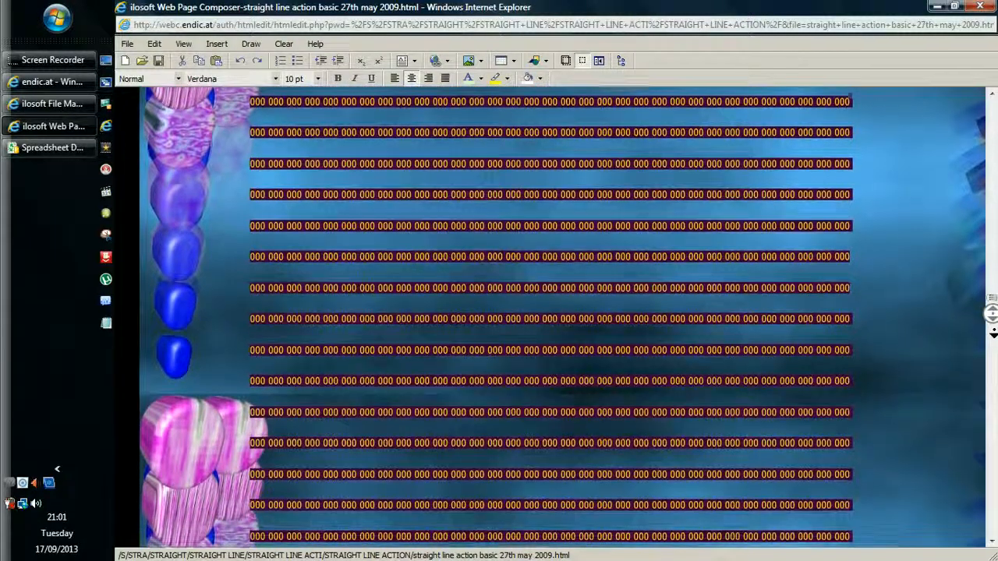
pyautogui.scroll(-3)
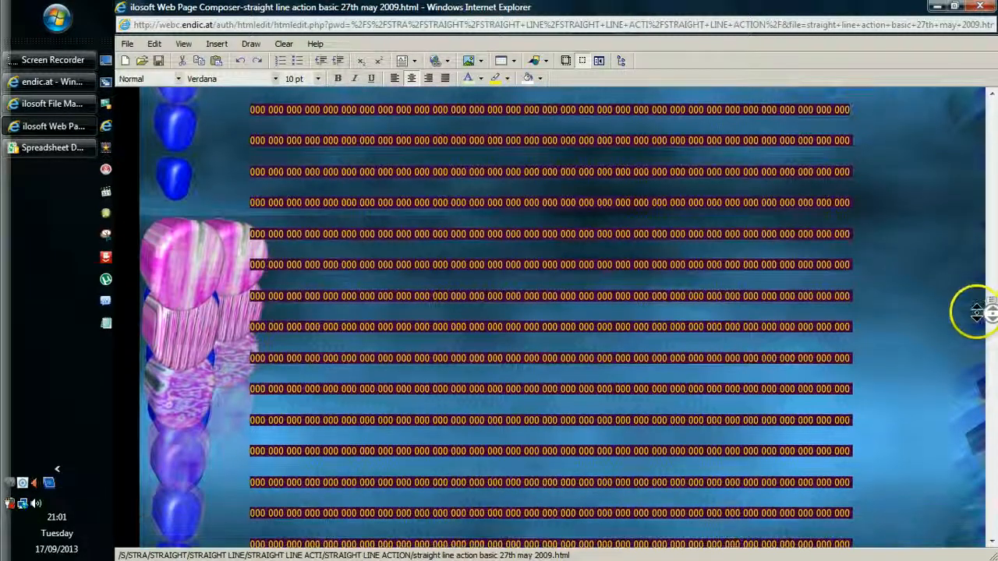
pyautogui.scroll(-3)
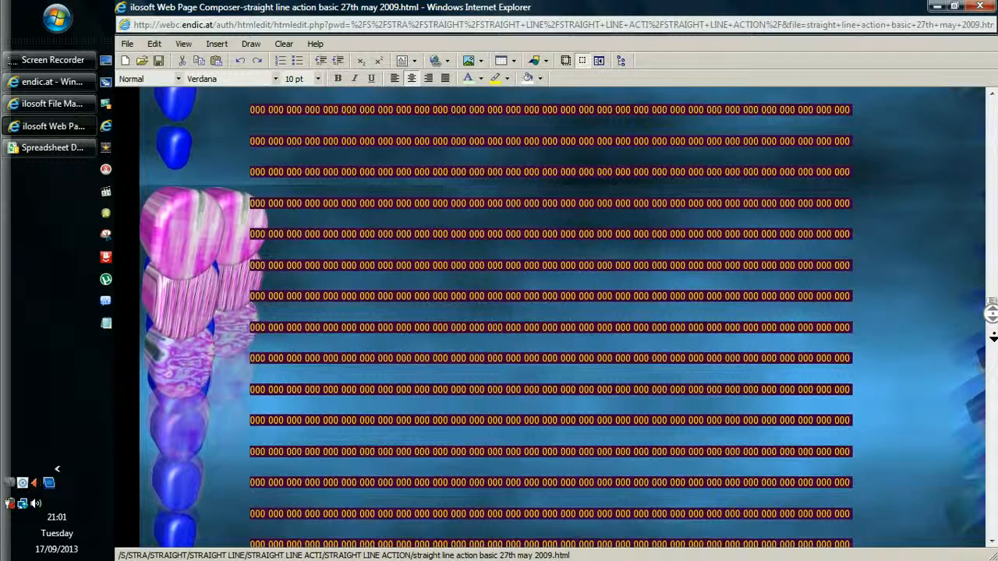
pyautogui.scroll(-3)
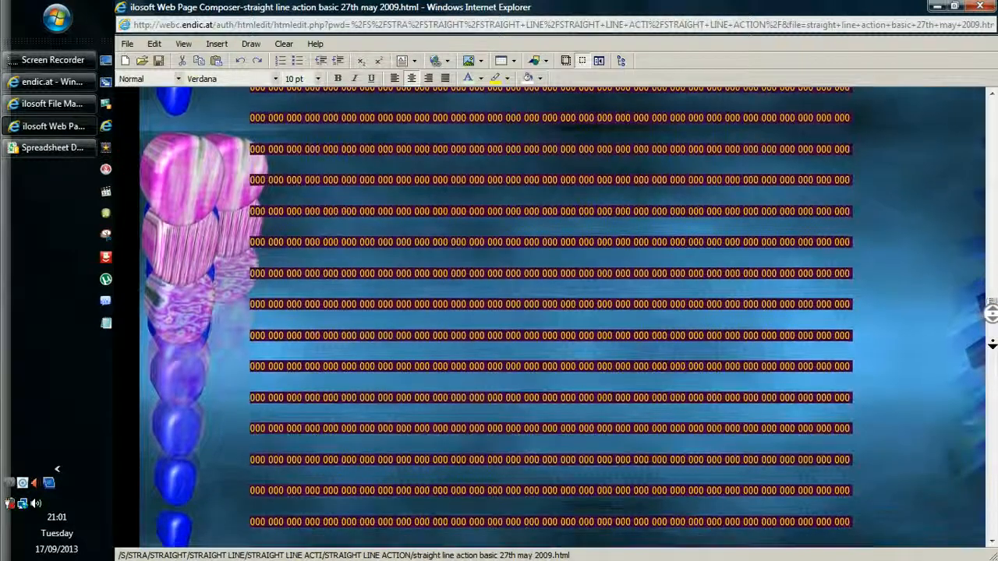
pyautogui.scroll(-3)
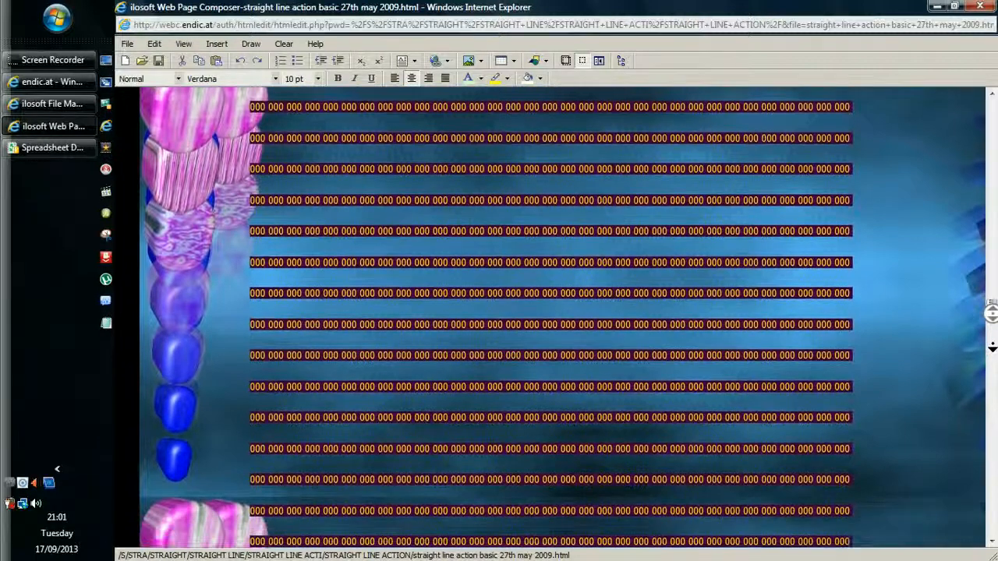
pyautogui.scroll(-3)
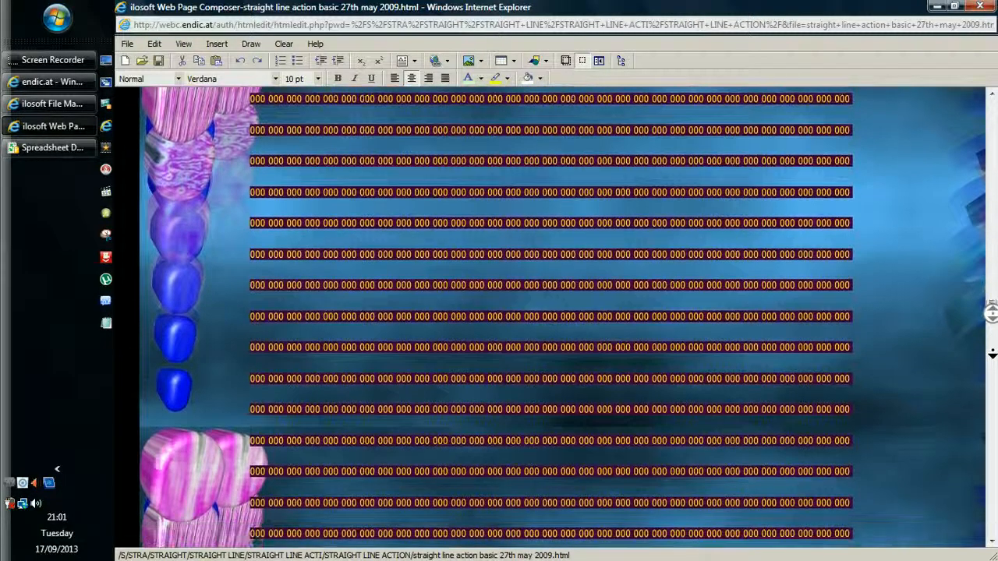
pyautogui.scroll(-3)
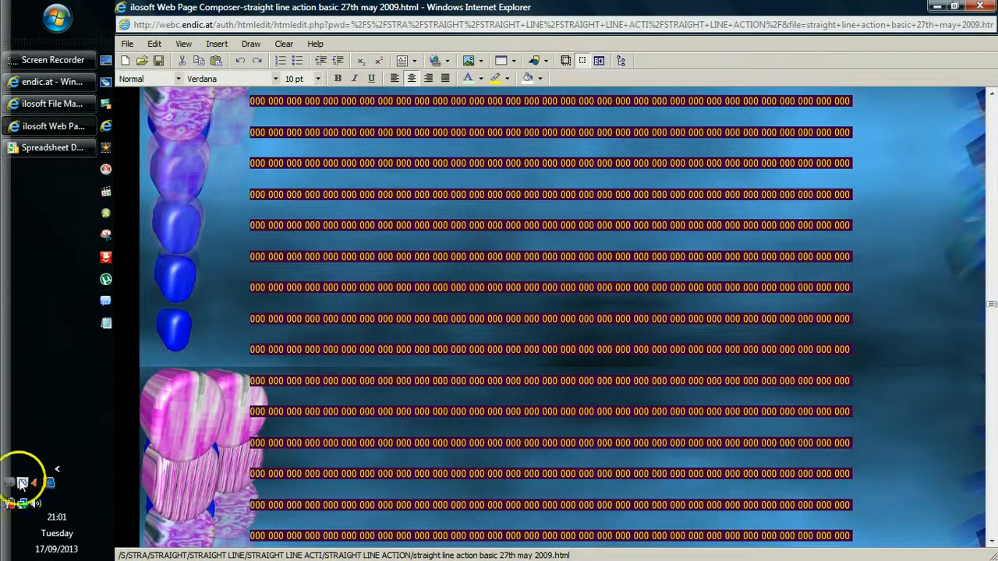
pyautogui.scroll(-3)
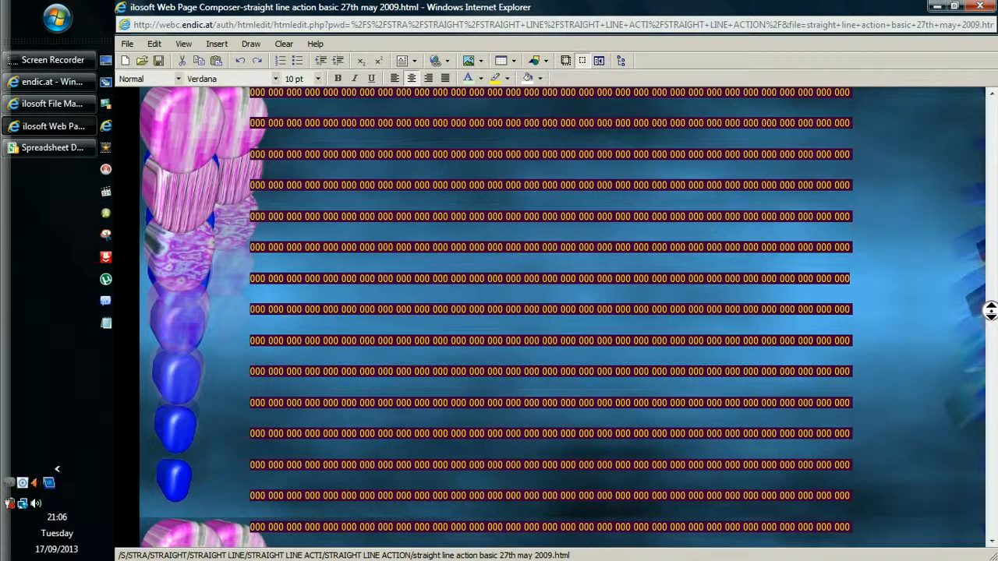
pyautogui.scroll(-3)
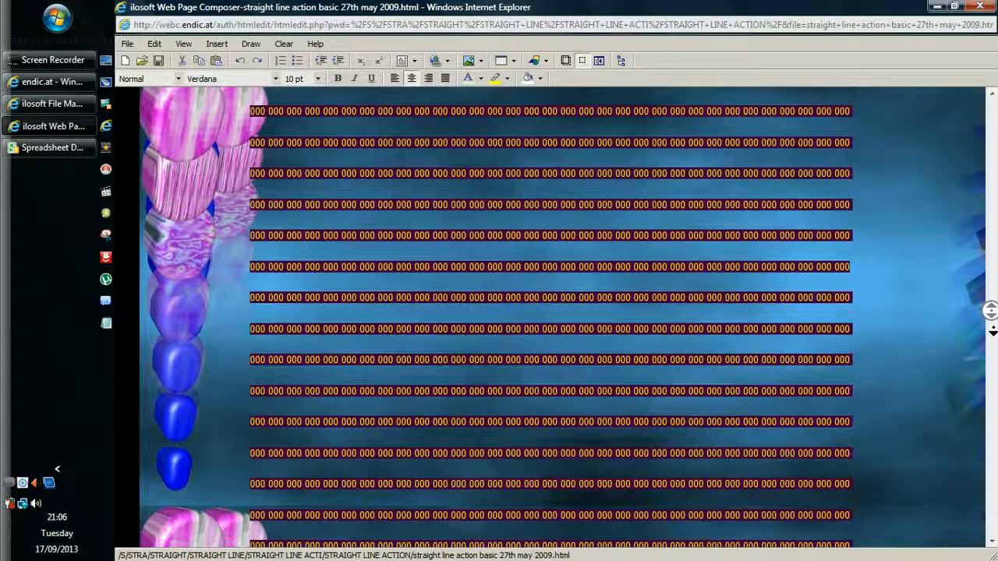
pyautogui.scroll(-3)
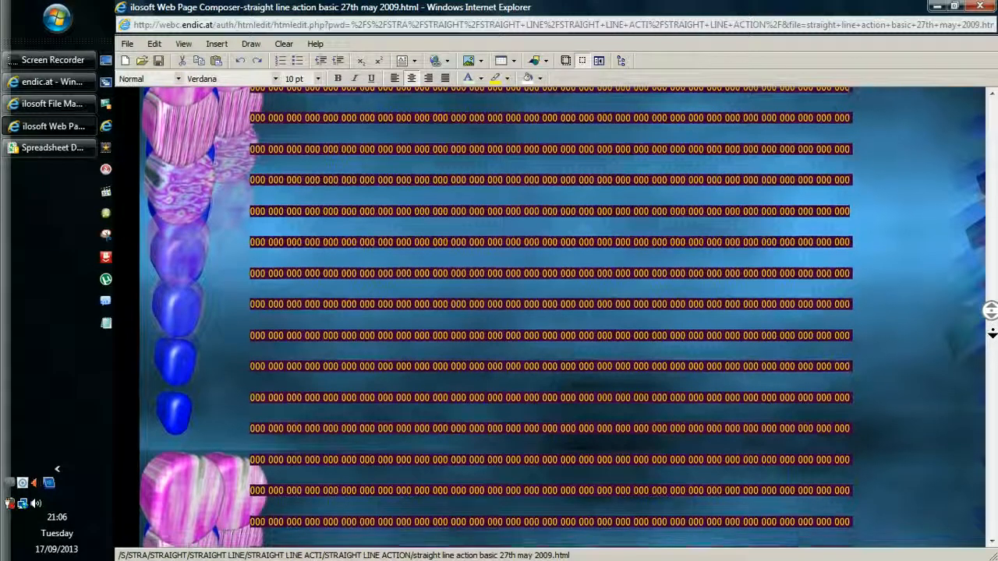
pyautogui.scroll(-3)
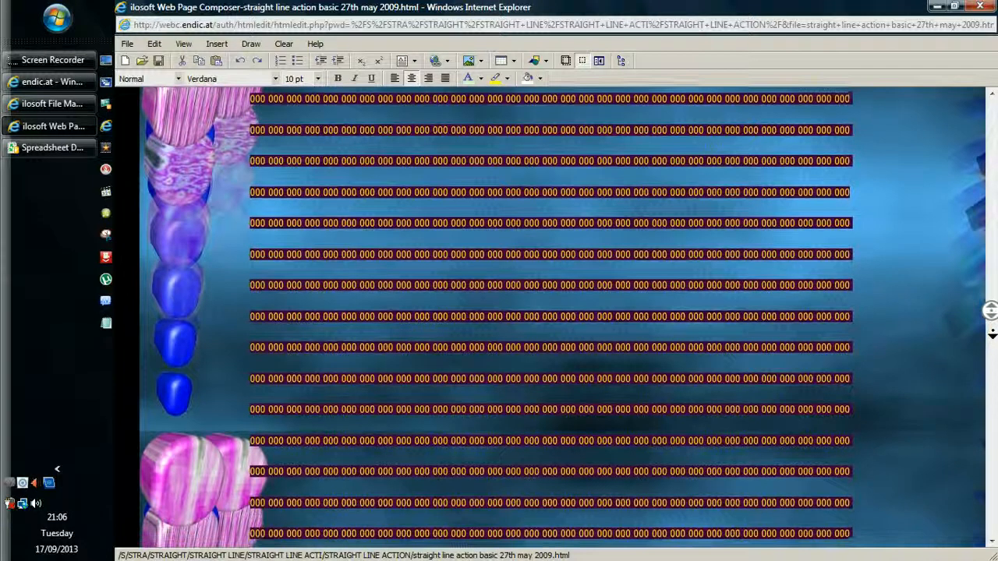
pyautogui.scroll(-3)
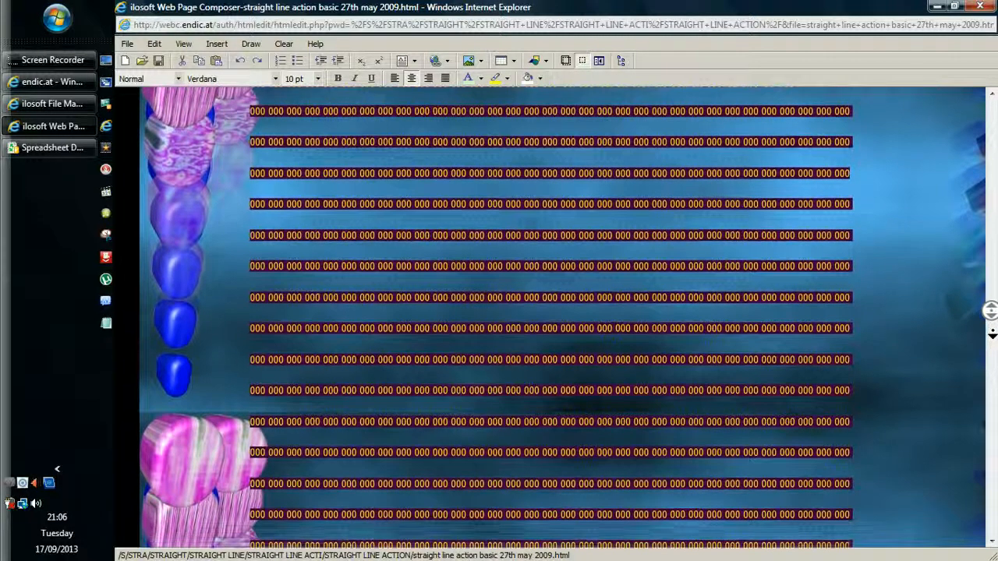
pyautogui.scroll(-3)
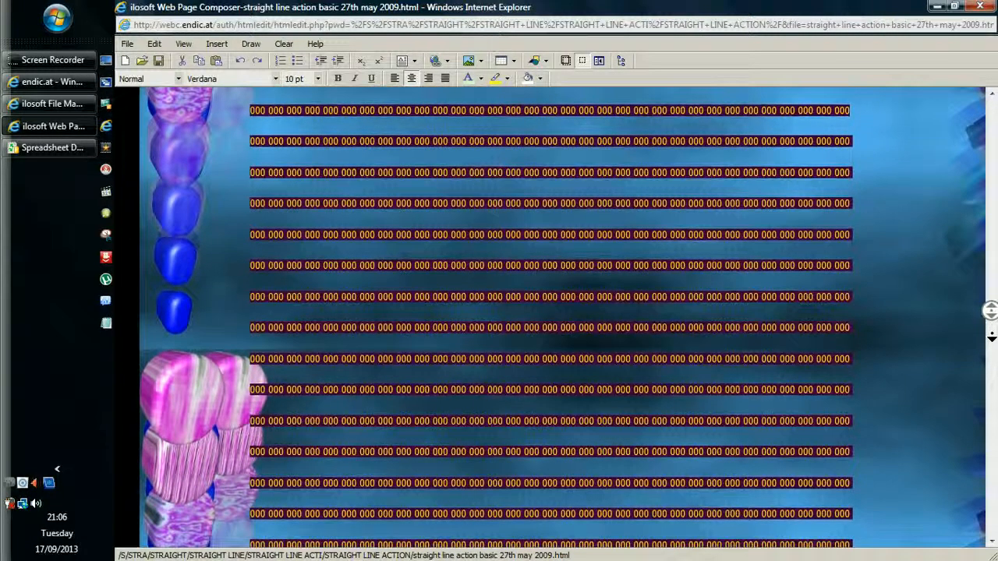
pyautogui.scroll(-3)
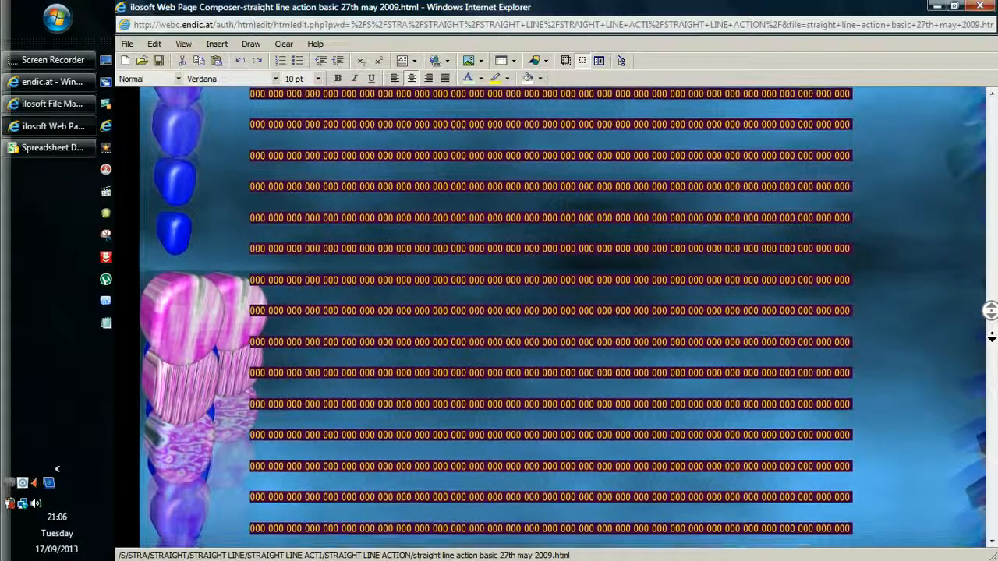
pyautogui.scroll(-3)
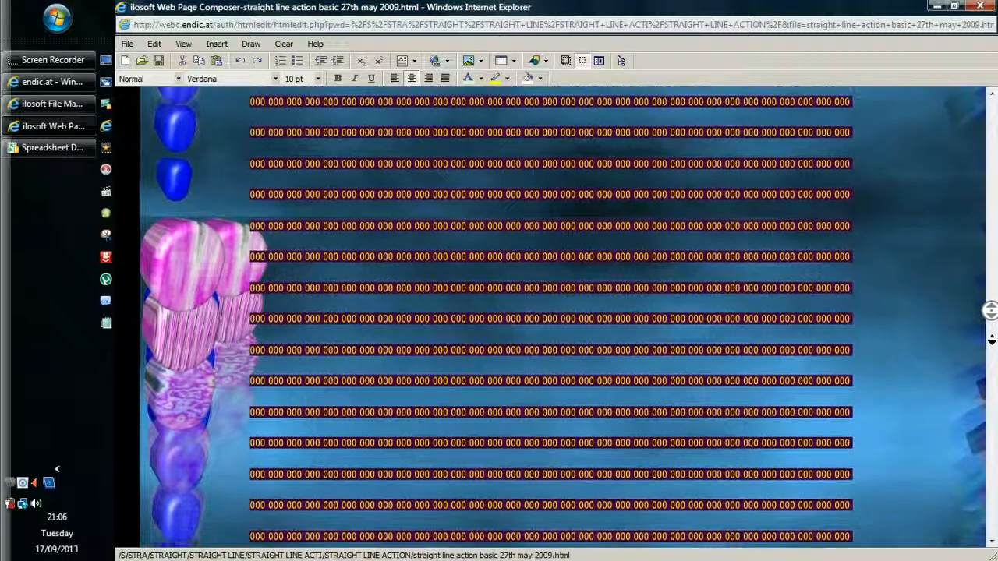
pyautogui.scroll(-3)
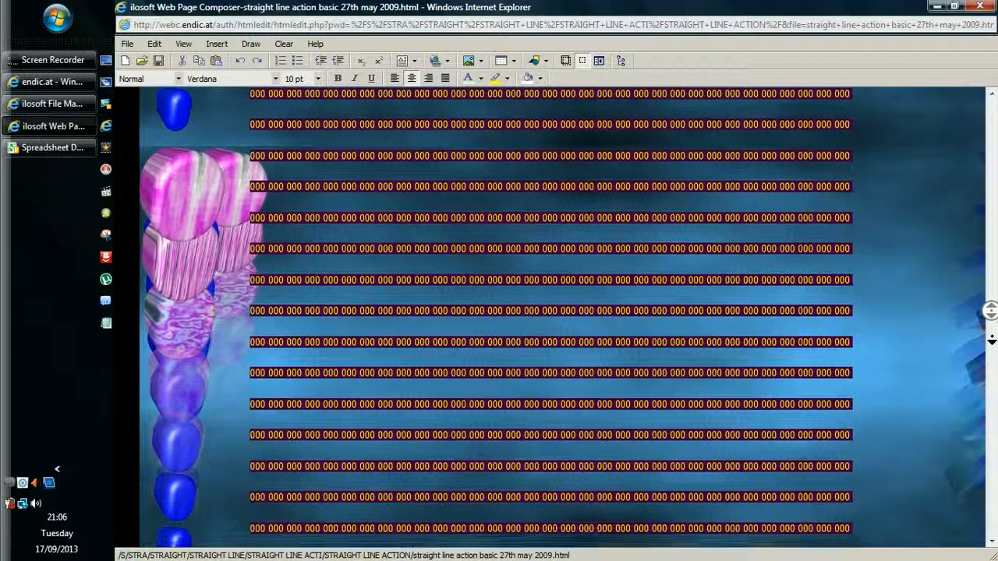
pyautogui.scroll(-3)
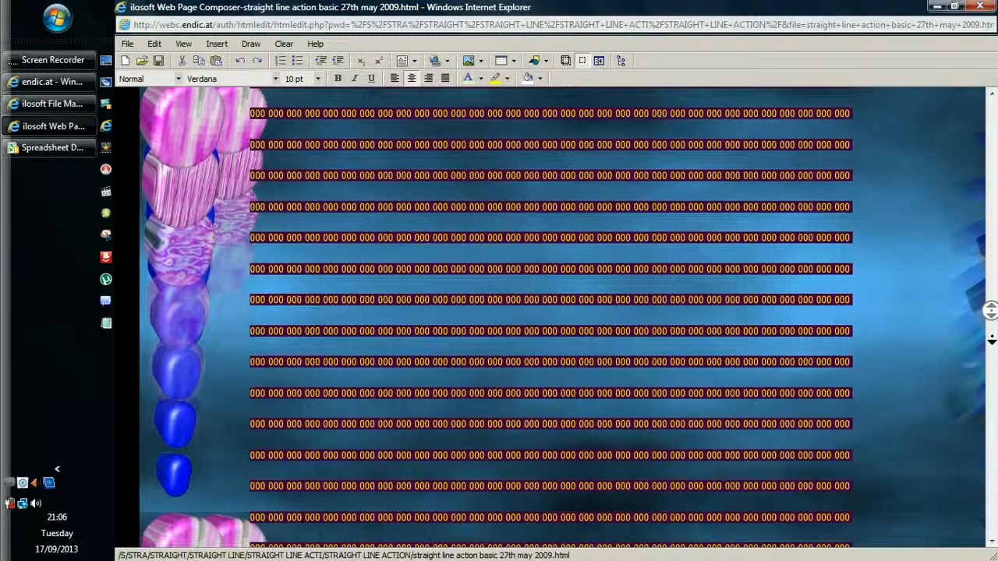
pyautogui.scroll(-3)
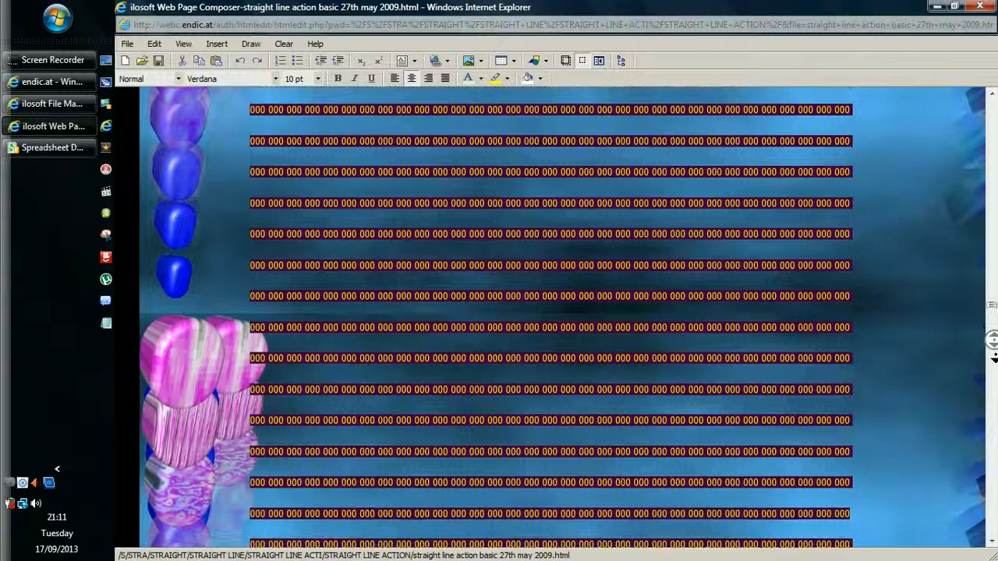
pyautogui.scroll(-3)
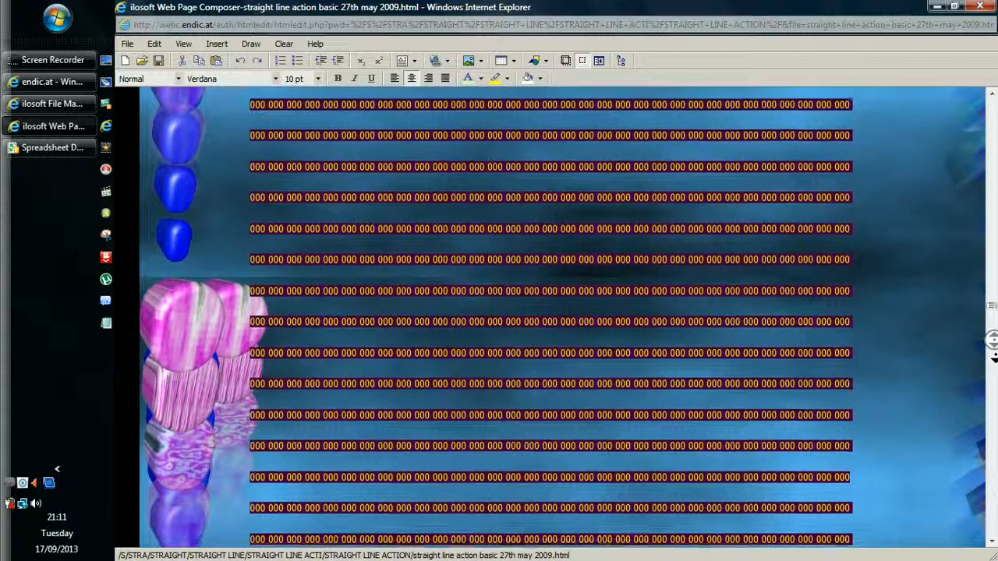
pyautogui.scroll(-3)
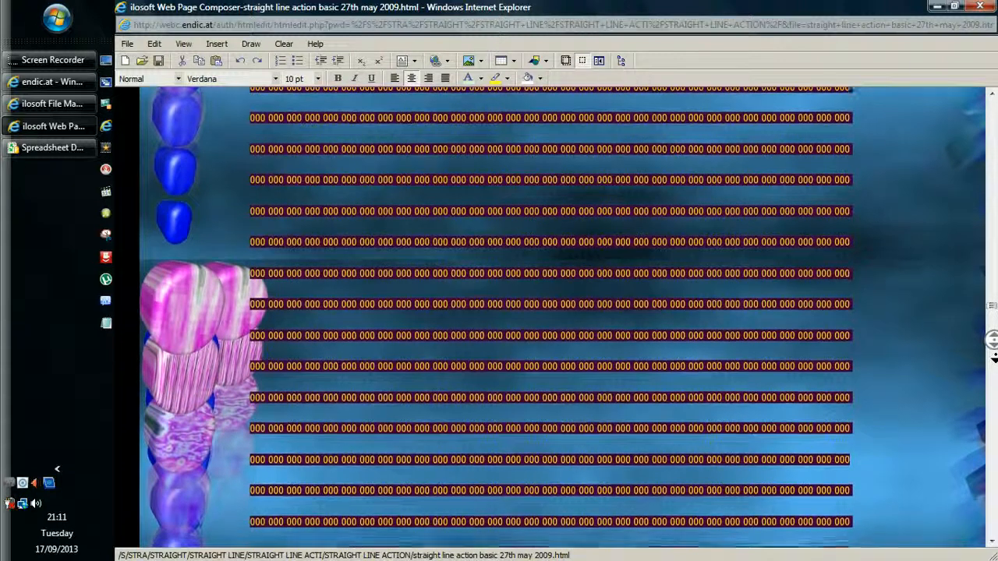
pyautogui.scroll(-3)
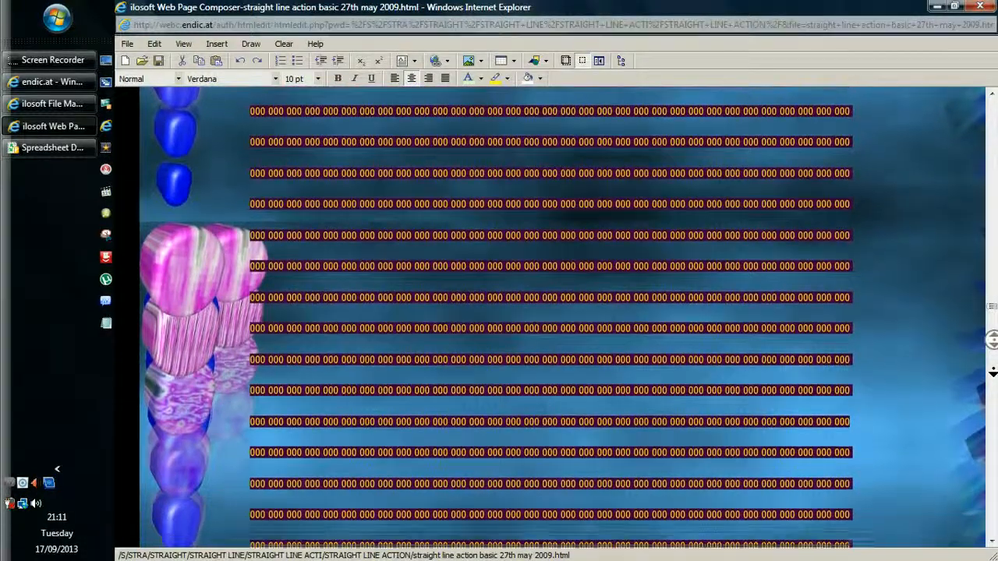
pyautogui.scroll(-3)
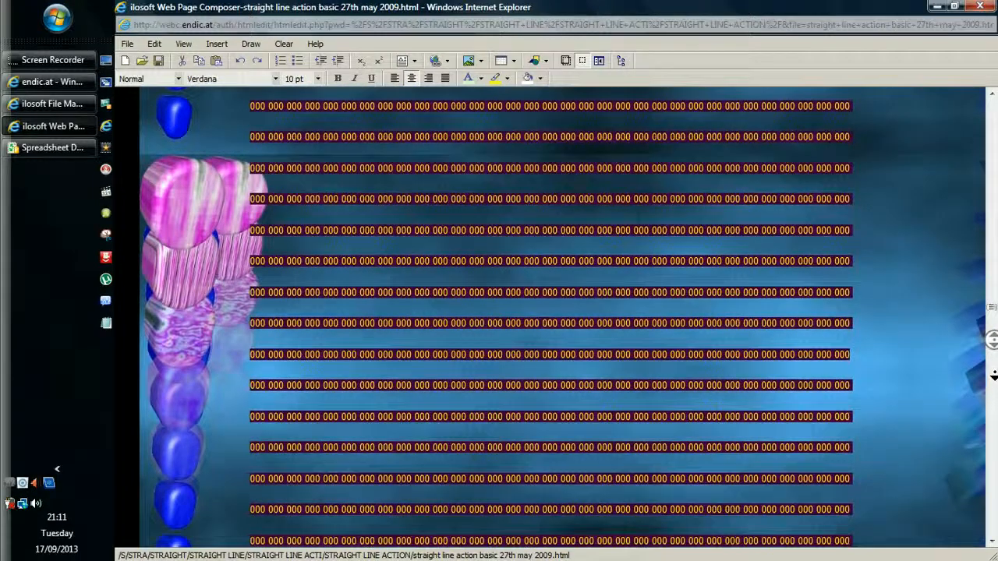
pyautogui.scroll(-3)
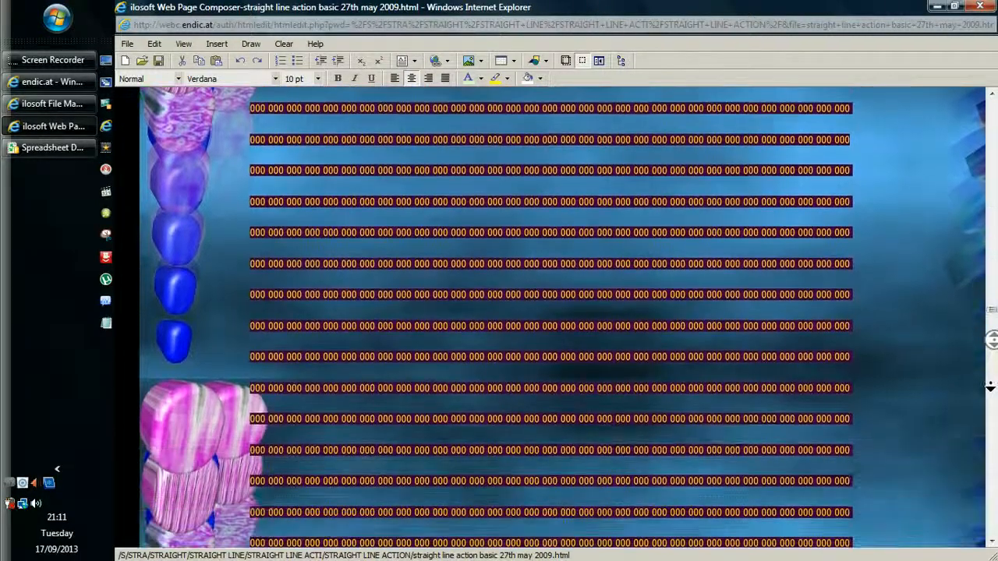
pyautogui.scroll(-3)
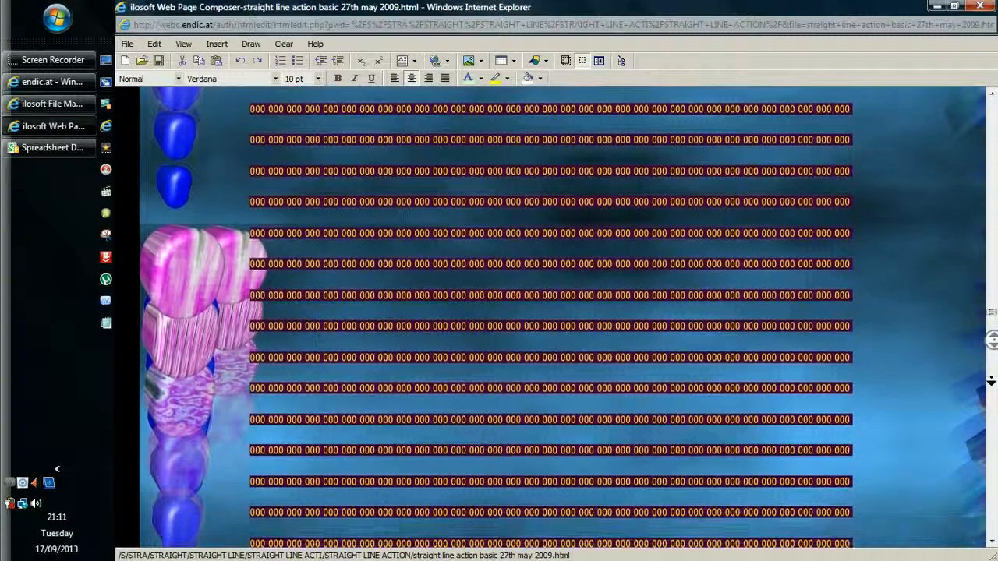
pyautogui.scroll(-3)
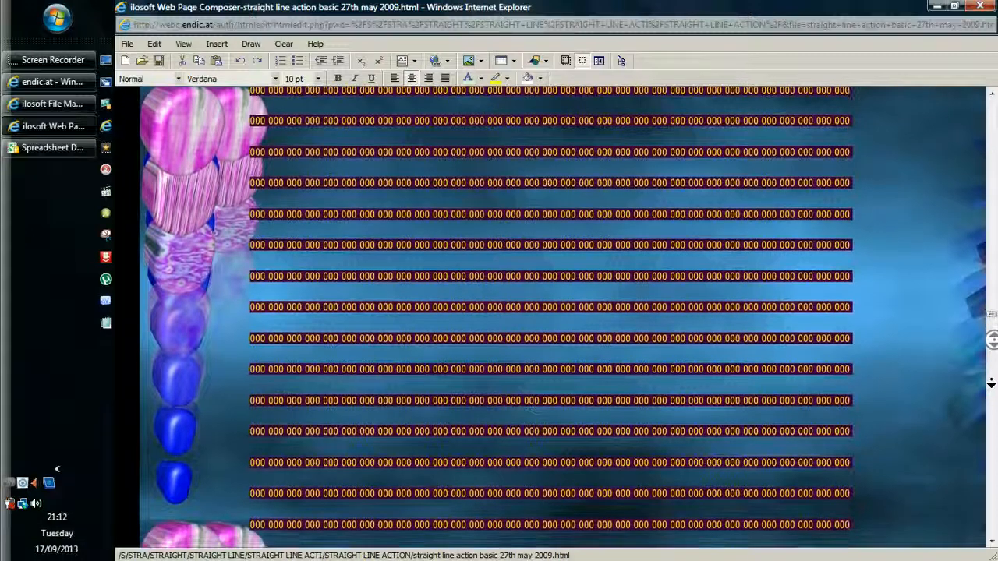
pyautogui.scroll(-3)
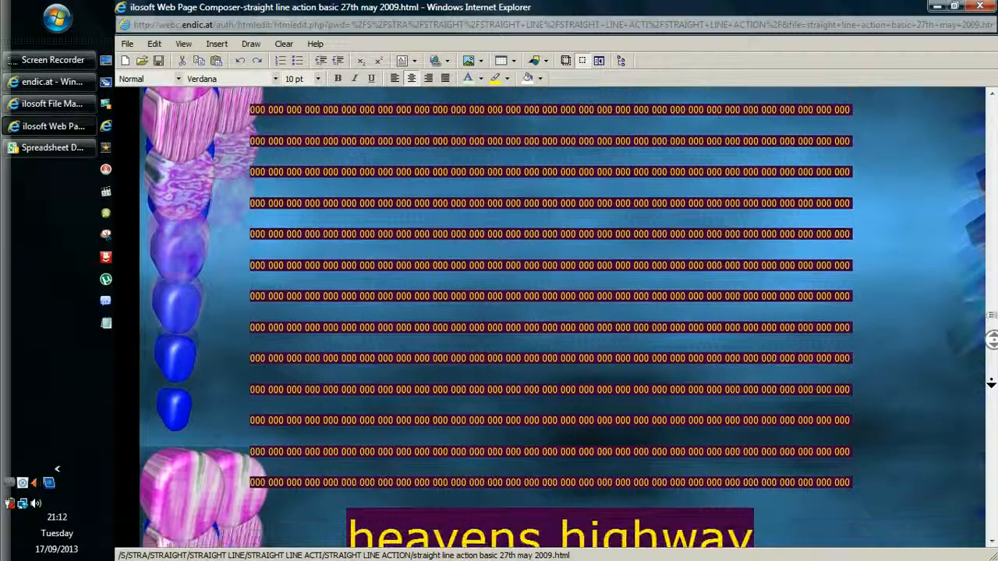
pyautogui.scroll(-3)
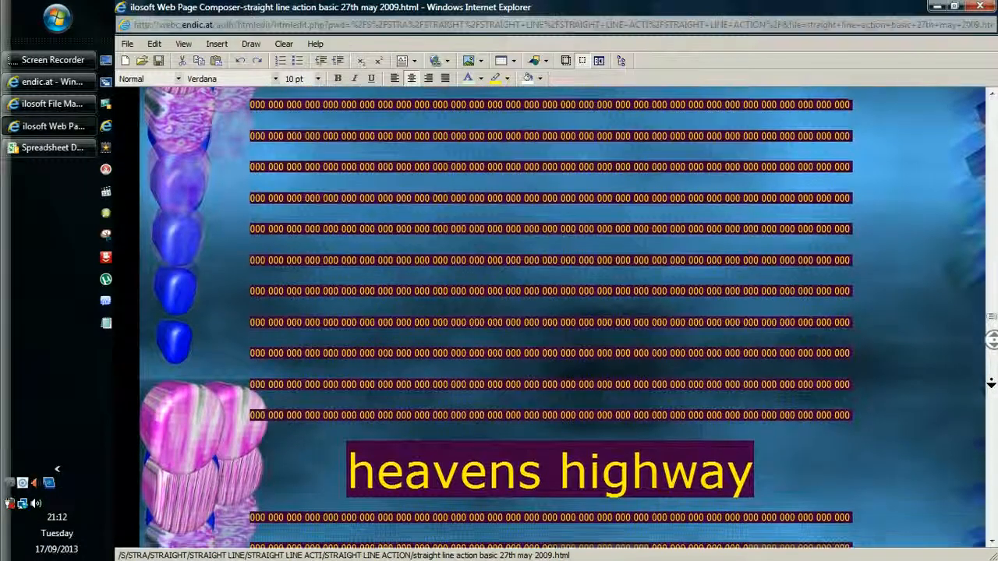
pyautogui.scroll(-3)
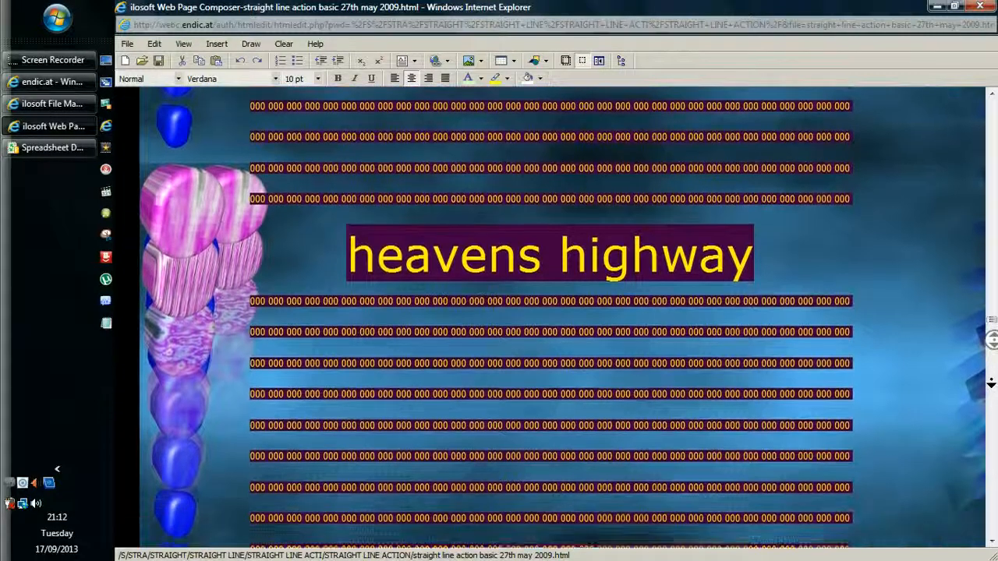
pyautogui.scroll(-3)
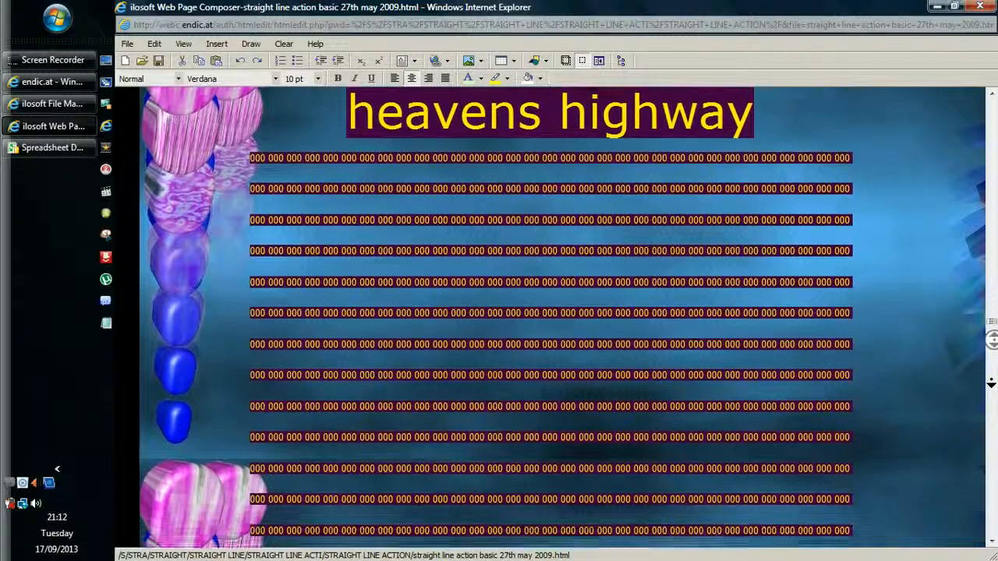
pyautogui.scroll(-3)
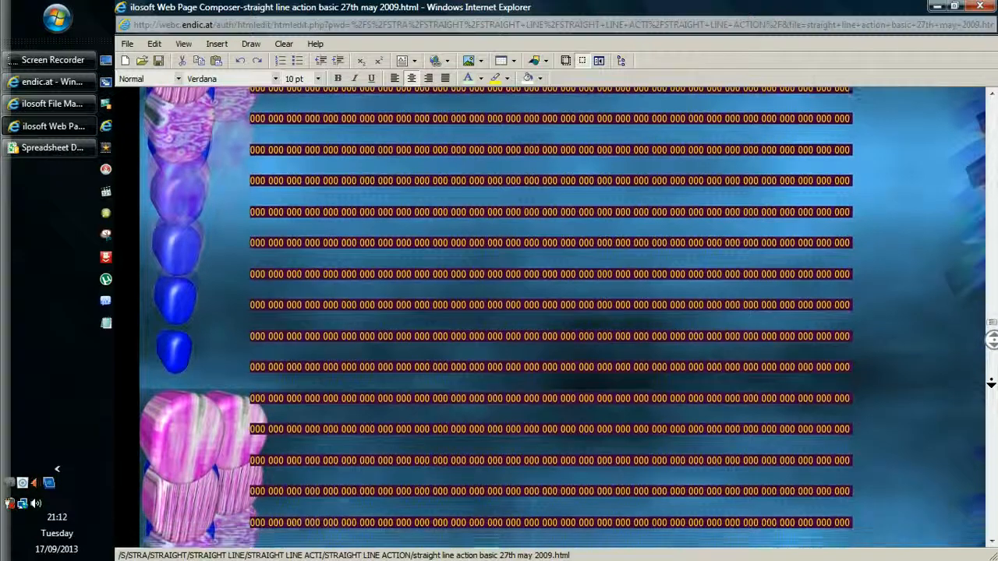
pyautogui.scroll(-3)
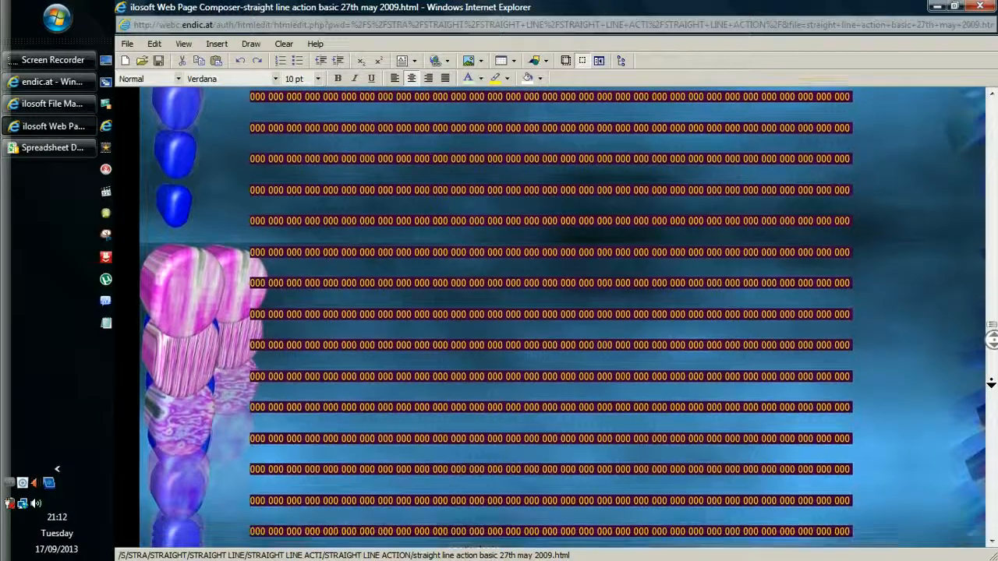
pyautogui.scroll(-3)
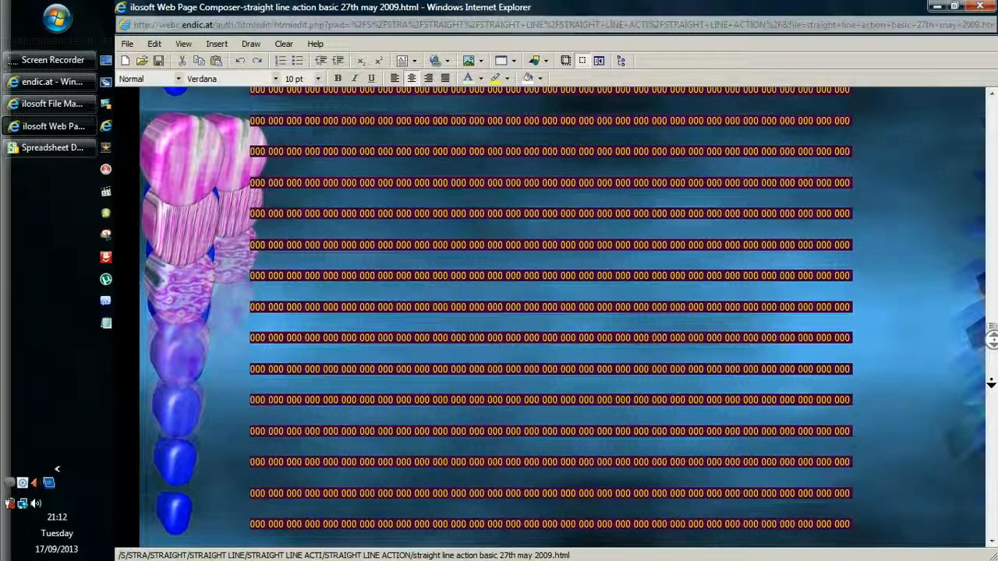
pyautogui.scroll(-3)
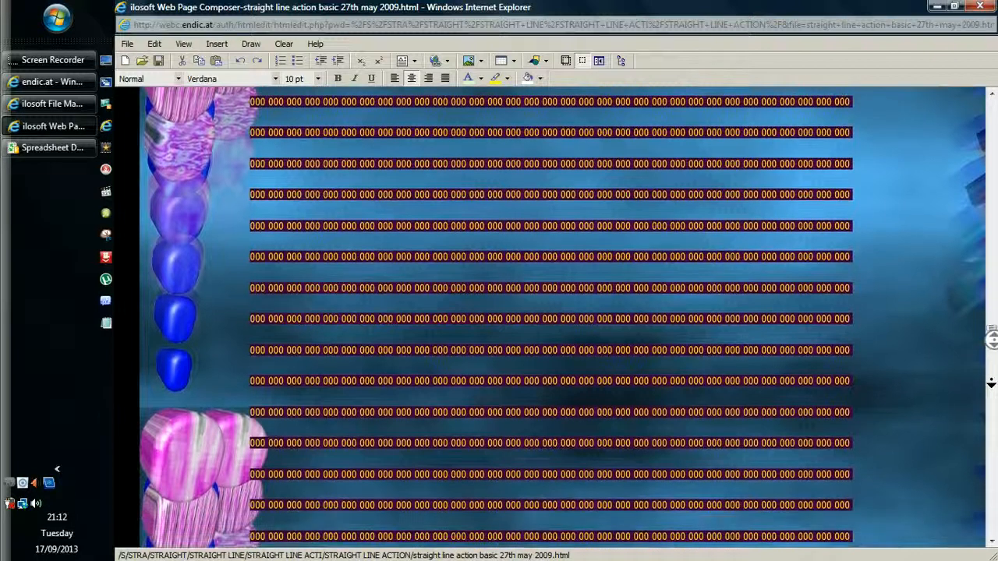
pyautogui.scroll(-3)
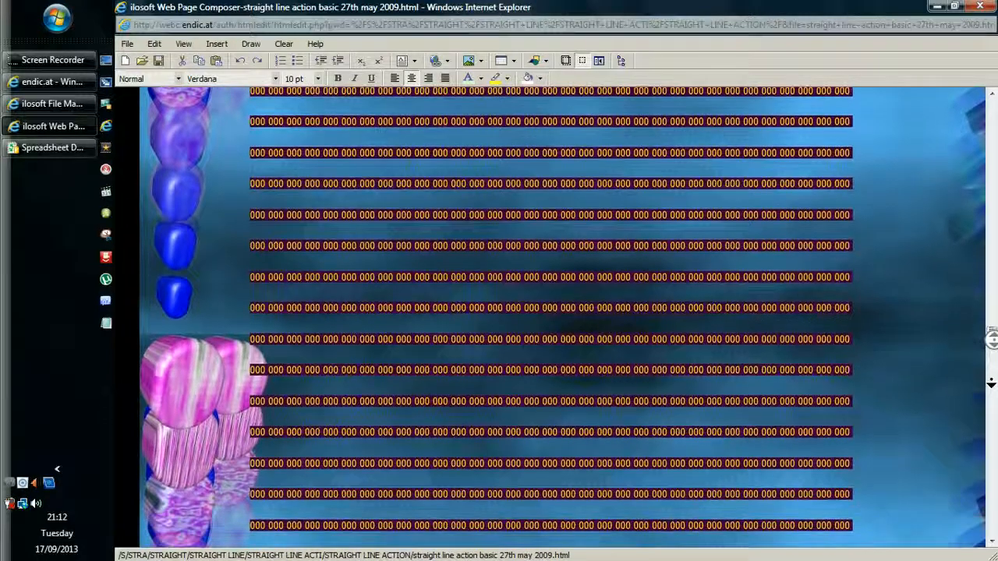
pyautogui.scroll(-3)
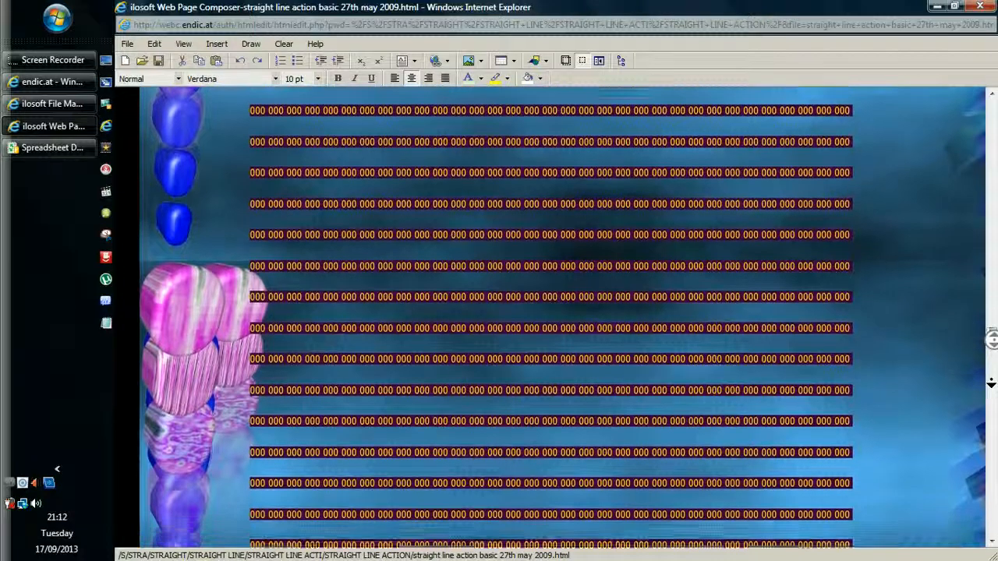
pyautogui.scroll(-3)
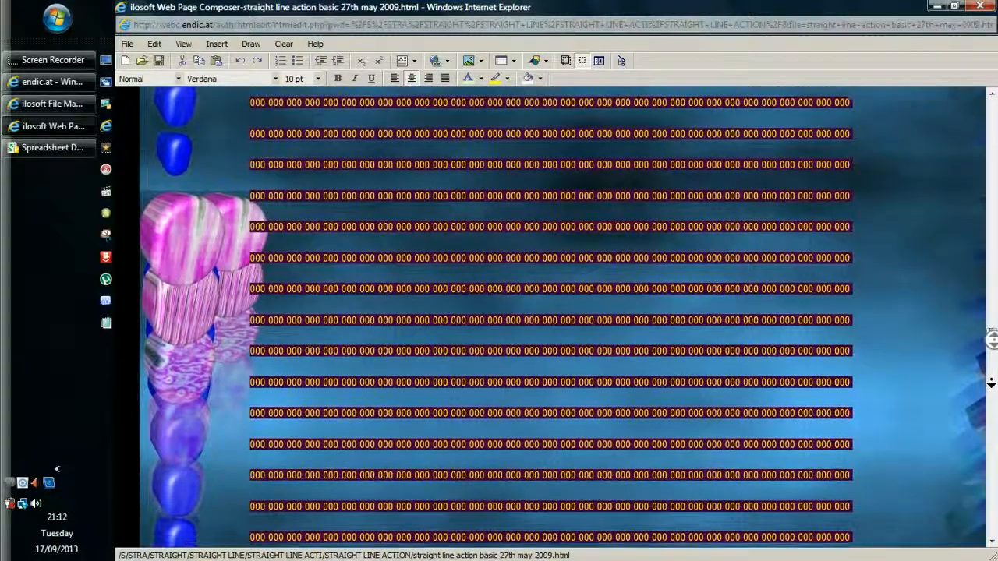
pyautogui.scroll(-3)
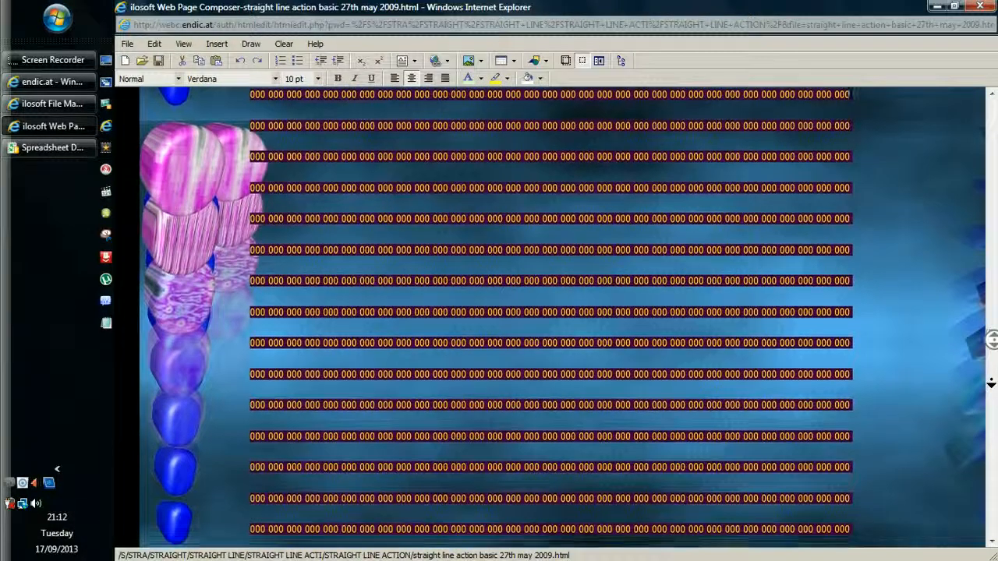
pyautogui.scroll(-3)
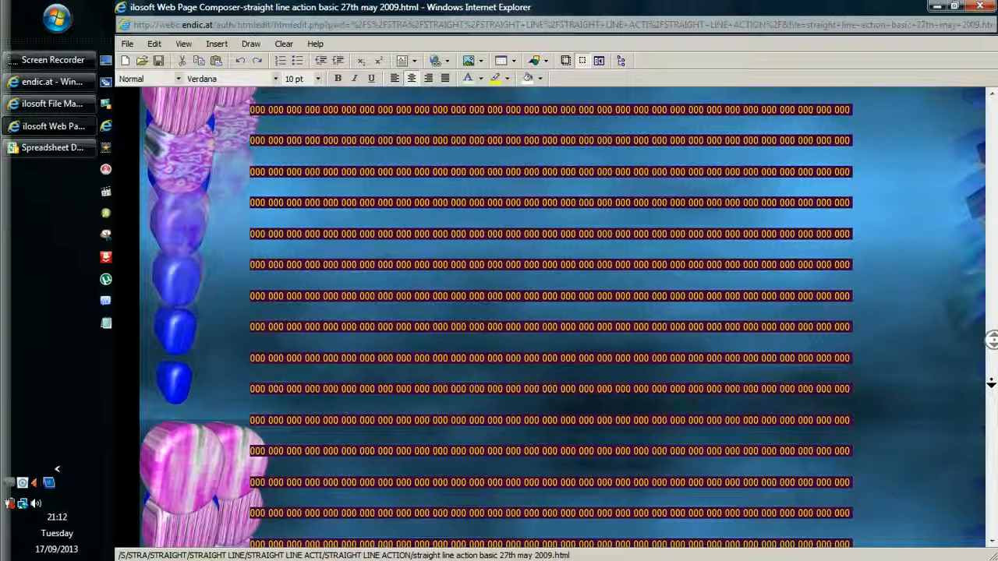
pyautogui.scroll(-3)
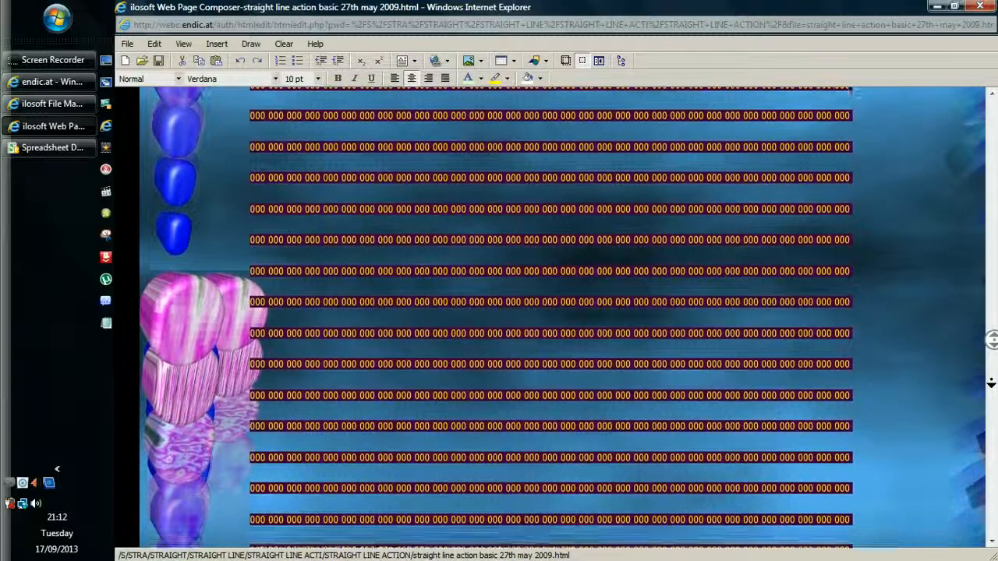
pyautogui.scroll(-3)
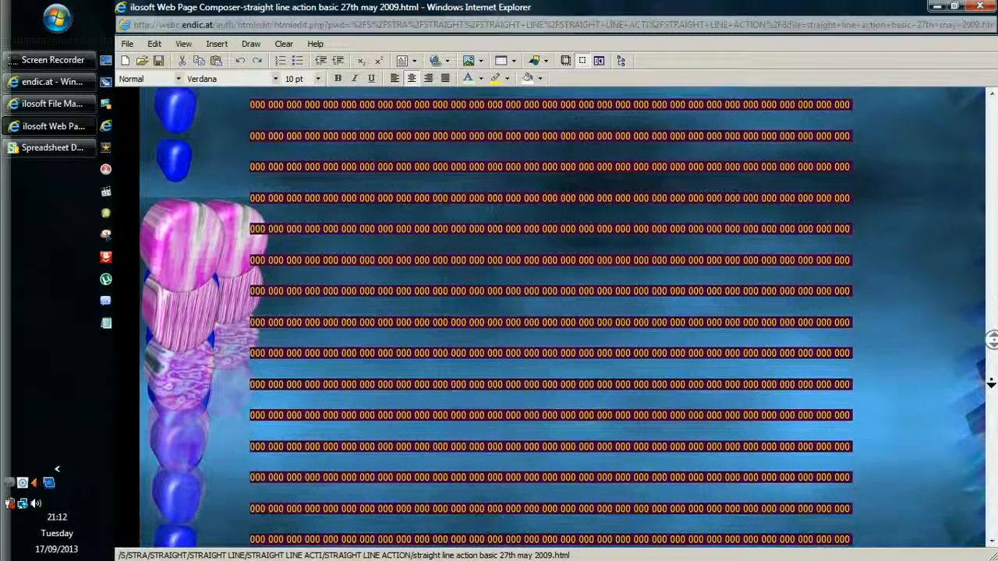
pyautogui.scroll(-3)
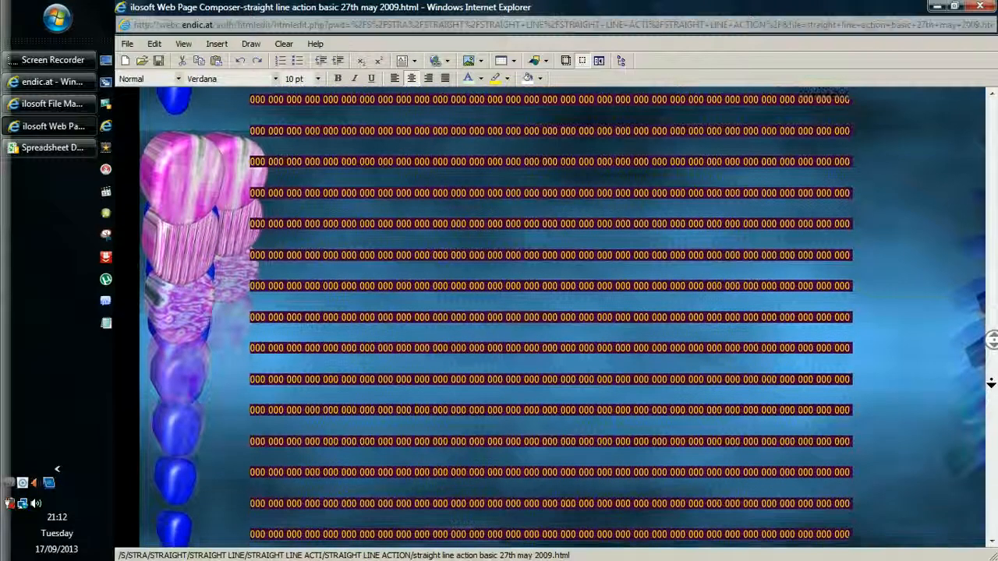
pyautogui.scroll(-3)
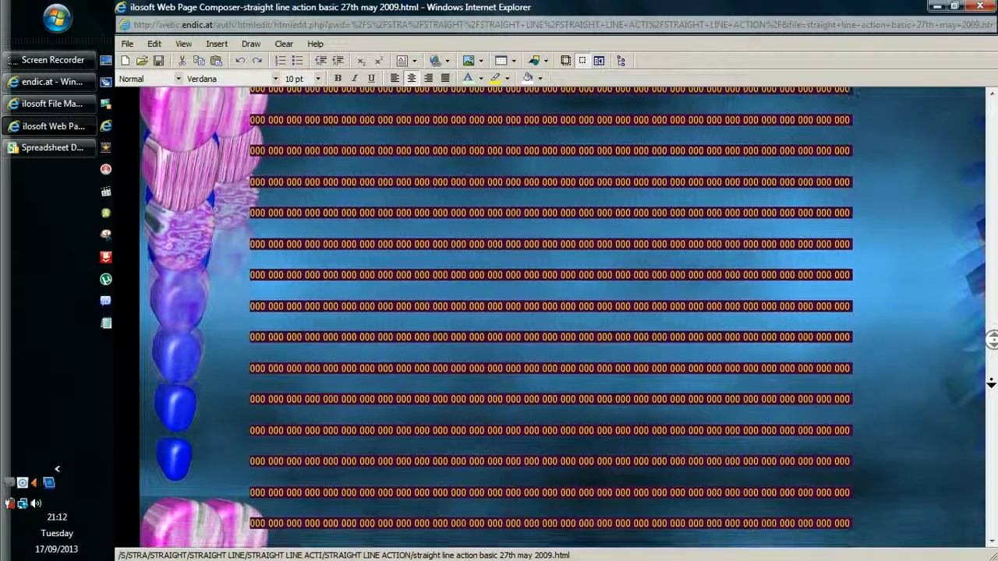
pyautogui.scroll(-3)
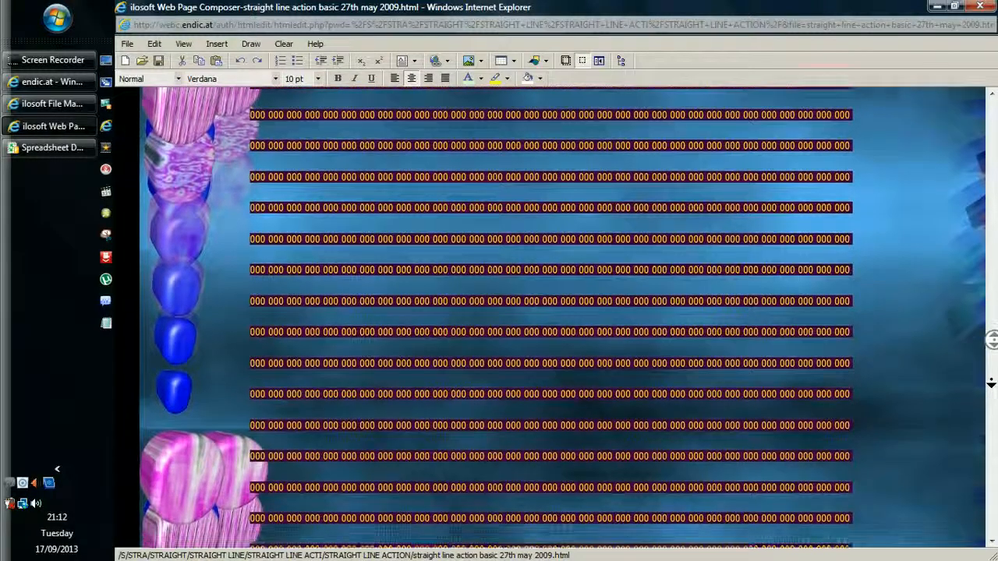
pyautogui.scroll(-3)
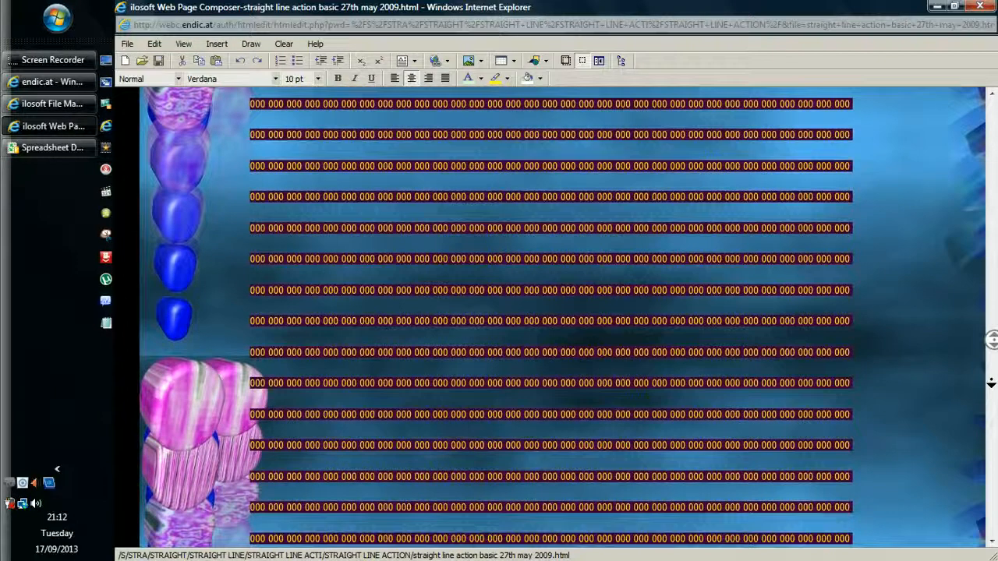
pyautogui.scroll(-3)
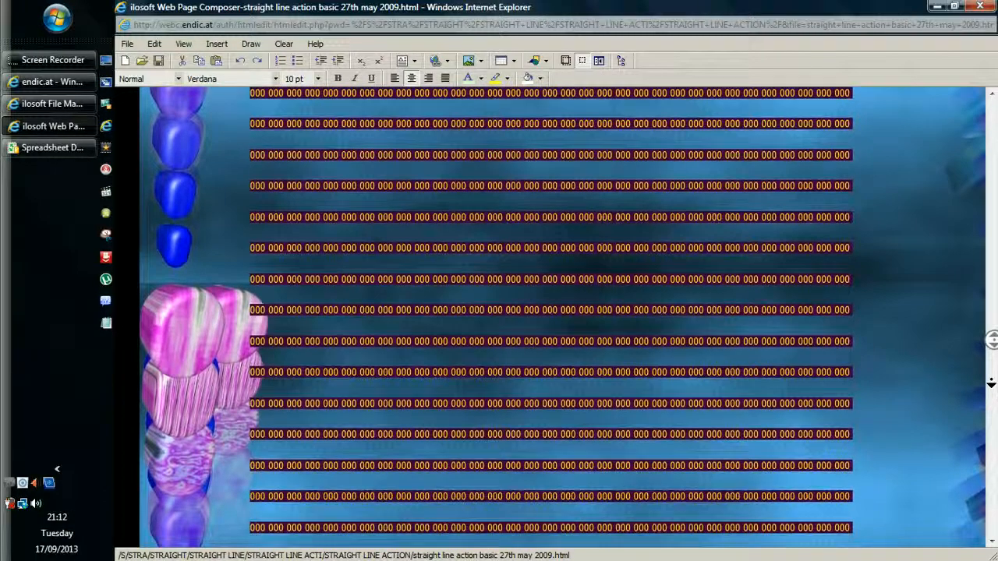
pyautogui.scroll(-3)
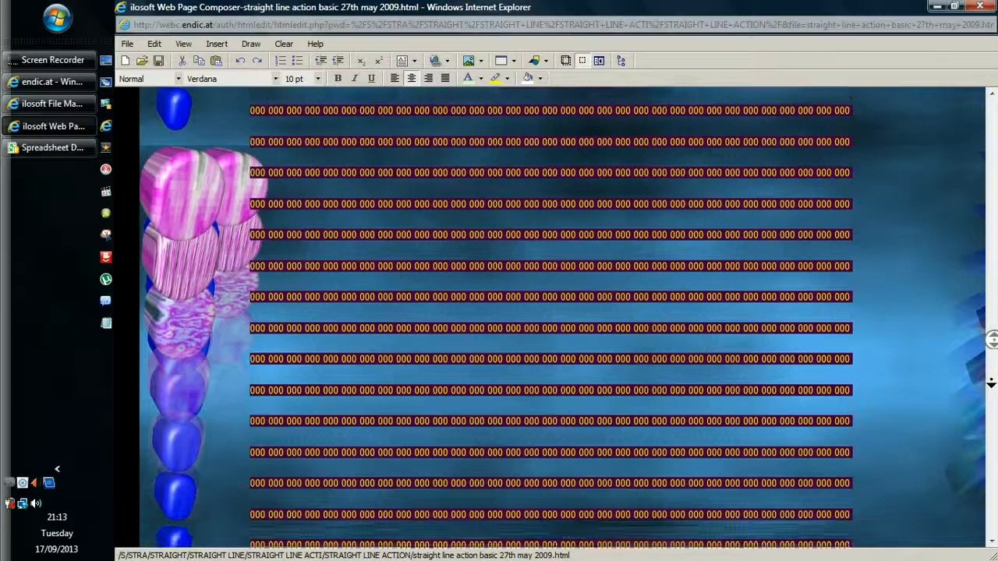
pyautogui.scroll(-3)
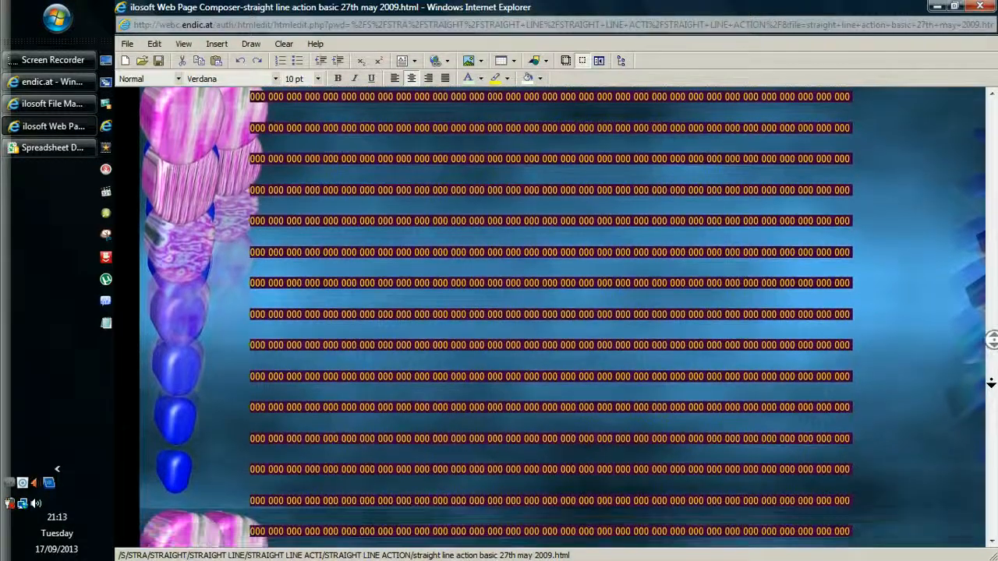
pyautogui.scroll(-3)
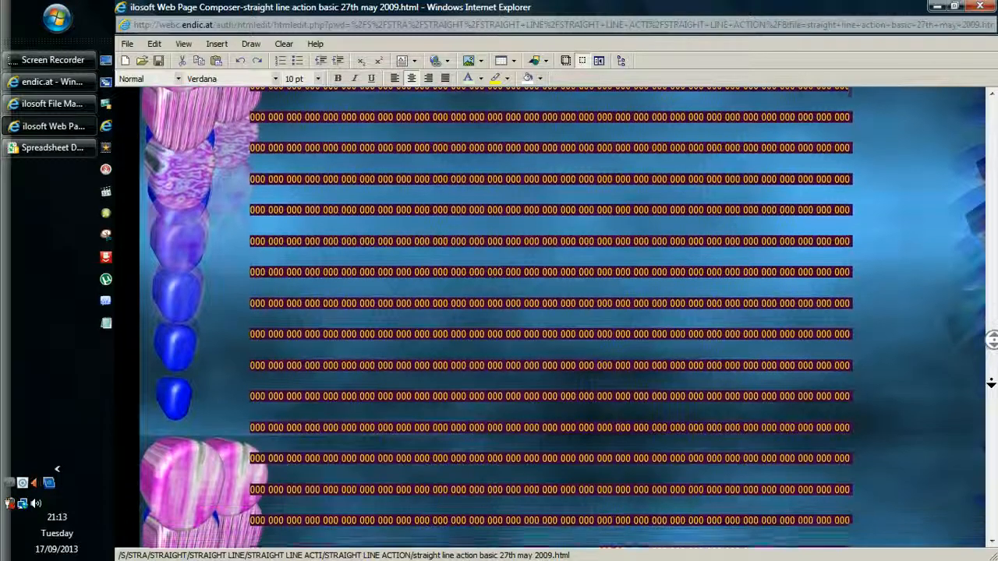
pyautogui.scroll(-3)
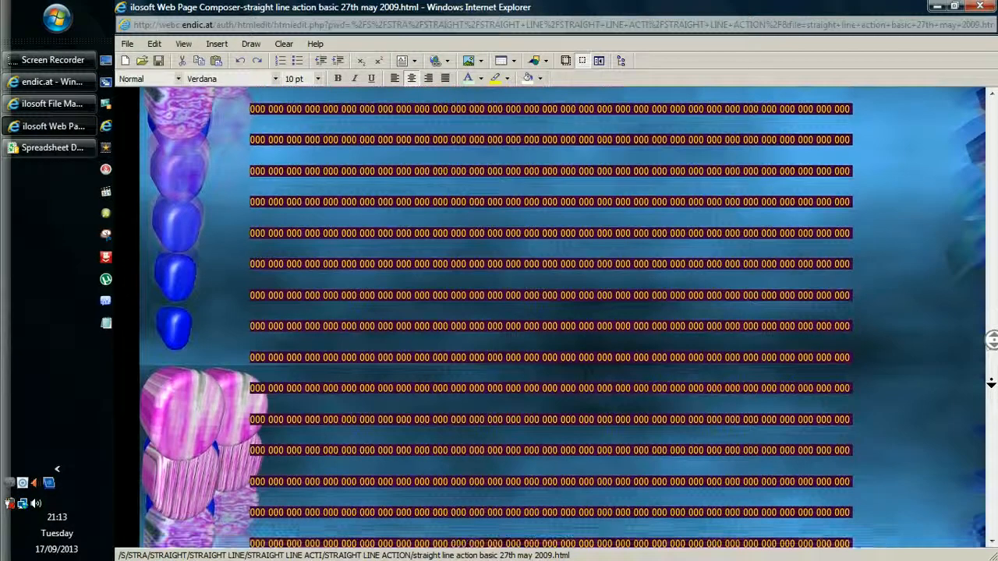
pyautogui.scroll(-3)
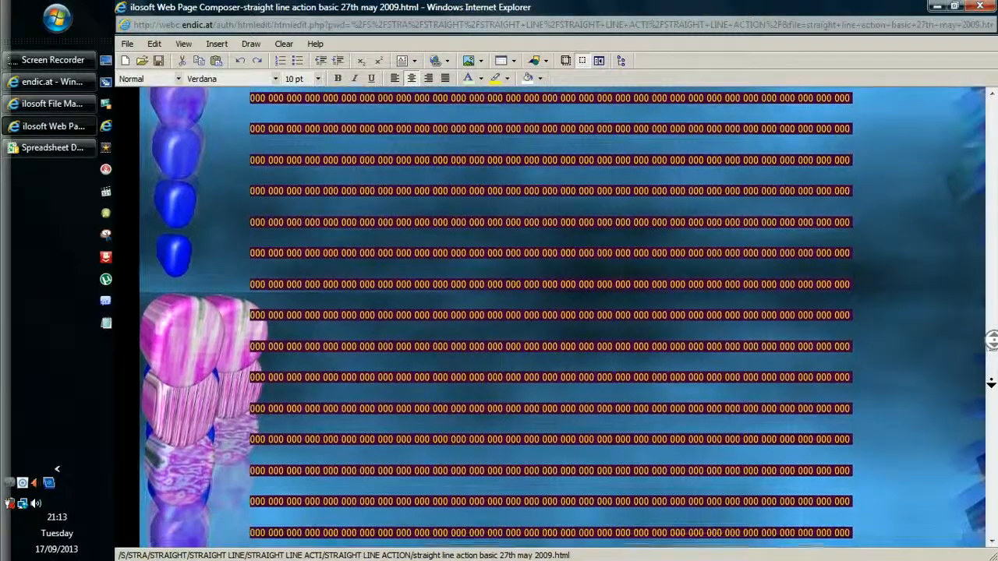
pyautogui.scroll(-3)
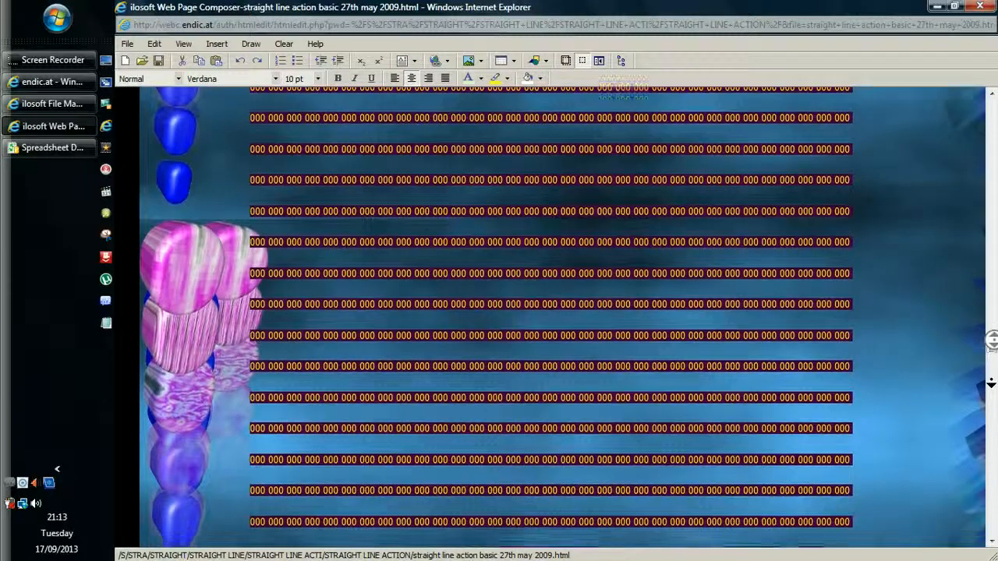
pyautogui.scroll(-3)
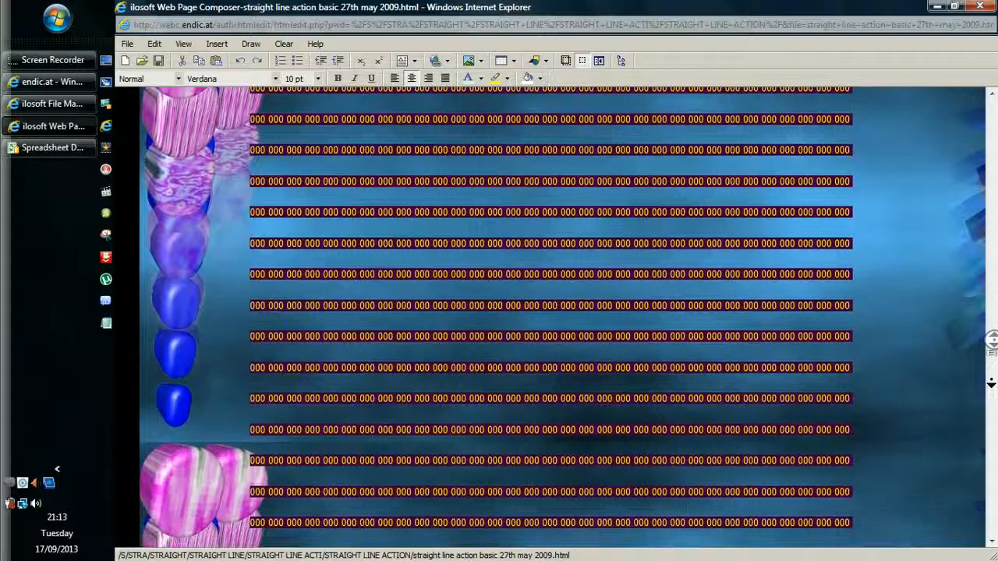
pyautogui.scroll(-3)
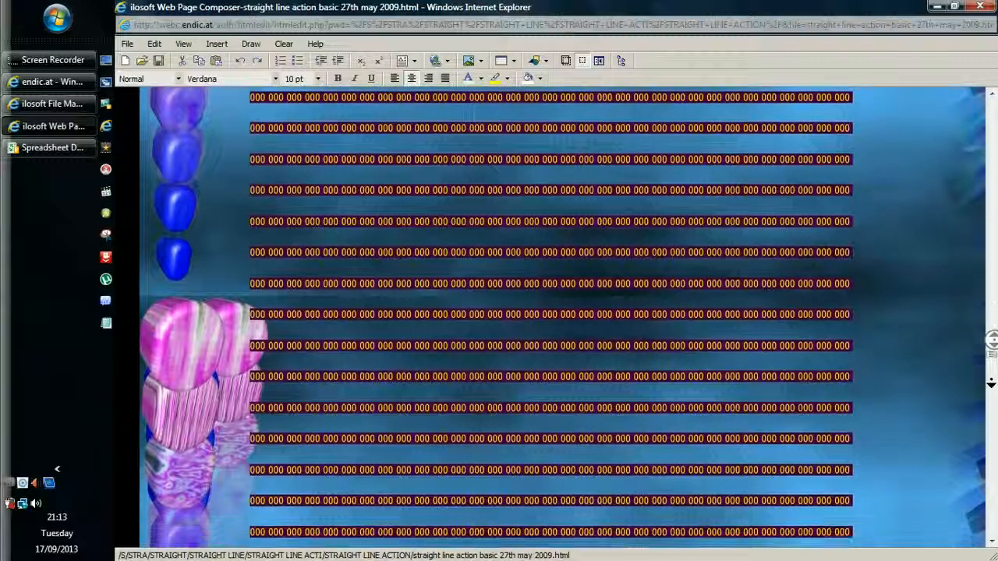
pyautogui.scroll(-3)
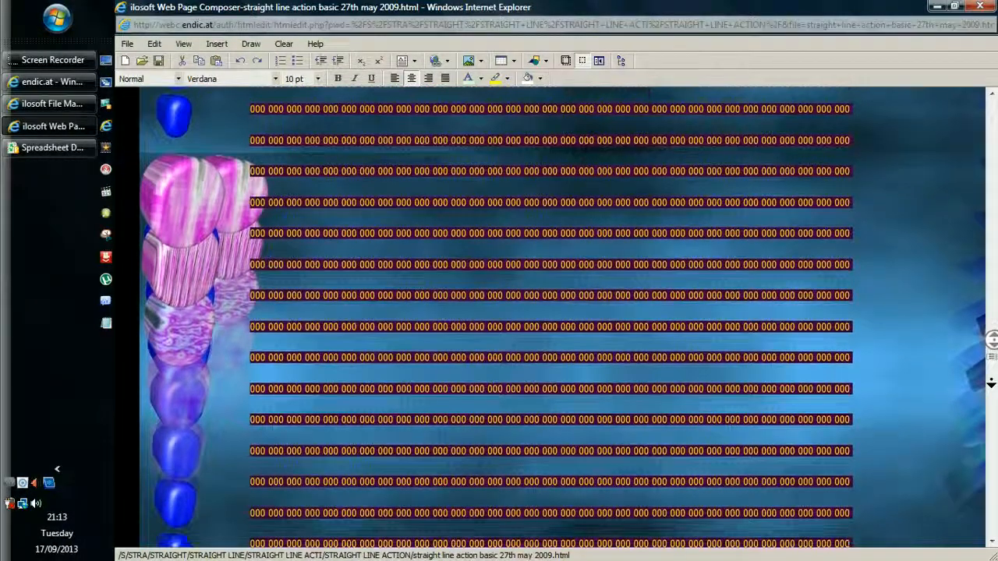
pyautogui.scroll(-3)
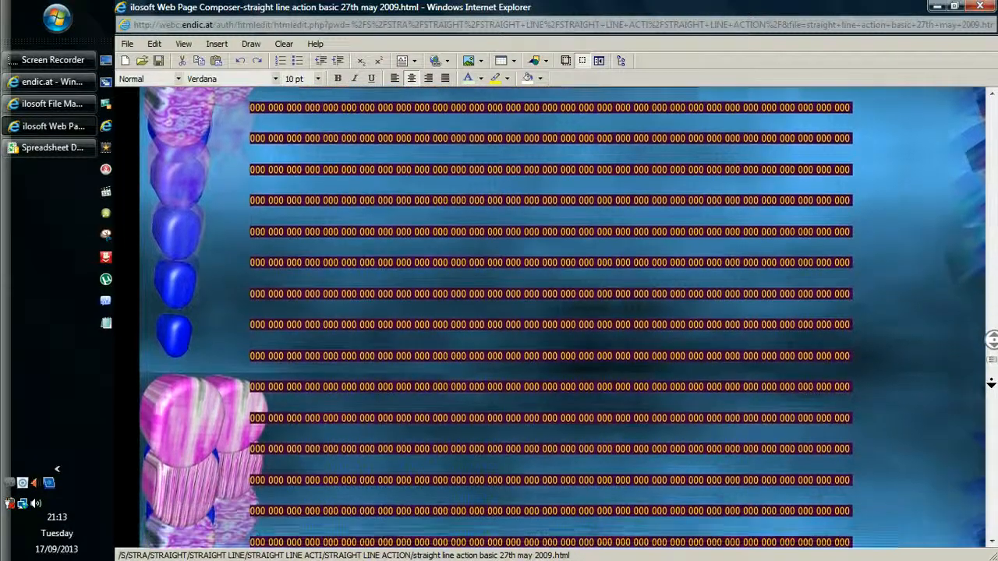
pyautogui.scroll(-3)
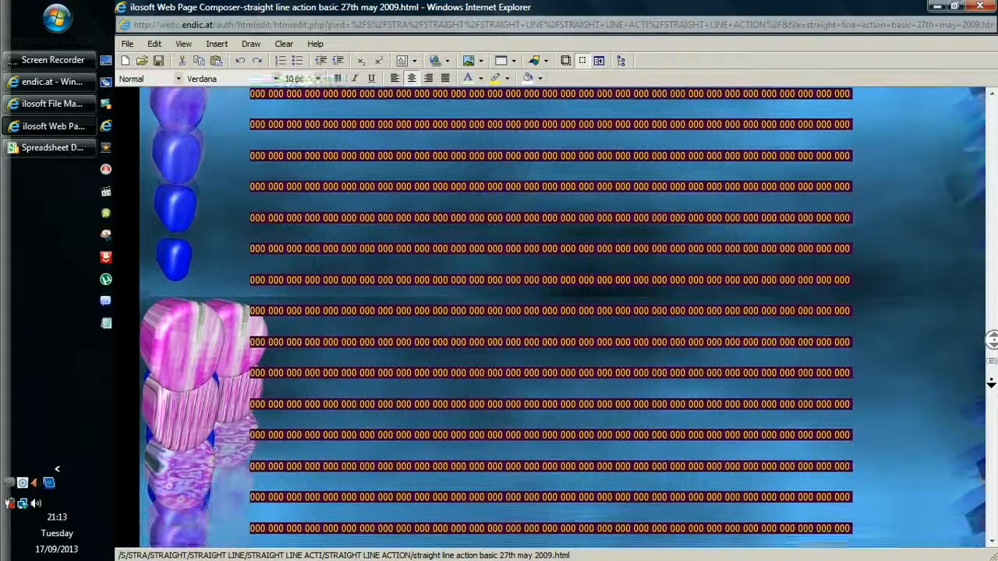
pyautogui.scroll(-3)
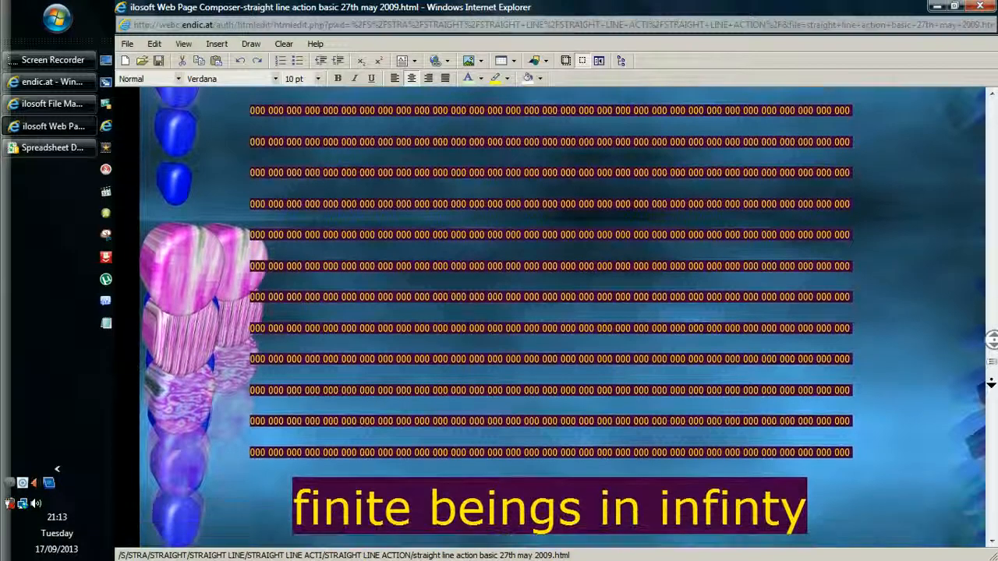
pyautogui.scroll(-3)
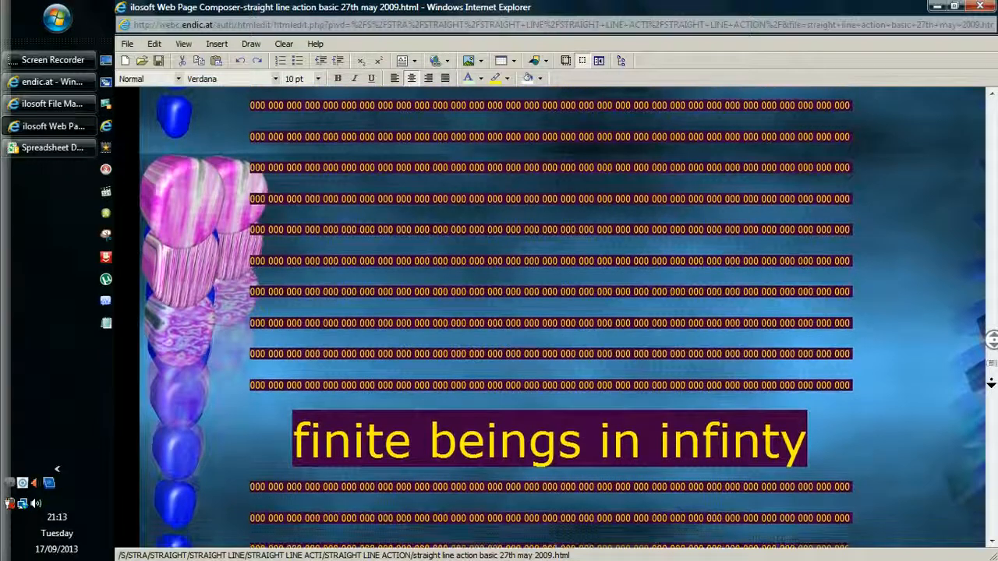
pyautogui.scroll(-3)
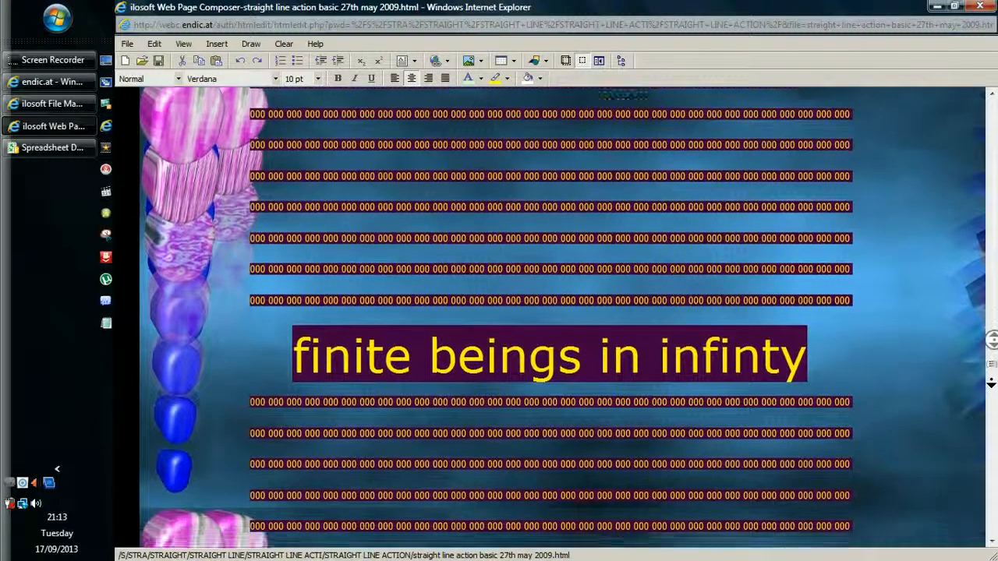
pyautogui.scroll(-3)
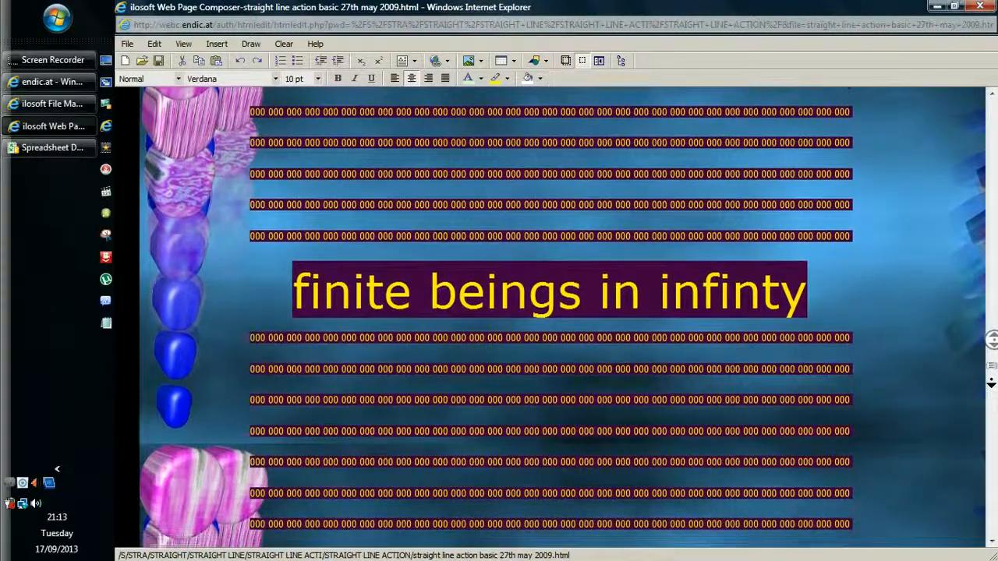
pyautogui.scroll(-3)
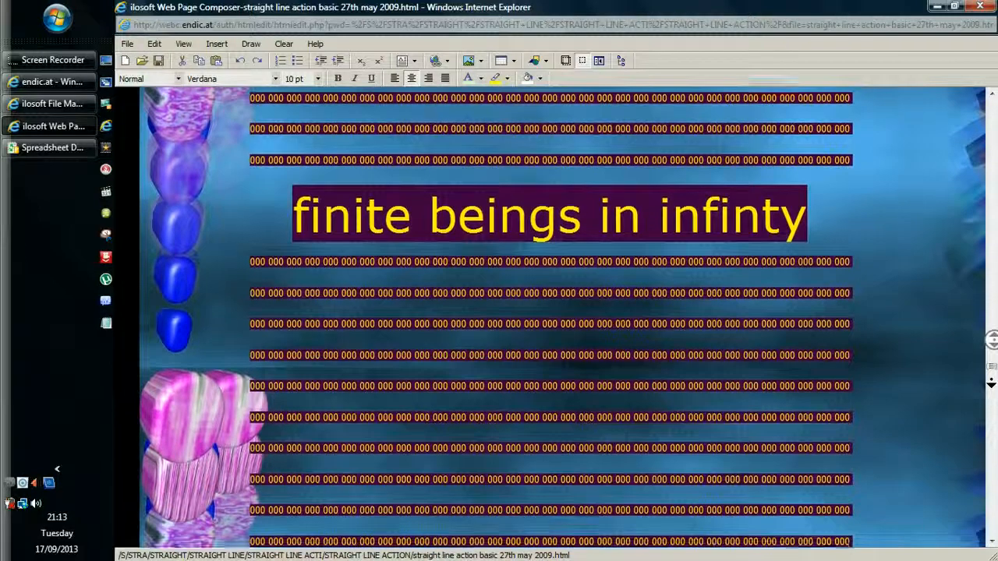
pyautogui.scroll(-3)
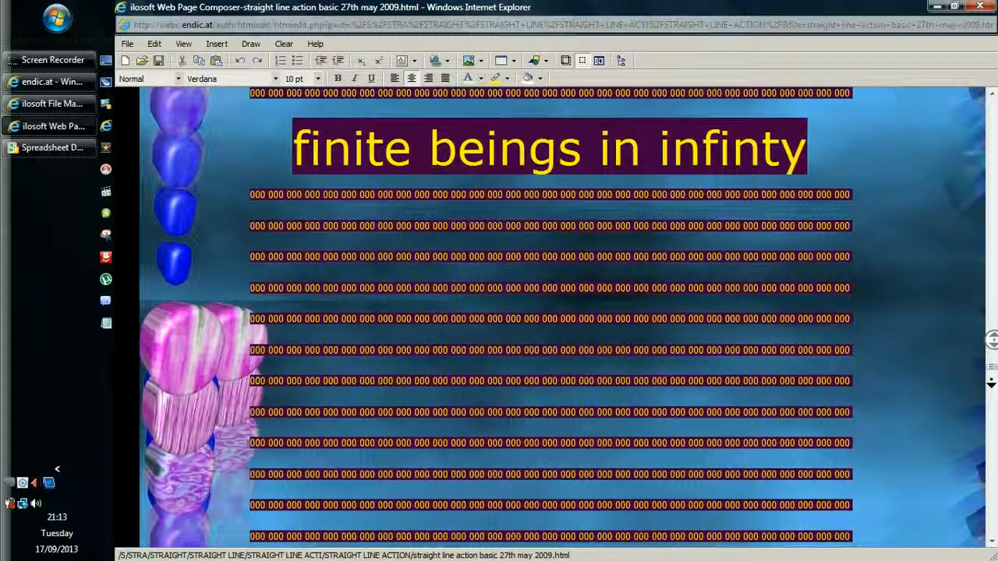
pyautogui.scroll(-3)
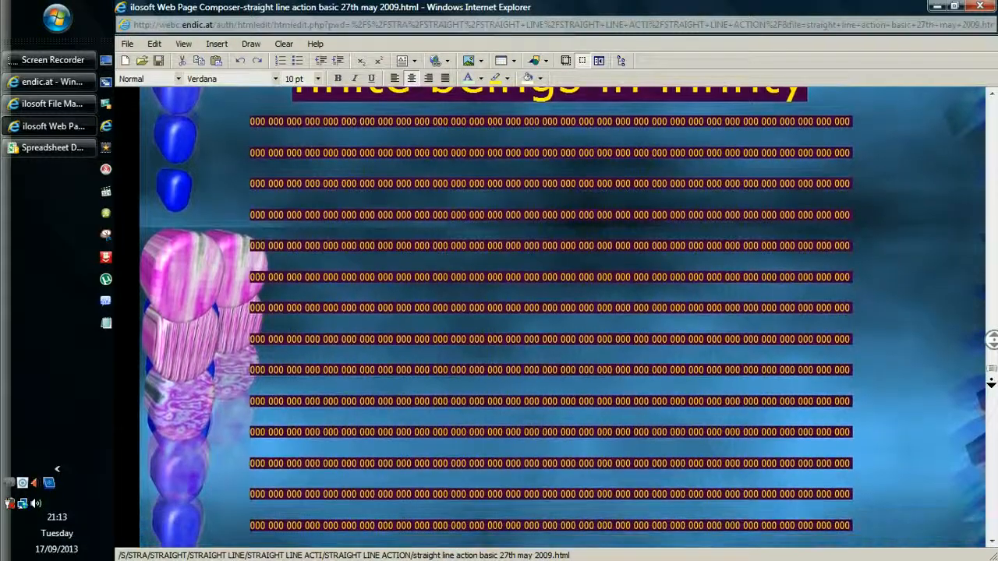
pyautogui.scroll(-3)
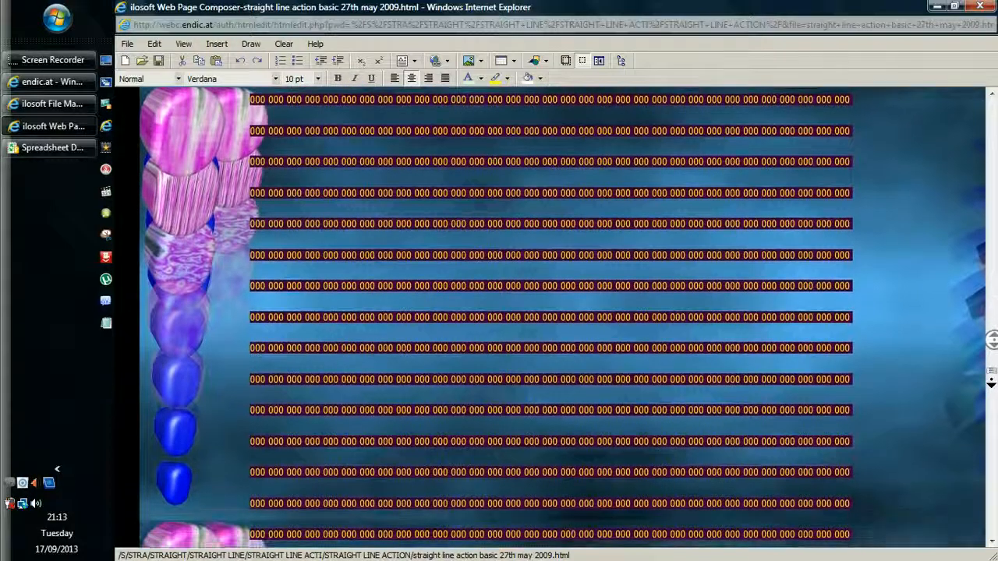
pyautogui.scroll(-3)
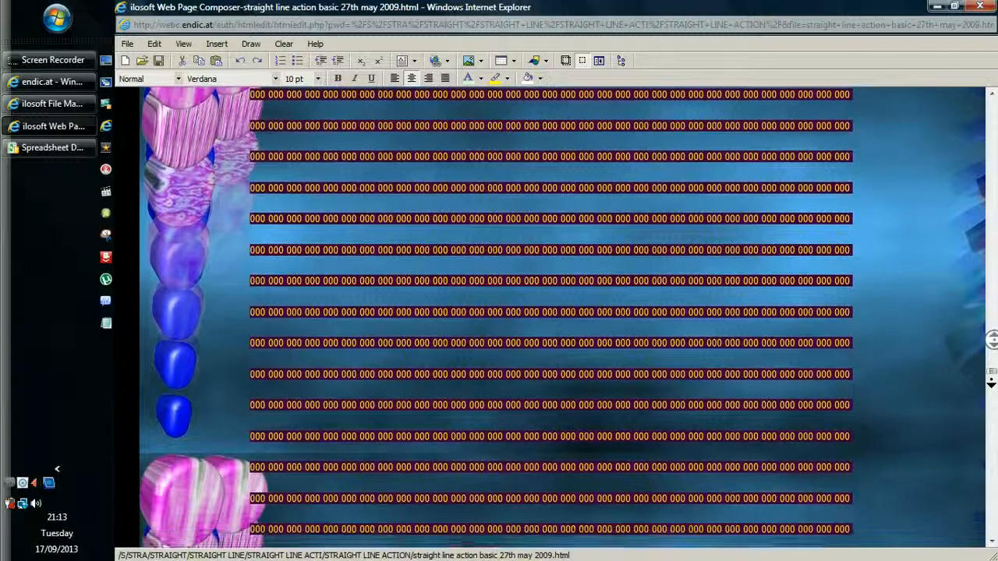
pyautogui.scroll(-3)
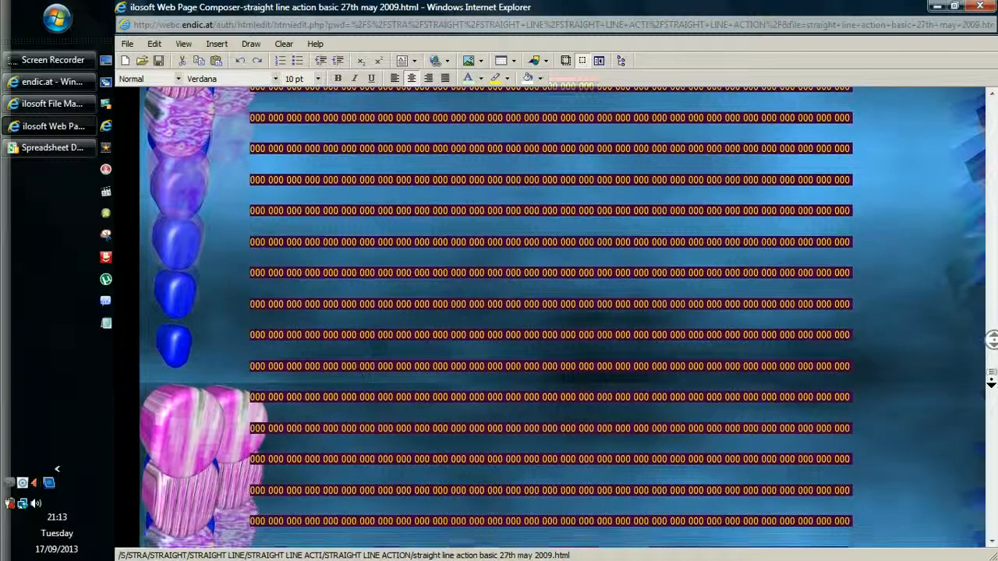
pyautogui.scroll(-3)
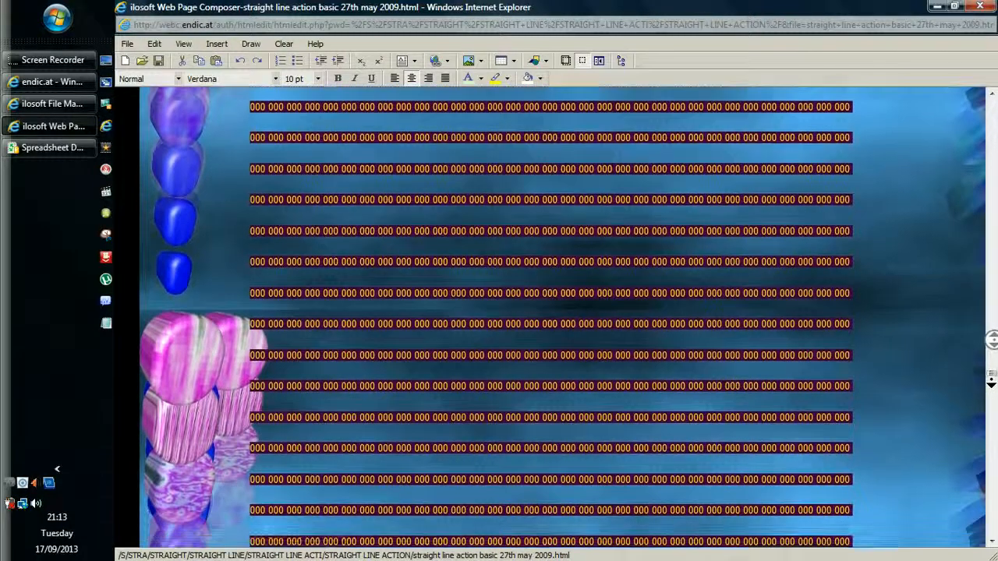
pyautogui.scroll(-3)
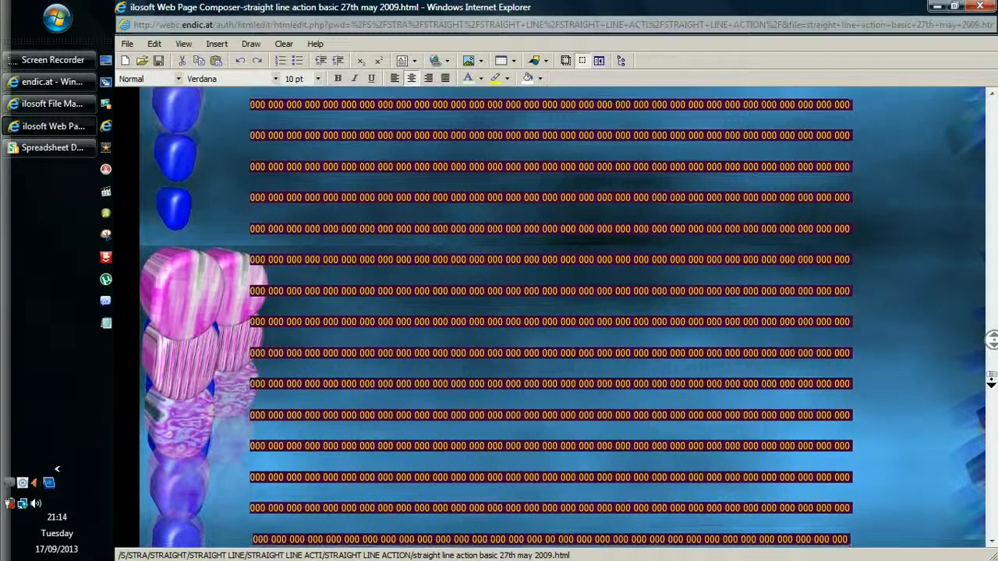
pyautogui.scroll(-3)
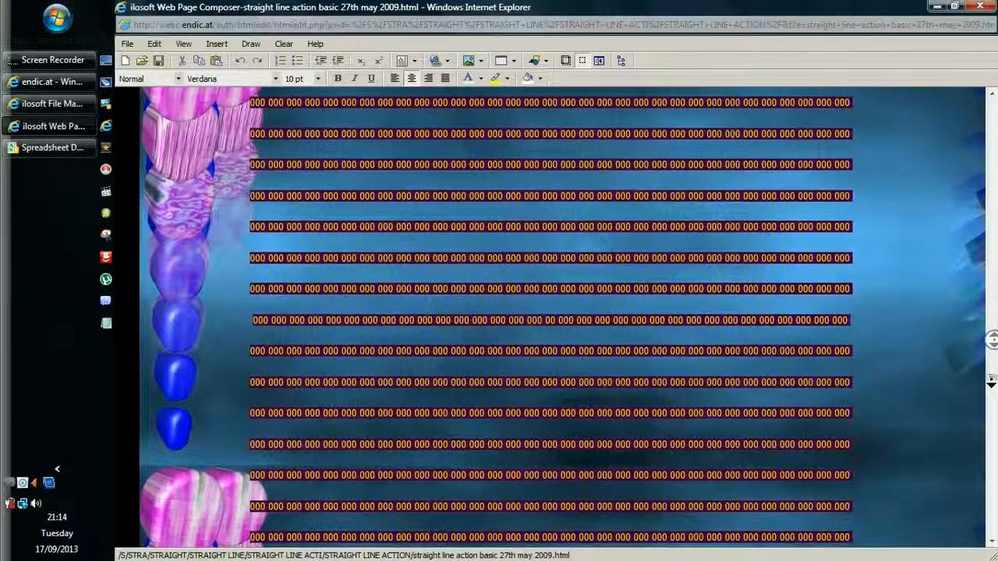
pyautogui.scroll(-3)
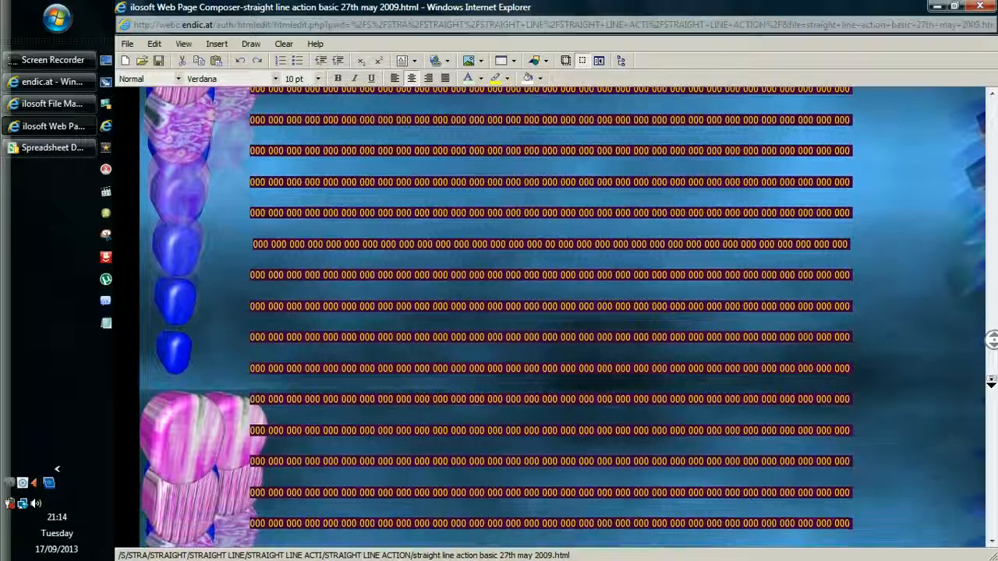
pyautogui.scroll(-3)
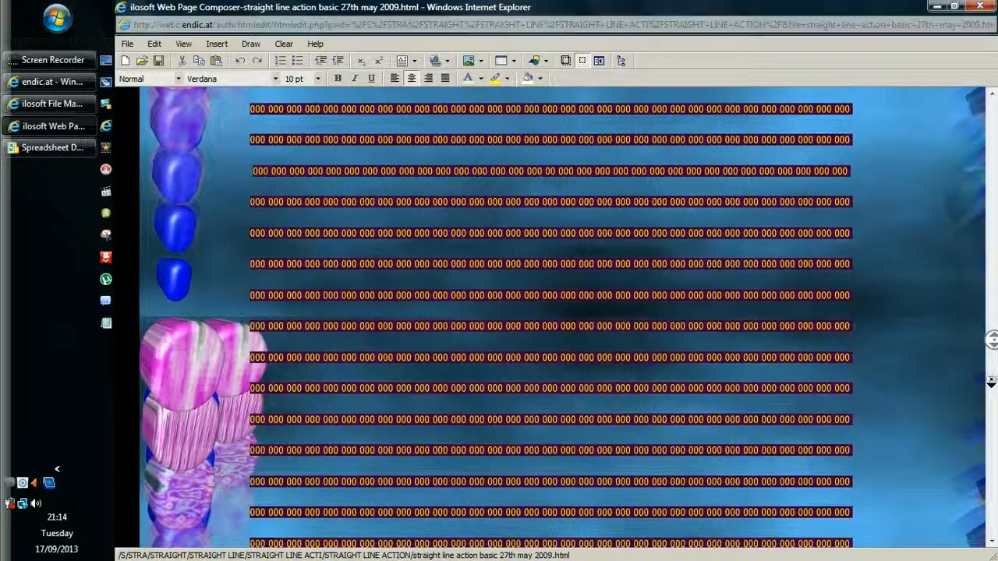
pyautogui.scroll(-3)
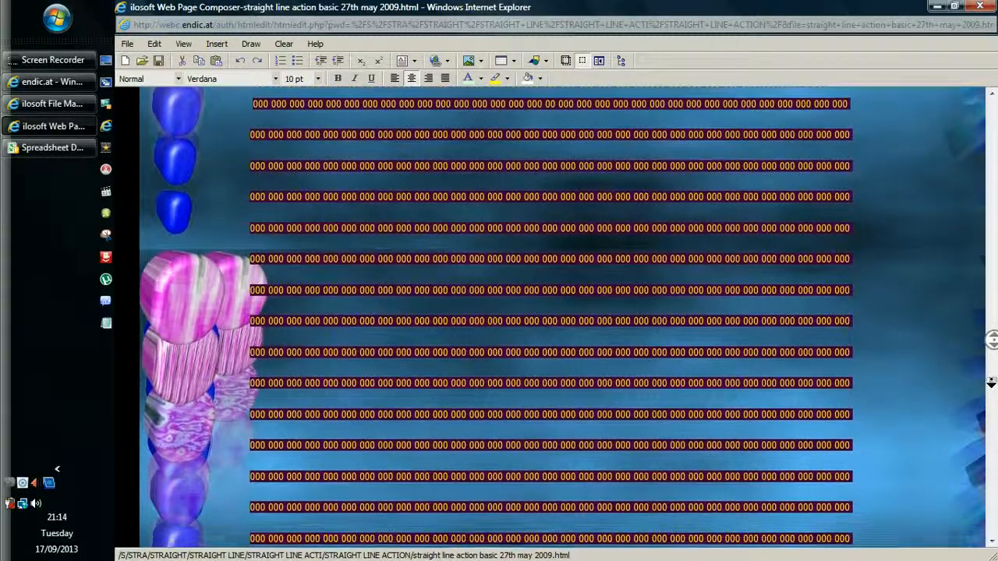
pyautogui.scroll(-3)
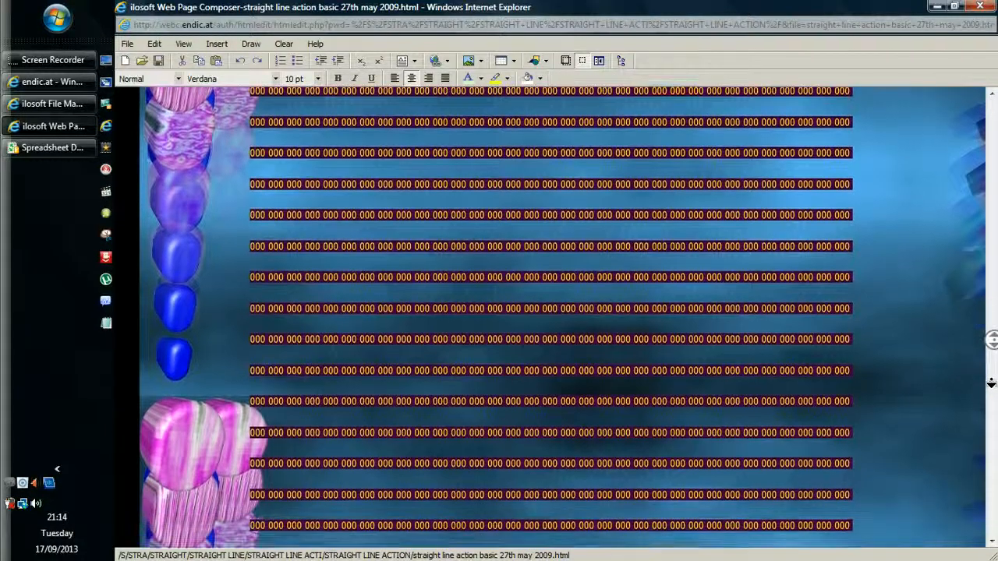
pyautogui.scroll(-3)
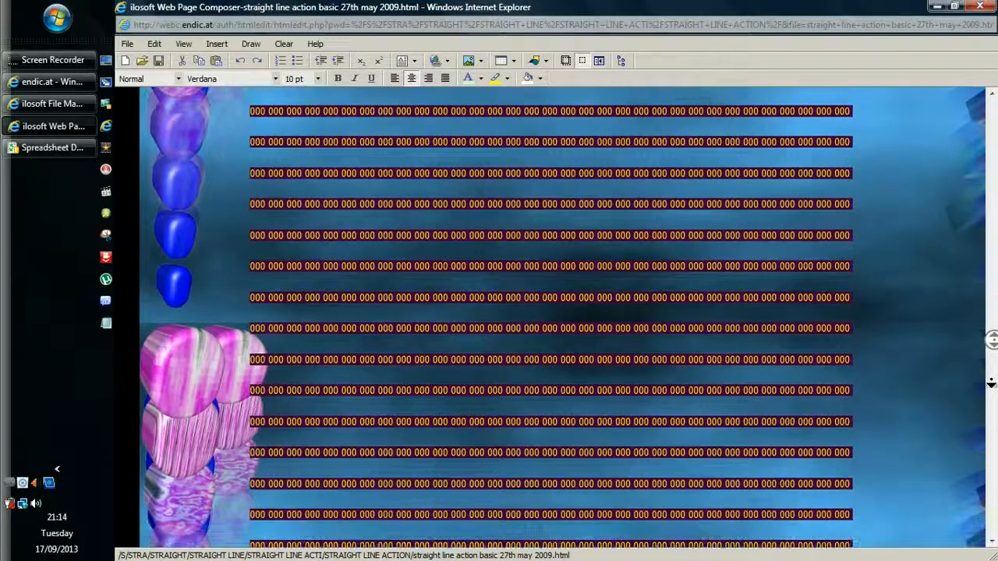
pyautogui.scroll(-3)
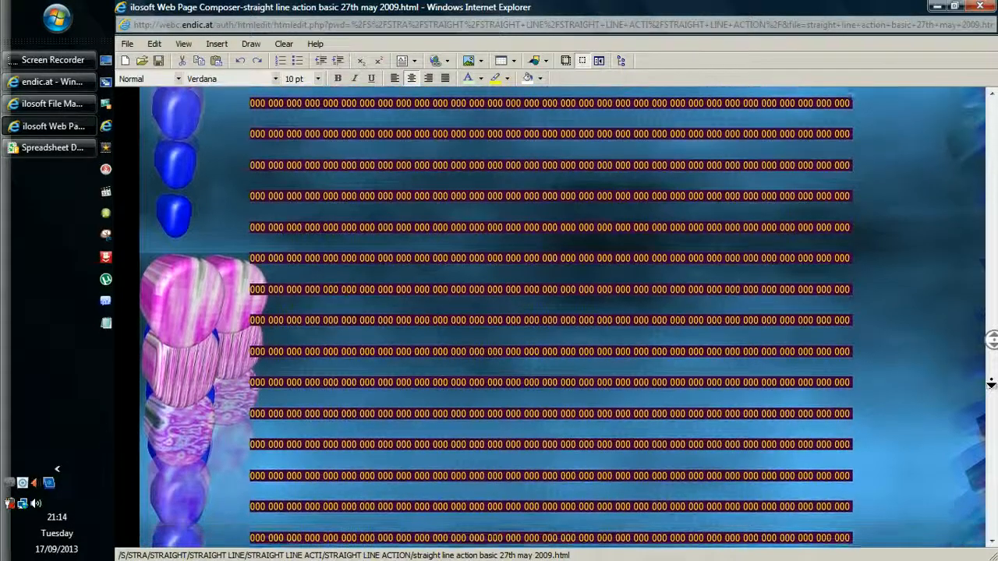
pyautogui.scroll(-3)
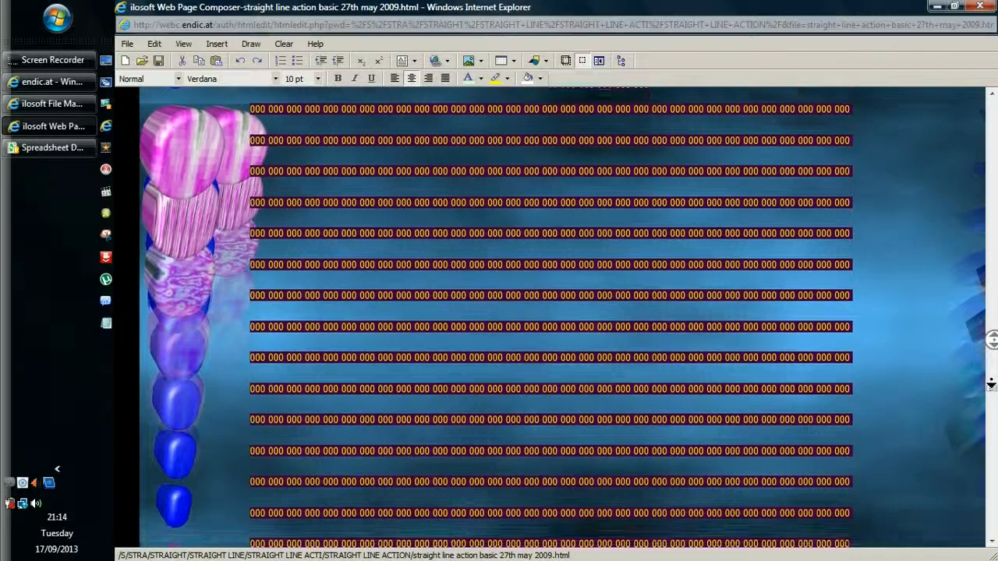
pyautogui.scroll(-3)
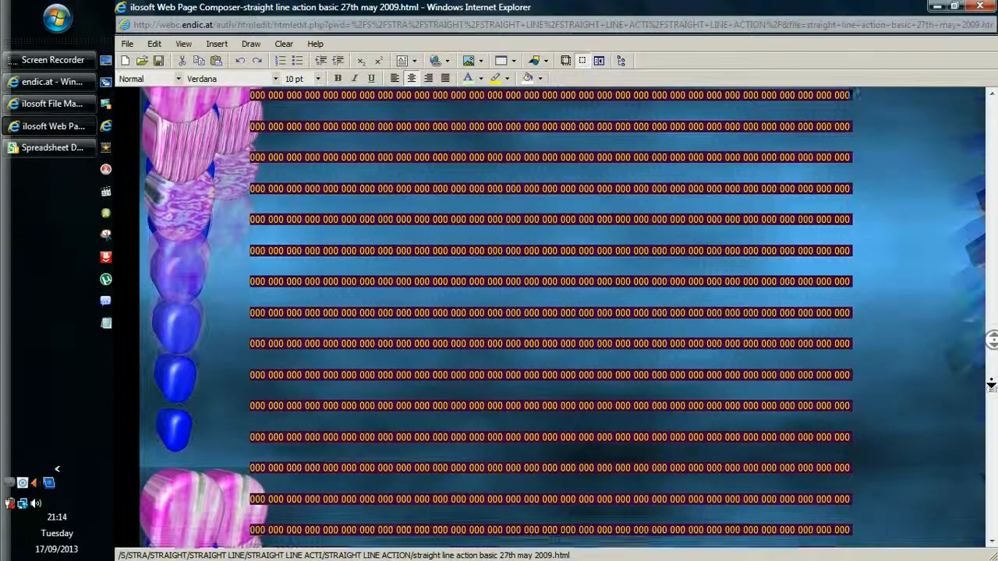
pyautogui.scroll(-3)
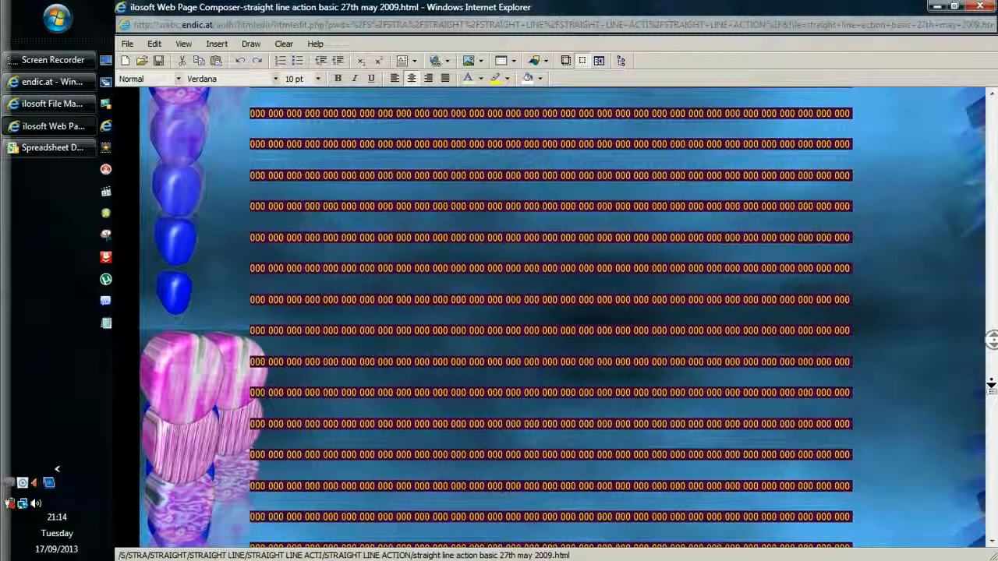
pyautogui.scroll(-3)
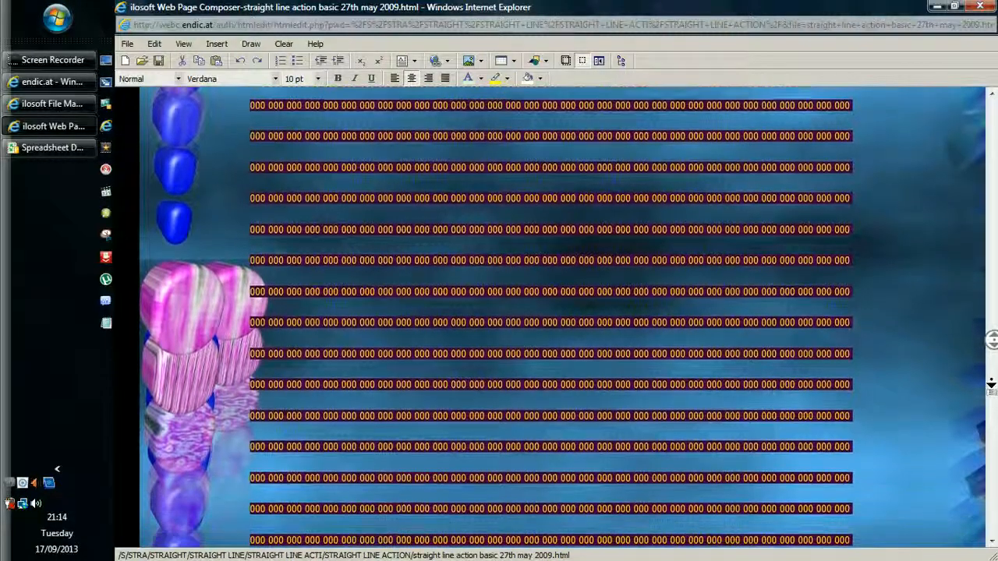
pyautogui.scroll(-3)
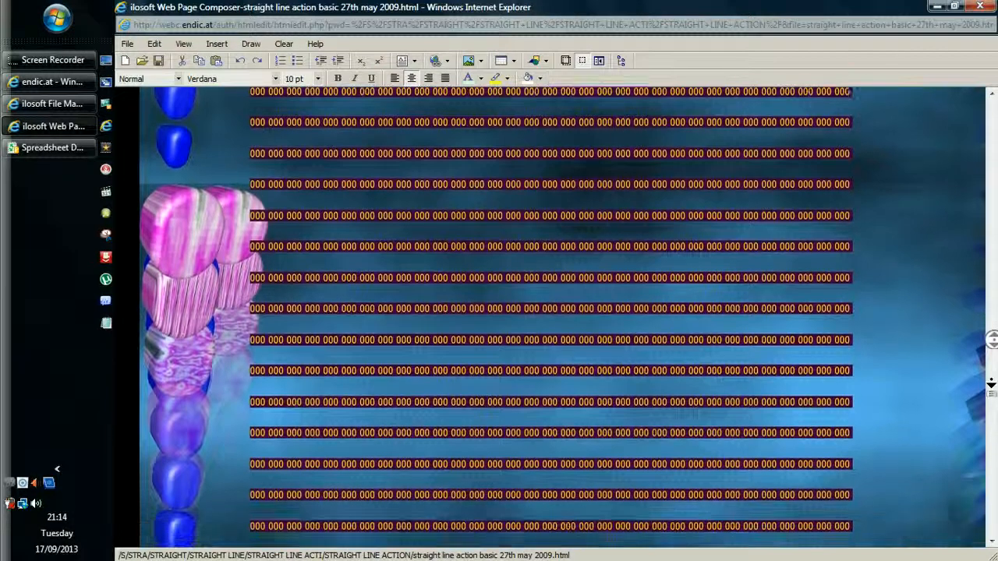
pyautogui.scroll(-3)
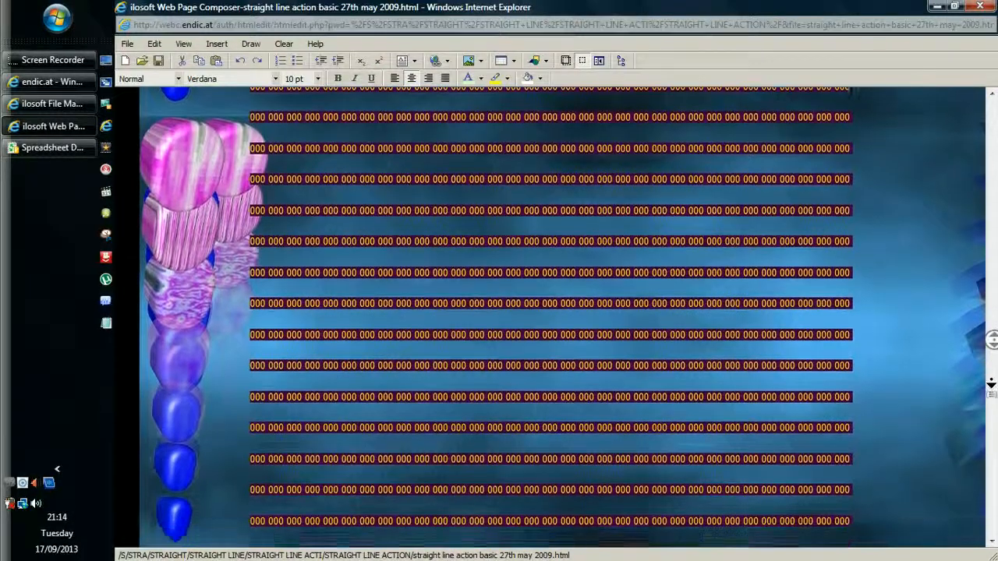
pyautogui.scroll(-3)
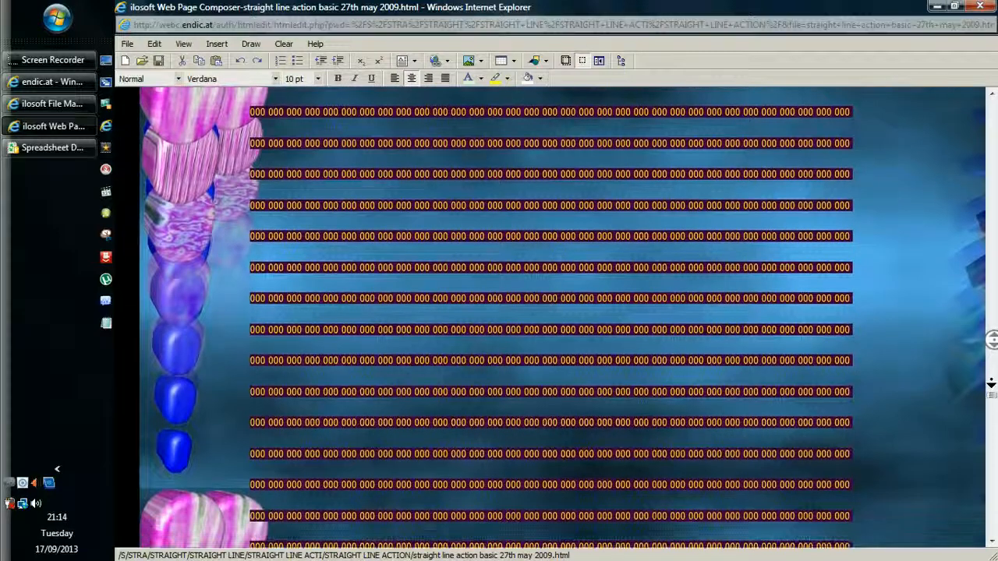
pyautogui.scroll(-3)
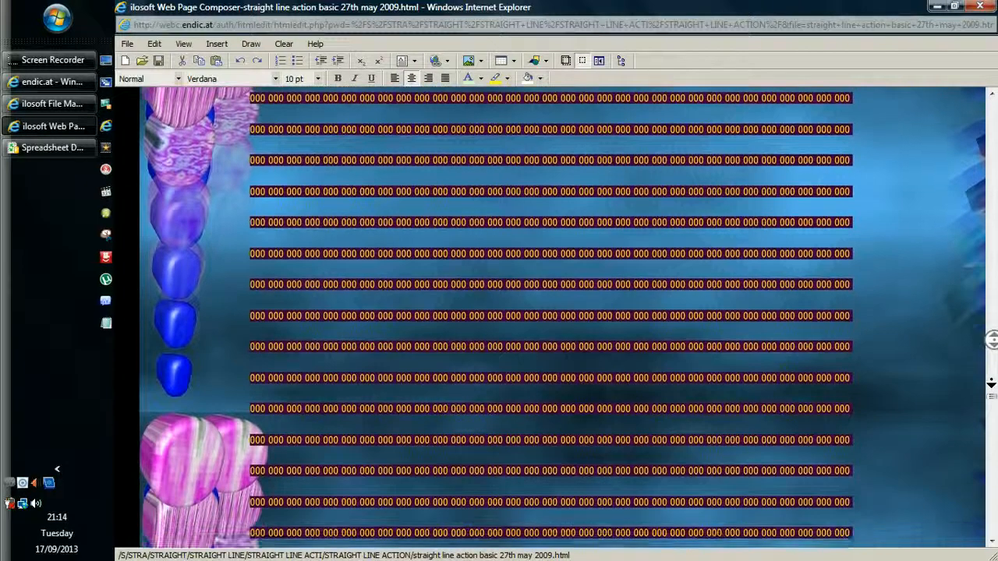
pyautogui.scroll(-3)
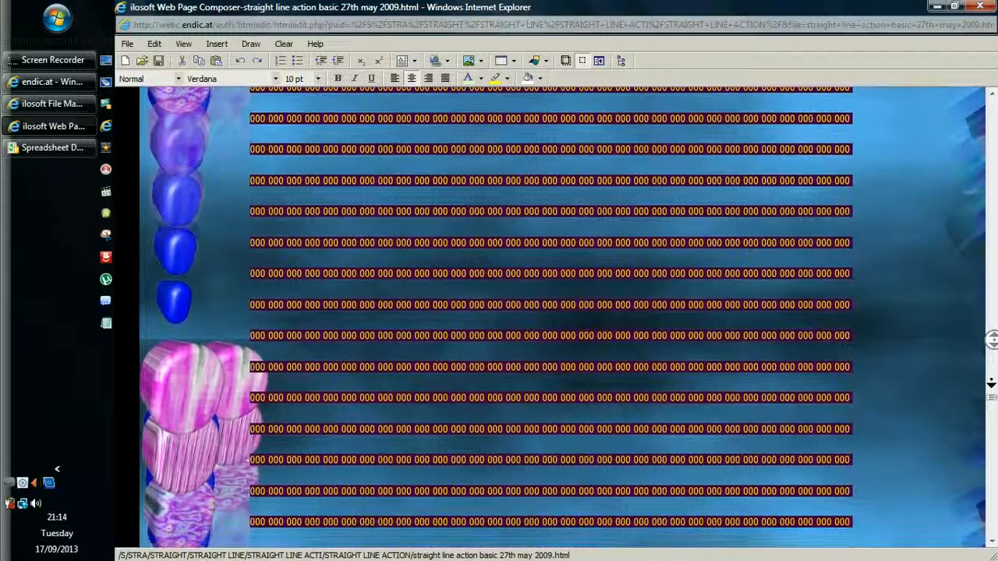
pyautogui.scroll(-3)
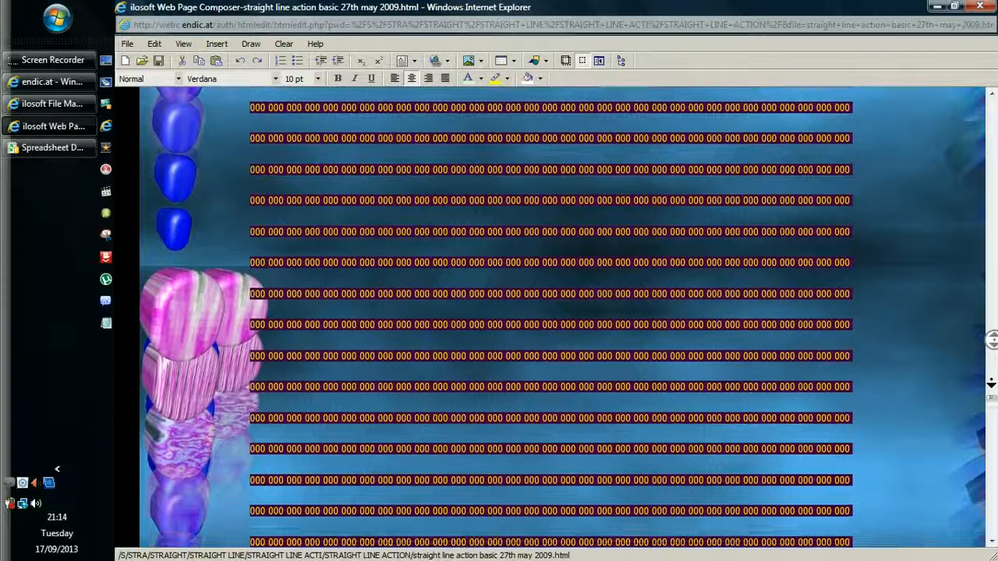
pyautogui.scroll(-3)
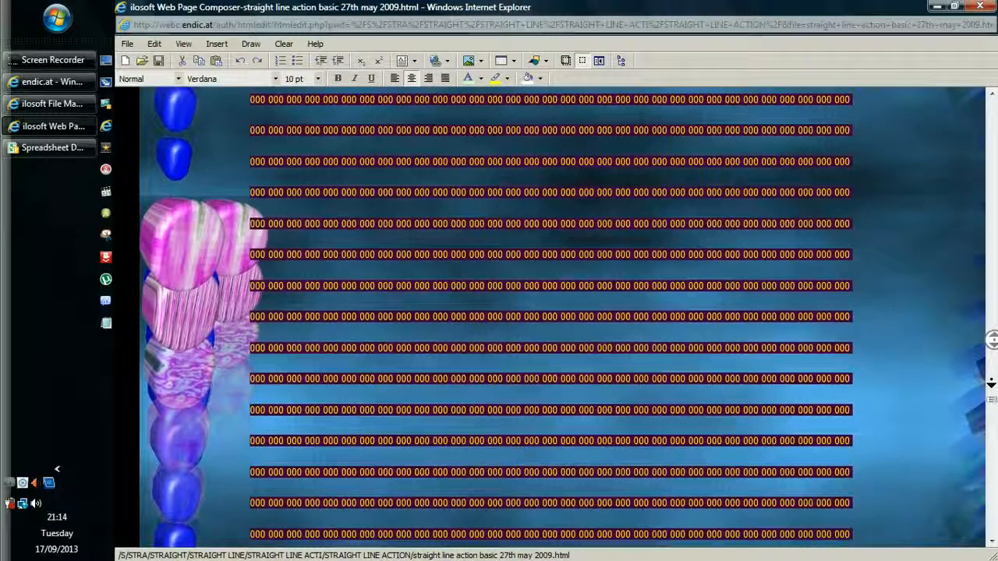
pyautogui.scroll(-3)
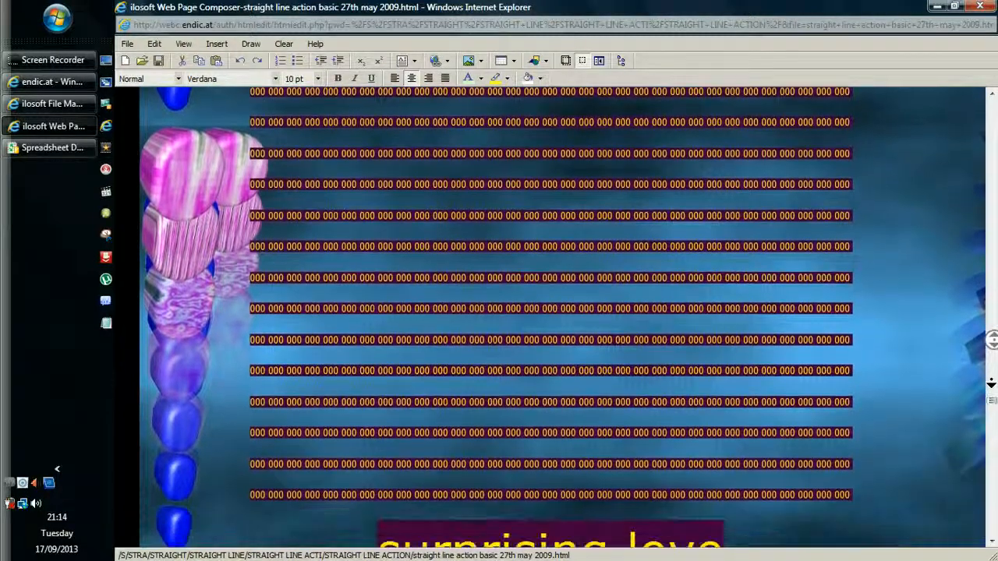
pyautogui.scroll(-3)
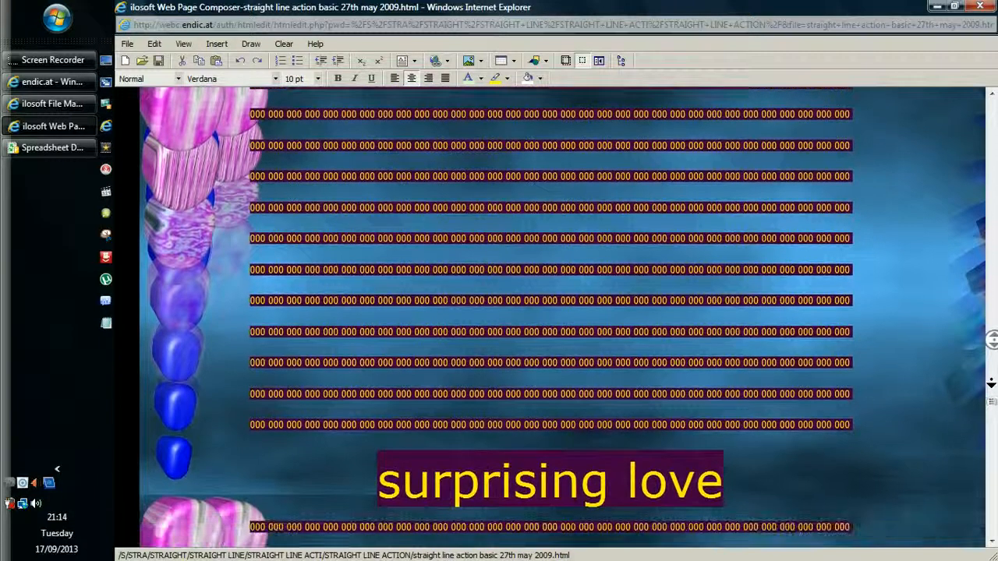
pyautogui.scroll(-3)
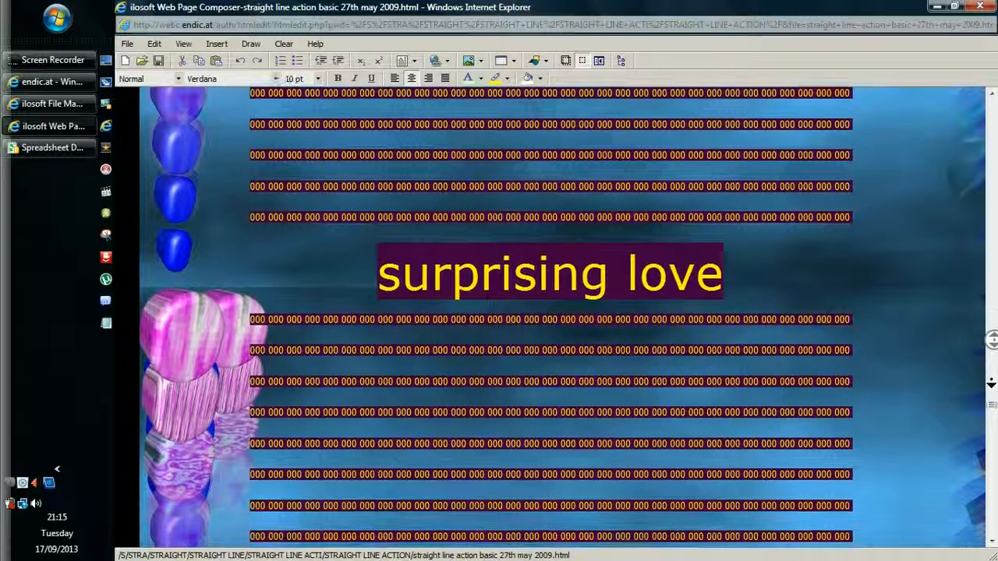
pyautogui.scroll(-3)
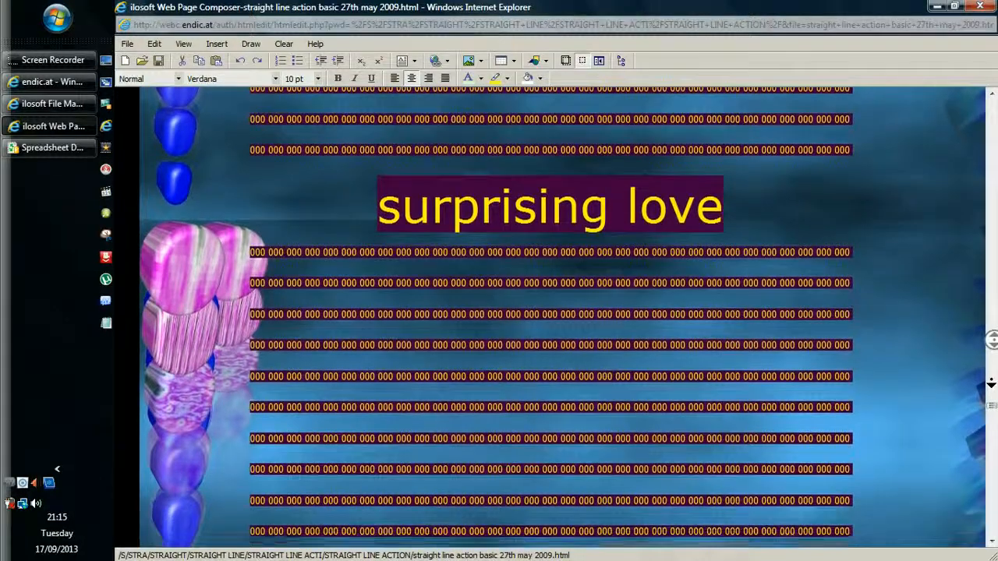
pyautogui.scroll(-3)
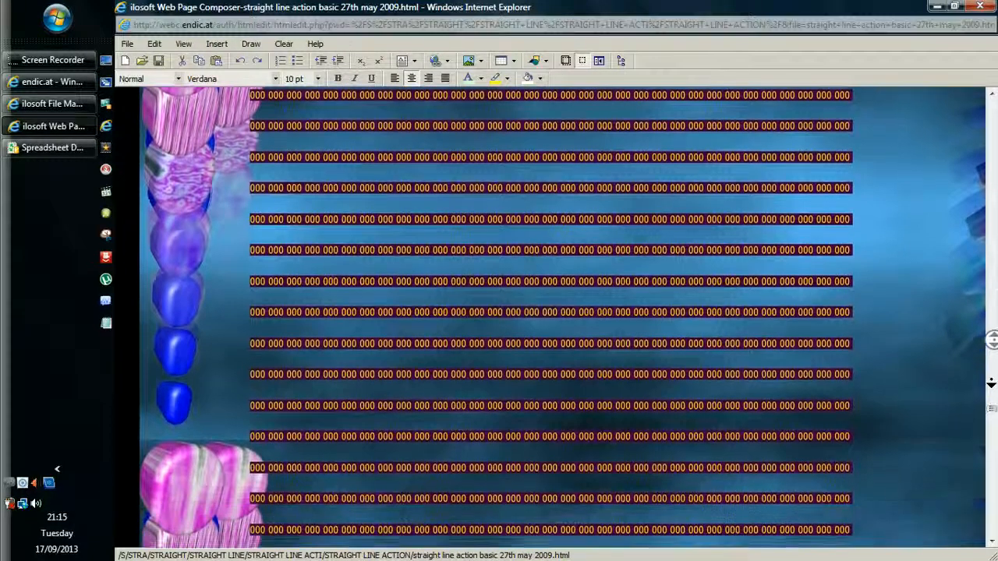
pyautogui.scroll(-3)
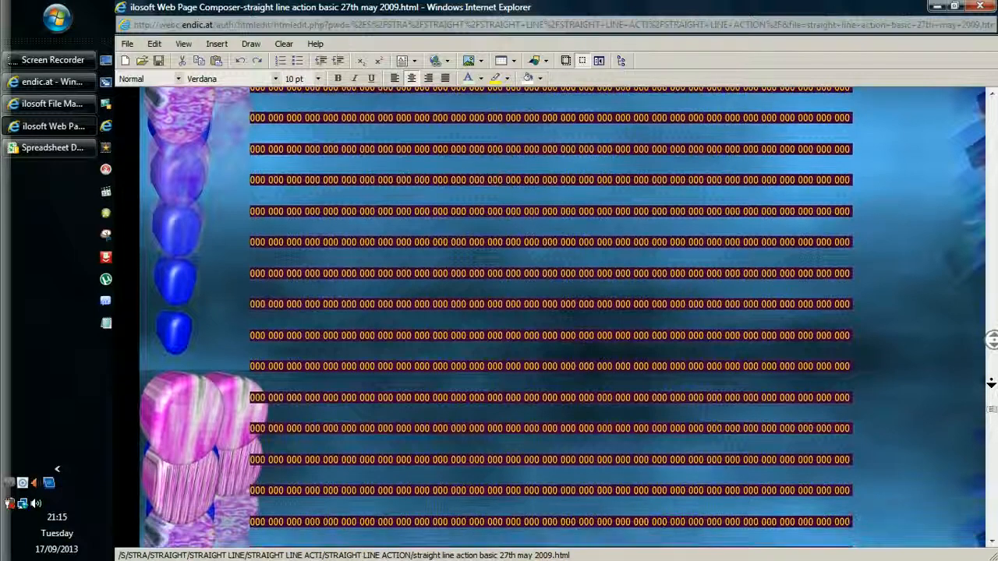
pyautogui.scroll(-3)
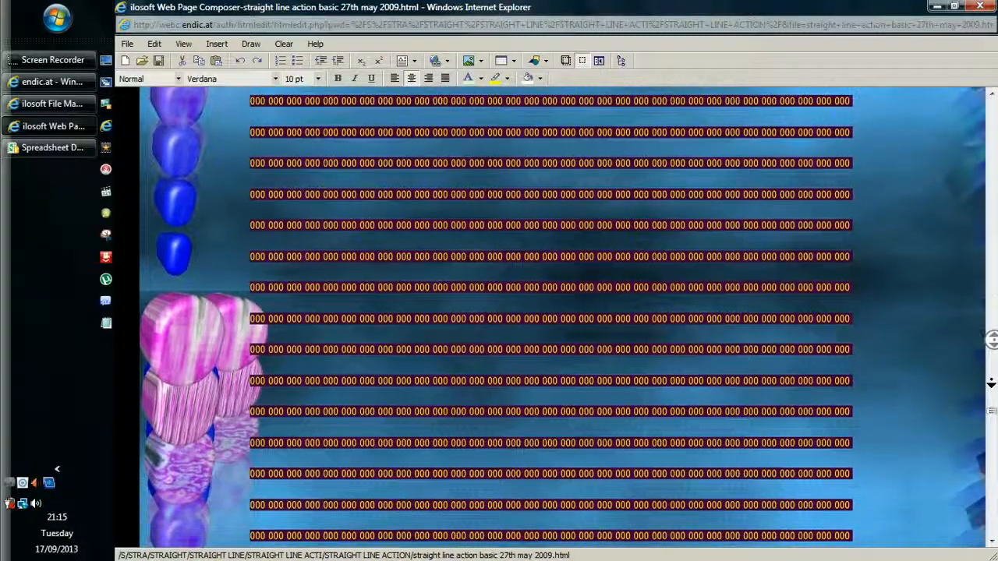
pyautogui.scroll(-3)
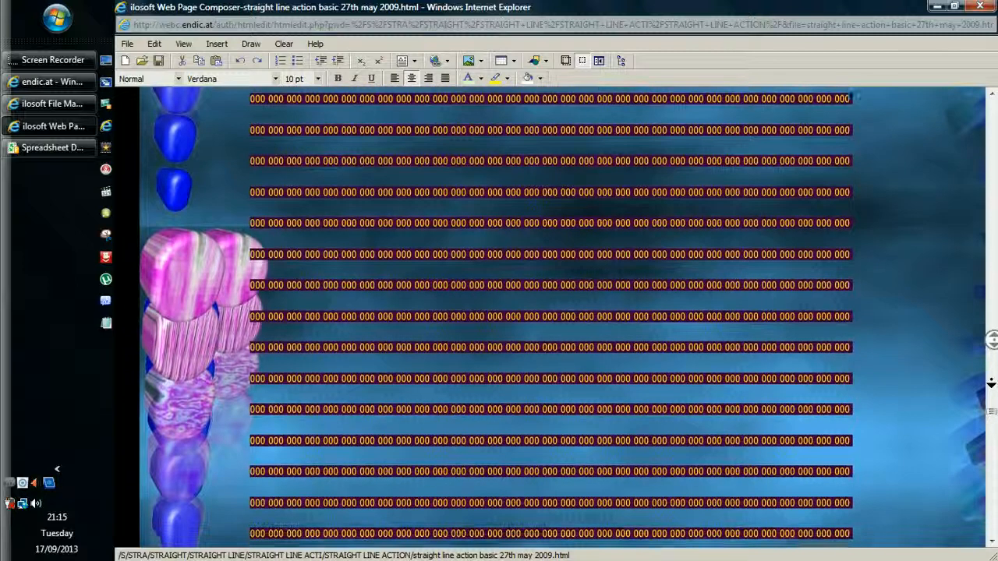
pyautogui.scroll(-3)
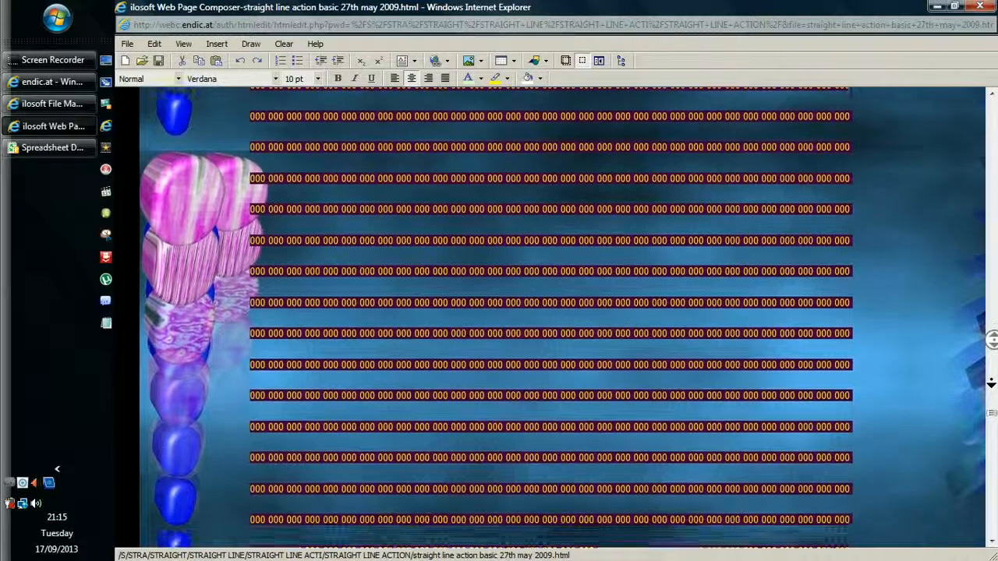
pyautogui.scroll(-3)
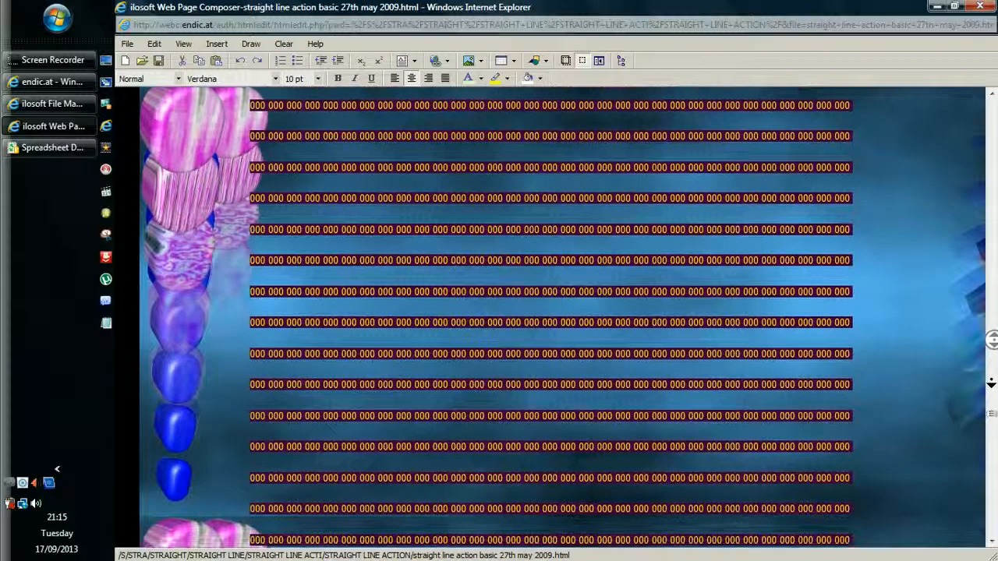
pyautogui.scroll(-3)
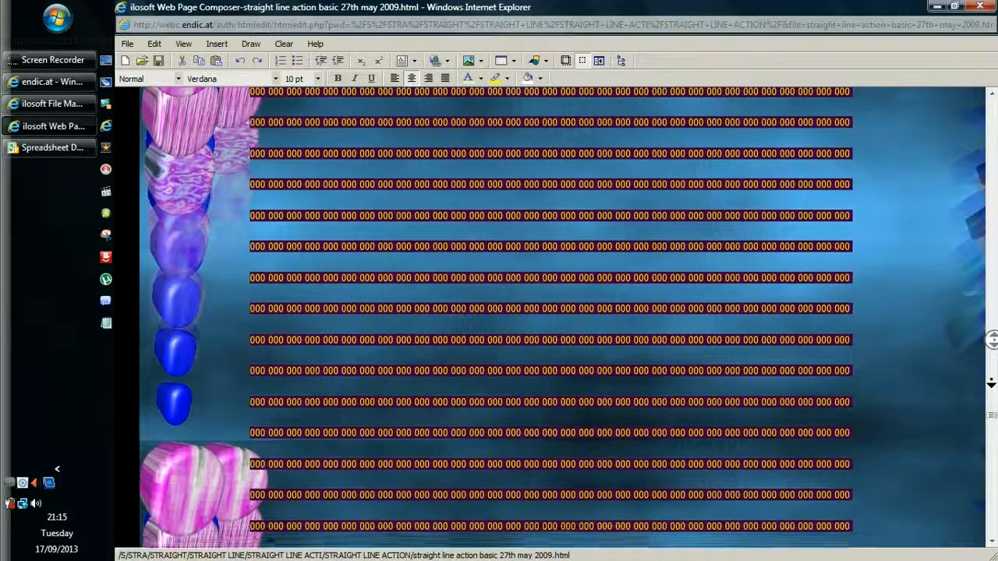
pyautogui.scroll(-3)
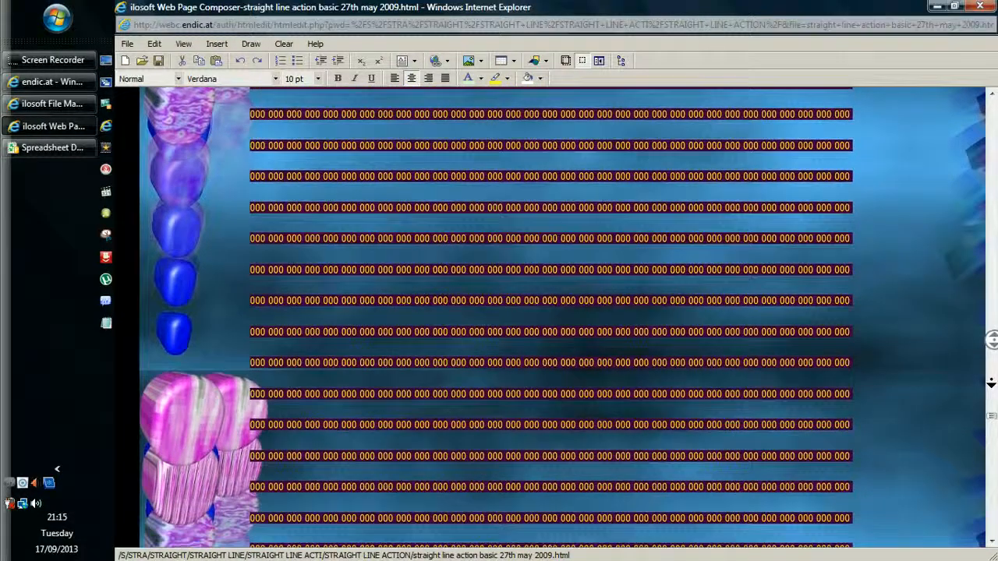
pyautogui.scroll(-3)
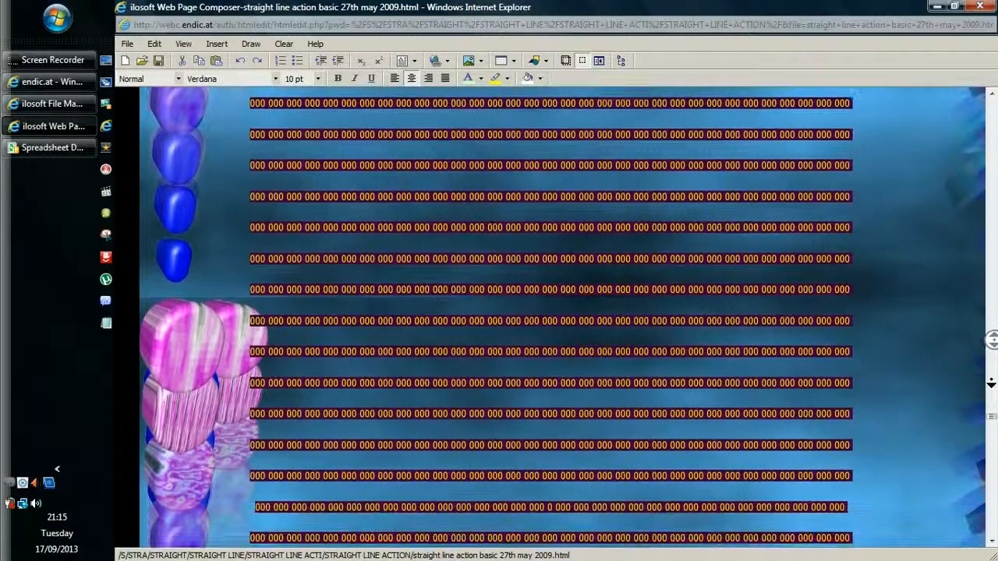
pyautogui.scroll(-3)
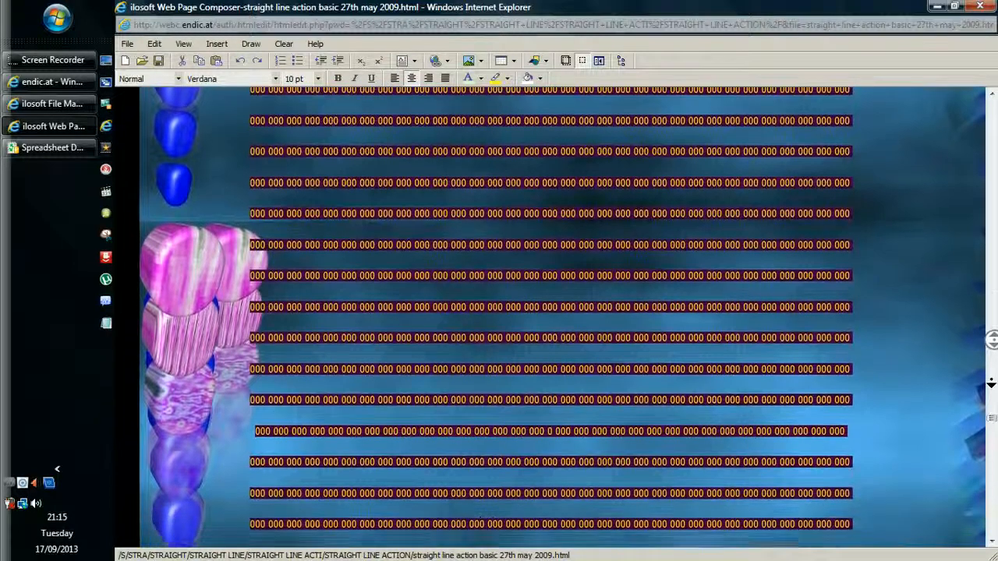
pyautogui.scroll(-3)
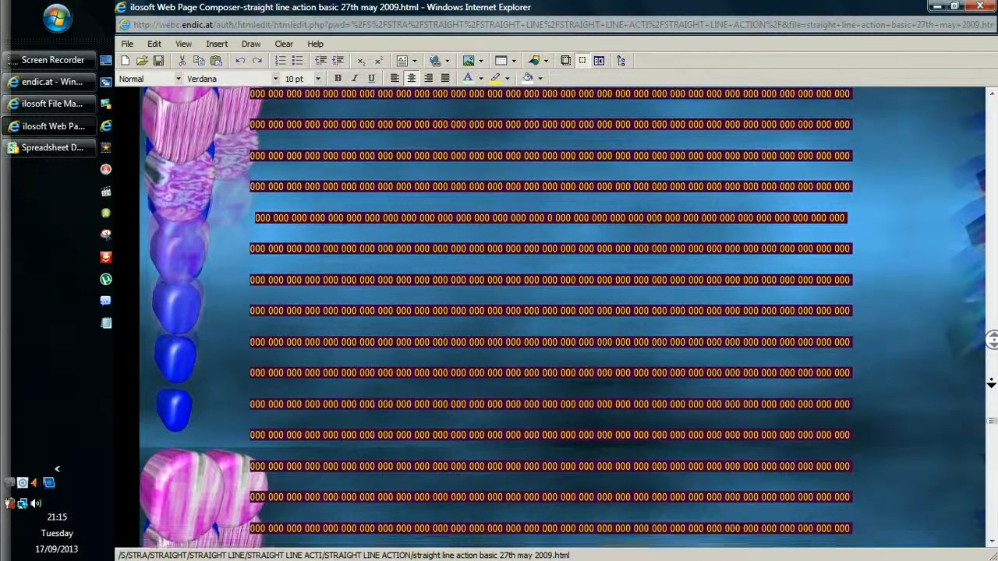
pyautogui.scroll(-3)
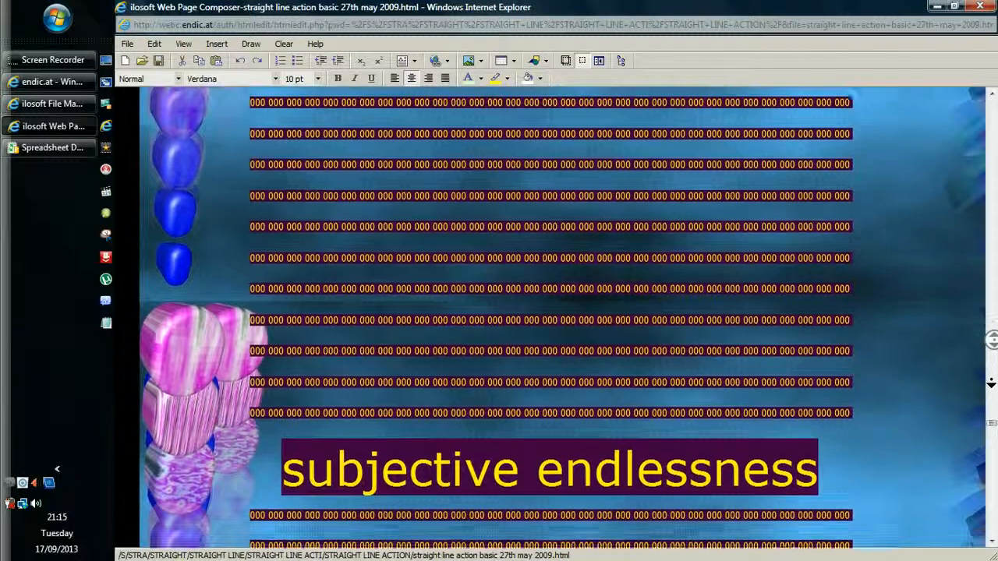
pyautogui.scroll(-3)
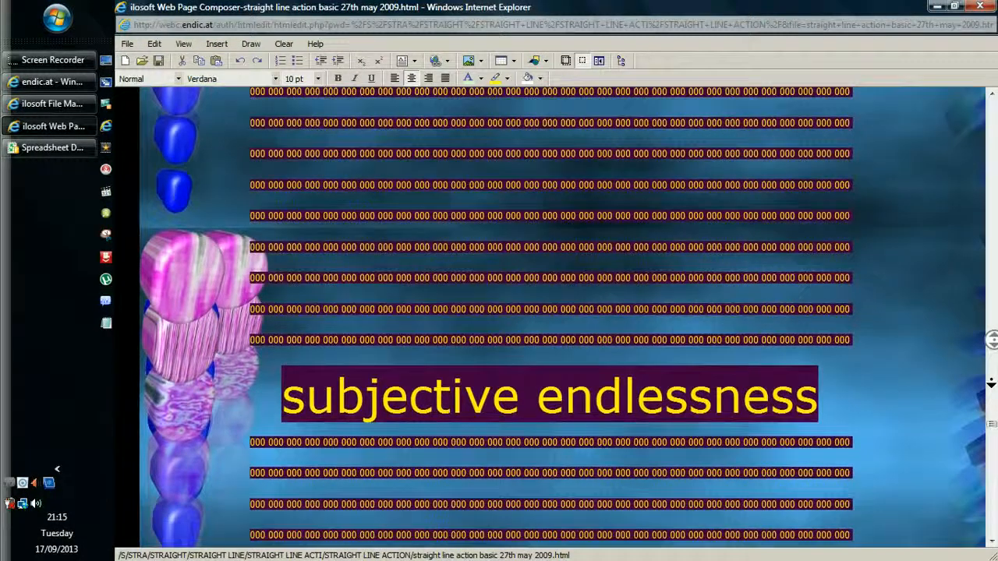
pyautogui.scroll(-3)
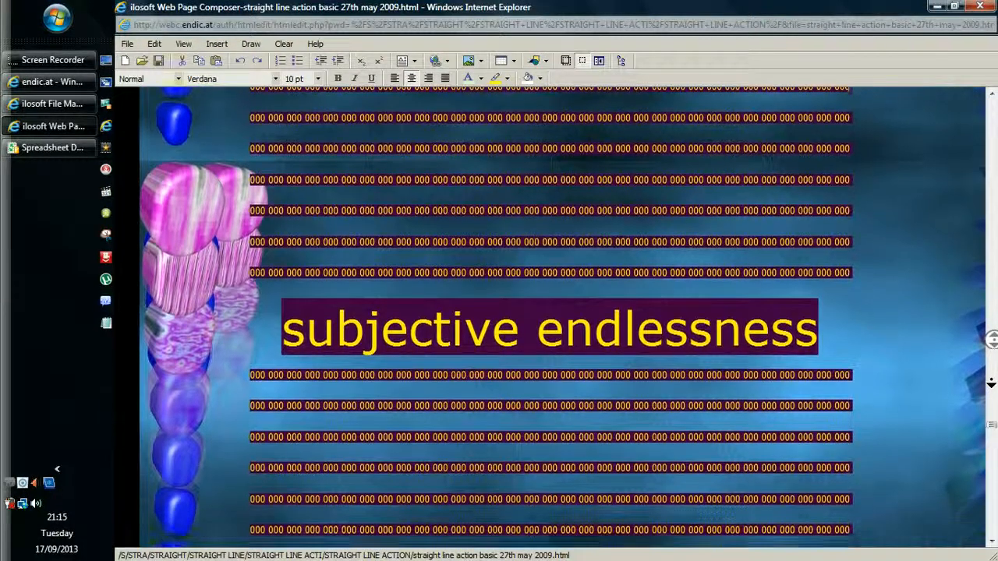
pyautogui.scroll(-3)
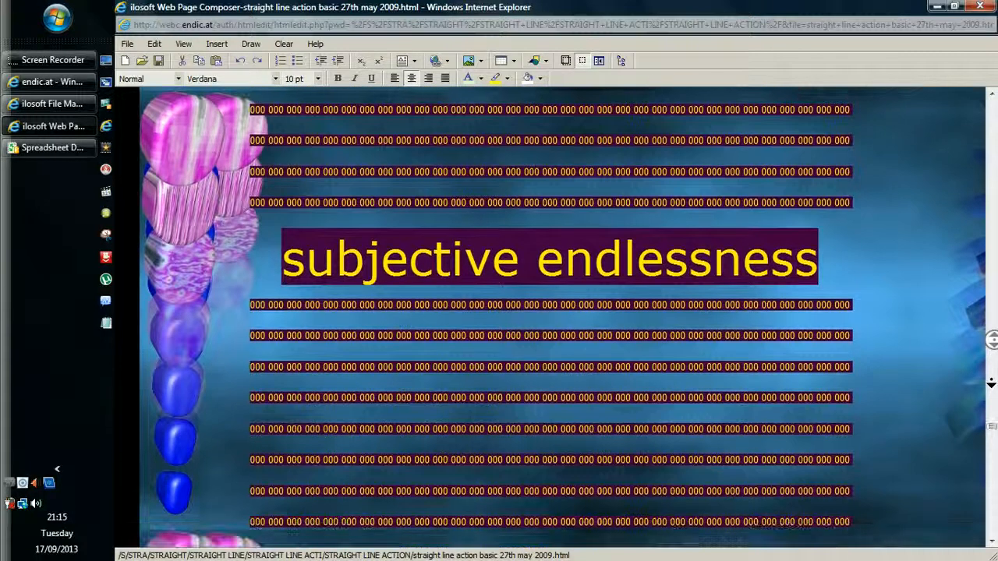
pyautogui.scroll(-3)
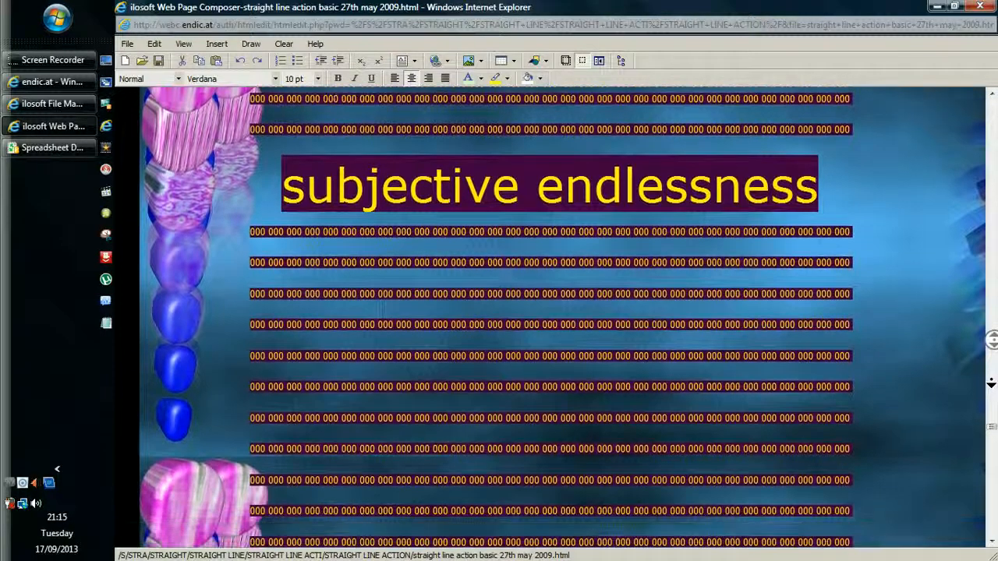
pyautogui.scroll(-3)
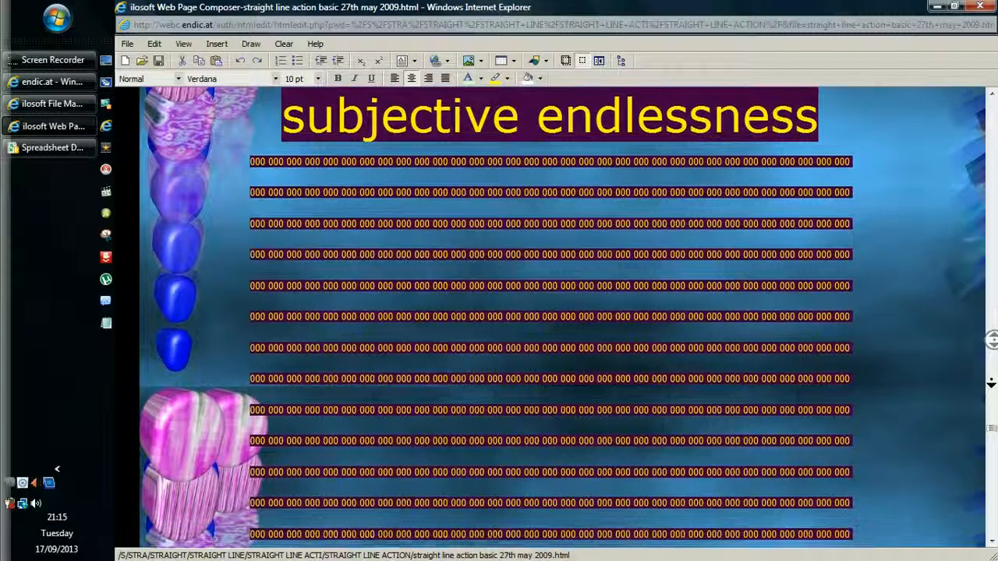
pyautogui.scroll(-3)
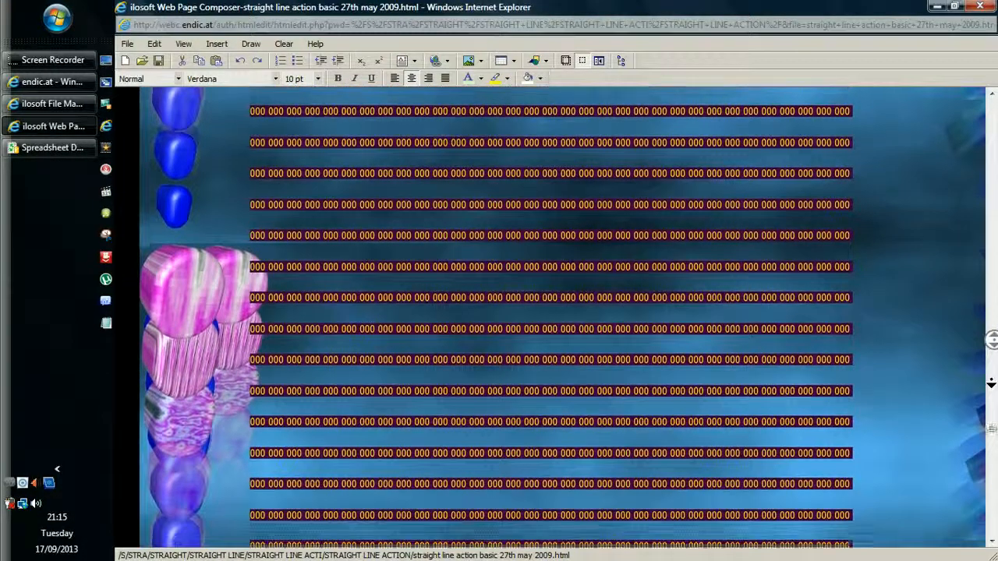
pyautogui.scroll(-3)
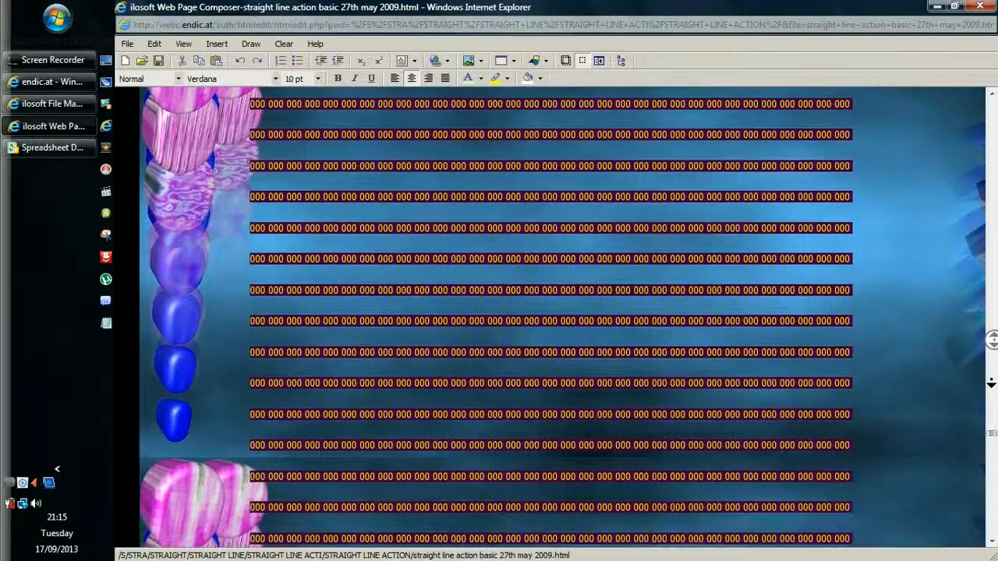
pyautogui.scroll(-3)
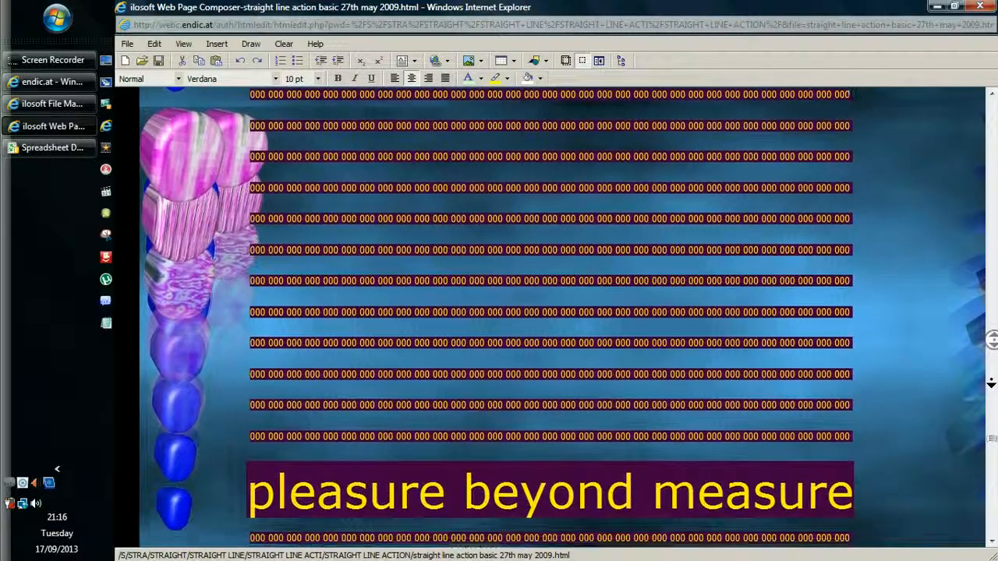
pyautogui.scroll(-3)
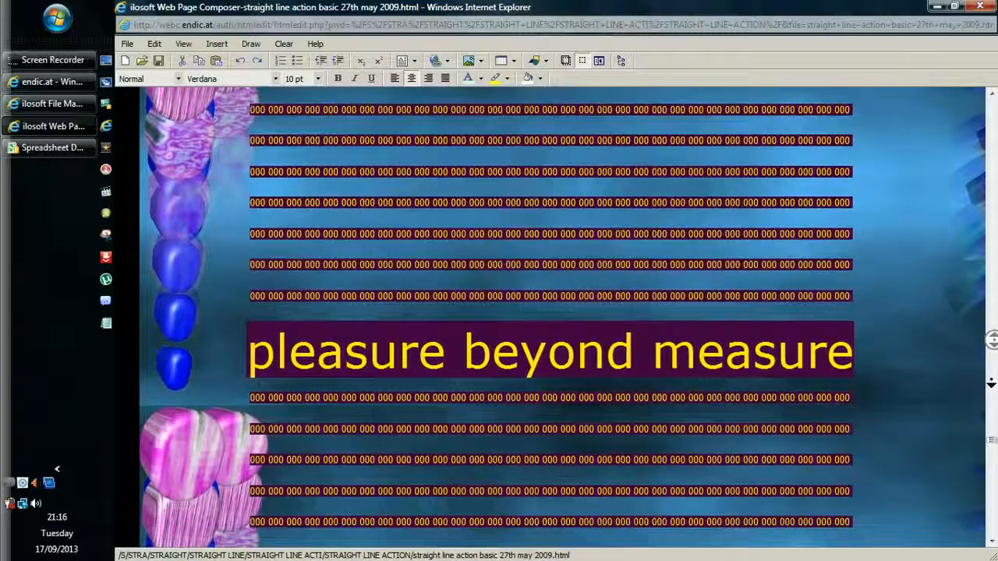
pyautogui.scroll(-3)
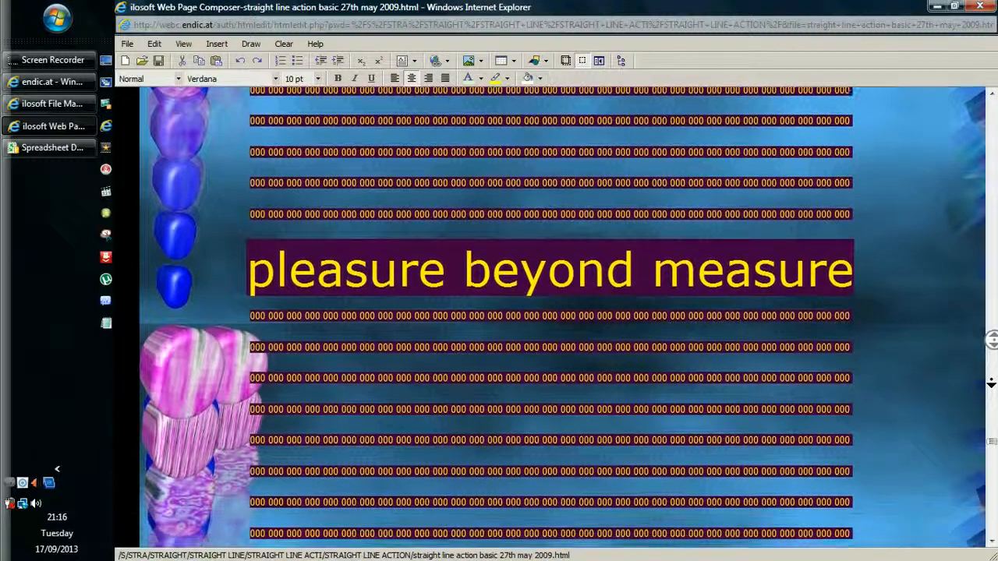
pyautogui.scroll(-3)
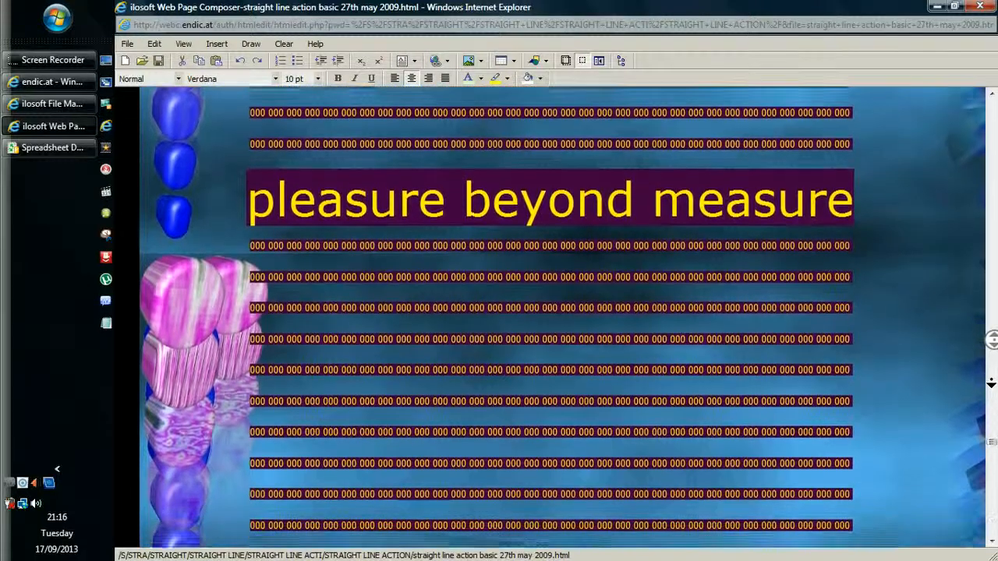
pyautogui.scroll(-3)
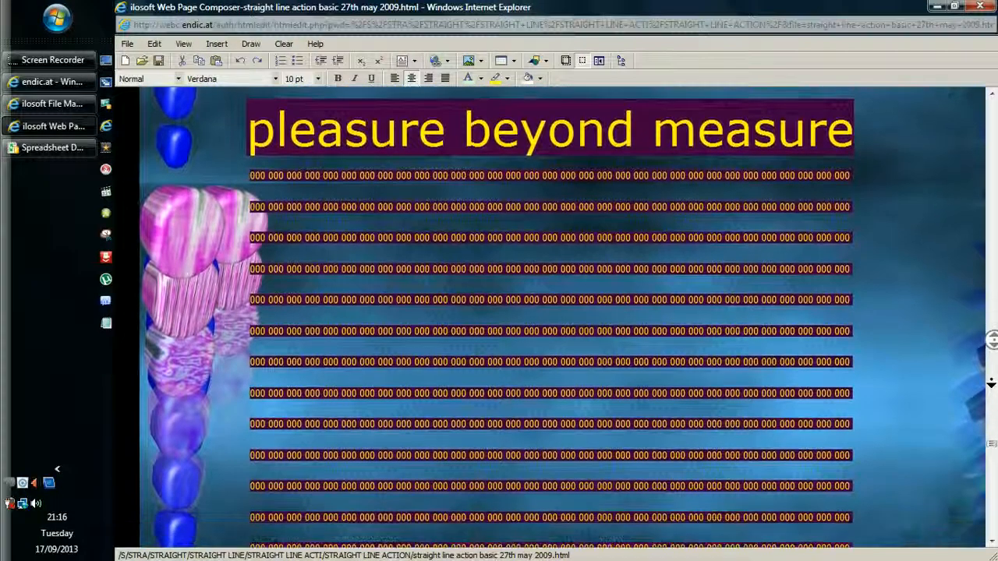
pyautogui.scroll(-3)
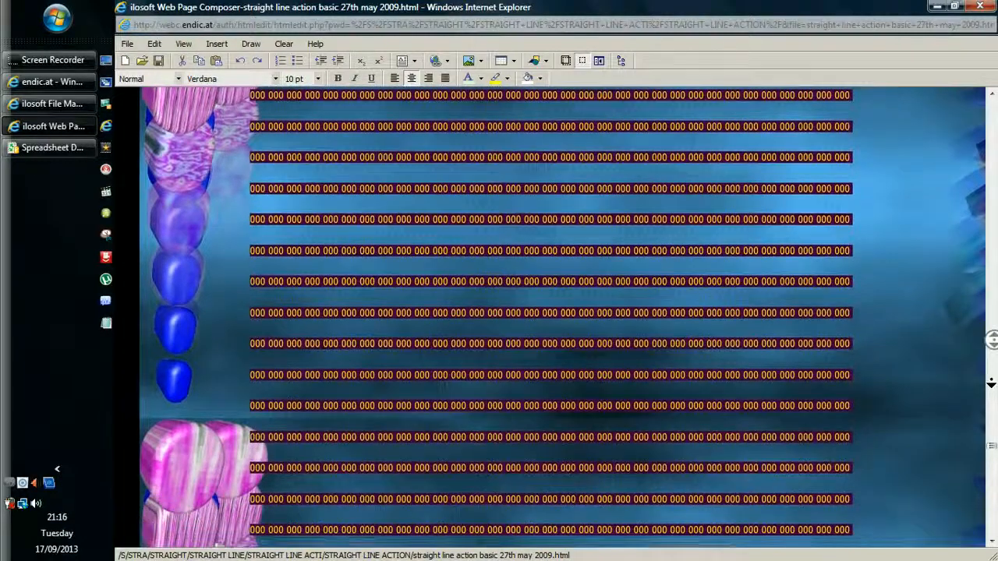
pyautogui.scroll(-3)
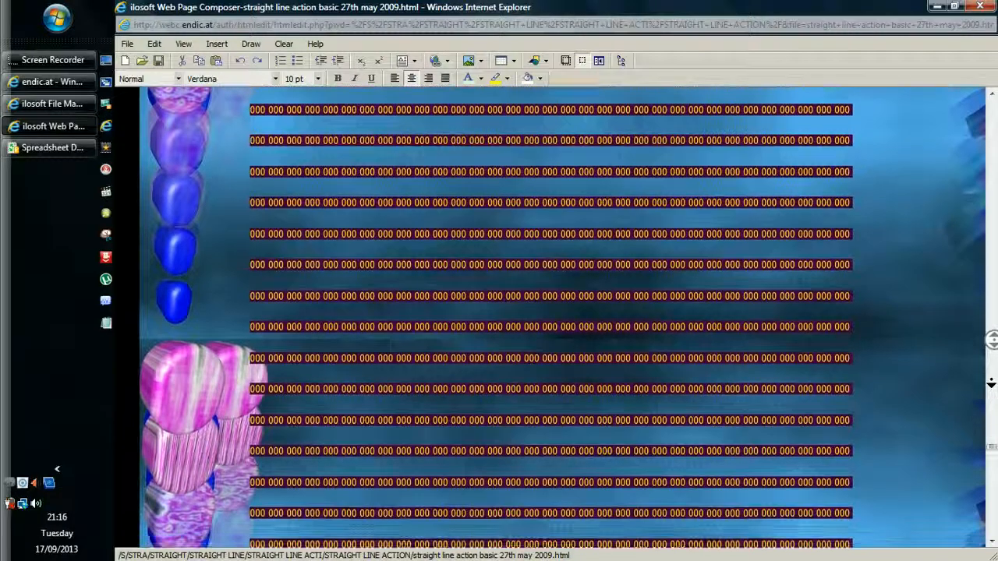
pyautogui.scroll(-3)
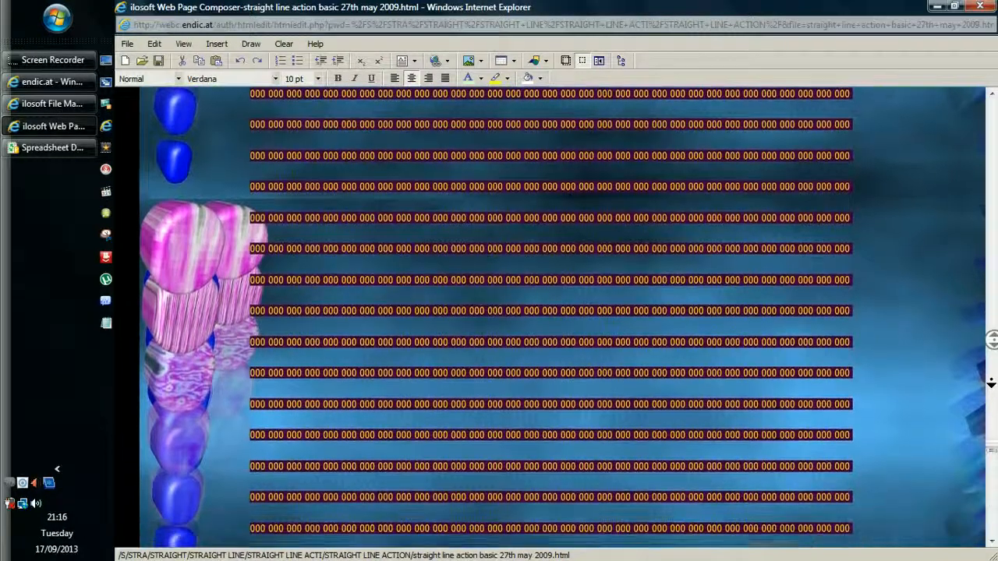
pyautogui.scroll(-3)
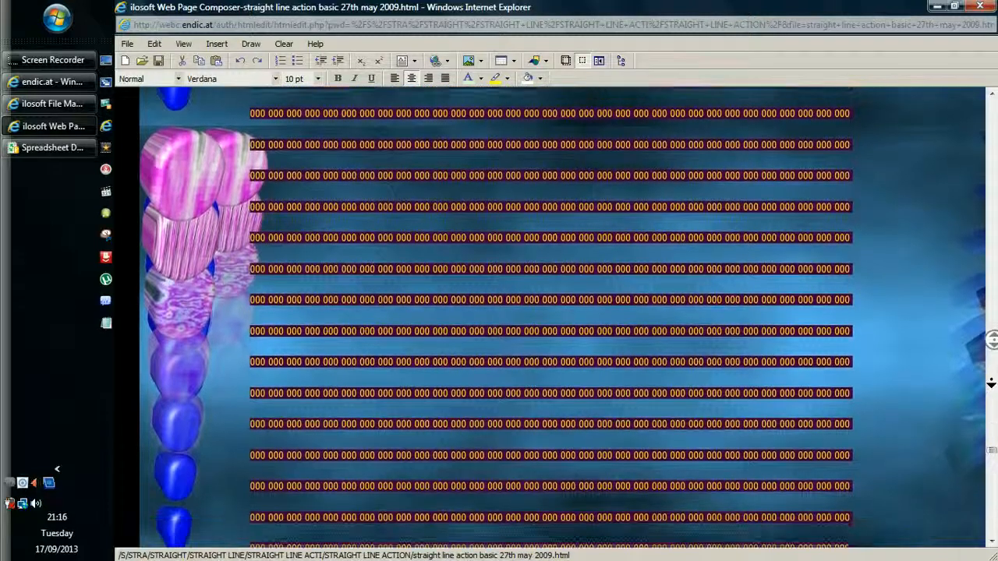
pyautogui.scroll(-3)
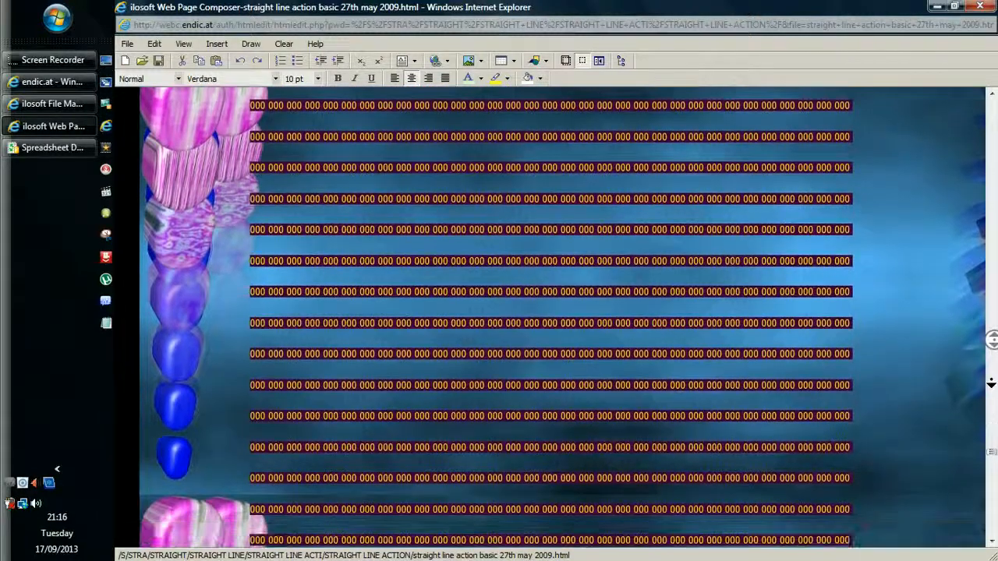
pyautogui.scroll(-3)
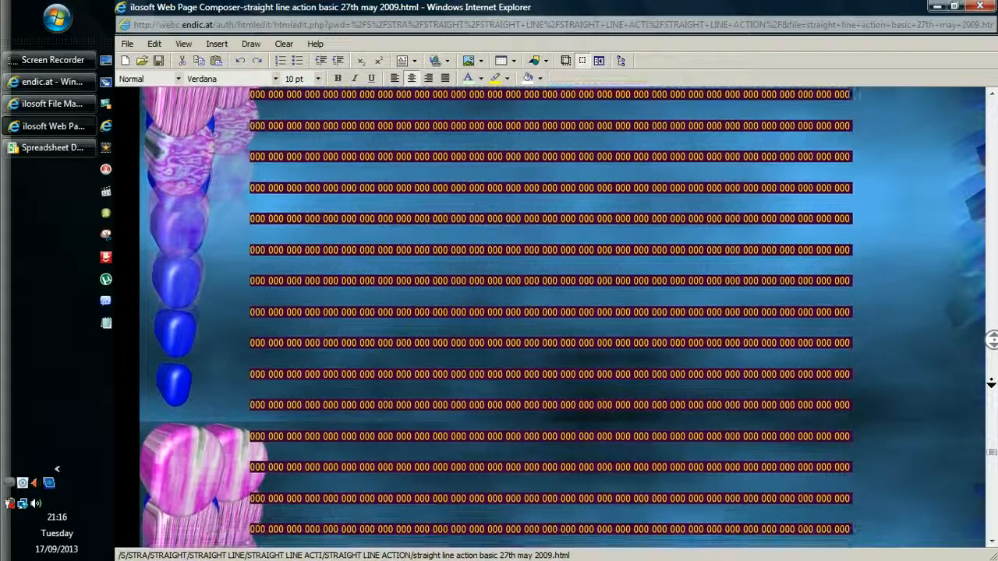
pyautogui.scroll(-3)
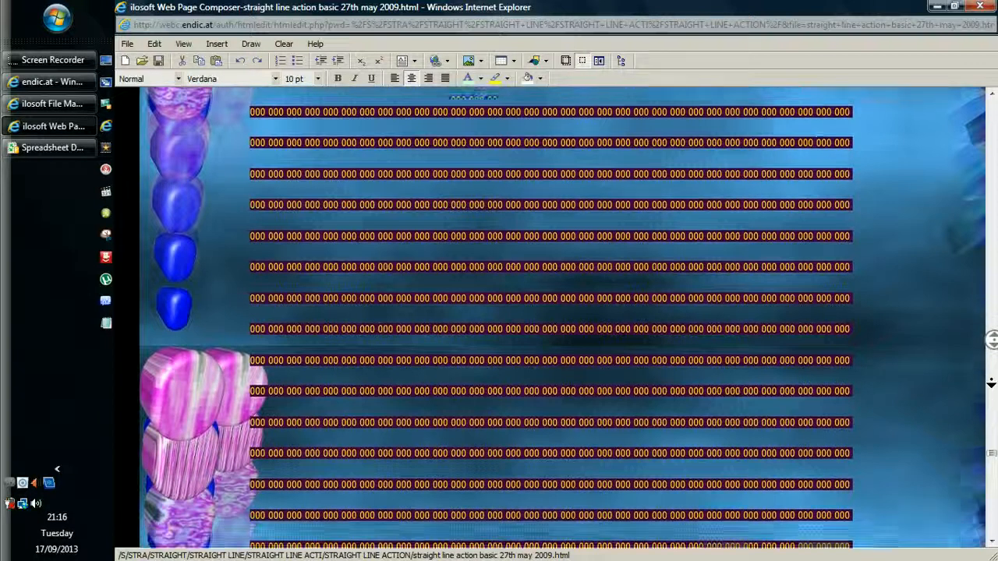
pyautogui.scroll(-3)
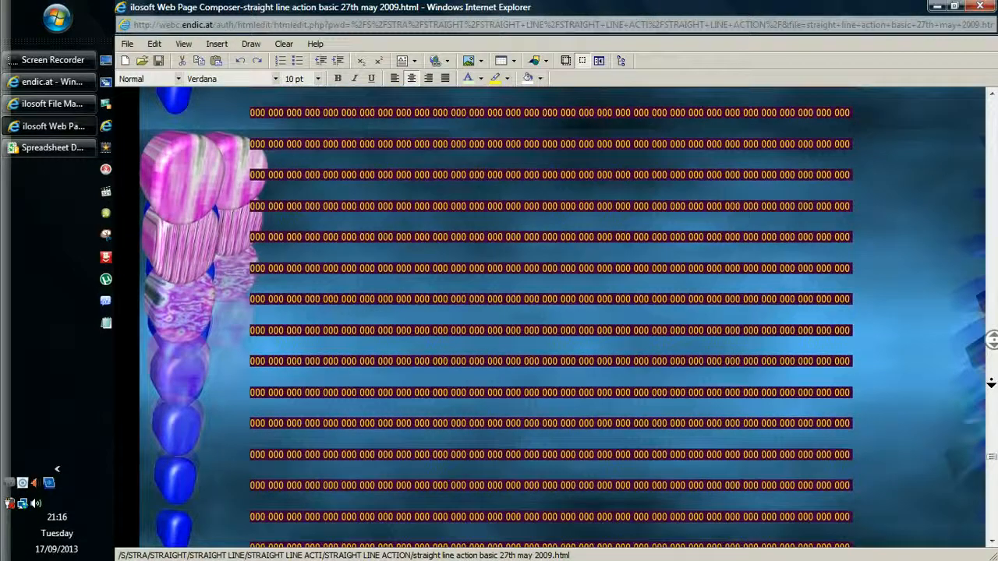
pyautogui.scroll(-3)
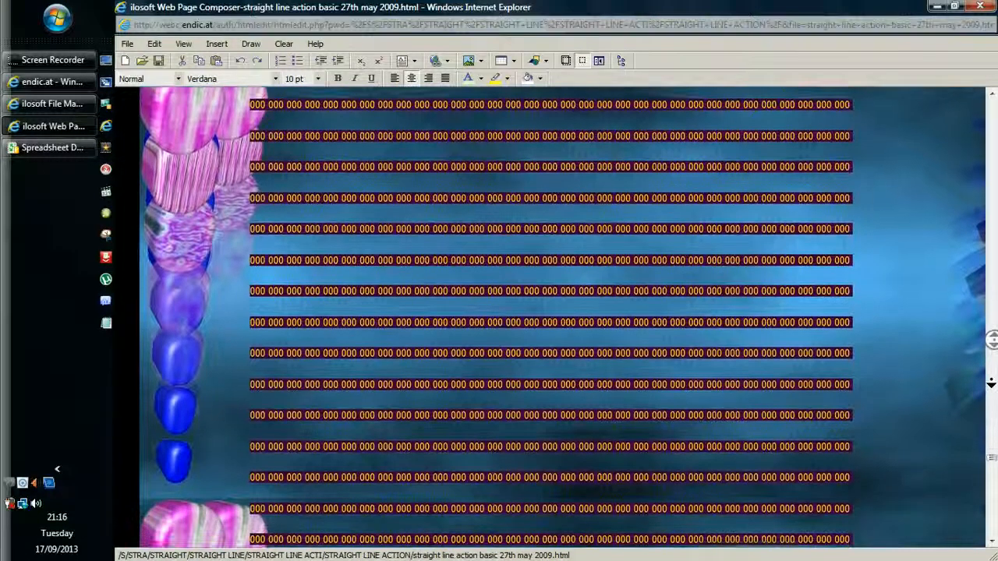
pyautogui.scroll(-3)
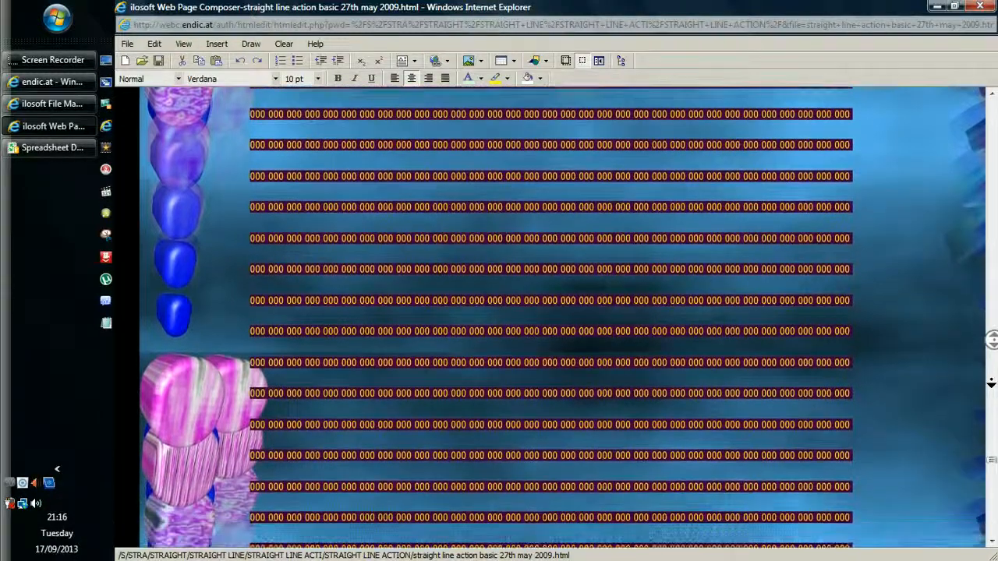
pyautogui.scroll(-3)
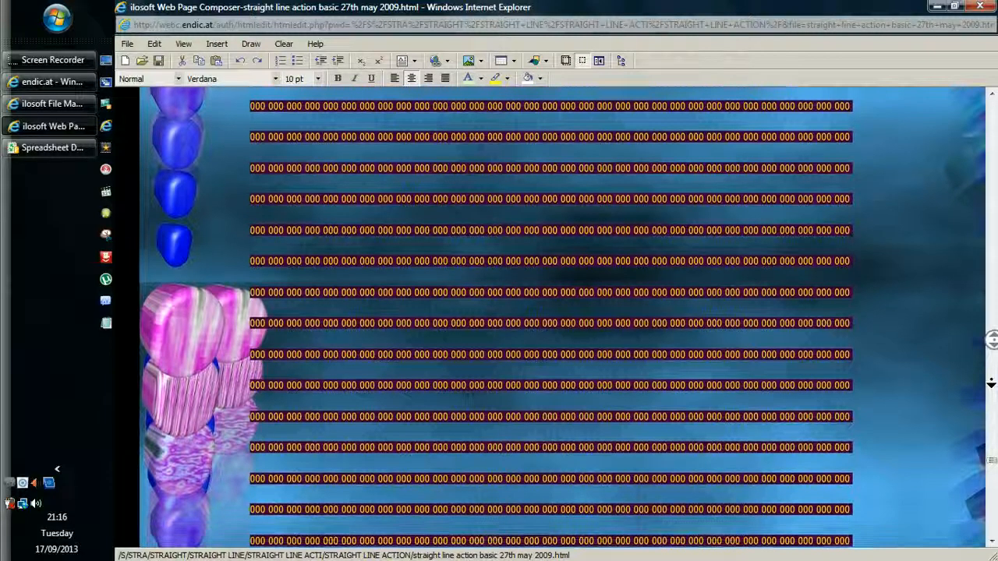
pyautogui.scroll(-3)
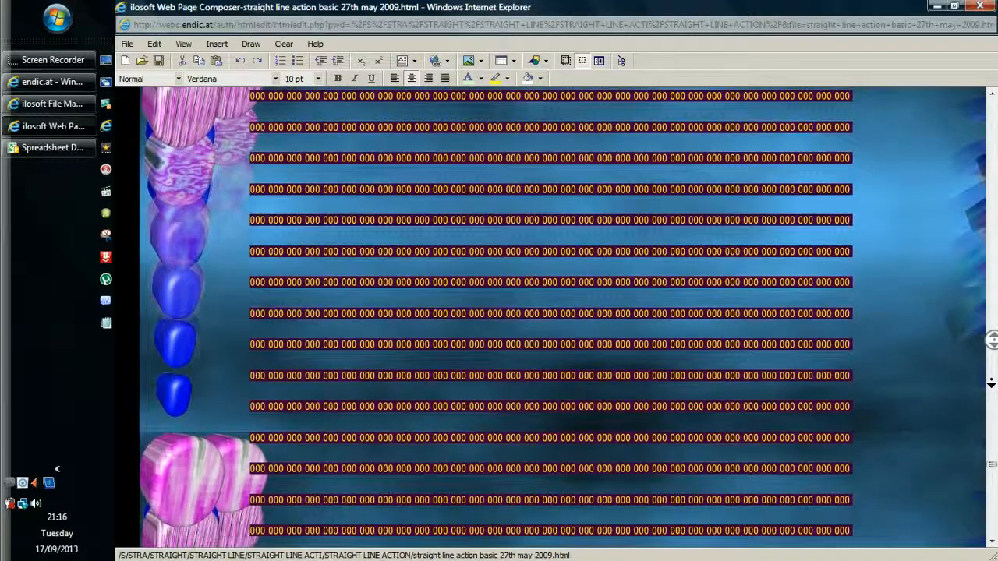
pyautogui.scroll(-3)
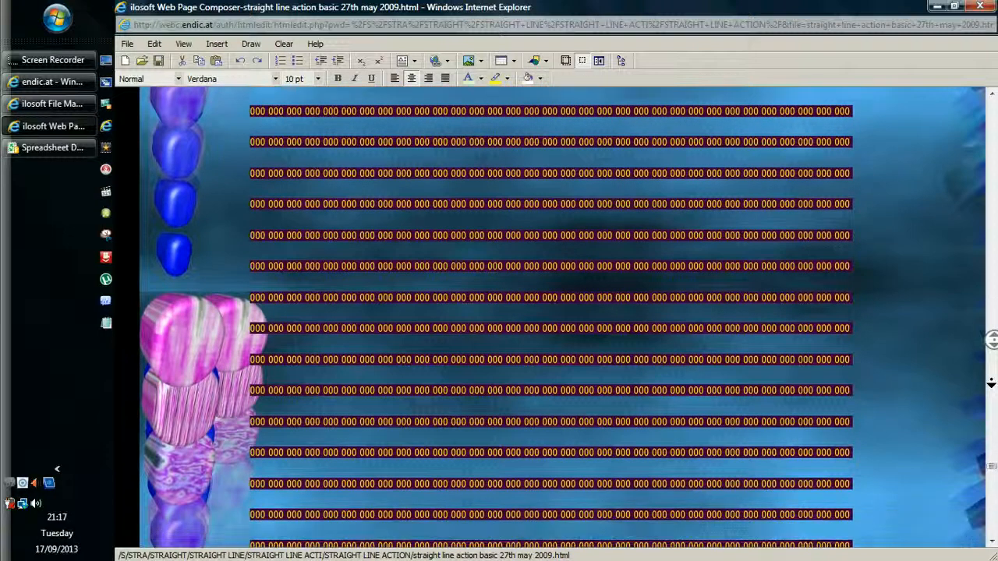
pyautogui.scroll(-3)
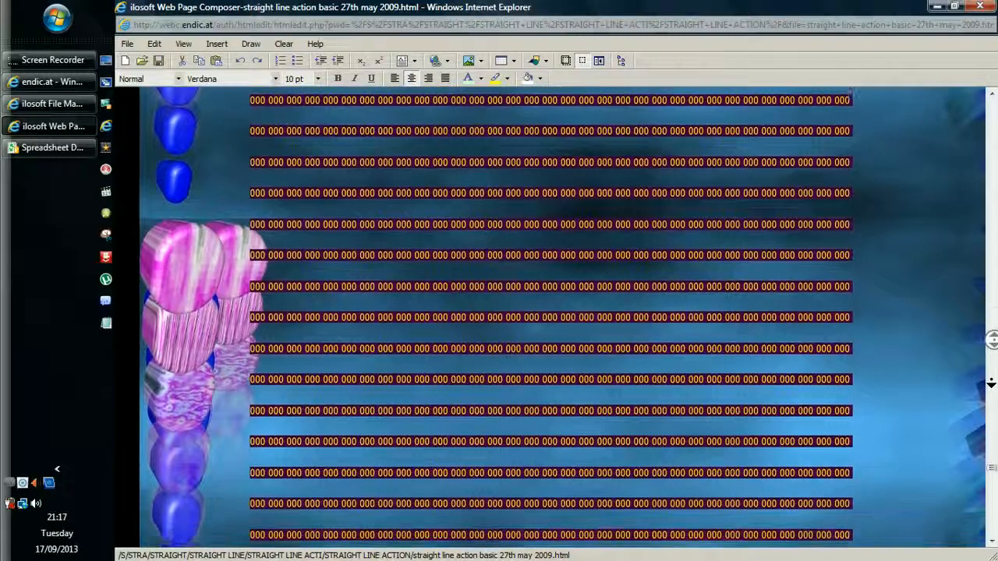
pyautogui.scroll(-3)
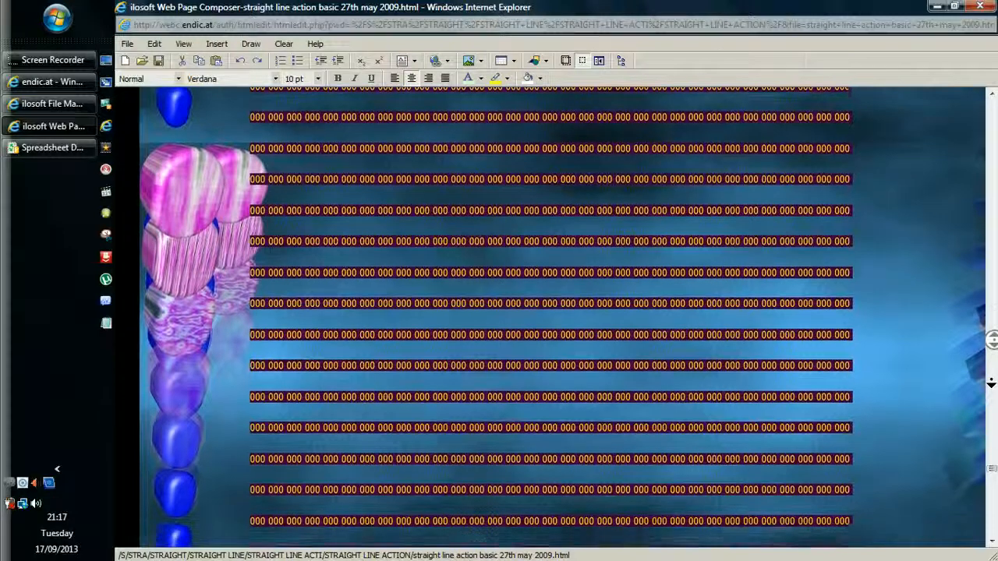
pyautogui.scroll(-3)
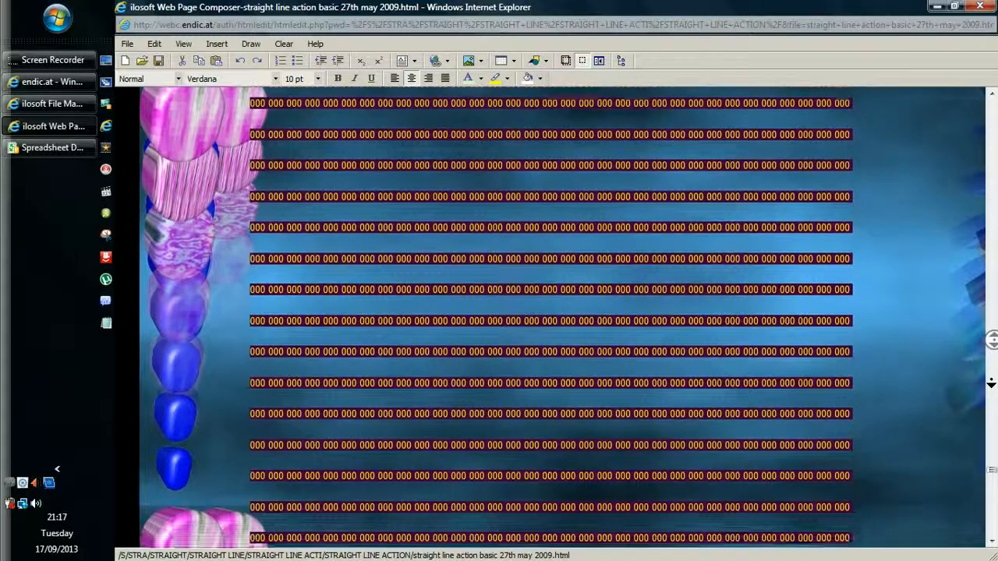
pyautogui.scroll(-3)
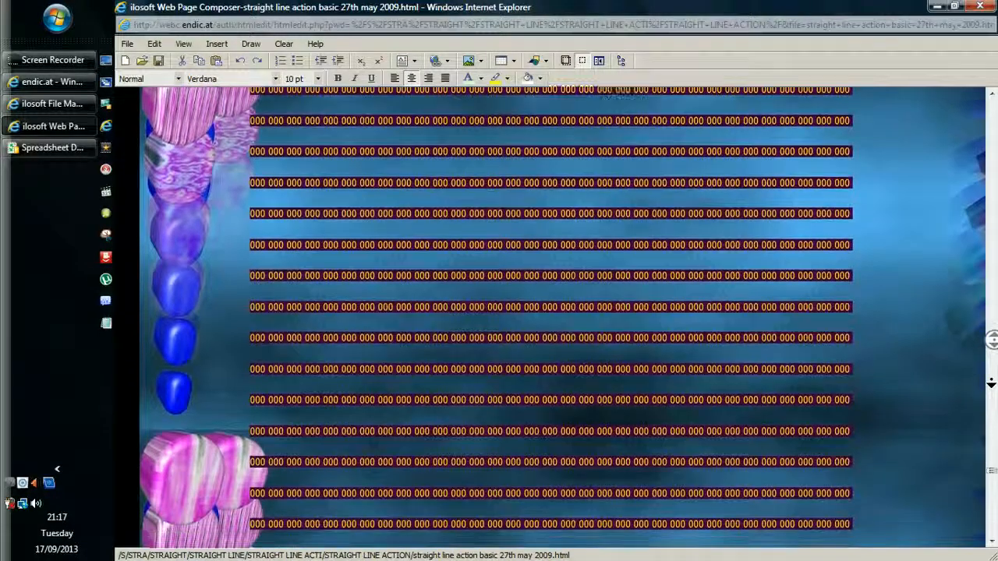
pyautogui.scroll(-3)
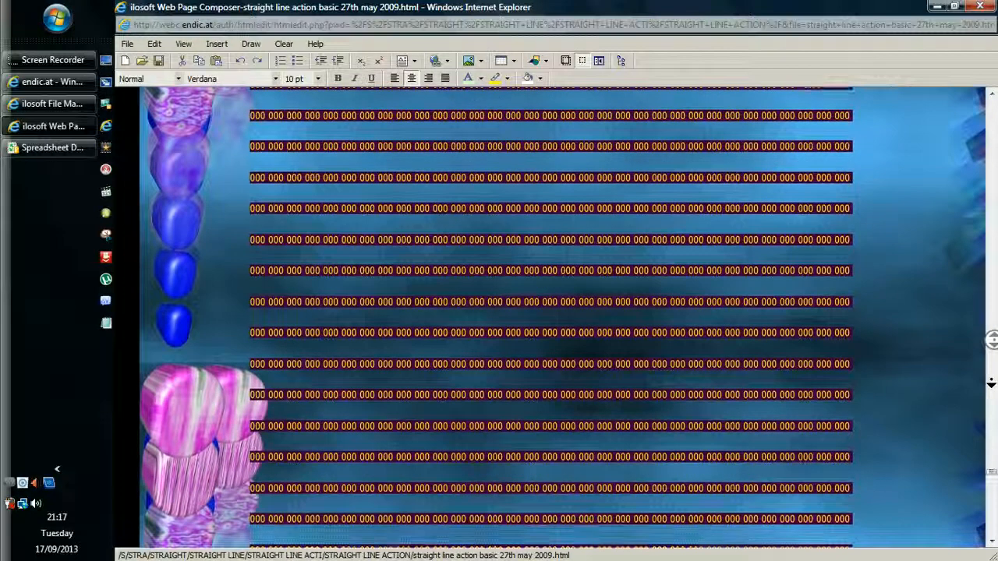
pyautogui.scroll(-3)
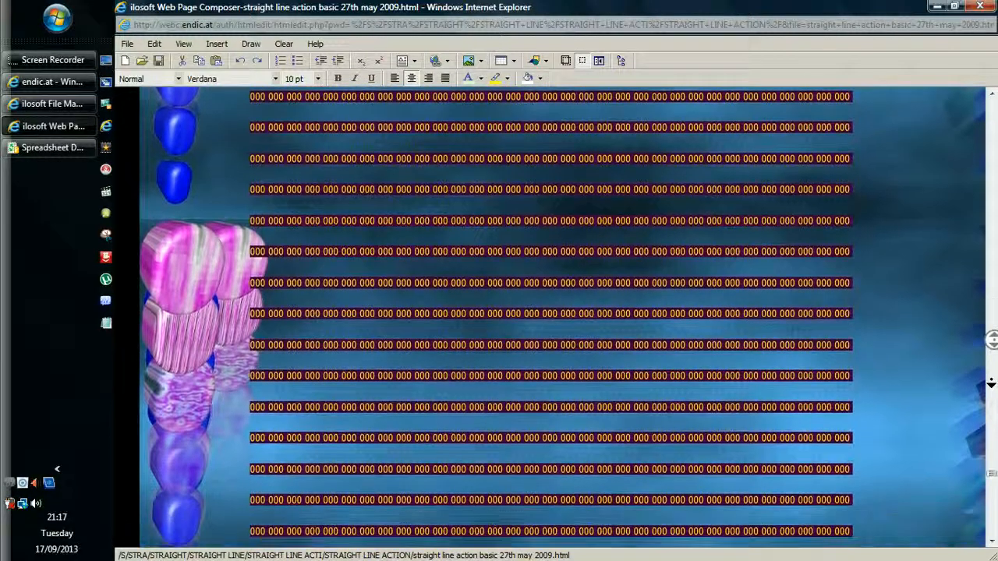
pyautogui.scroll(-3)
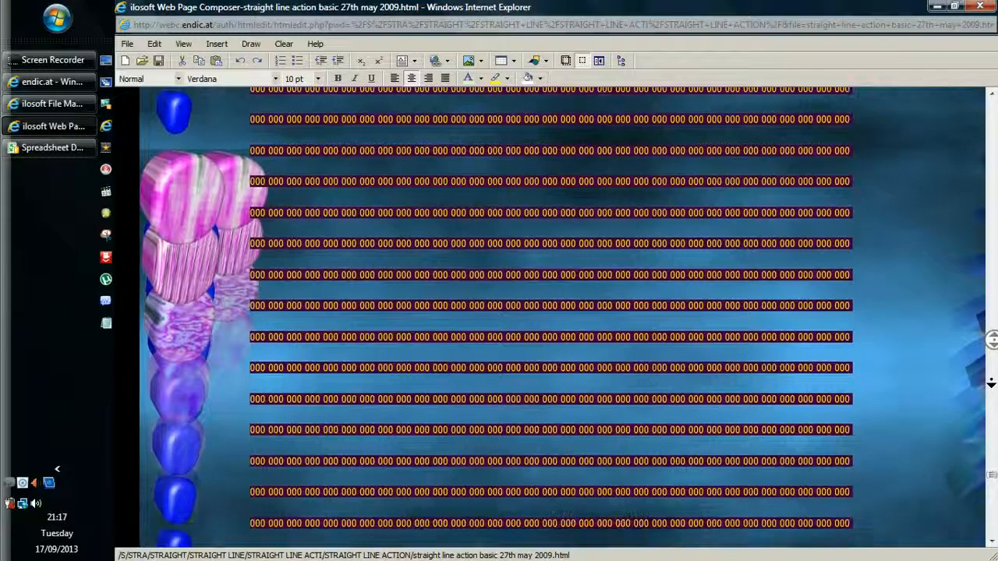
pyautogui.scroll(-3)
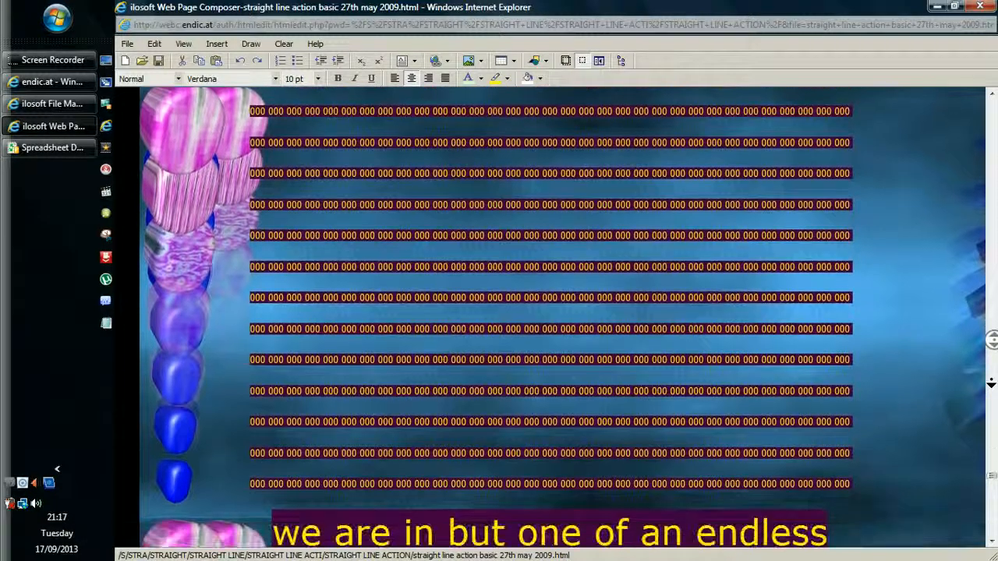
pyautogui.scroll(-3)
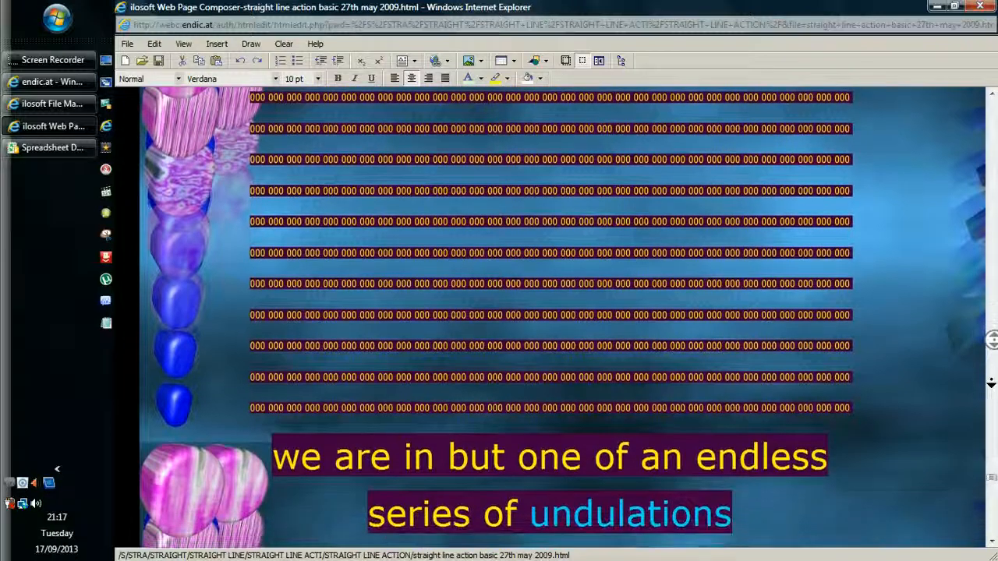
pyautogui.scroll(-3)
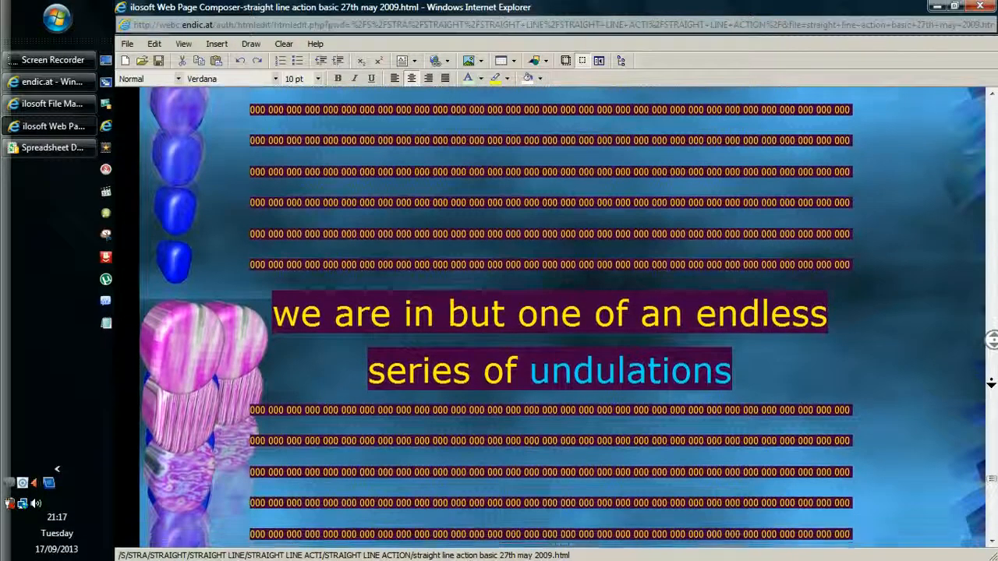
pyautogui.scroll(-3)
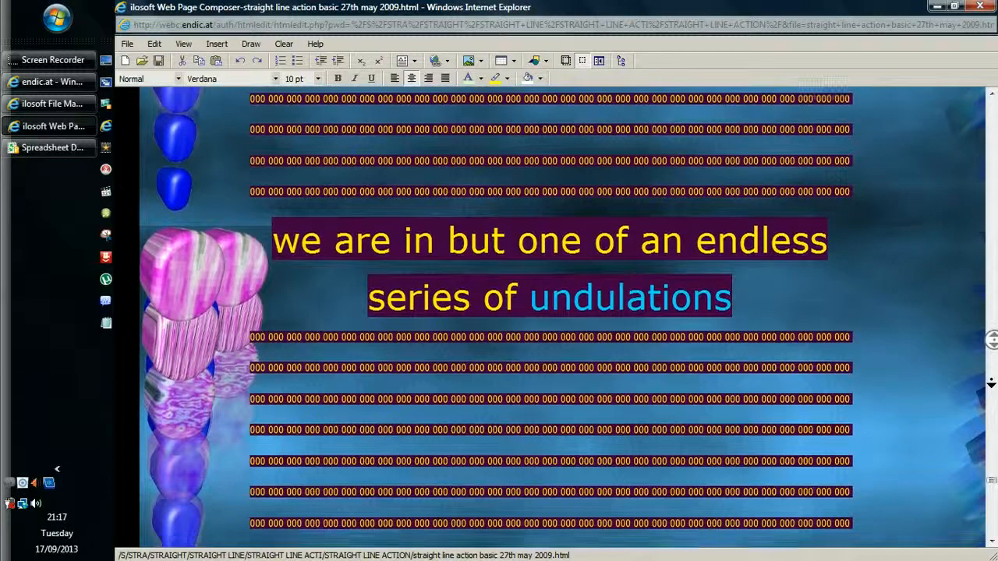
pyautogui.scroll(-3)
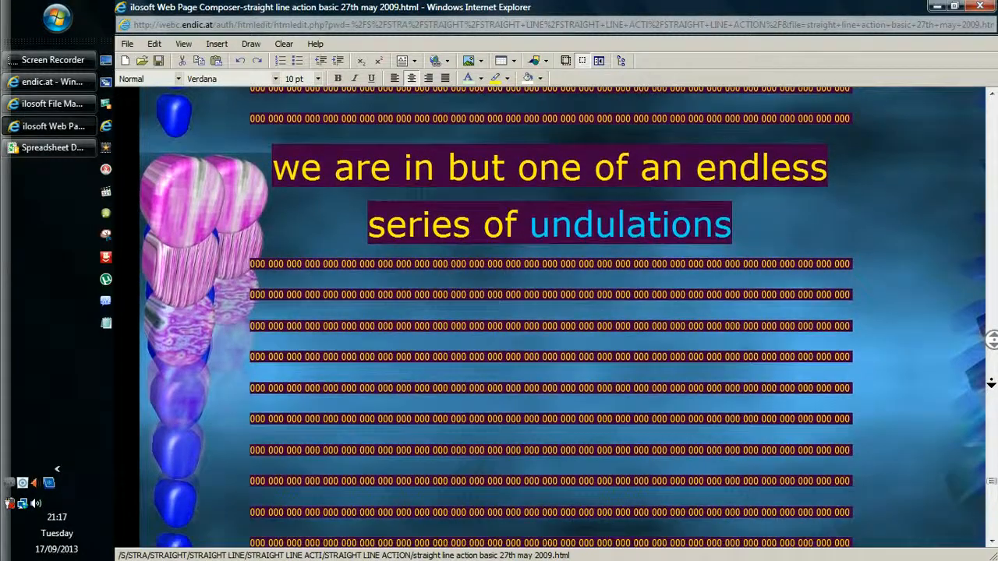
pyautogui.scroll(-3)
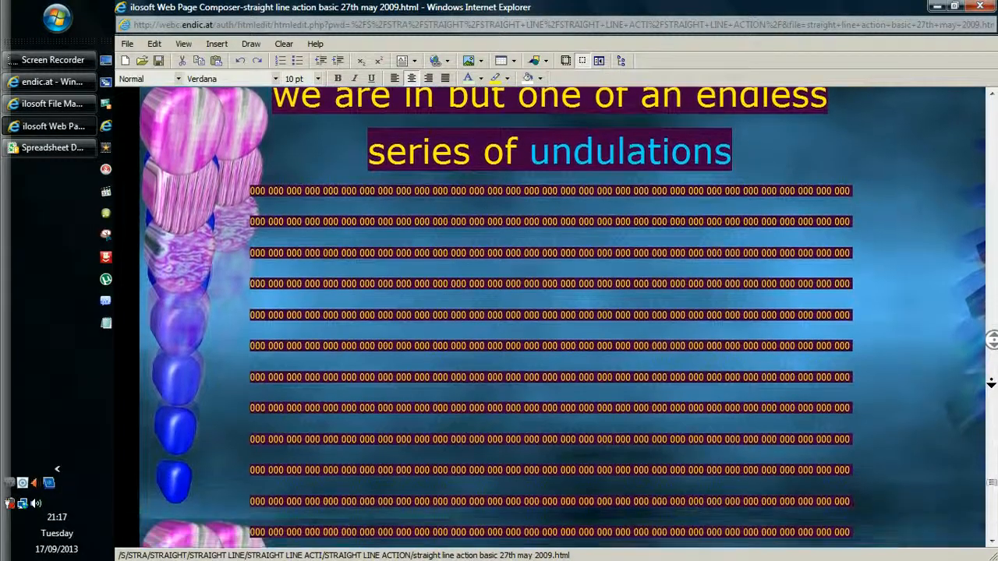
pyautogui.scroll(-3)
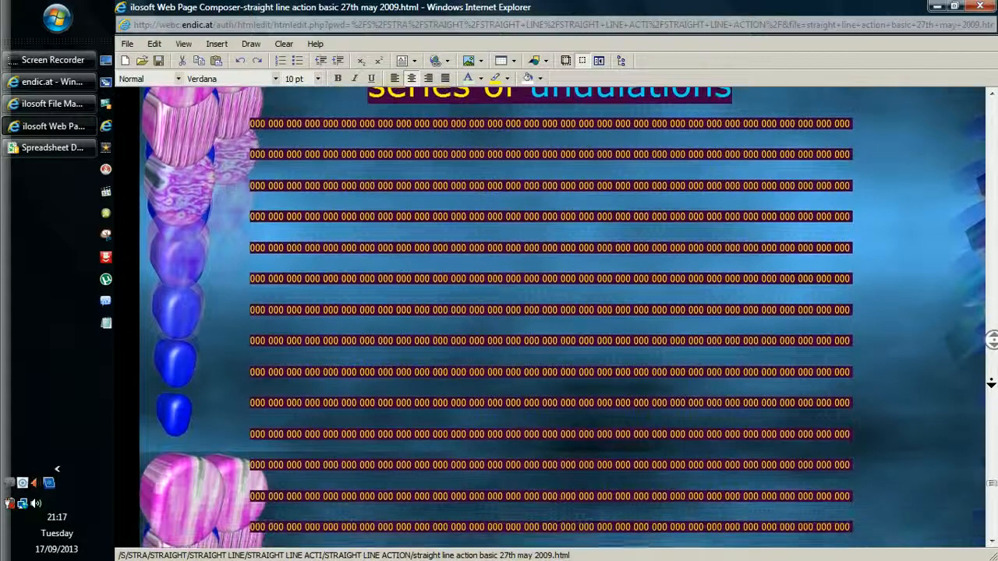
pyautogui.scroll(-3)
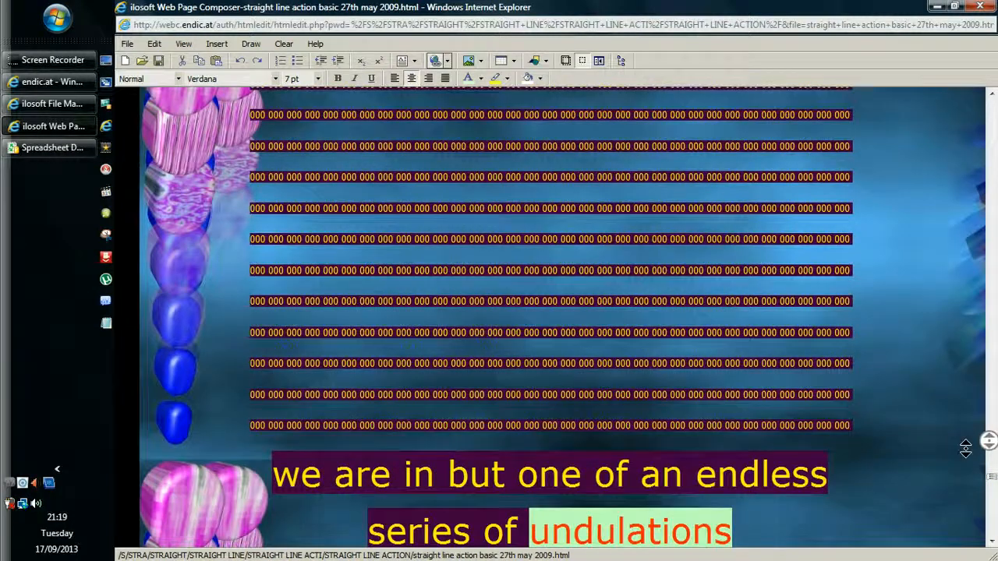
pyautogui.scroll(-3)
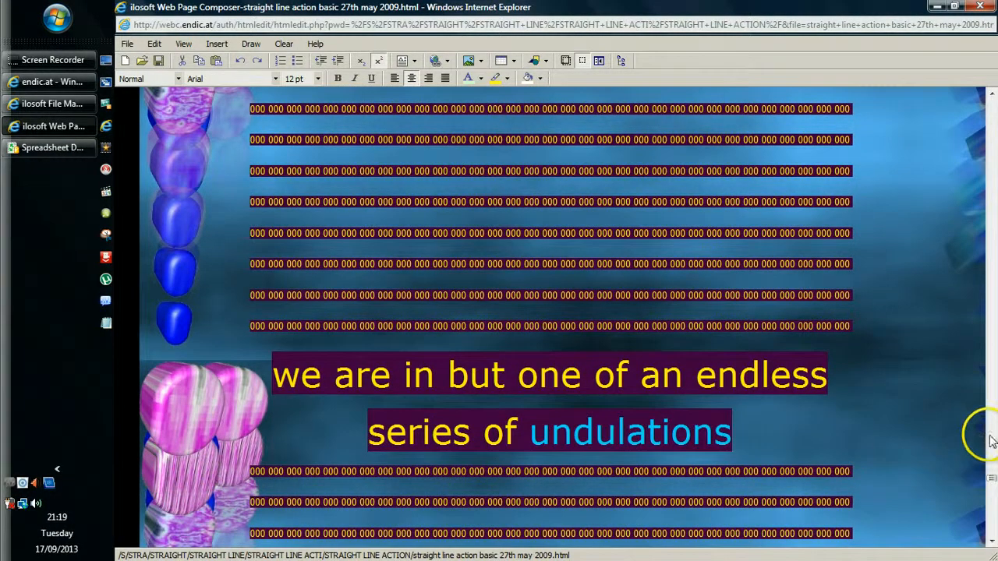
pyautogui.scroll(-3)
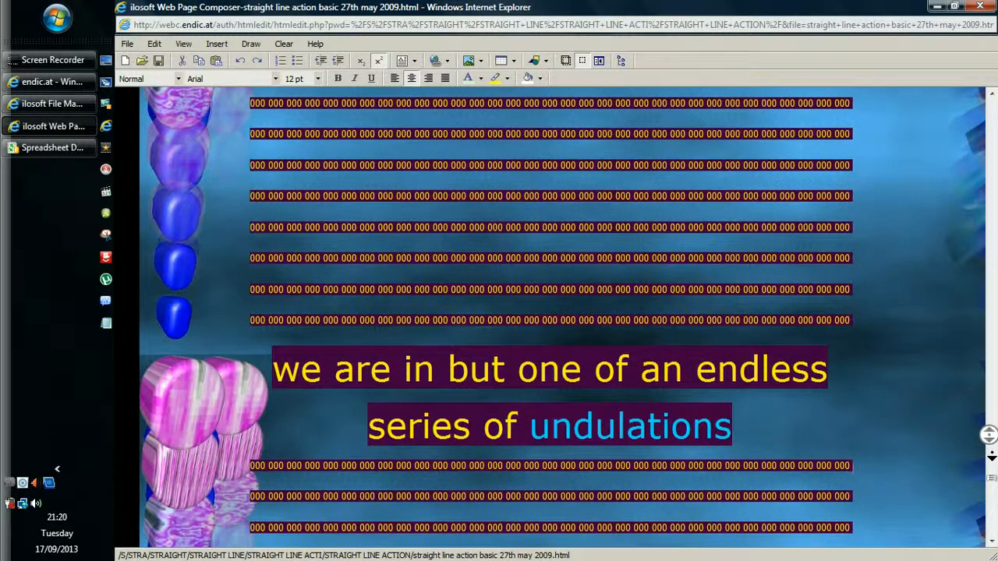
pyautogui.scroll(-3)
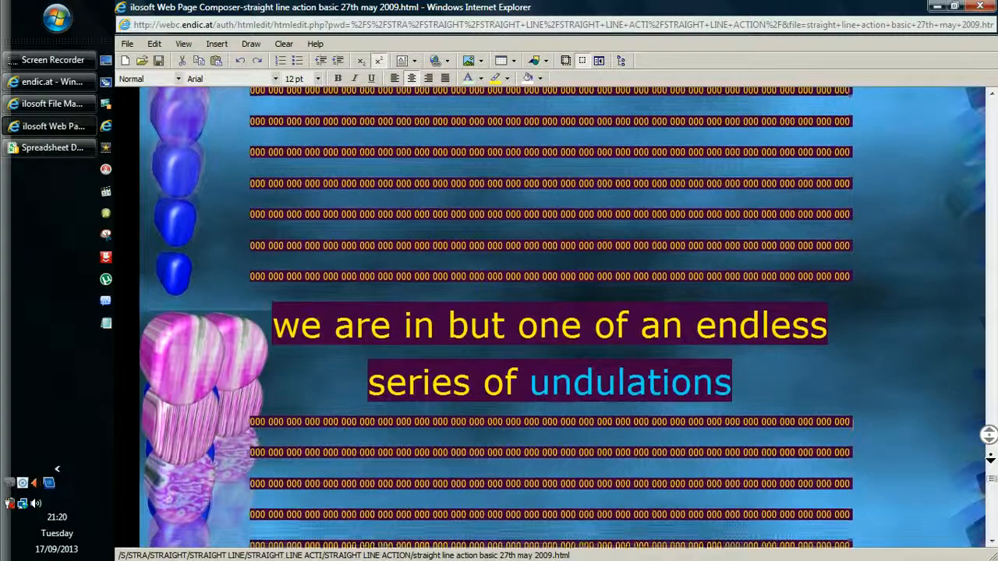
pyautogui.scroll(-3)
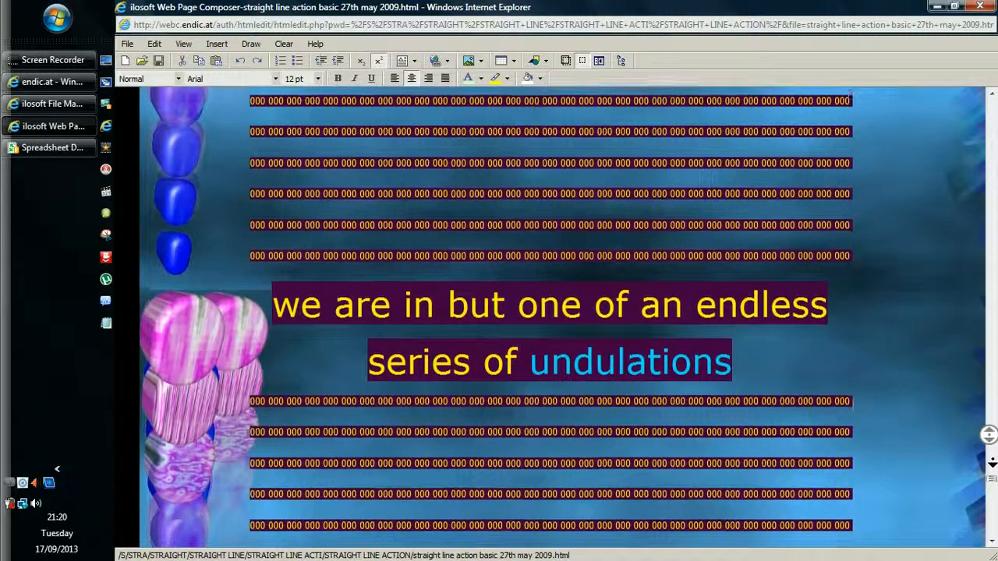
pyautogui.scroll(-3)
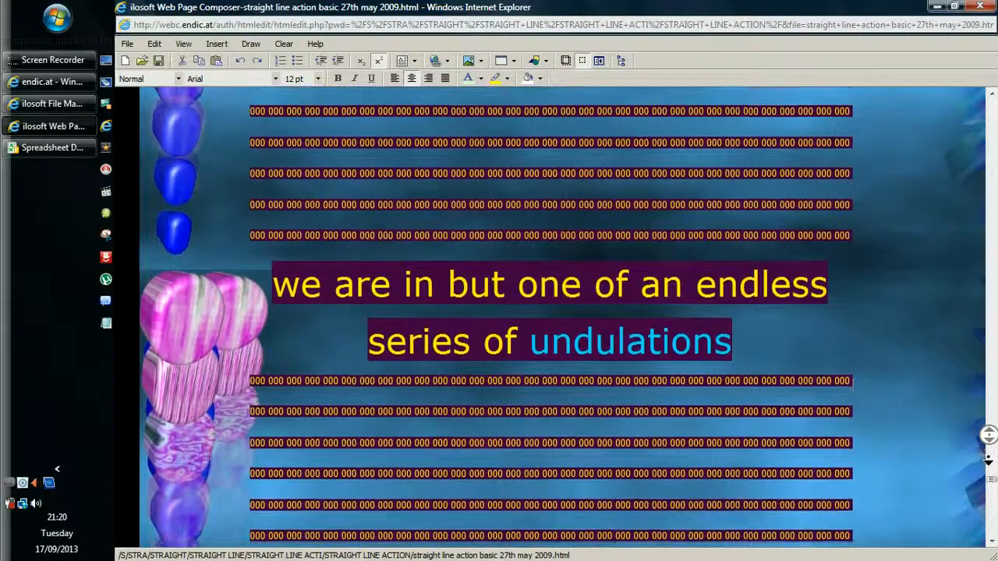
pyautogui.scroll(-3)
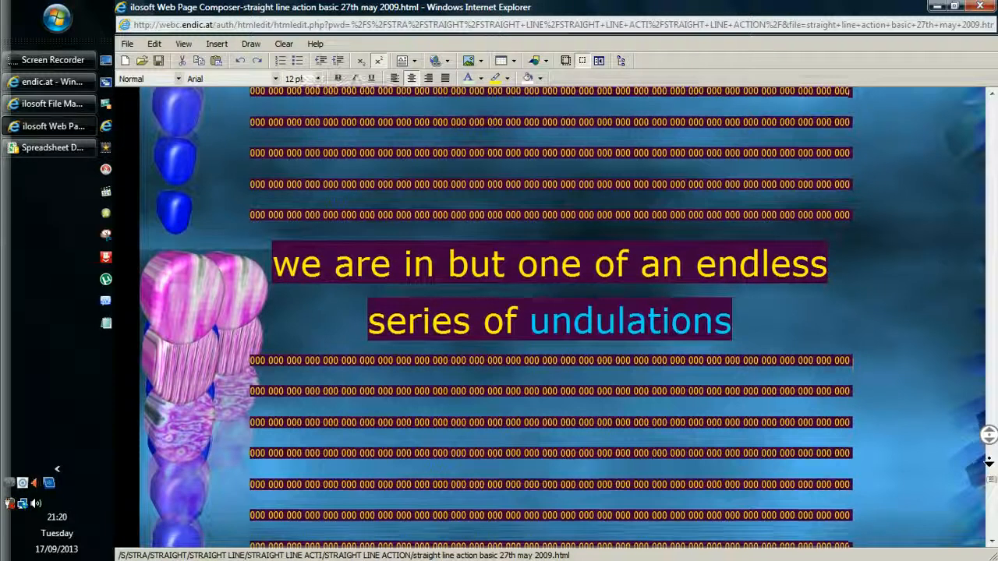
pyautogui.scroll(-3)
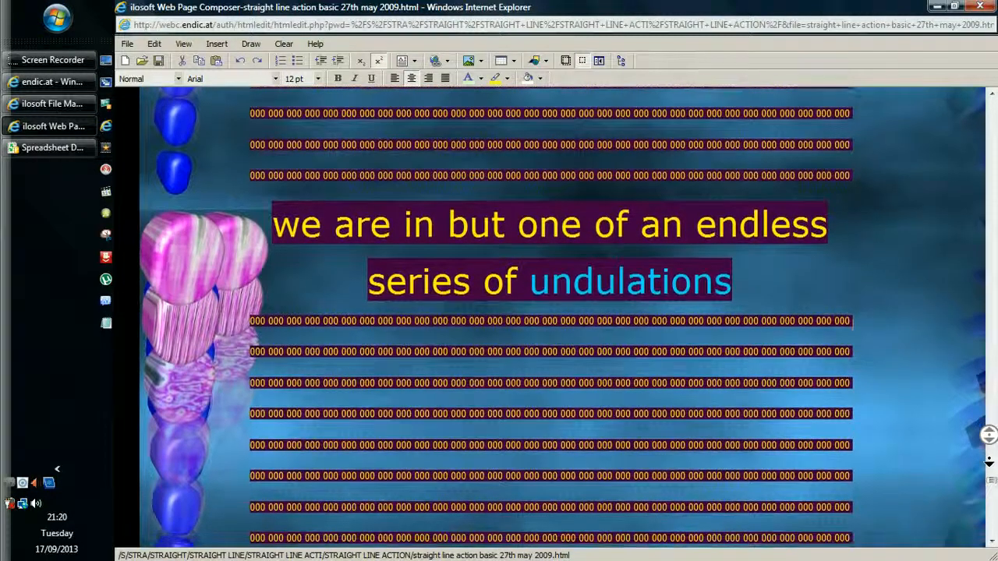
pyautogui.scroll(-3)
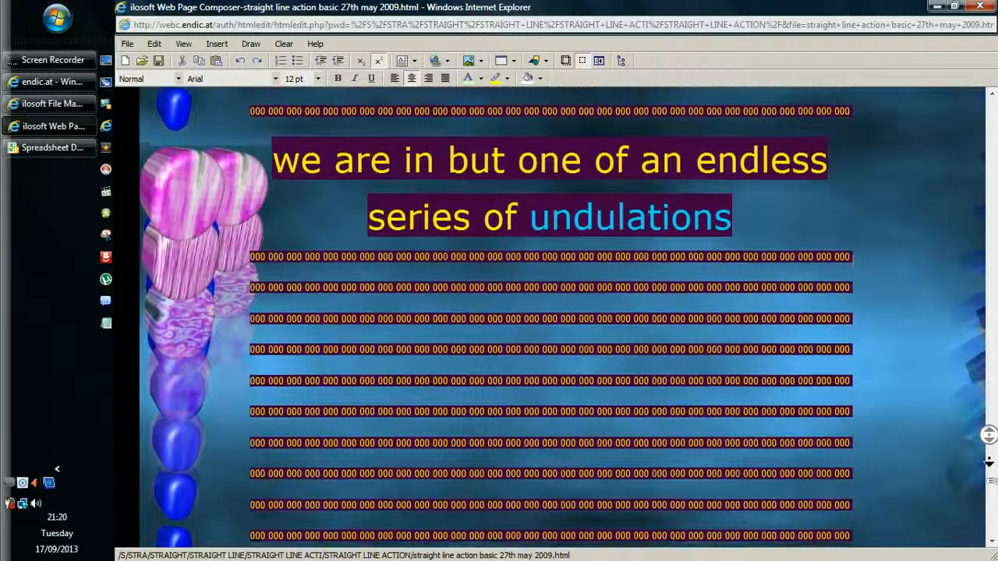
pyautogui.scroll(-3)
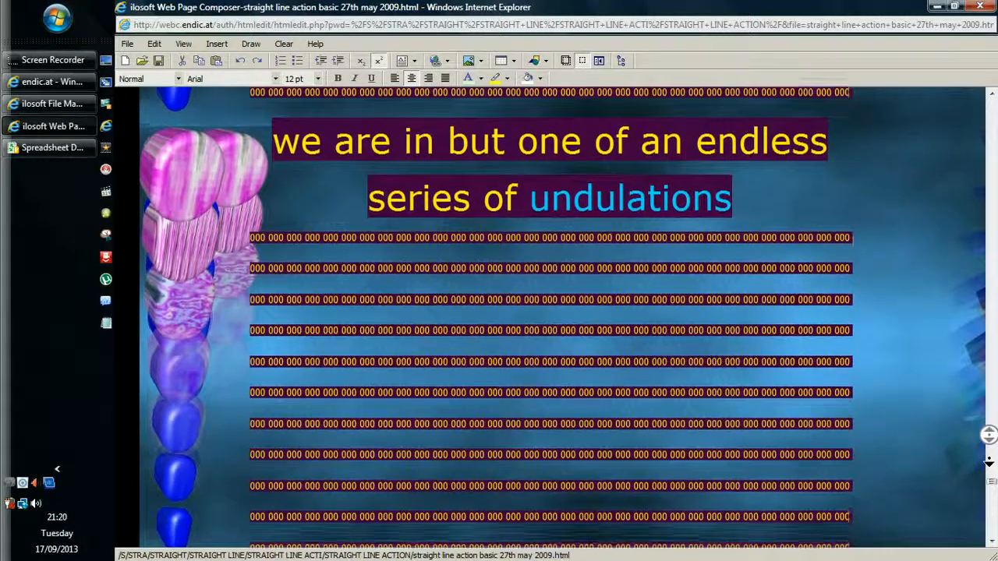
pyautogui.scroll(-3)
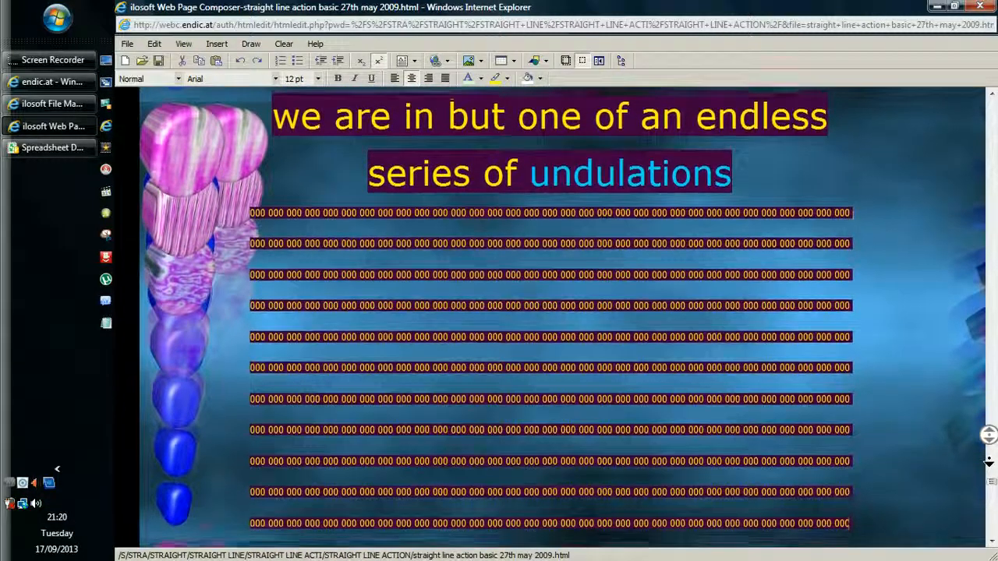
pyautogui.scroll(-3)
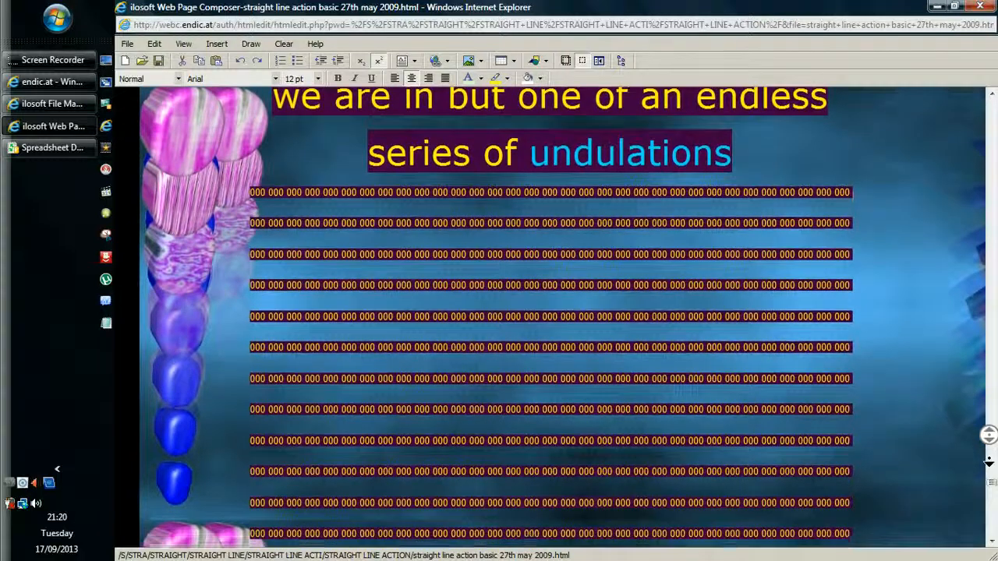
pyautogui.scroll(-3)
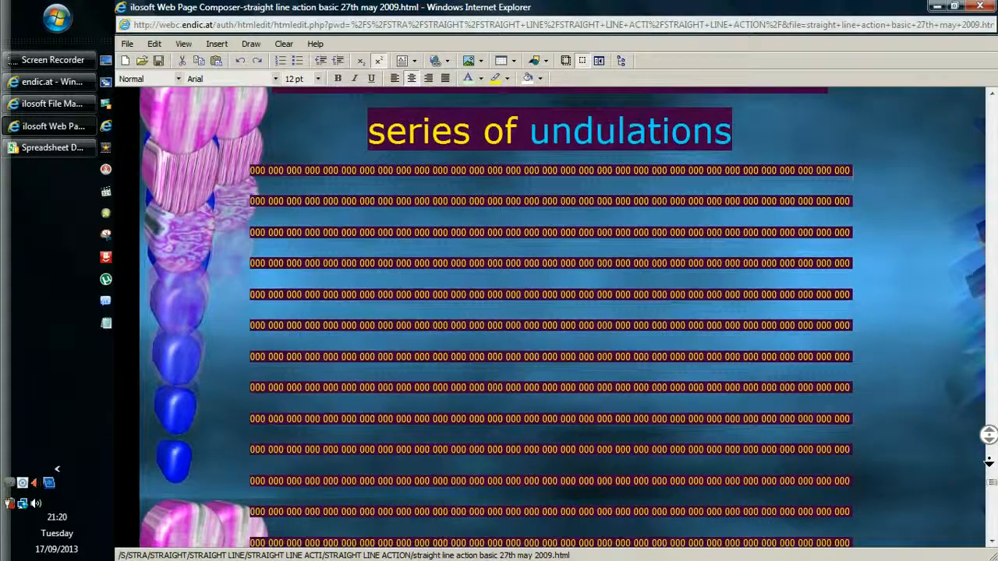
pyautogui.scroll(-3)
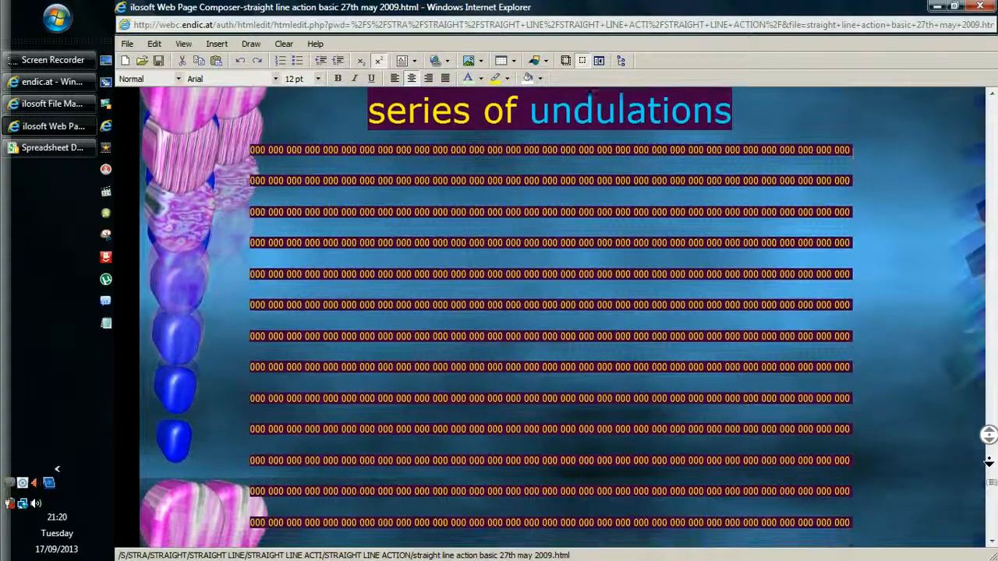
pyautogui.scroll(-3)
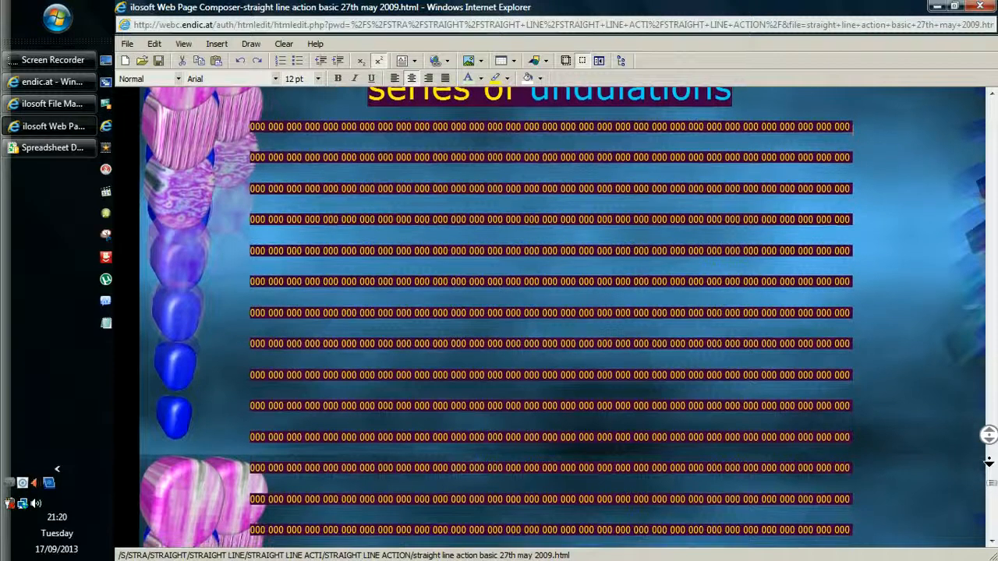
pyautogui.scroll(-3)
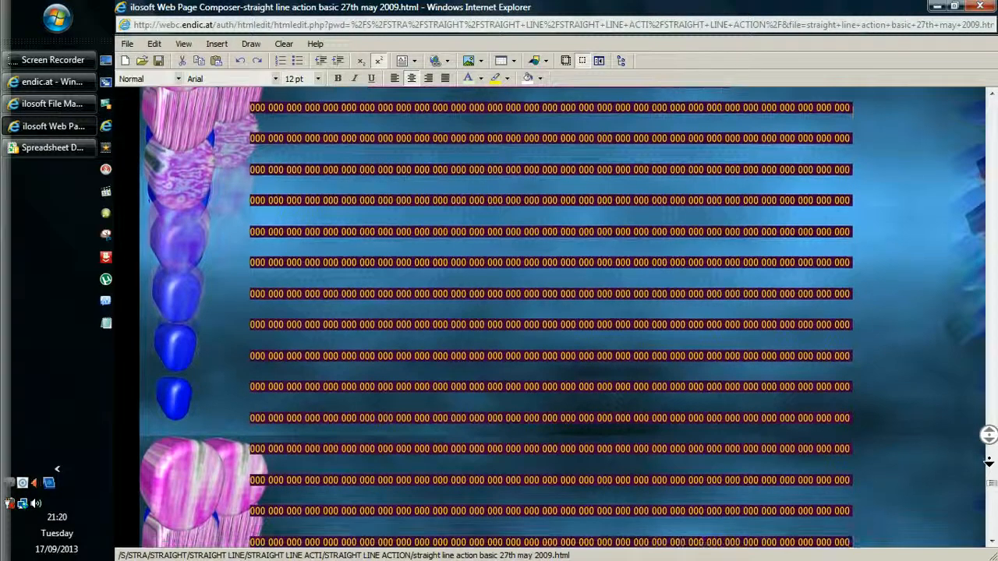
pyautogui.scroll(-3)
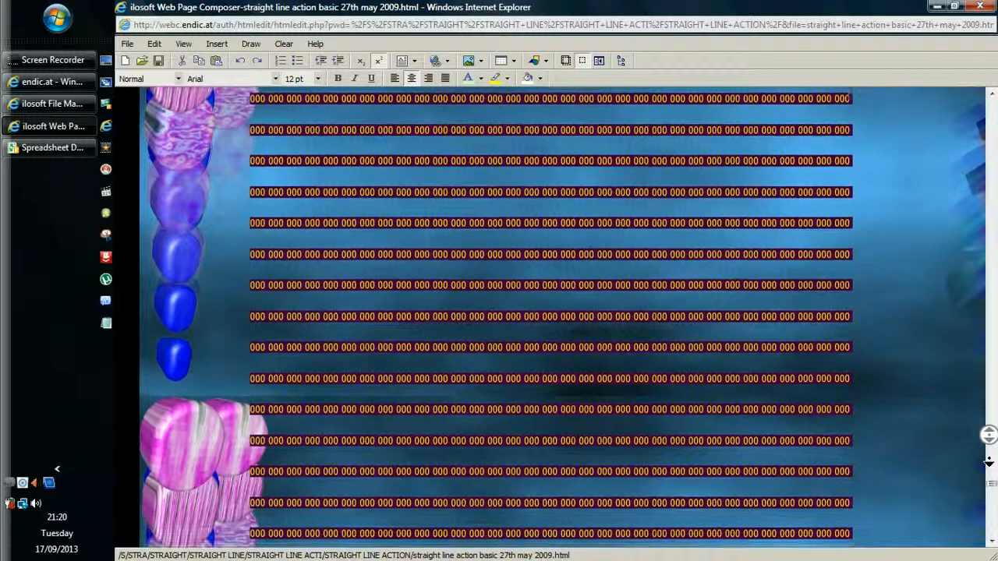
pyautogui.scroll(-3)
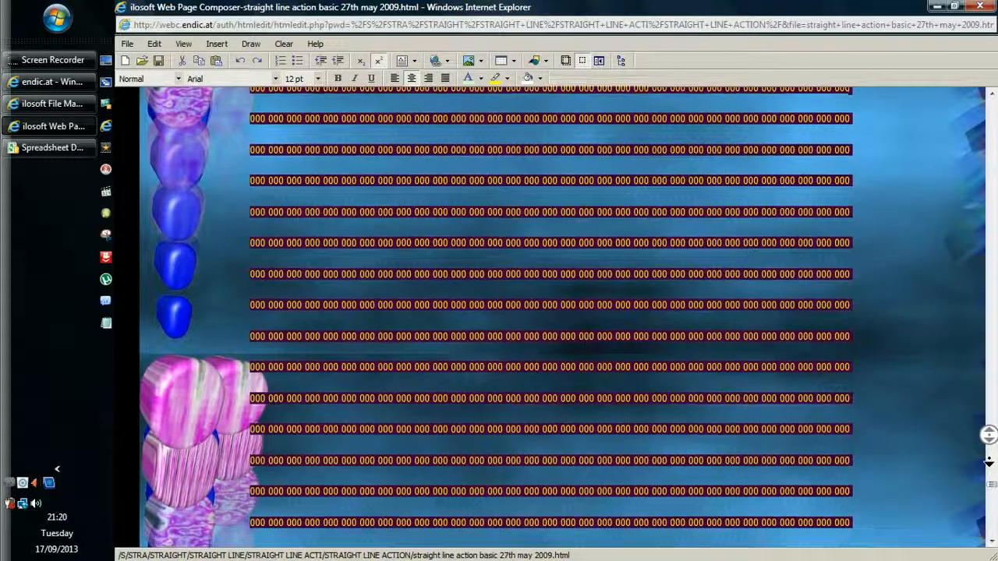
pyautogui.scroll(-3)
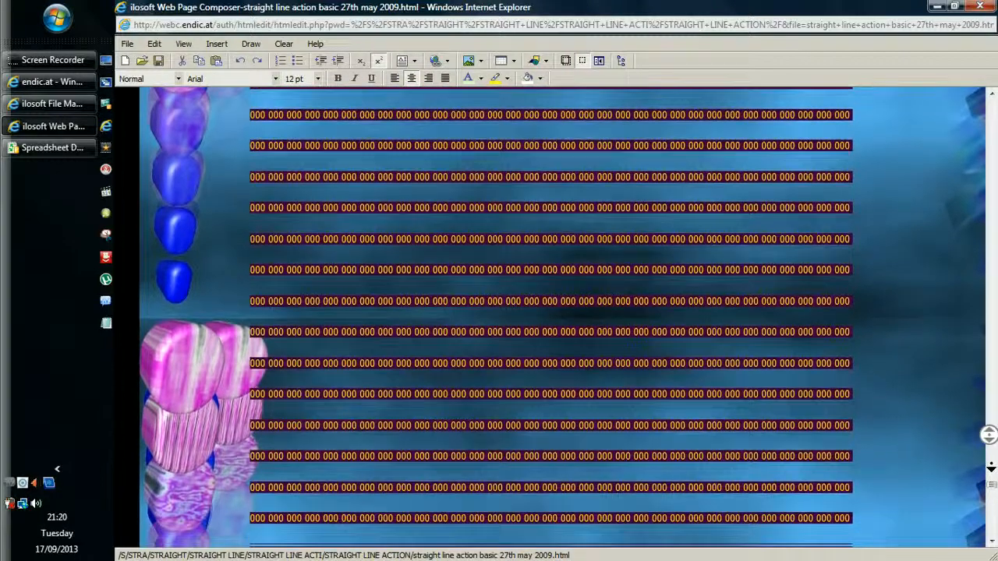
pyautogui.scroll(-3)
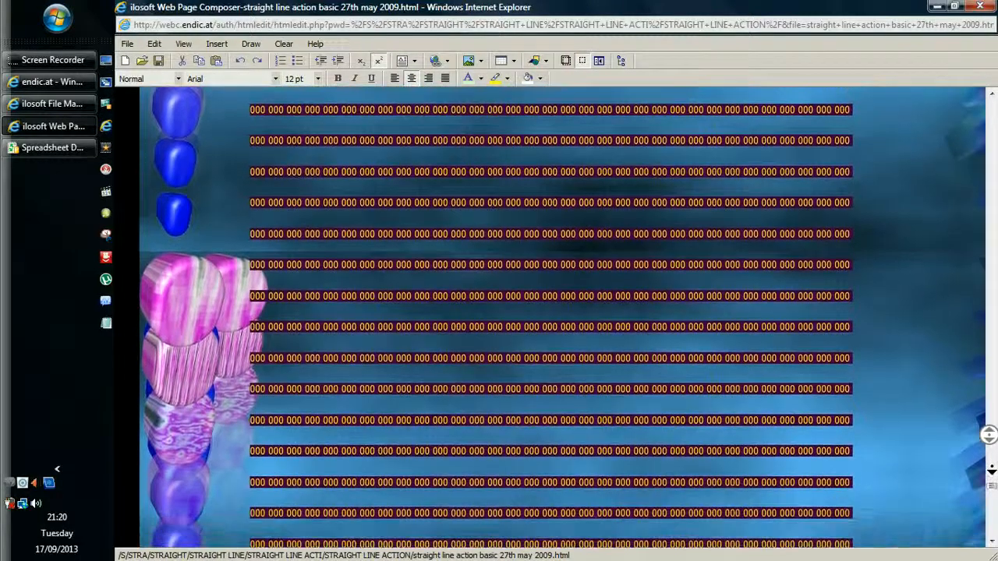
pyautogui.scroll(-3)
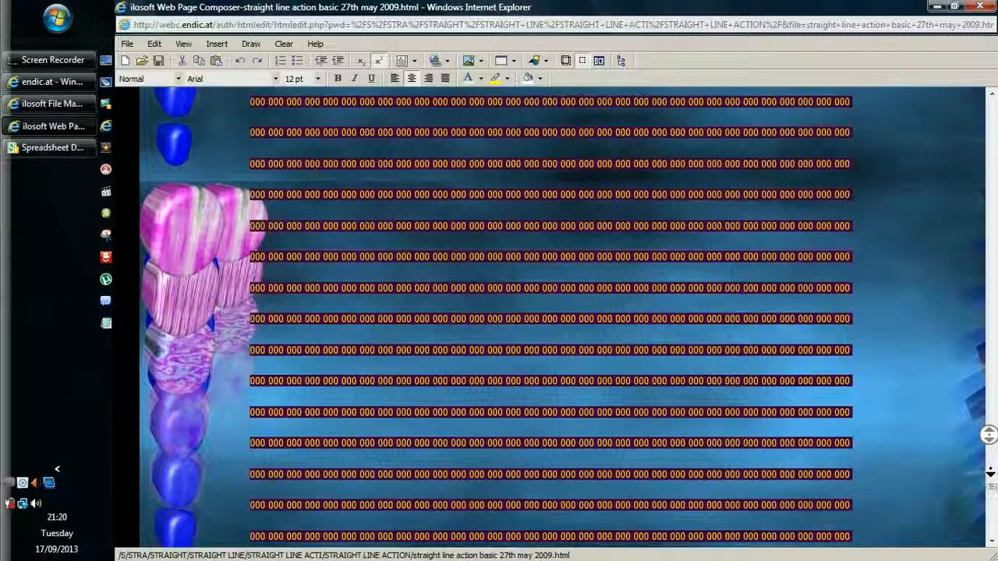
pyautogui.scroll(-3)
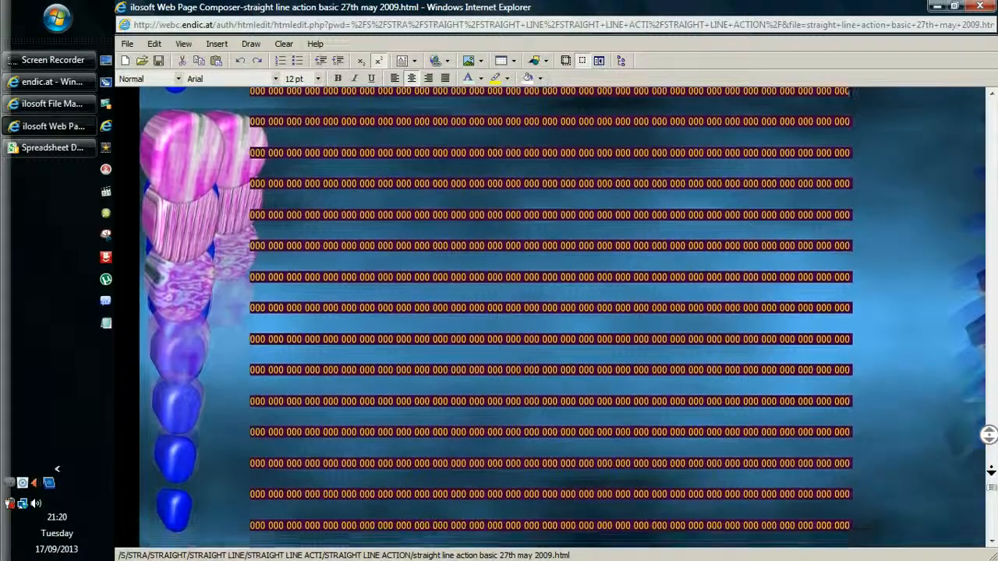
pyautogui.scroll(-3)
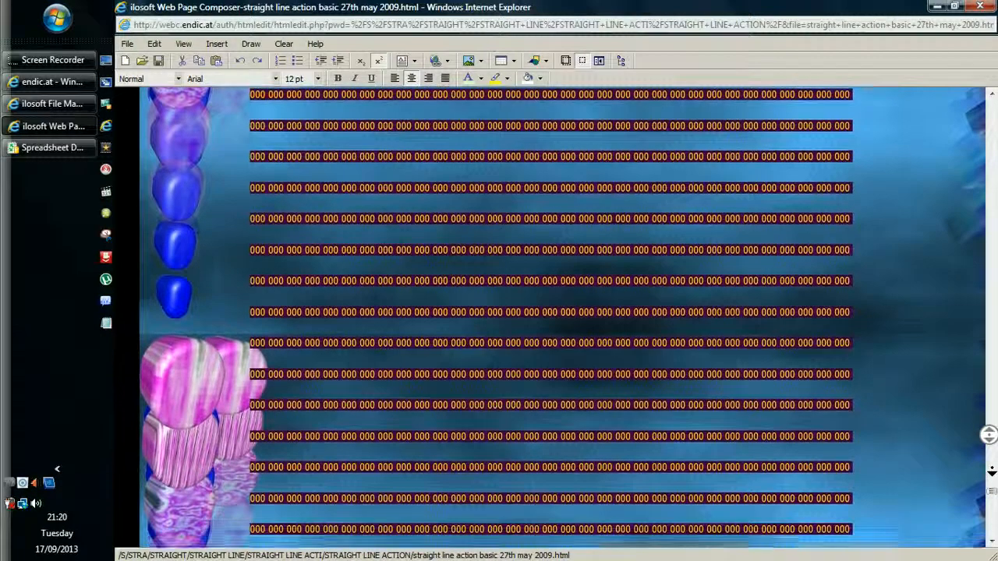
pyautogui.scroll(-3)
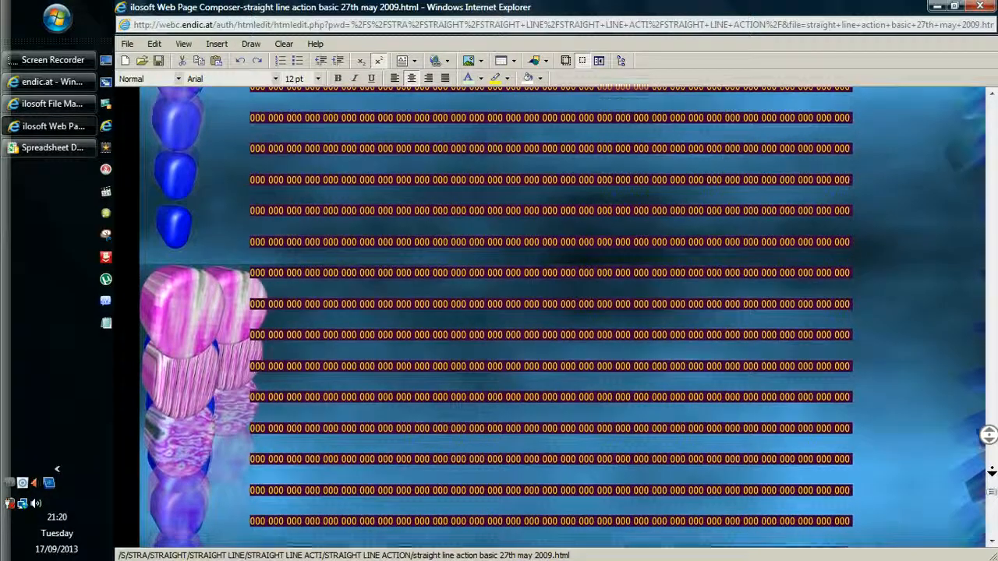
pyautogui.scroll(-3)
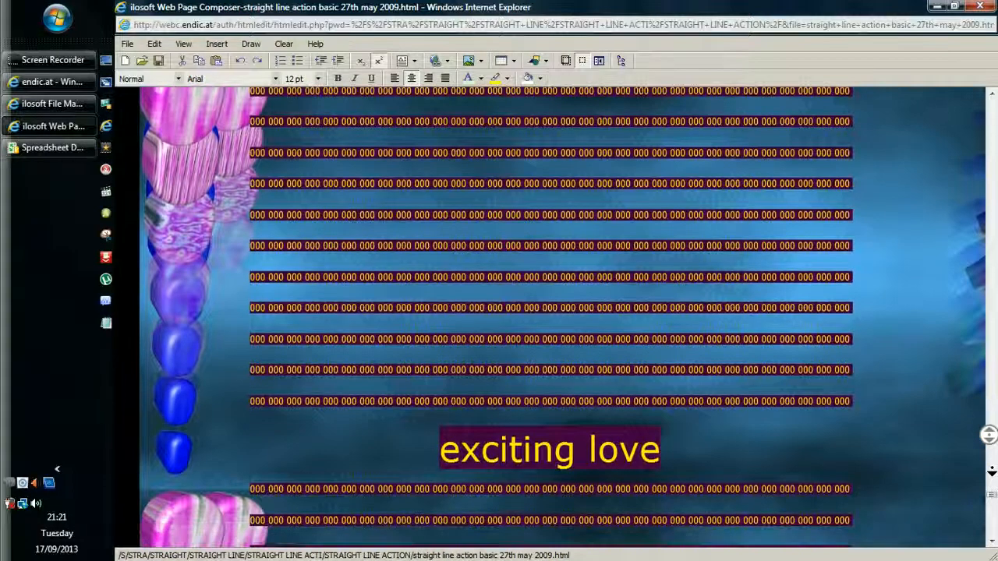
pyautogui.scroll(-3)
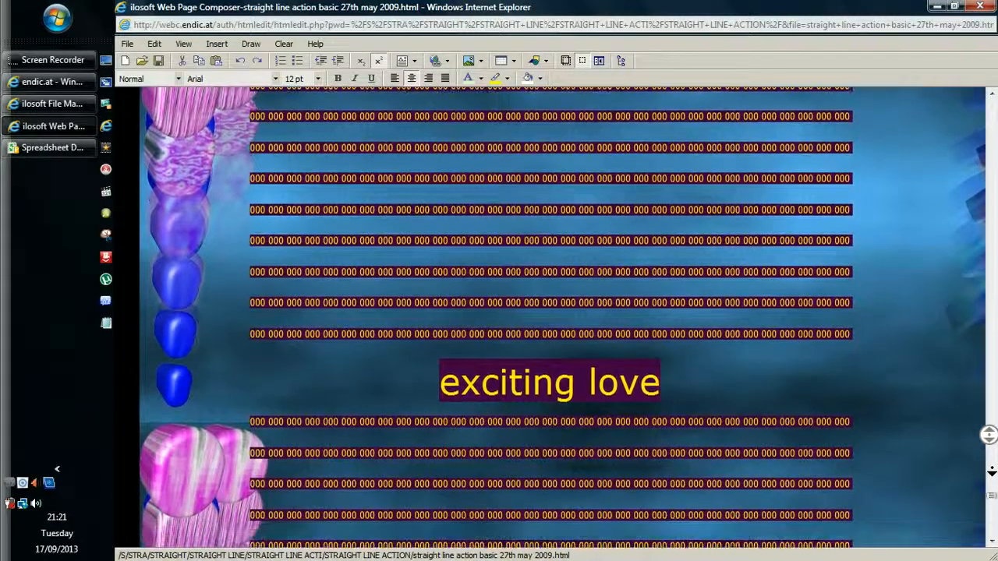
pyautogui.scroll(-3)
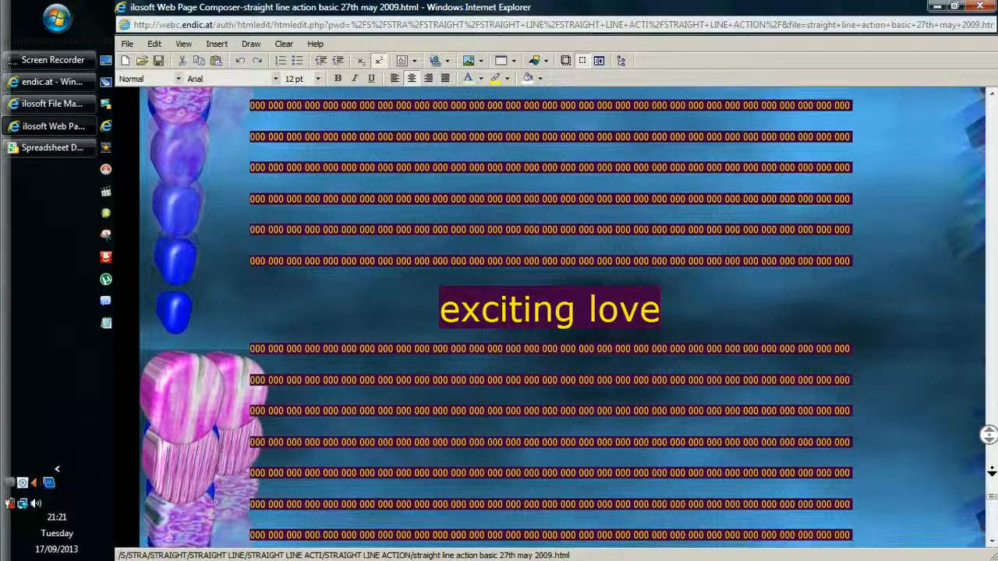
pyautogui.scroll(-3)
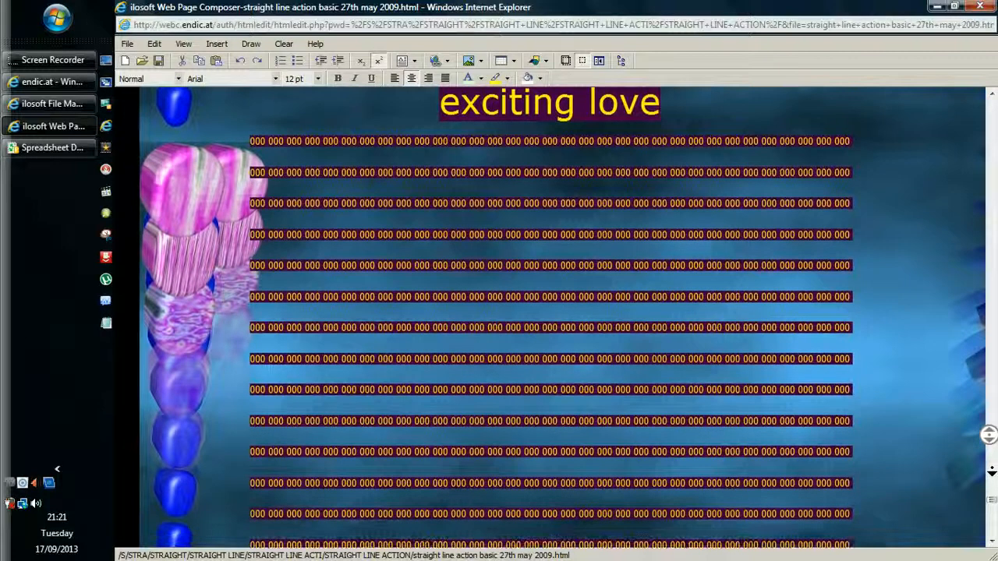
pyautogui.scroll(-3)
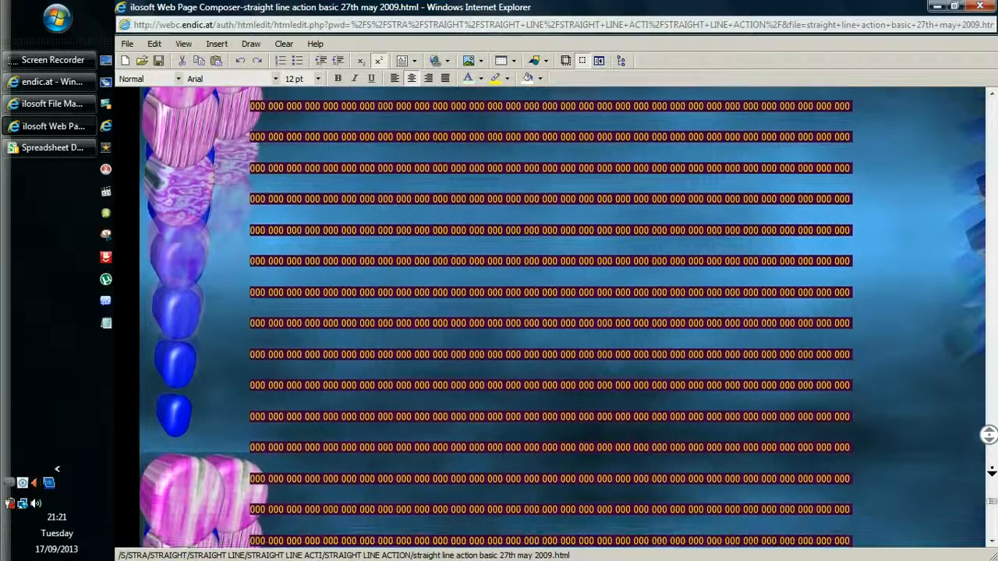
pyautogui.scroll(-3)
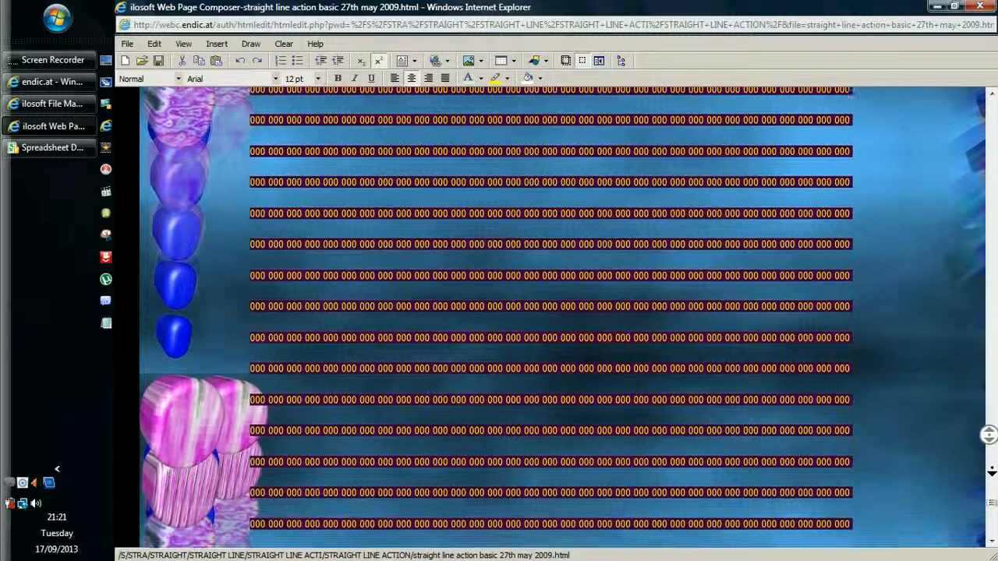
pyautogui.scroll(-3)
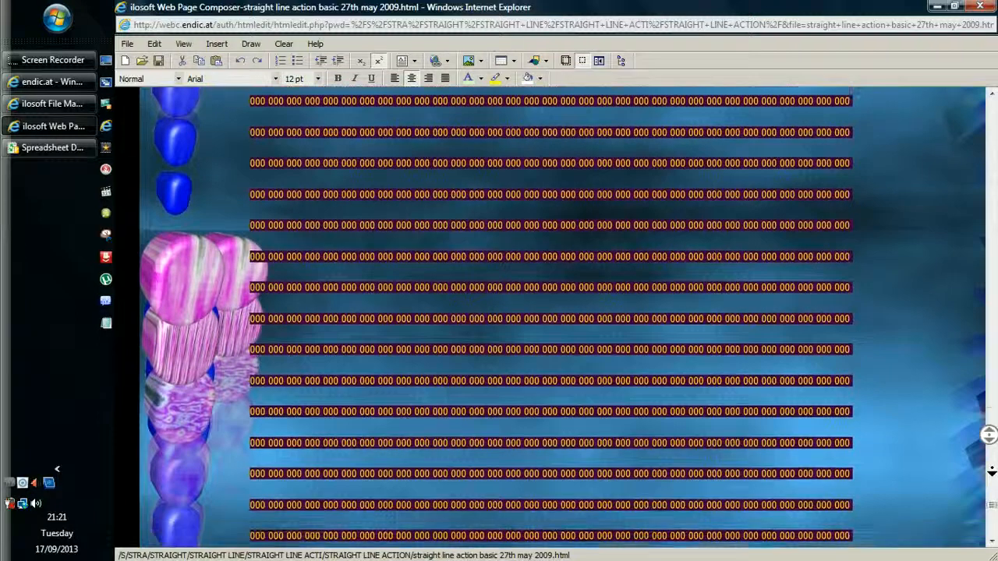
pyautogui.scroll(-3)
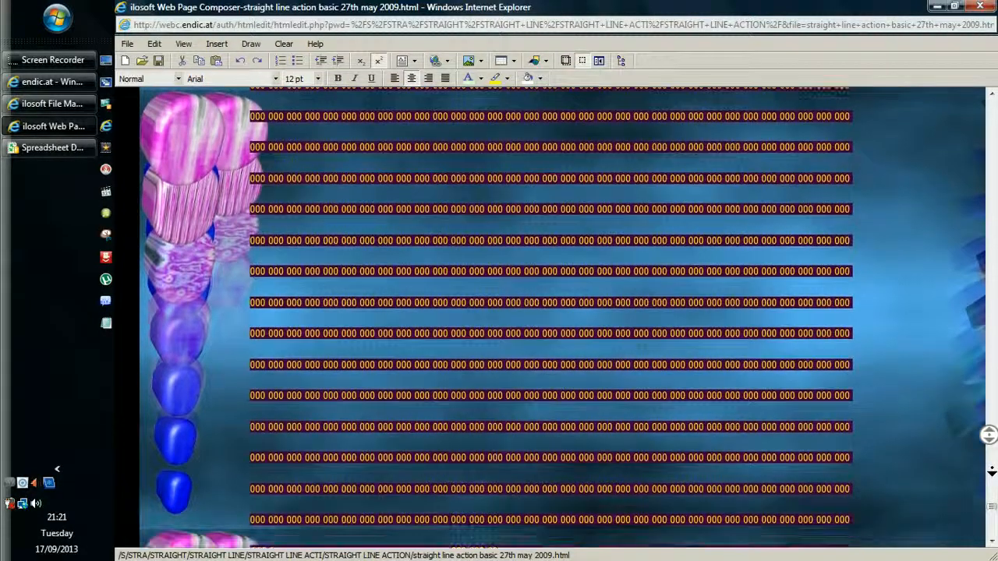
pyautogui.scroll(-3)
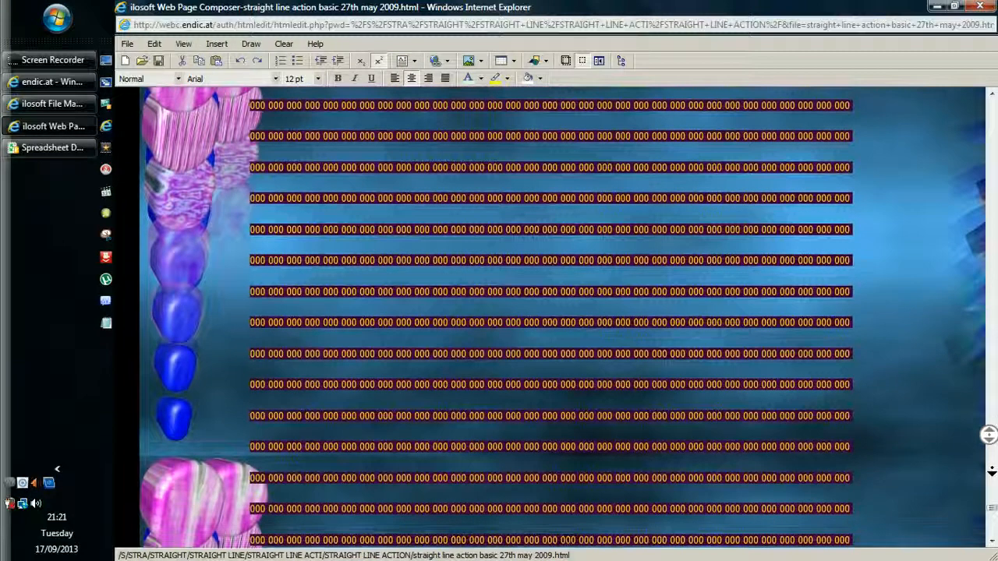
pyautogui.scroll(-3)
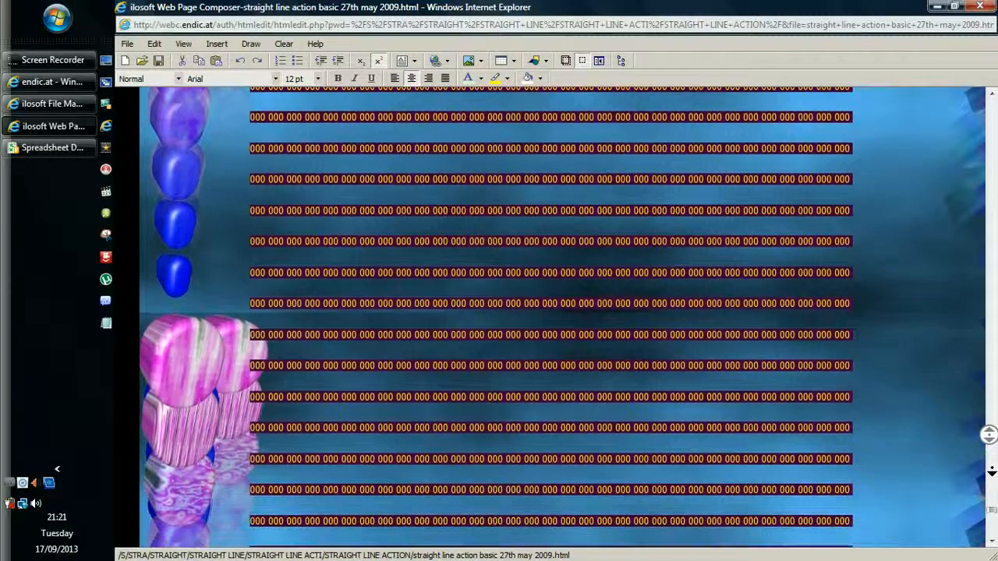
pyautogui.scroll(-3)
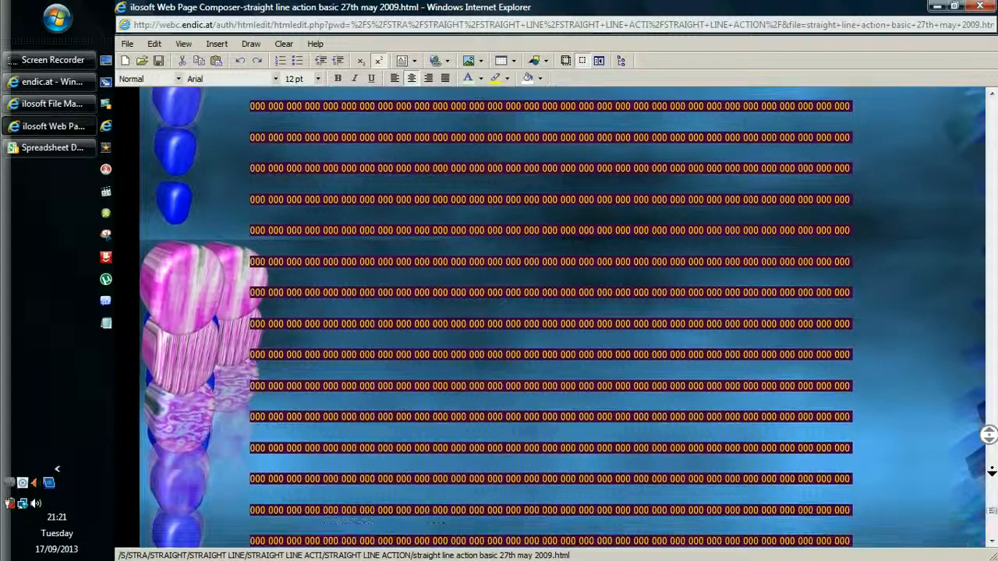
pyautogui.scroll(-3)
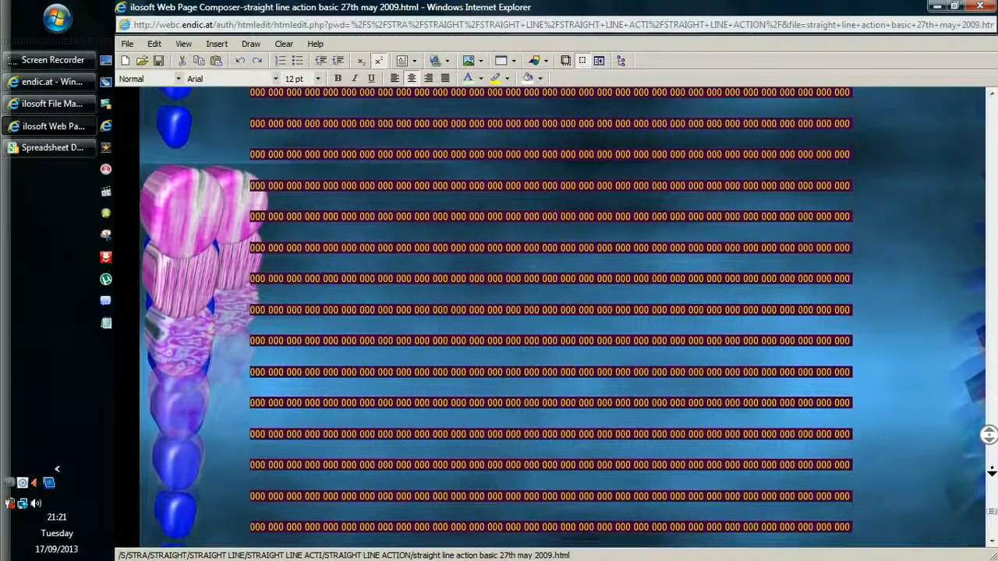
pyautogui.scroll(-3)
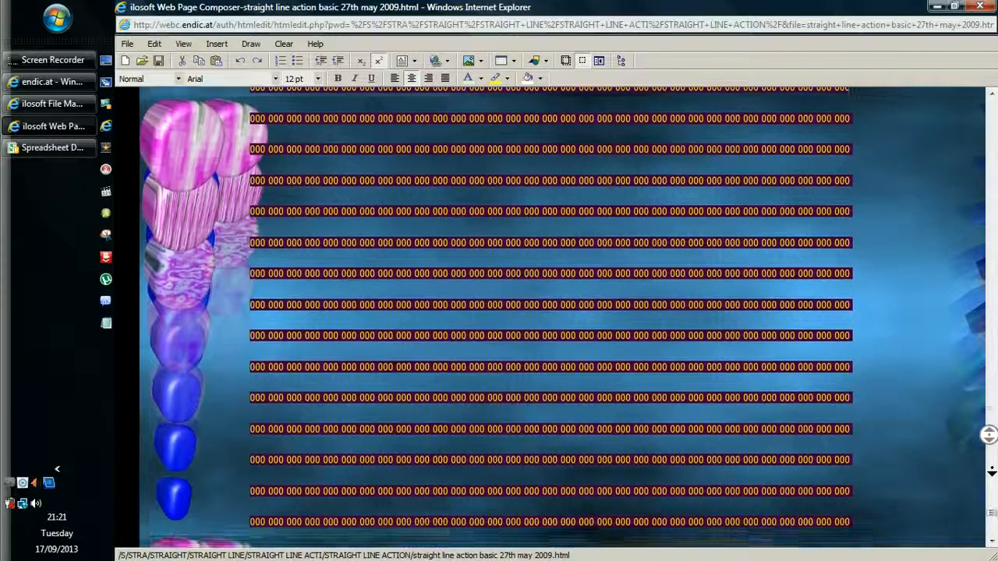
pyautogui.scroll(-3)
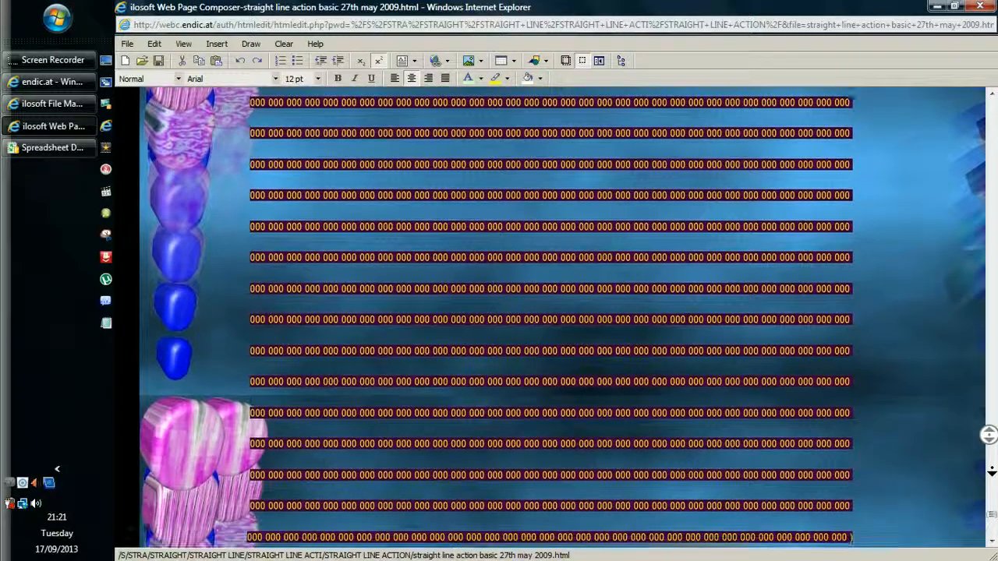
pyautogui.scroll(-3)
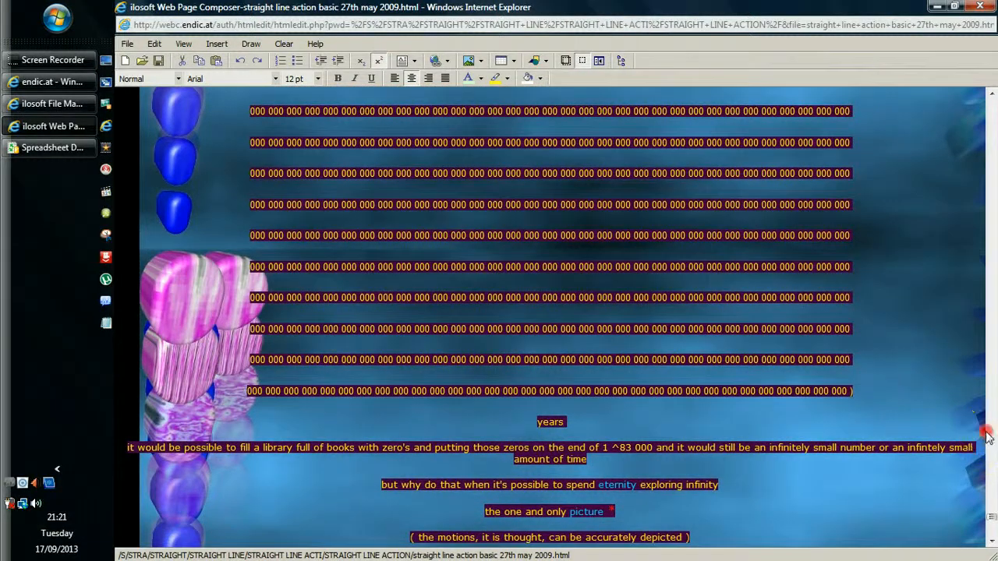
pyautogui.scroll(-3)
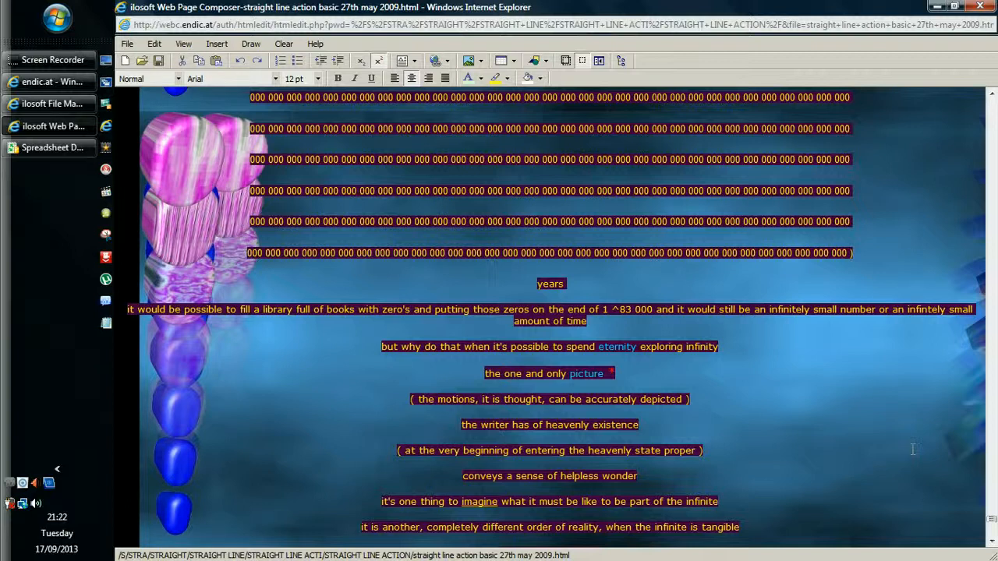
pyautogui.moveTo(995, 444)
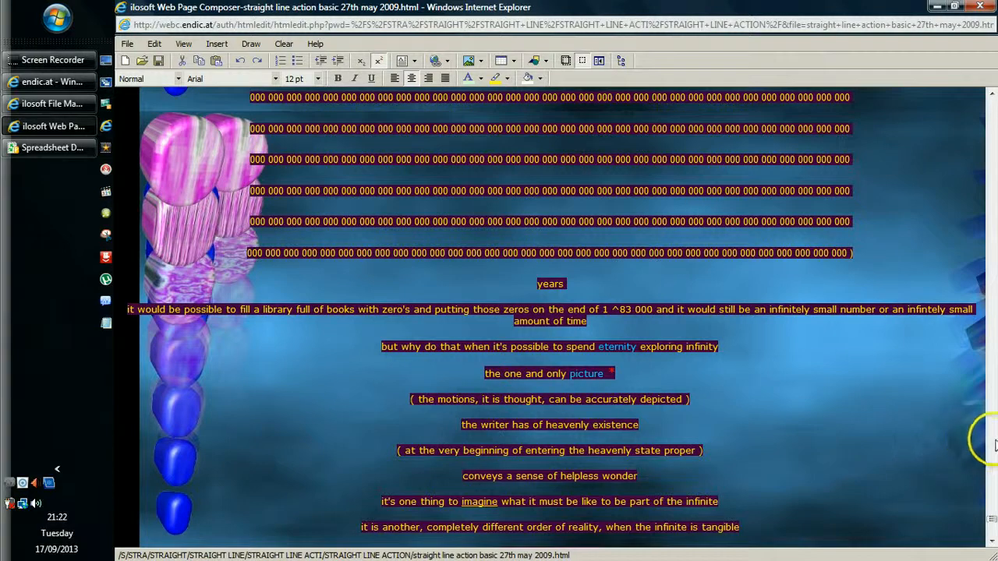
pyautogui.scroll(-3)
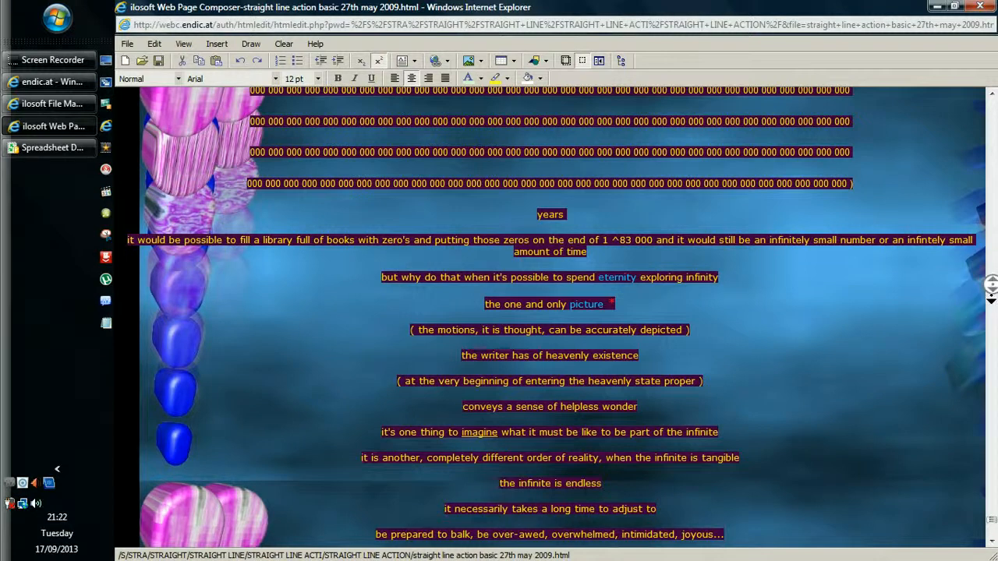
pyautogui.scroll(-3)
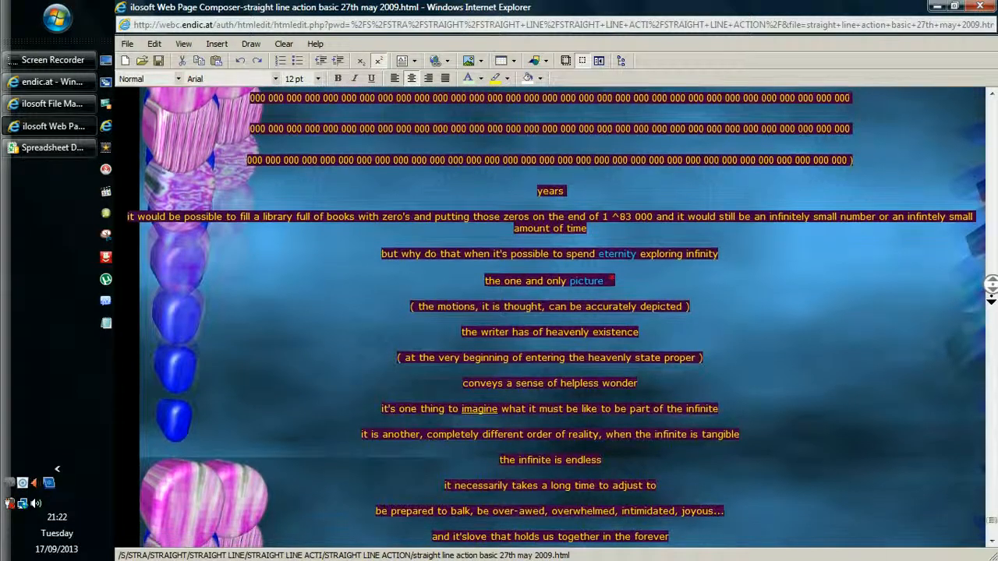
pyautogui.scroll(-3)
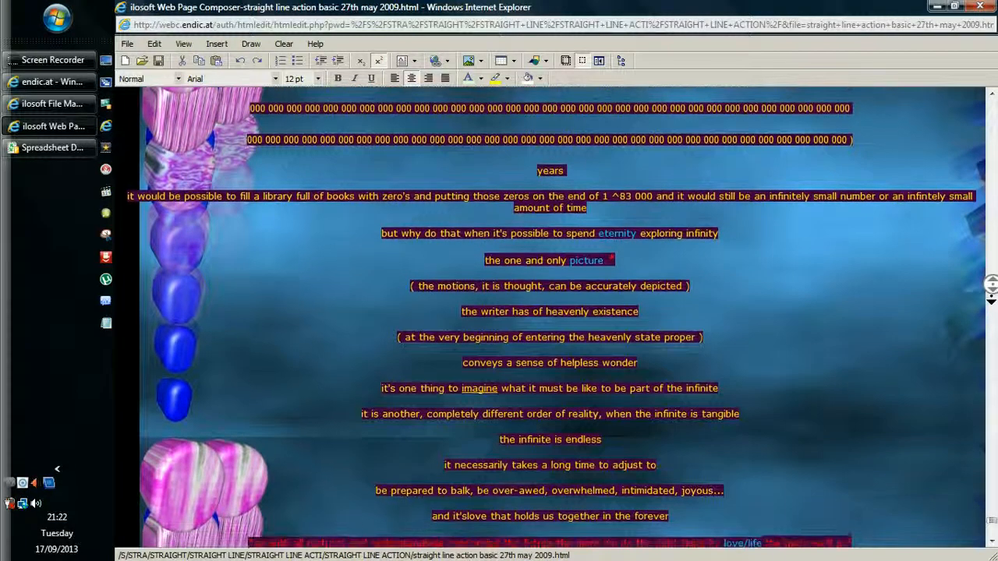
pyautogui.scroll(-3)
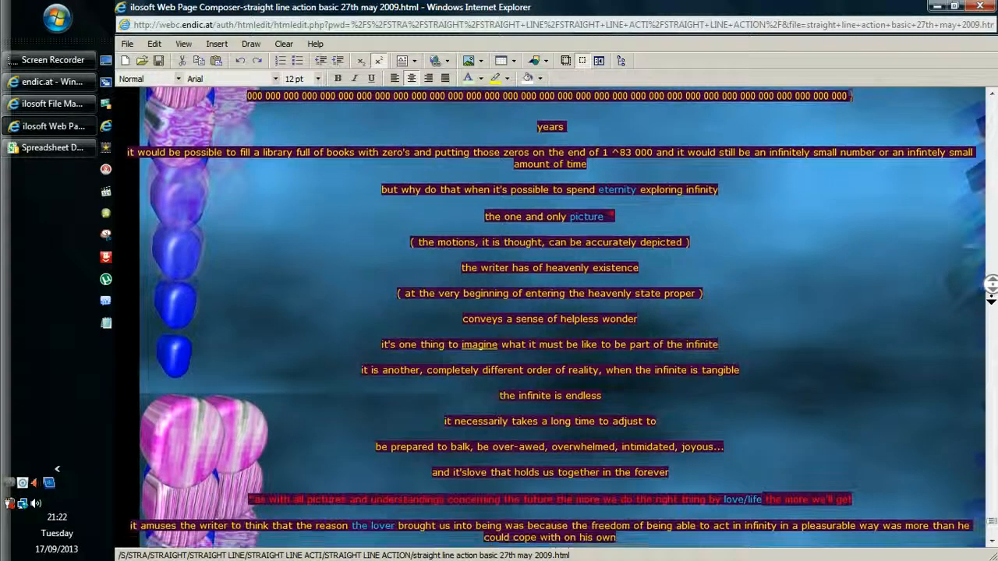
pyautogui.scroll(-3)
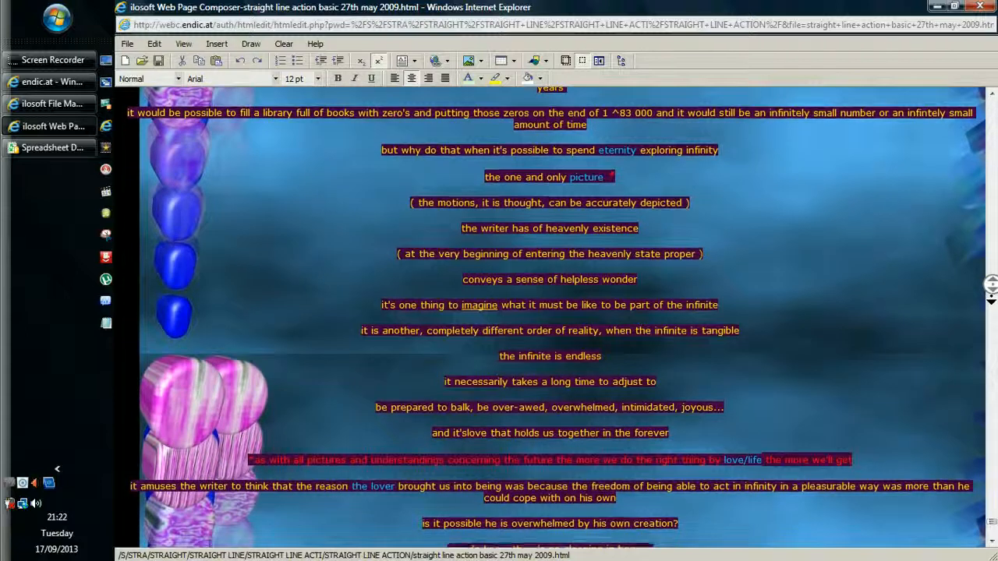
pyautogui.scroll(-3)
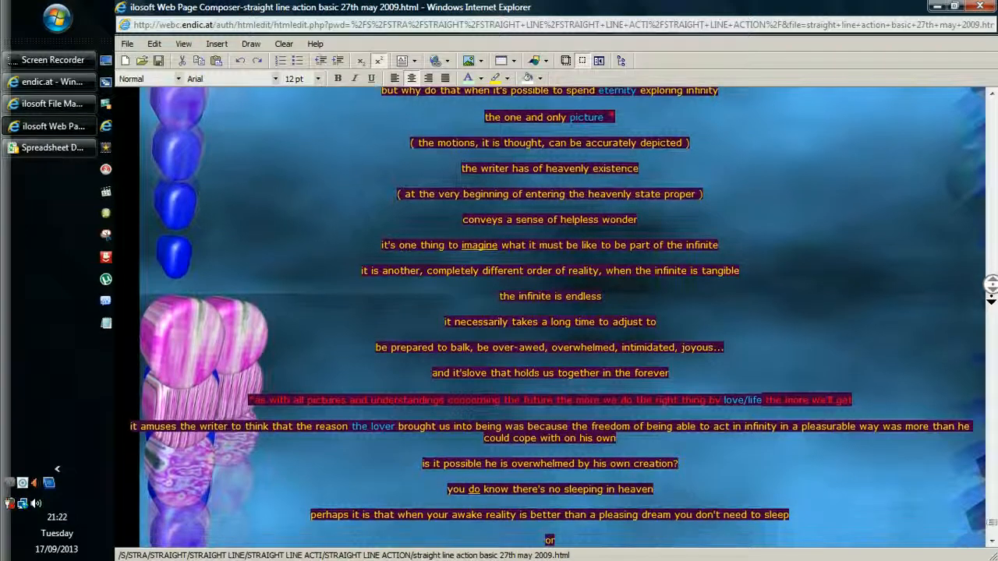
pyautogui.scroll(-3)
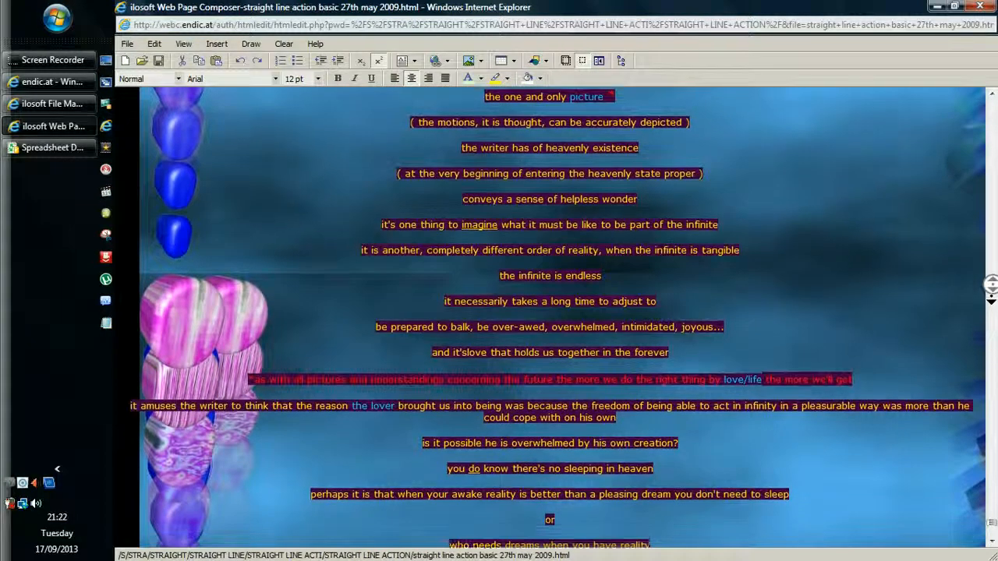
pyautogui.scroll(-3)
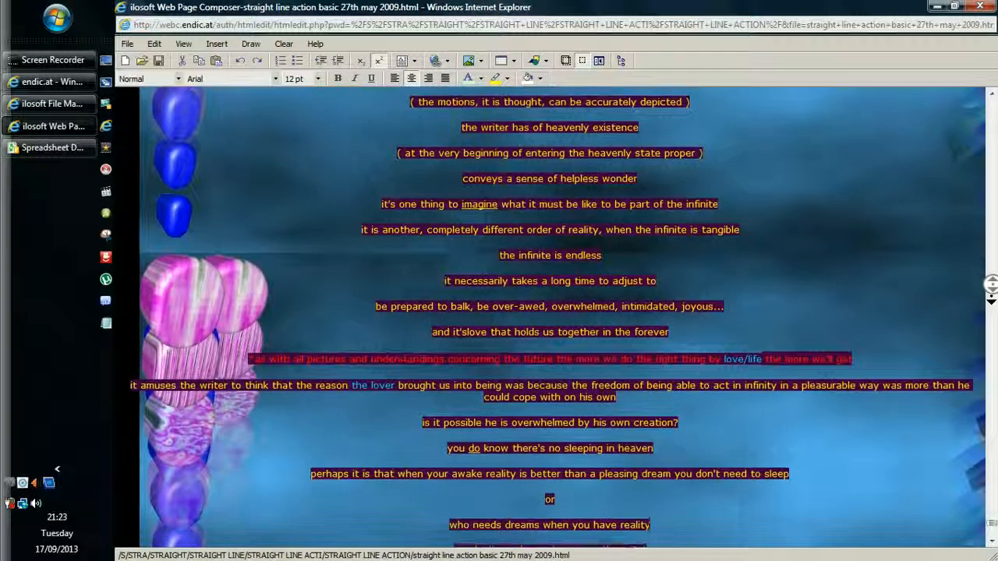
pyautogui.scroll(-3)
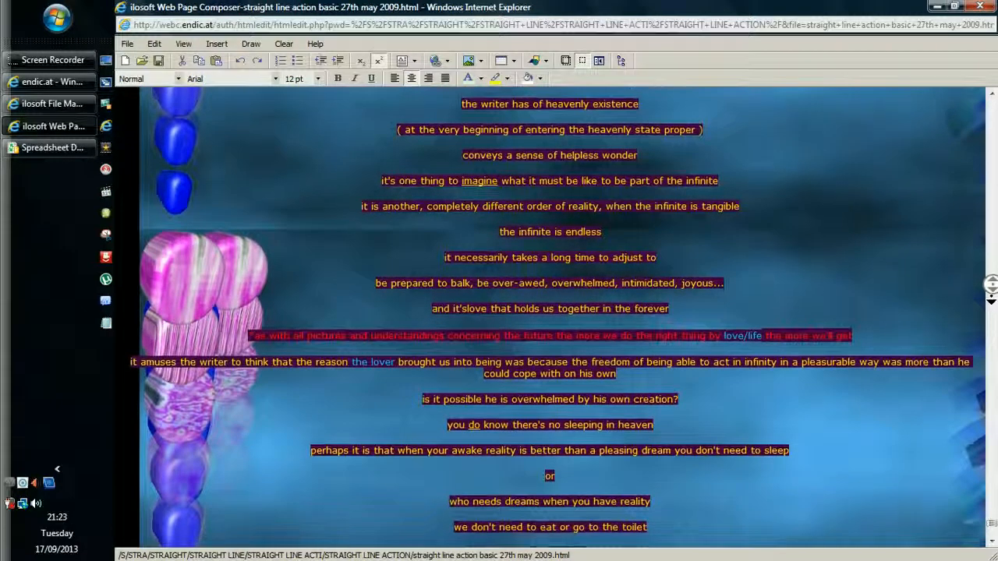
pyautogui.scroll(-3)
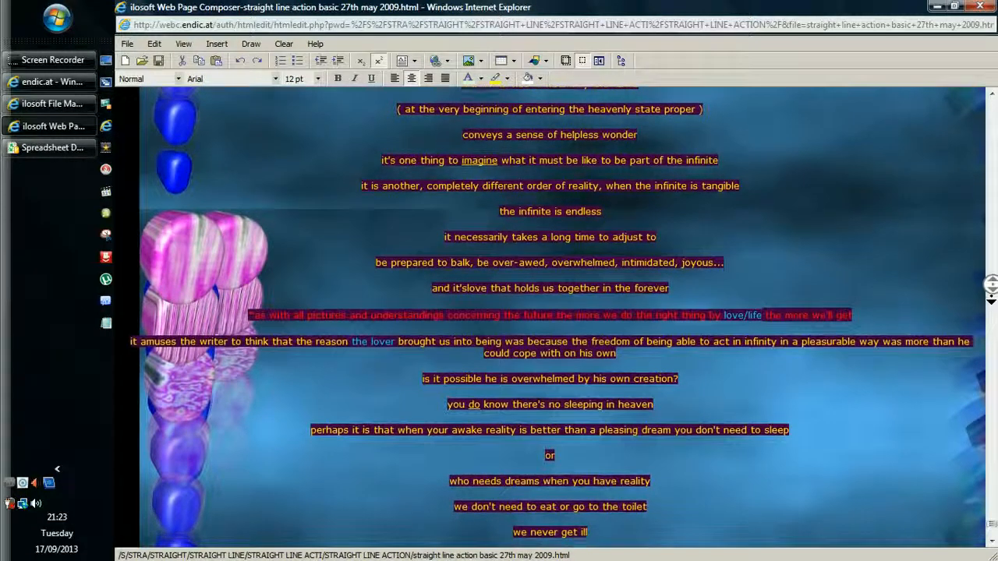
pyautogui.scroll(-3)
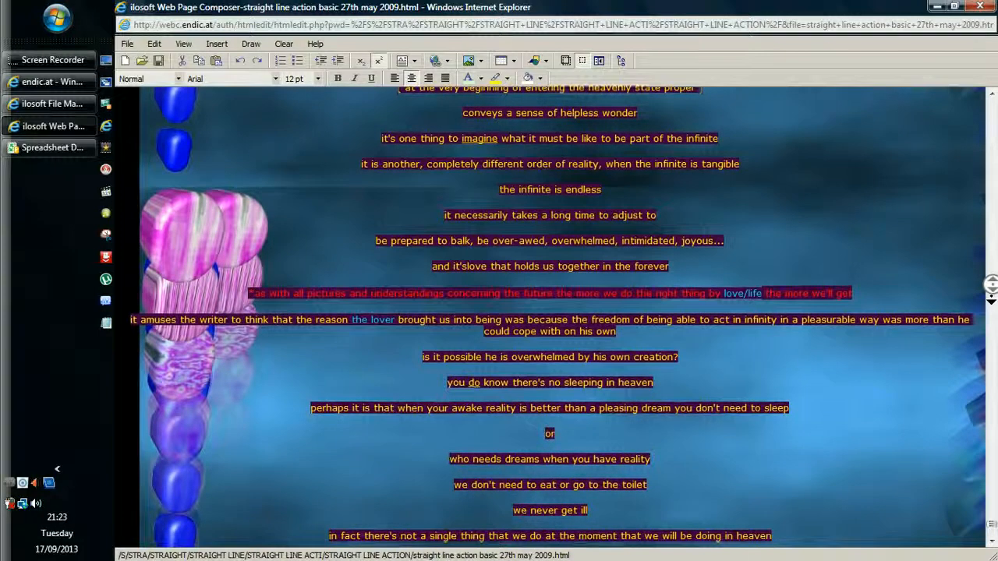
pyautogui.scroll(-3)
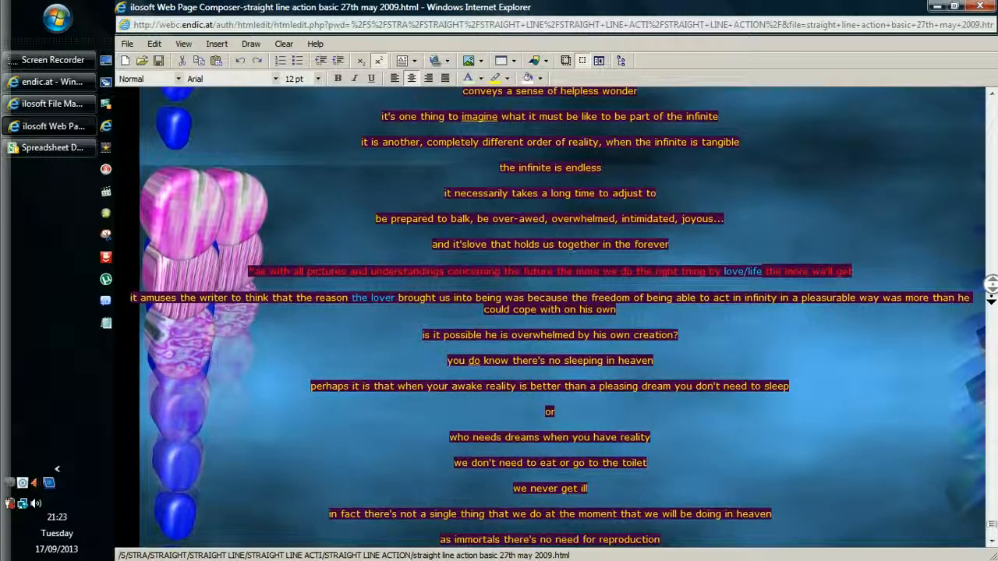
pyautogui.scroll(-3)
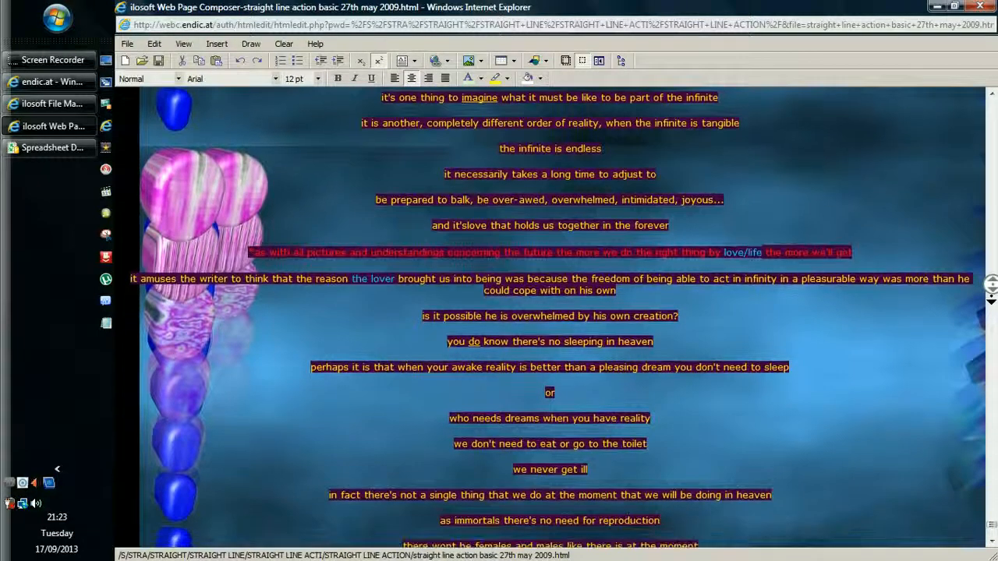
pyautogui.scroll(-3)
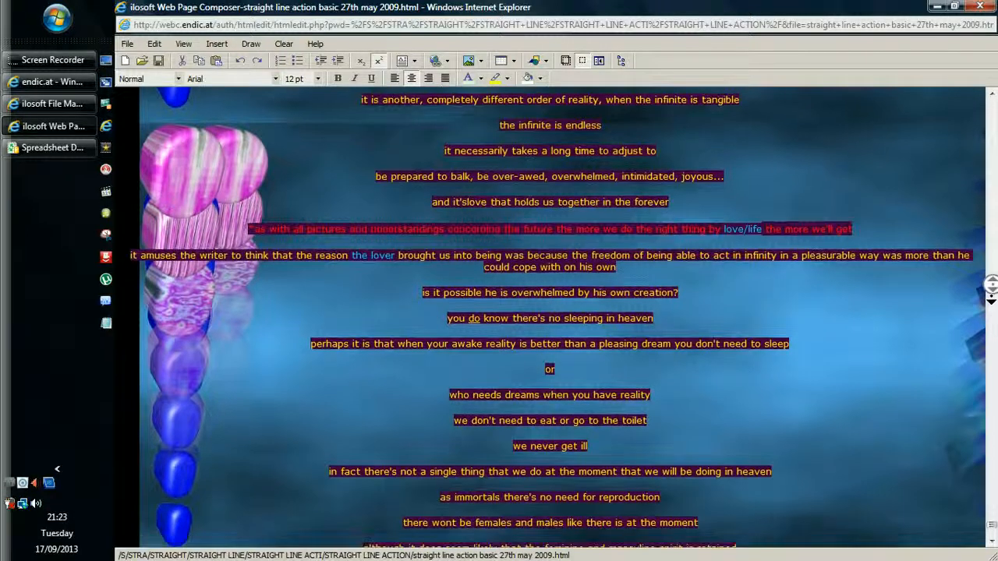
pyautogui.scroll(-3)
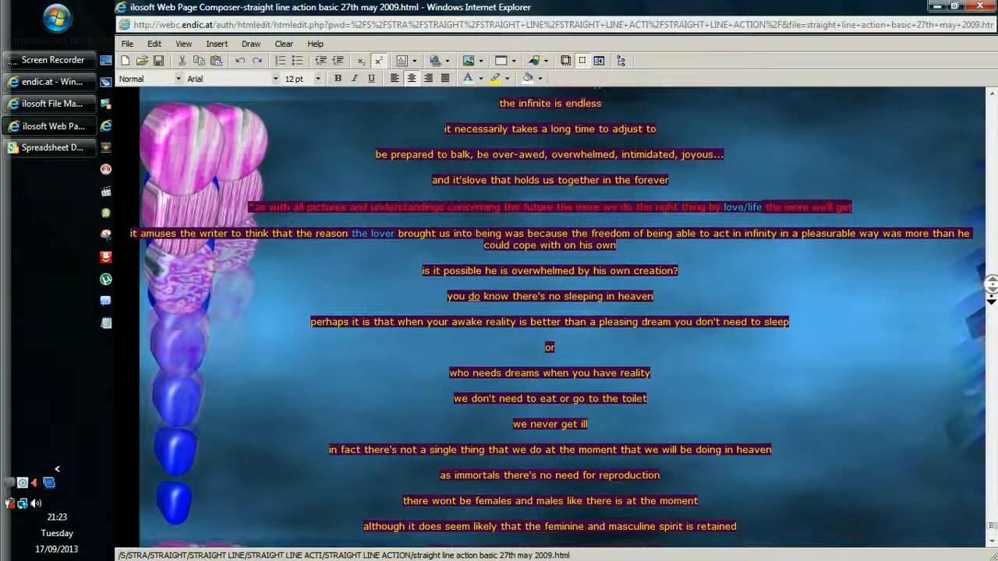
pyautogui.scroll(-3)
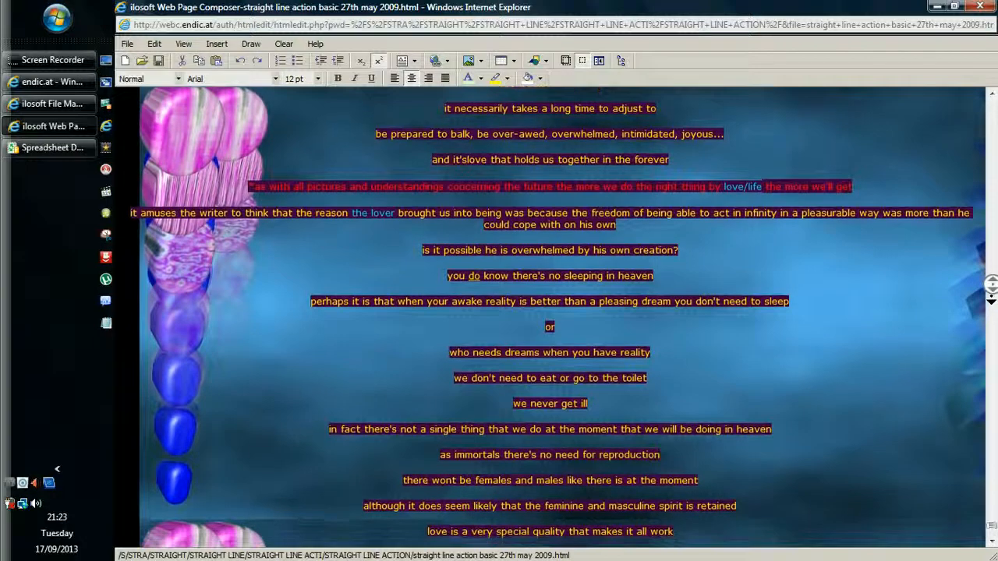
pyautogui.scroll(-3)
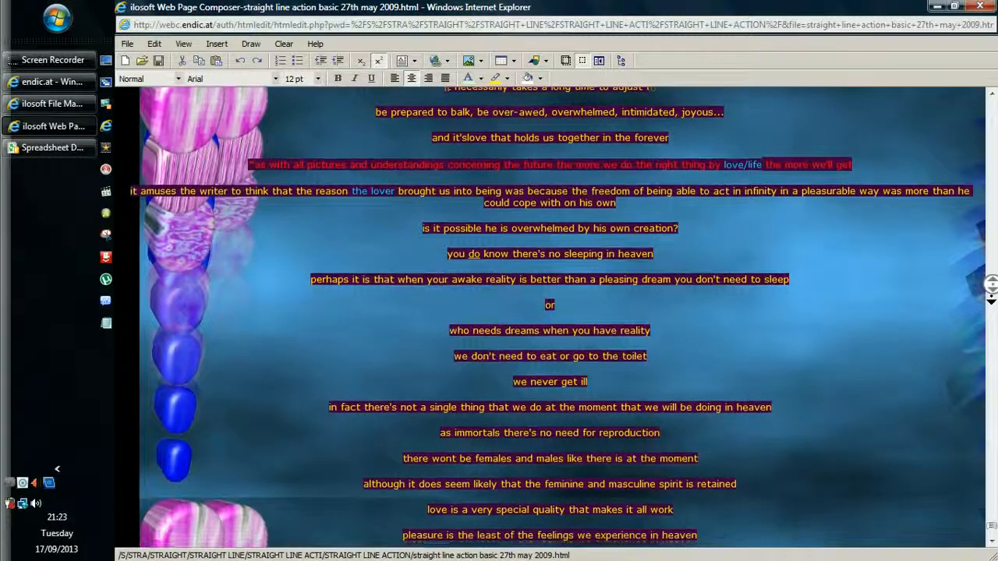
pyautogui.scroll(-3)
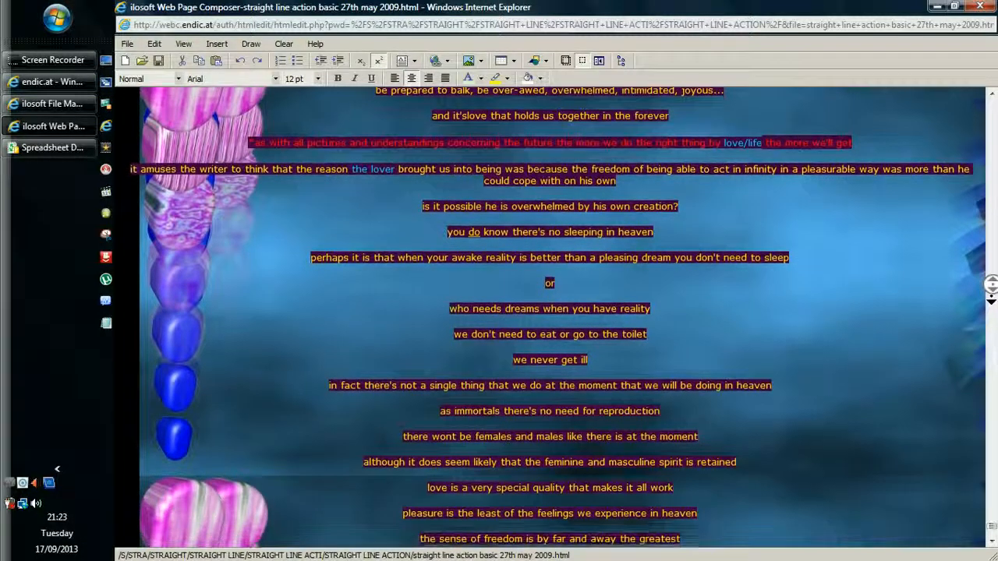
pyautogui.scroll(-3)
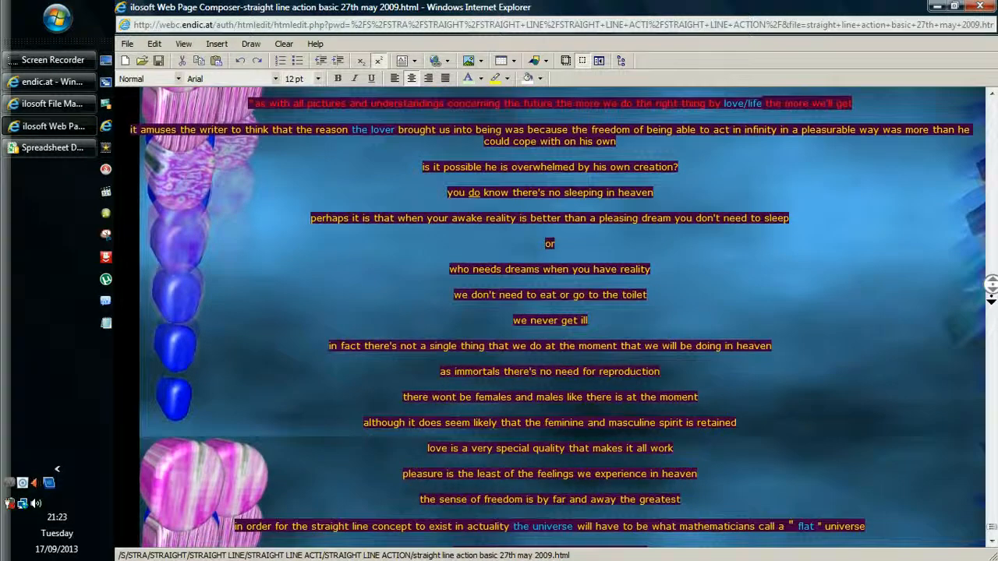
pyautogui.scroll(-3)
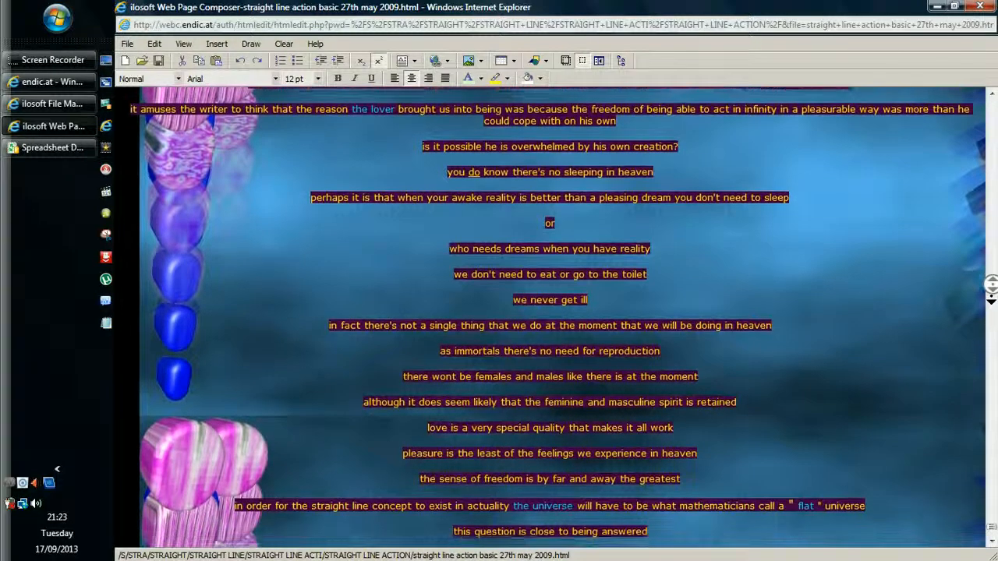
pyautogui.scroll(-3)
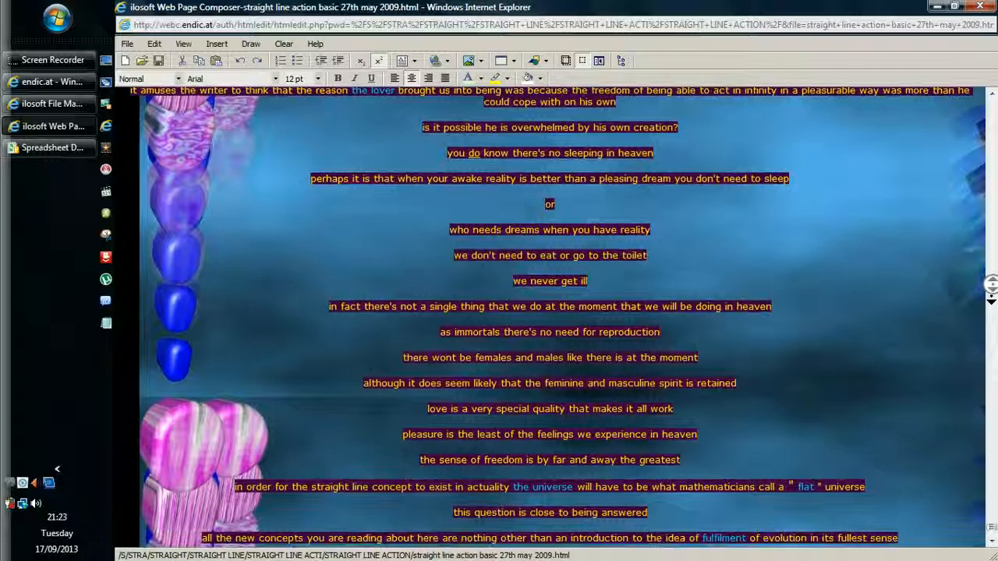
pyautogui.scroll(-3)
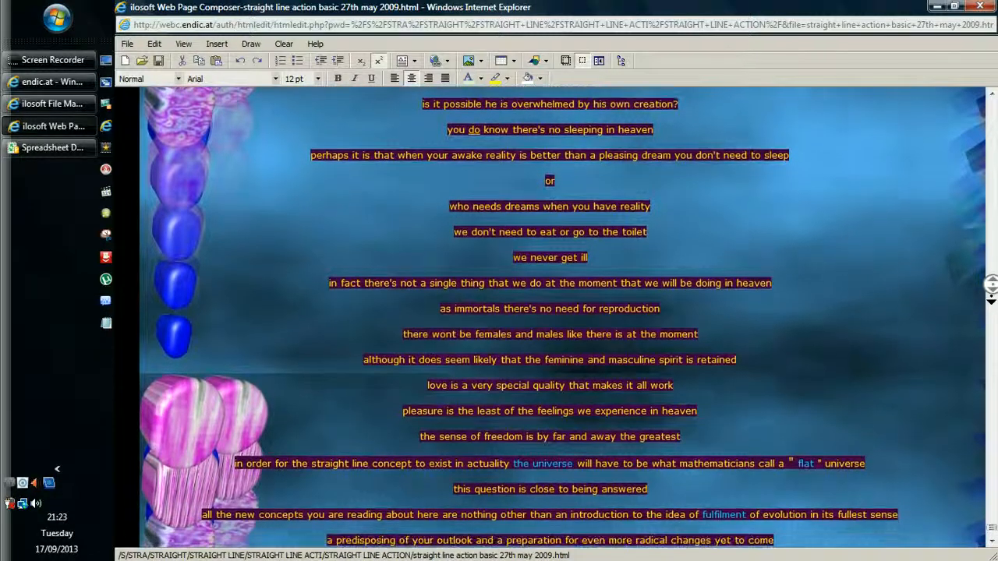
pyautogui.scroll(-3)
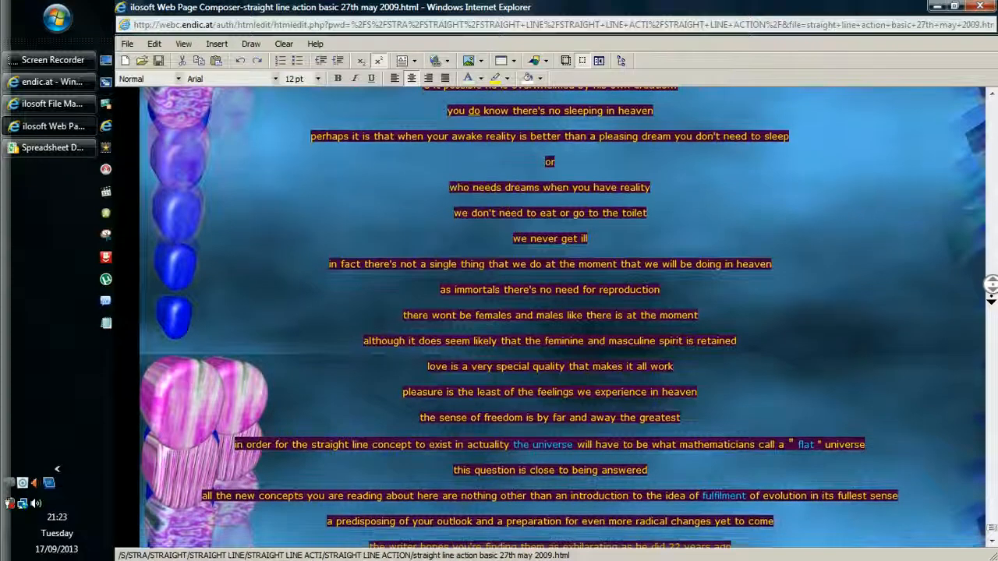
pyautogui.scroll(-3)
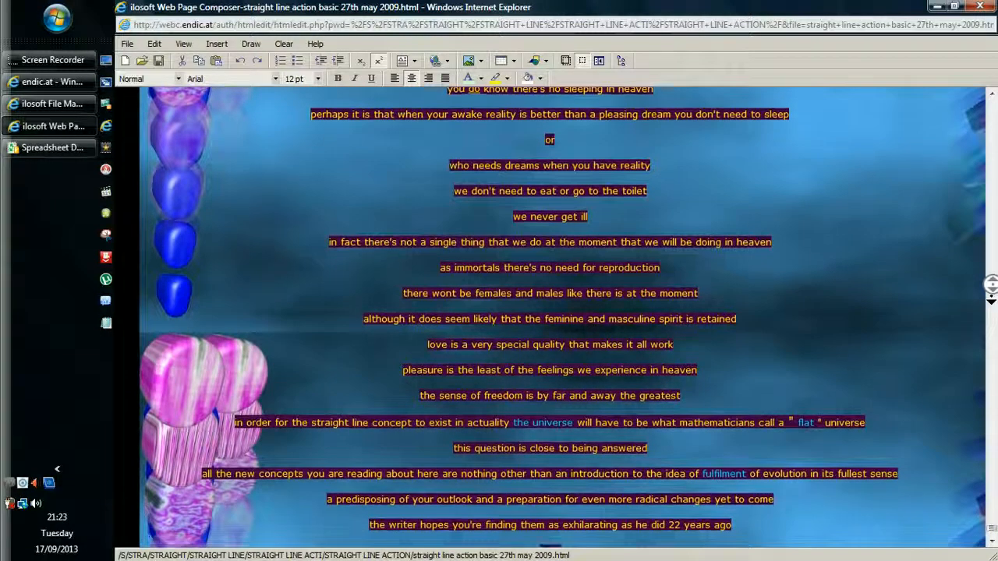
pyautogui.scroll(-3)
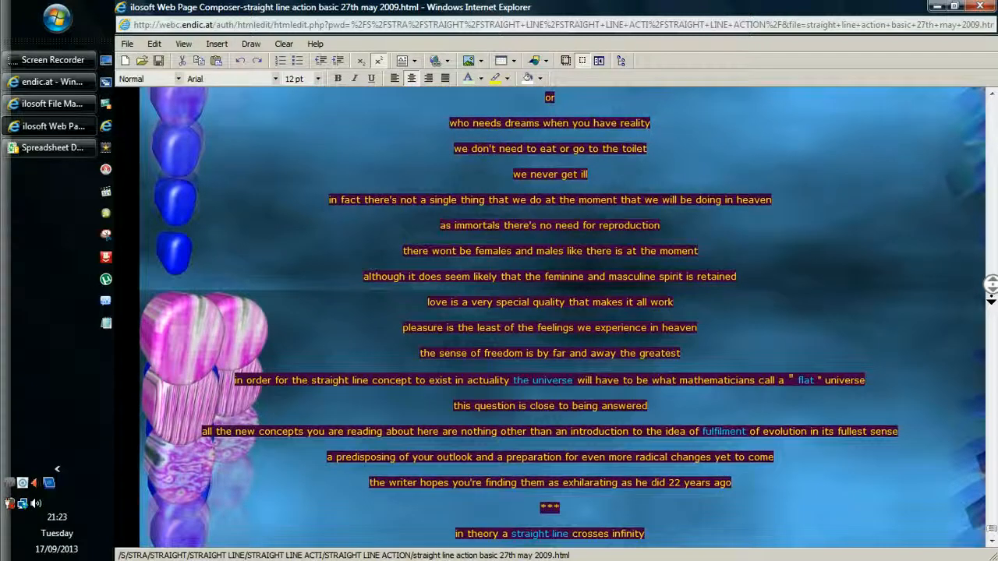
pyautogui.scroll(-3)
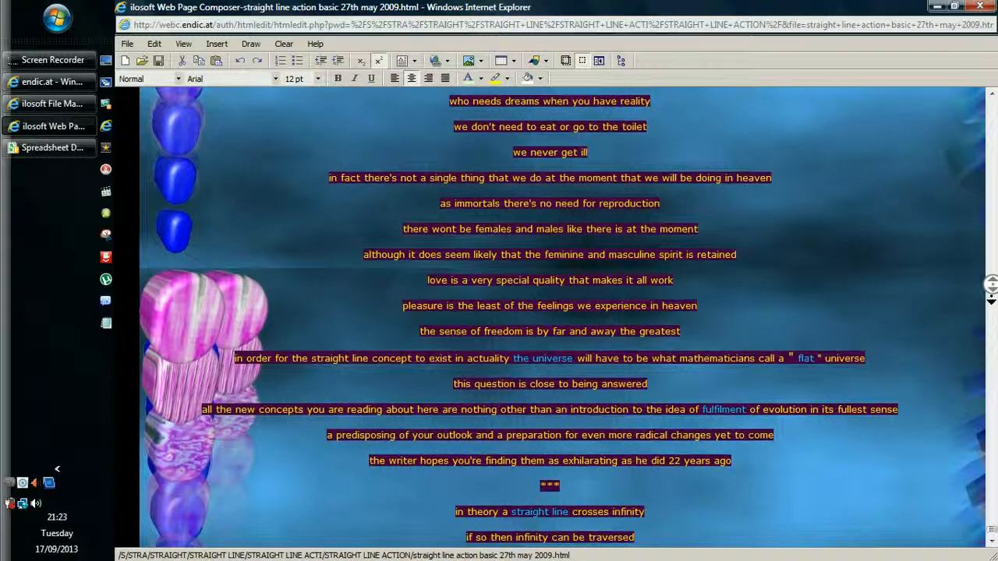
pyautogui.scroll(-3)
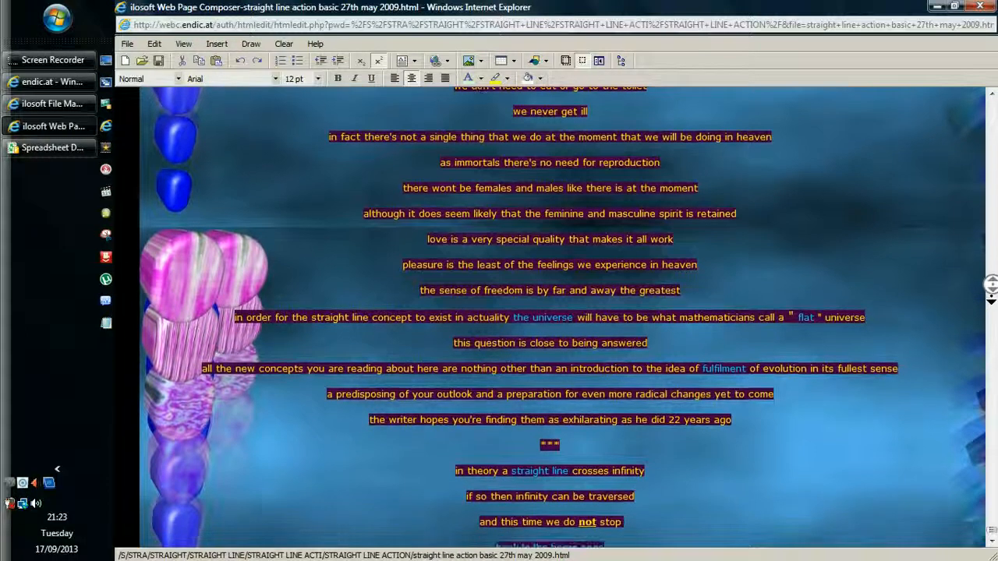
pyautogui.scroll(-3)
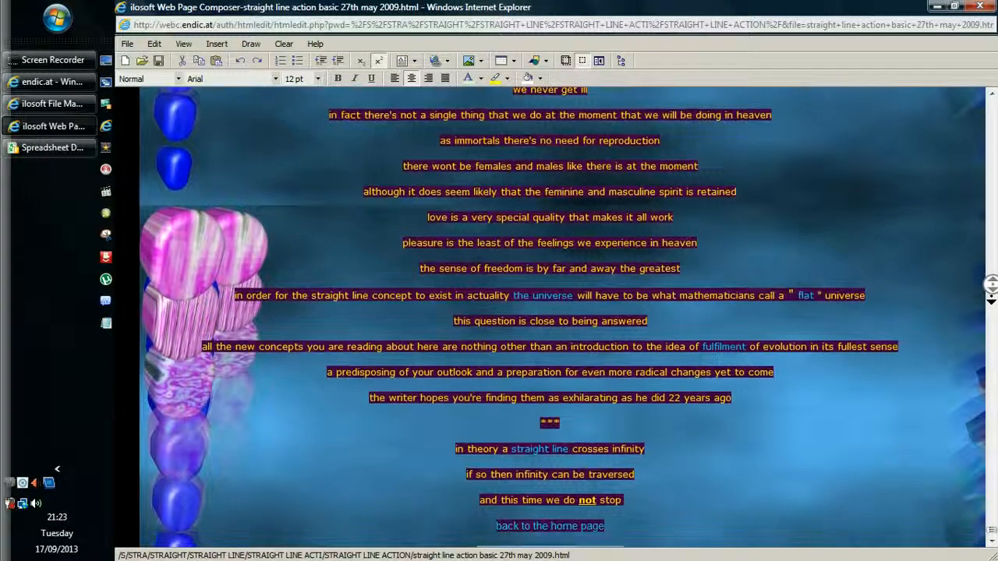
pyautogui.scroll(-3)
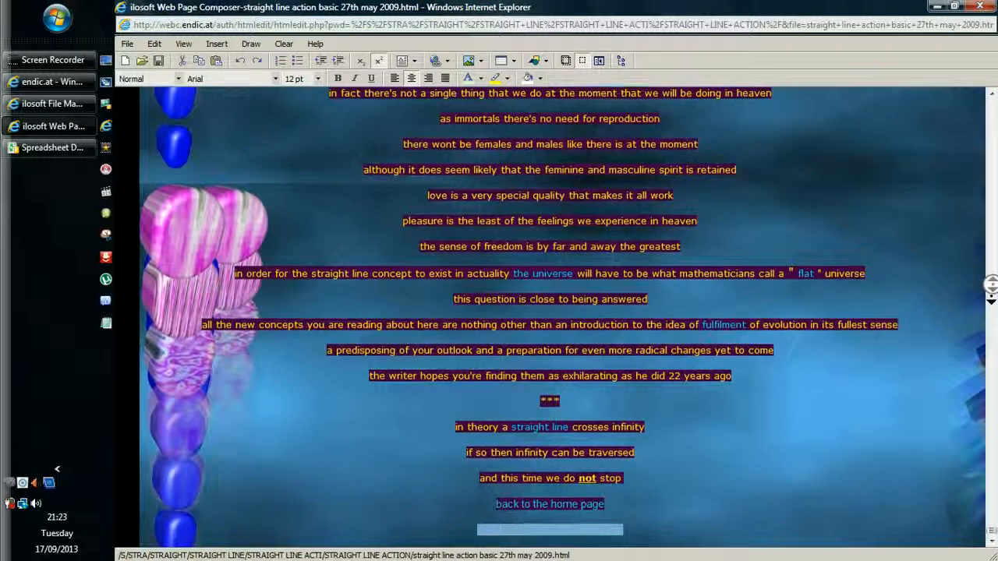
pyautogui.scroll(-3)
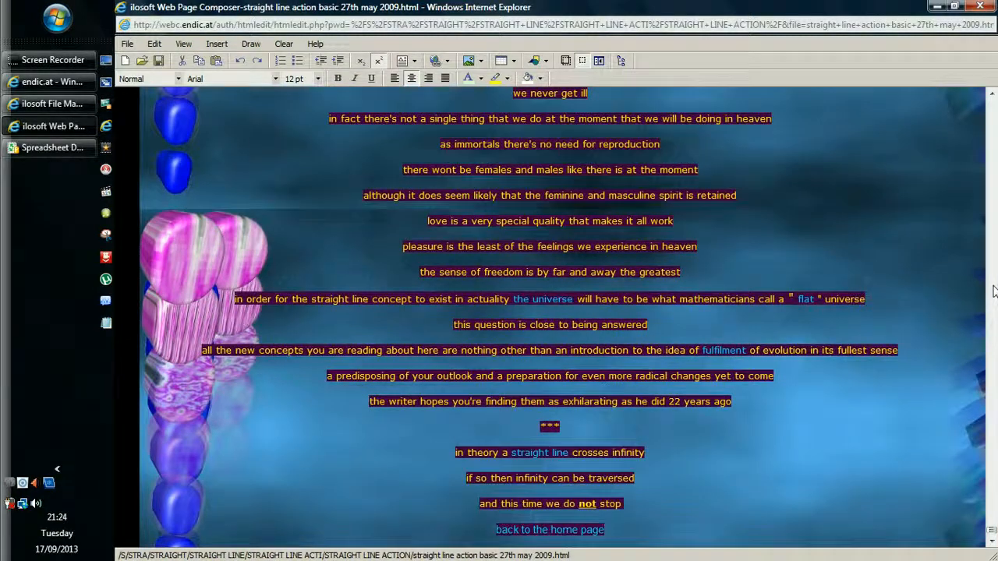
pyautogui.scroll(-3)
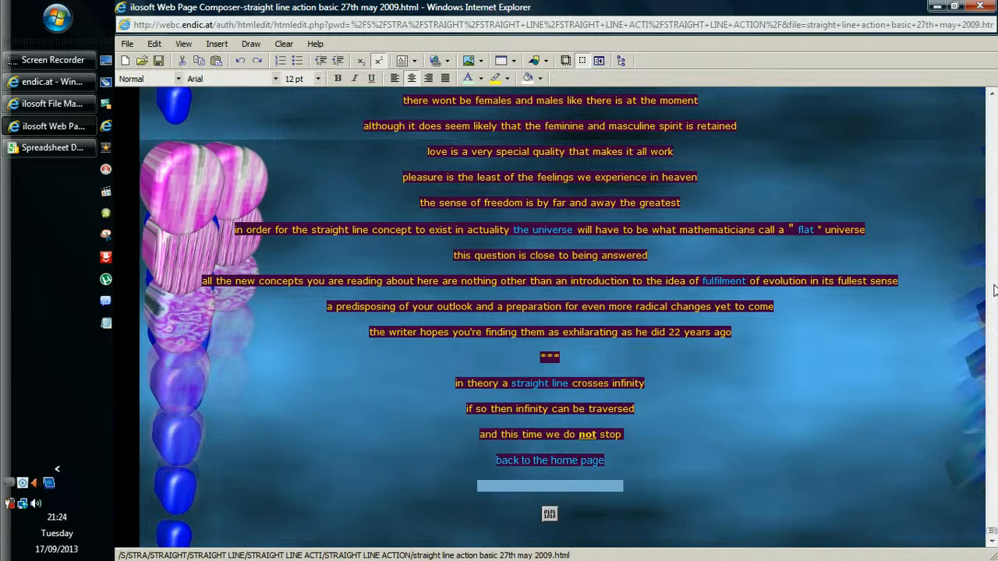
pyautogui.moveTo(985, 293)
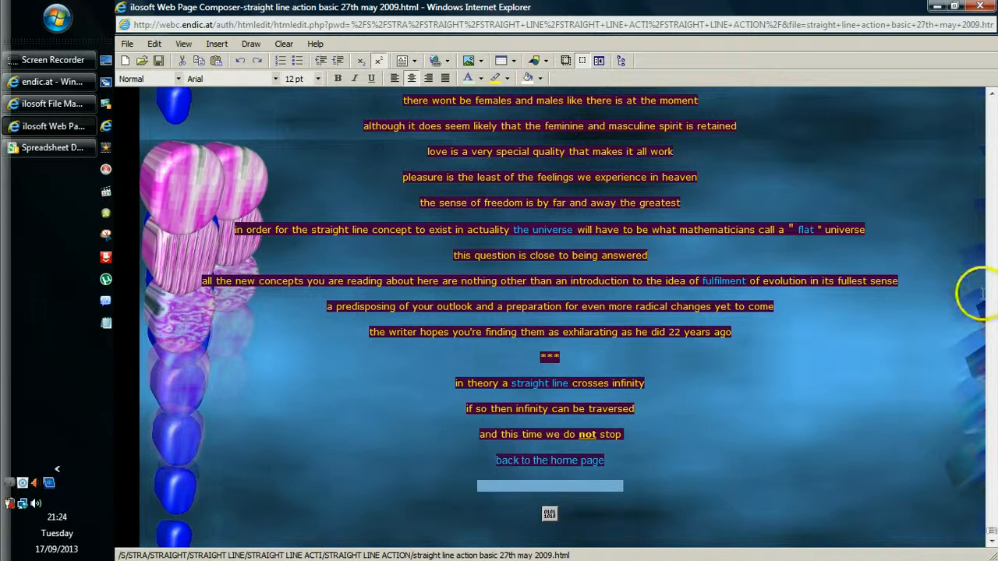